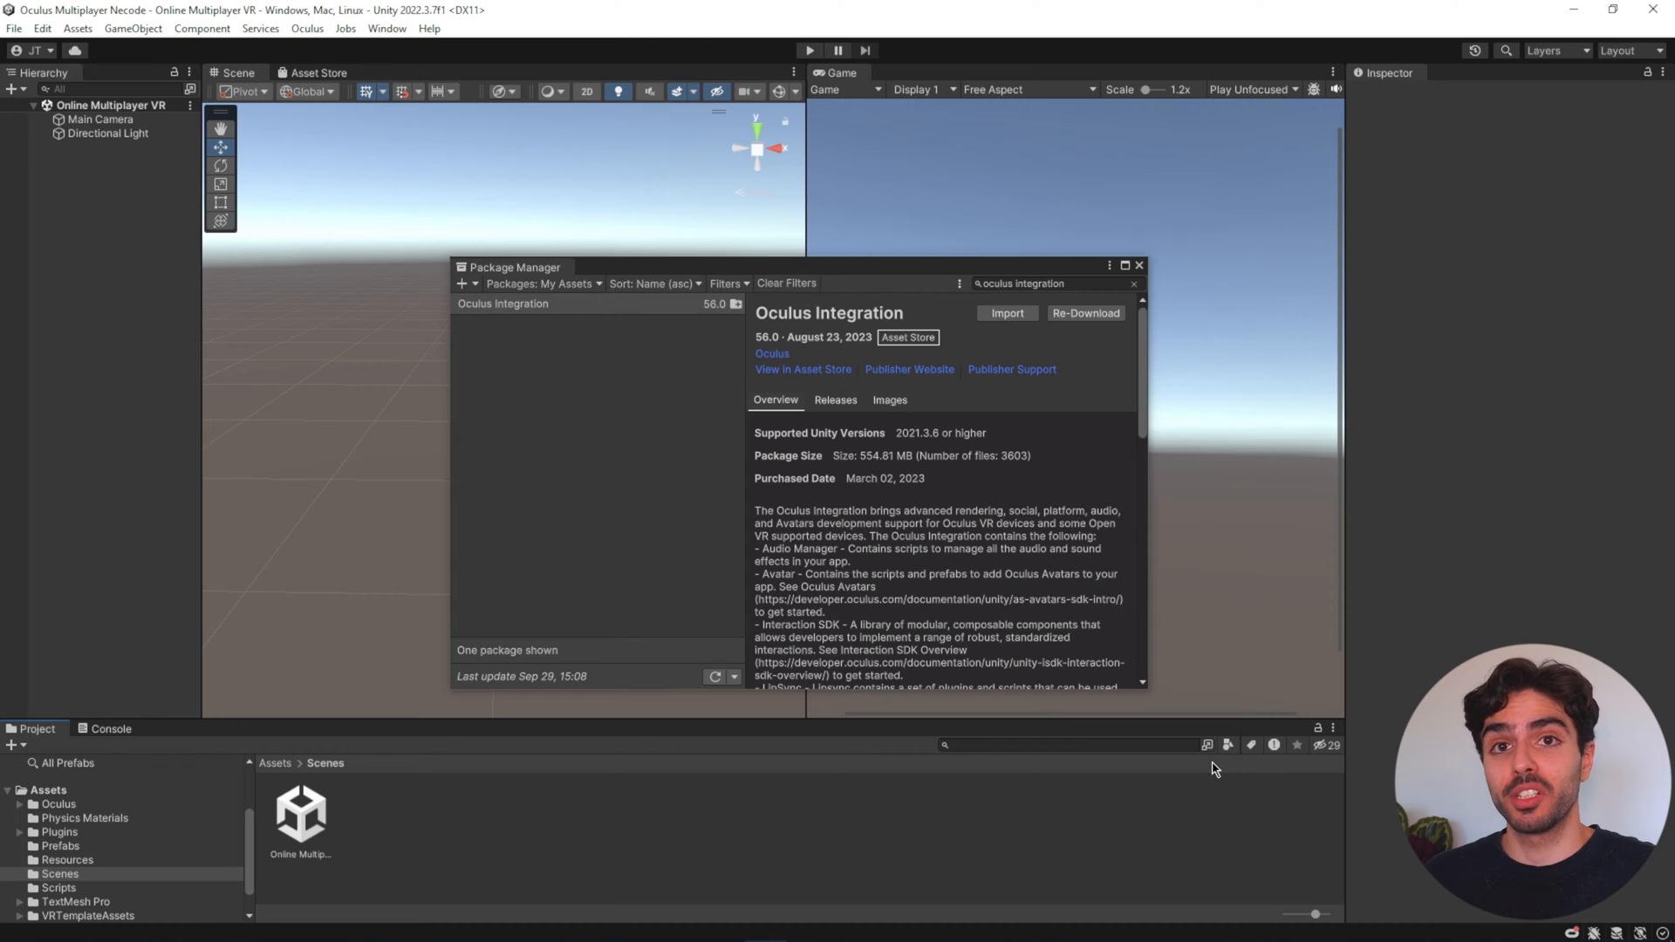
- Confirm in Package Manager that Netcode for GameObjects 1.5.2 and Relay 1.0.5 are installed
click(1139, 265)
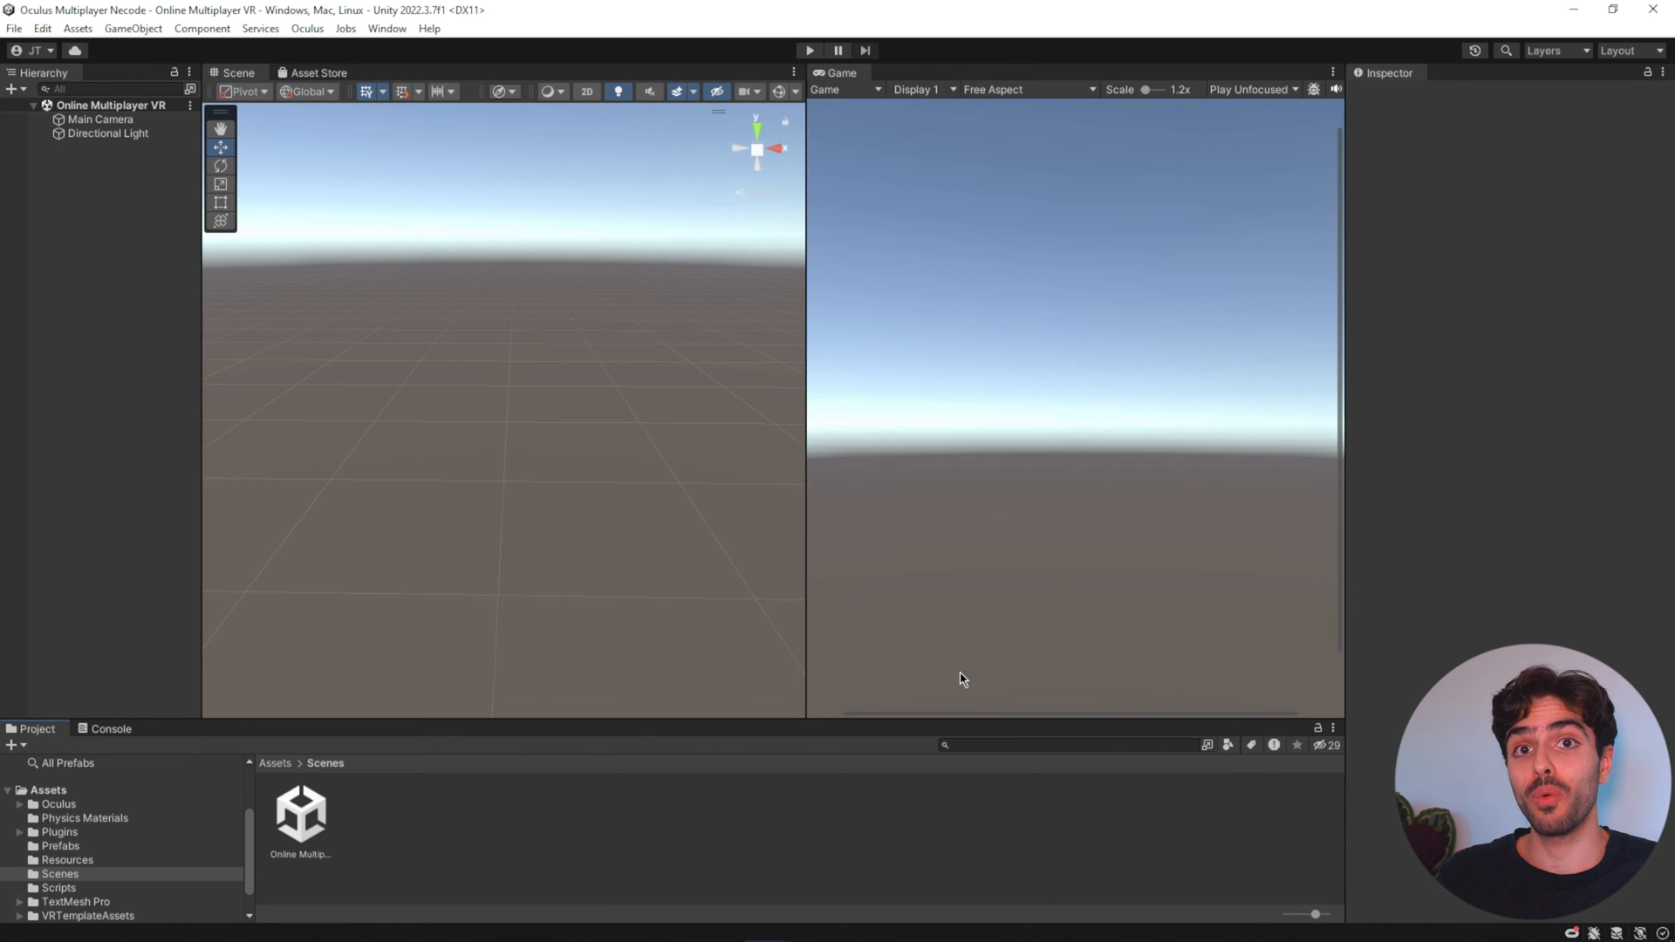
mouse_move(265, 56)
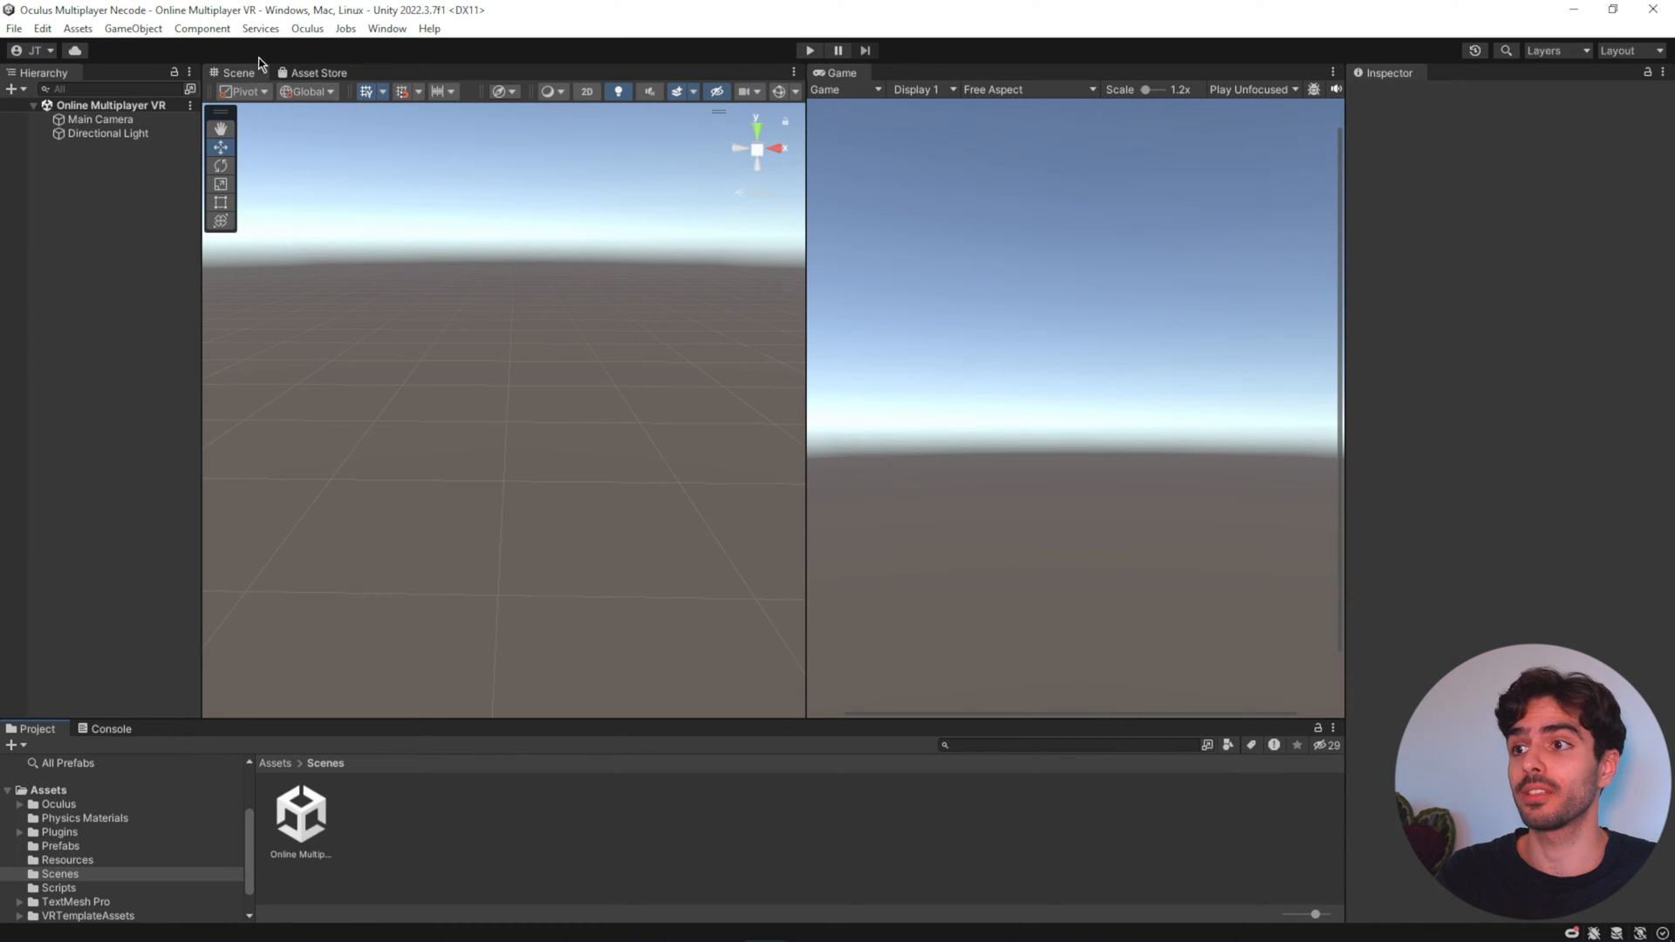
click(387, 28)
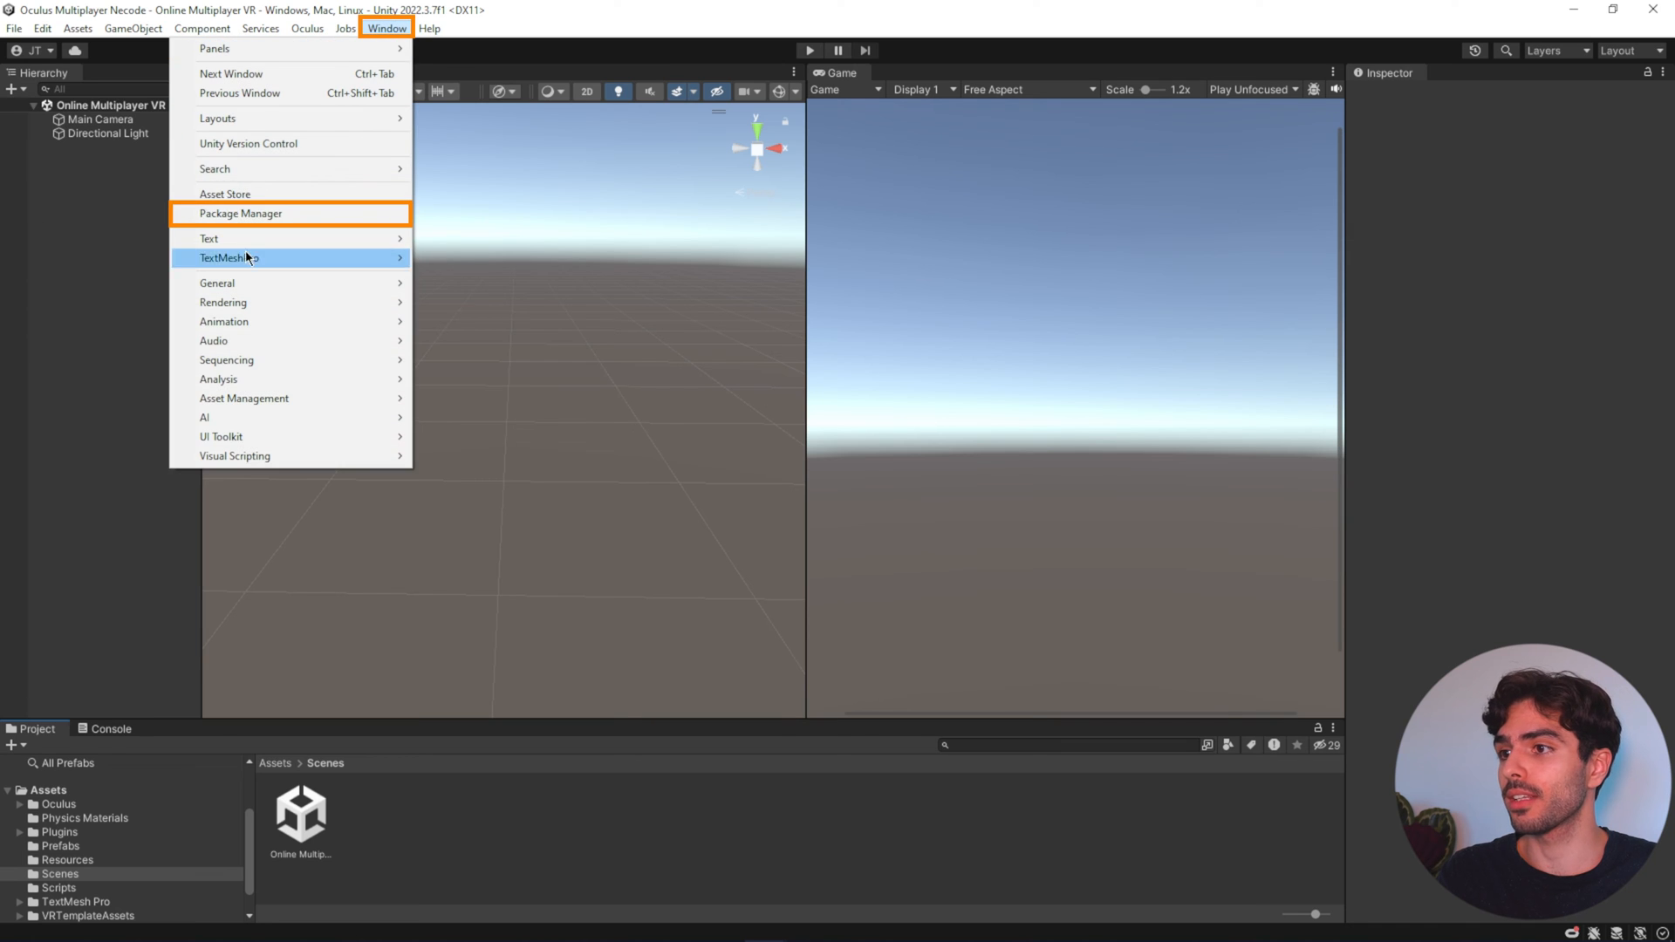
click(237, 213)
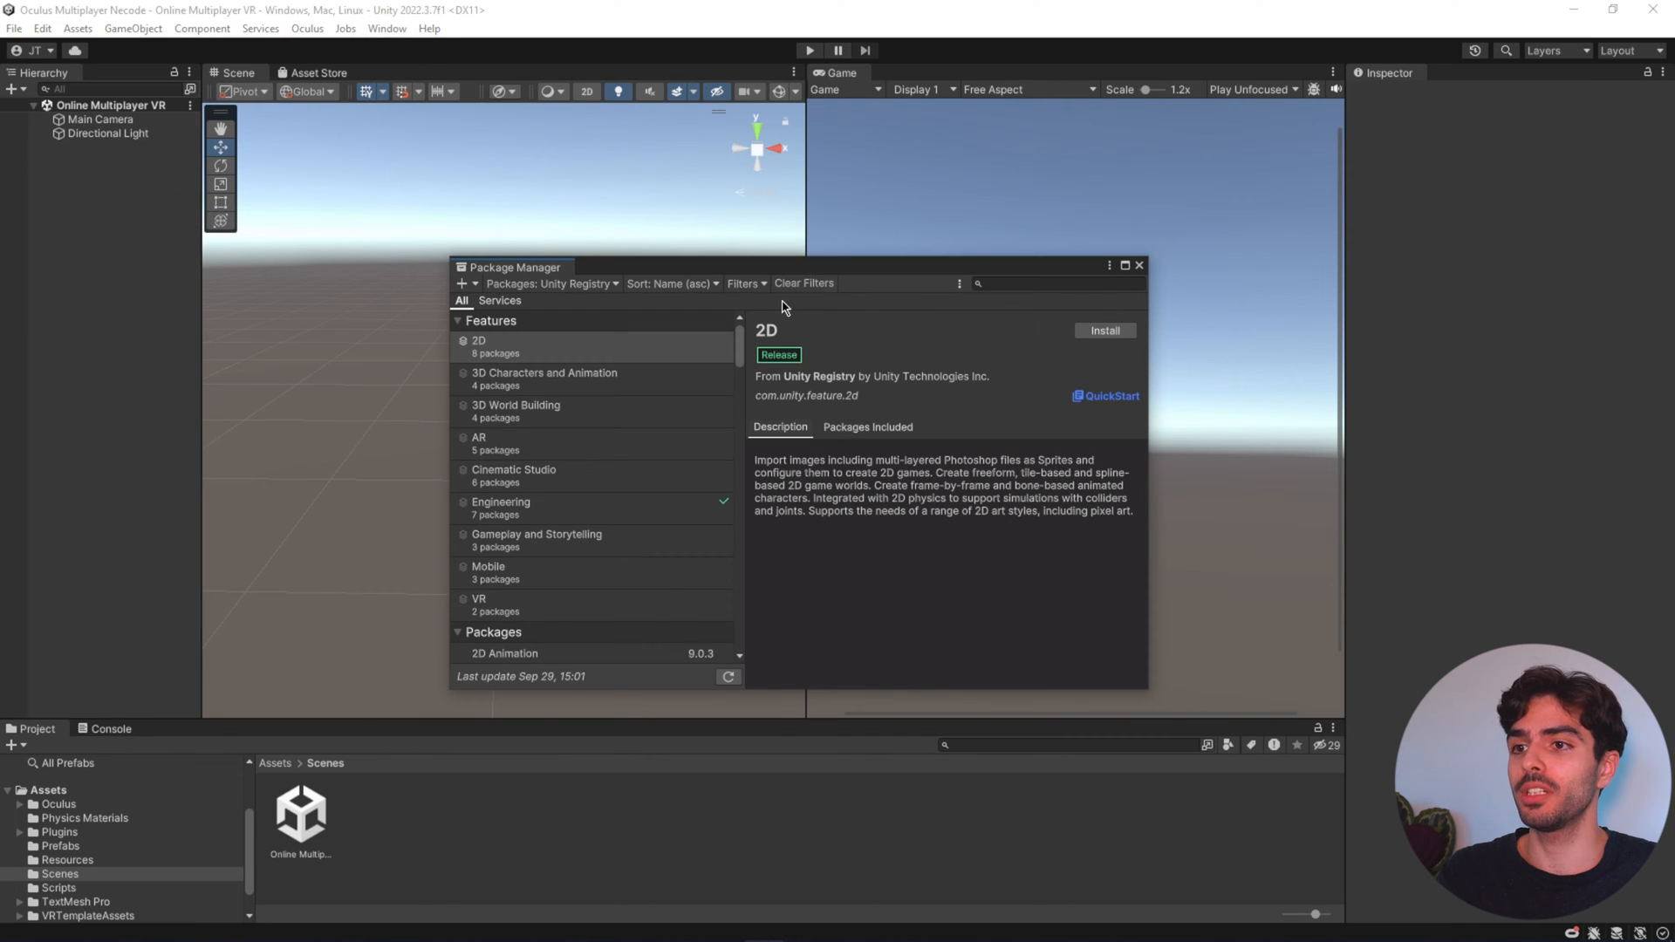
click(551, 283)
text(N)
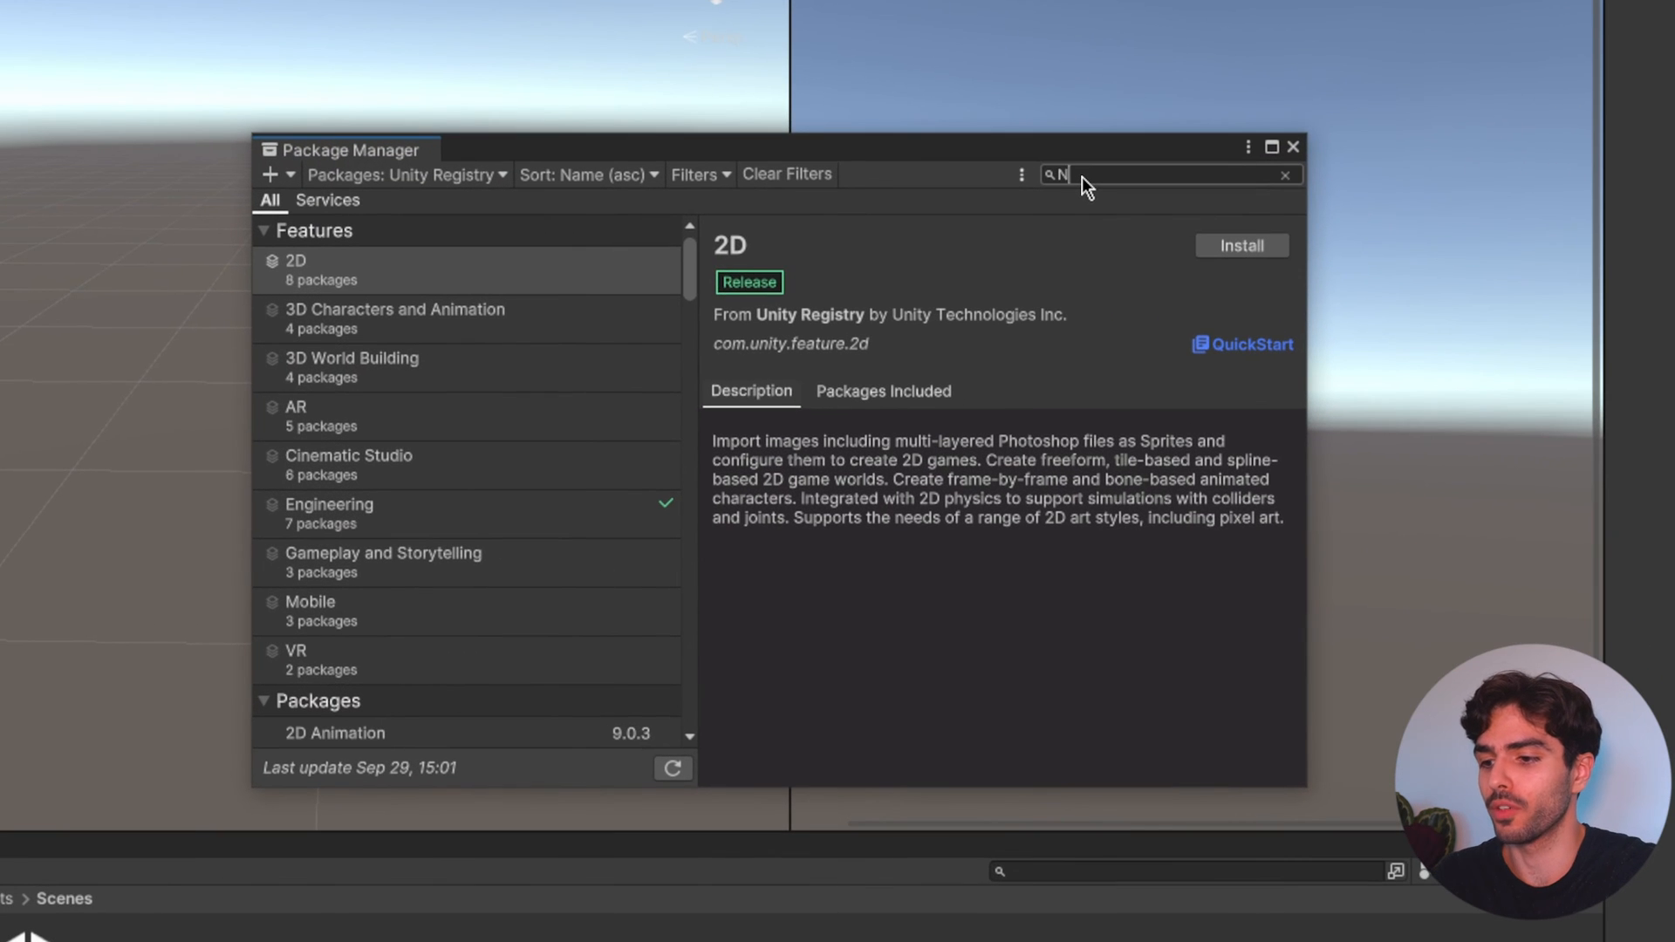
text(Etcode for)
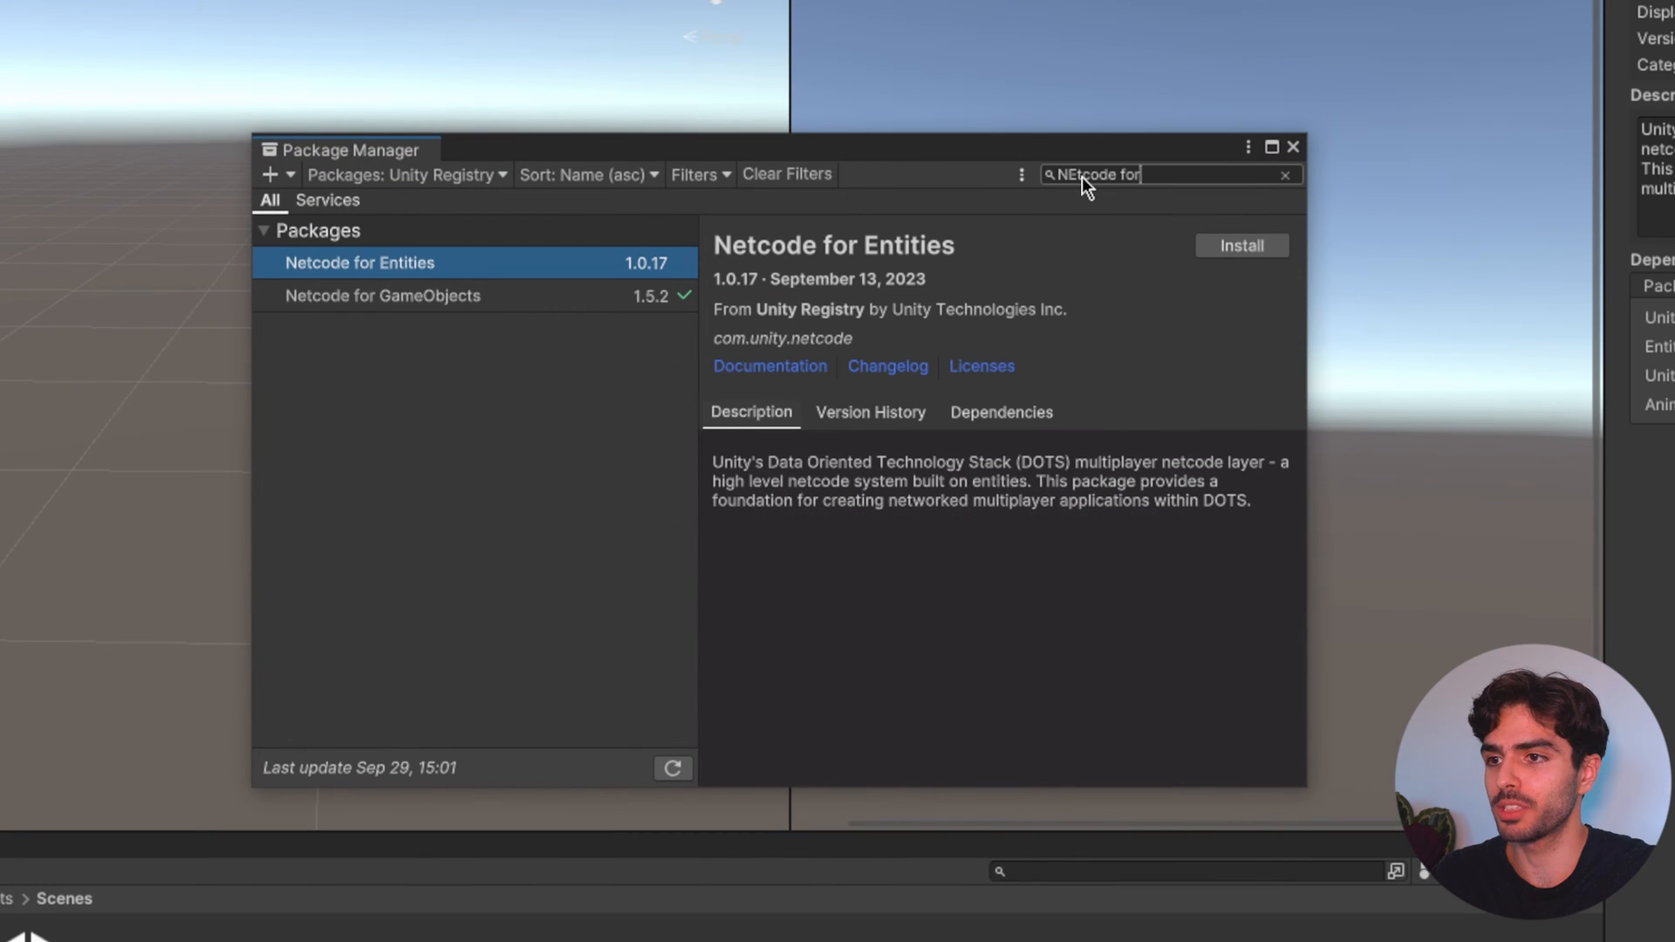
click(382, 295)
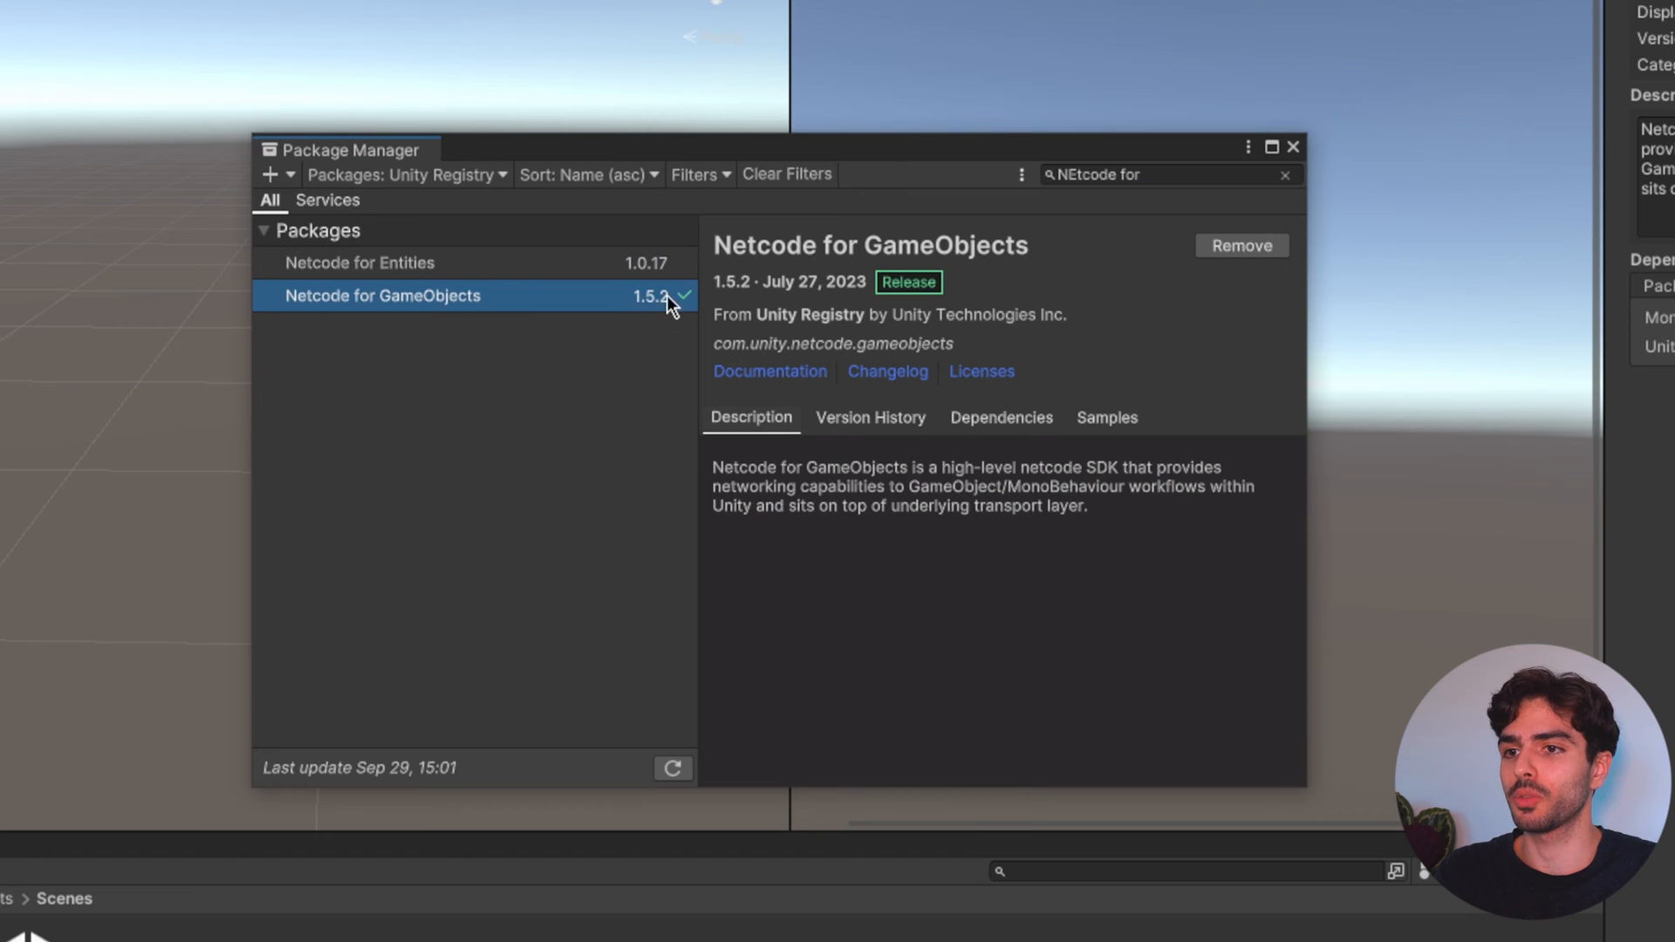
mouse_move(1229, 258)
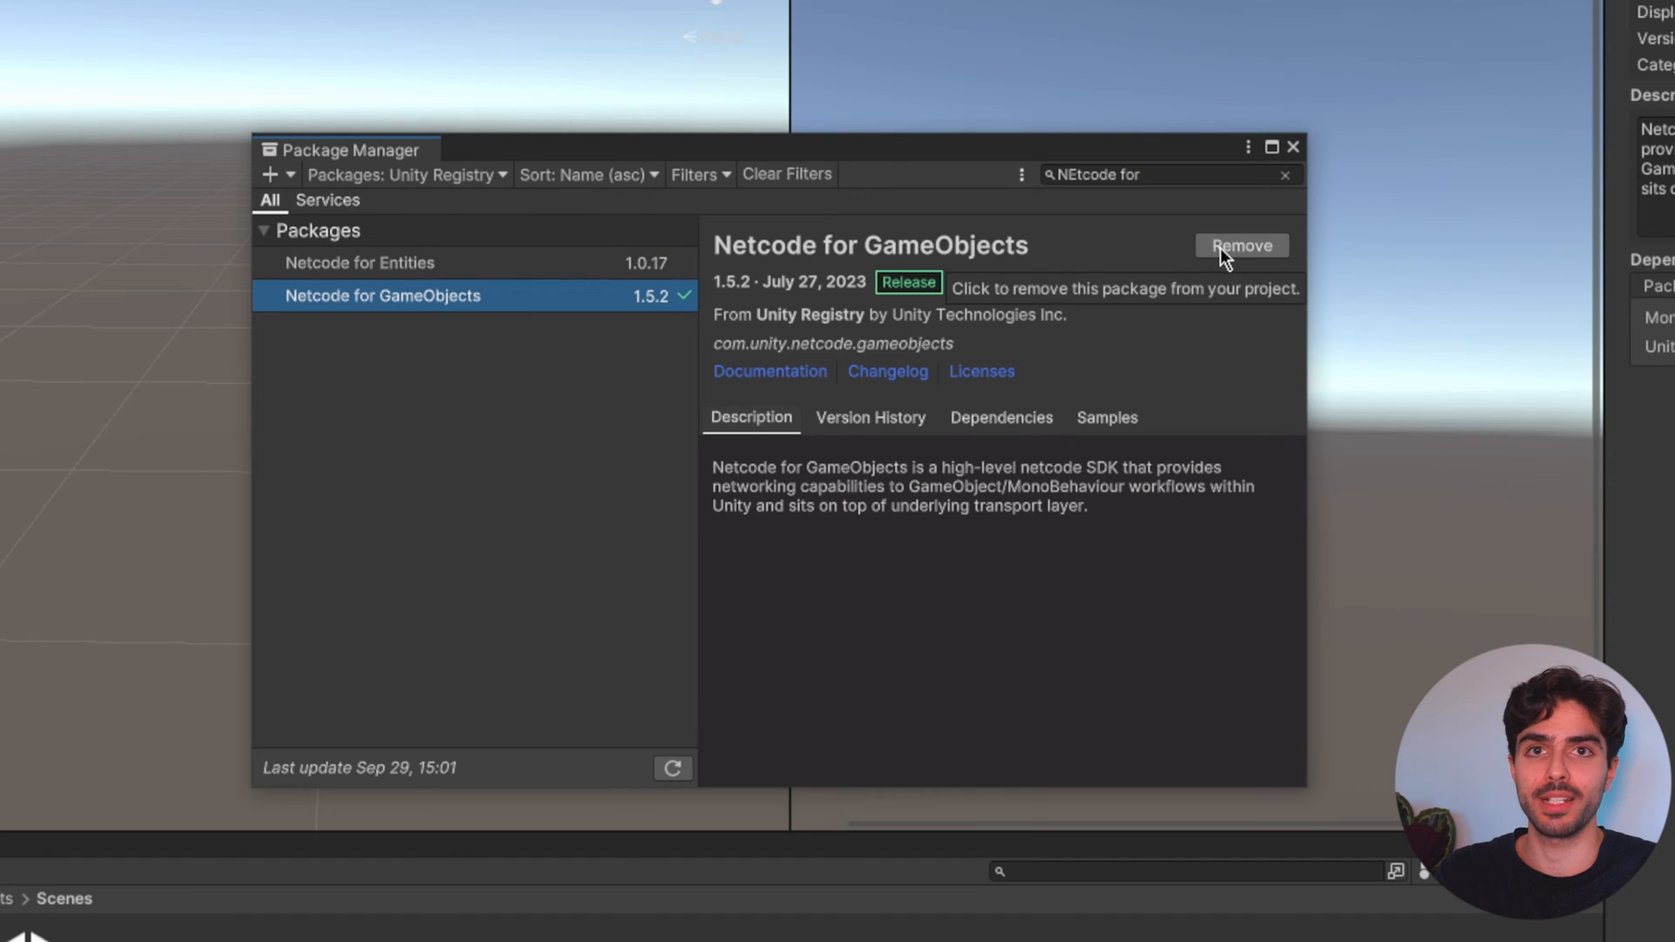
mouse_move(1084, 506)
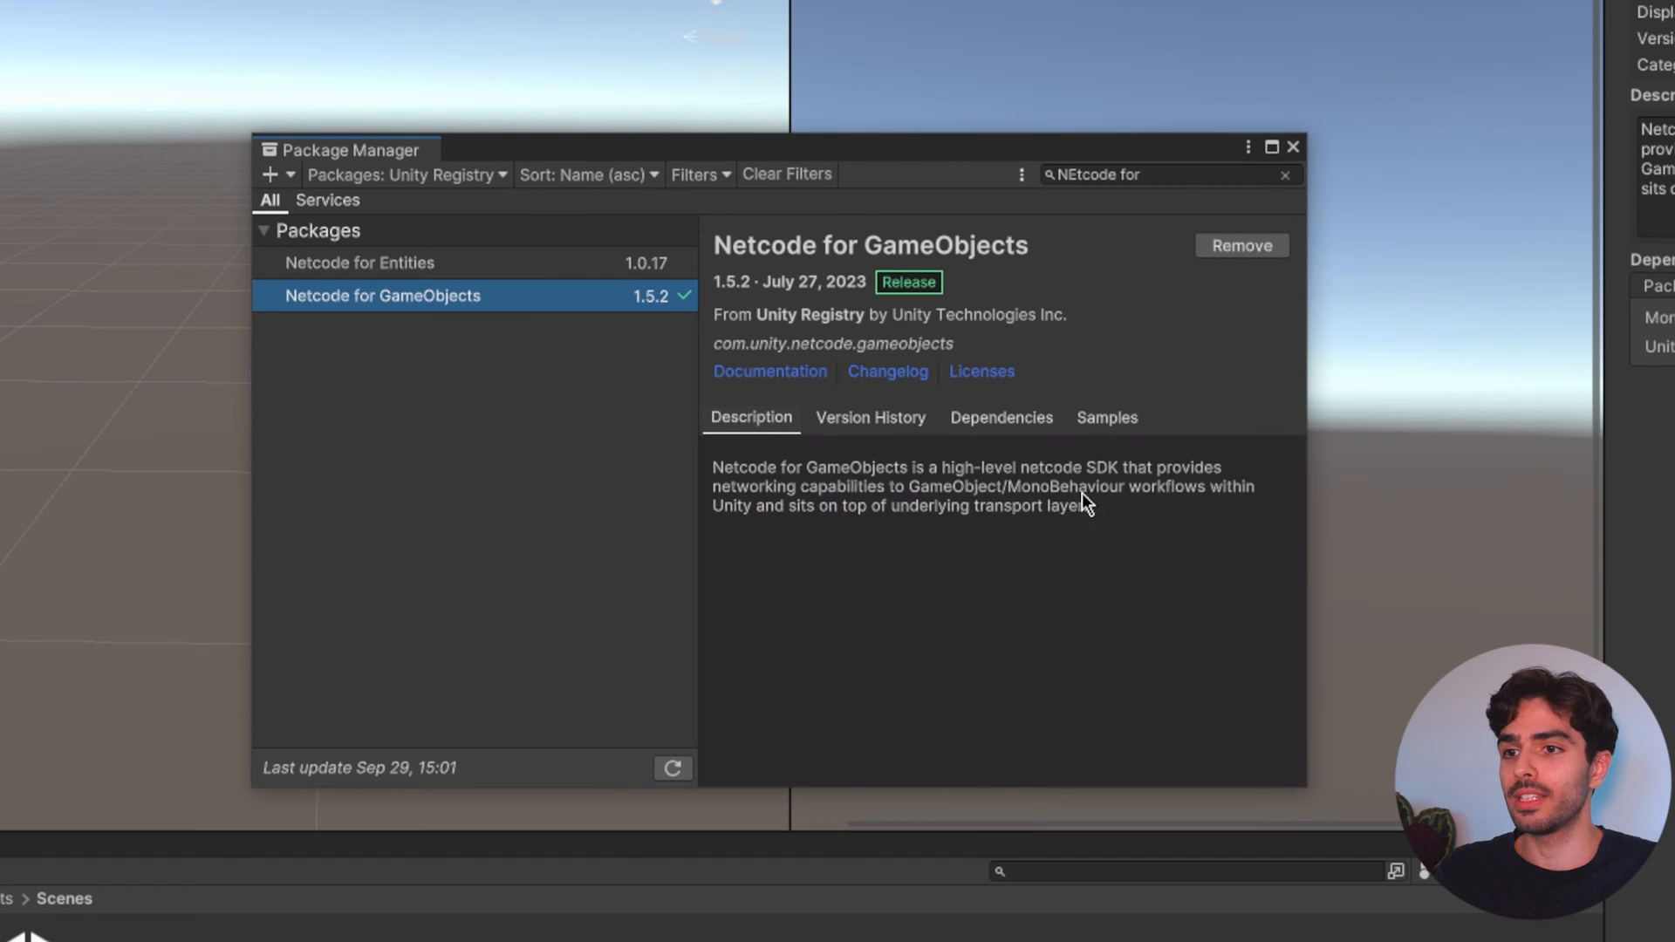
mouse_move(1261, 222)
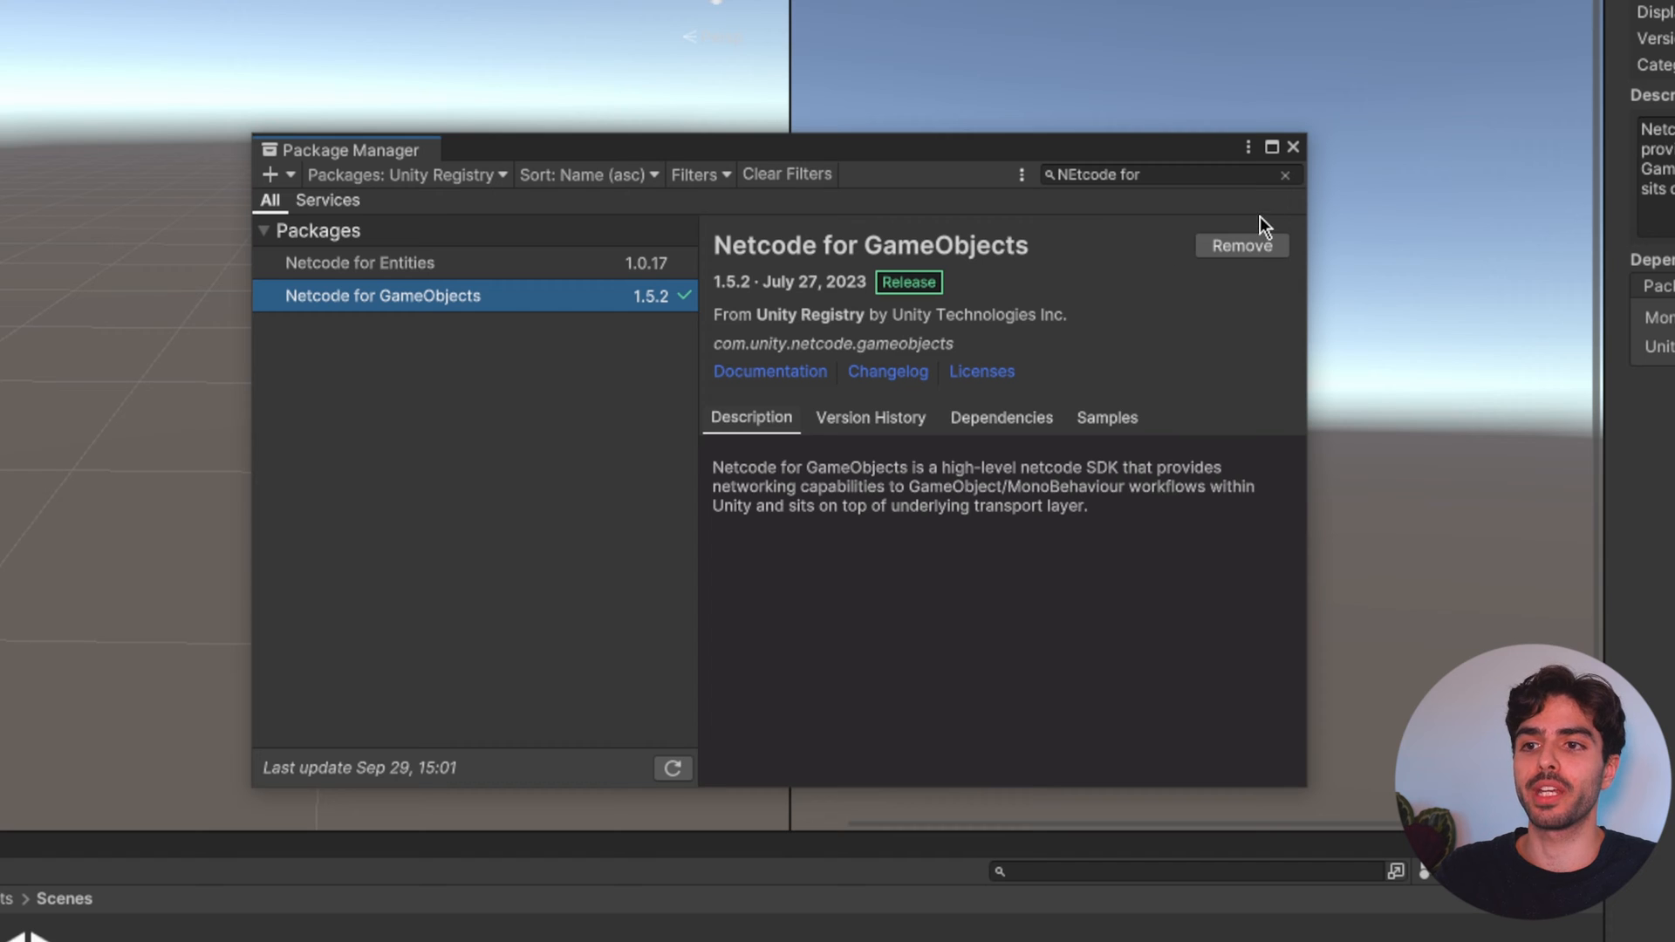
click(1284, 174)
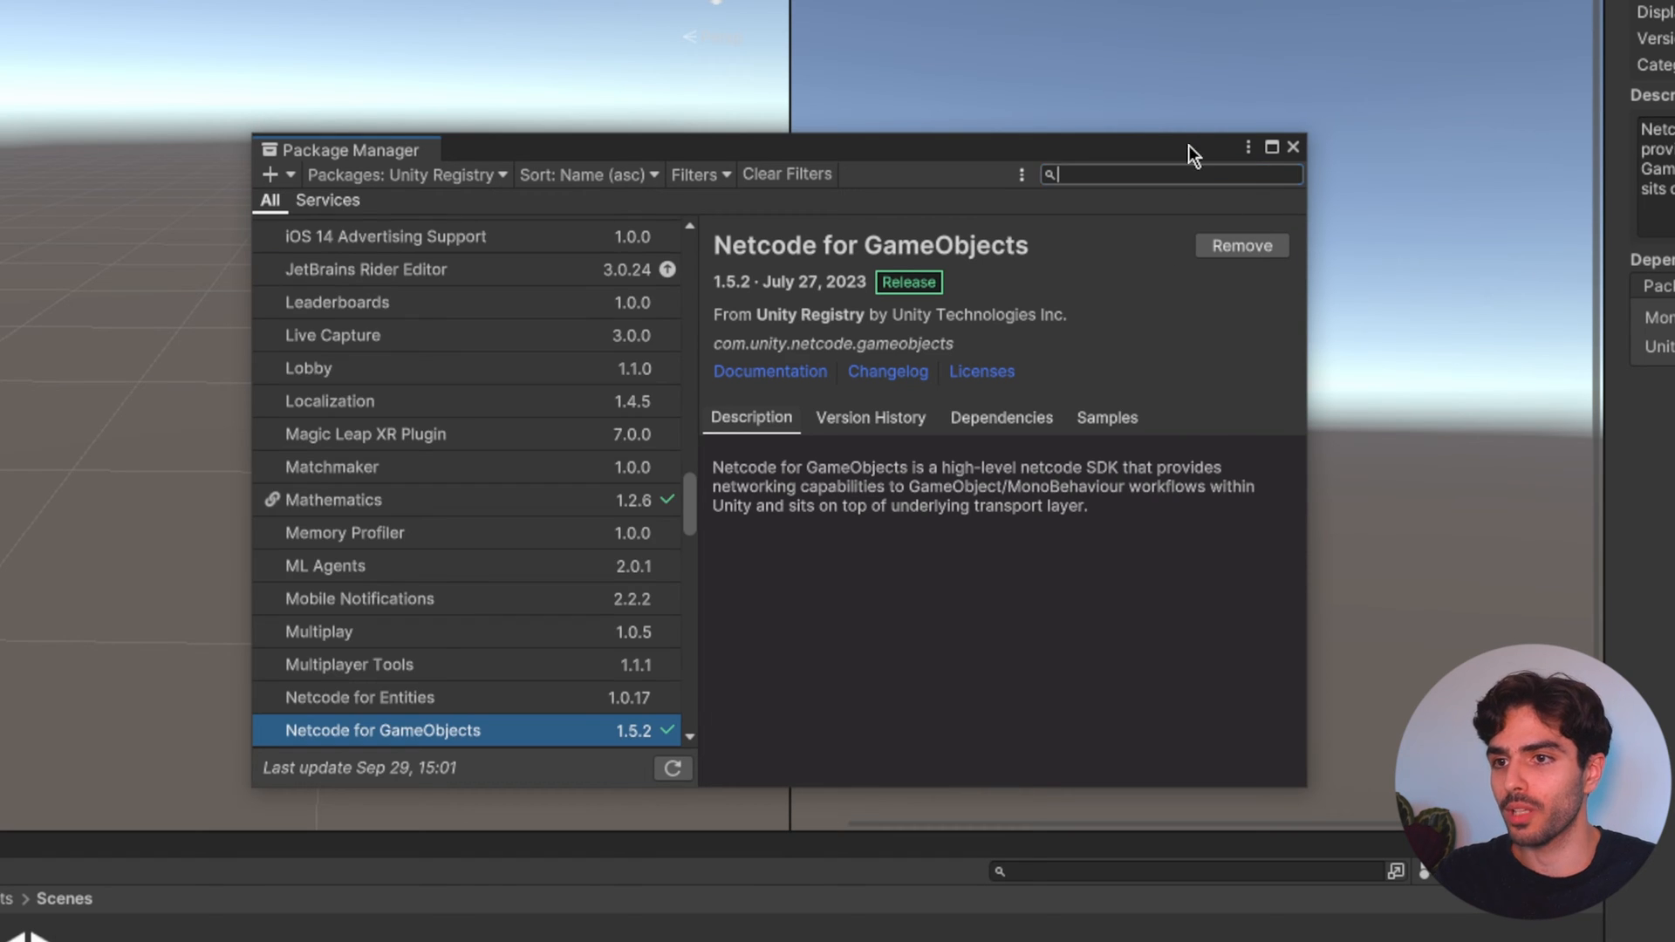
text(Relay)
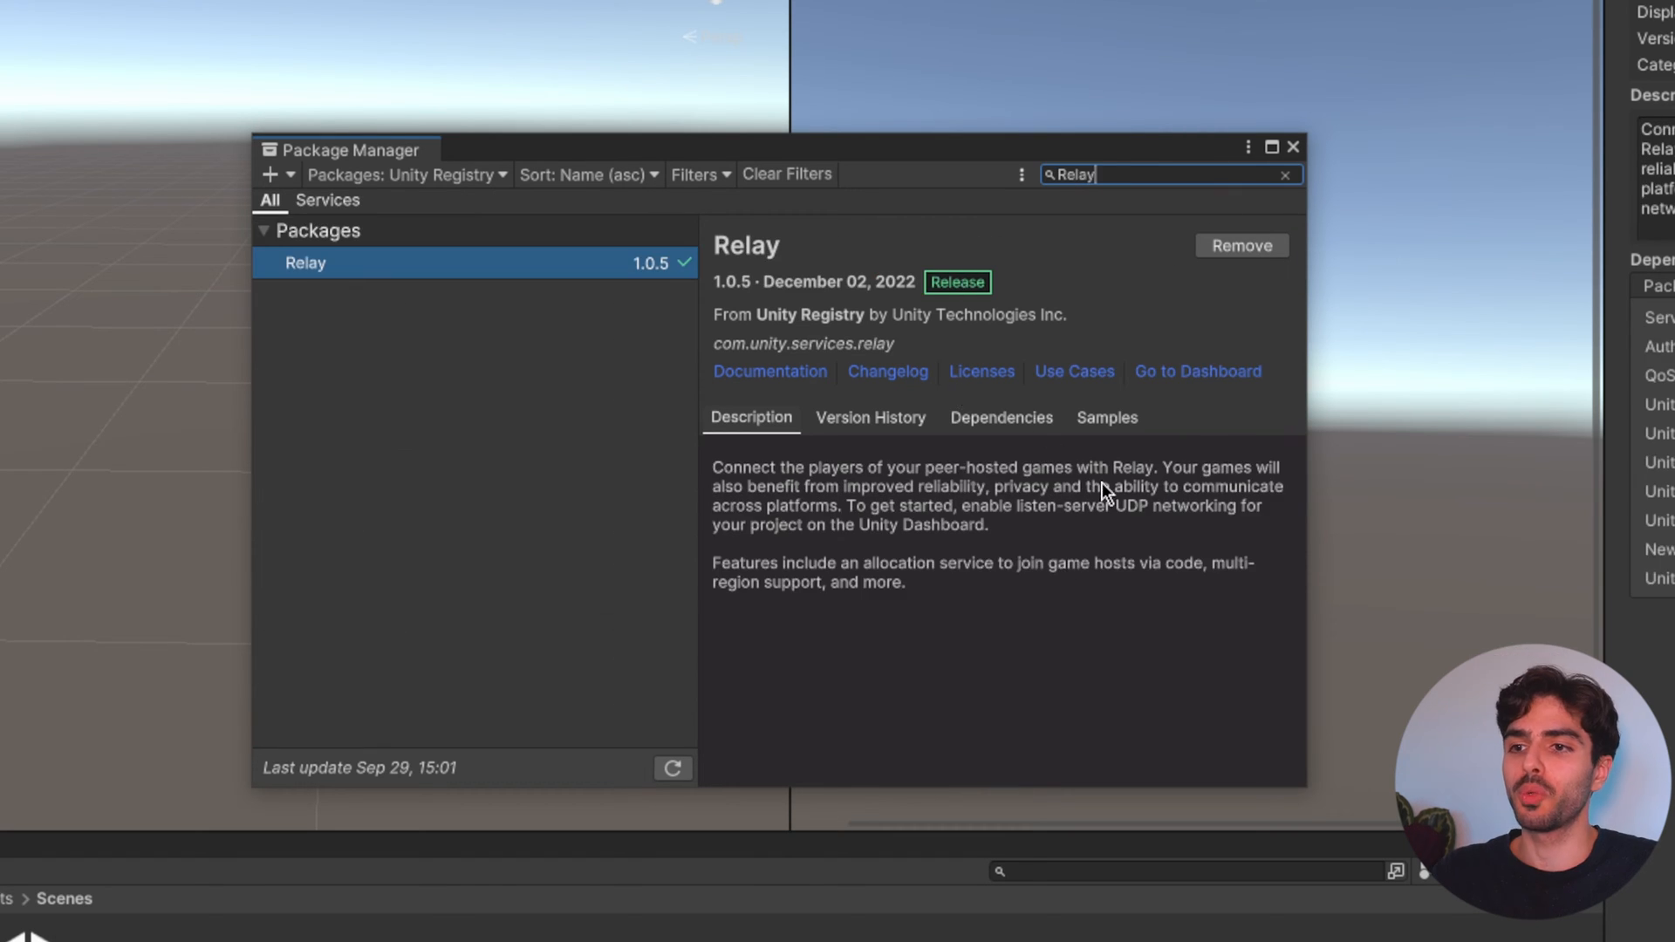
mouse_move(1033, 499)
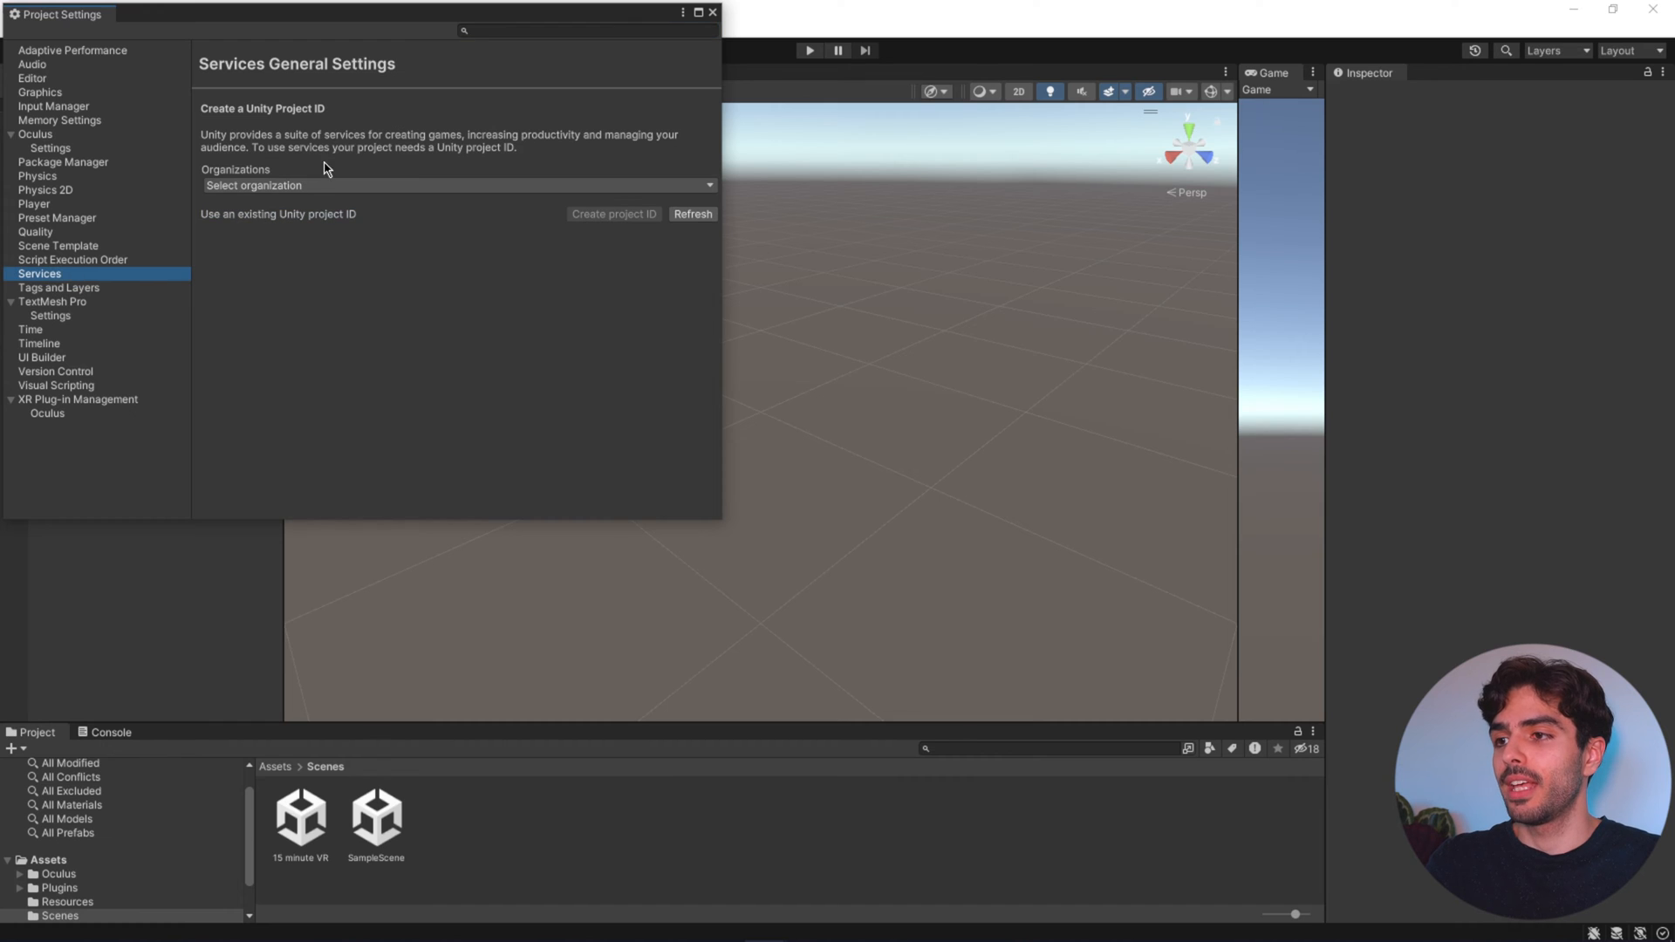
- Link Services to Jad's Organisation and create a new Unity project ID
click(457, 185)
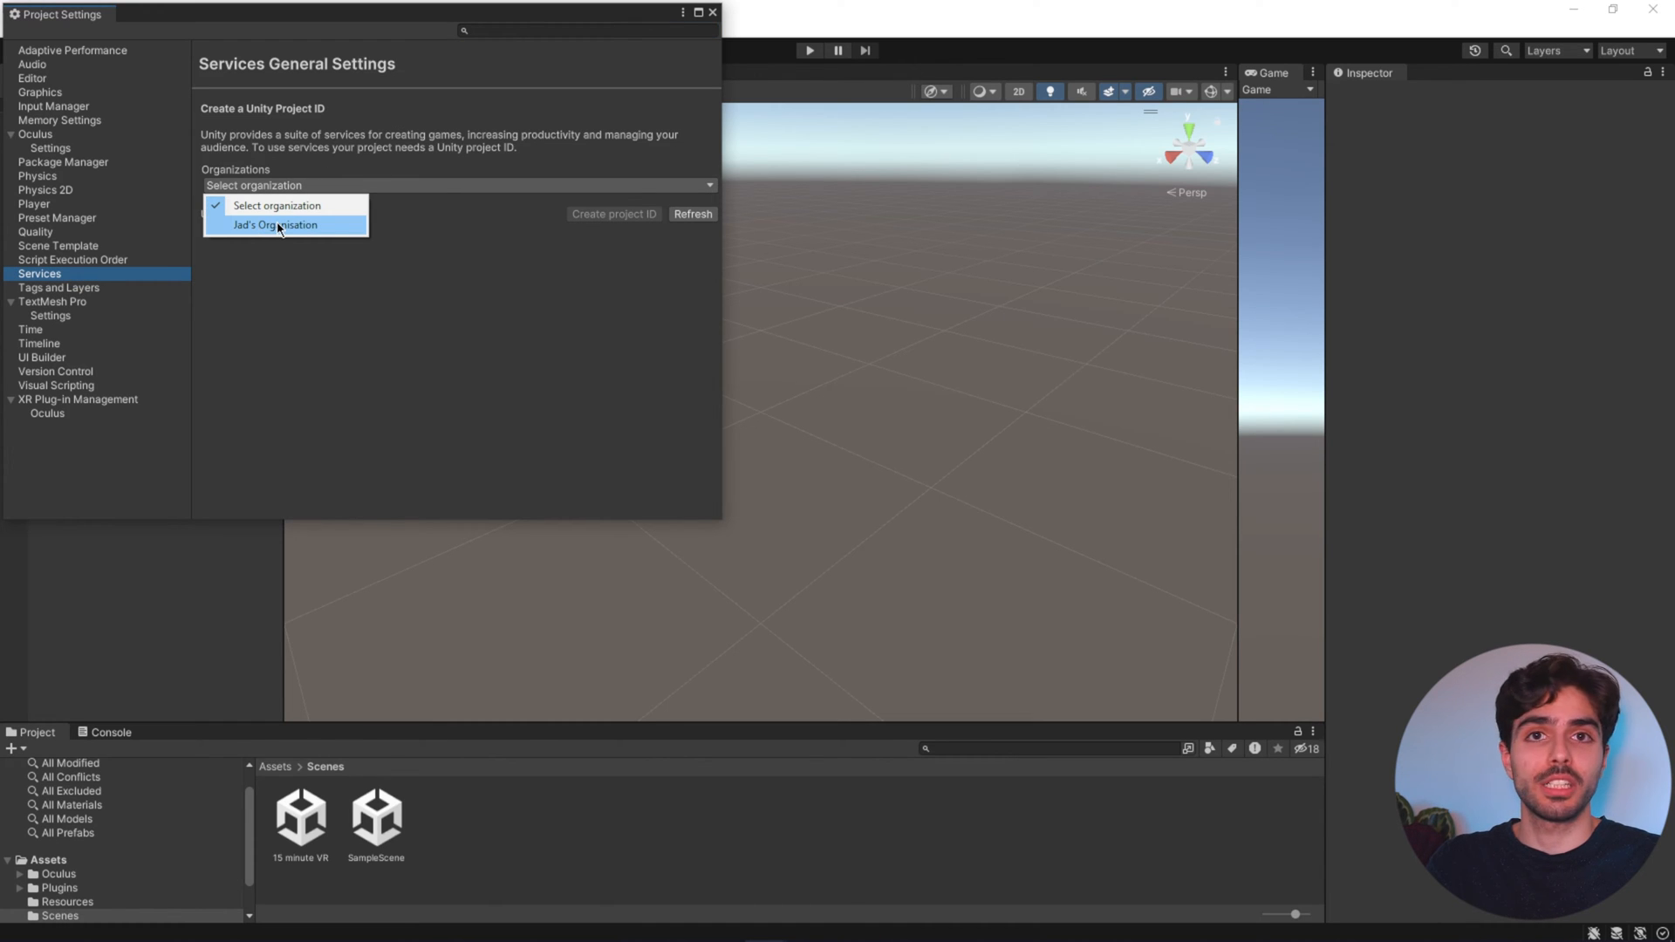
click(271, 225)
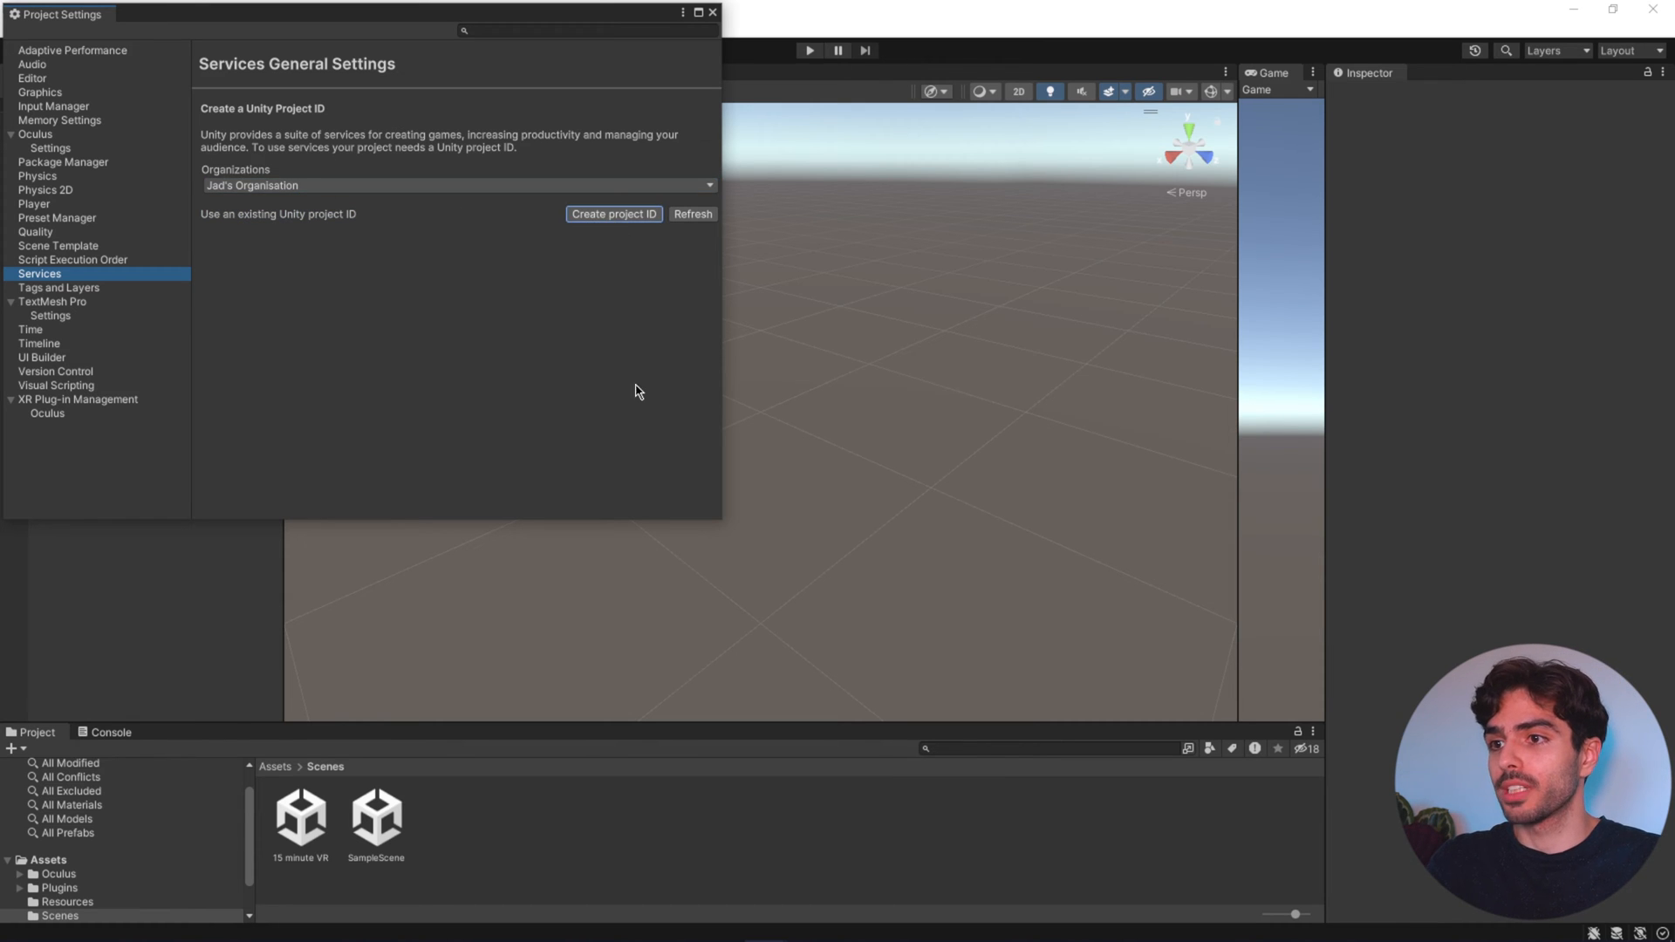
click(615, 213)
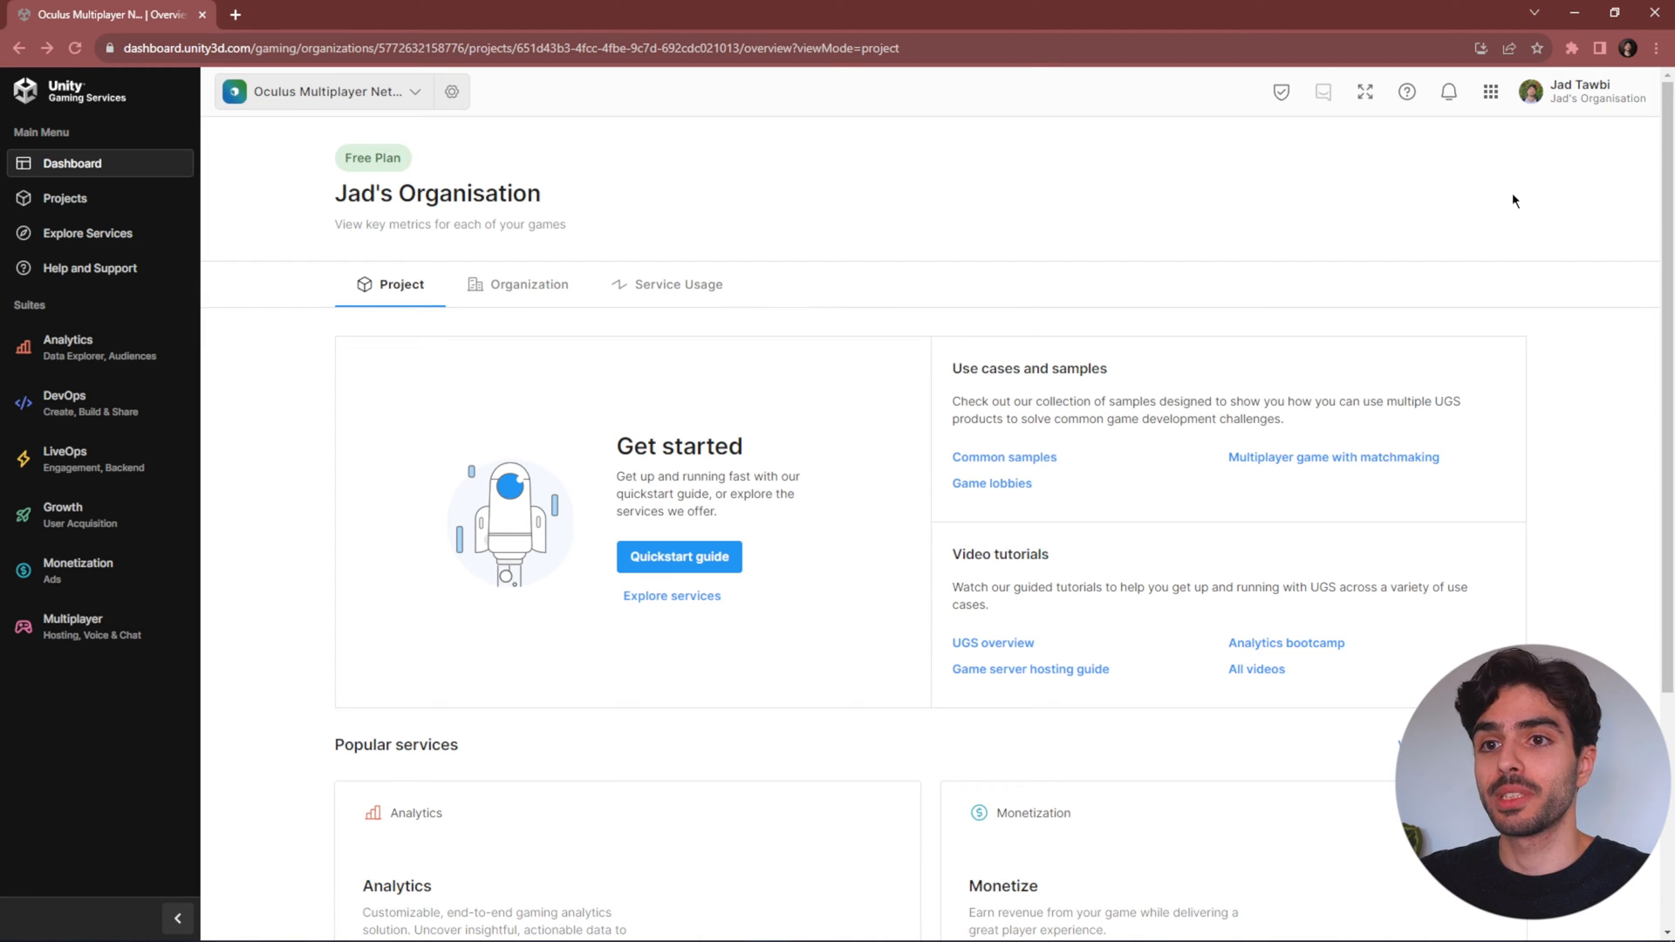
mouse_move(1504, 203)
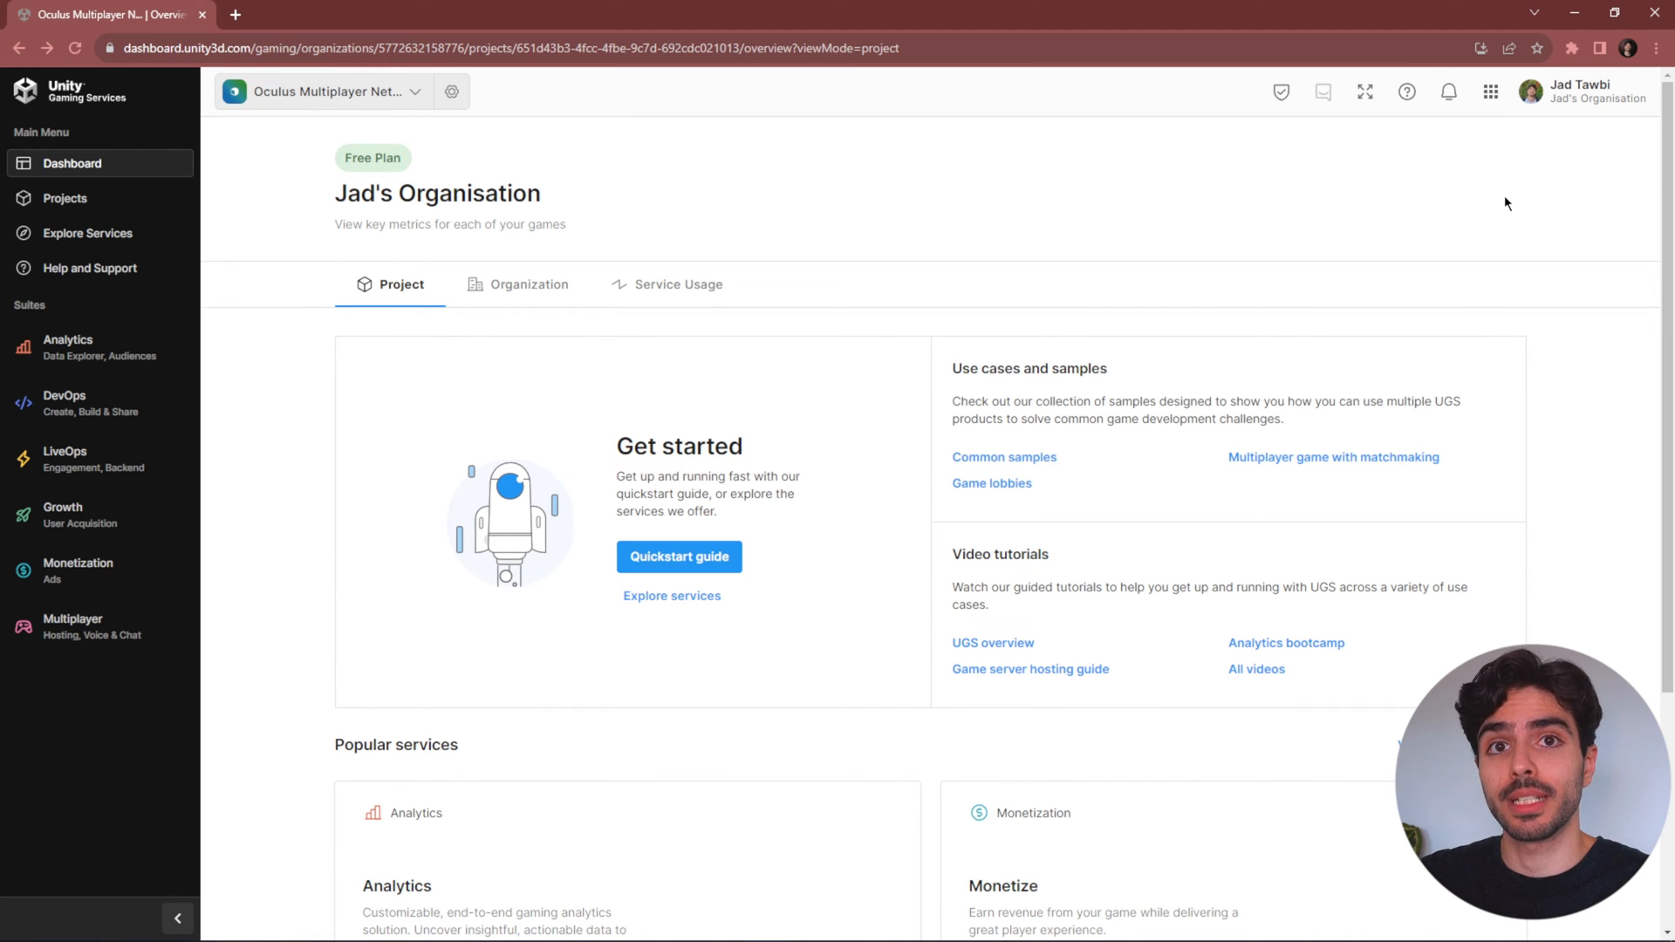
click(1576, 90)
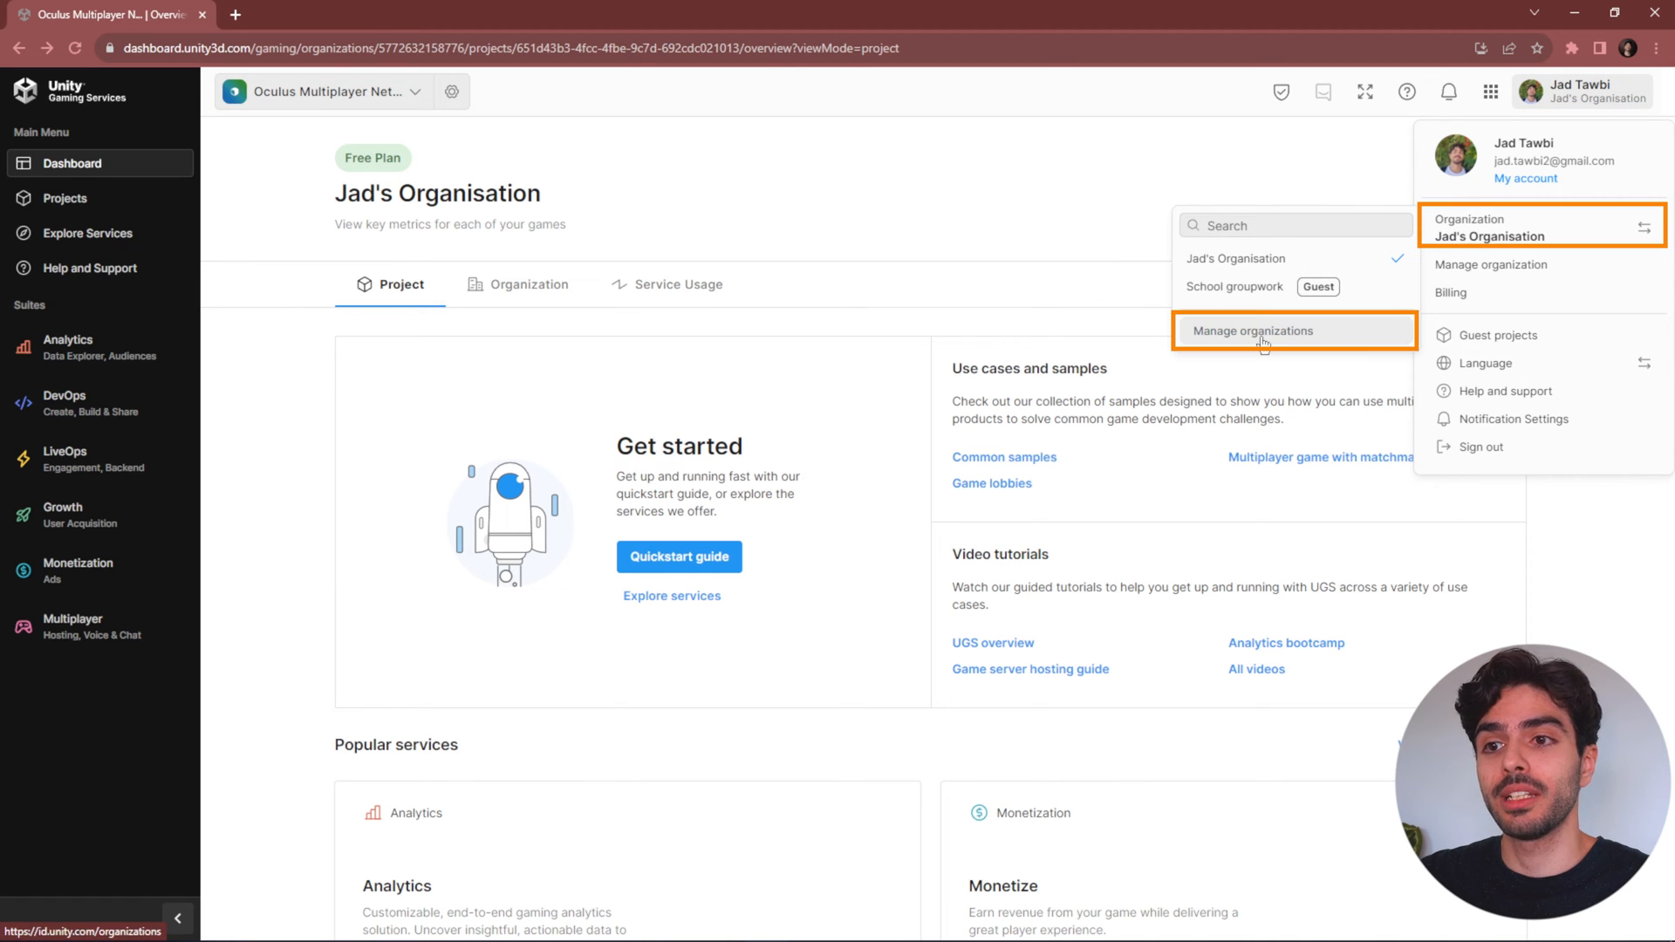
click(1263, 332)
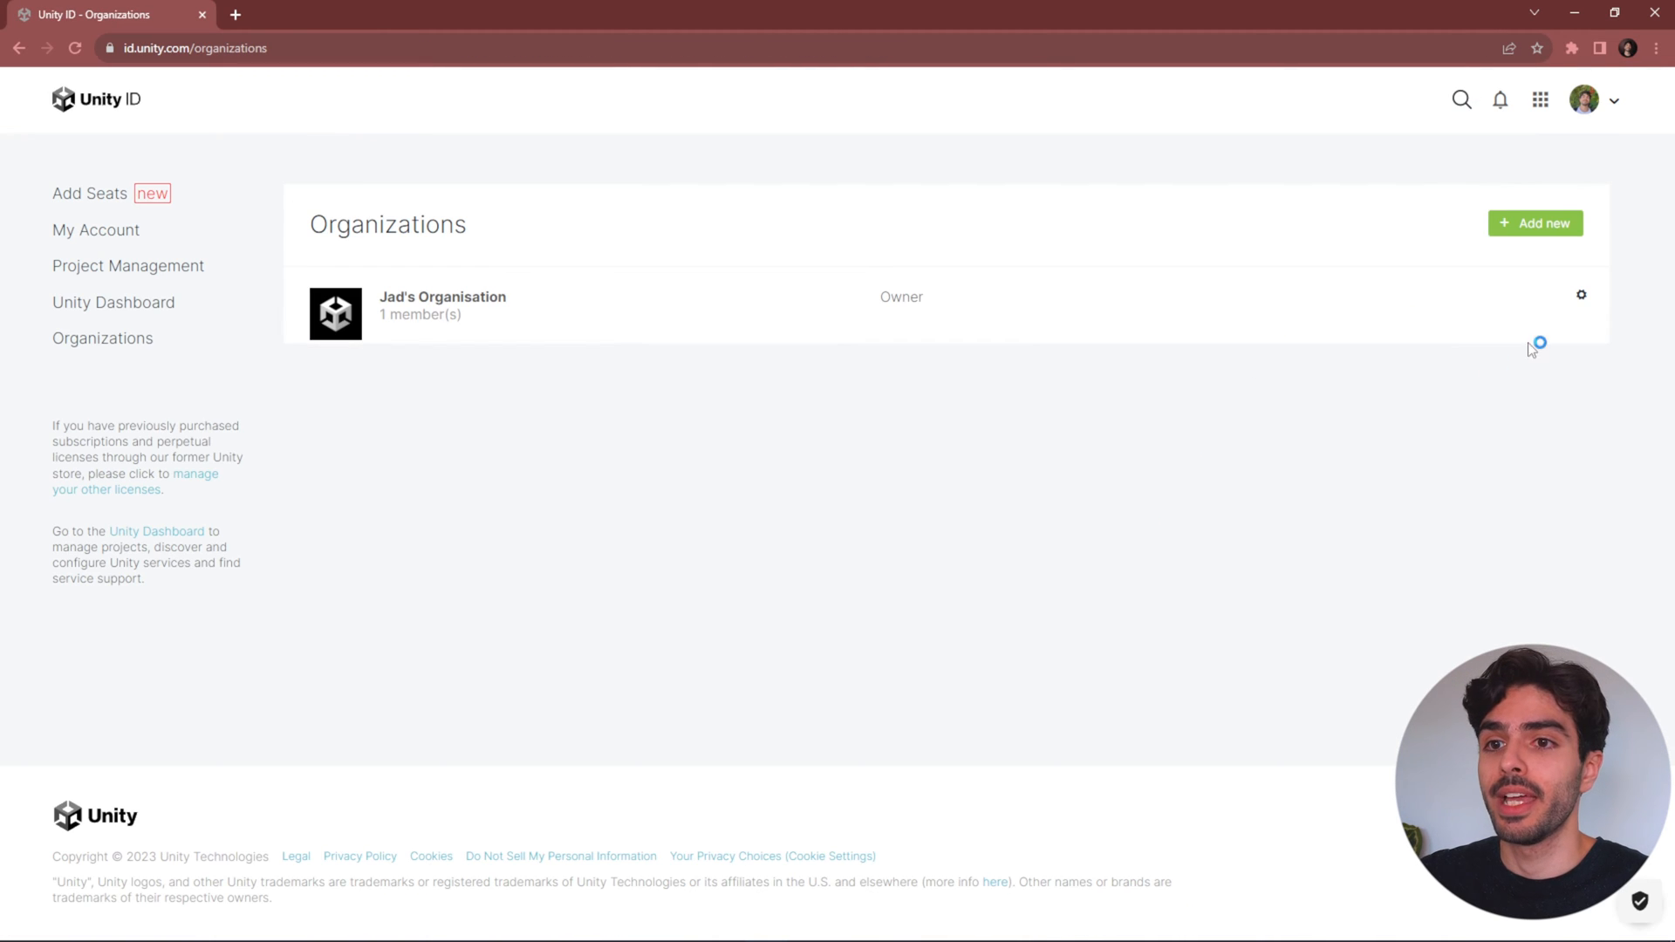
mouse_move(1521, 236)
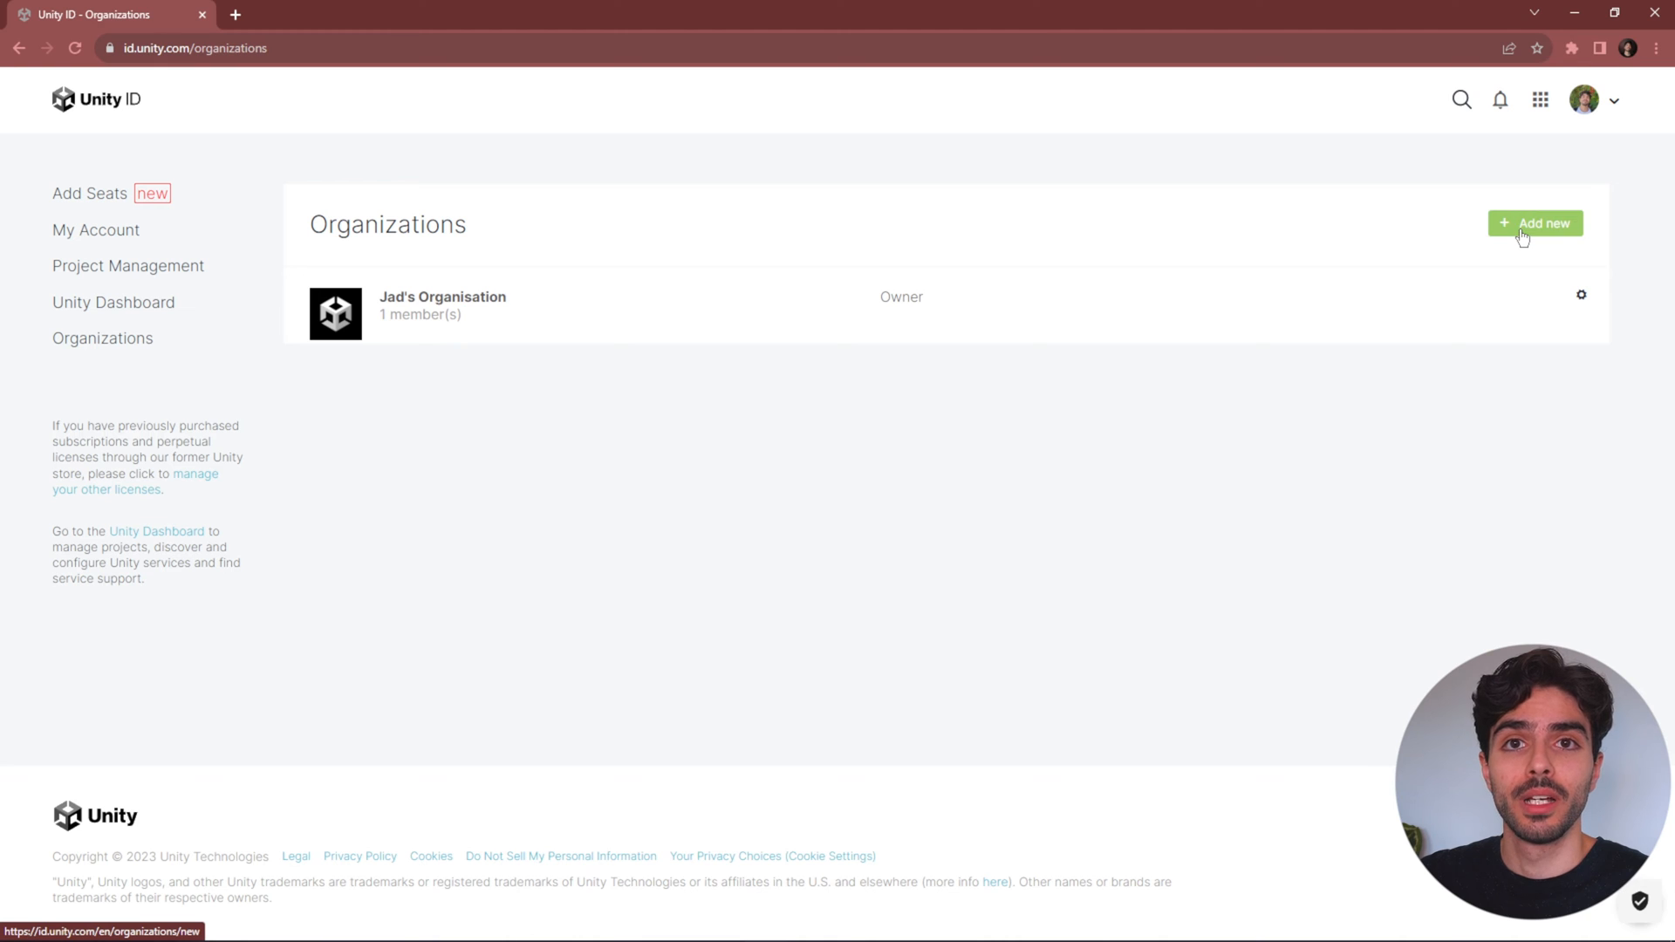
mouse_move(1533, 240)
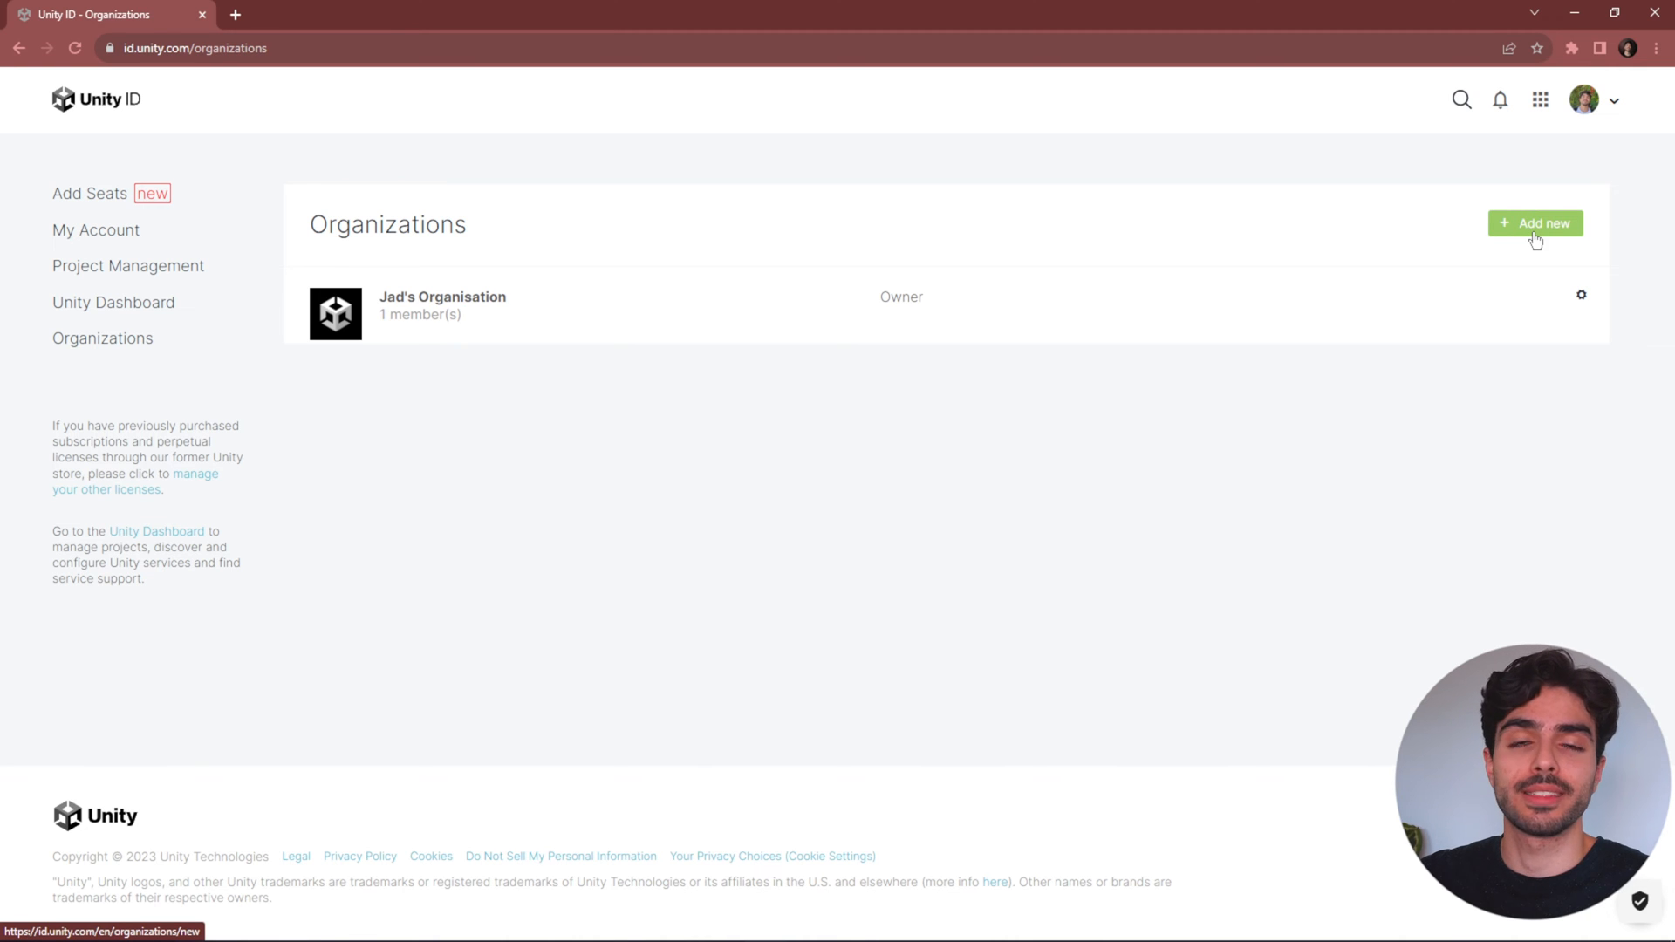
mouse_move(1497, 323)
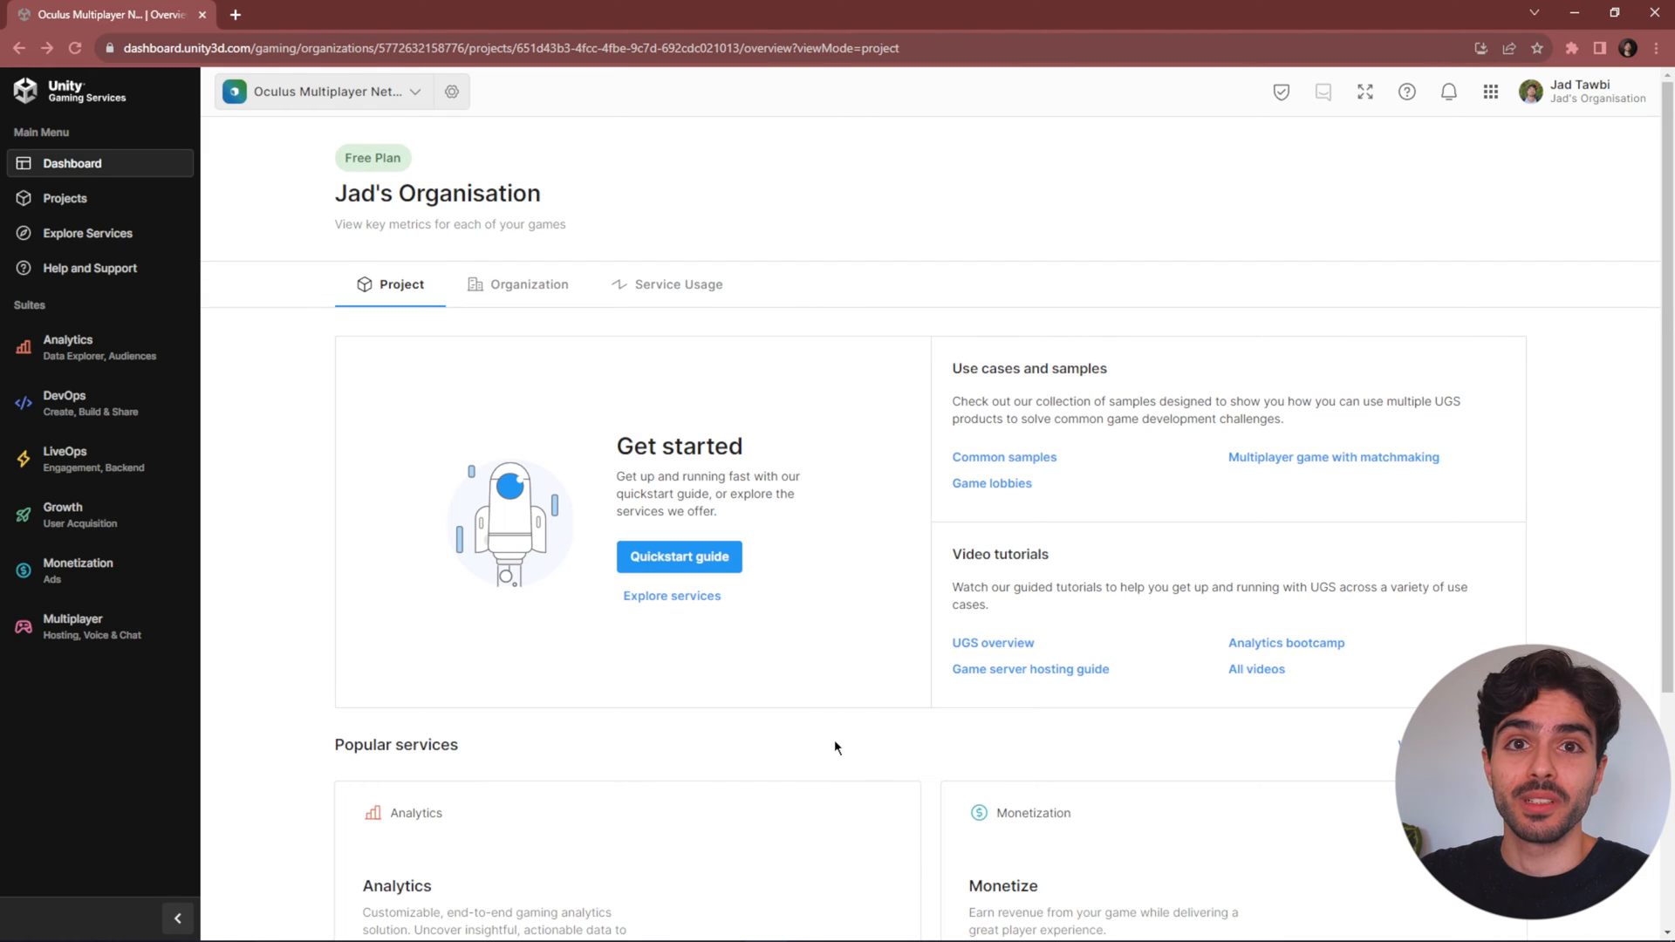
mouse_move(134, 698)
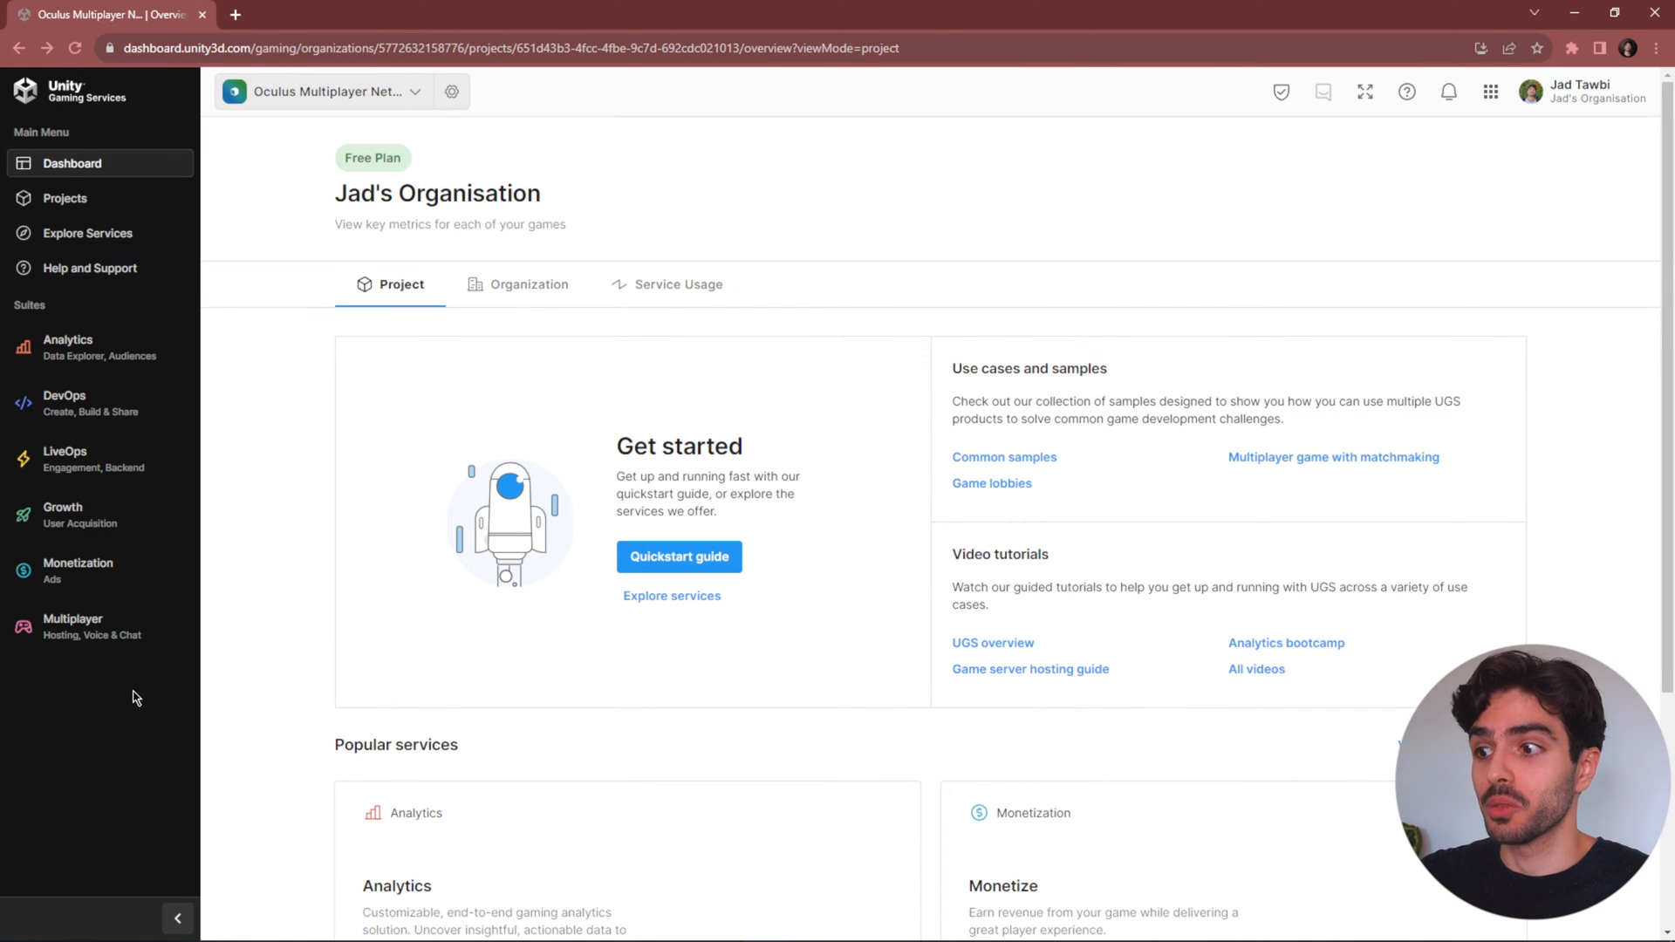
- In Multiplayer, select the project and complete all three Relay setup guide steps
click(74, 624)
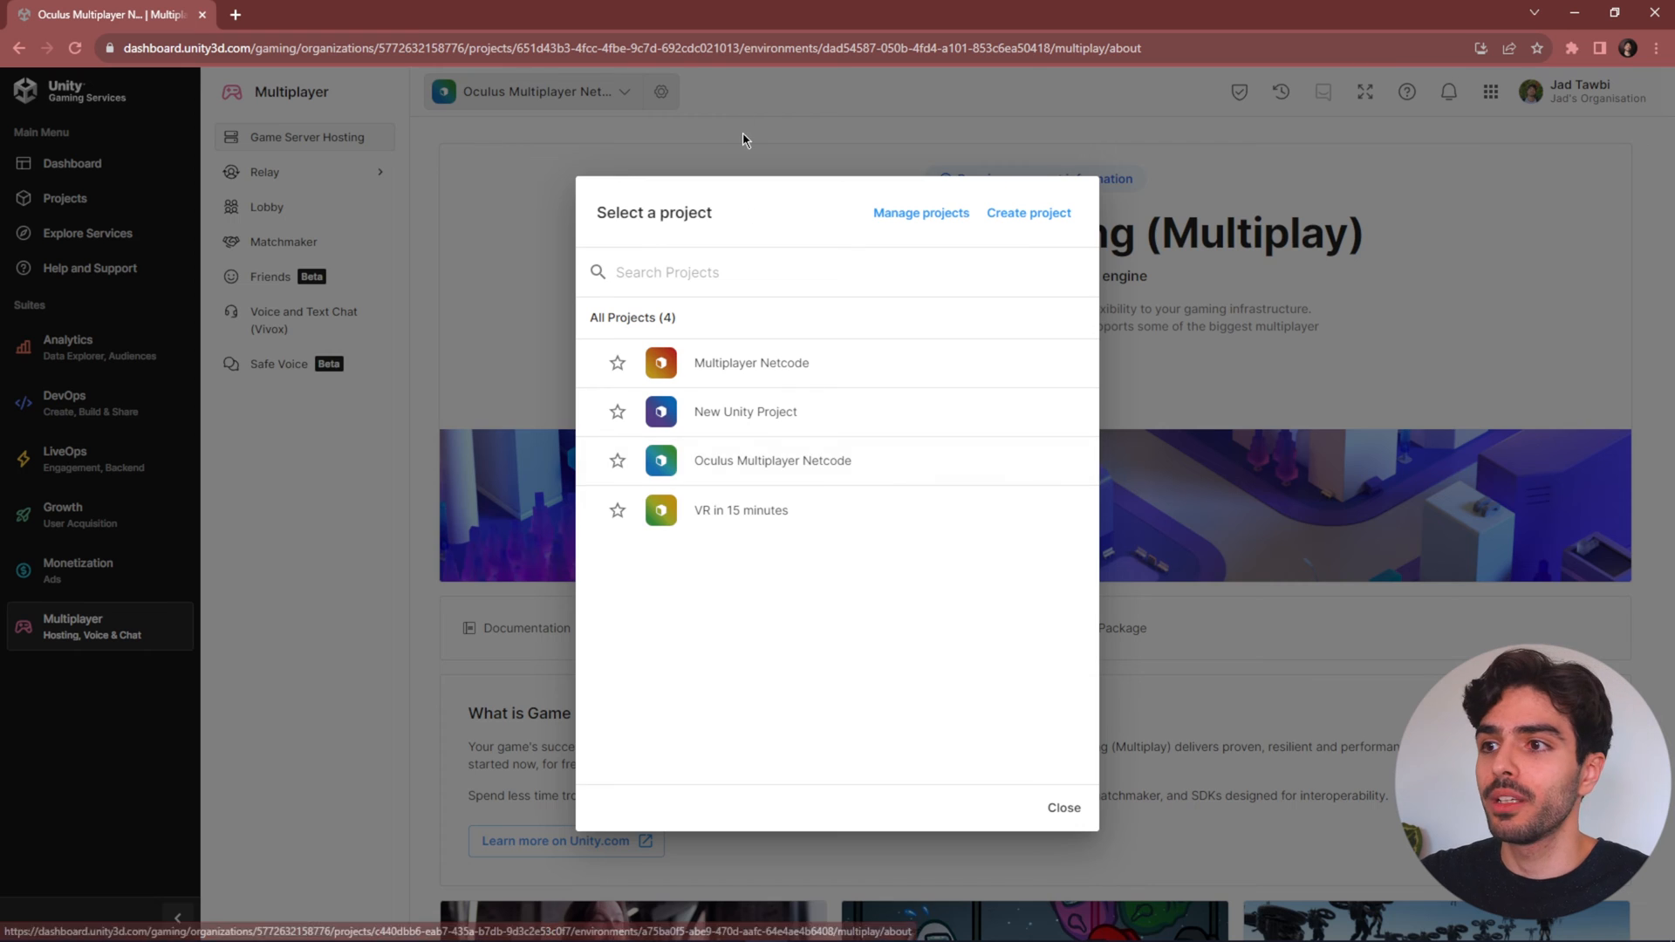
click(1064, 807)
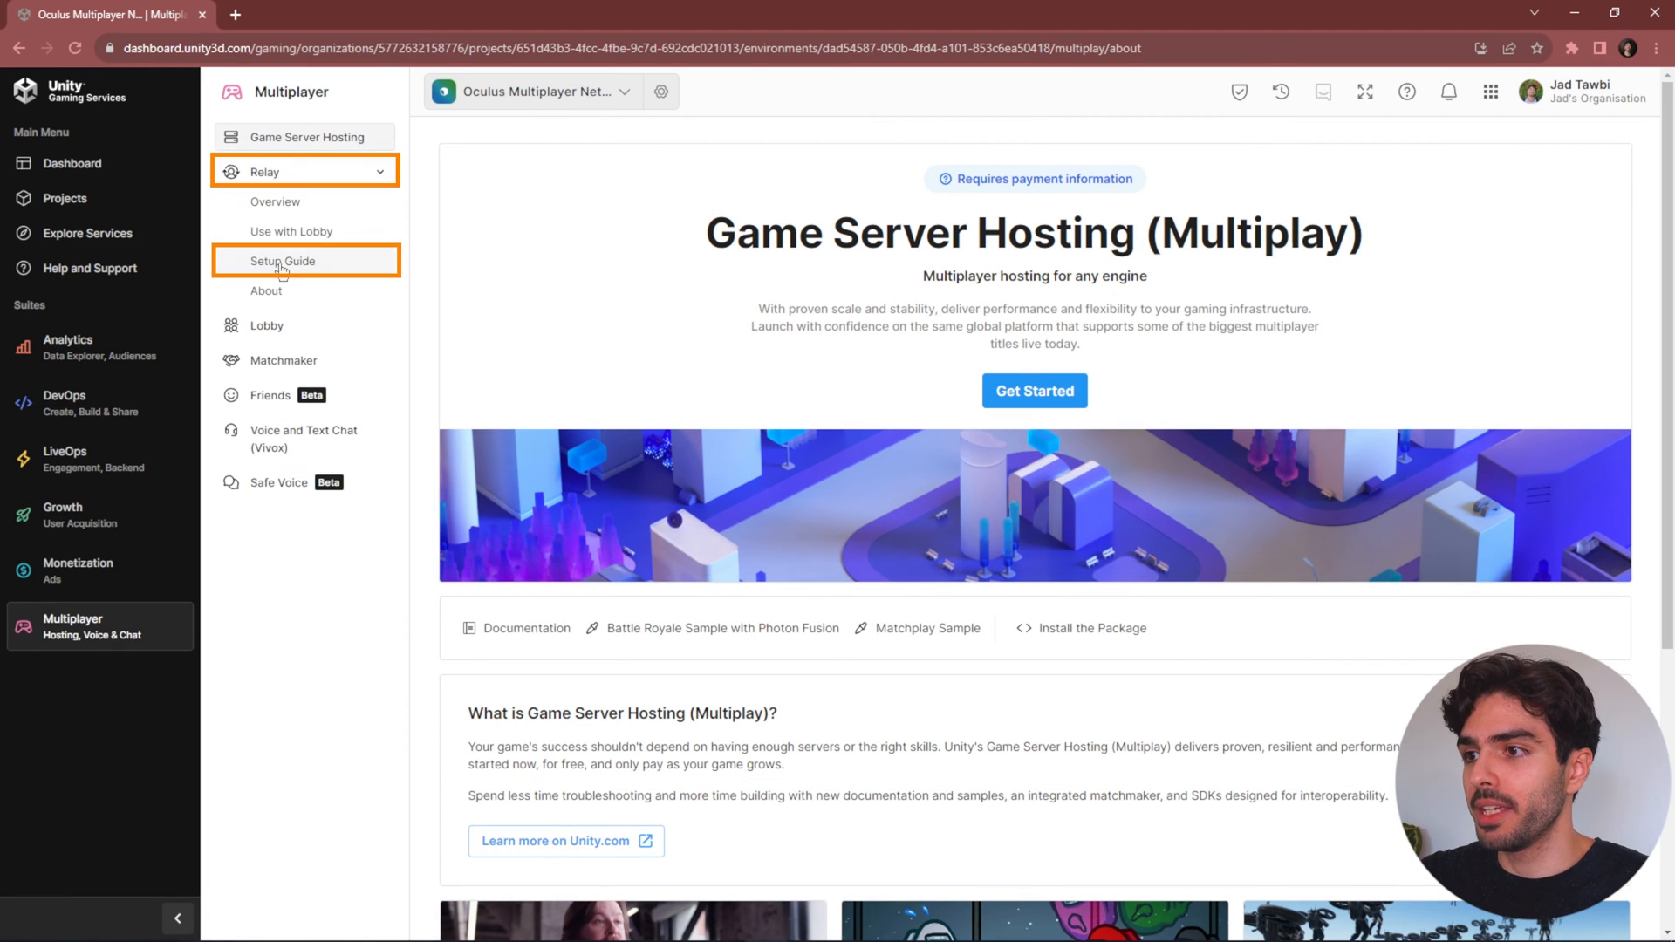
click(283, 261)
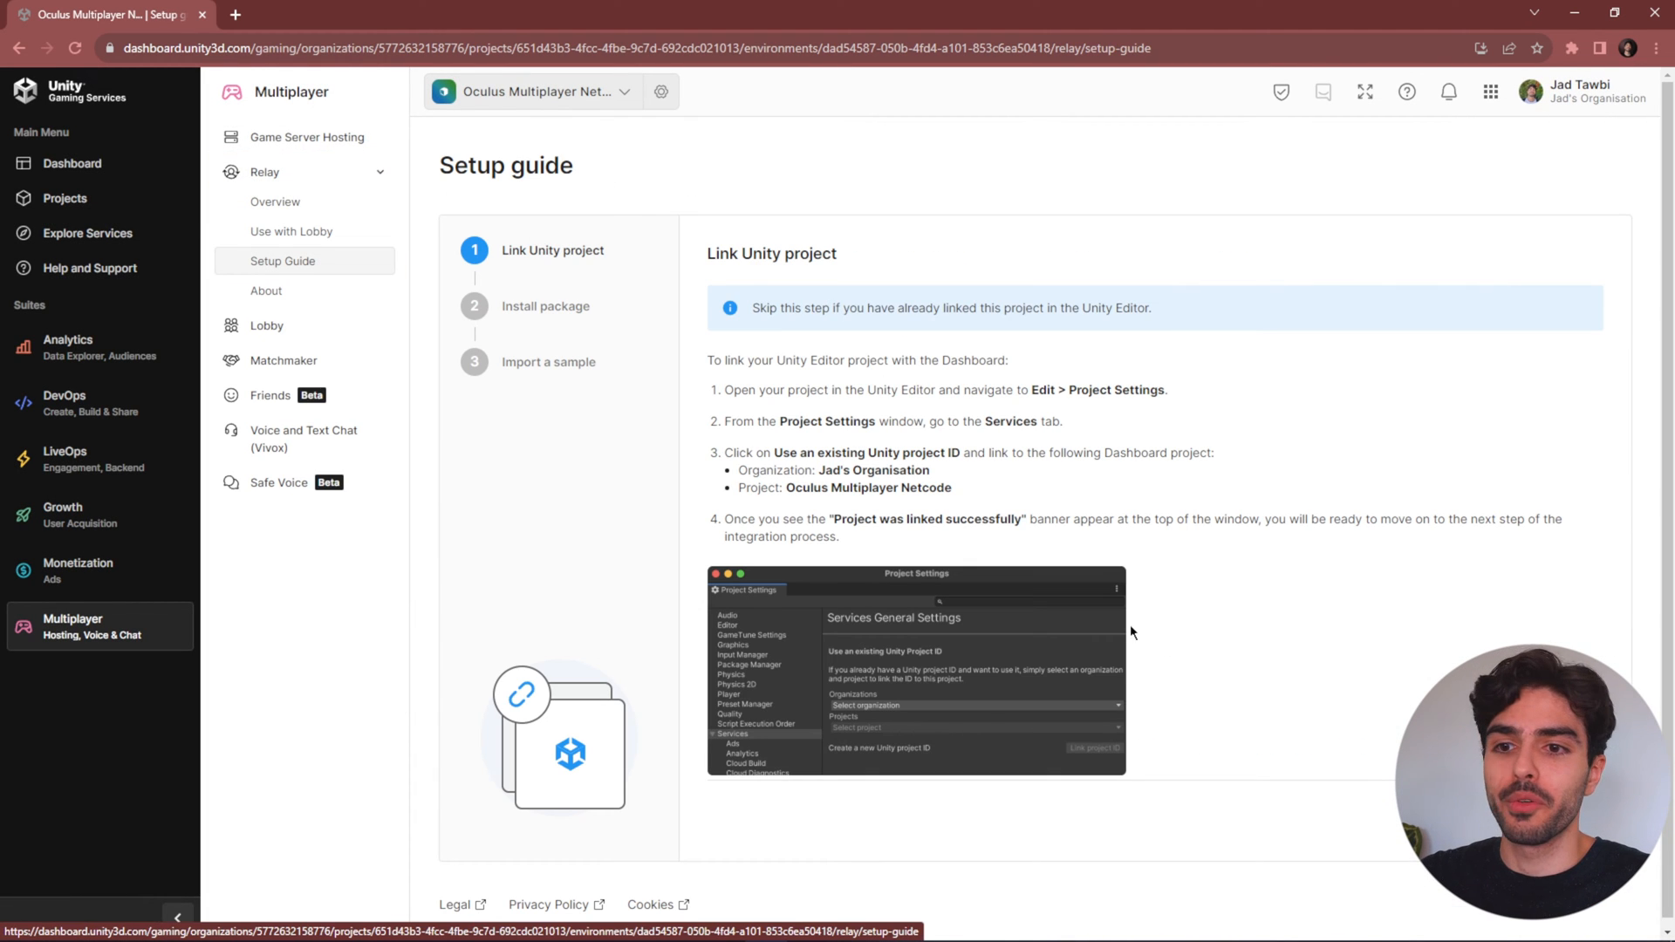
click(544, 305)
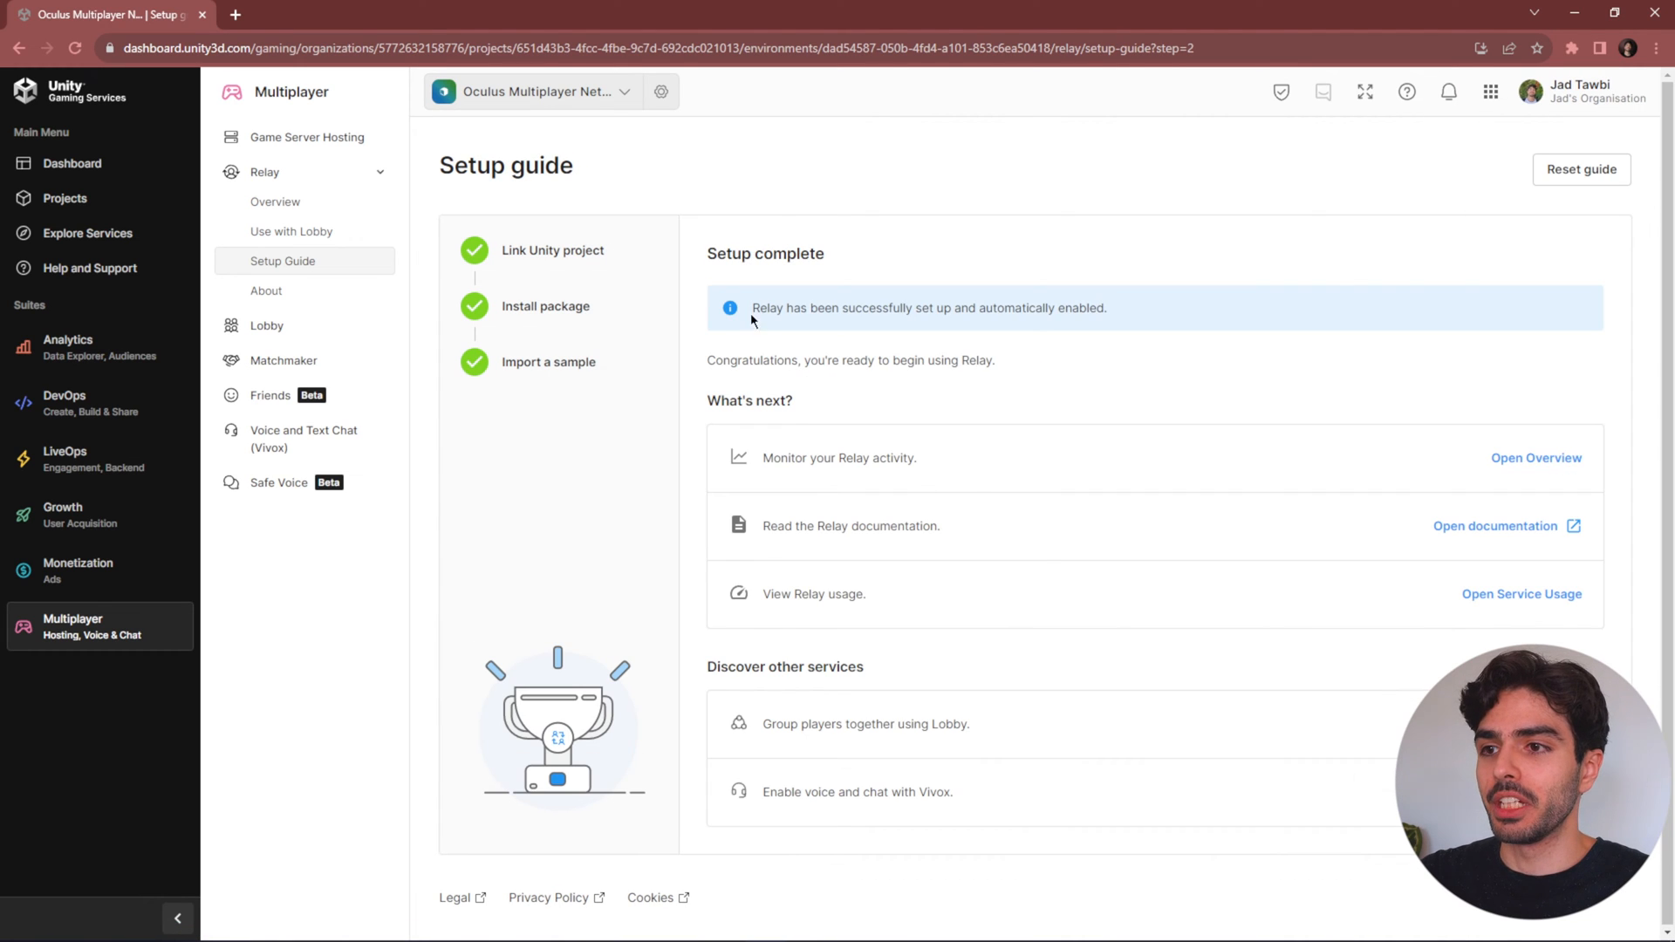
mouse_move(883, 328)
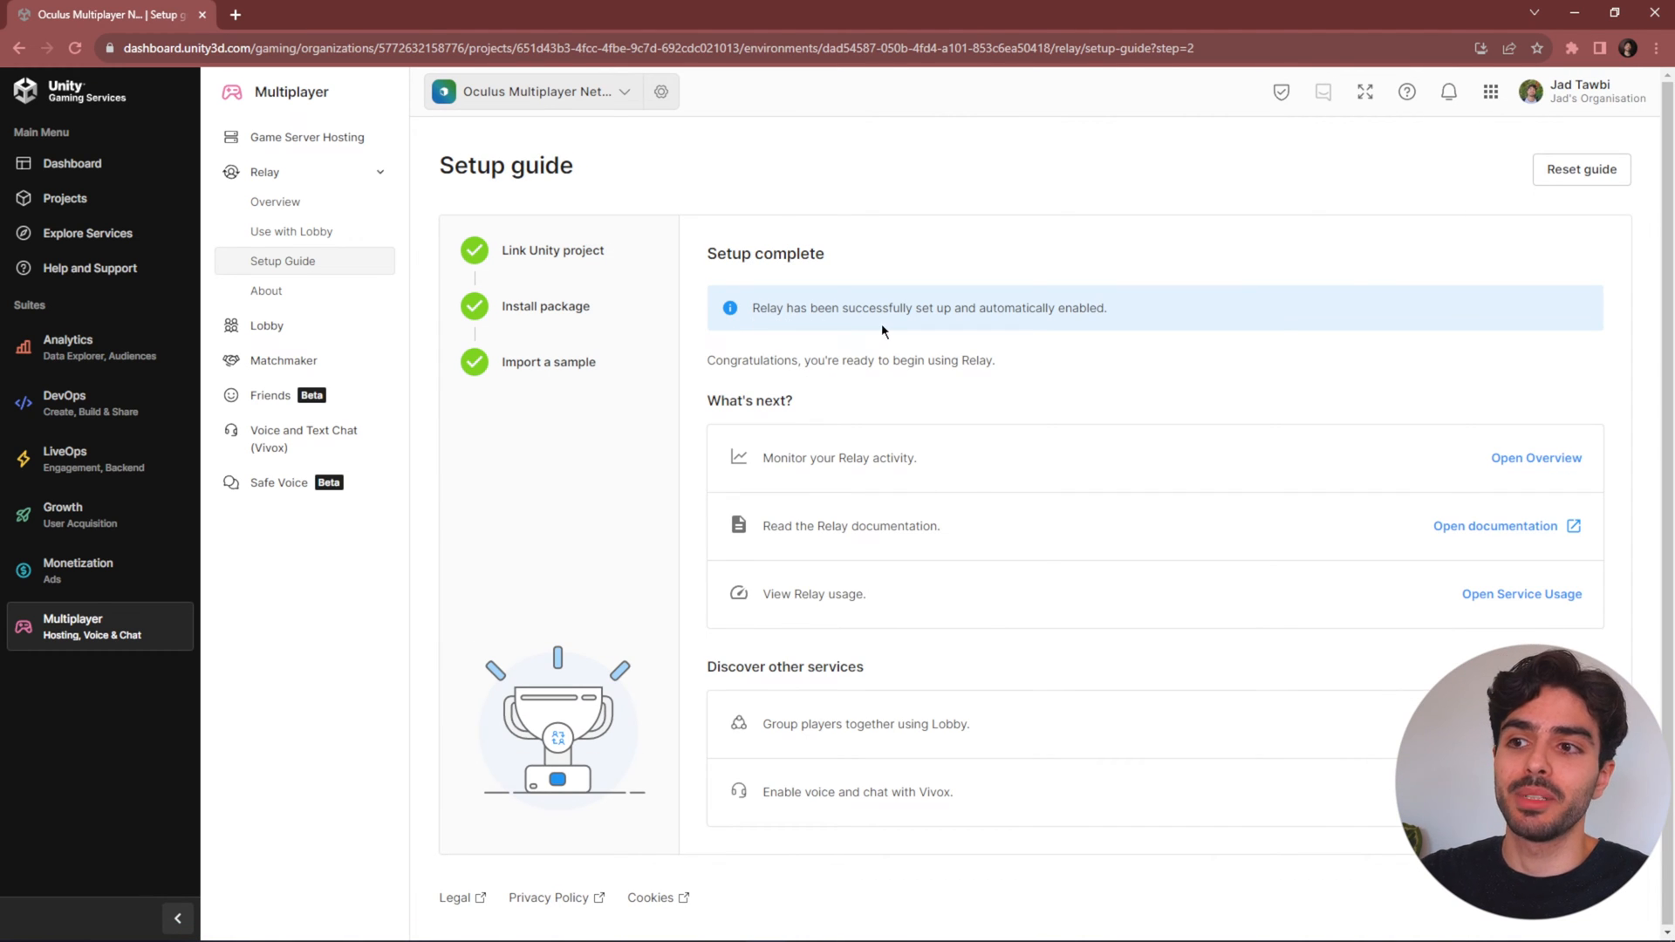
mouse_move(1122, 328)
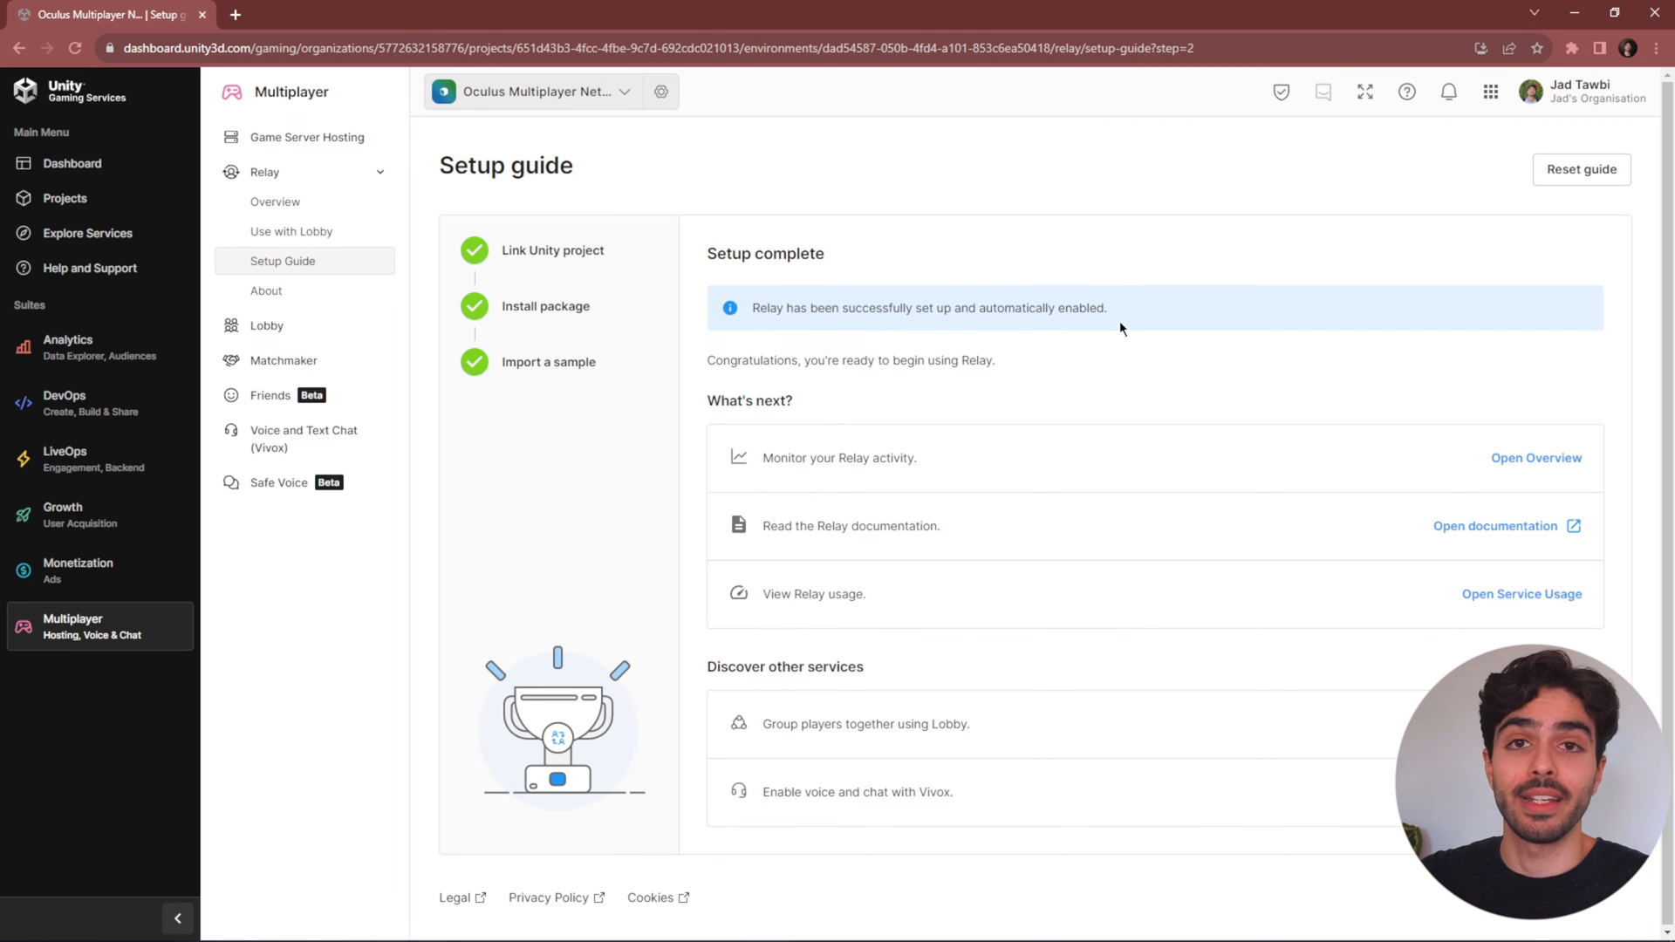
mouse_move(1543, 295)
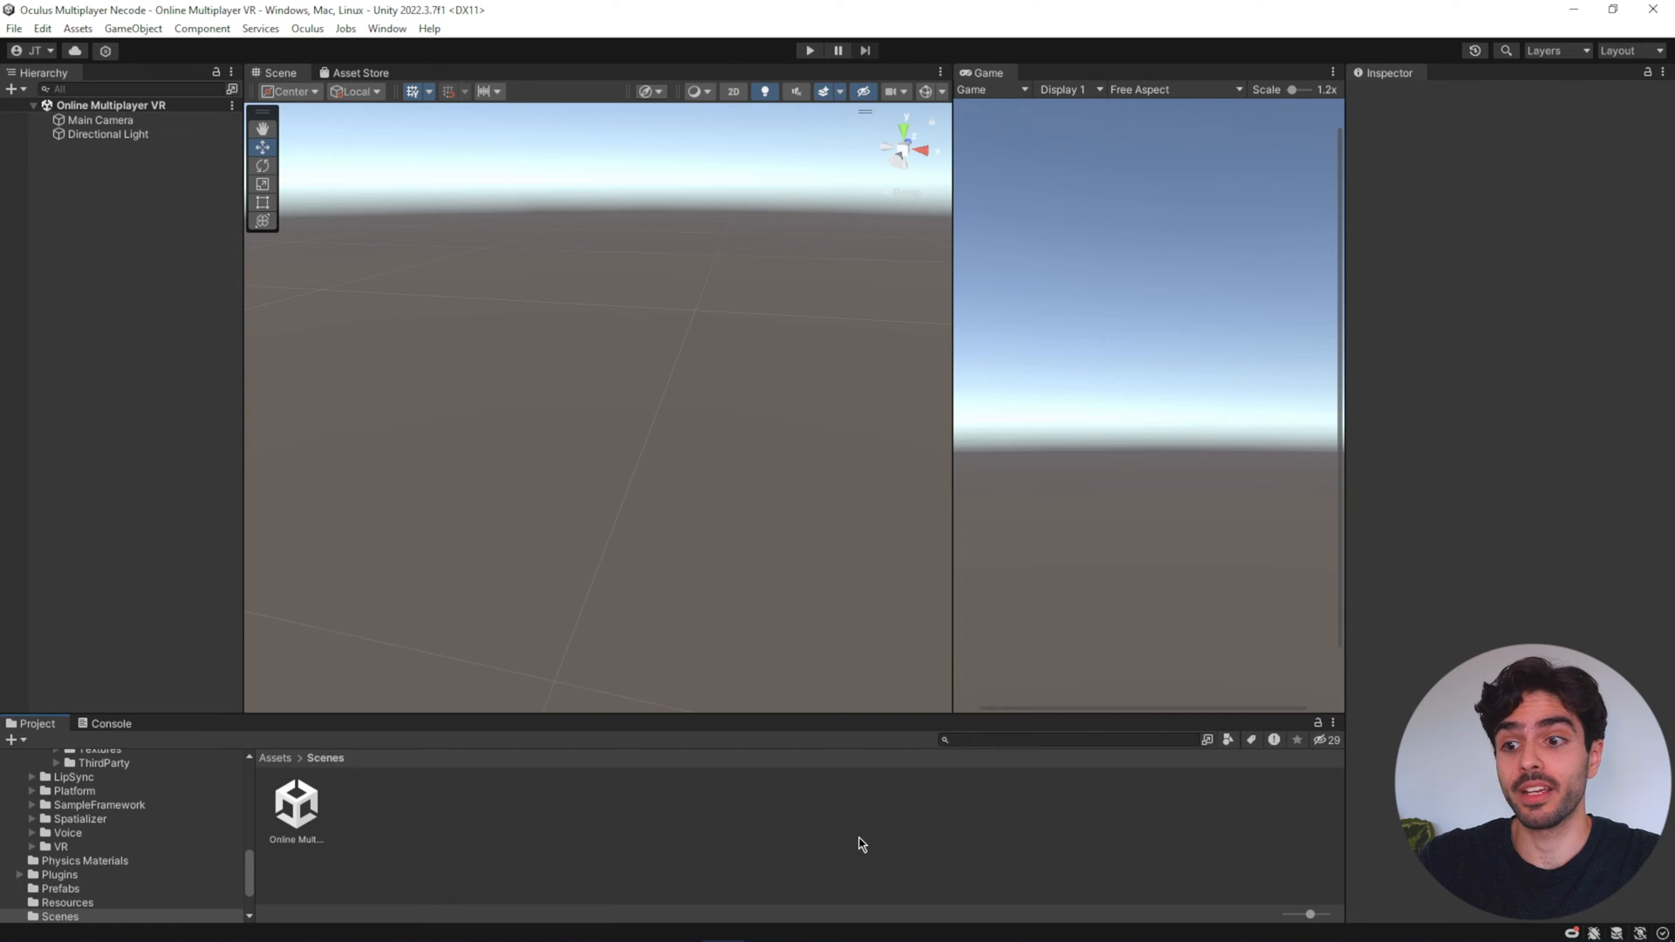
- Add the LargeRoom prefab and the gradient skybox material to the scene
click(1059, 740)
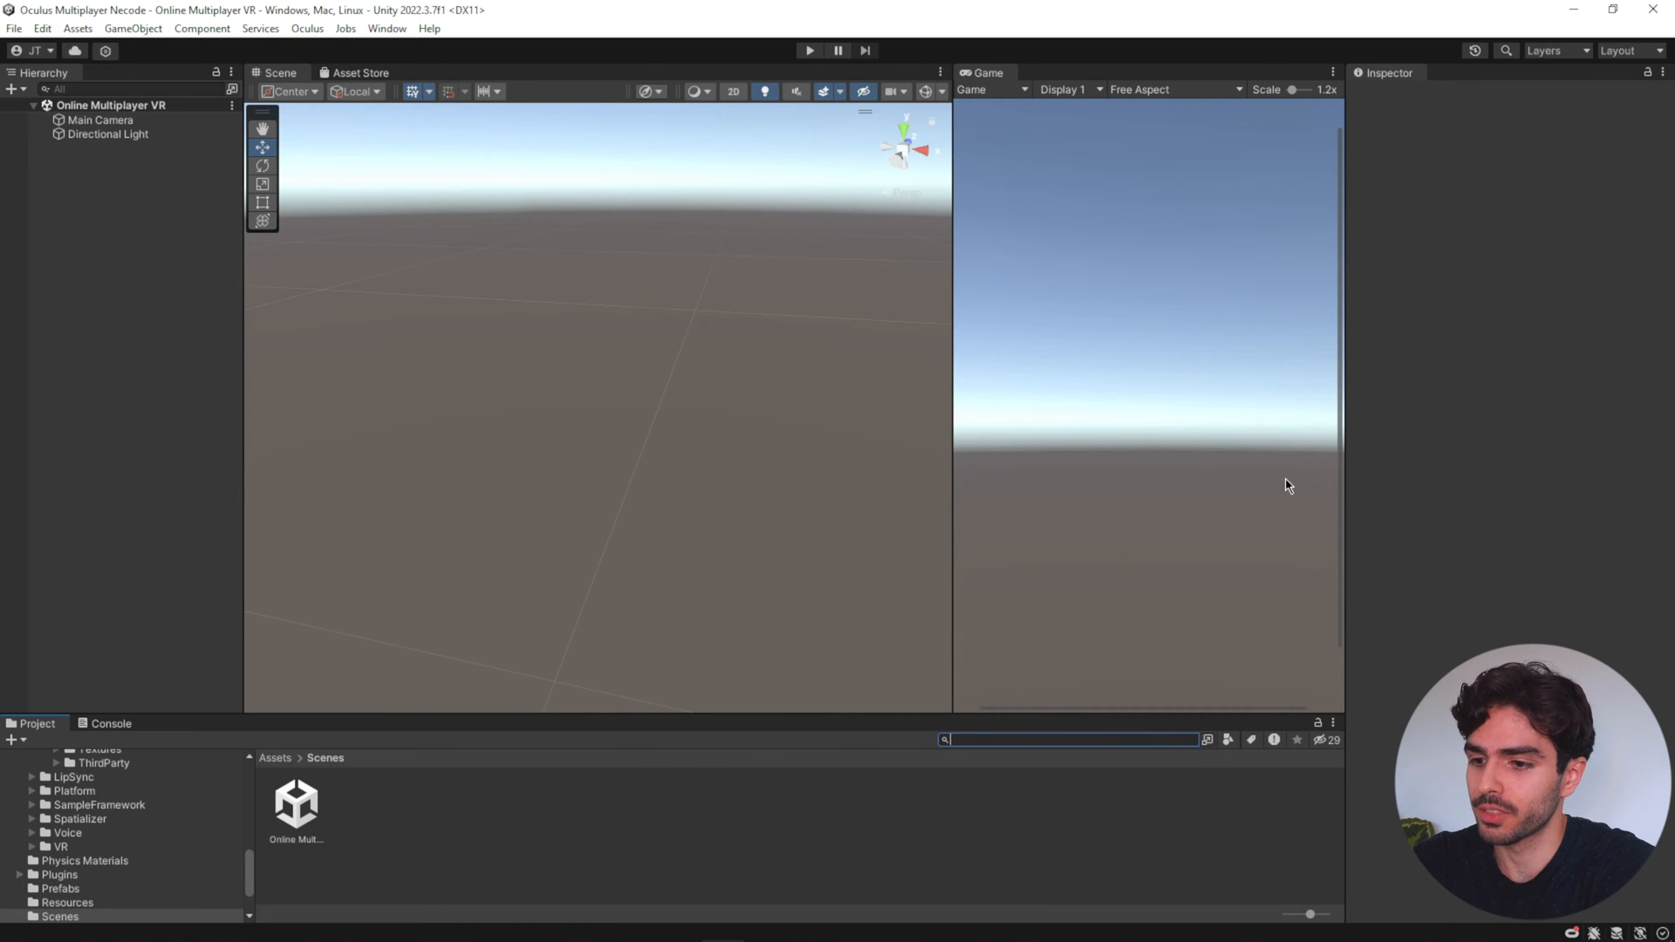
text(large room)
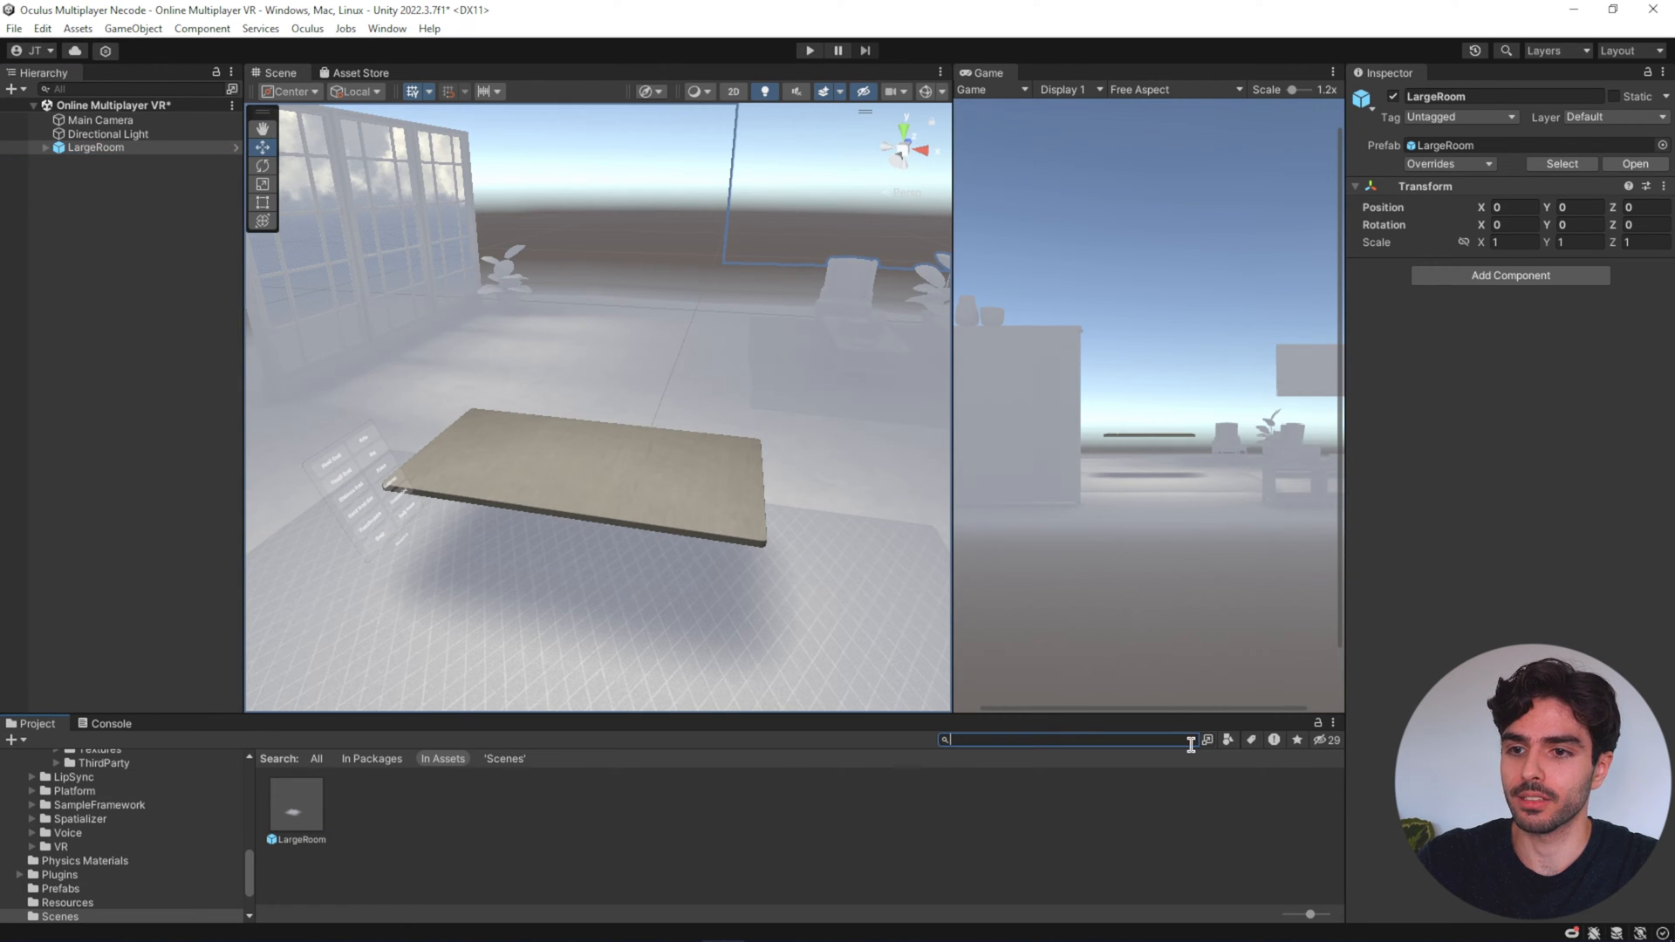
text(sky)
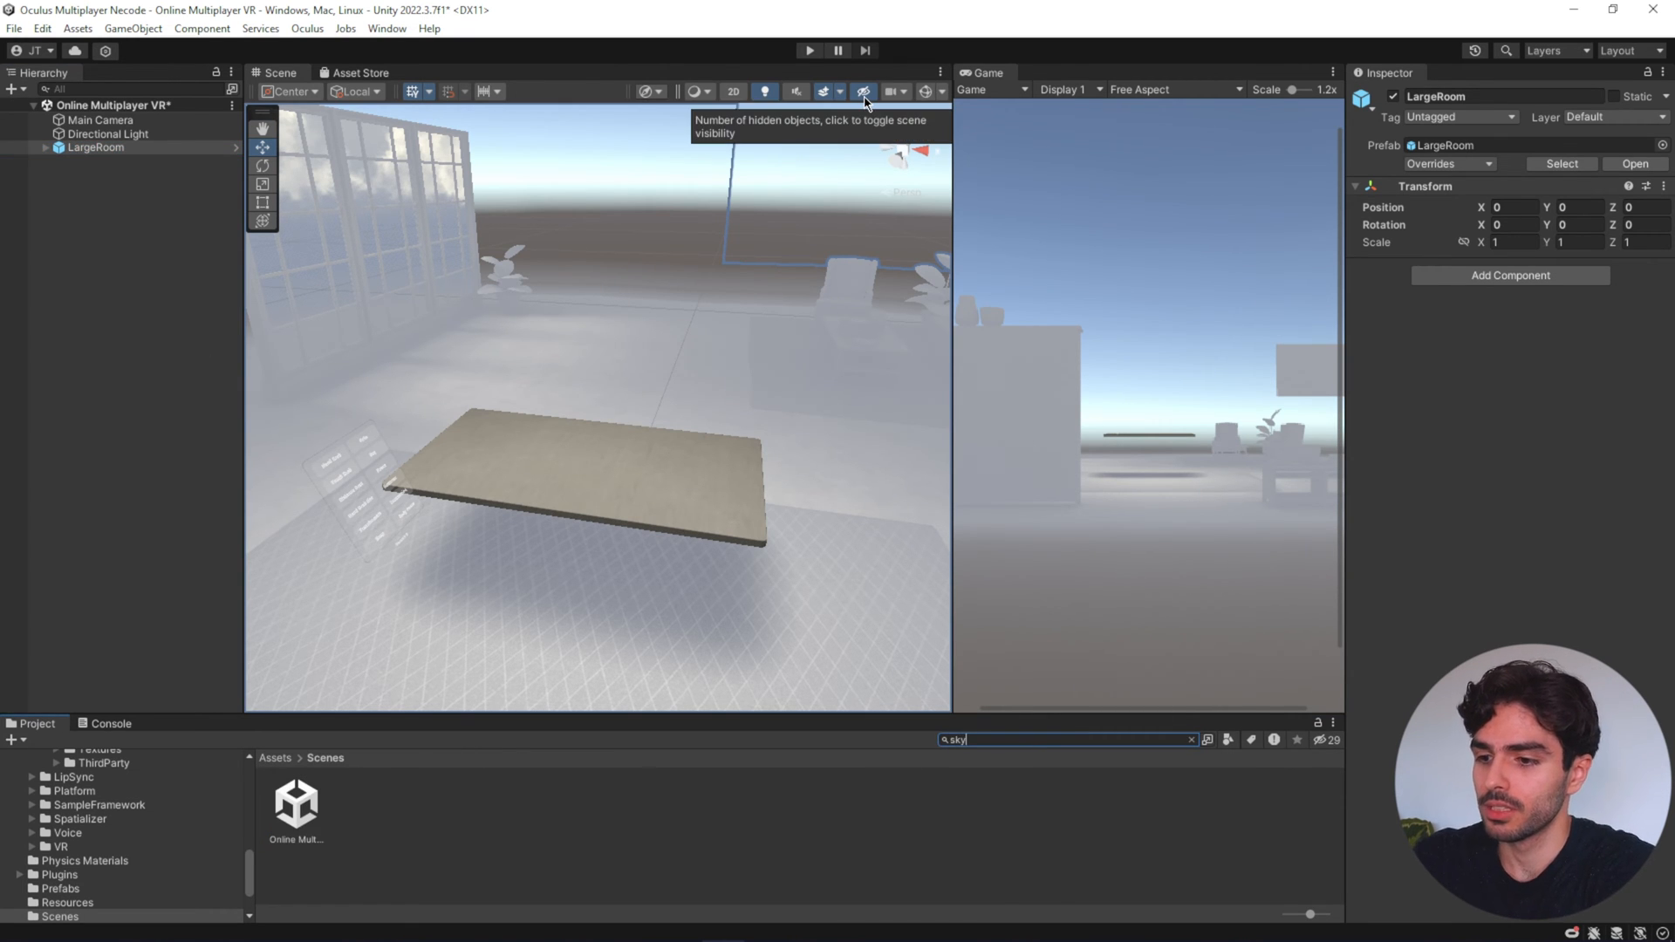
text(skybox gradient)
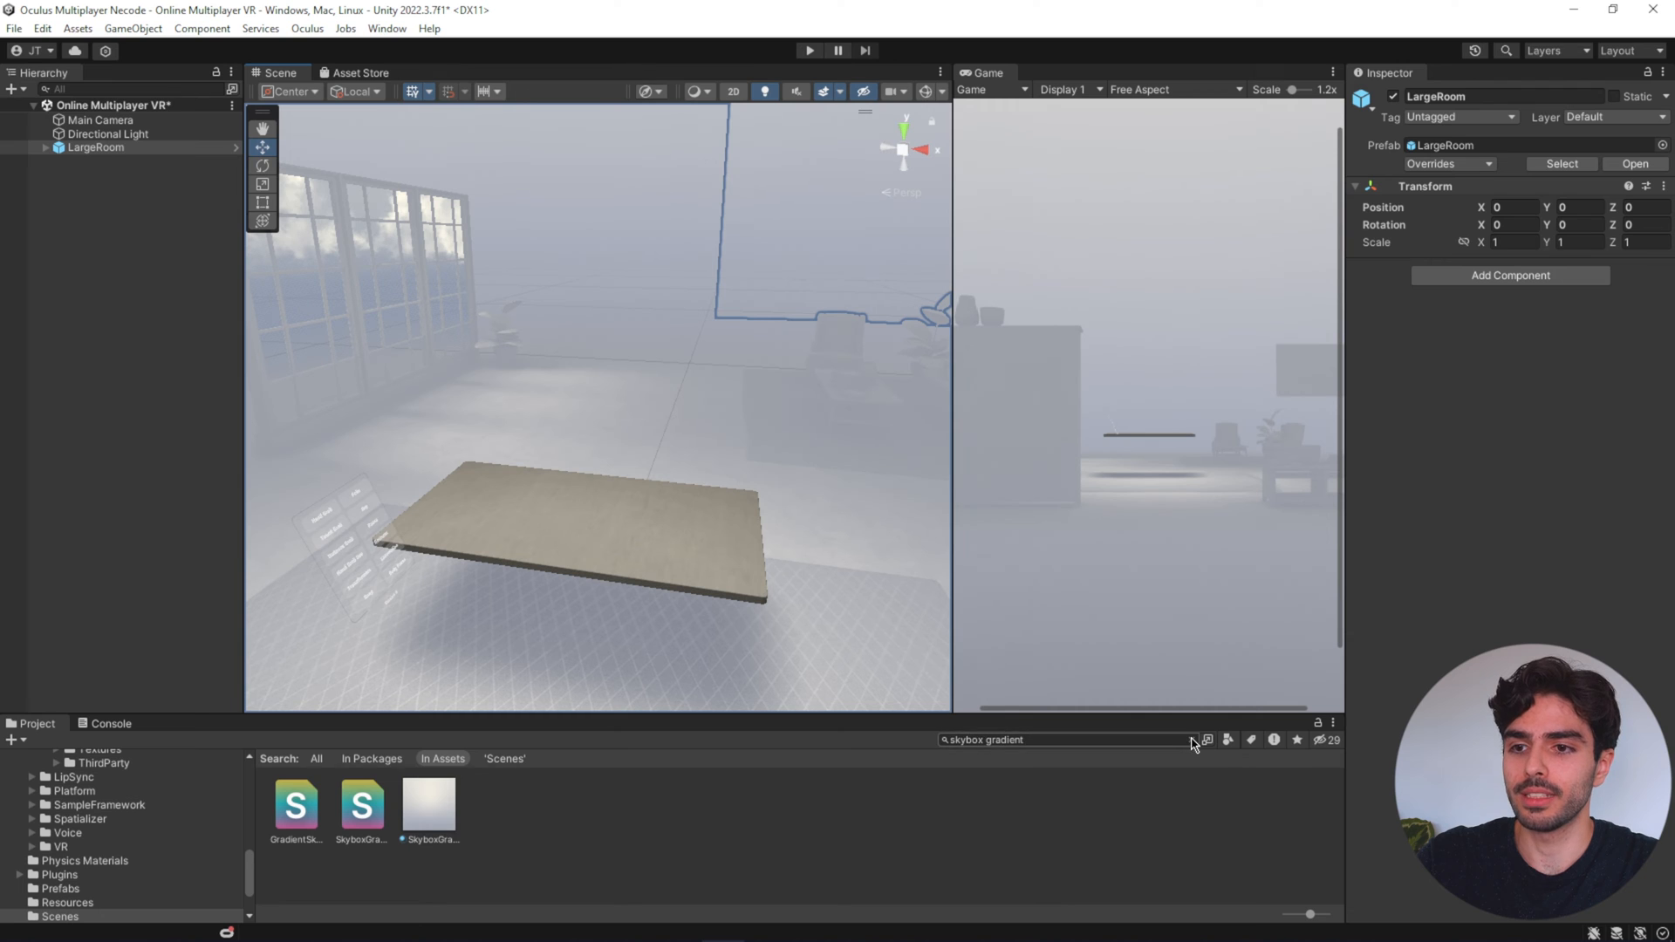
- Add the InteractionRigOVR-FullSynthetic rig and remove the default Main Camera
text(interaction rig)
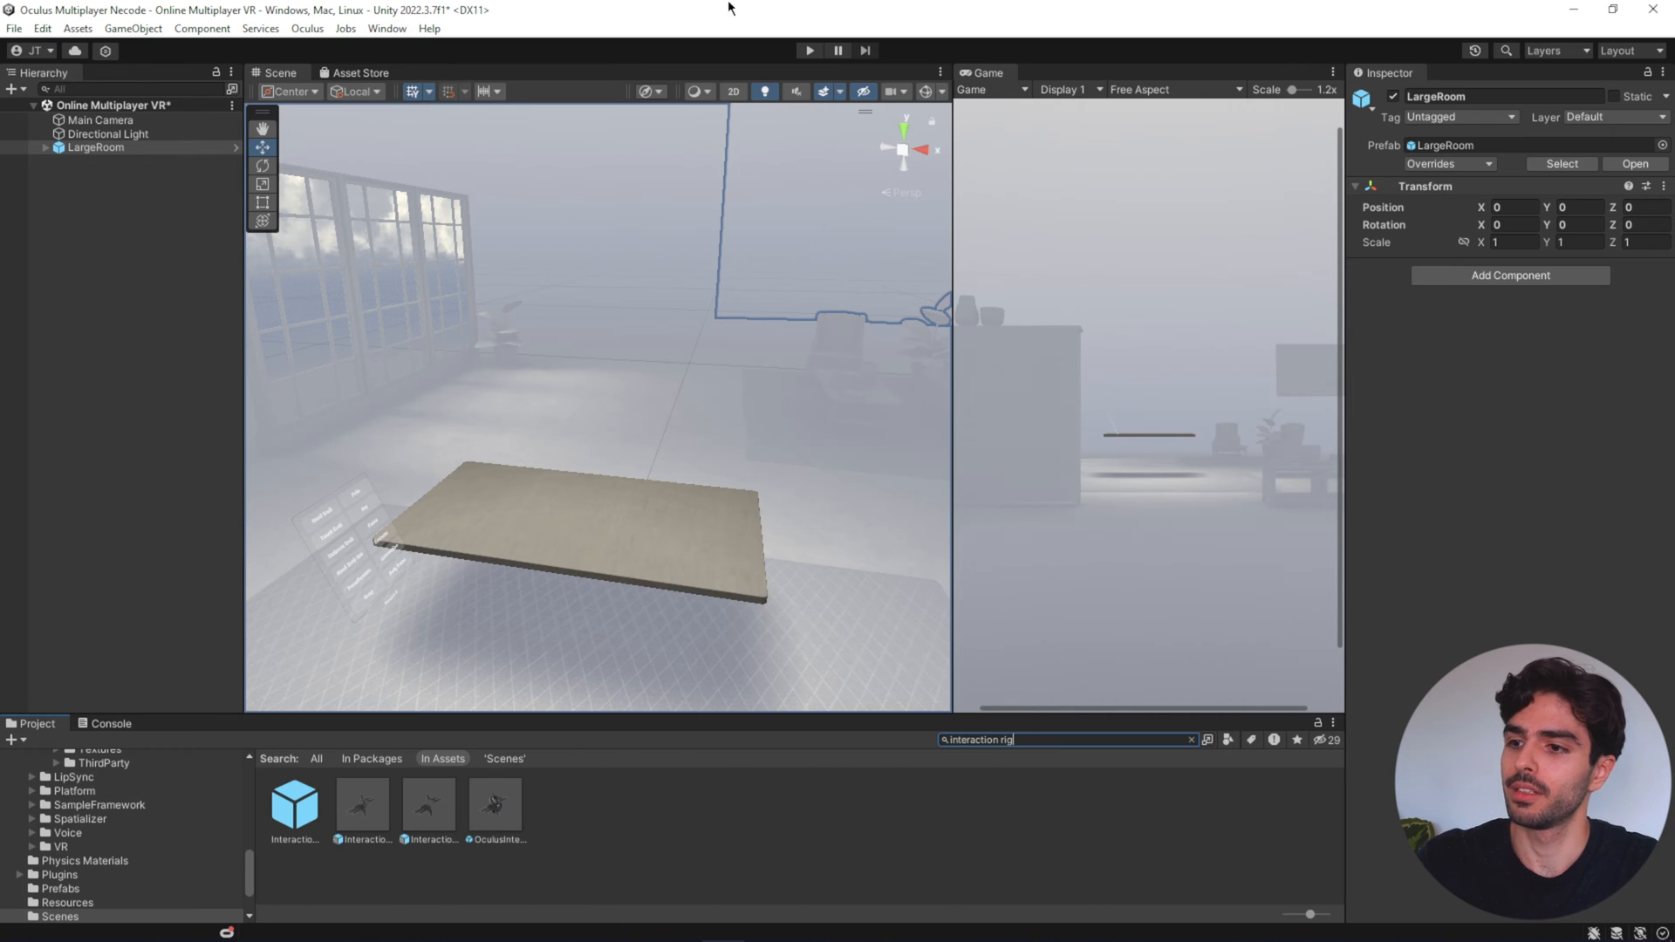
click(429, 805)
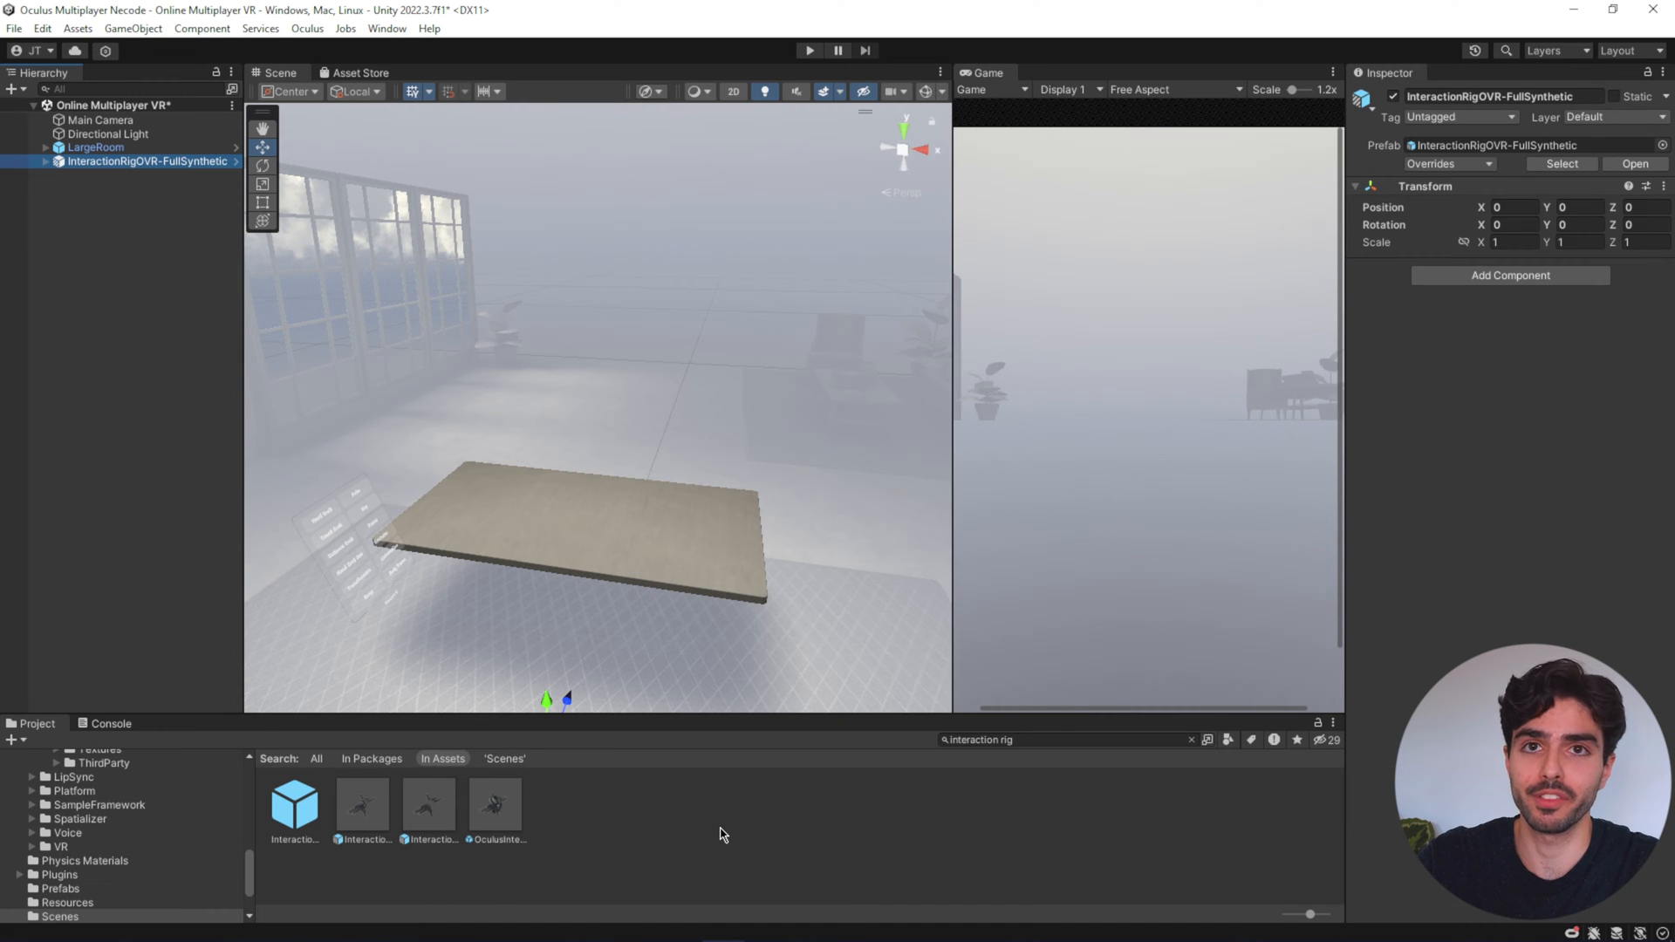
mouse_move(492, 558)
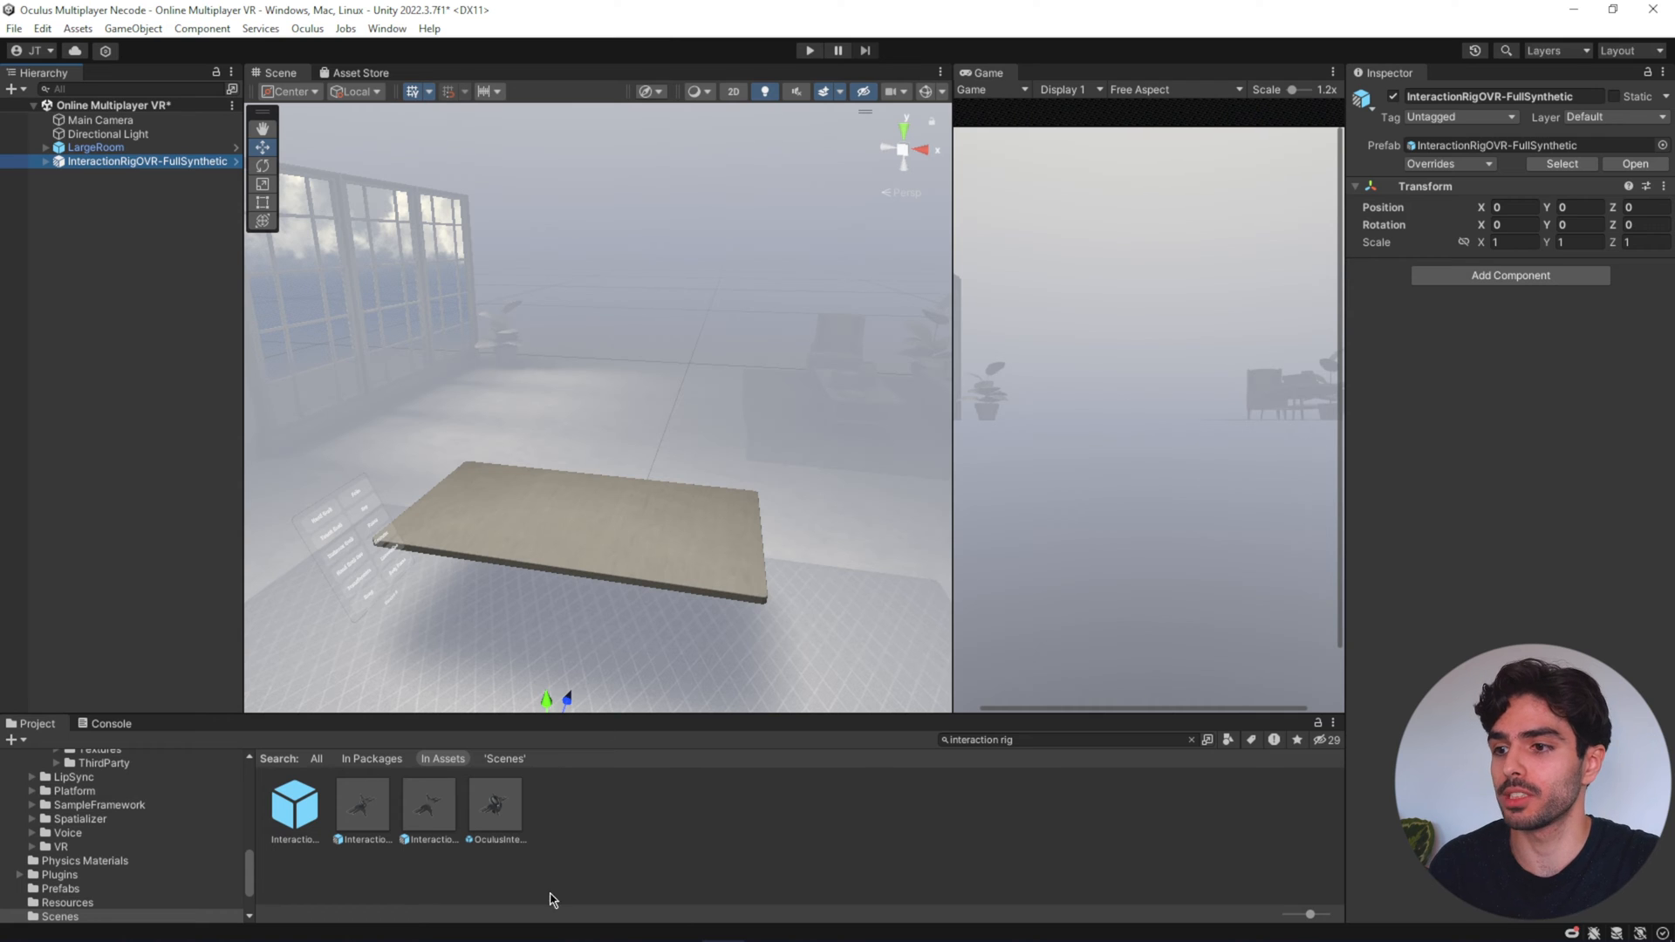
click(363, 804)
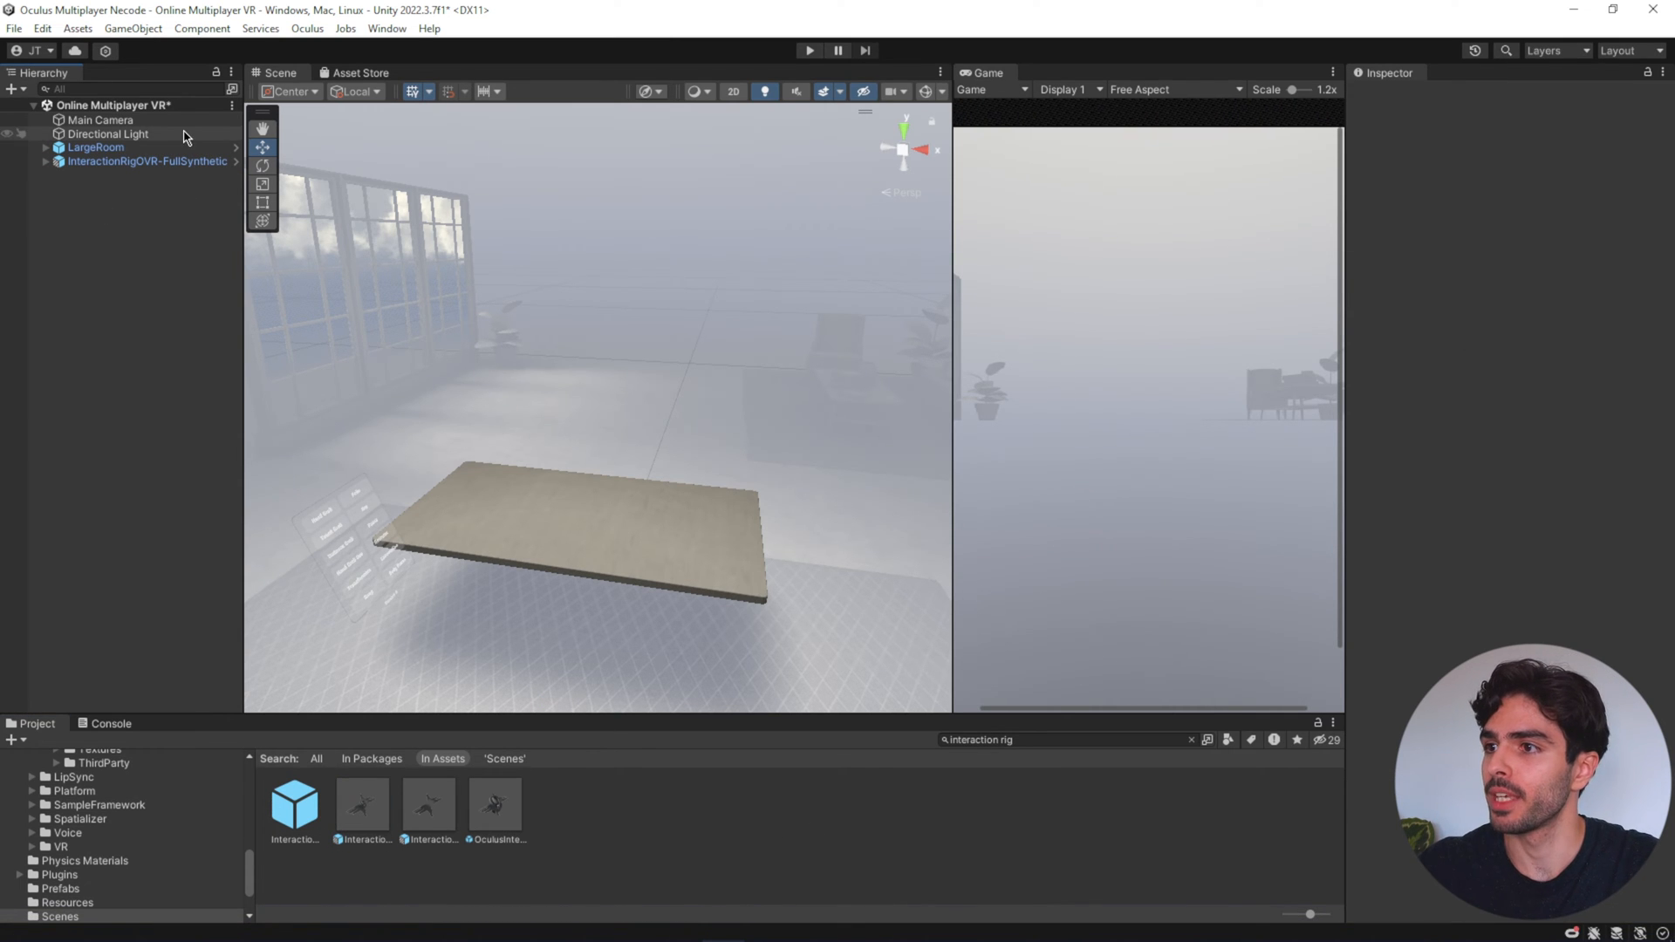
click(103, 119)
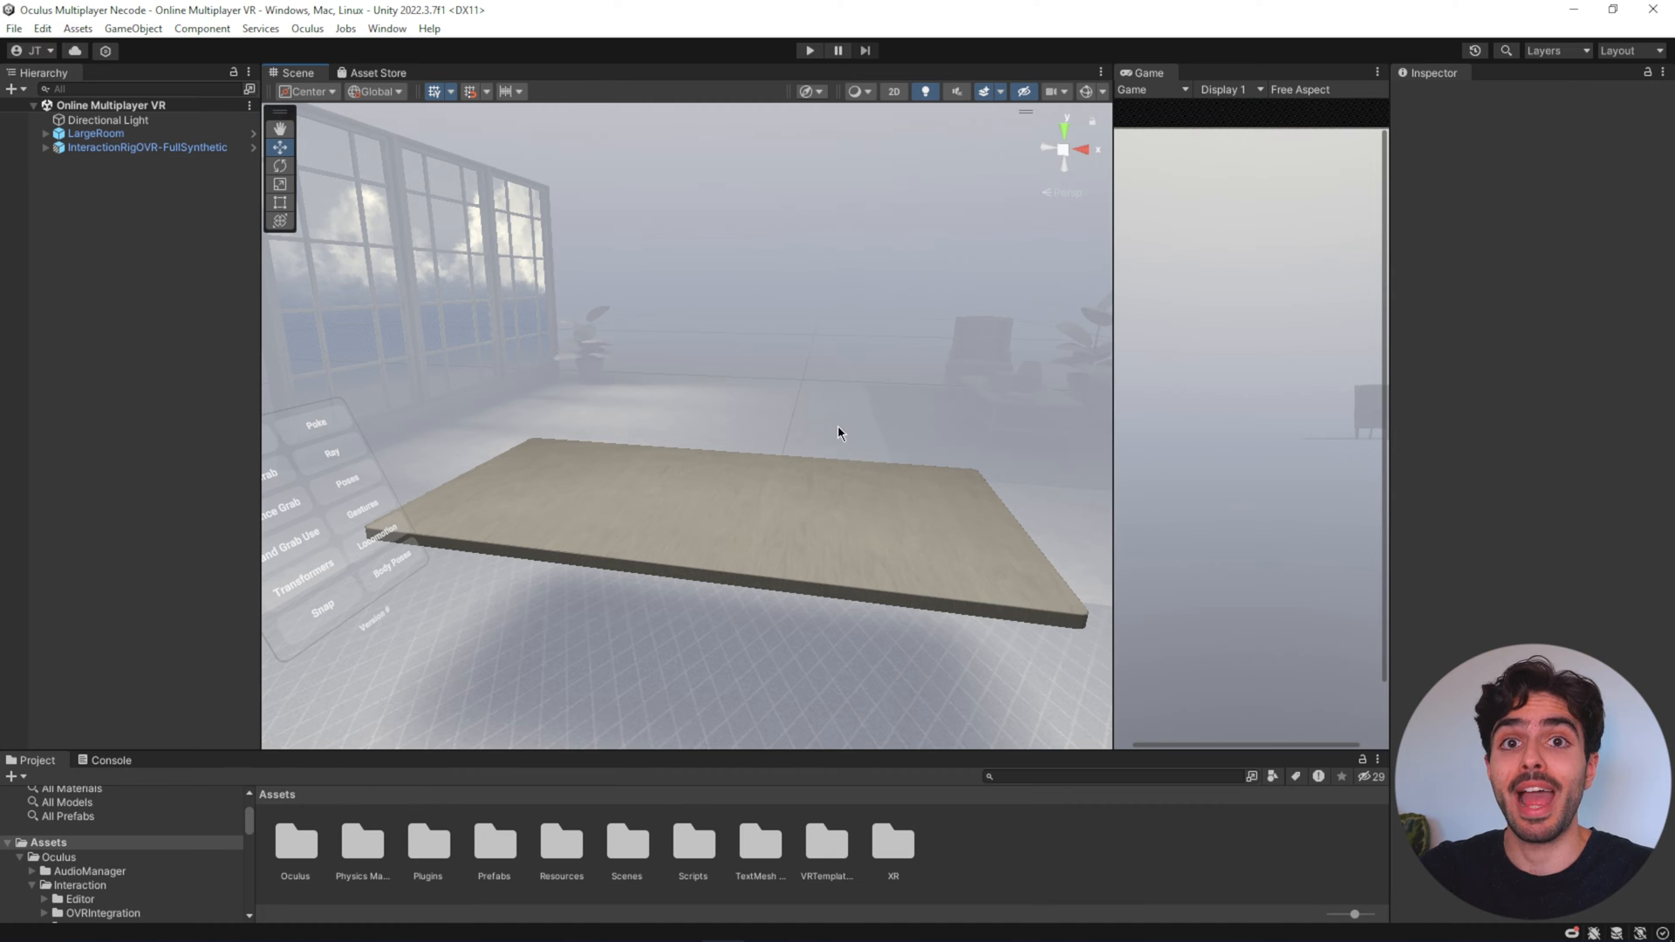
- Pull MenuPanel out of LargeRoom's ExamplesMenu and centre it above the table, Rotation Y 0
click(98, 160)
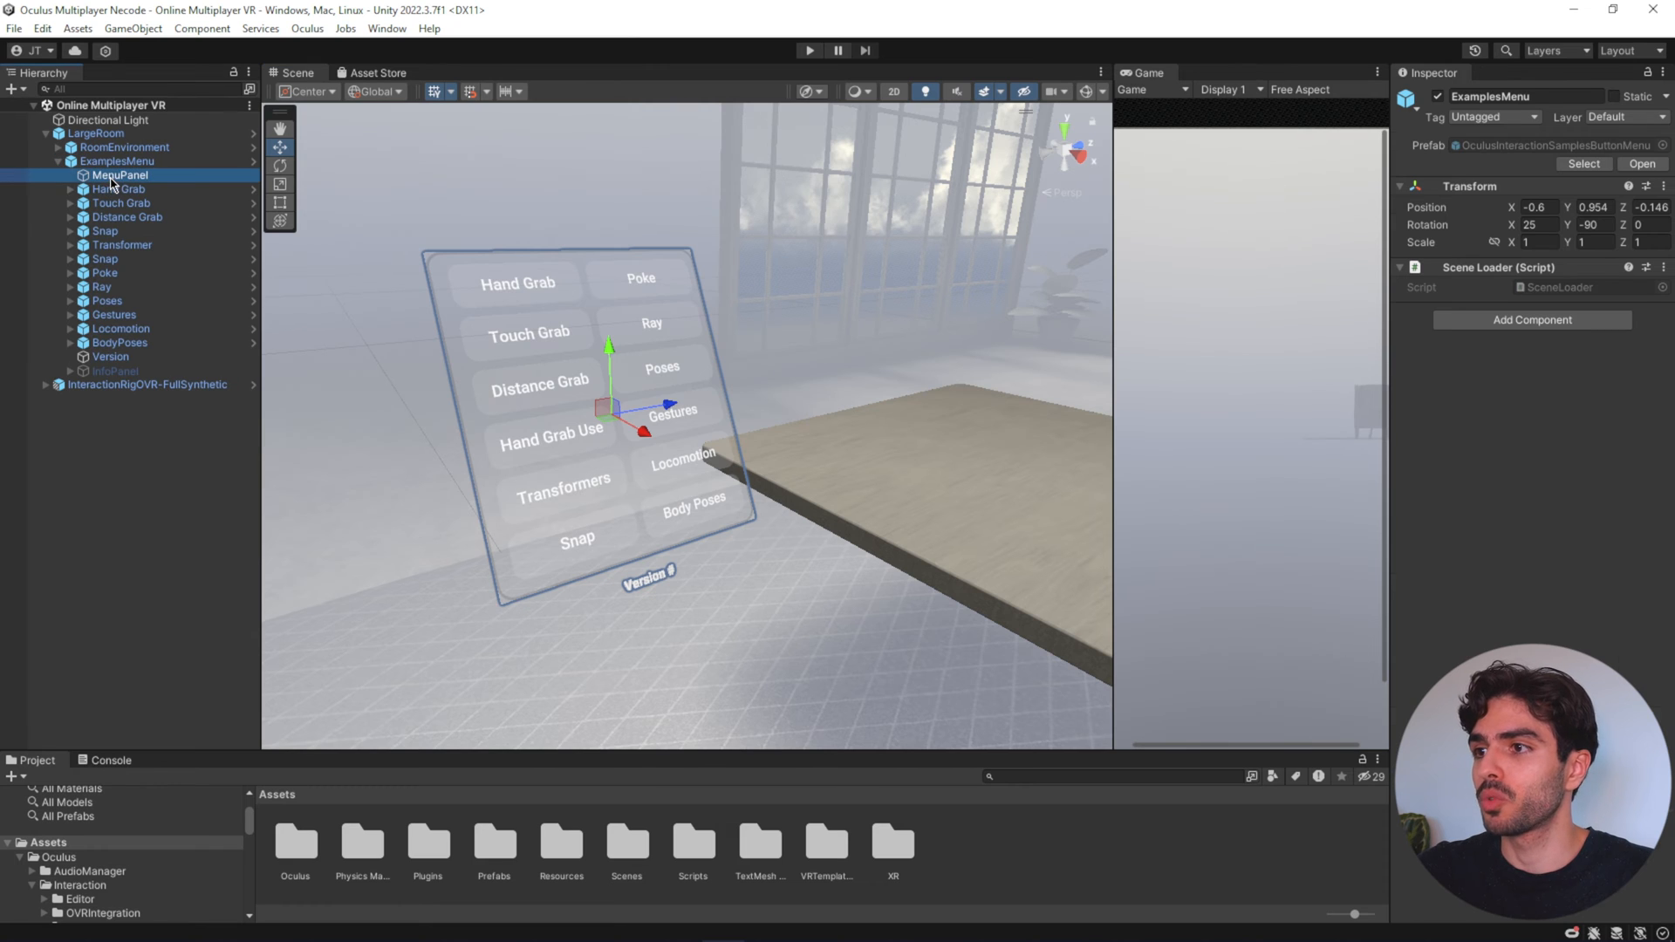
click(115, 175)
text(0)
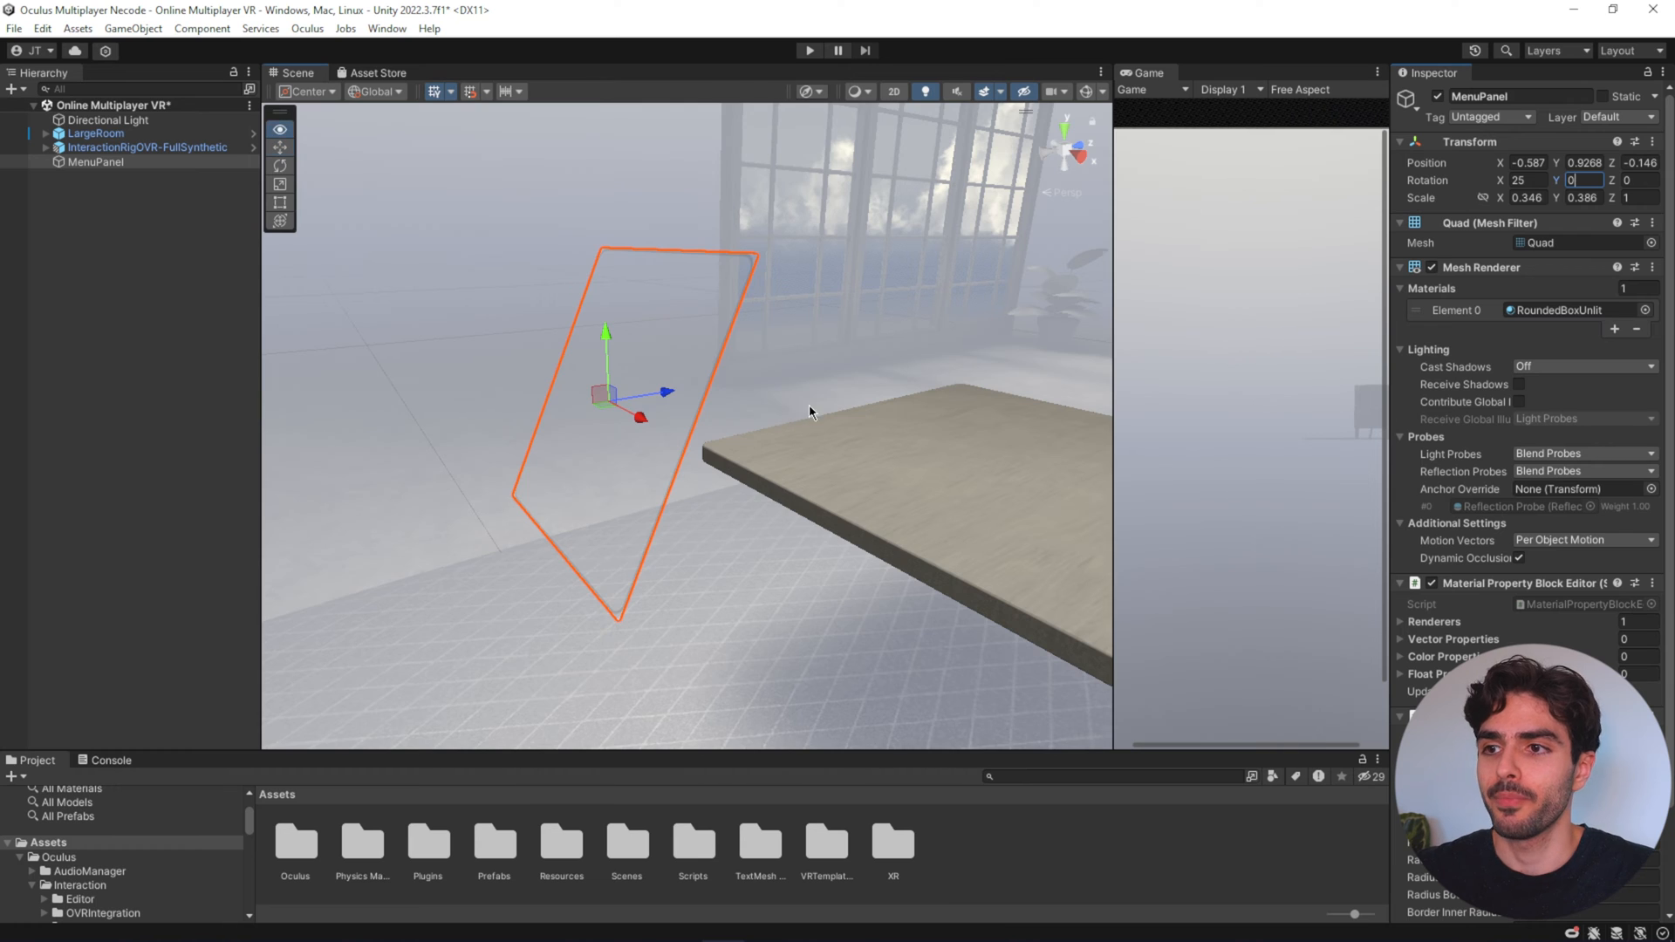
drag(663, 392, 809, 483)
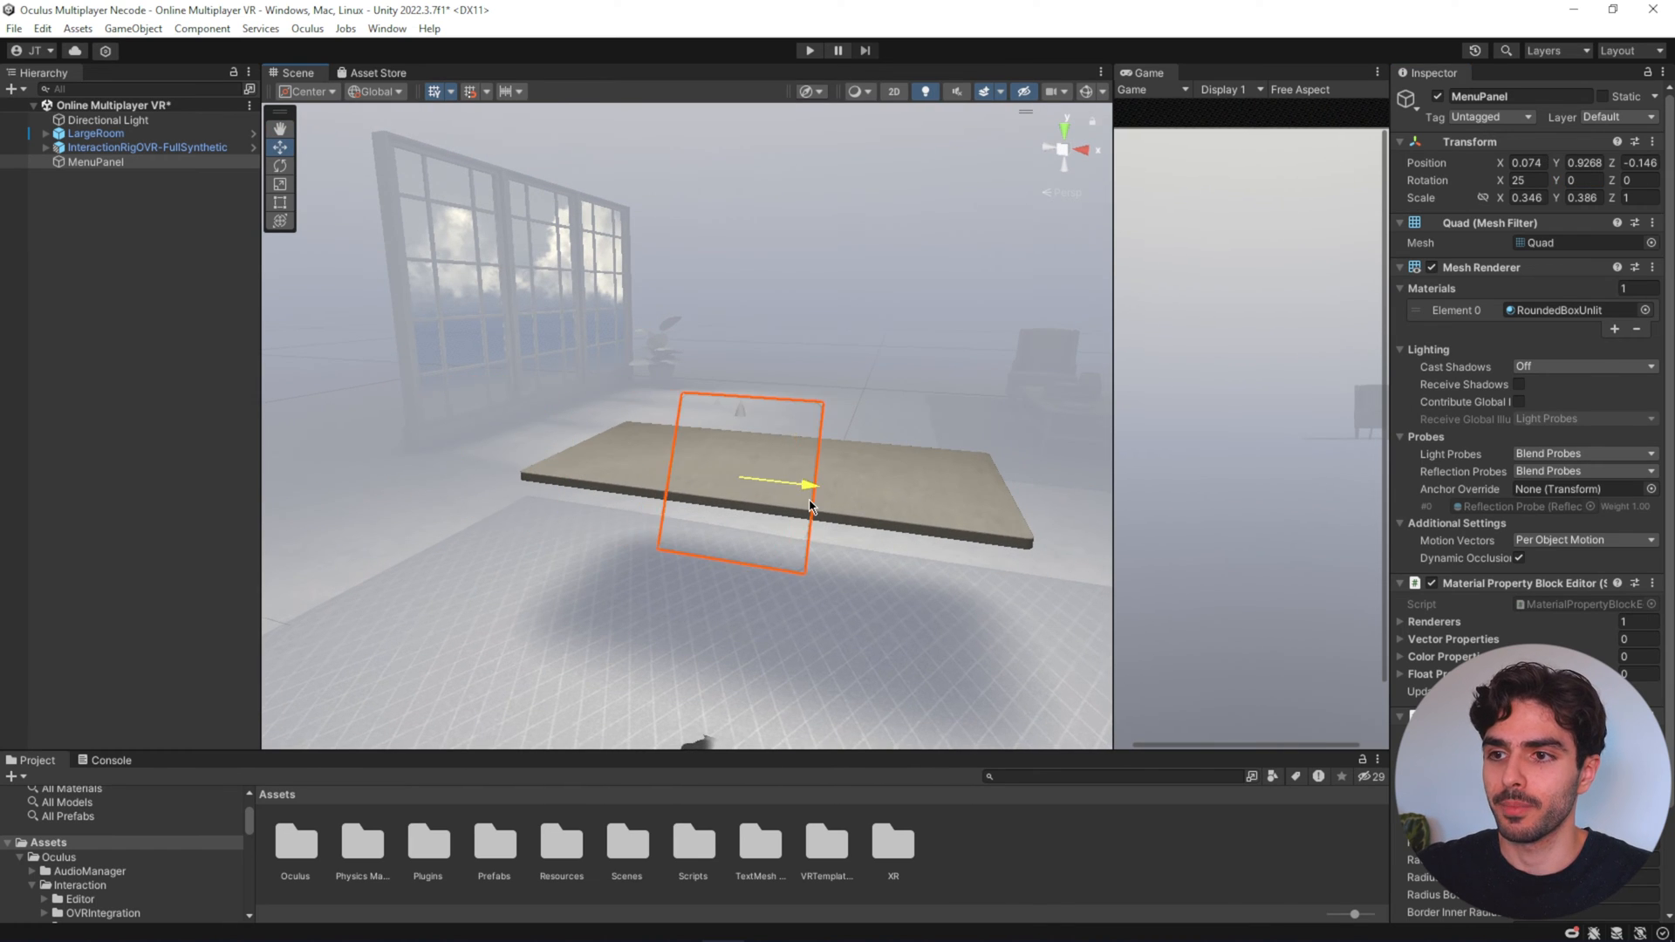
drag(796, 483, 774, 427)
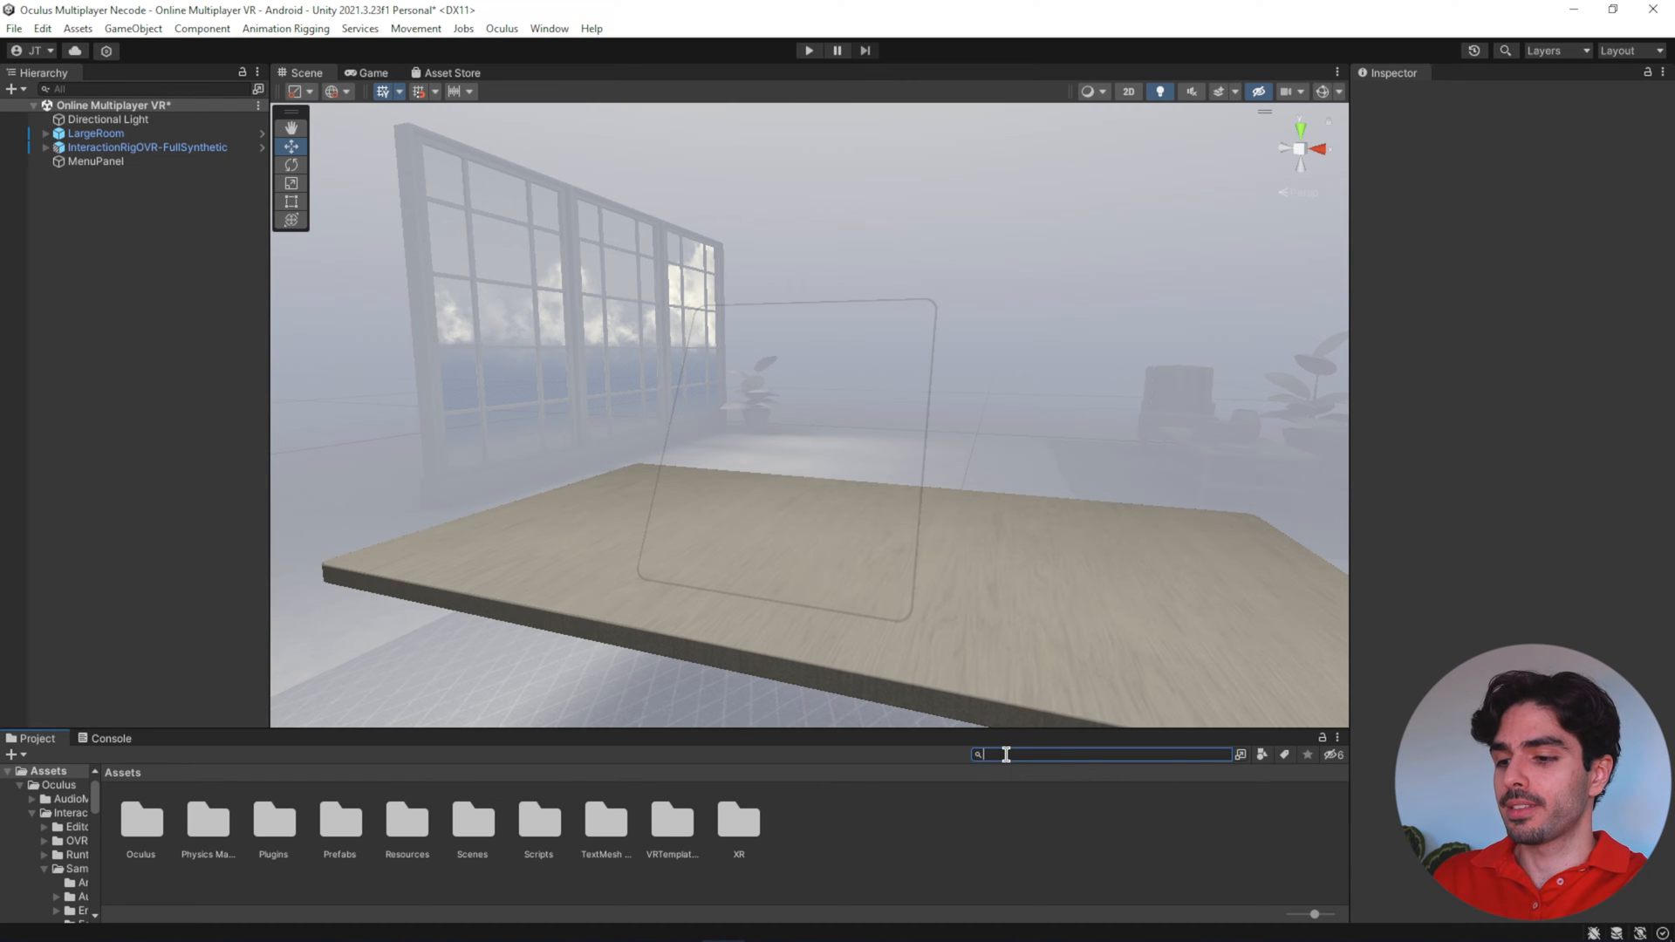
- Add a sample poke button under MenuPanel, revert its transform and scale it to 0.15
text(sample poke b)
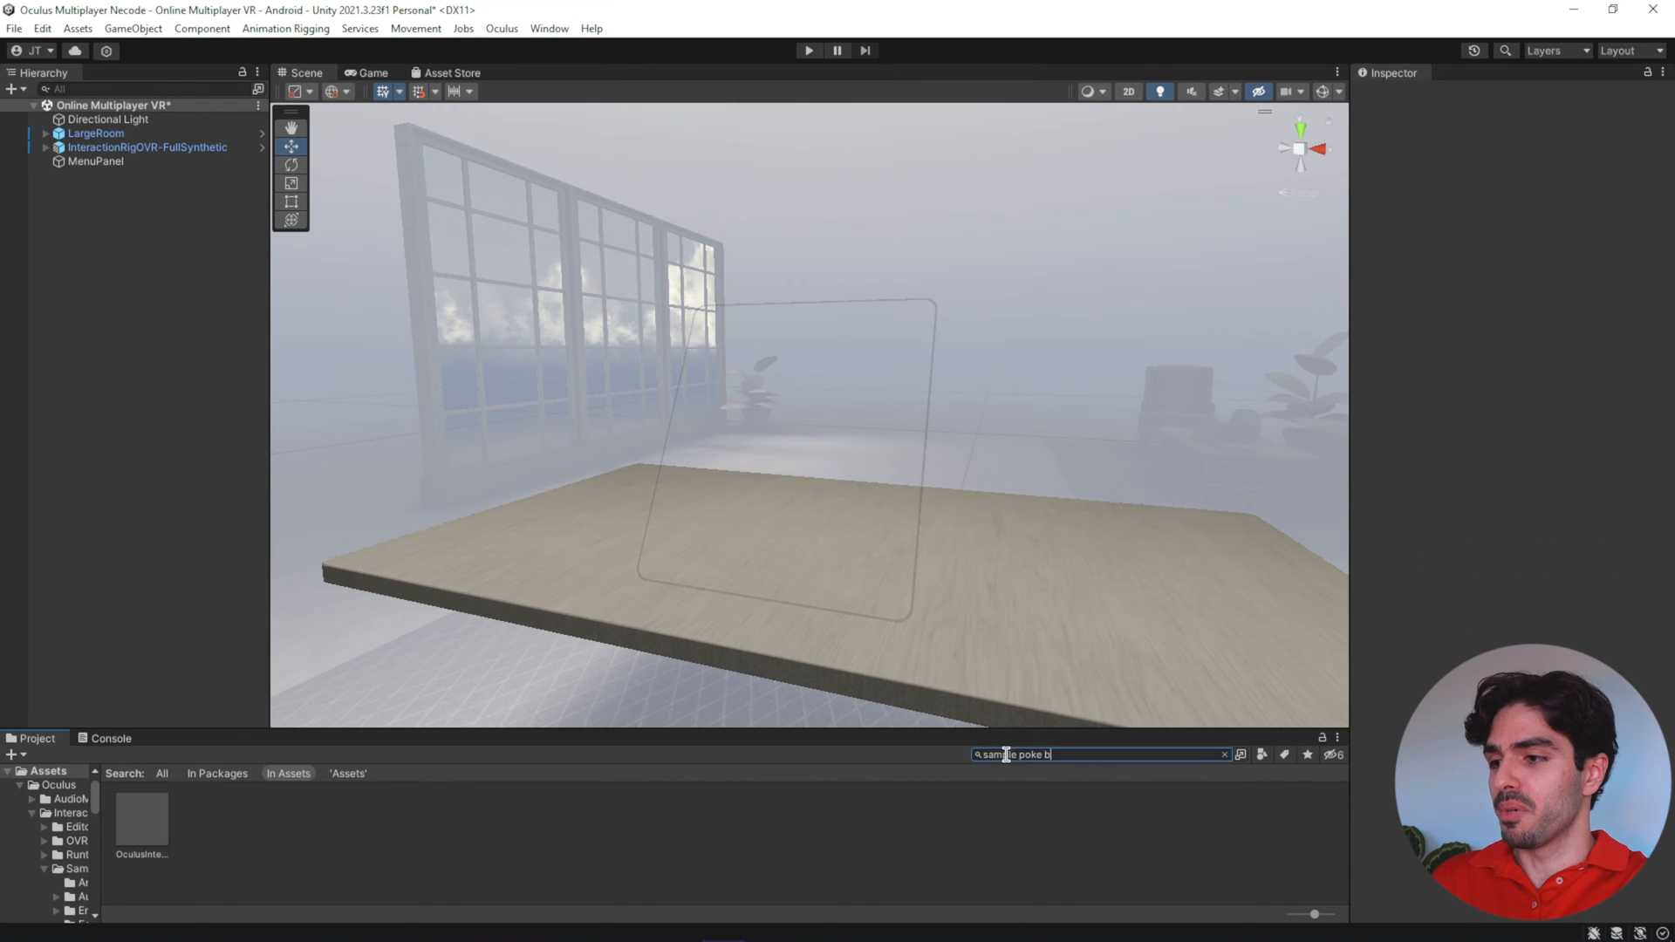
click(140, 820)
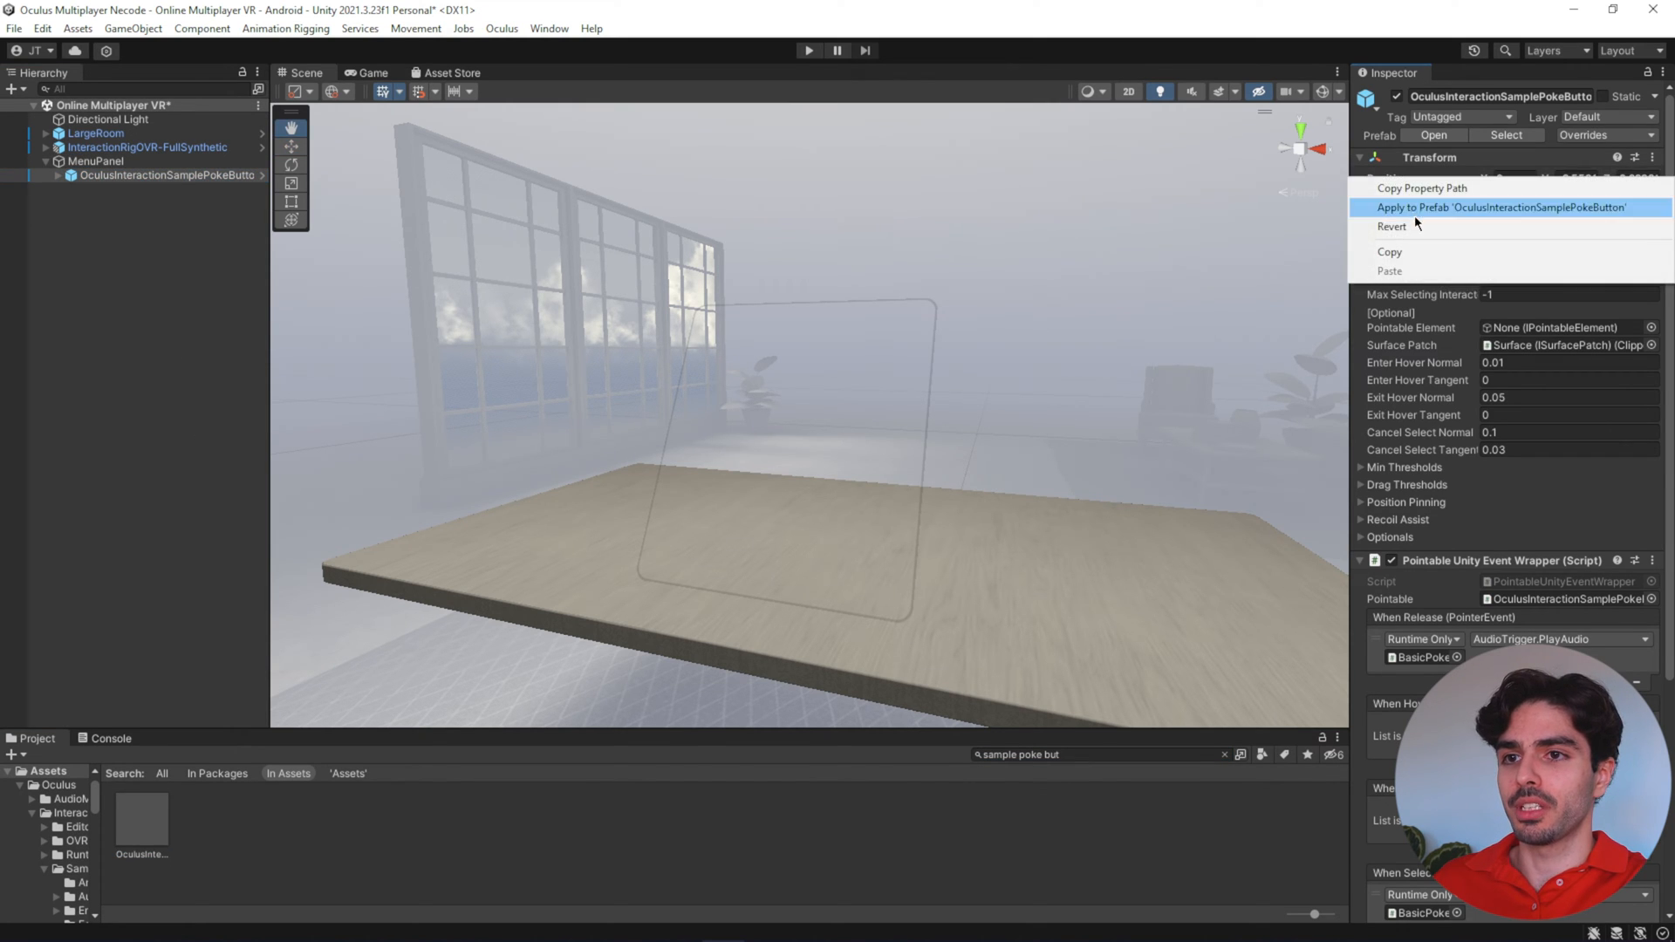
click(1392, 225)
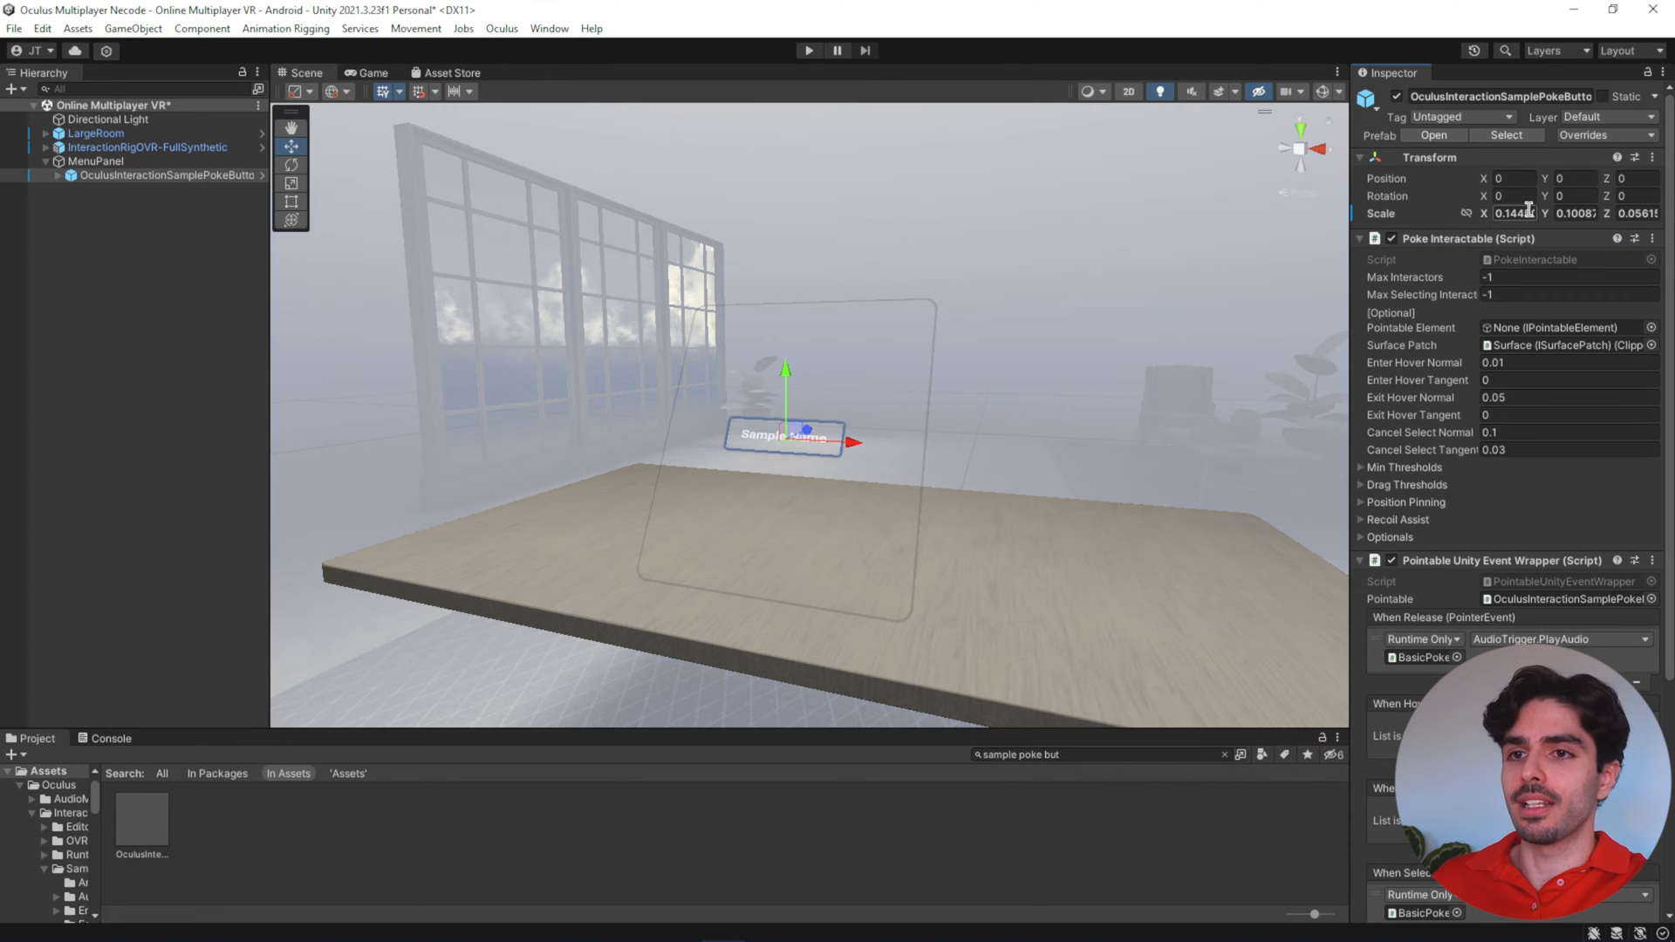
text(0.15)
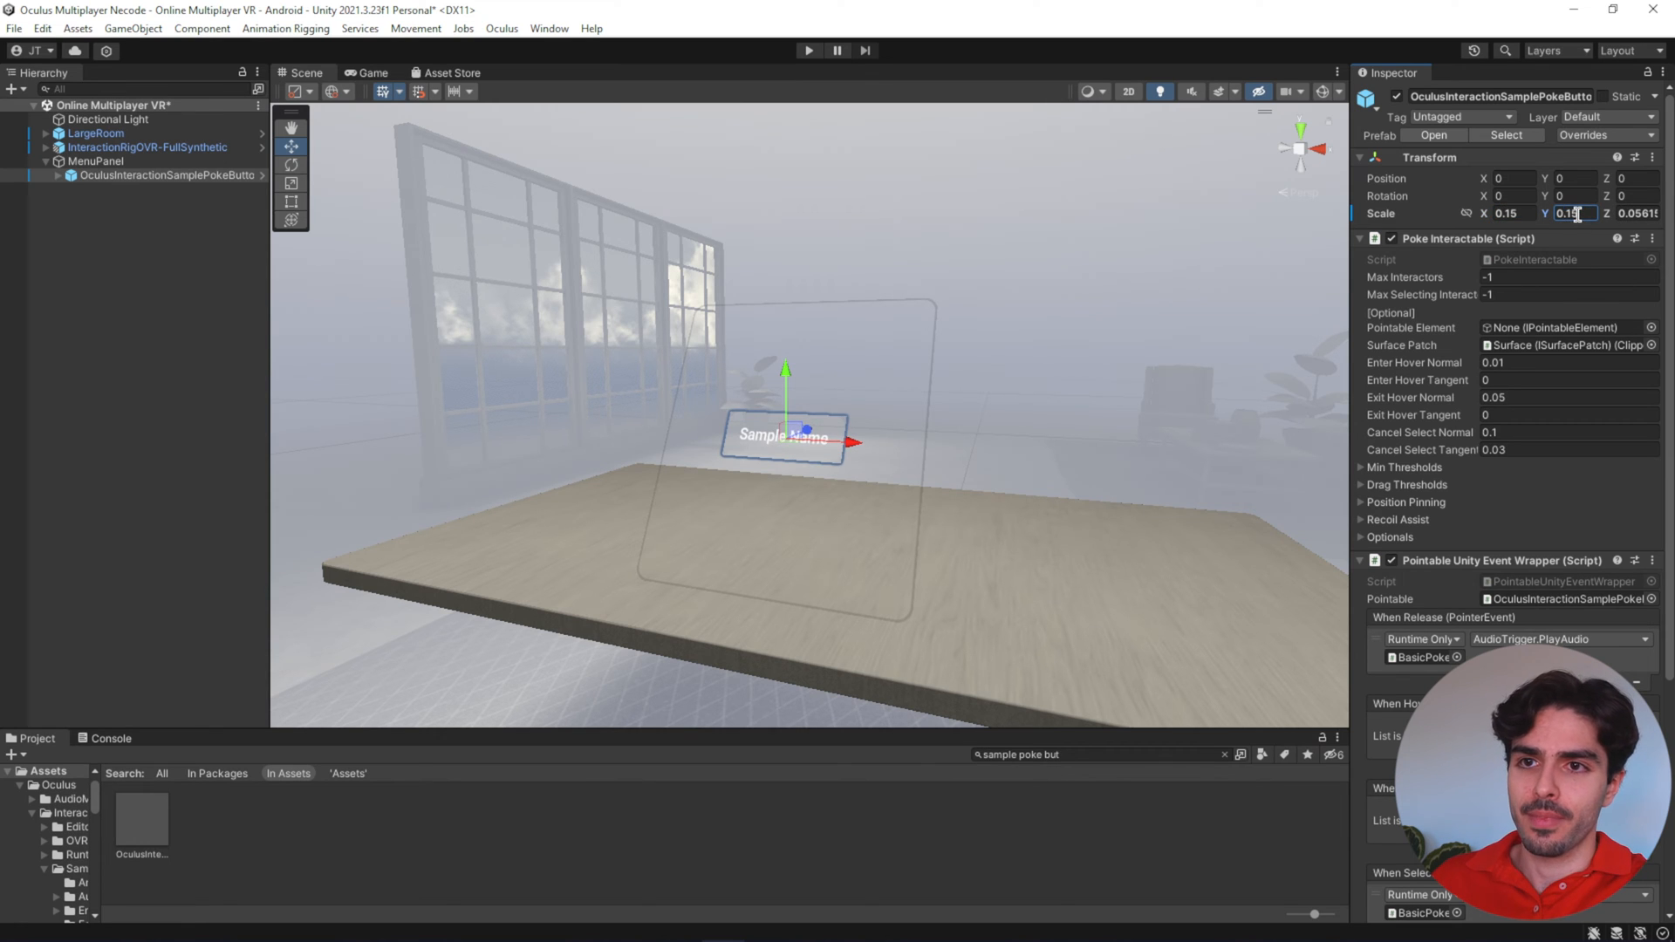
text(0.15)
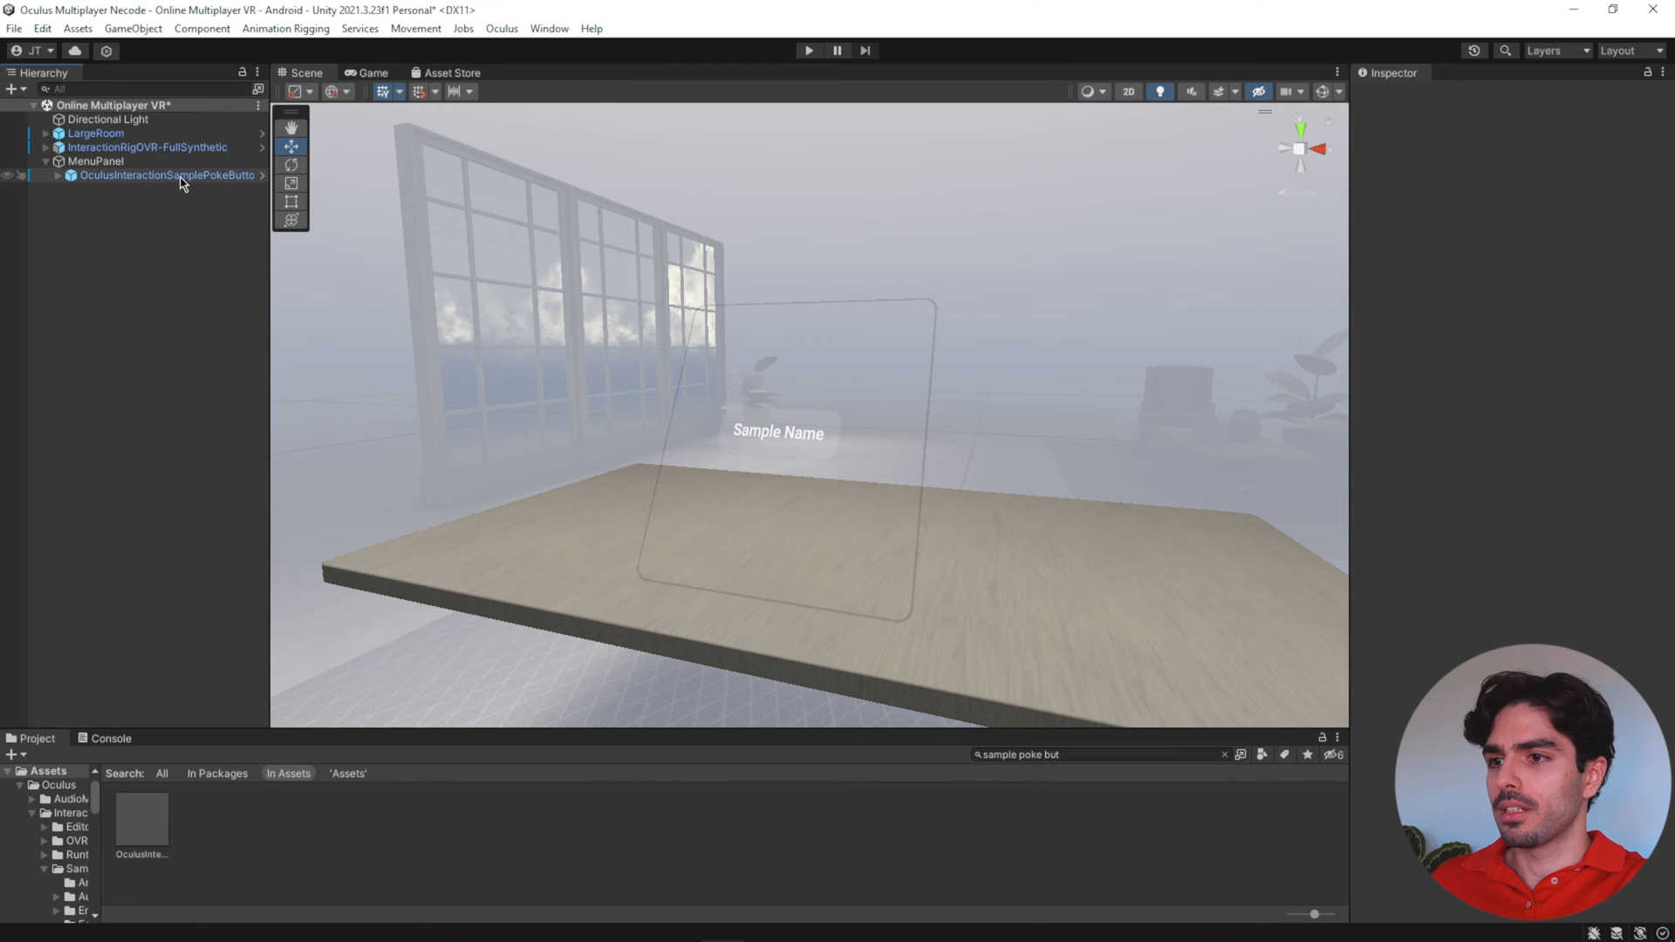
- Duplicate the poke button below the first and label the two TMP texts Host and Join
click(171, 174)
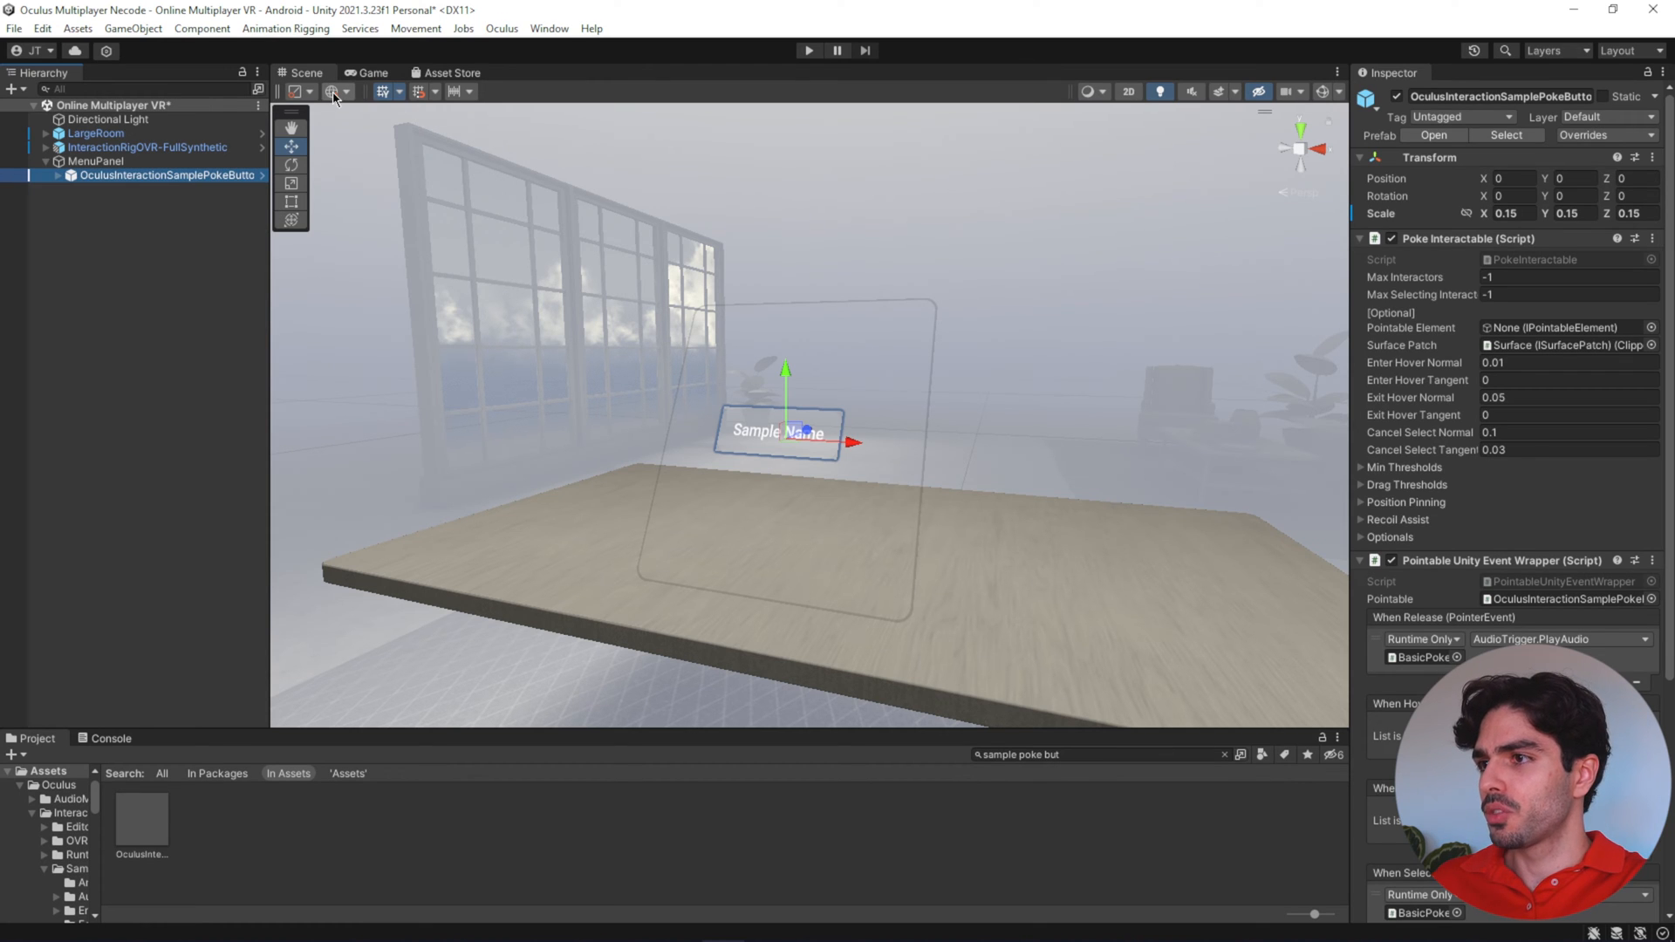
click(332, 90)
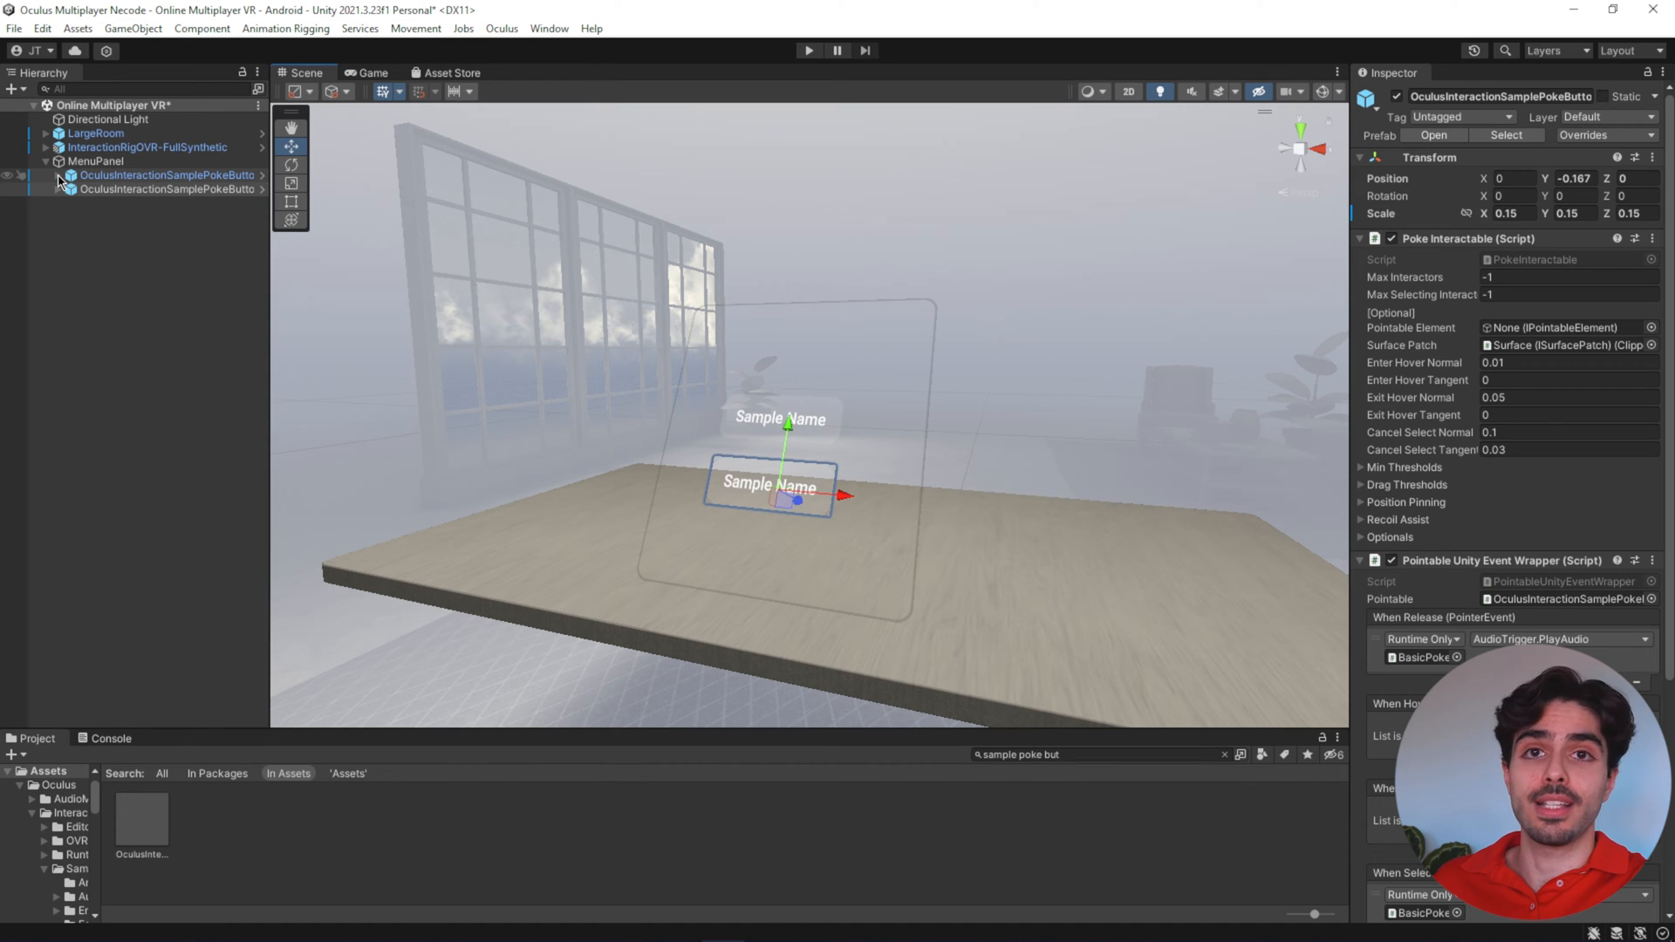
click(55, 175)
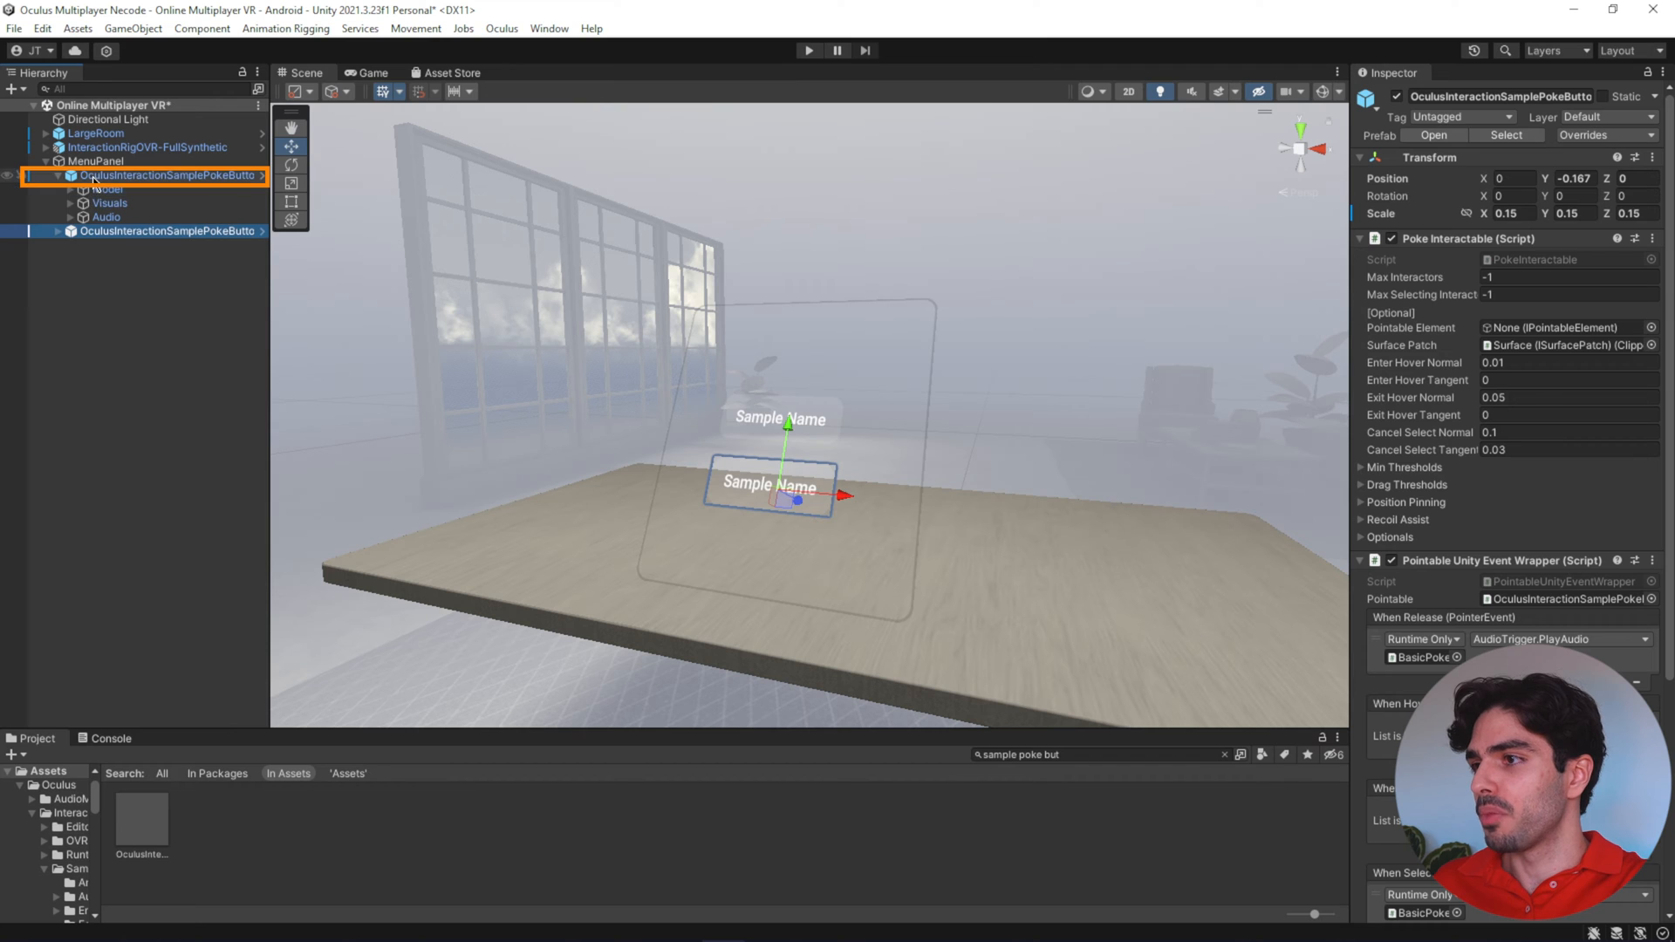
click(108, 203)
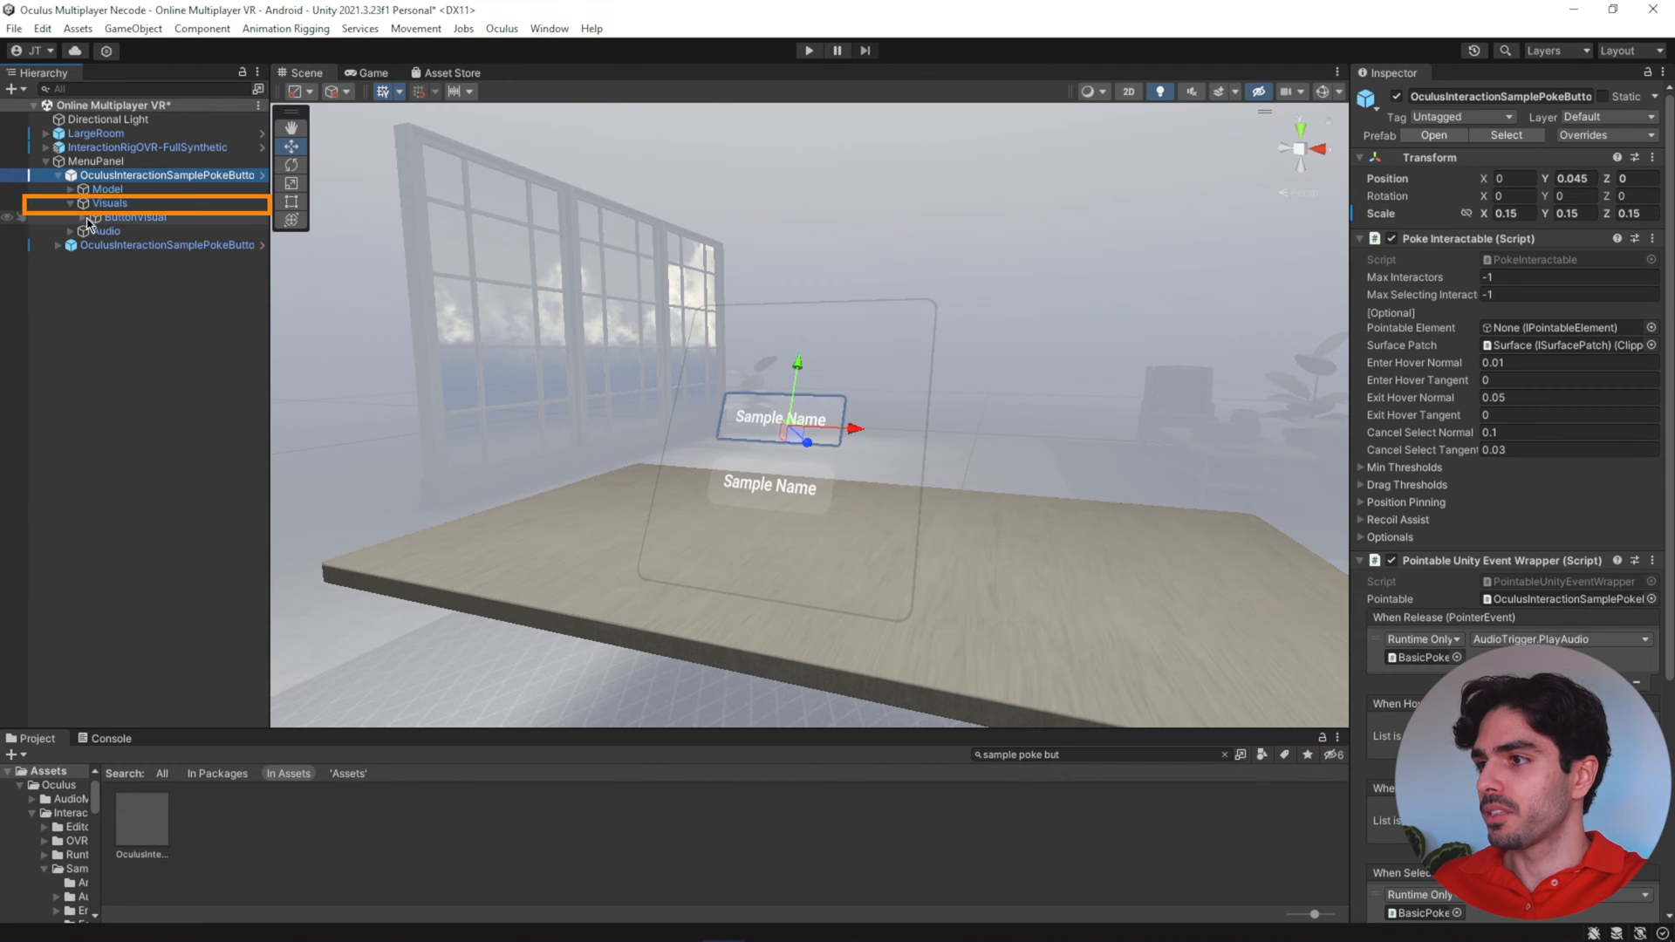
click(130, 244)
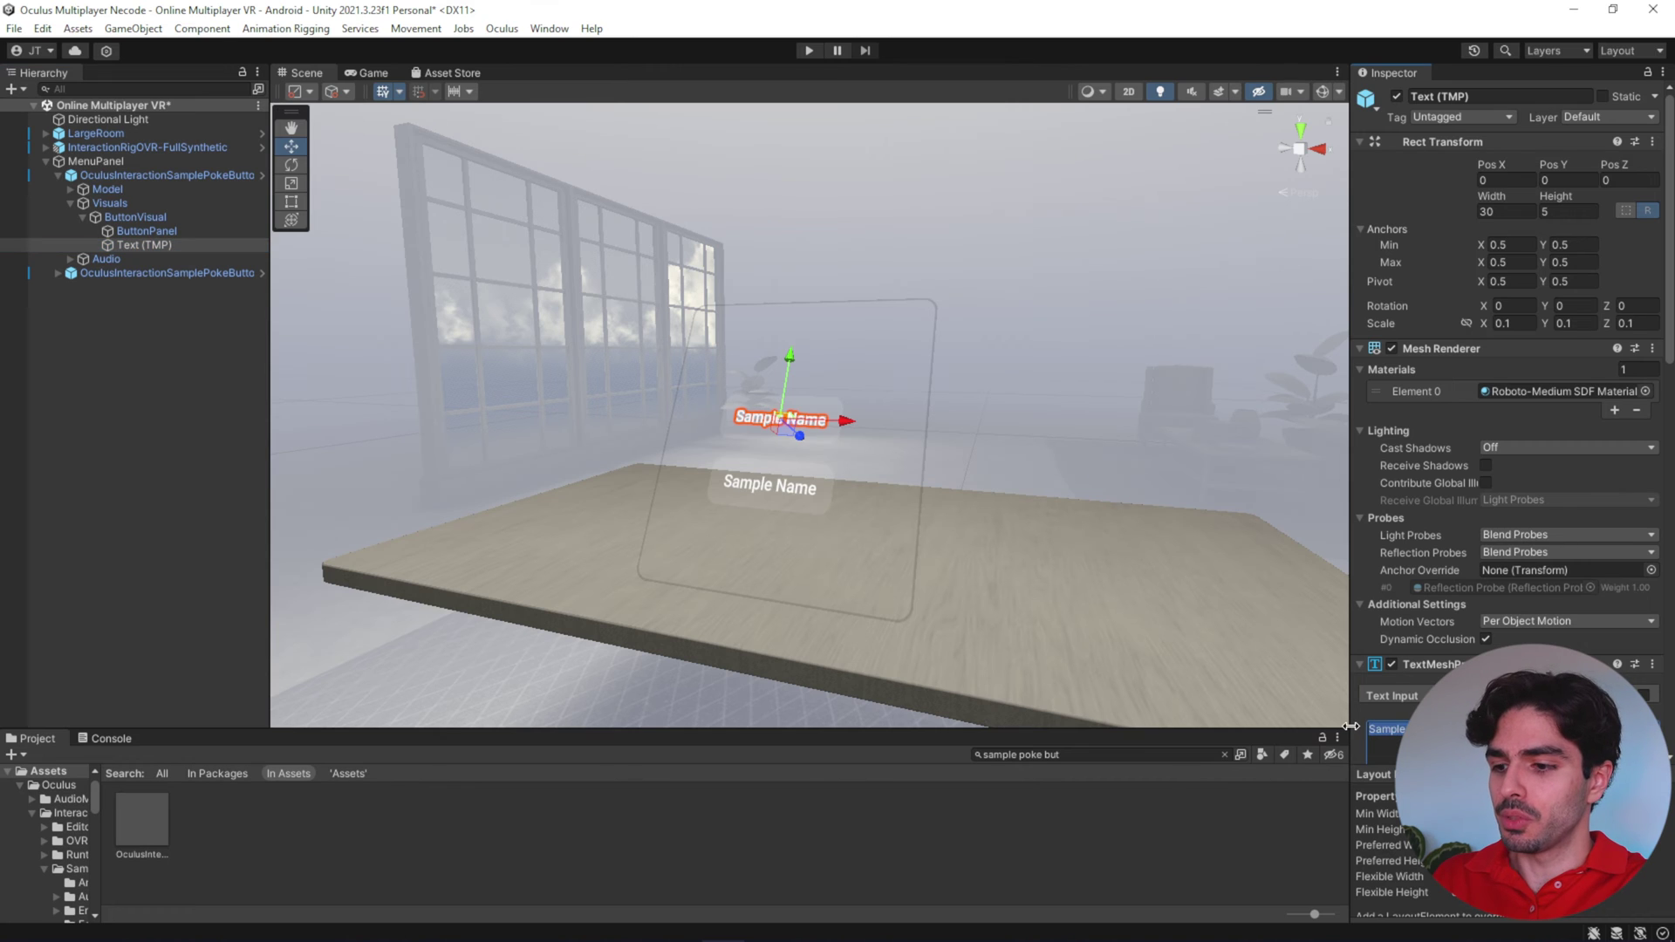
text(Host)
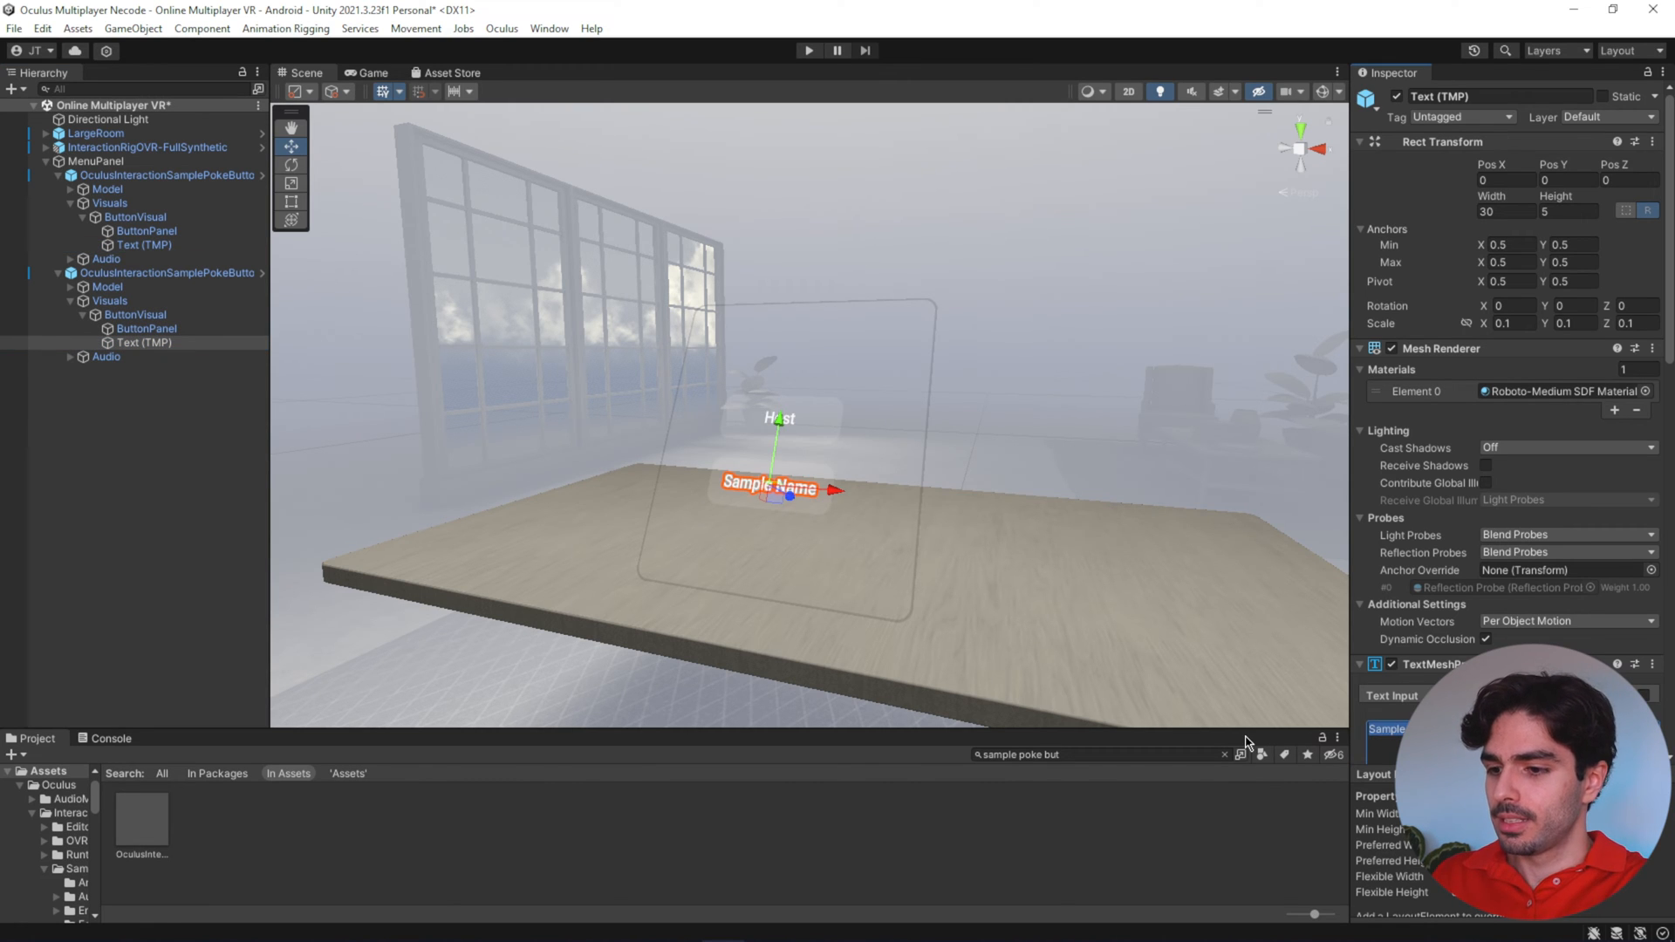
text(Join)
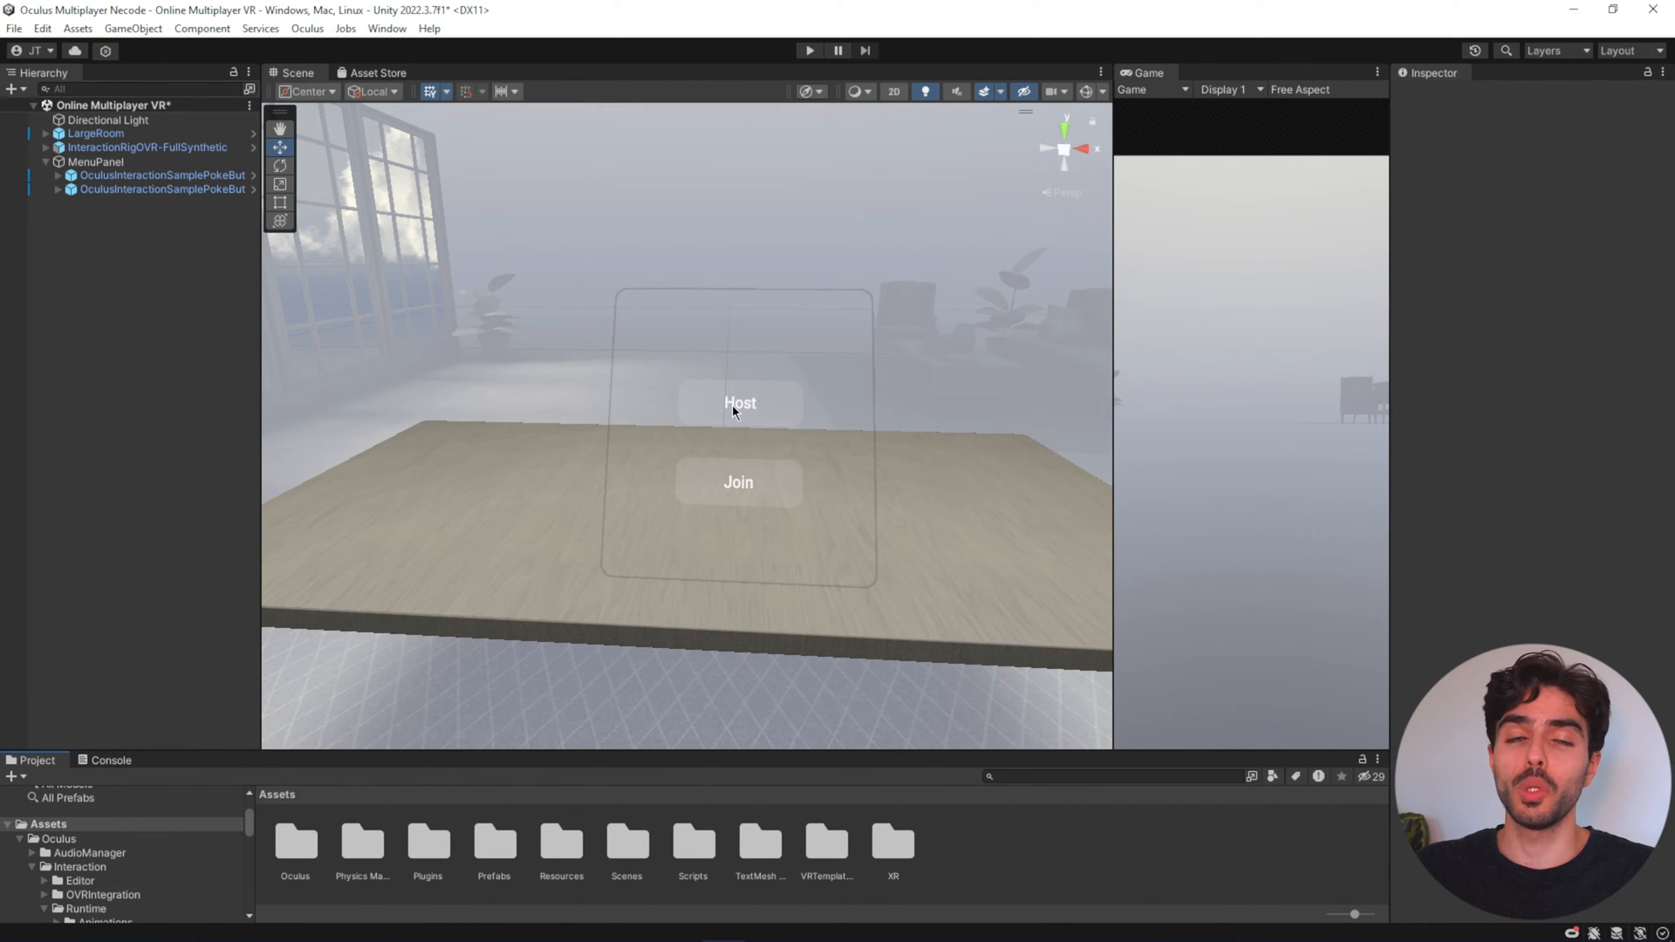
mouse_move(673, 323)
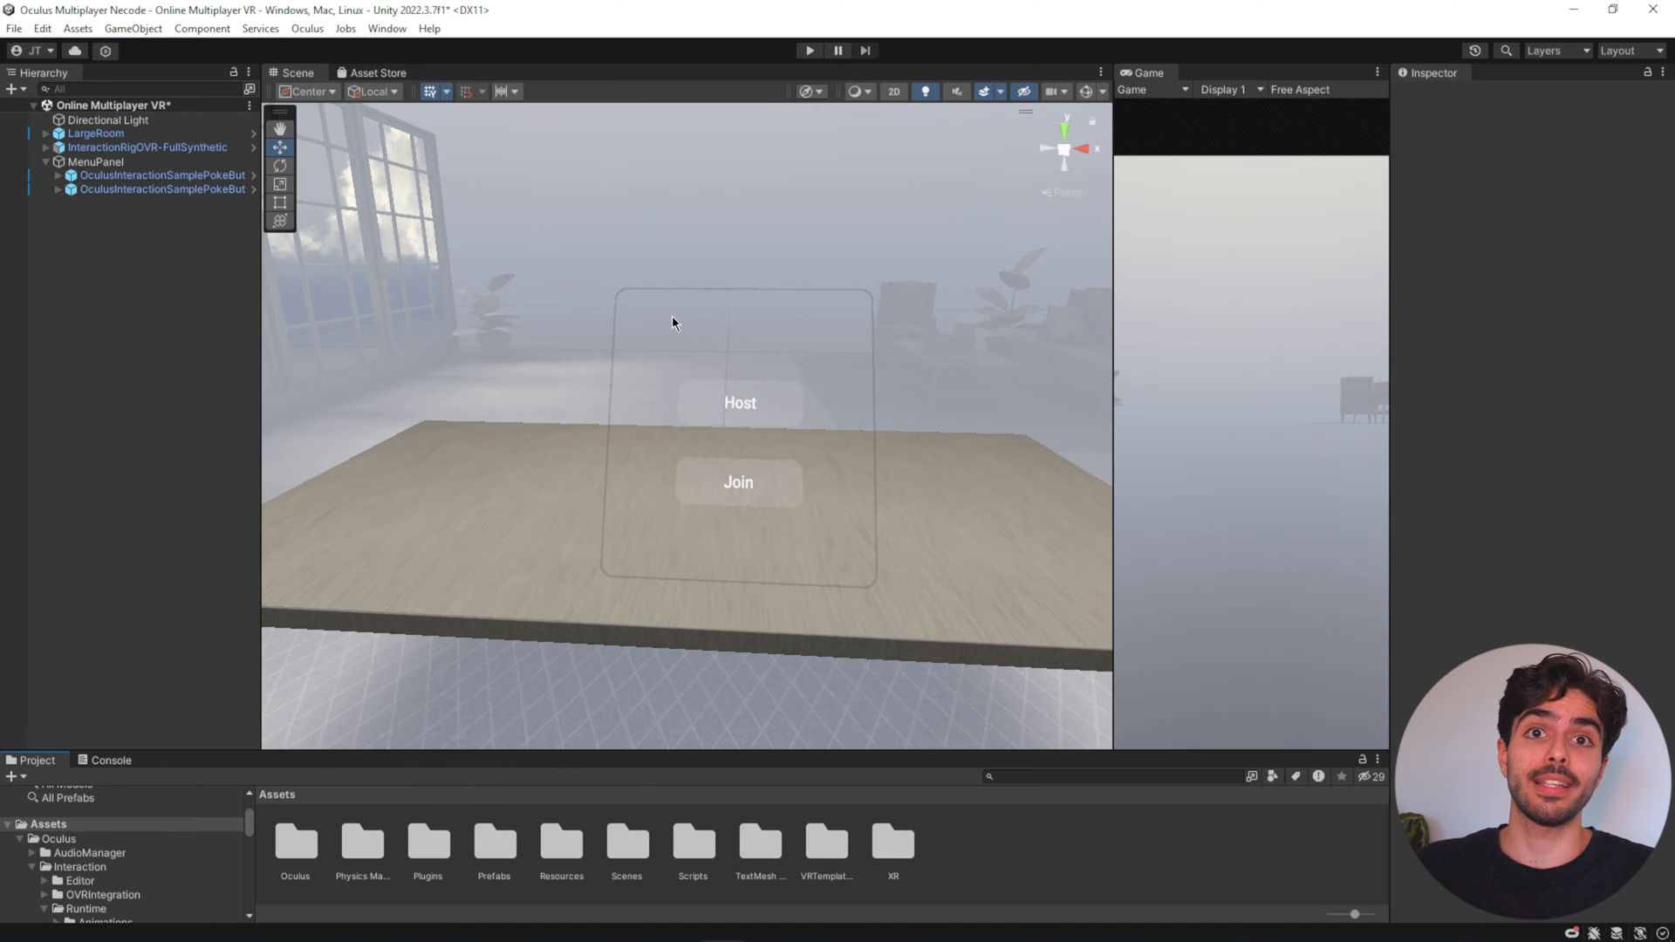
mouse_move(764, 321)
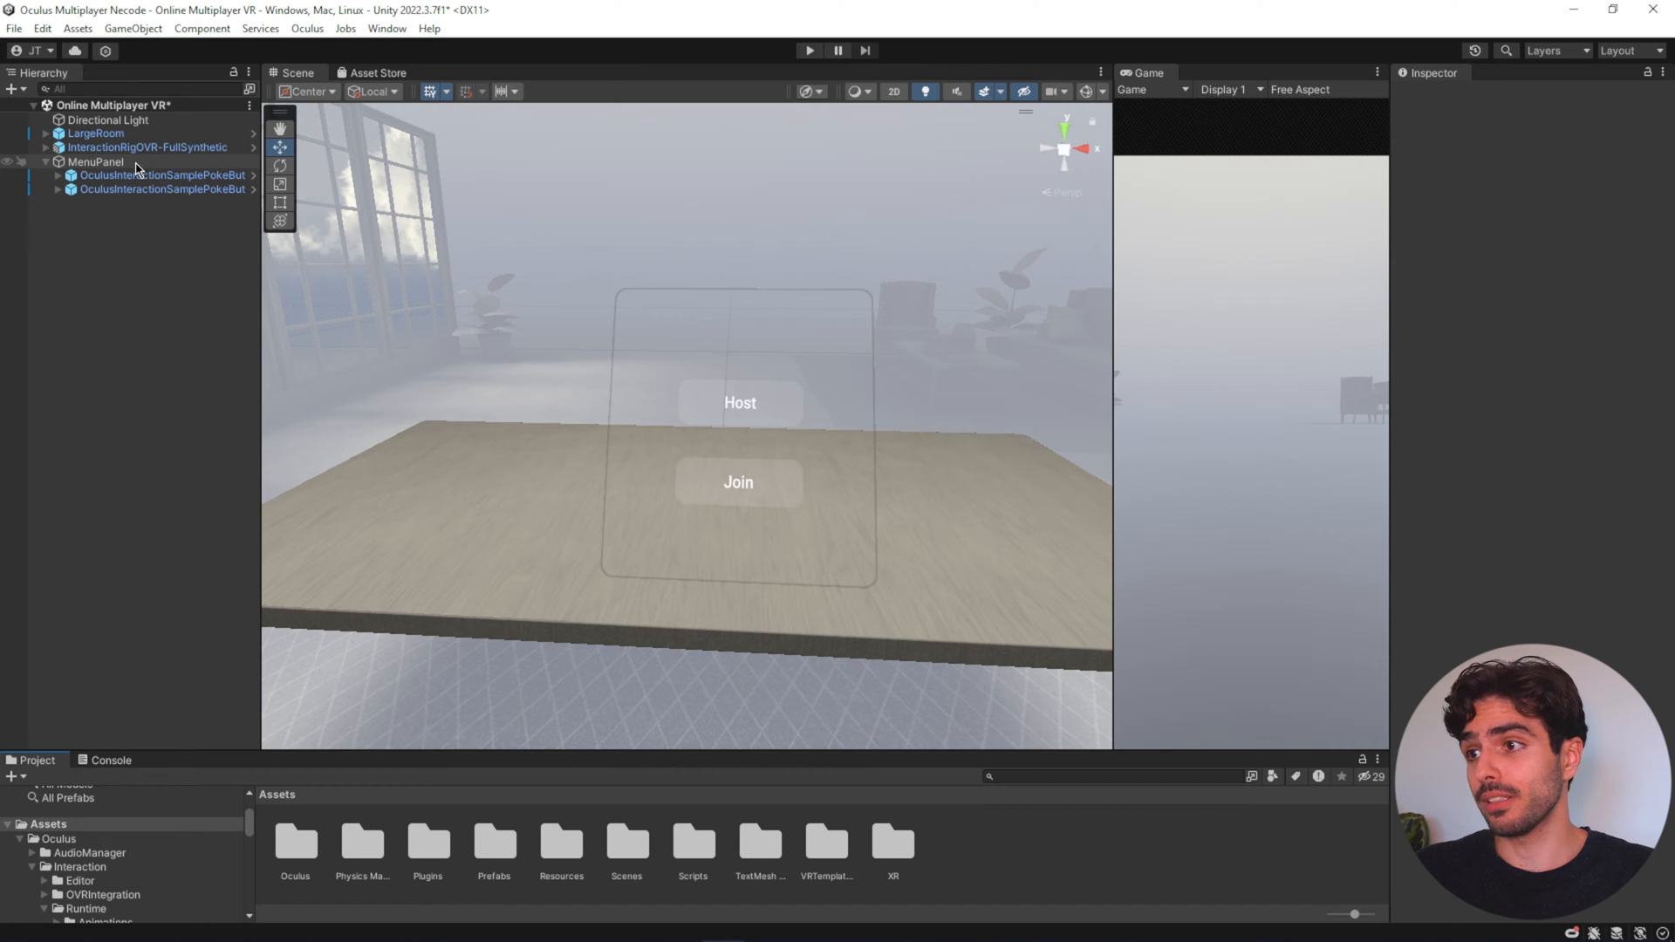
- Add a text input field under MenuPanel on a world-space canvas scaled 0.005 to fit below the buttons
click(96, 163)
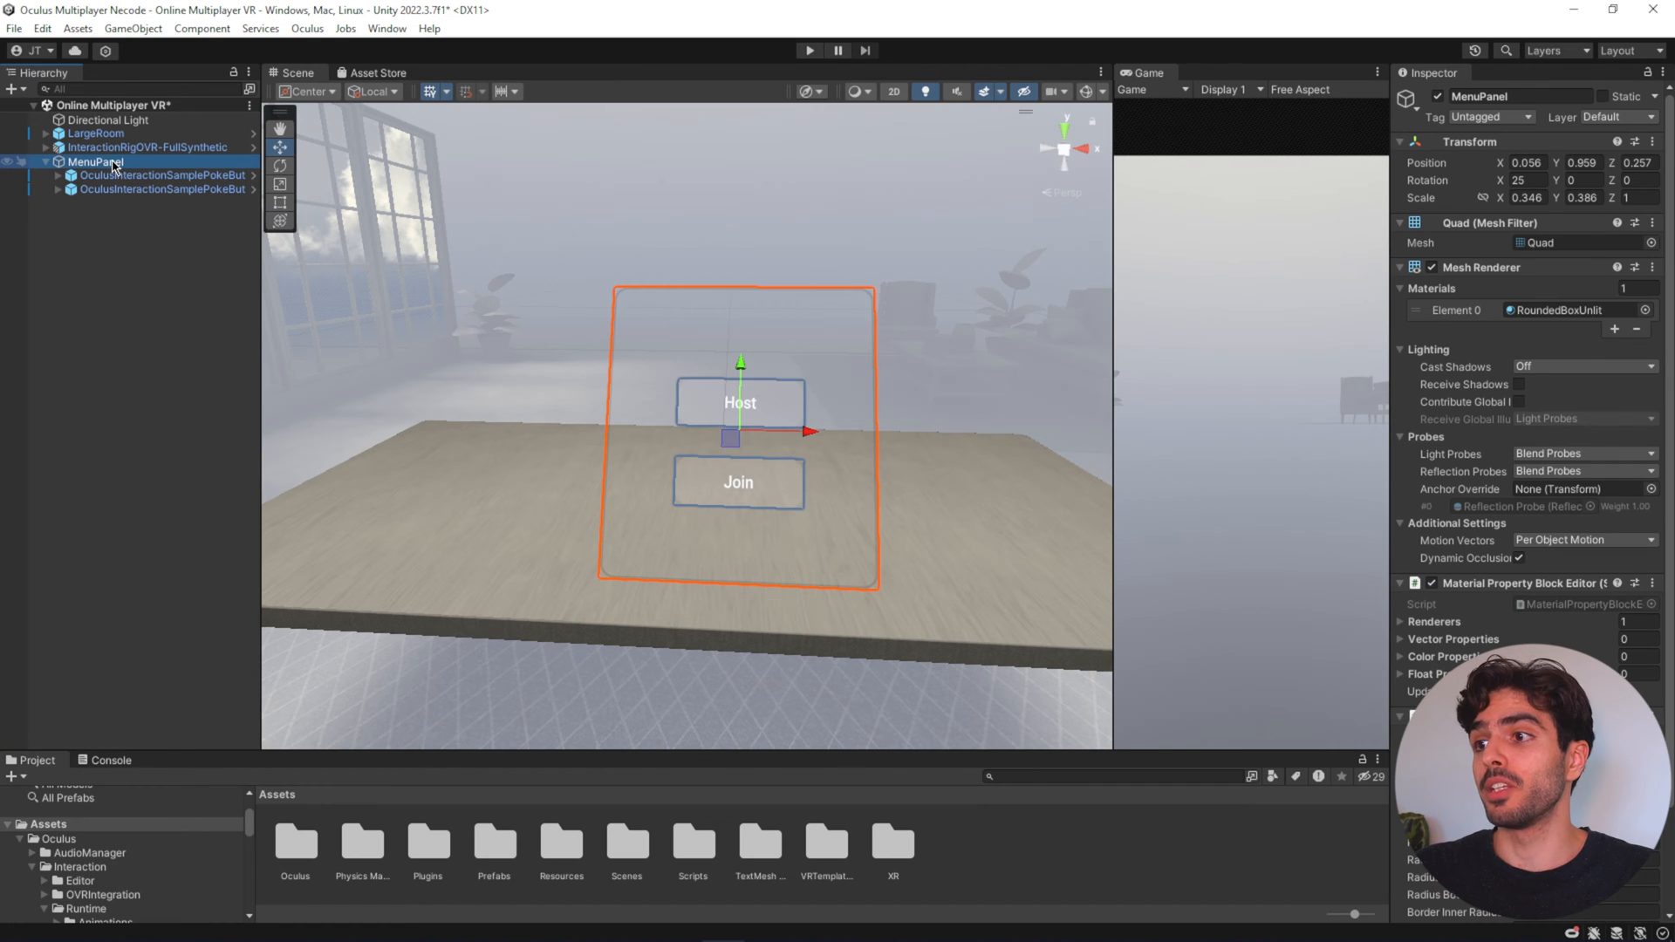
right_click(96, 162)
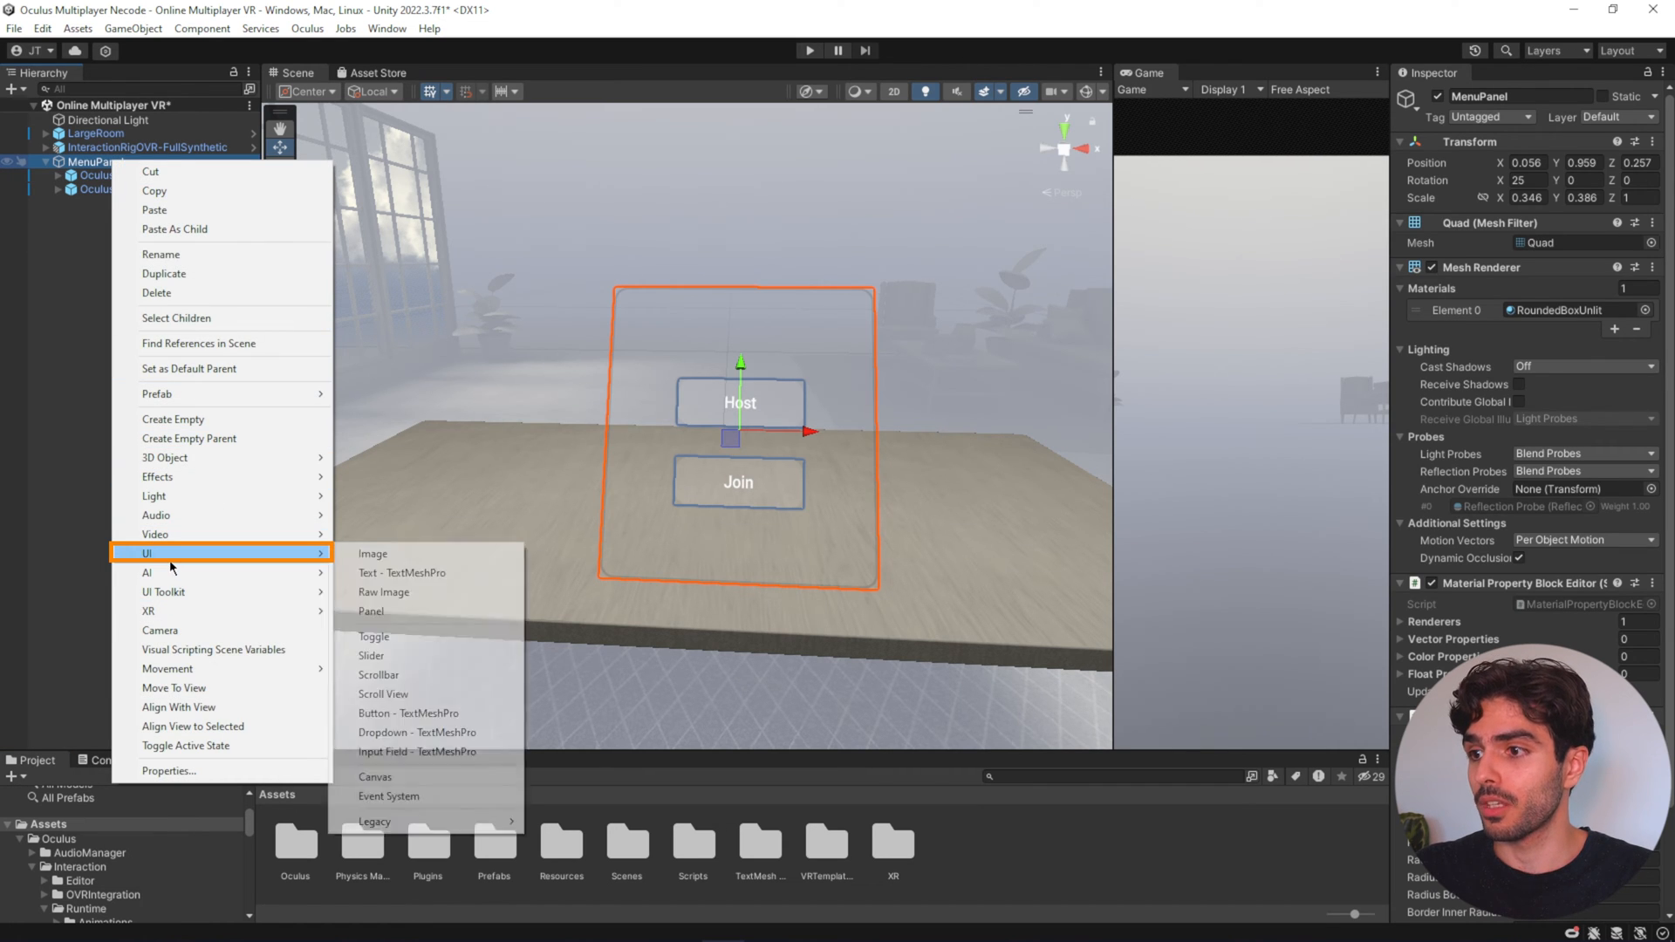
mouse_move(426, 755)
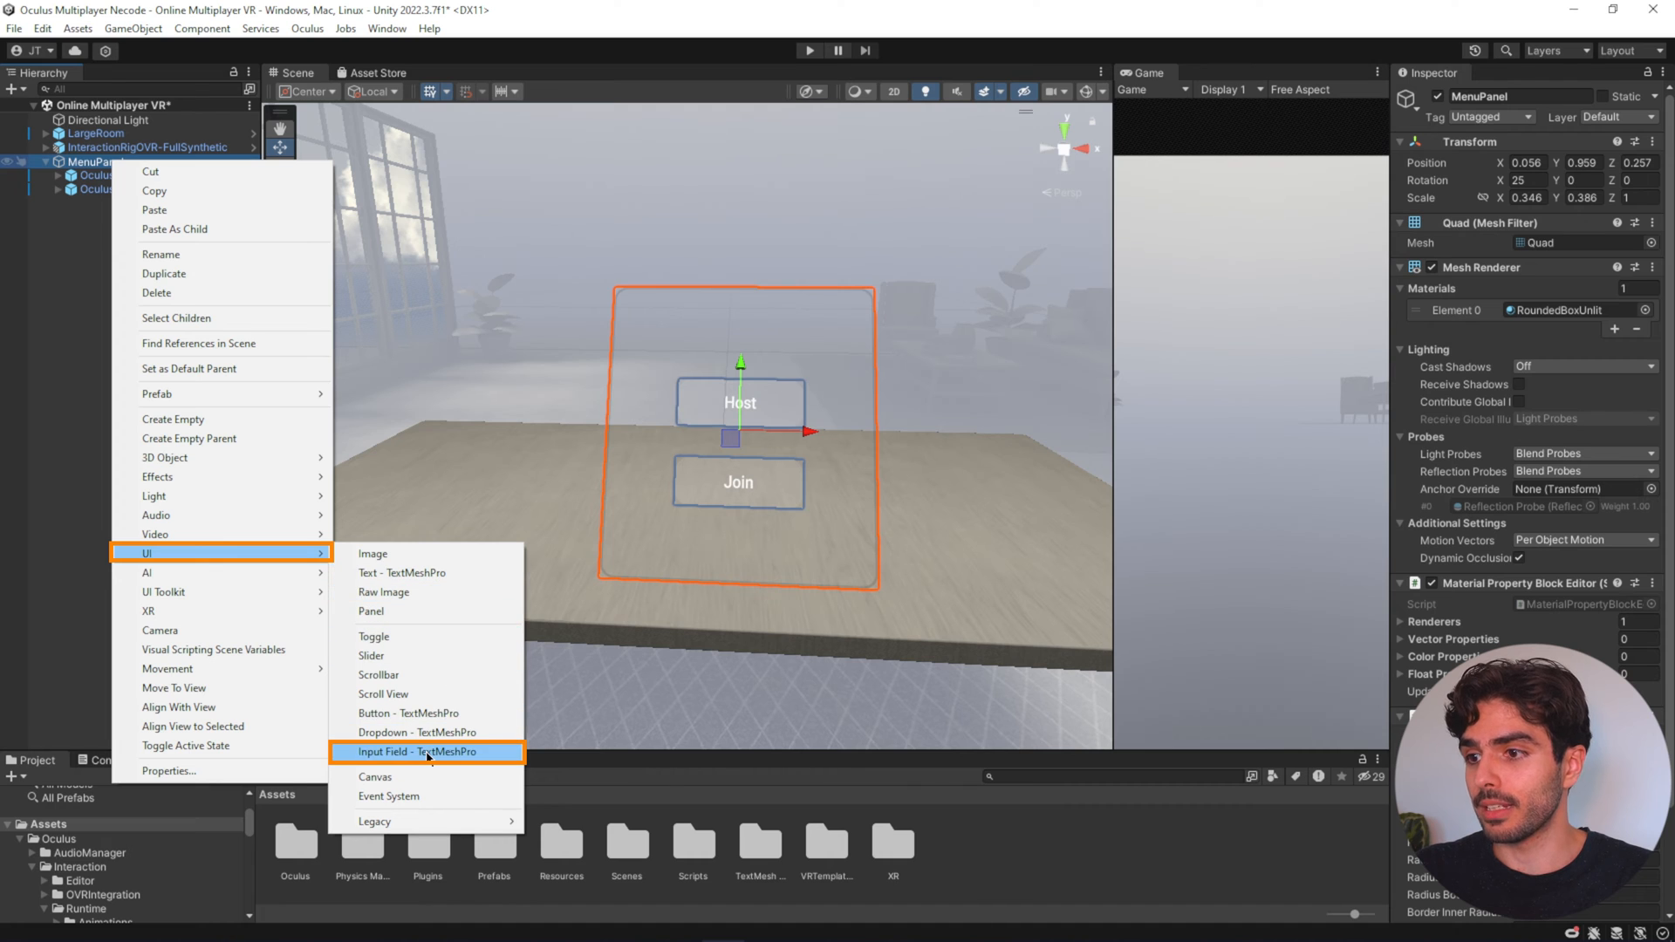
click(425, 752)
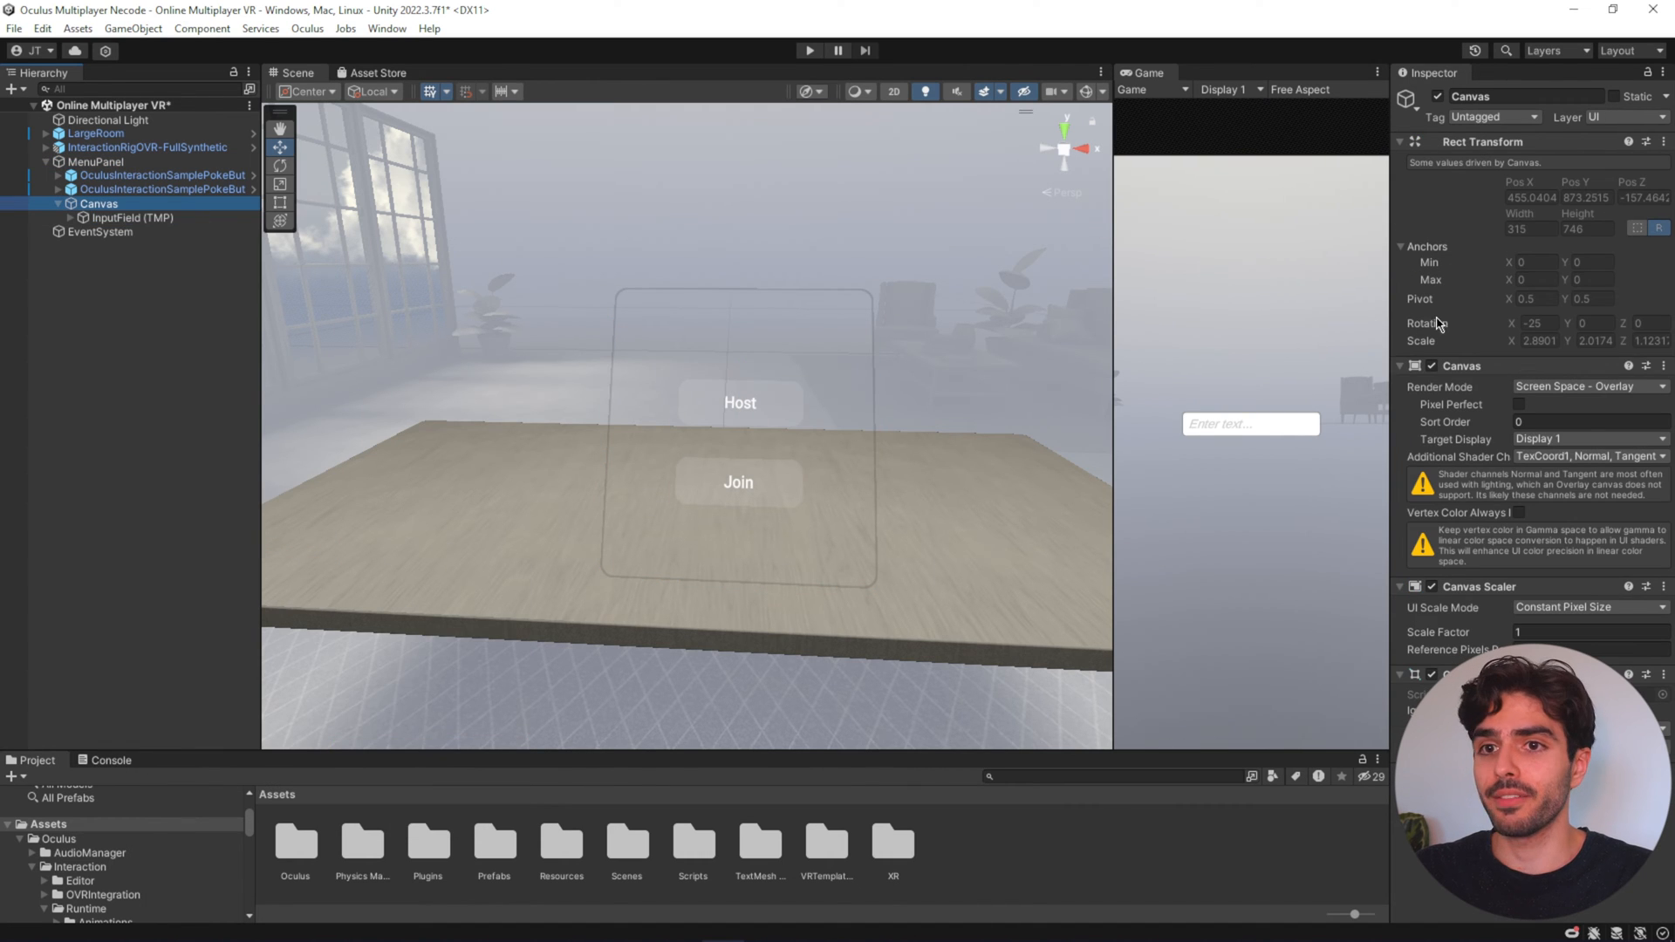
click(1590, 386)
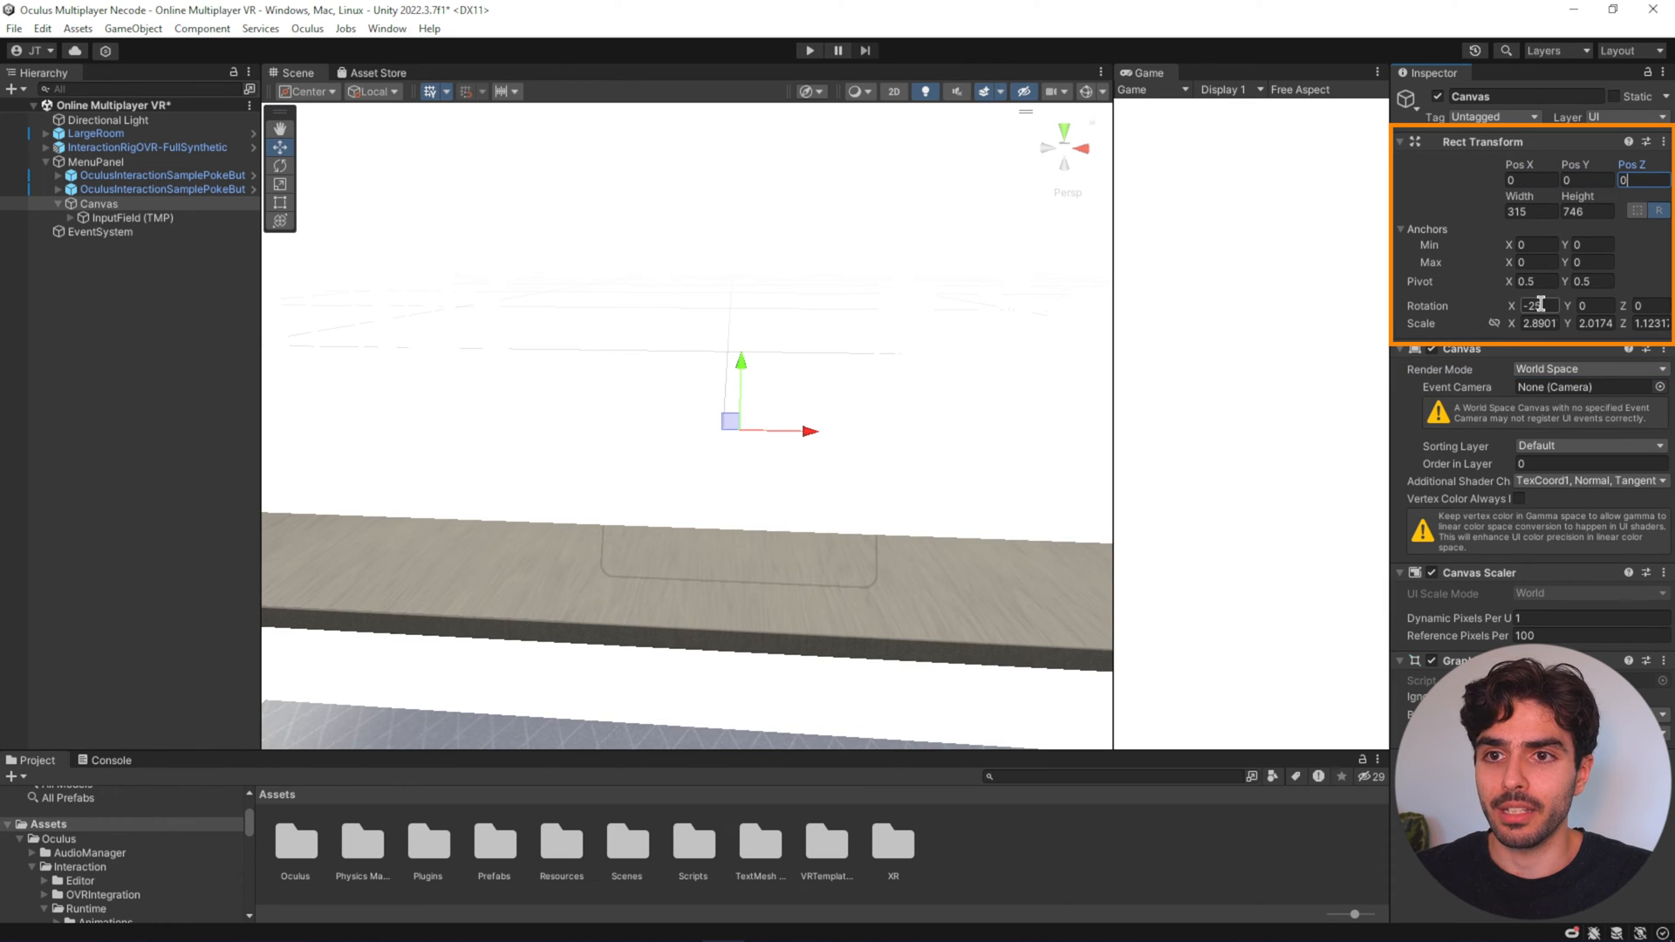
text(0)
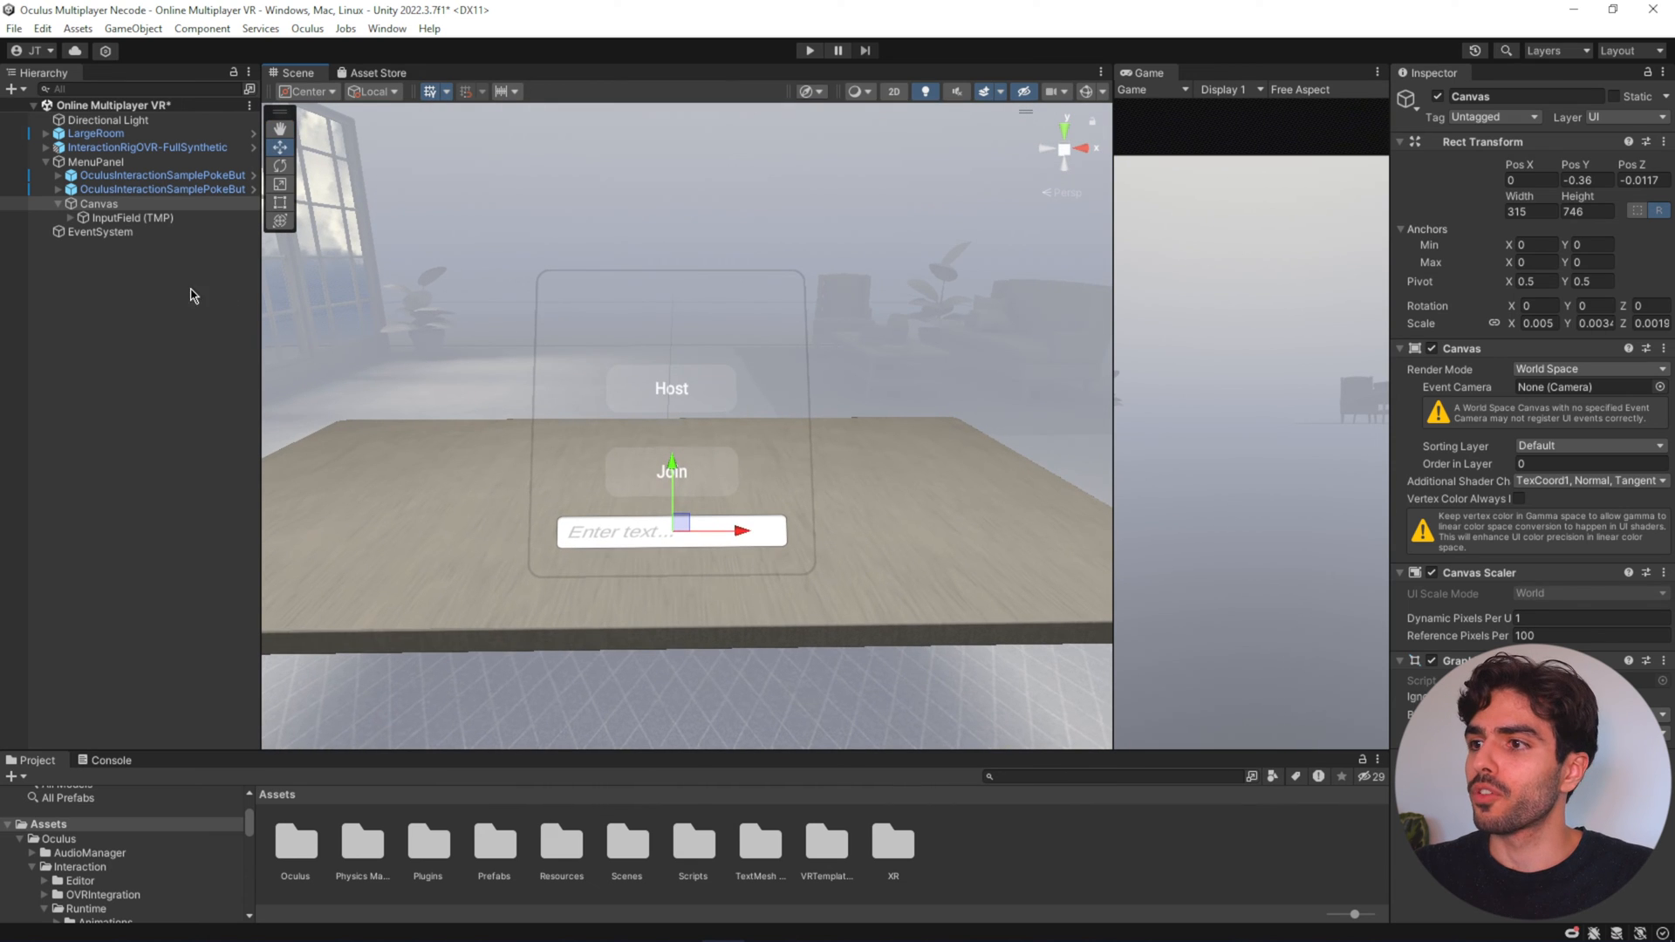
- Add a TextMeshPro text to the Canvas with font size 20 reading 'Room Code'
right_click(96, 203)
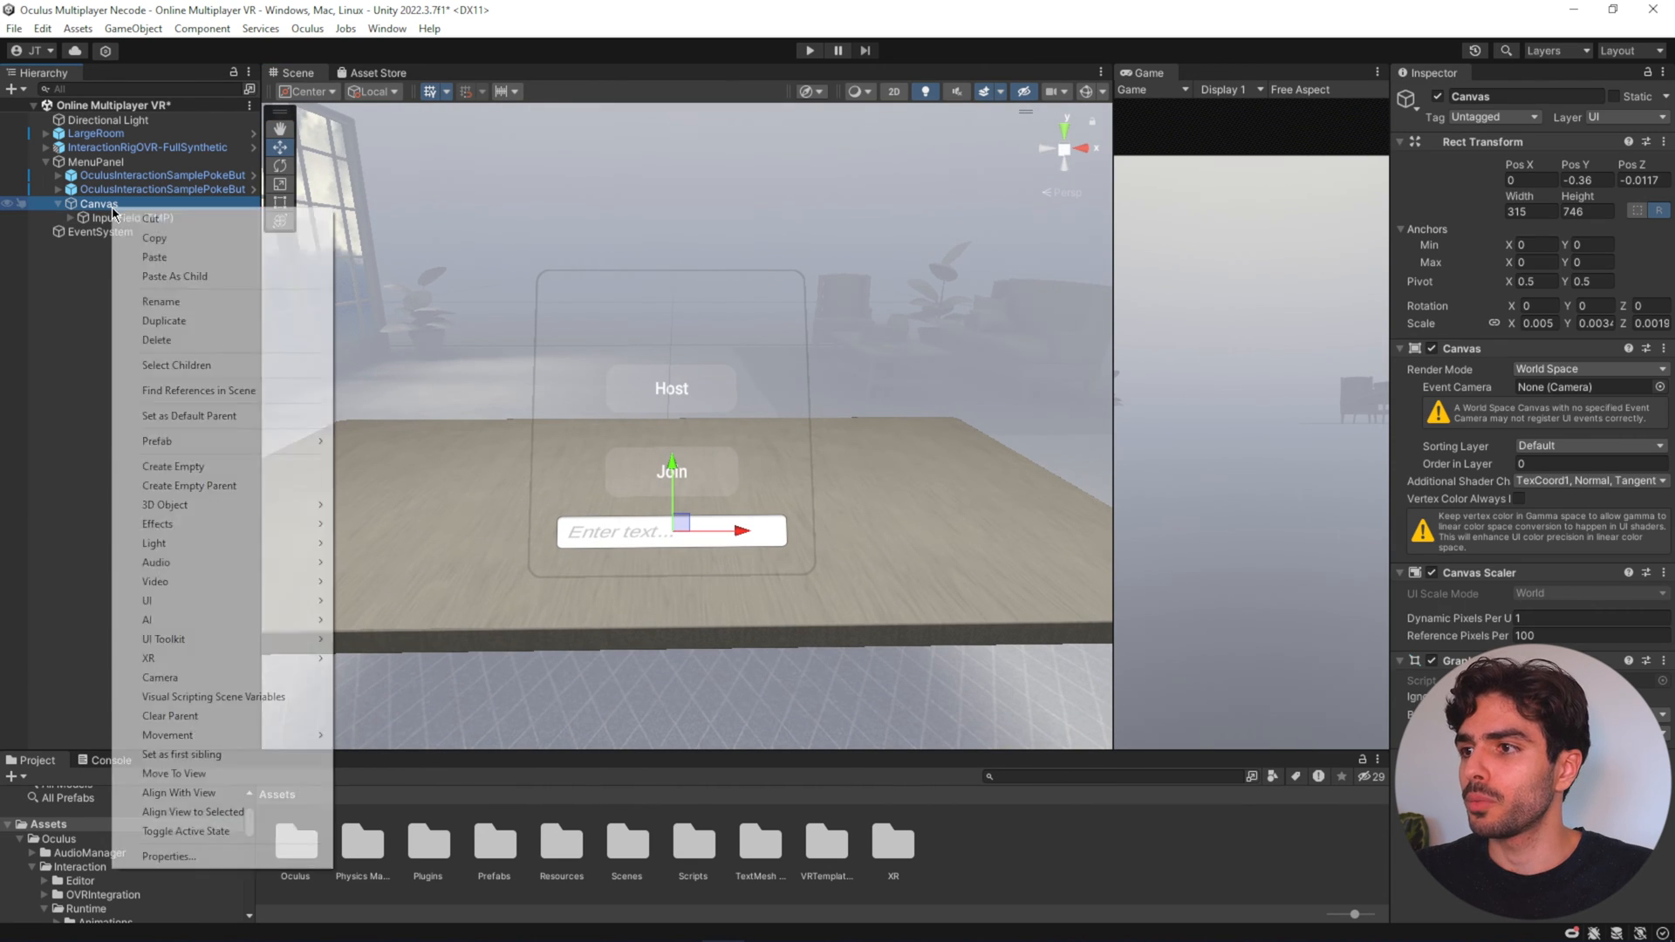
mouse_move(166, 601)
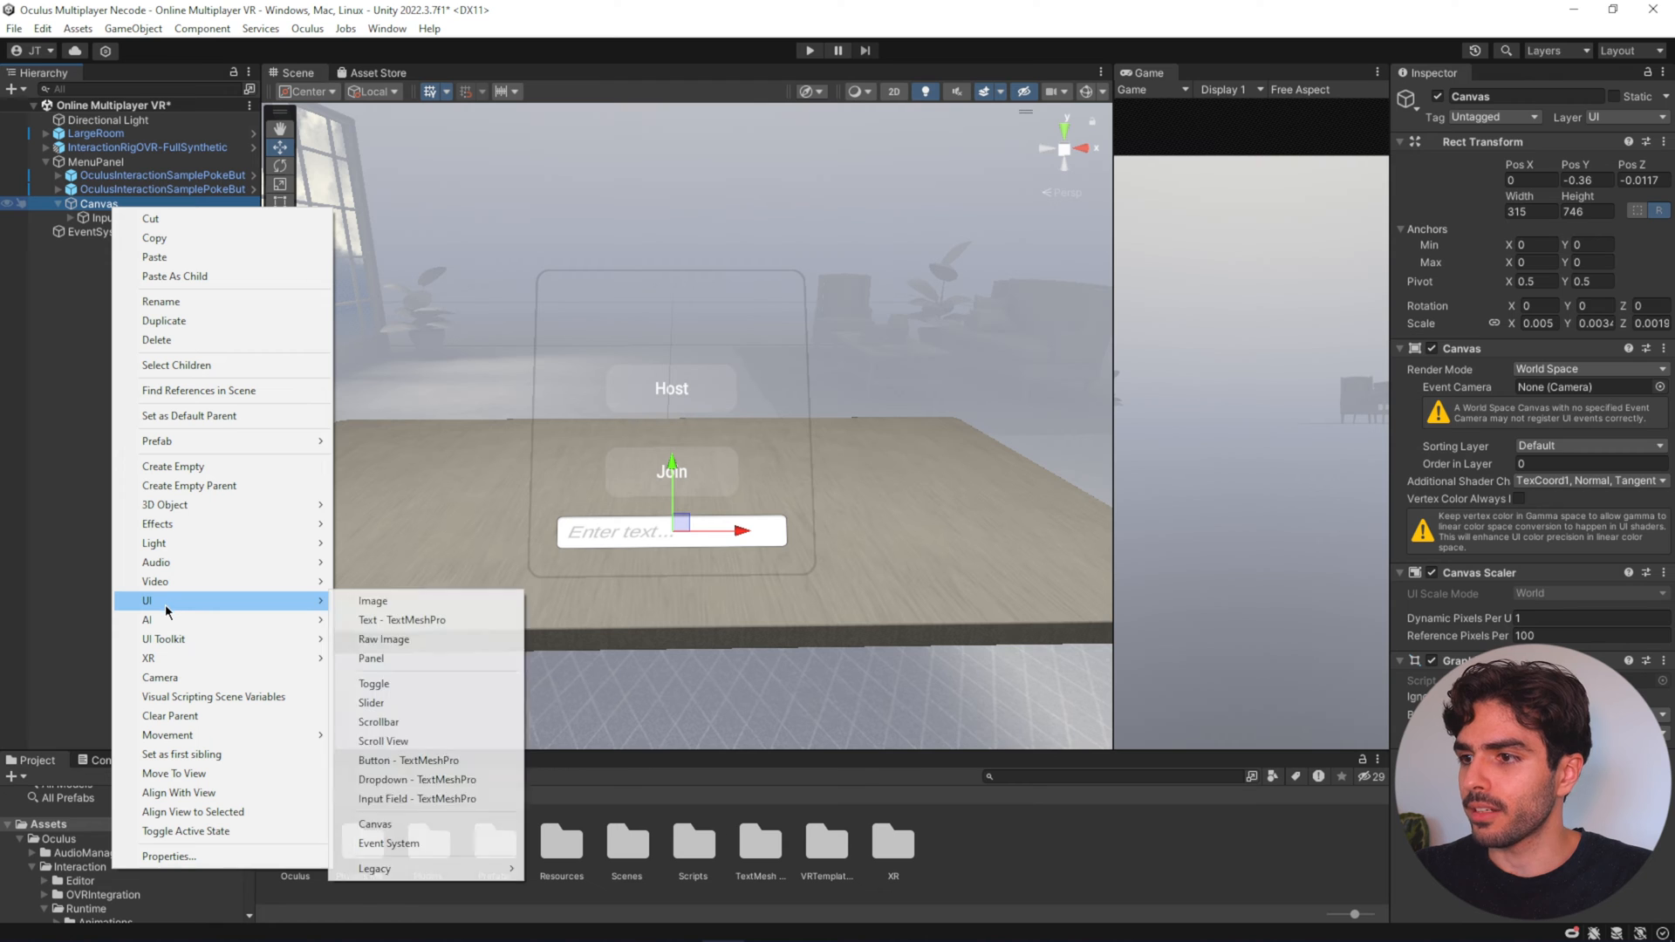
click(399, 619)
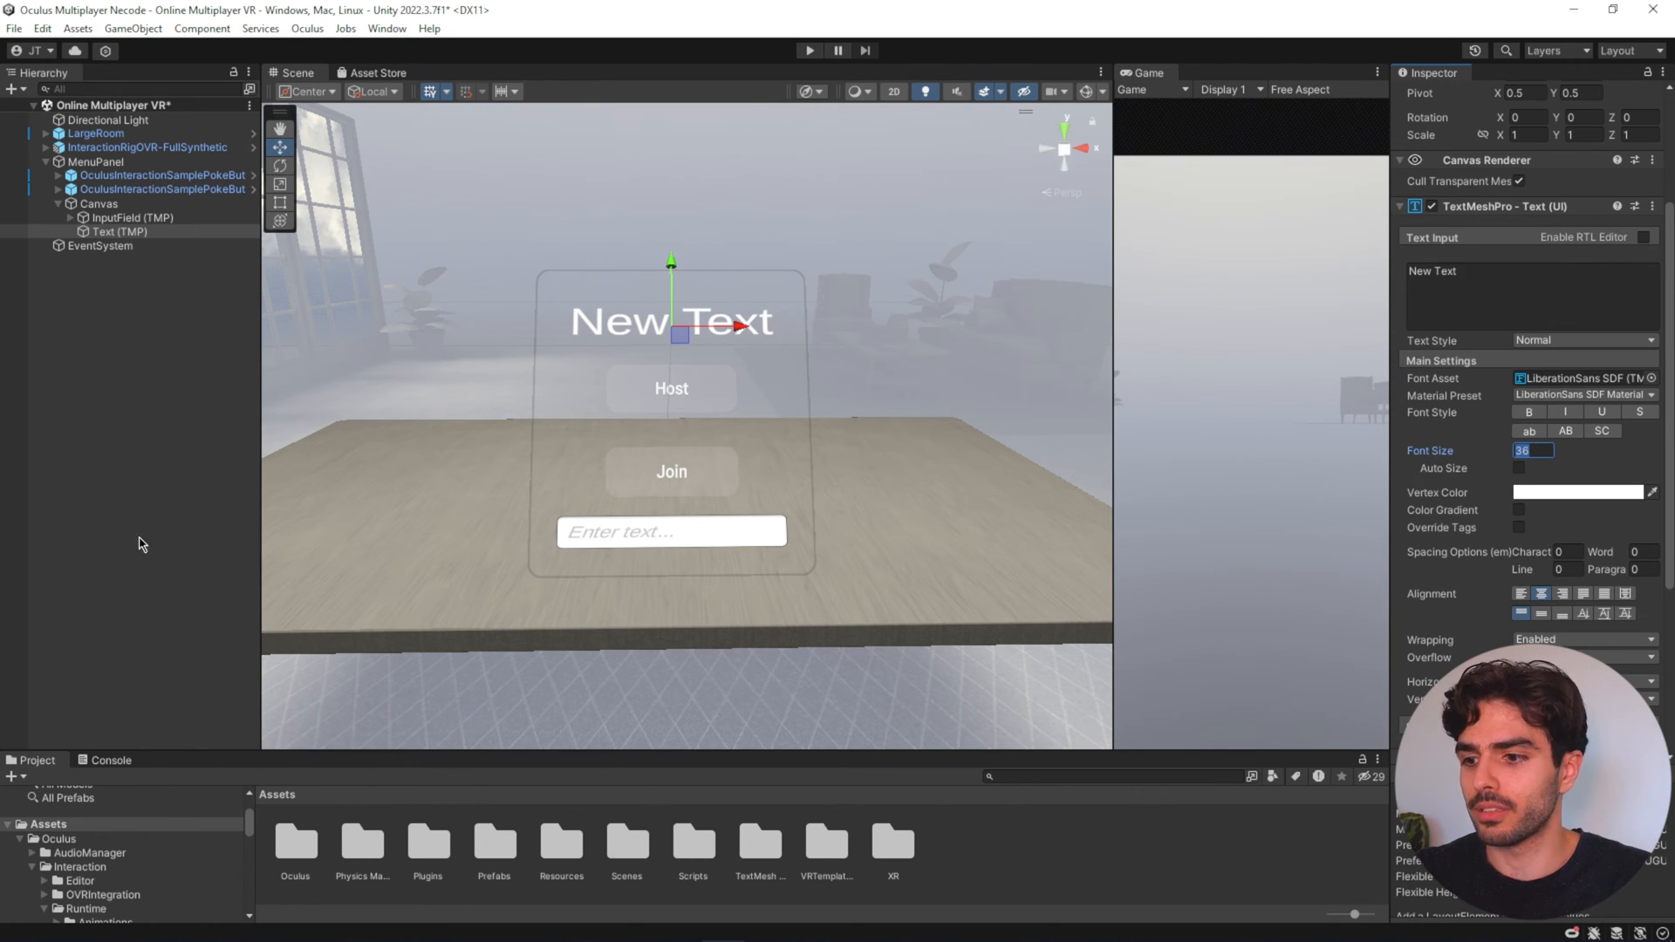
text(20)
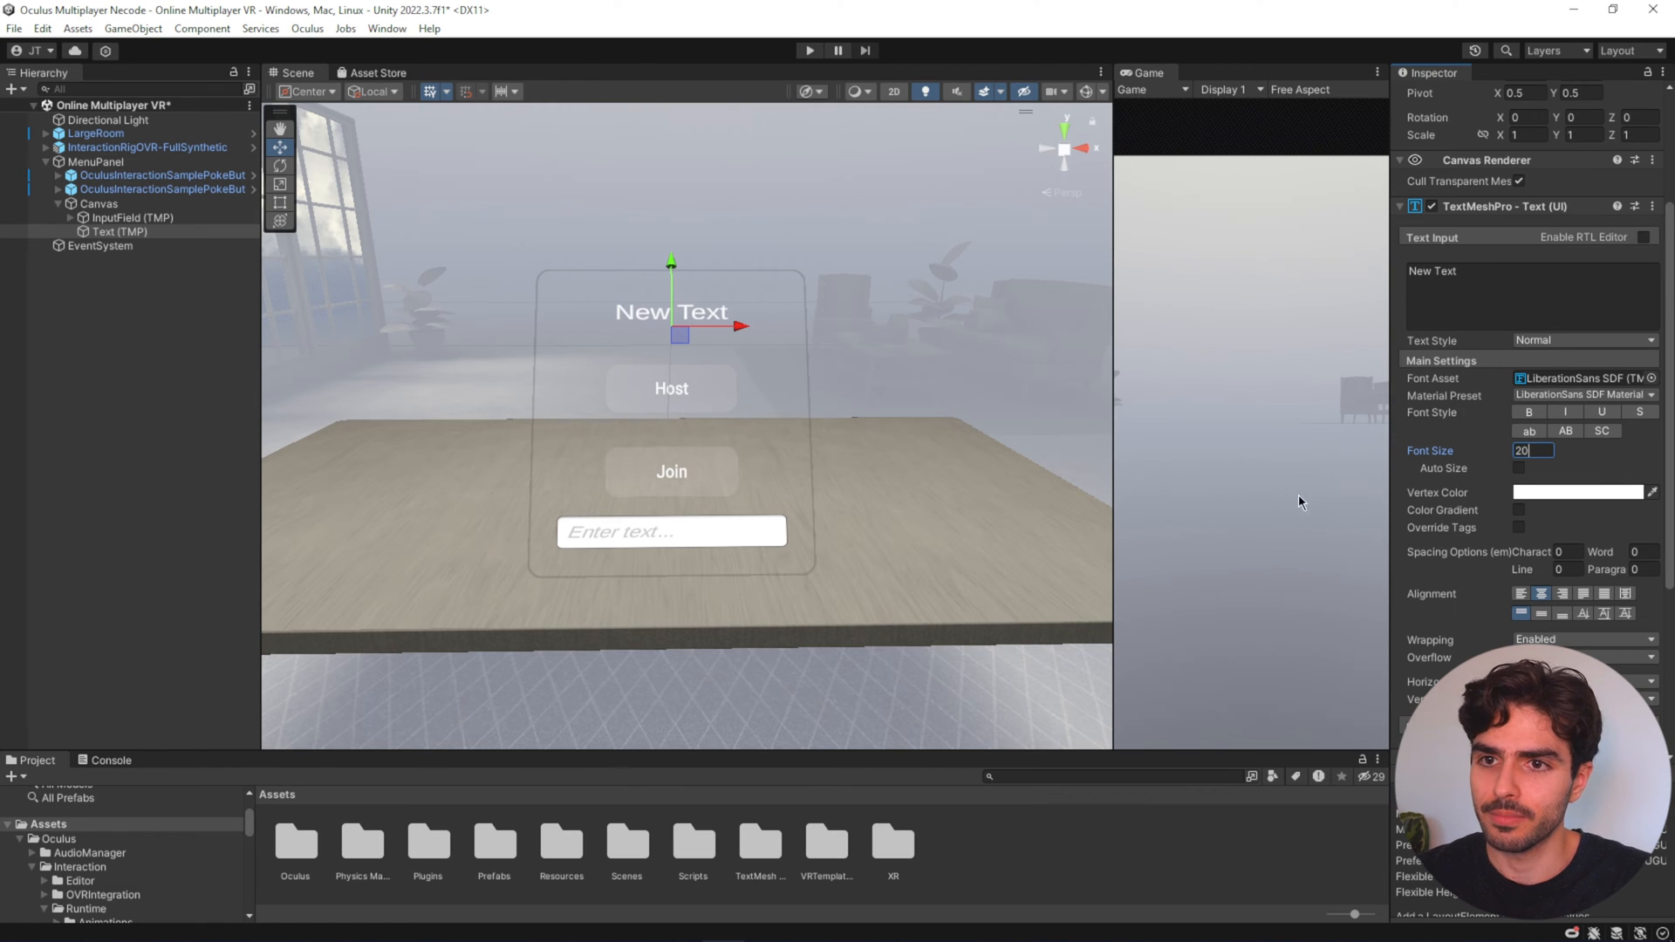
text(Ro)
click(1111, 775)
text(Hand poke in)
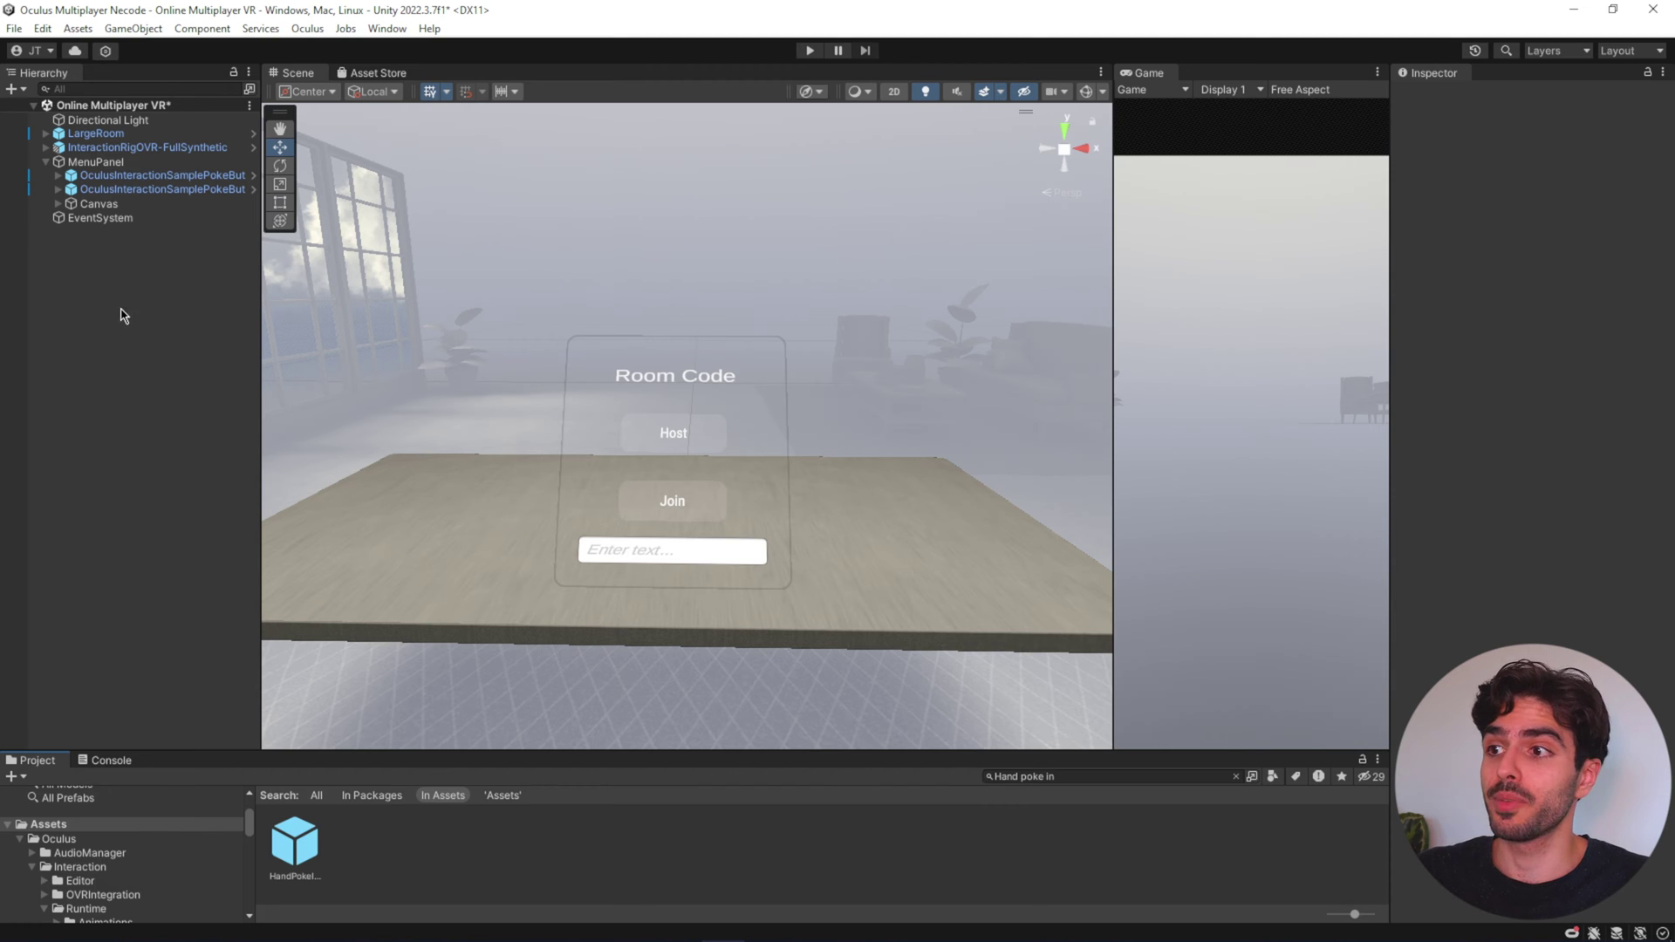
mouse_move(133, 325)
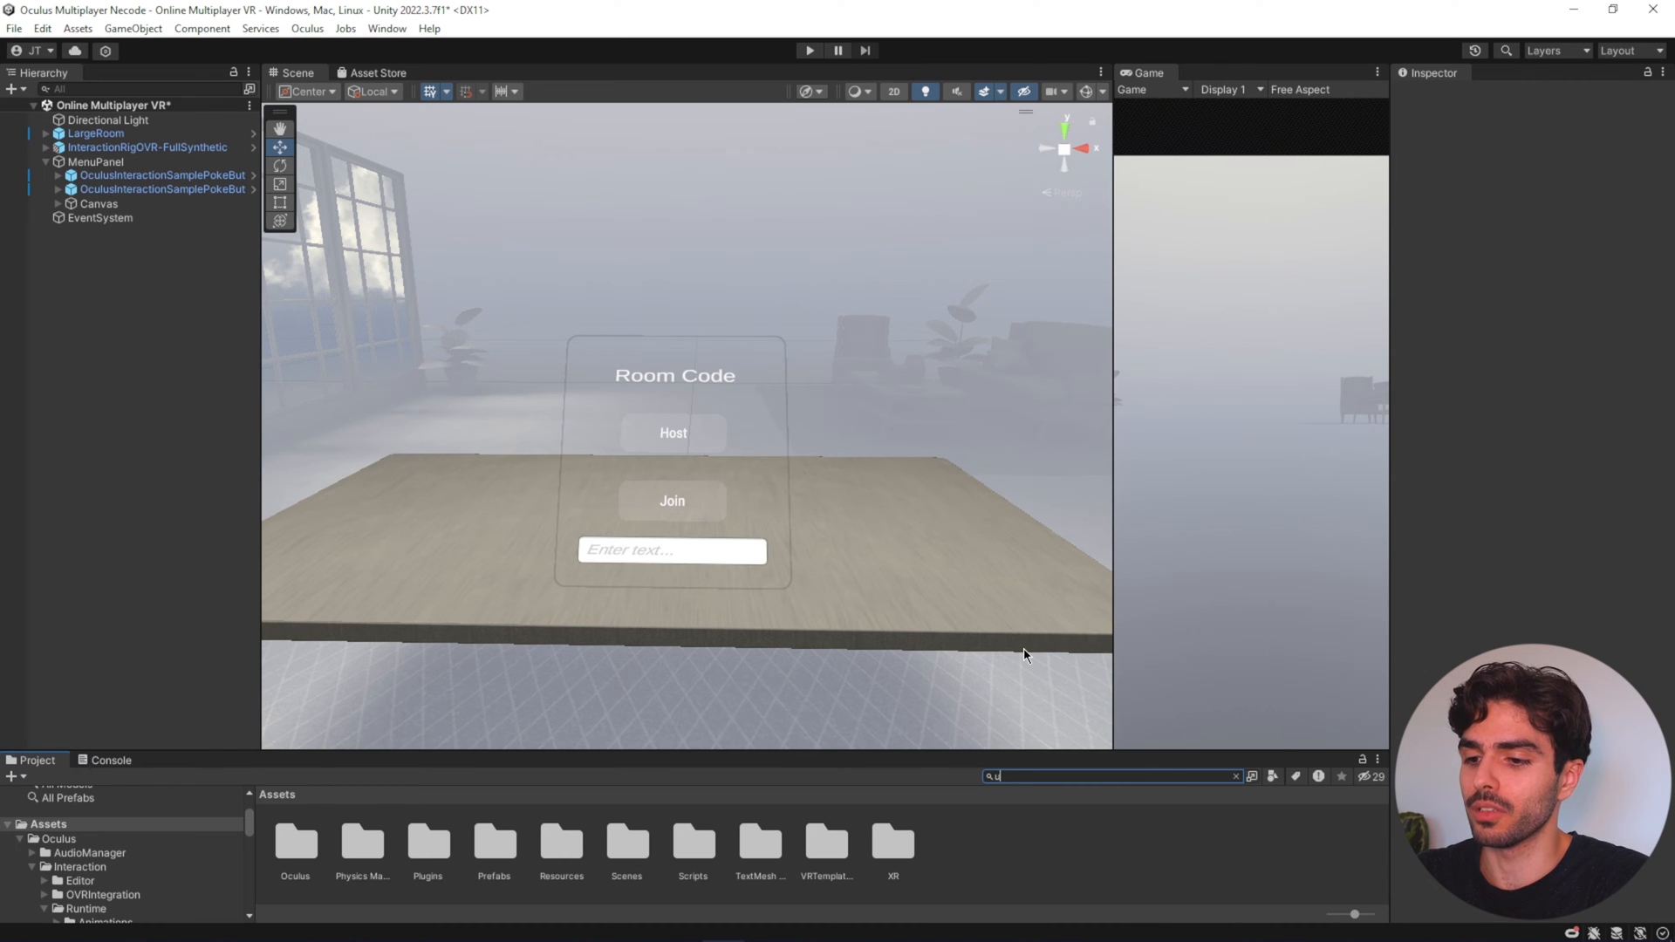
- Add the UIHelpers prefab to the hierarchy and search the project for hand poke assets
text(ui help)
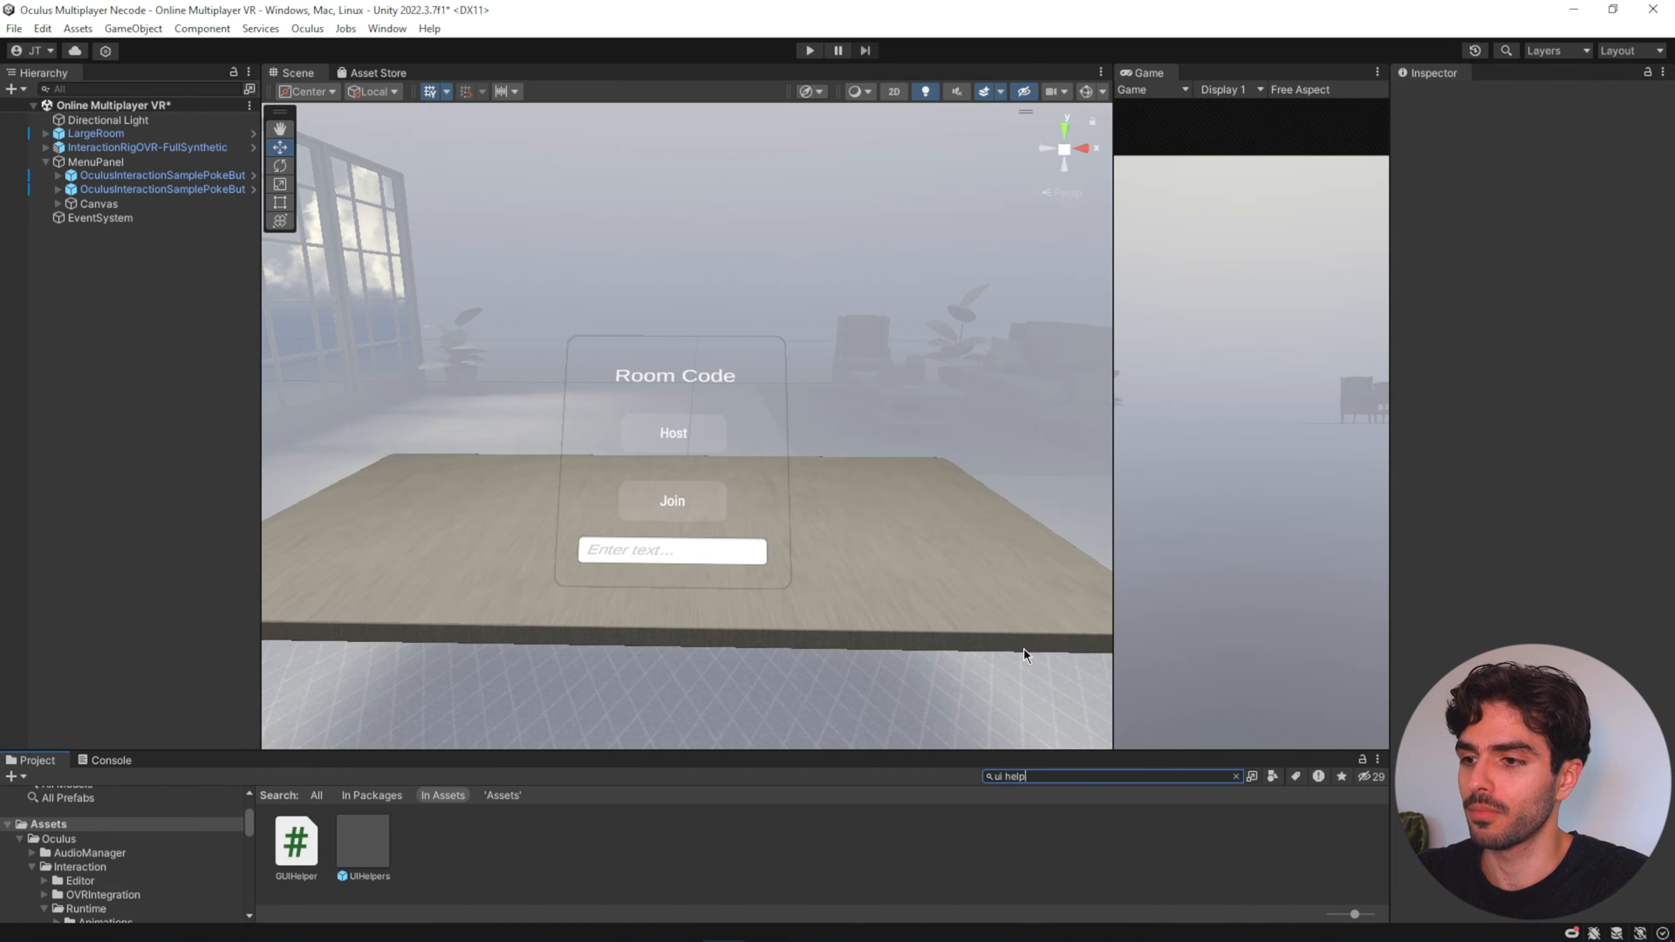
click(367, 846)
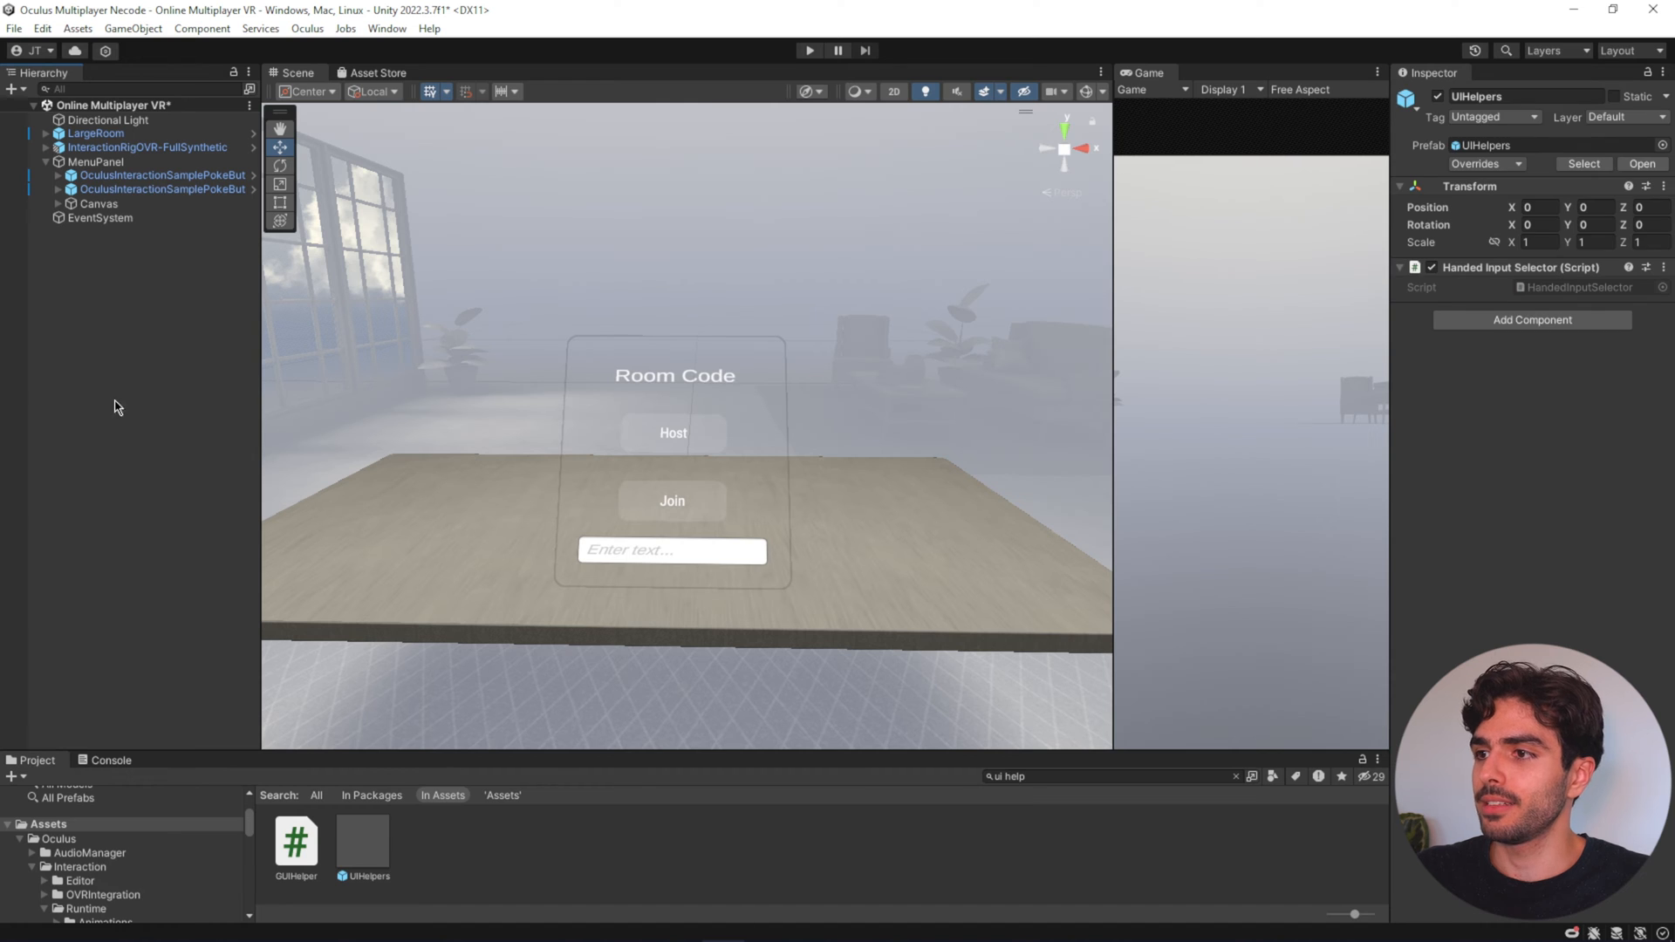
click(101, 216)
text(hand)
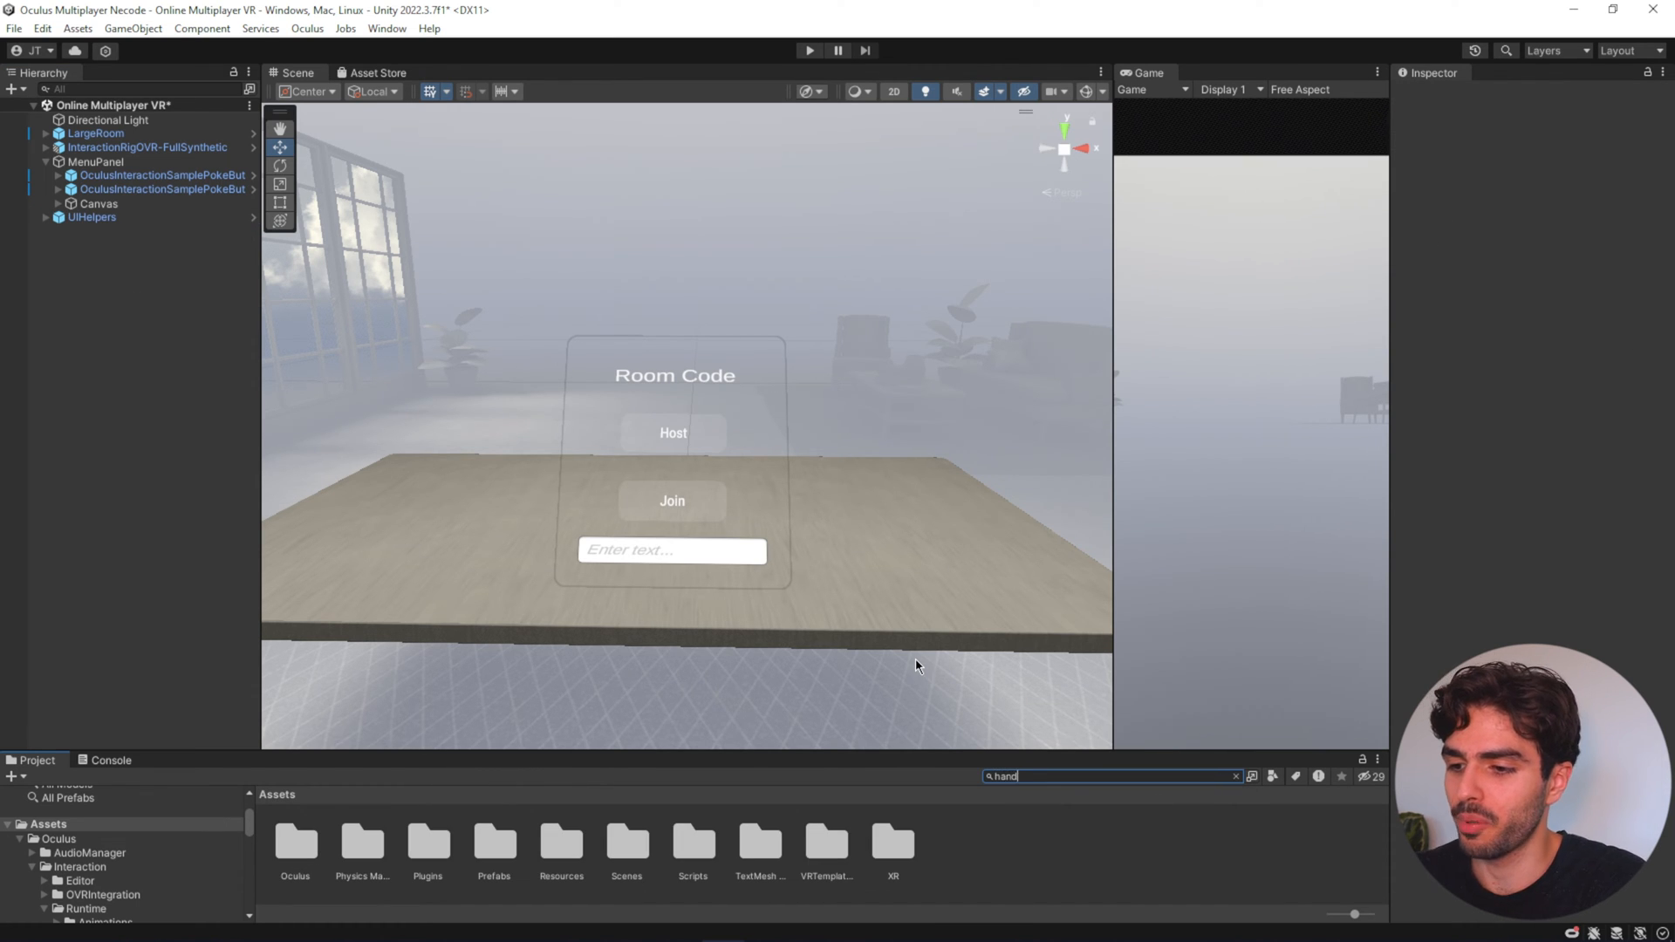
text(poke)
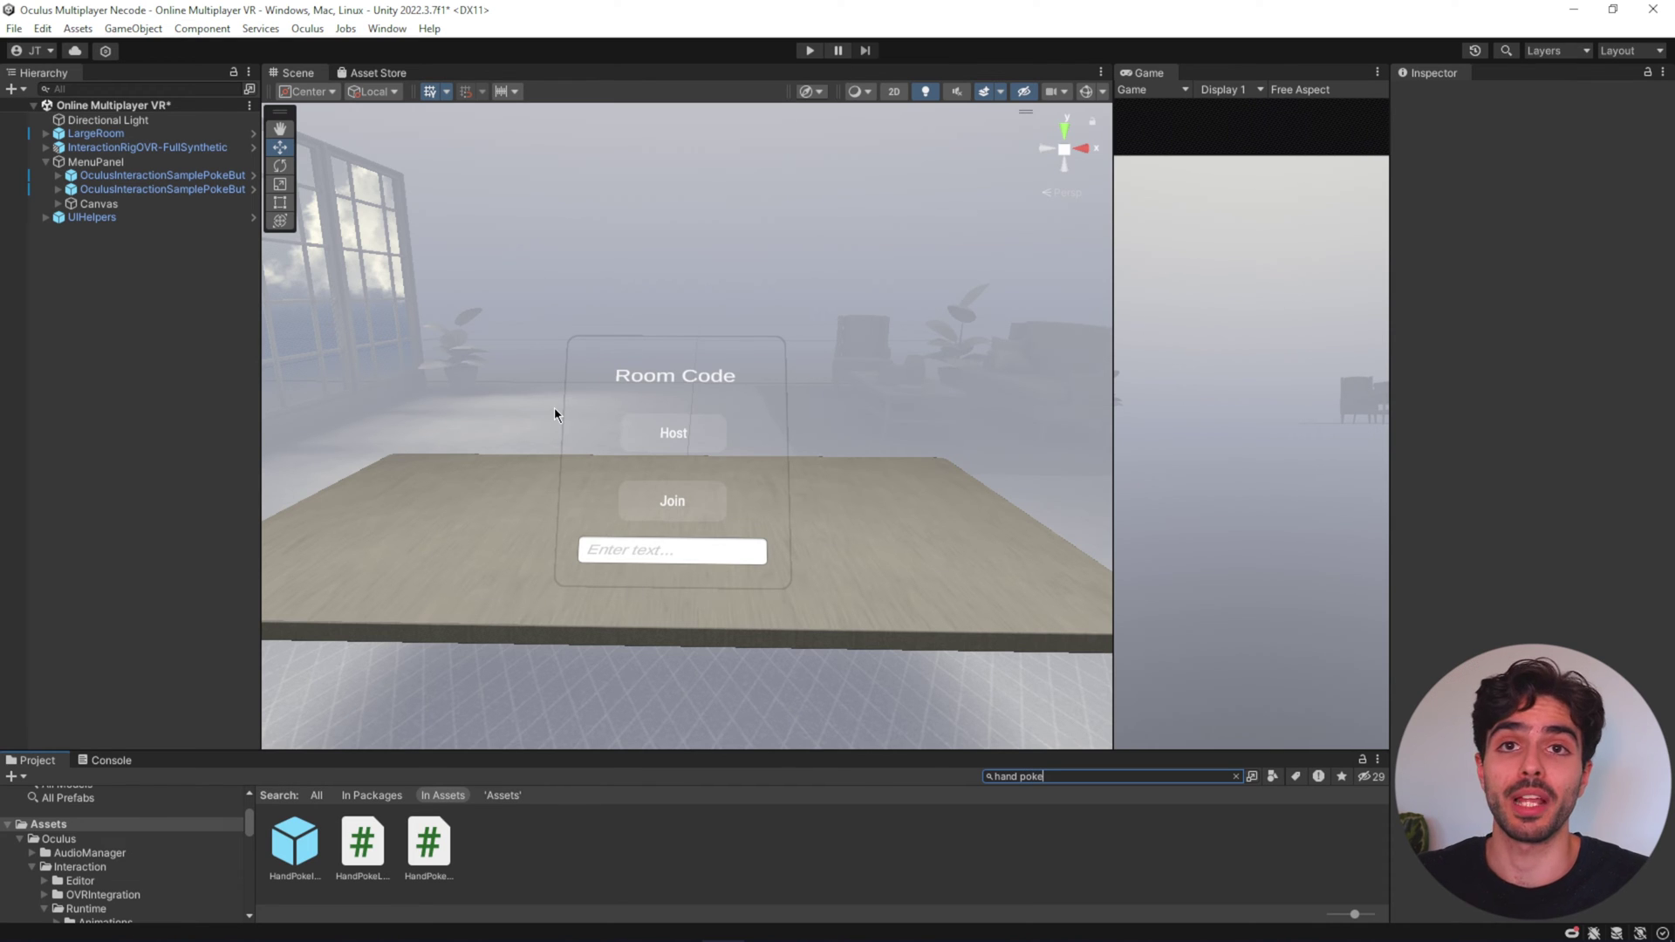
mouse_move(419, 733)
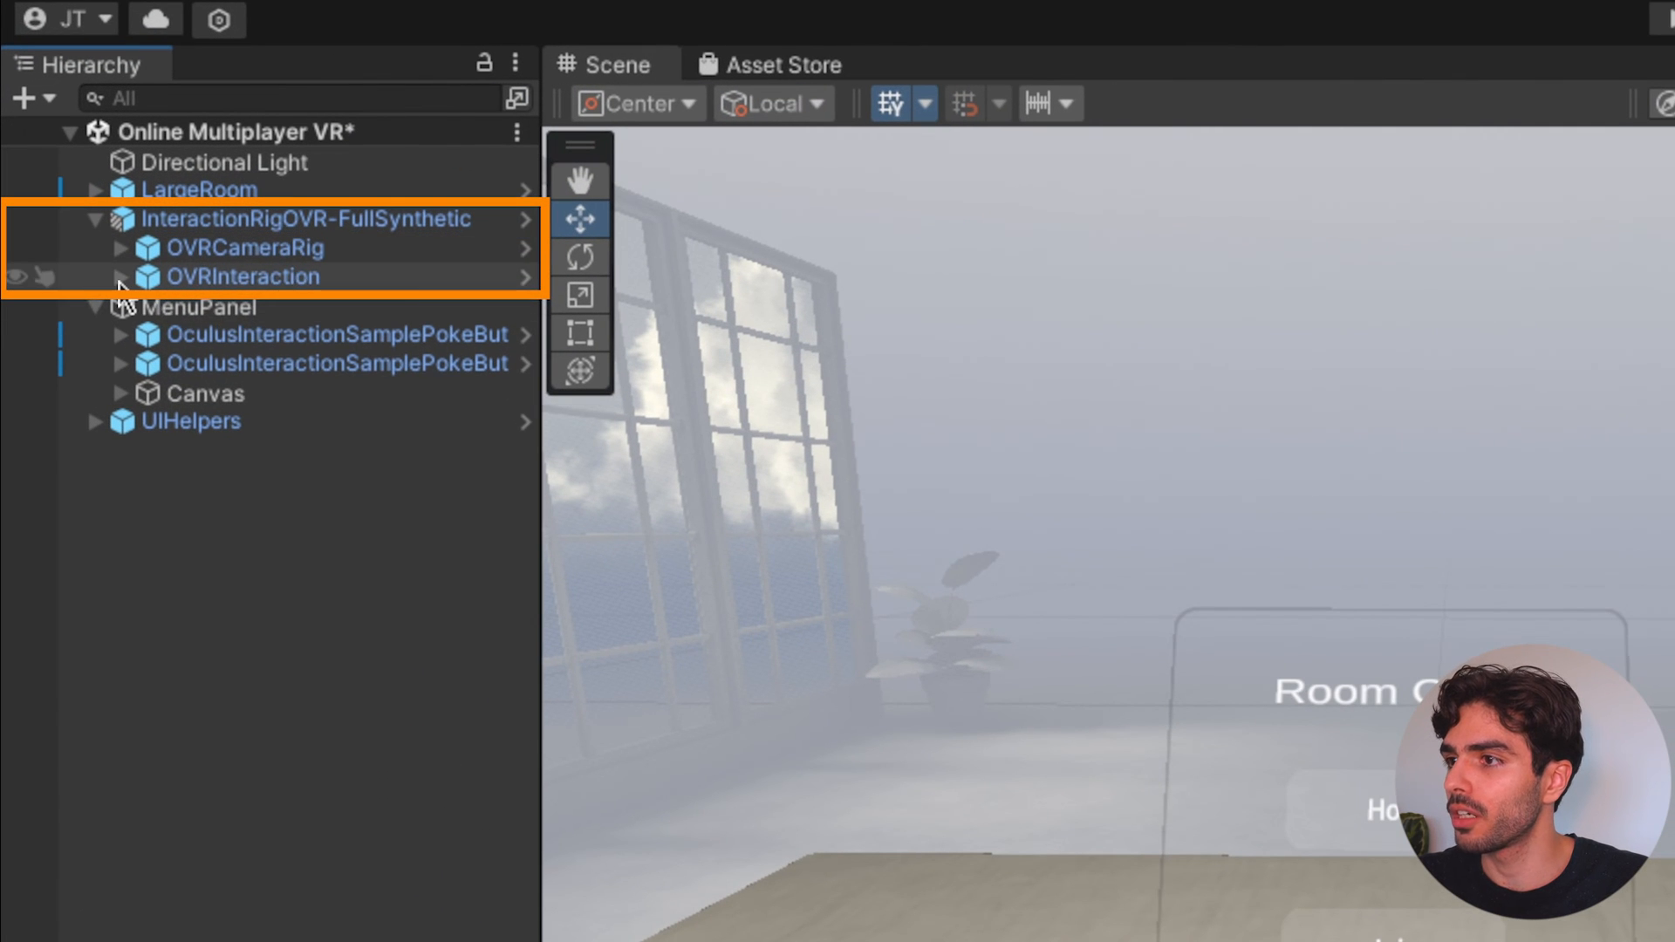
- Expand OVRInteraction to reveal the controller hands and tracked hands groups
click(122, 276)
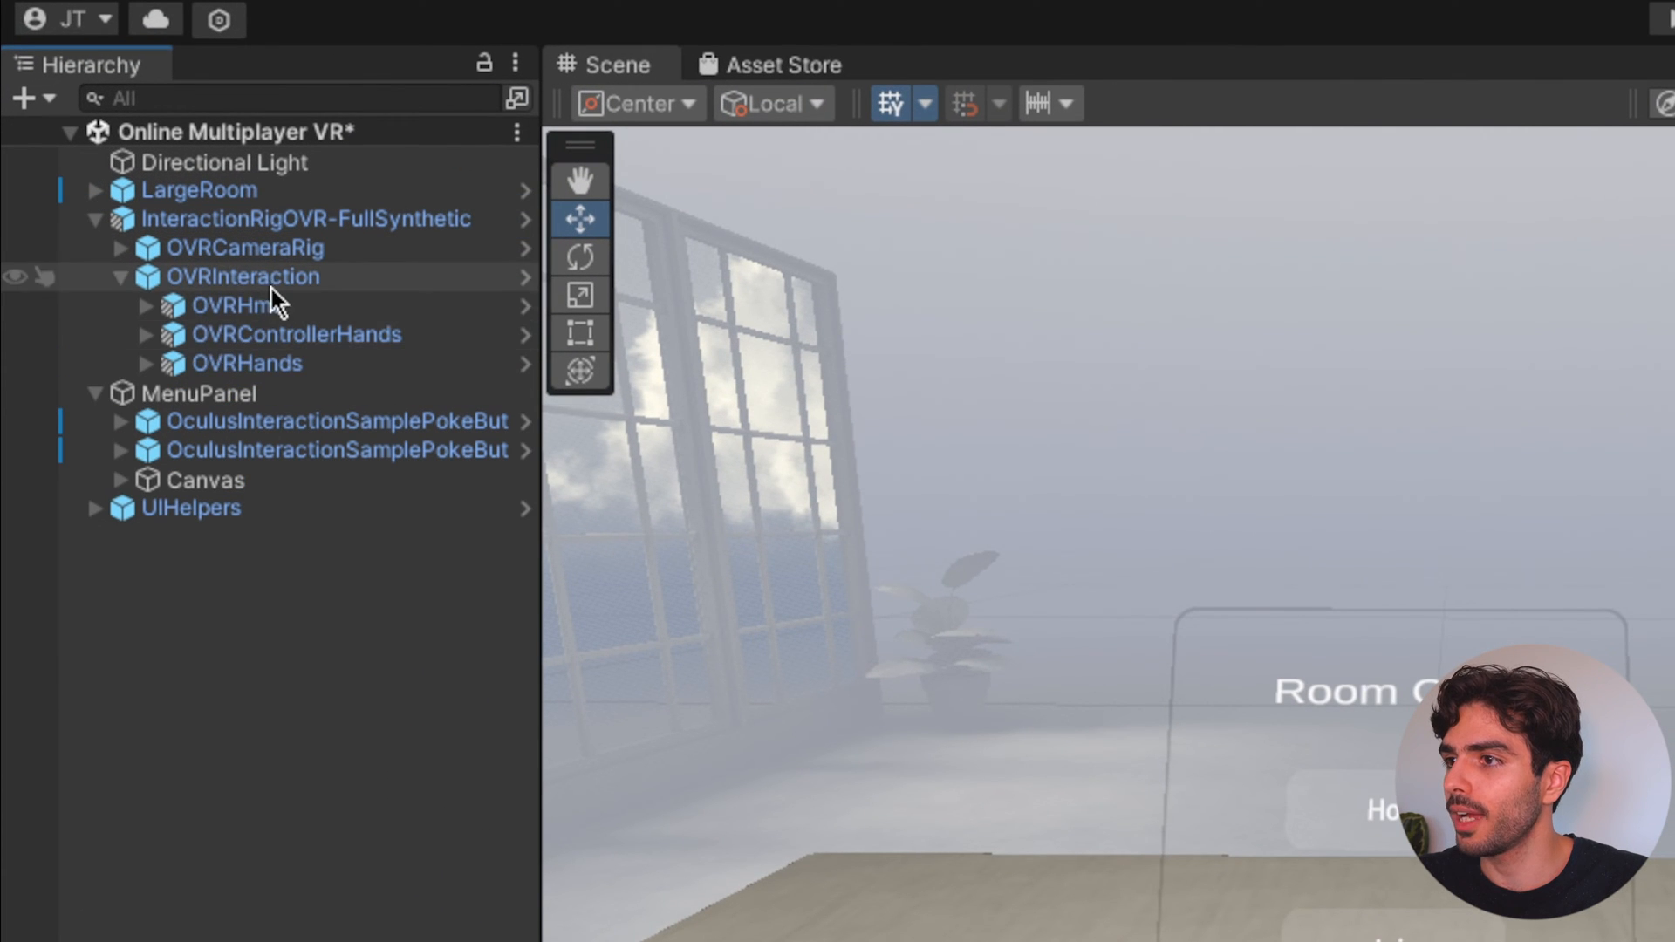
click(150, 333)
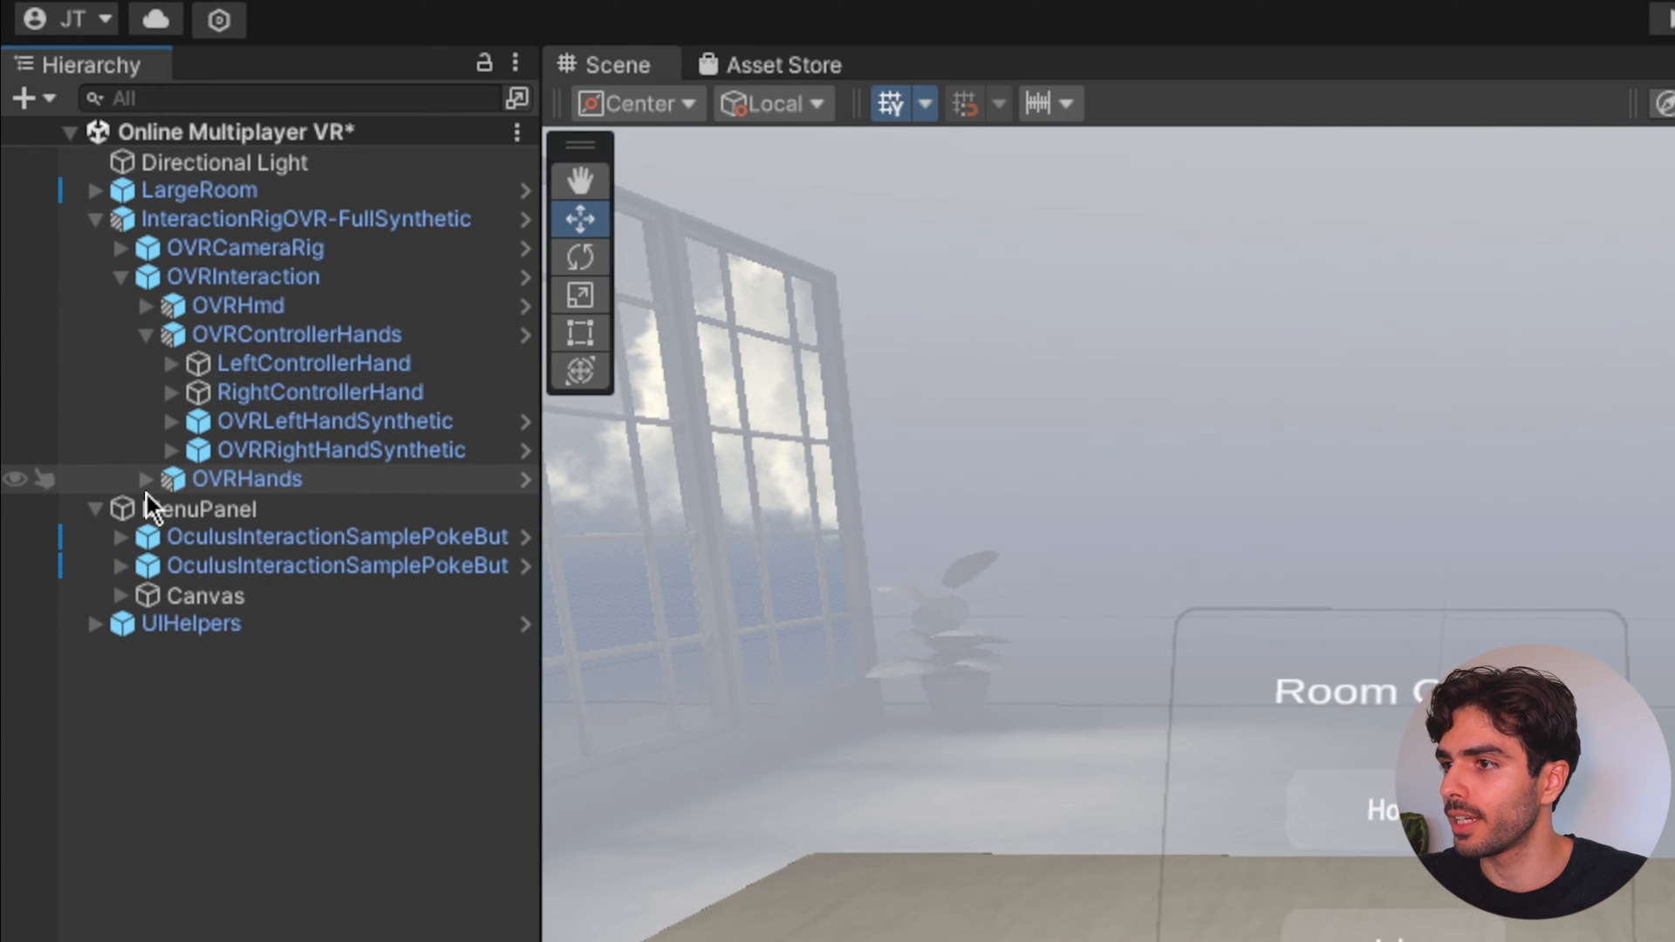
click(147, 478)
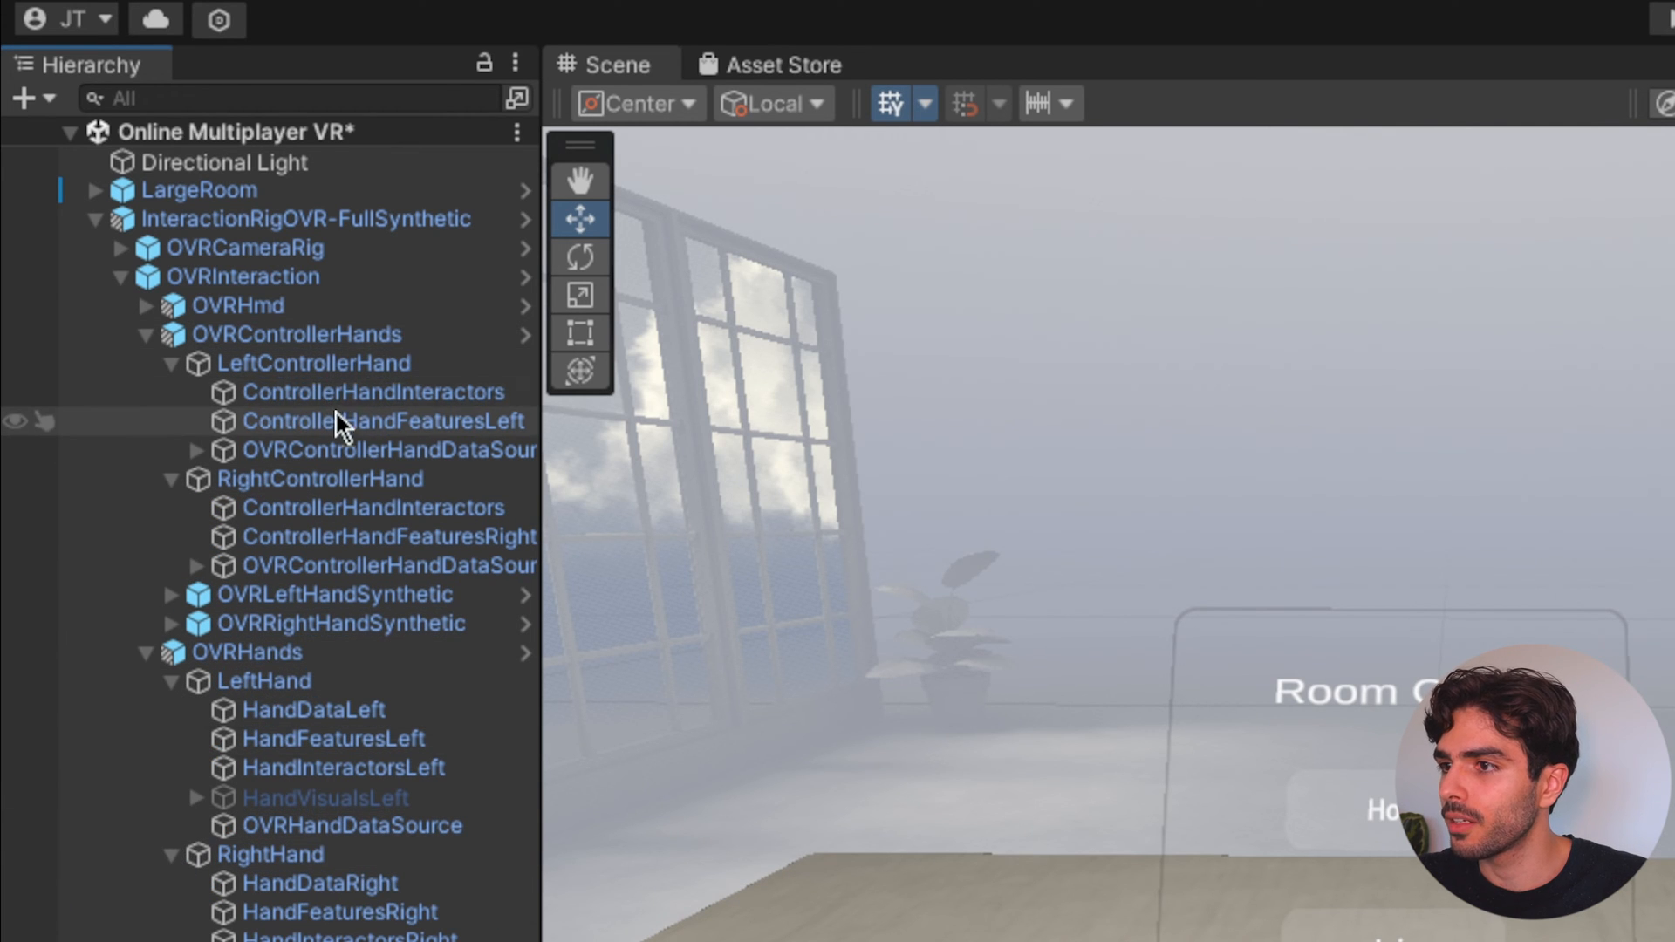
- Place HandPokeInteractor prefabs under the controller and hand interactors, then collapse the rig
click(375, 390)
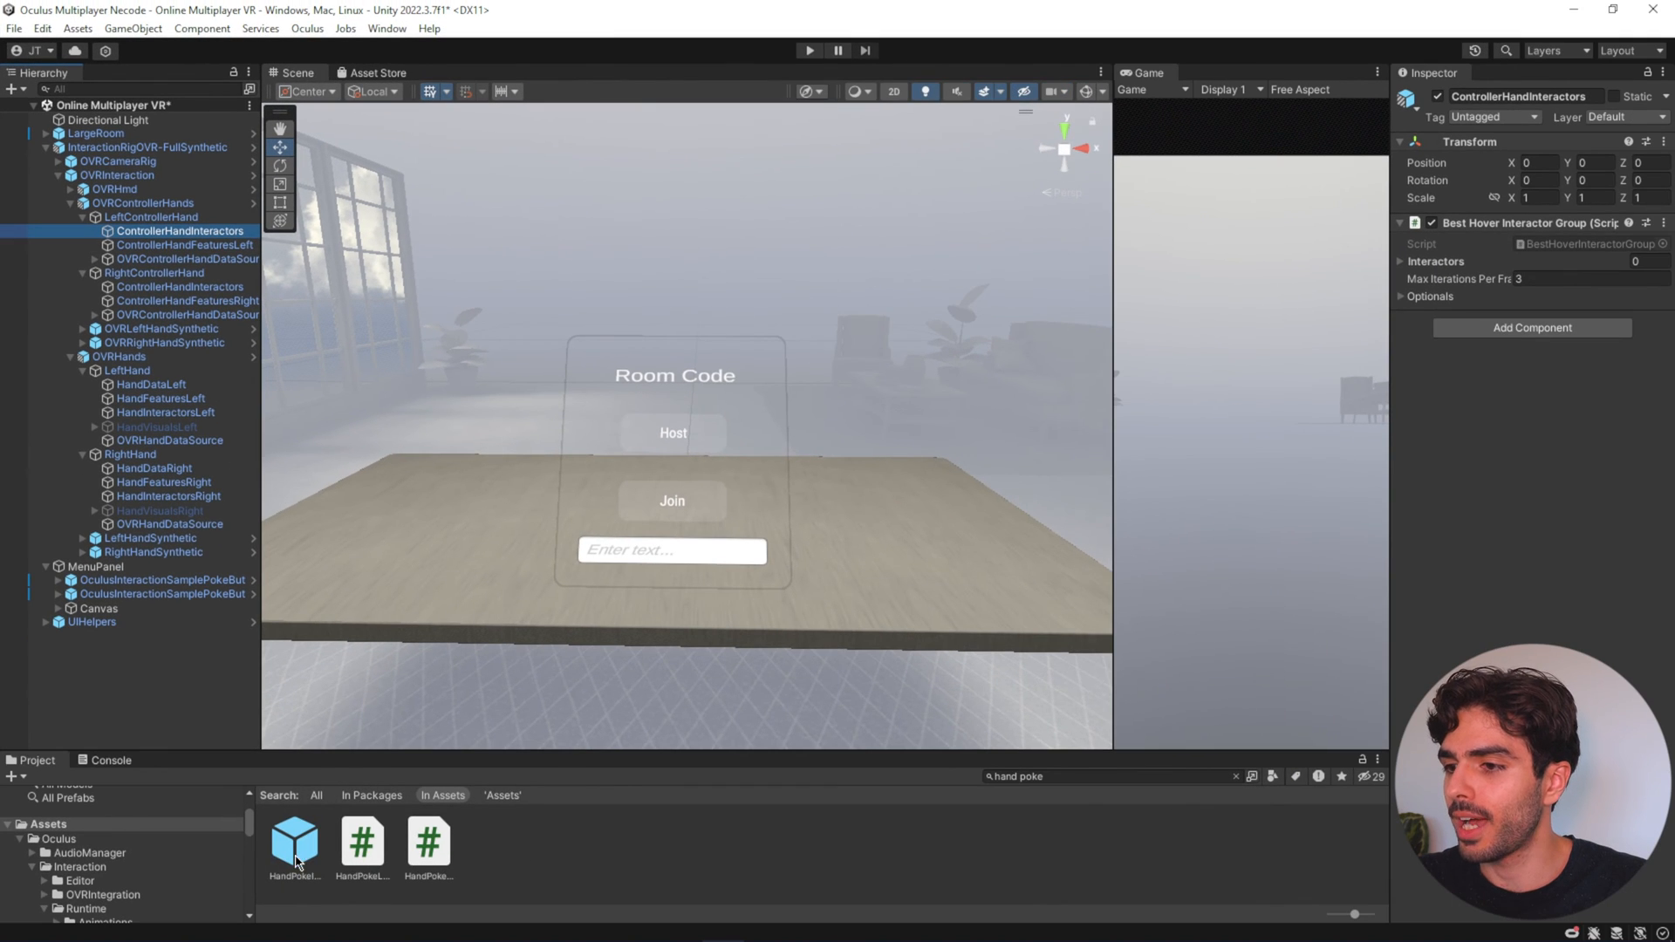
mouse_move(174, 239)
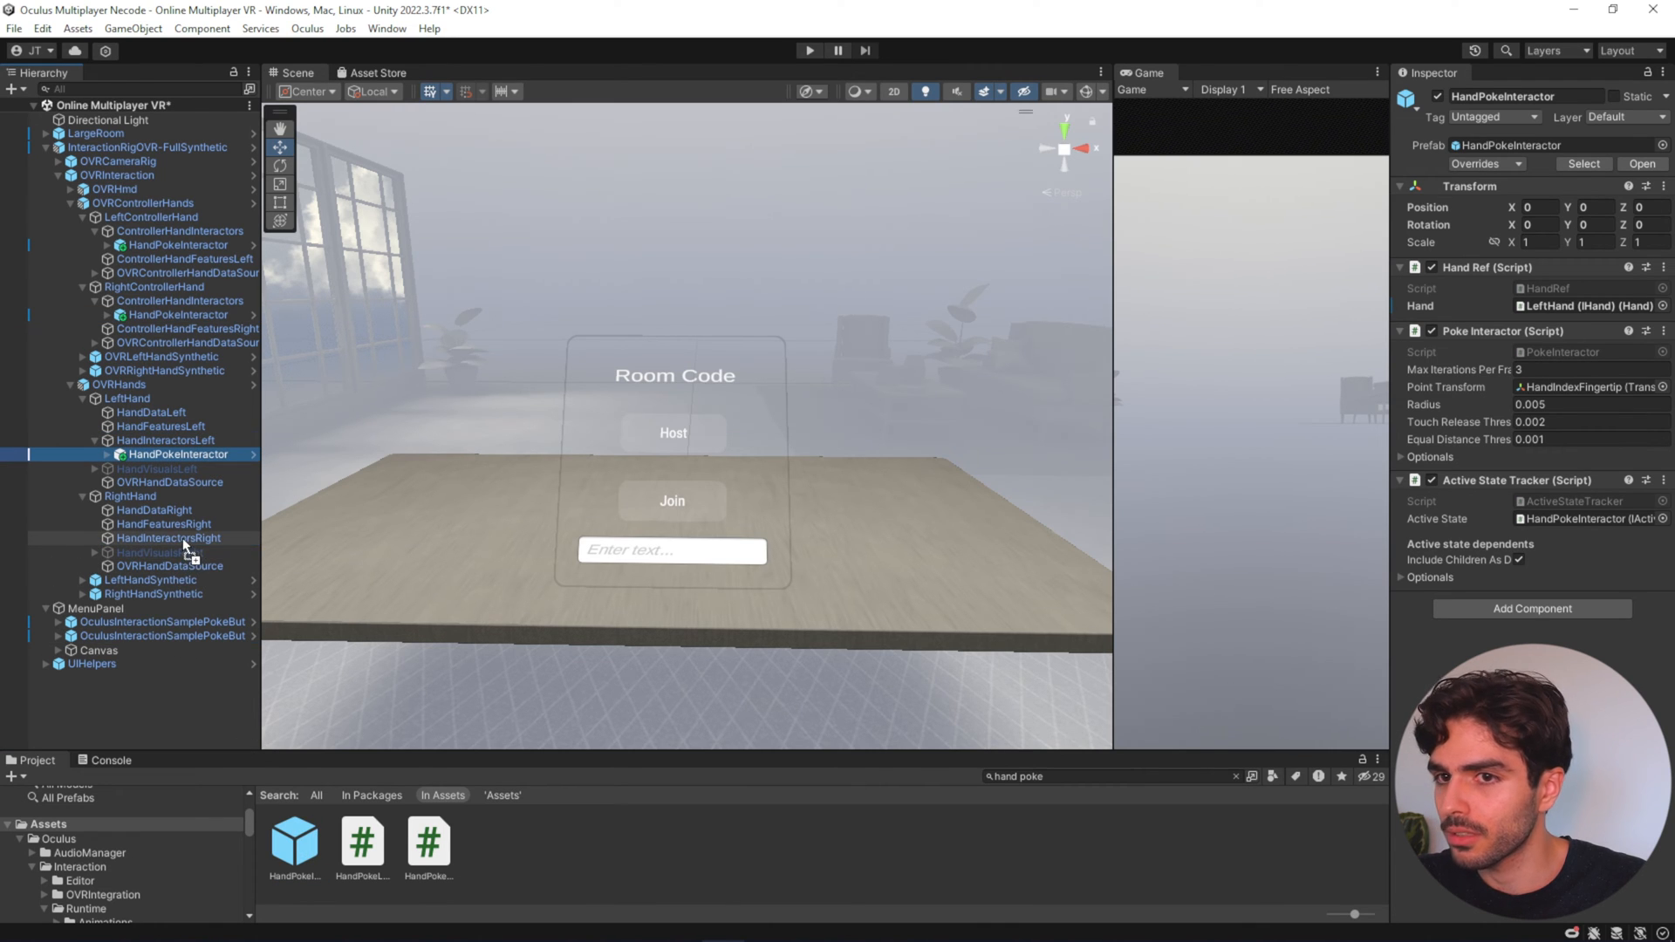
click(178, 551)
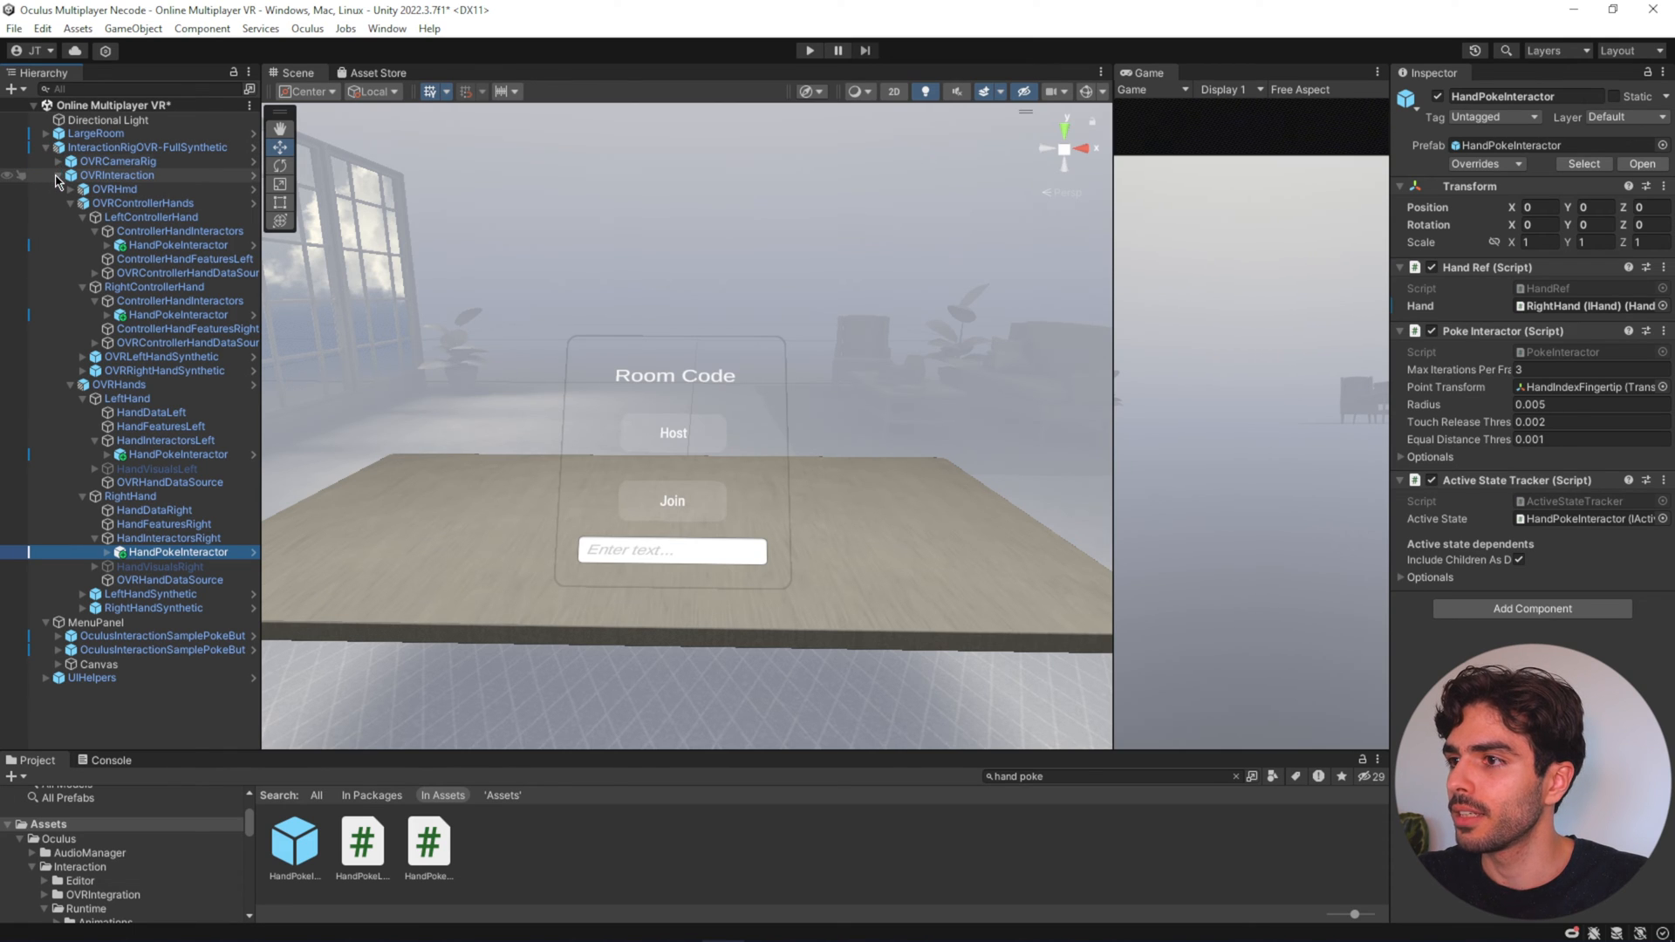
click(48, 147)
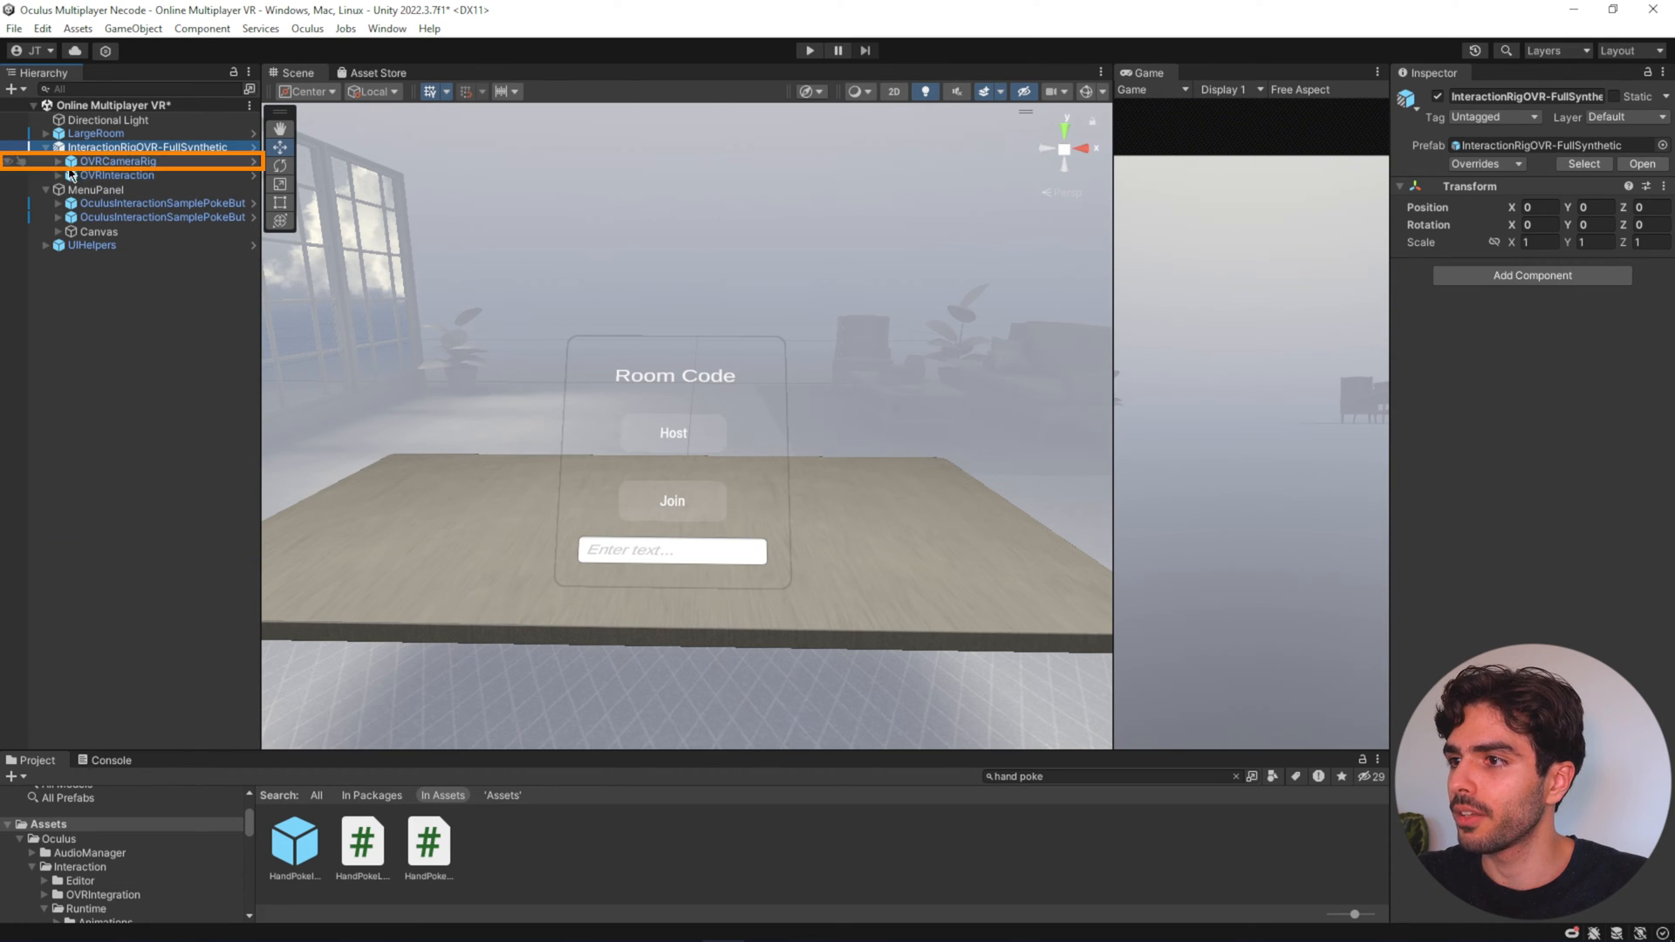
- Select OVRCameraRig and review its OVR Manager component settings
click(113, 160)
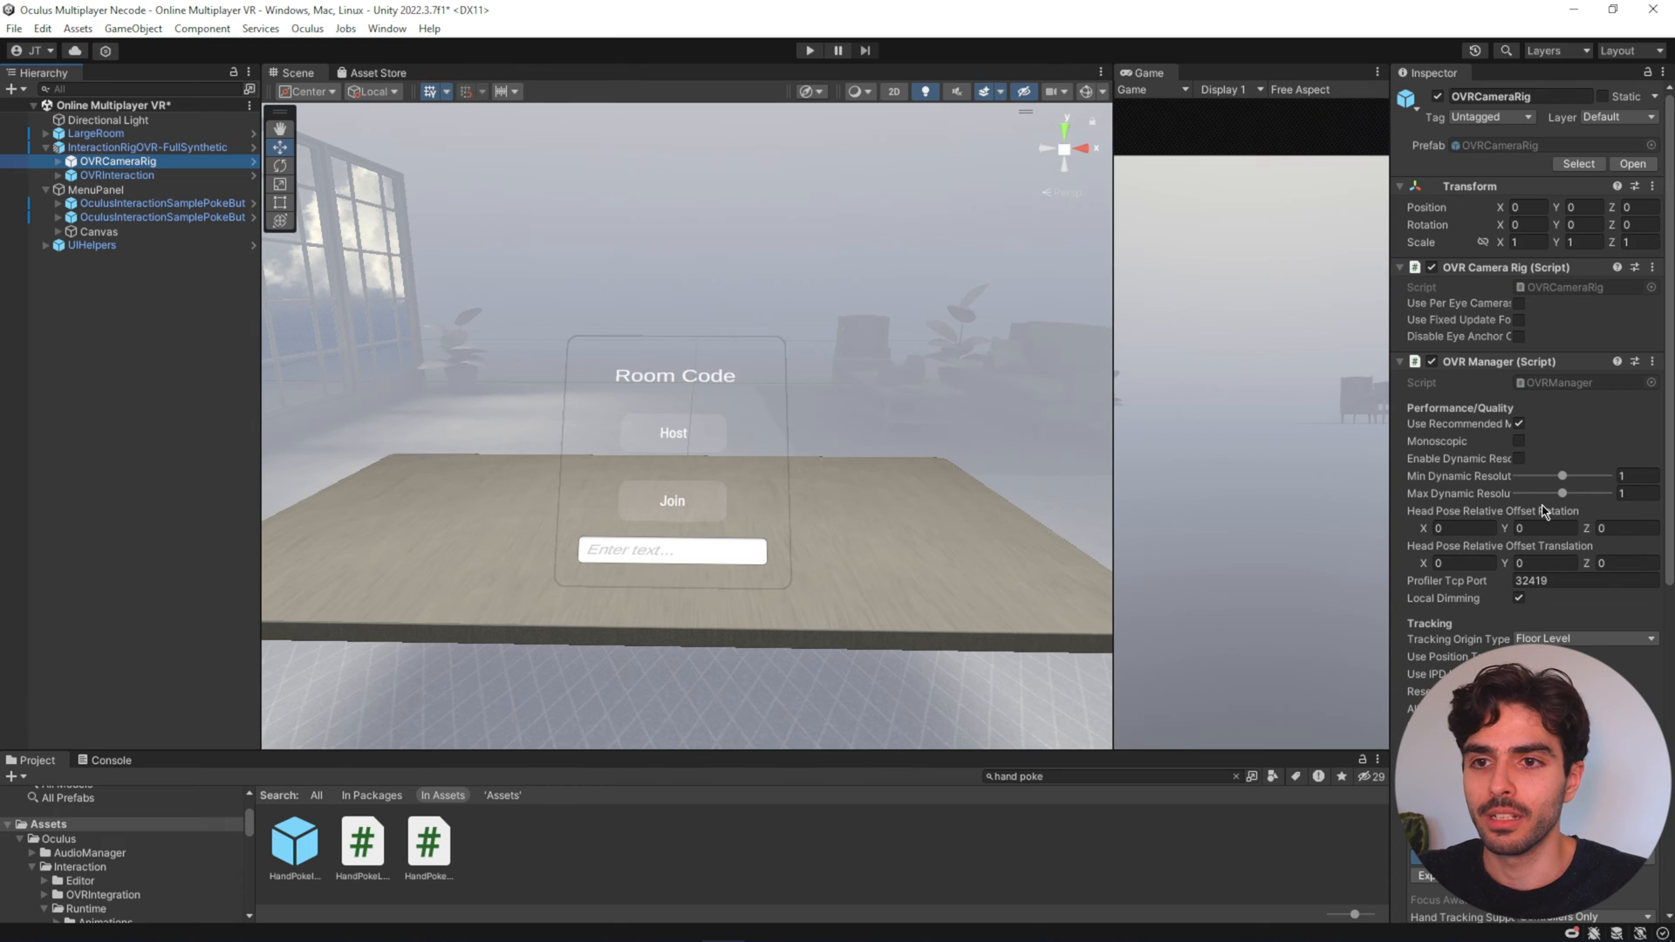
scroll(down, 3)
text(ovr ray)
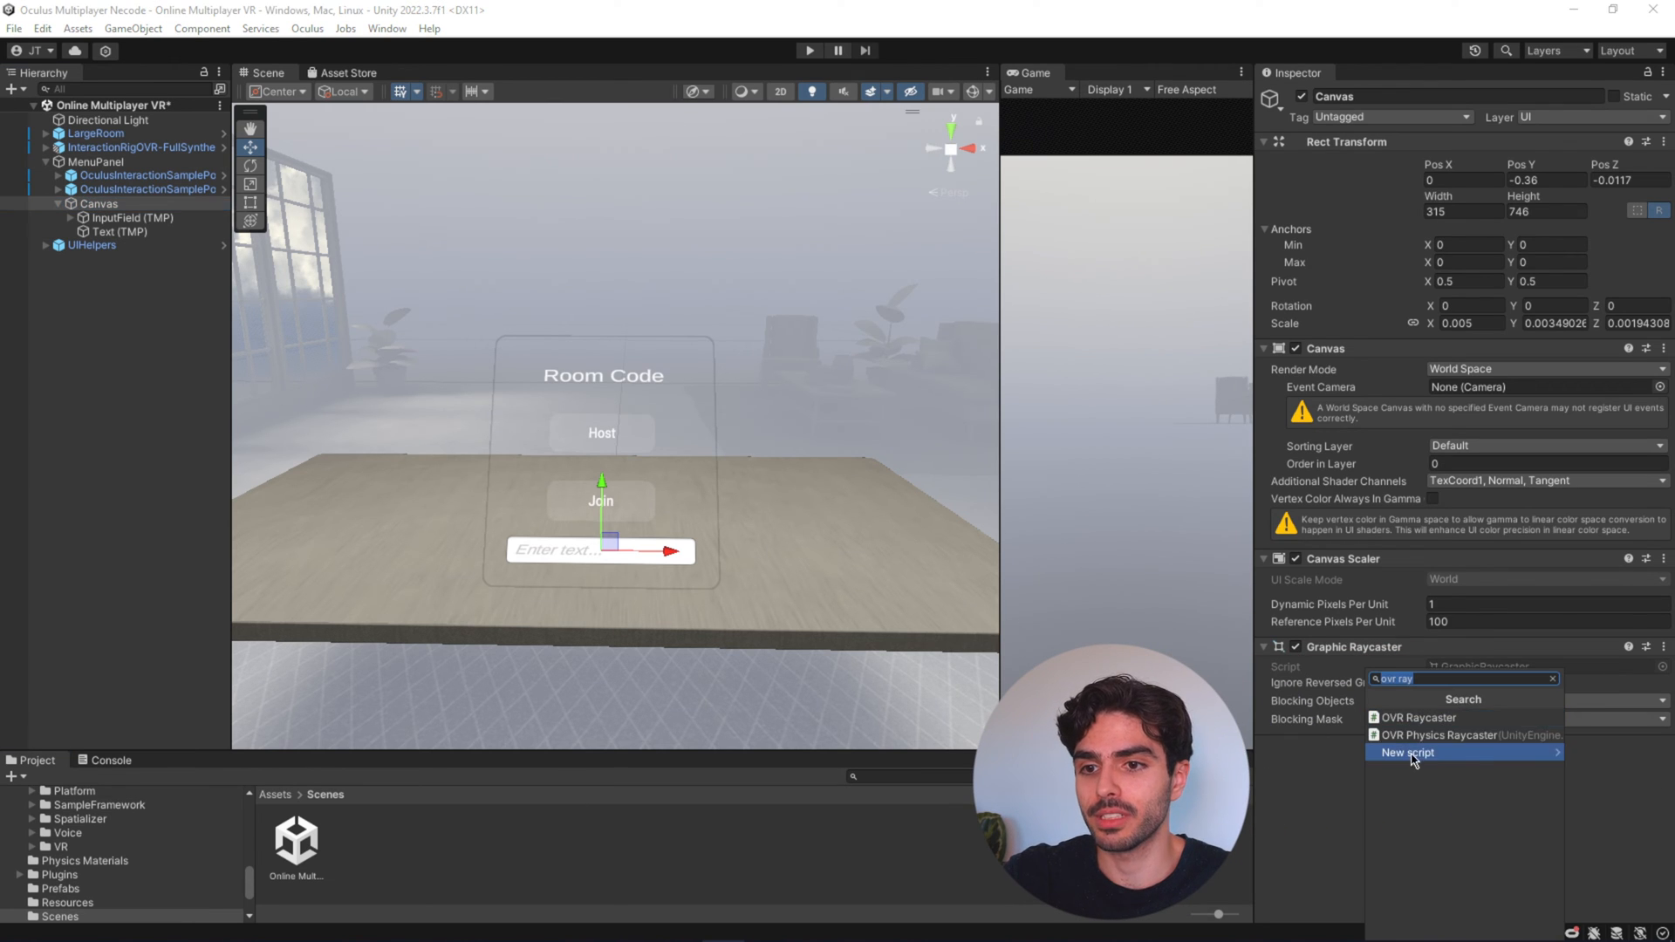
- Add an OVR Raycaster component to the menu Canvas
click(1416, 717)
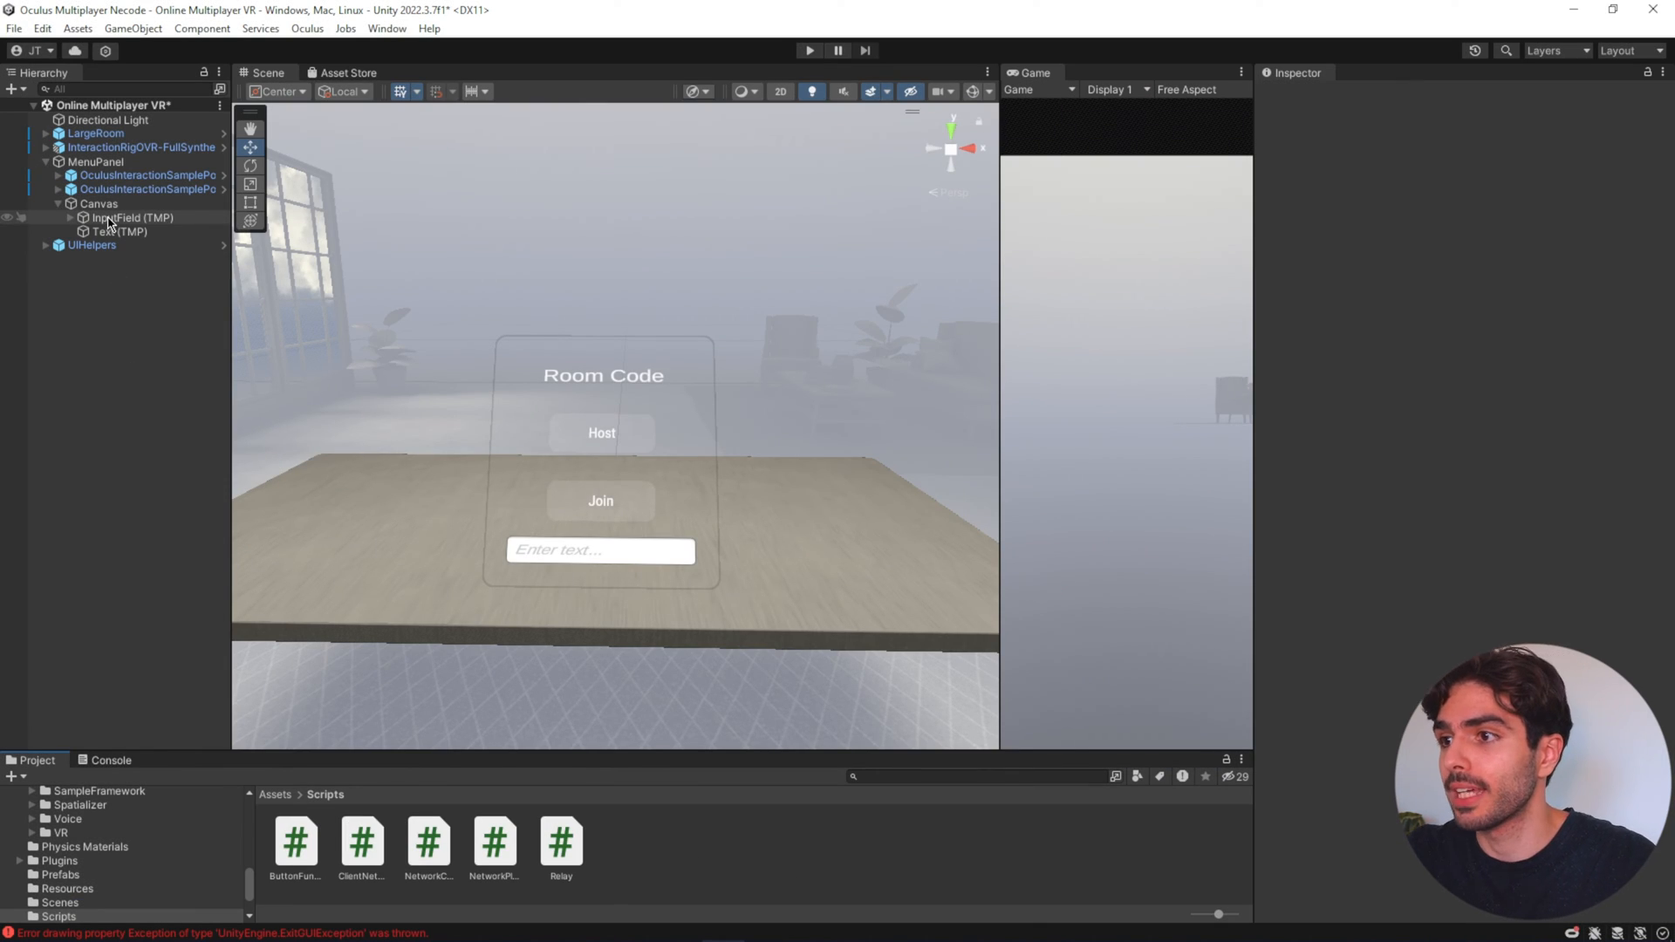
- Switch the Room Code heading's font asset to Roboto-Bold SDF
click(111, 230)
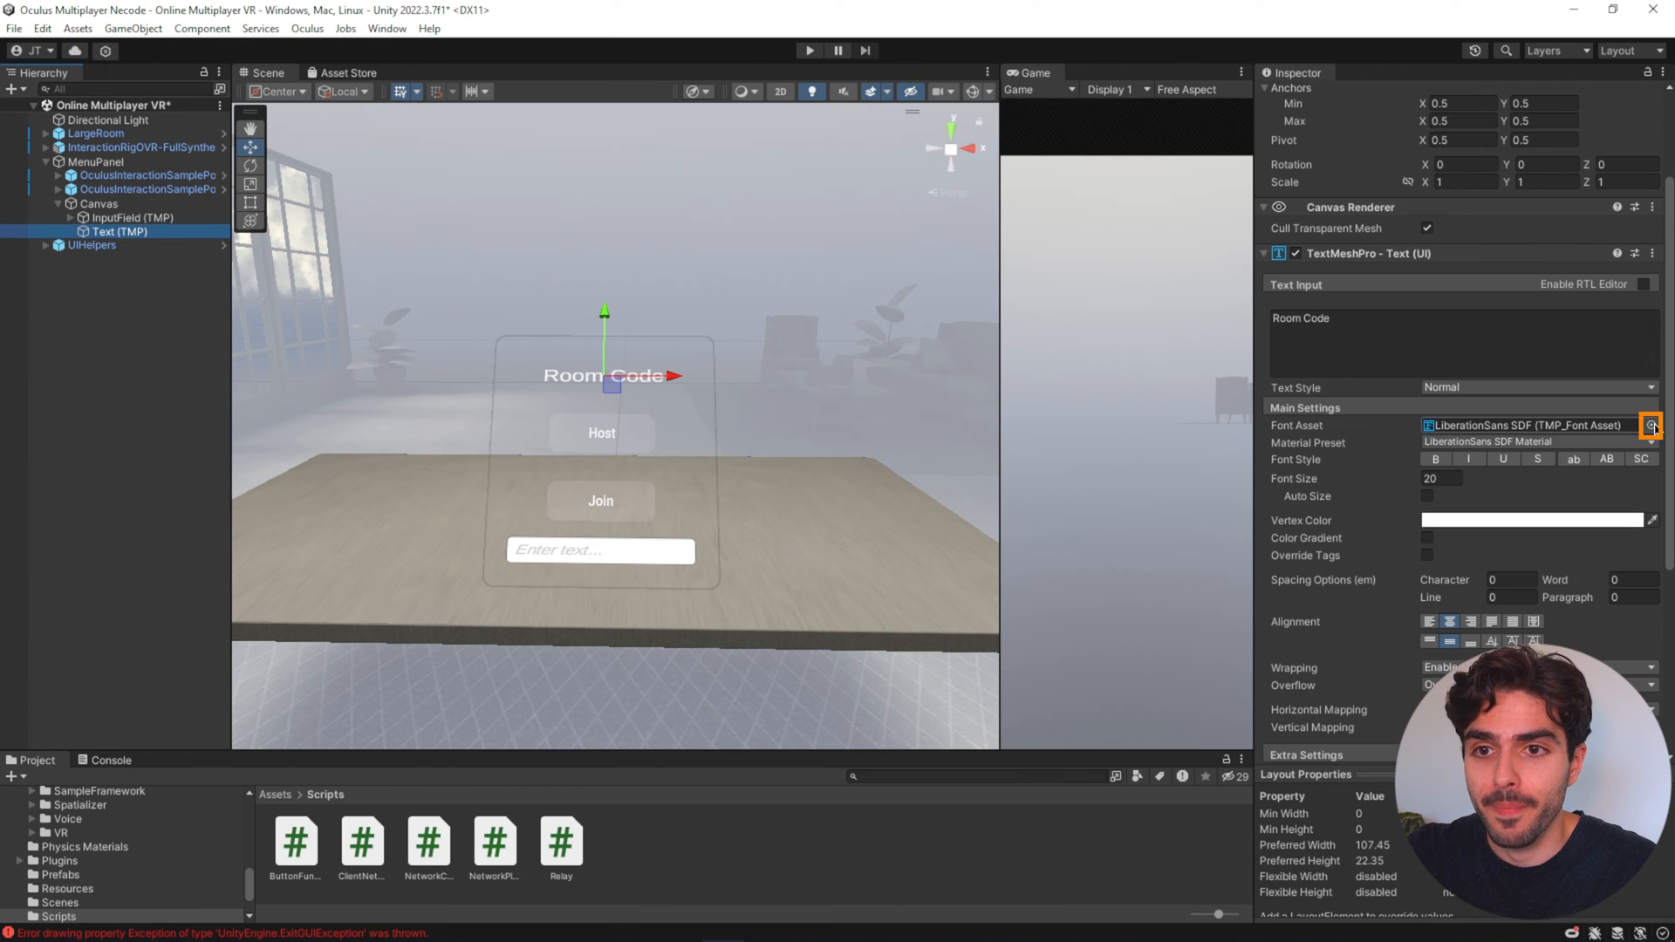
click(1651, 426)
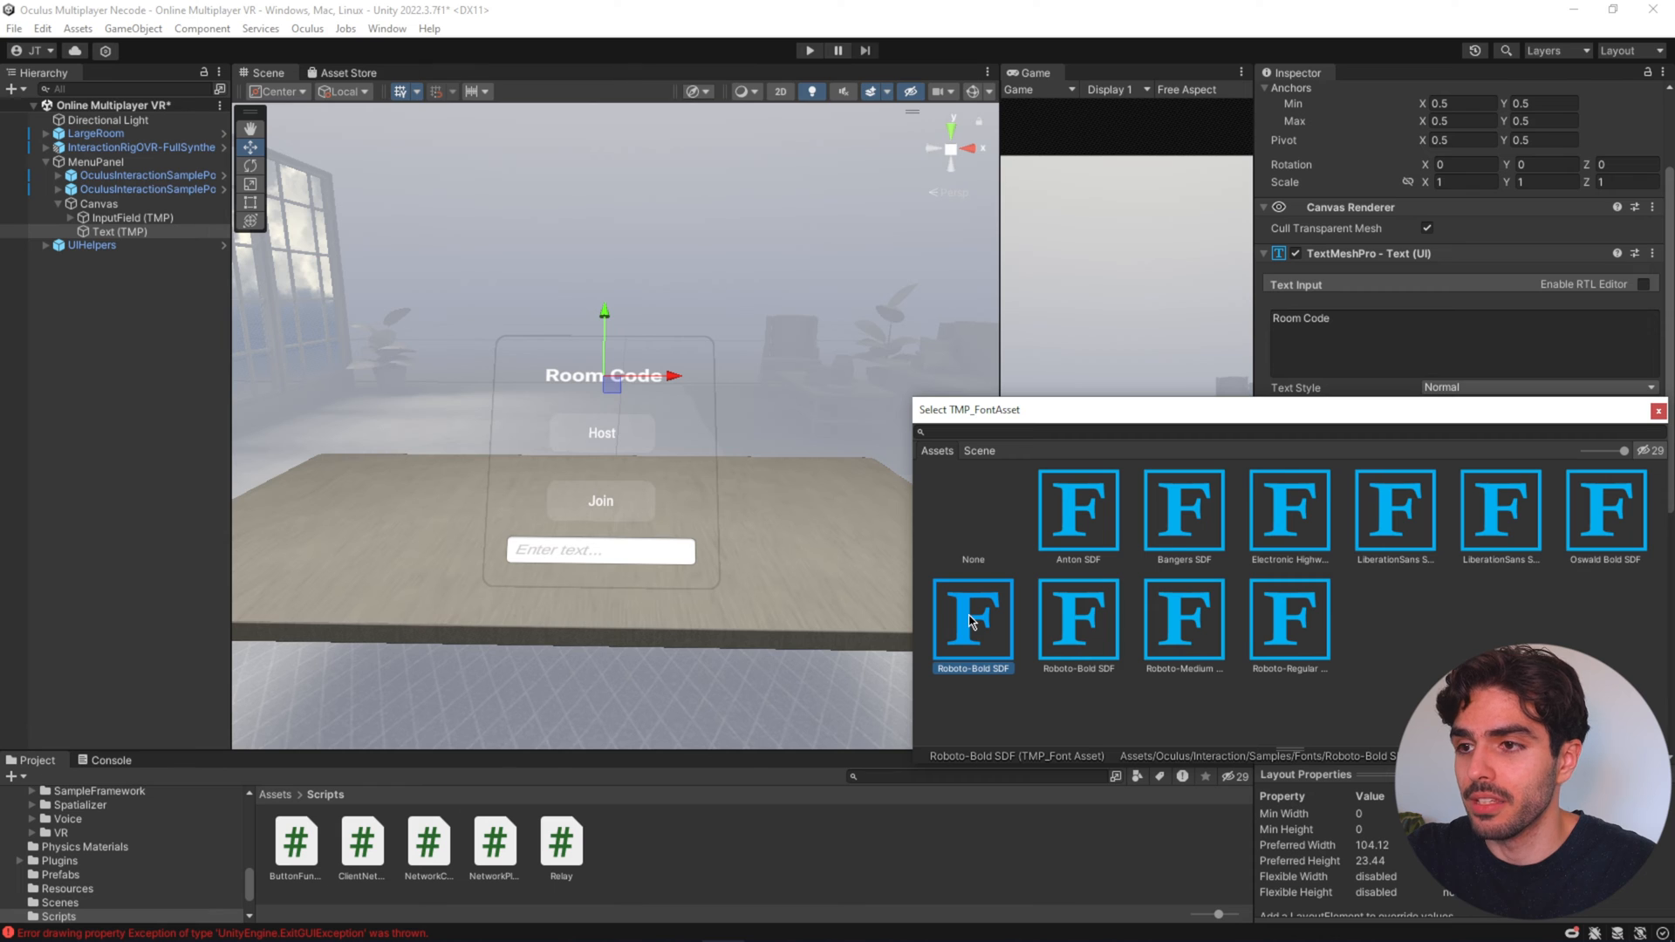
click(1183, 513)
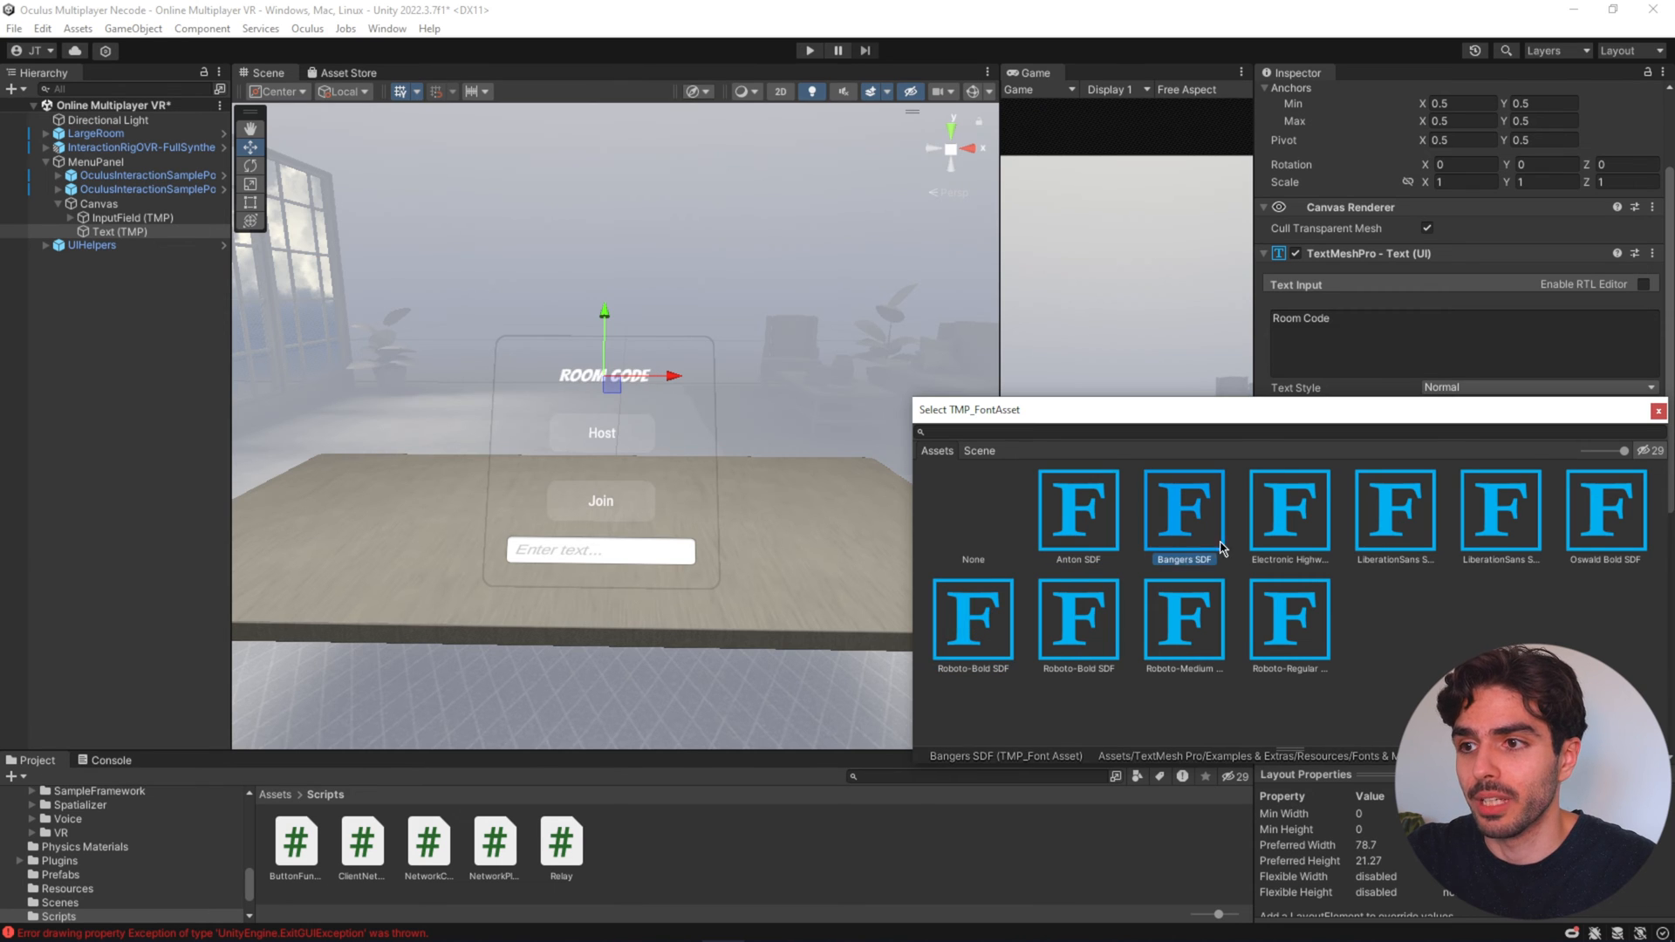
click(974, 621)
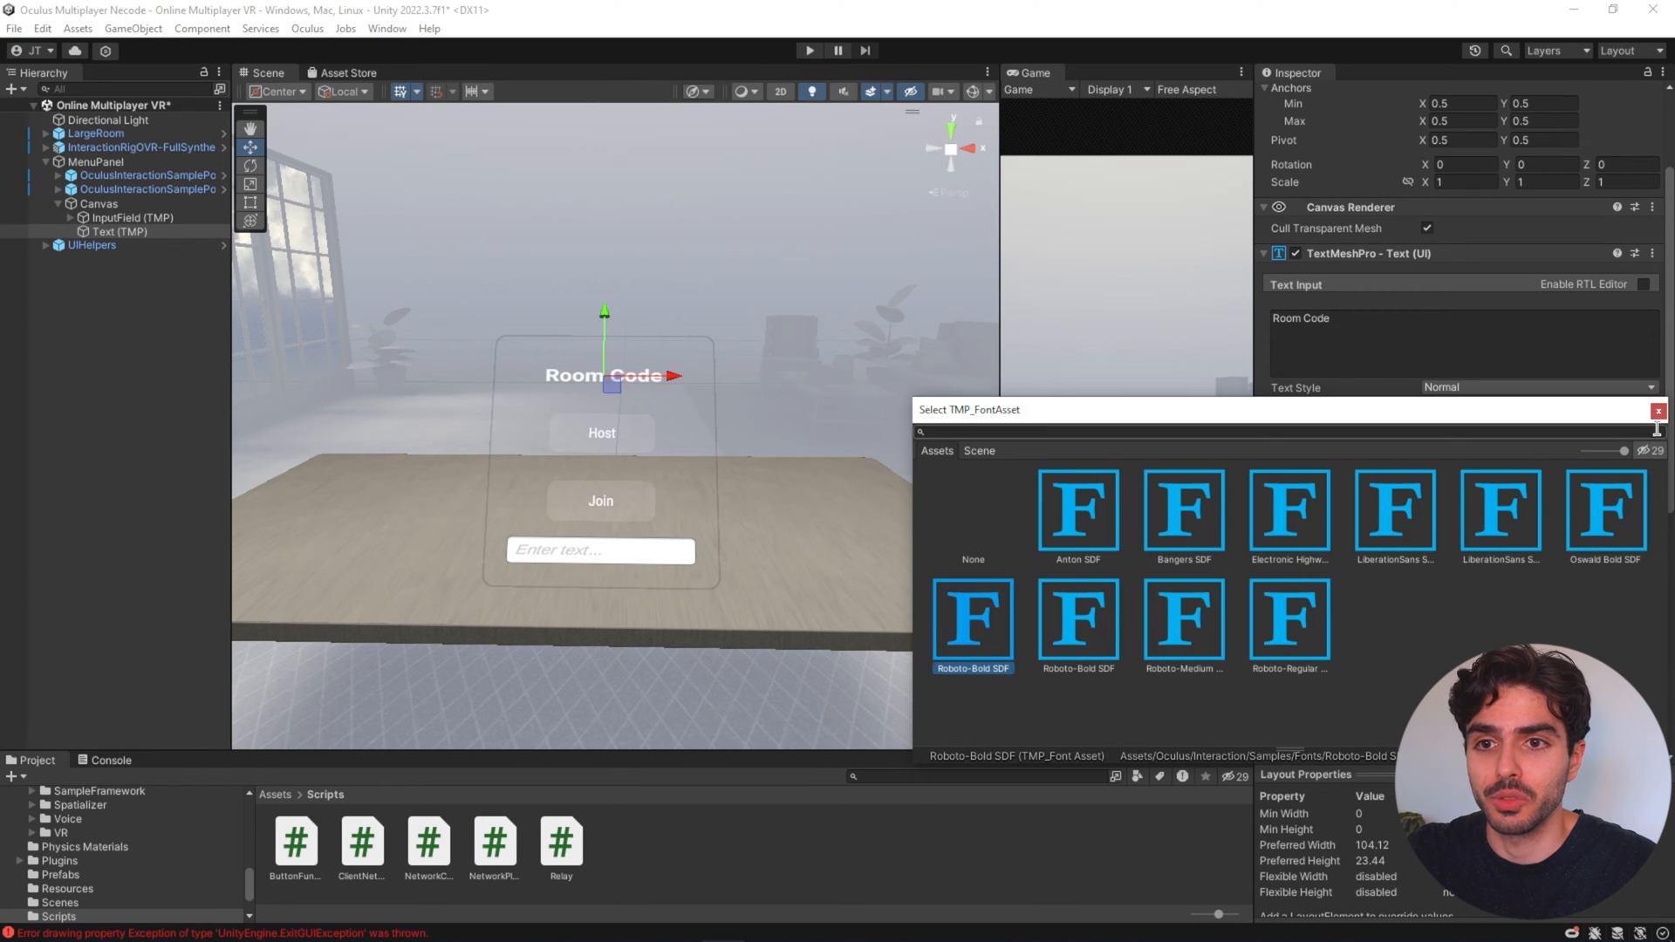
click(973, 621)
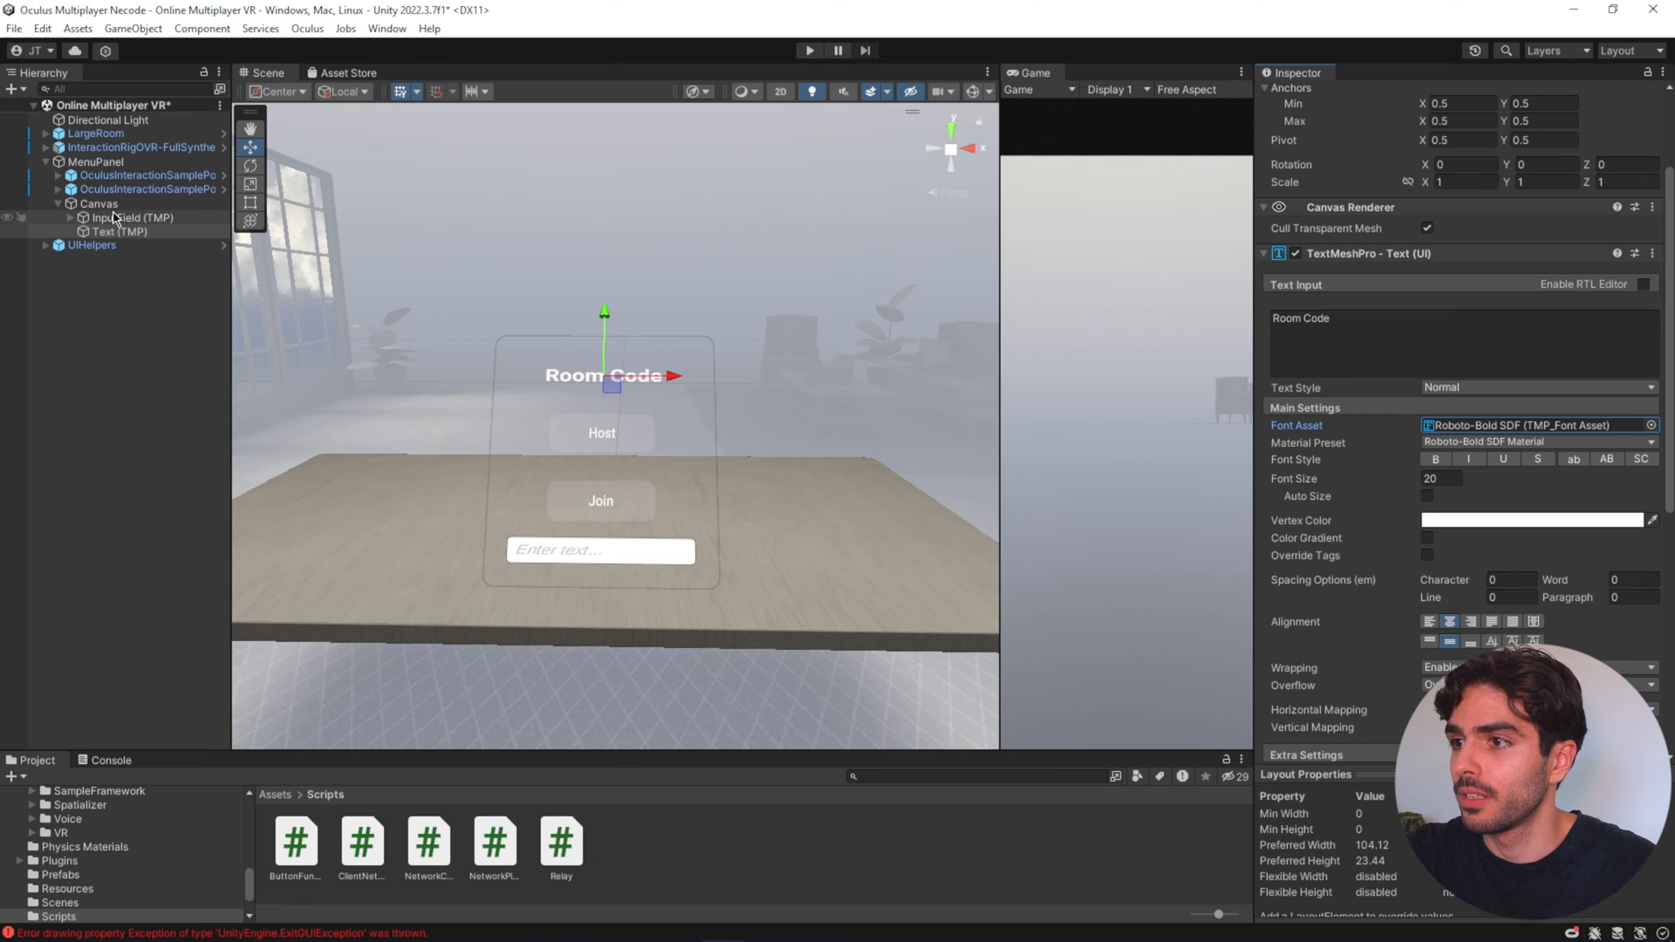
- Select the room code InputField and MenuPanel to adjust the entry box's image colour
click(113, 216)
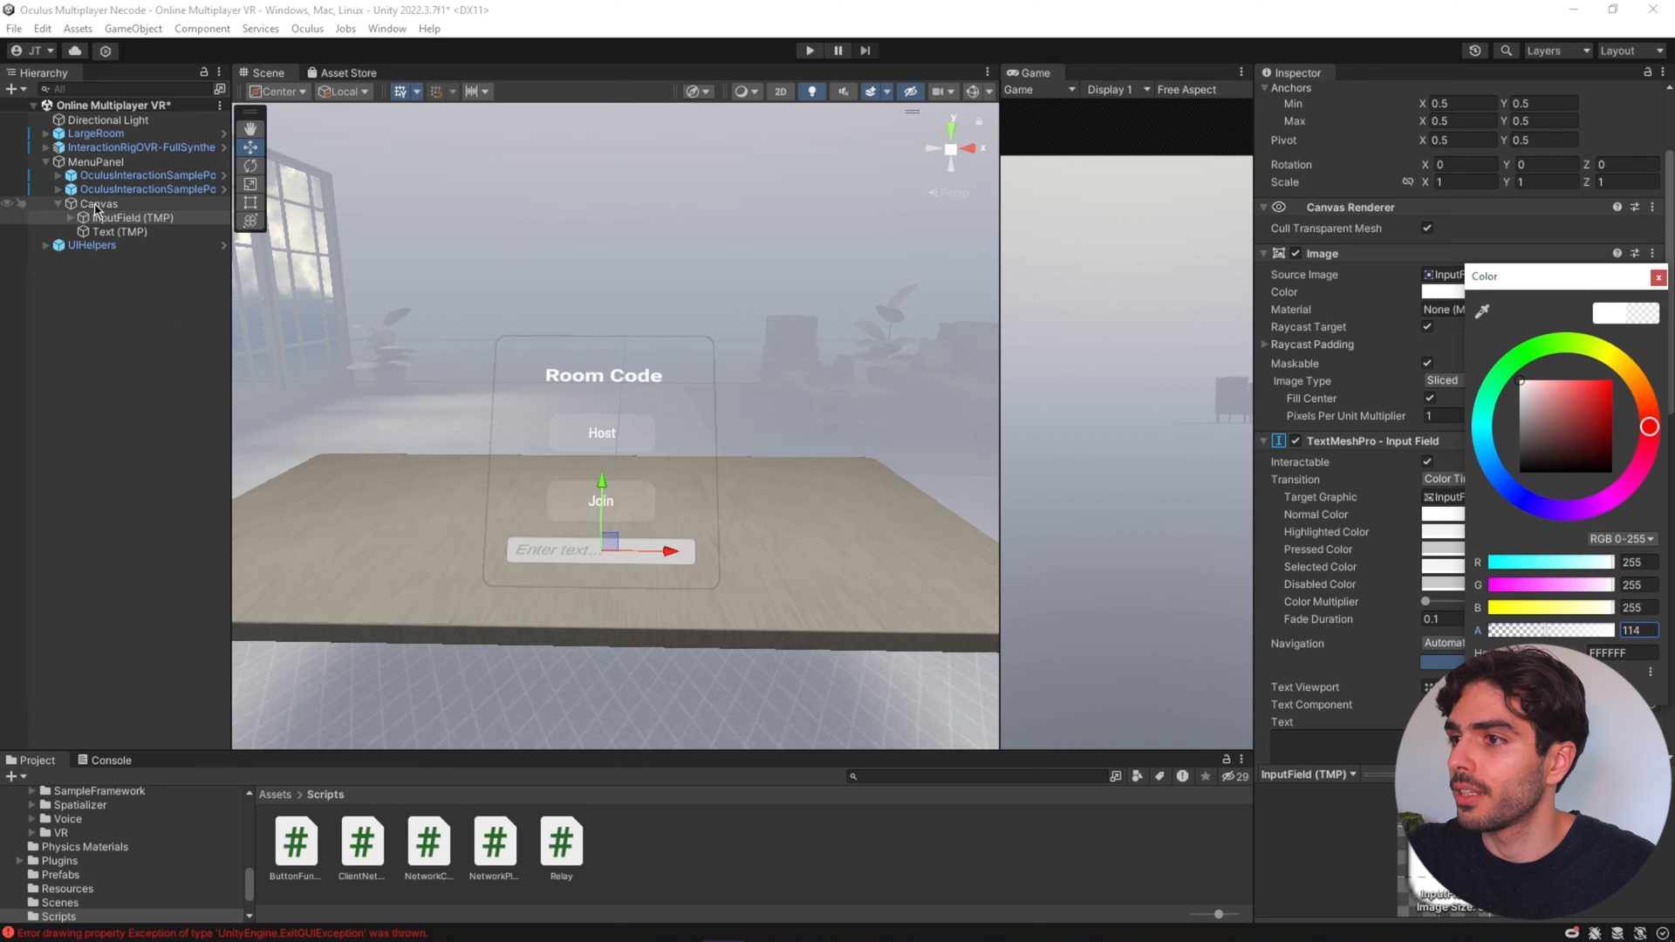
click(97, 160)
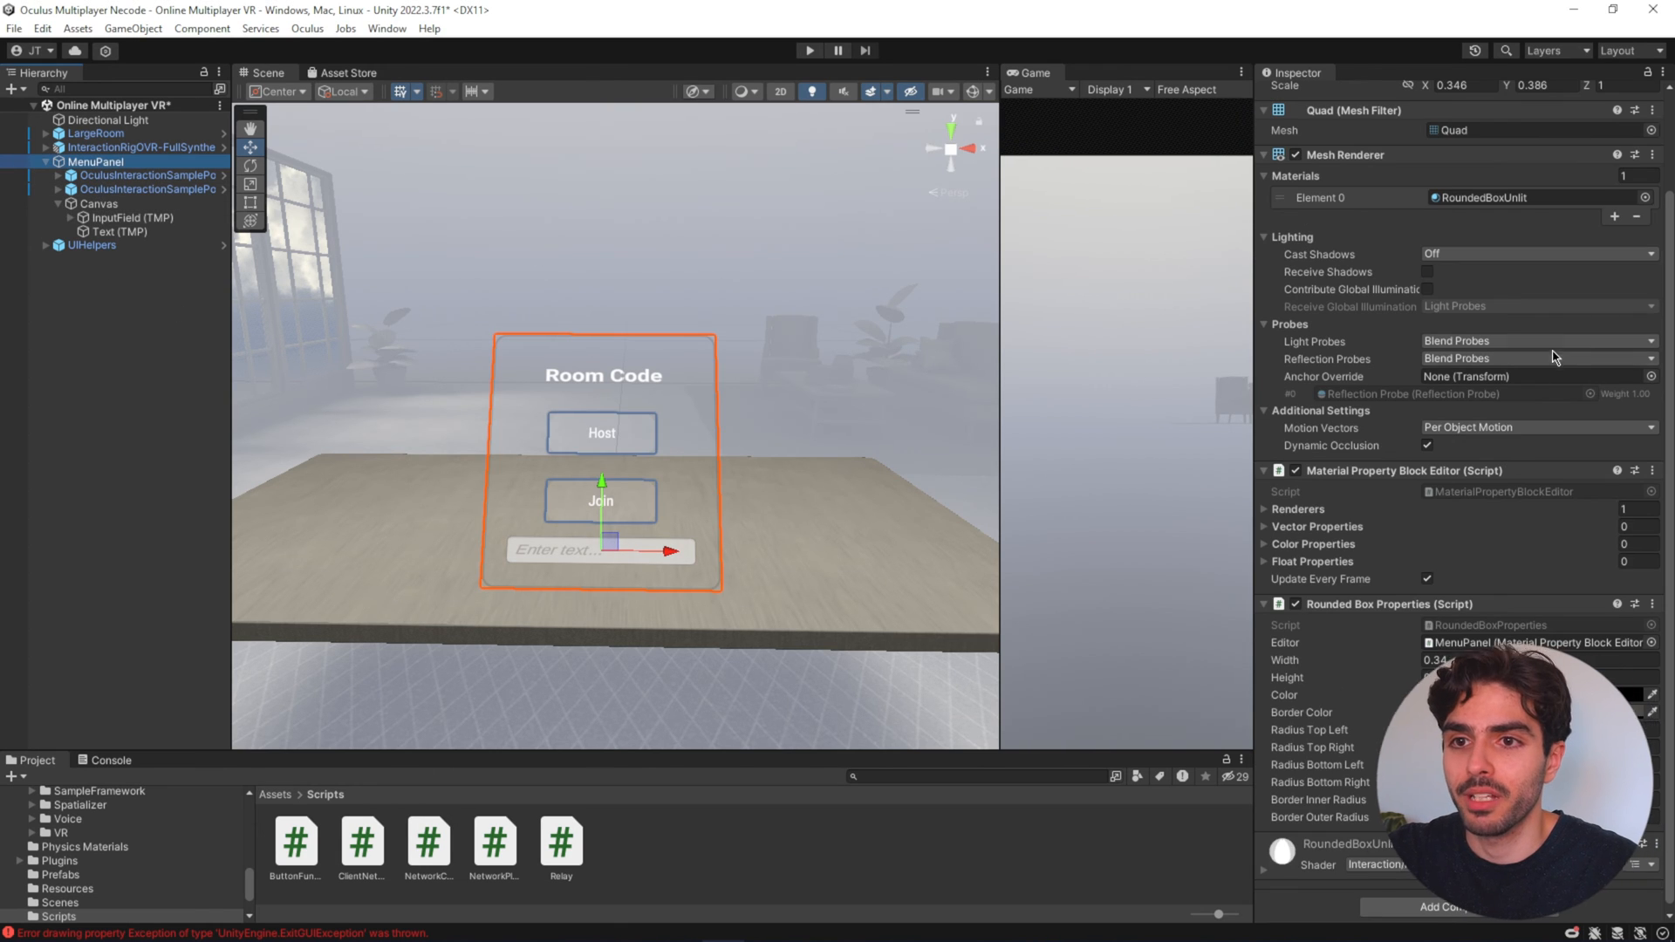
click(1453, 695)
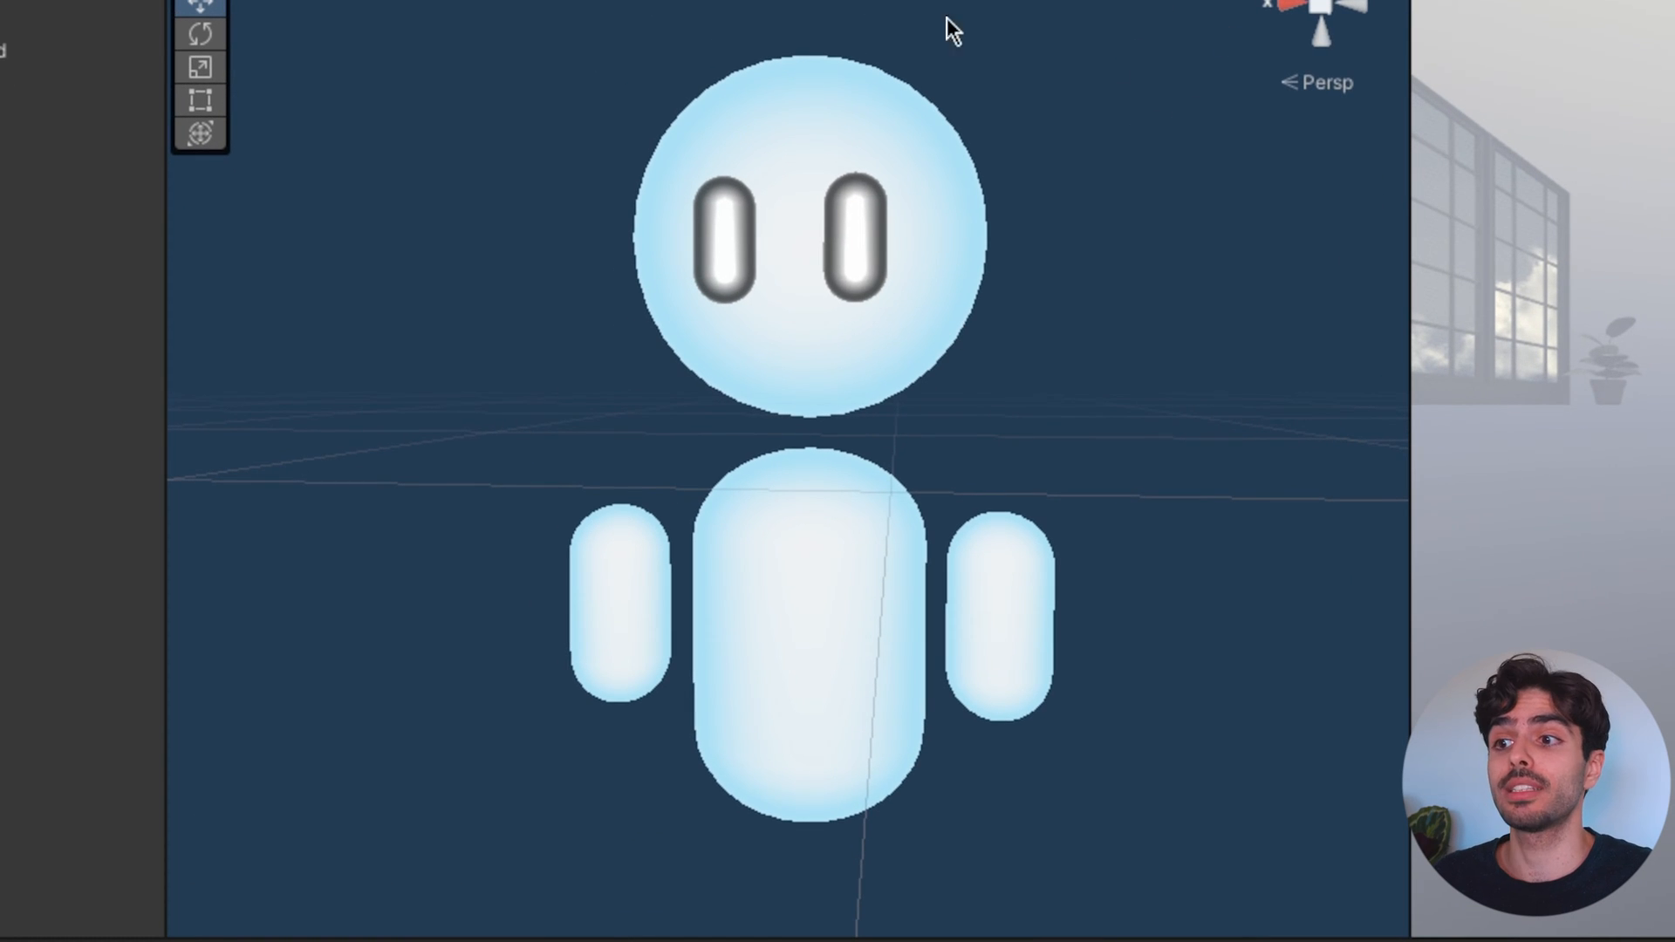
mouse_move(926, 323)
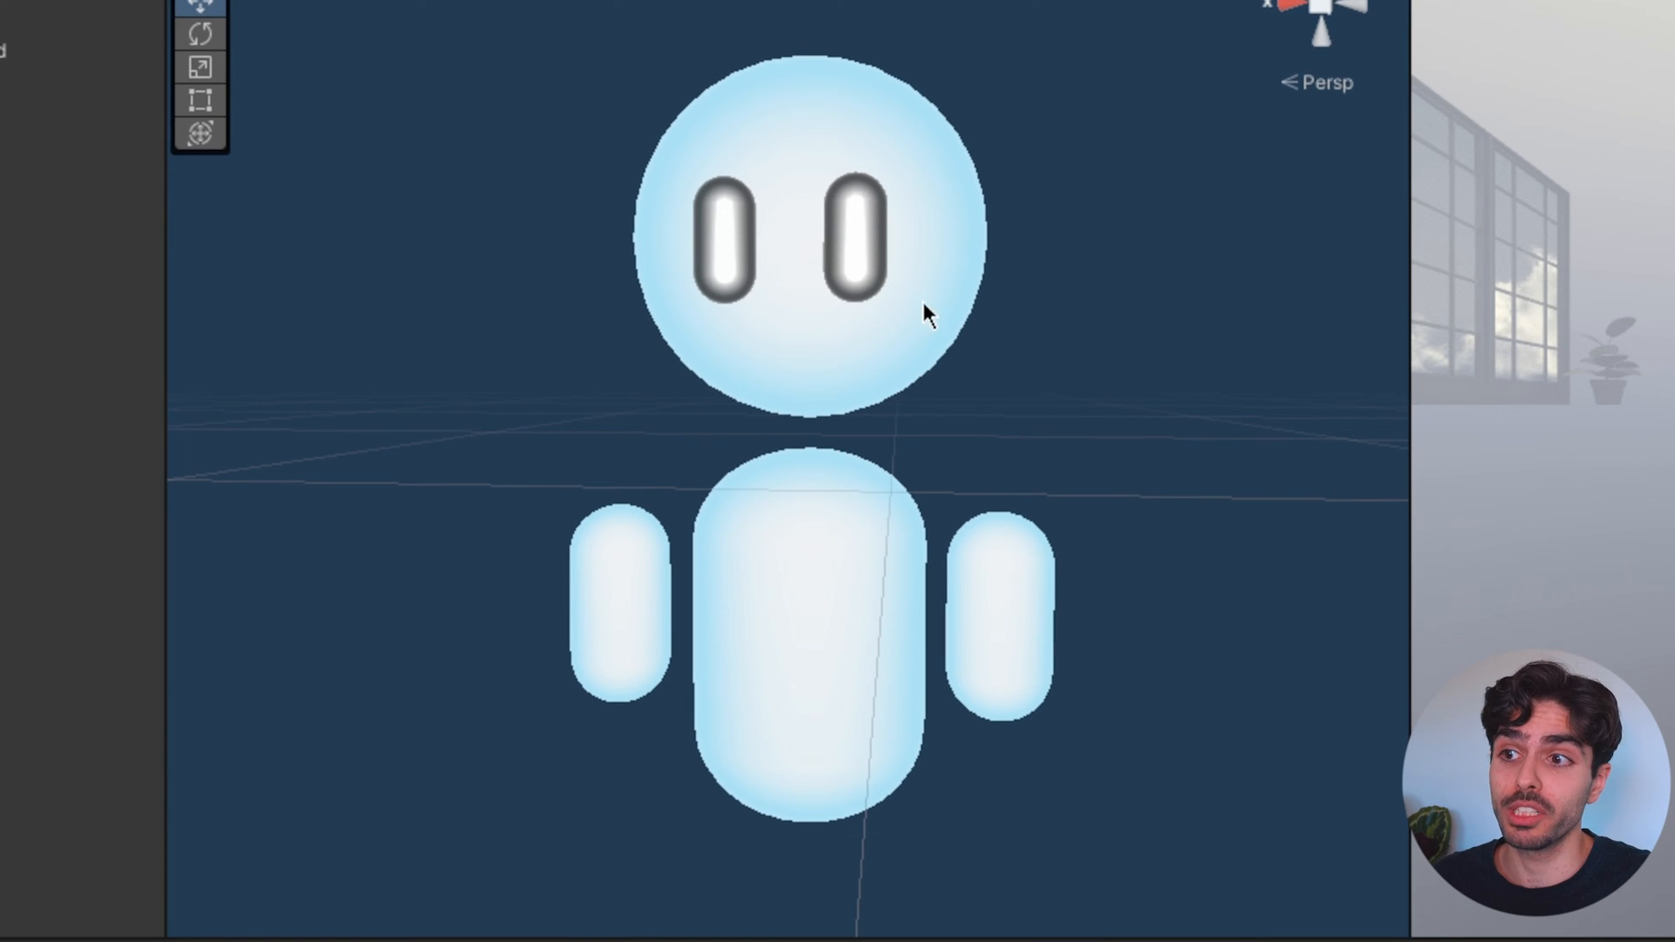
mouse_move(906, 199)
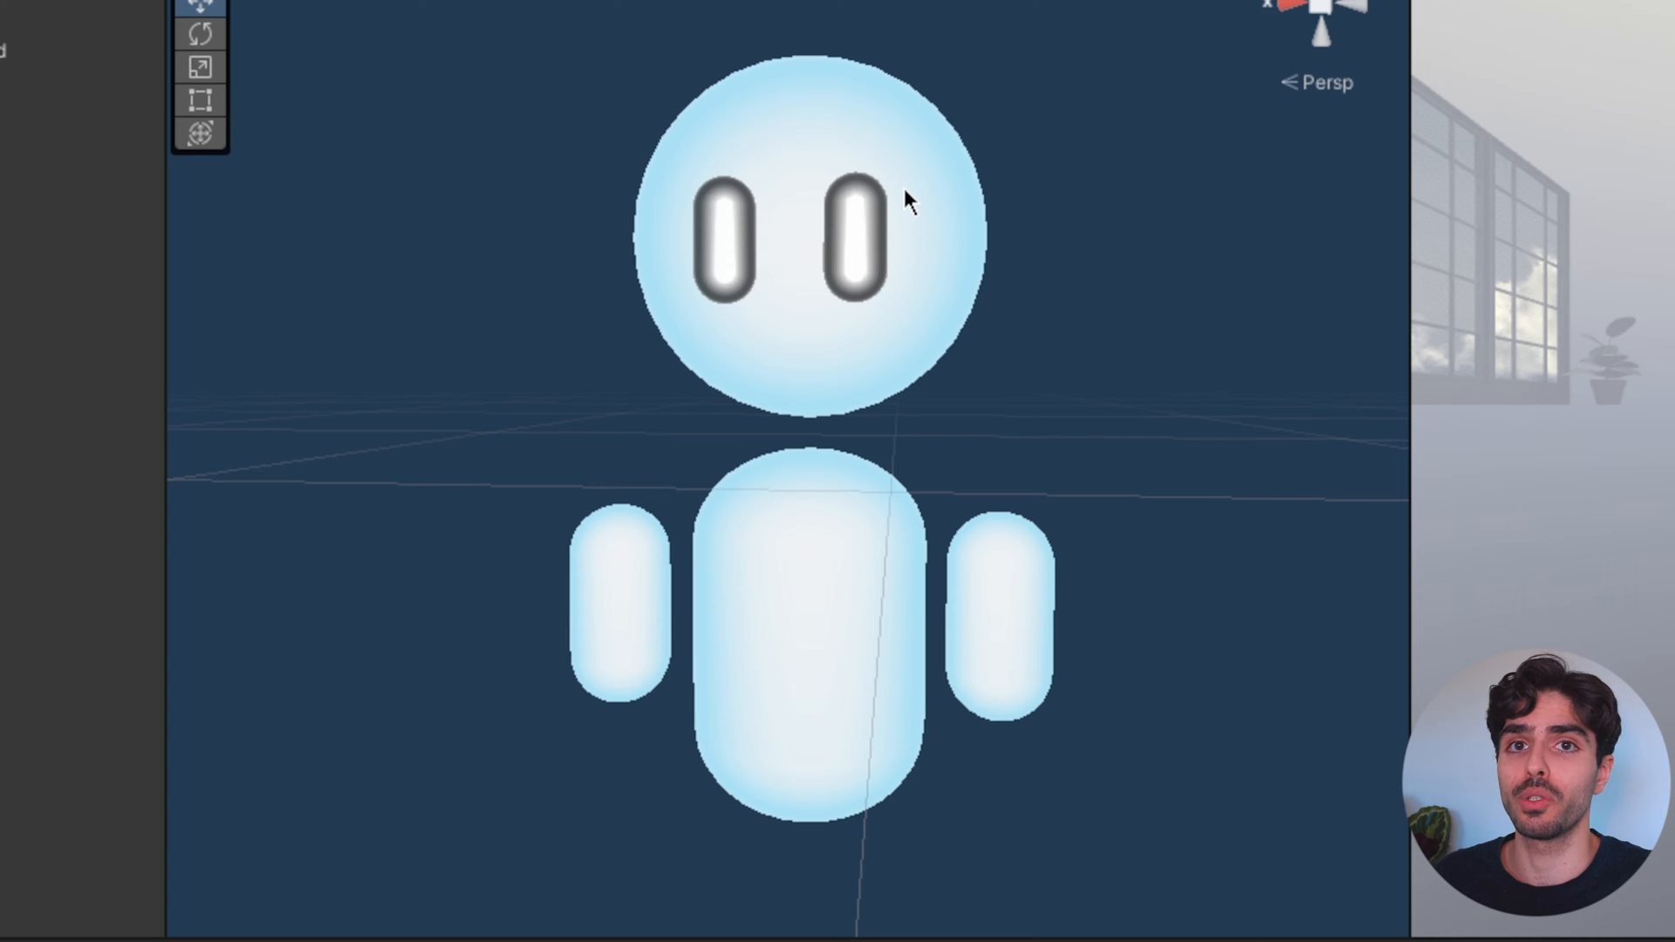
mouse_move(383, 325)
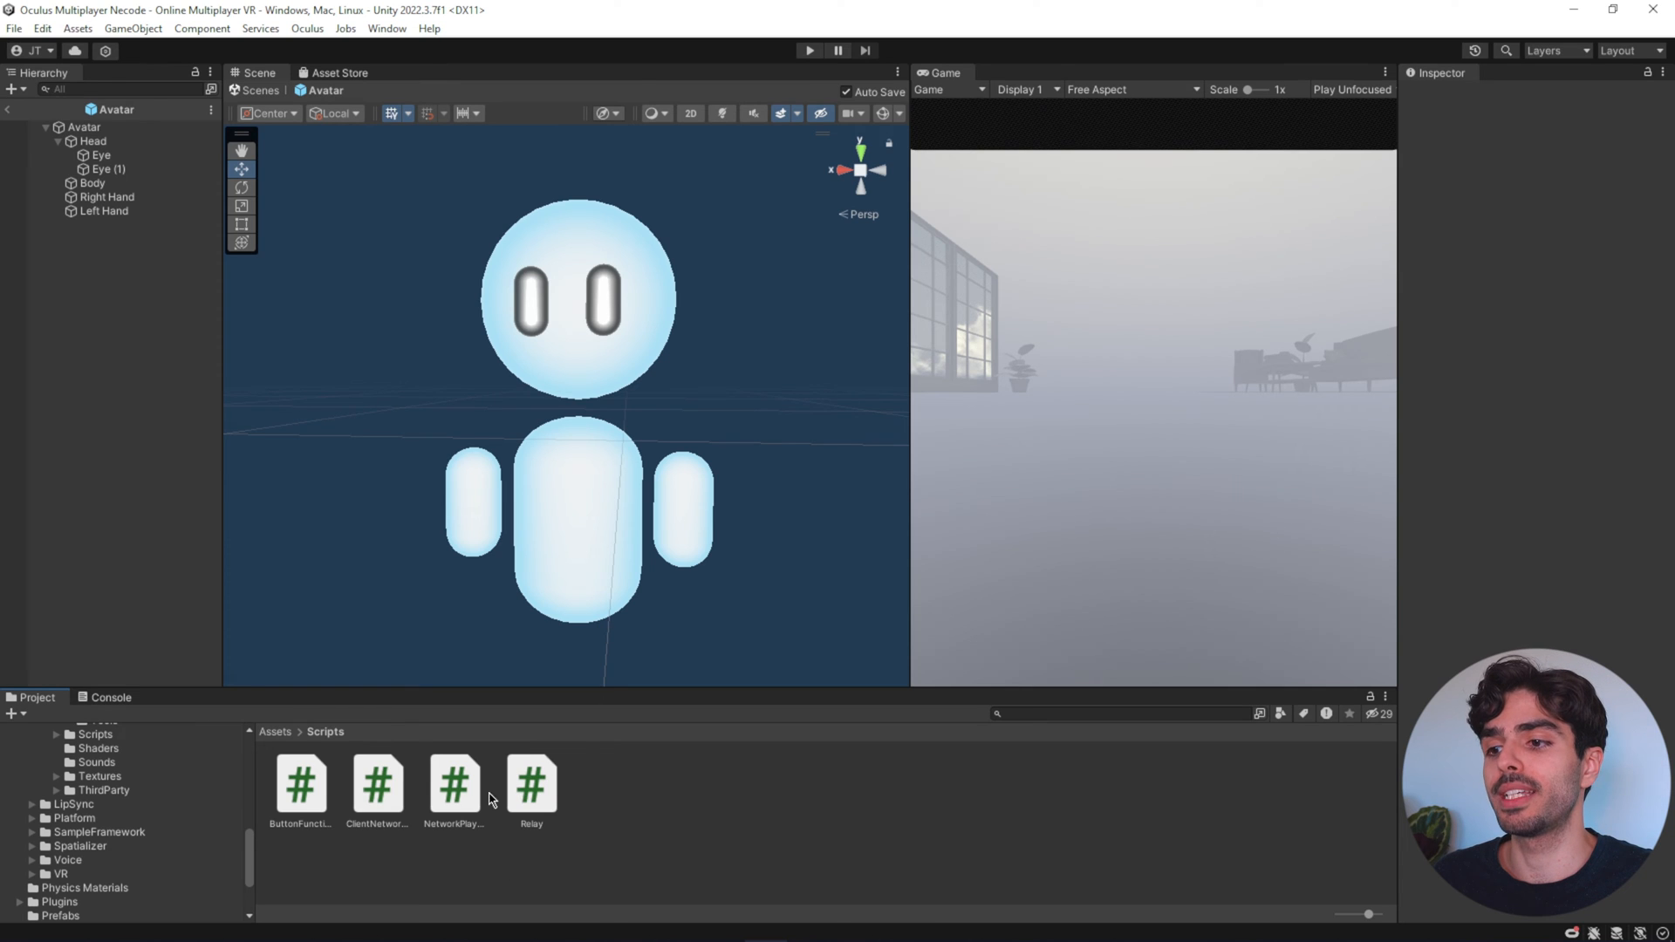
mouse_move(503, 805)
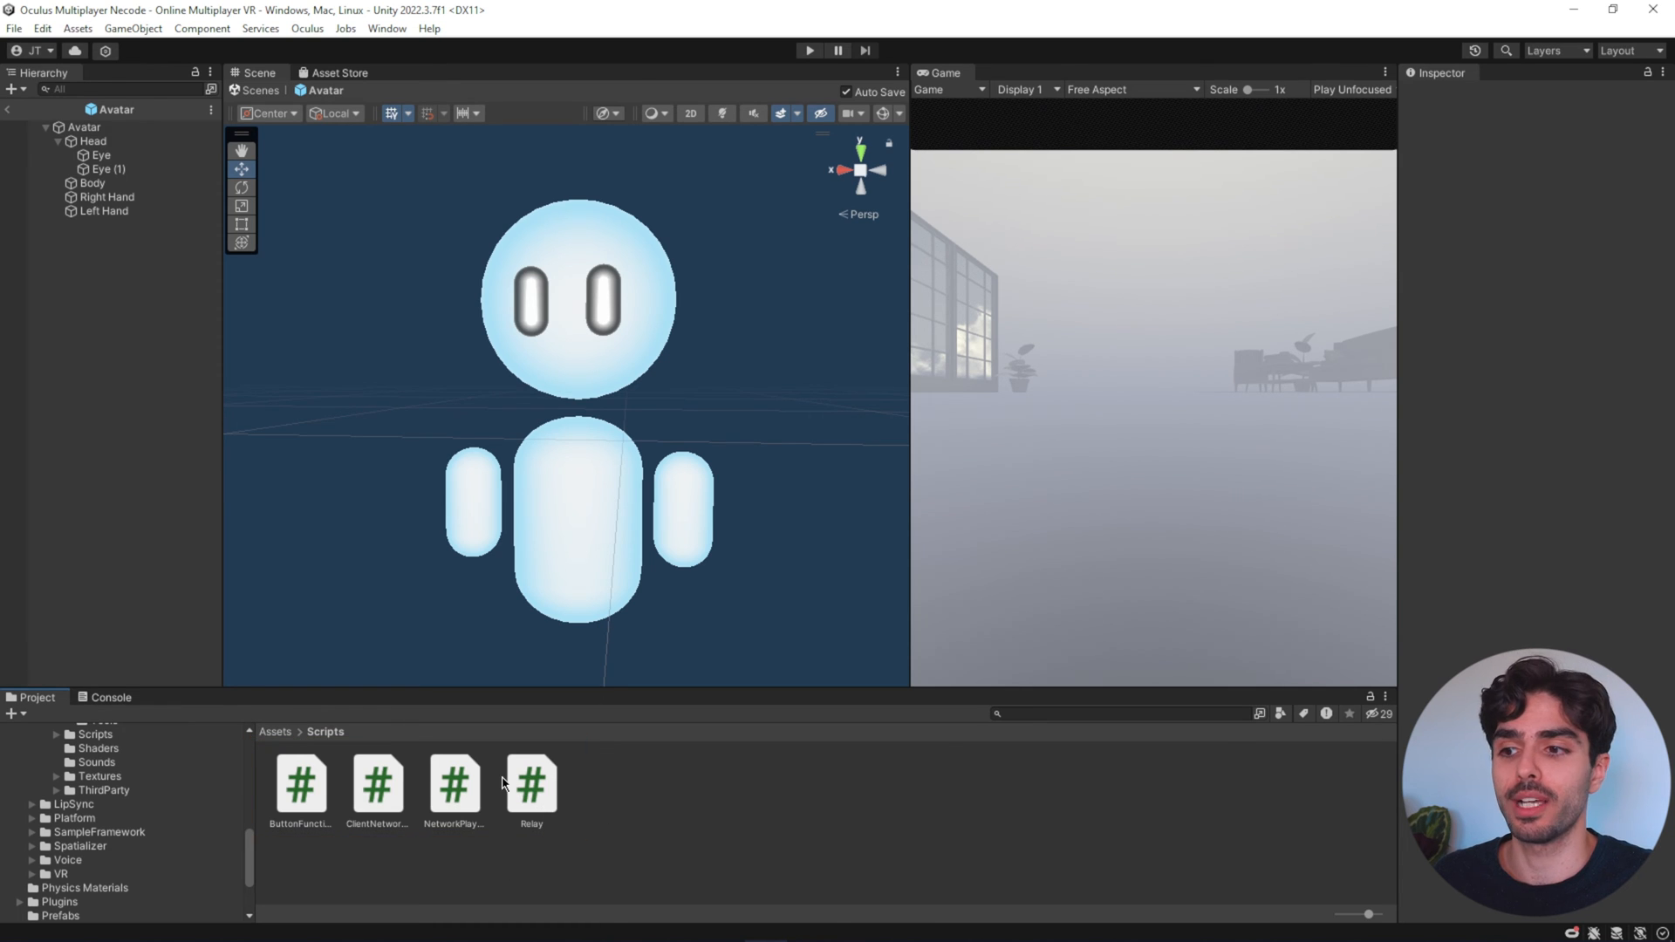
mouse_move(656, 831)
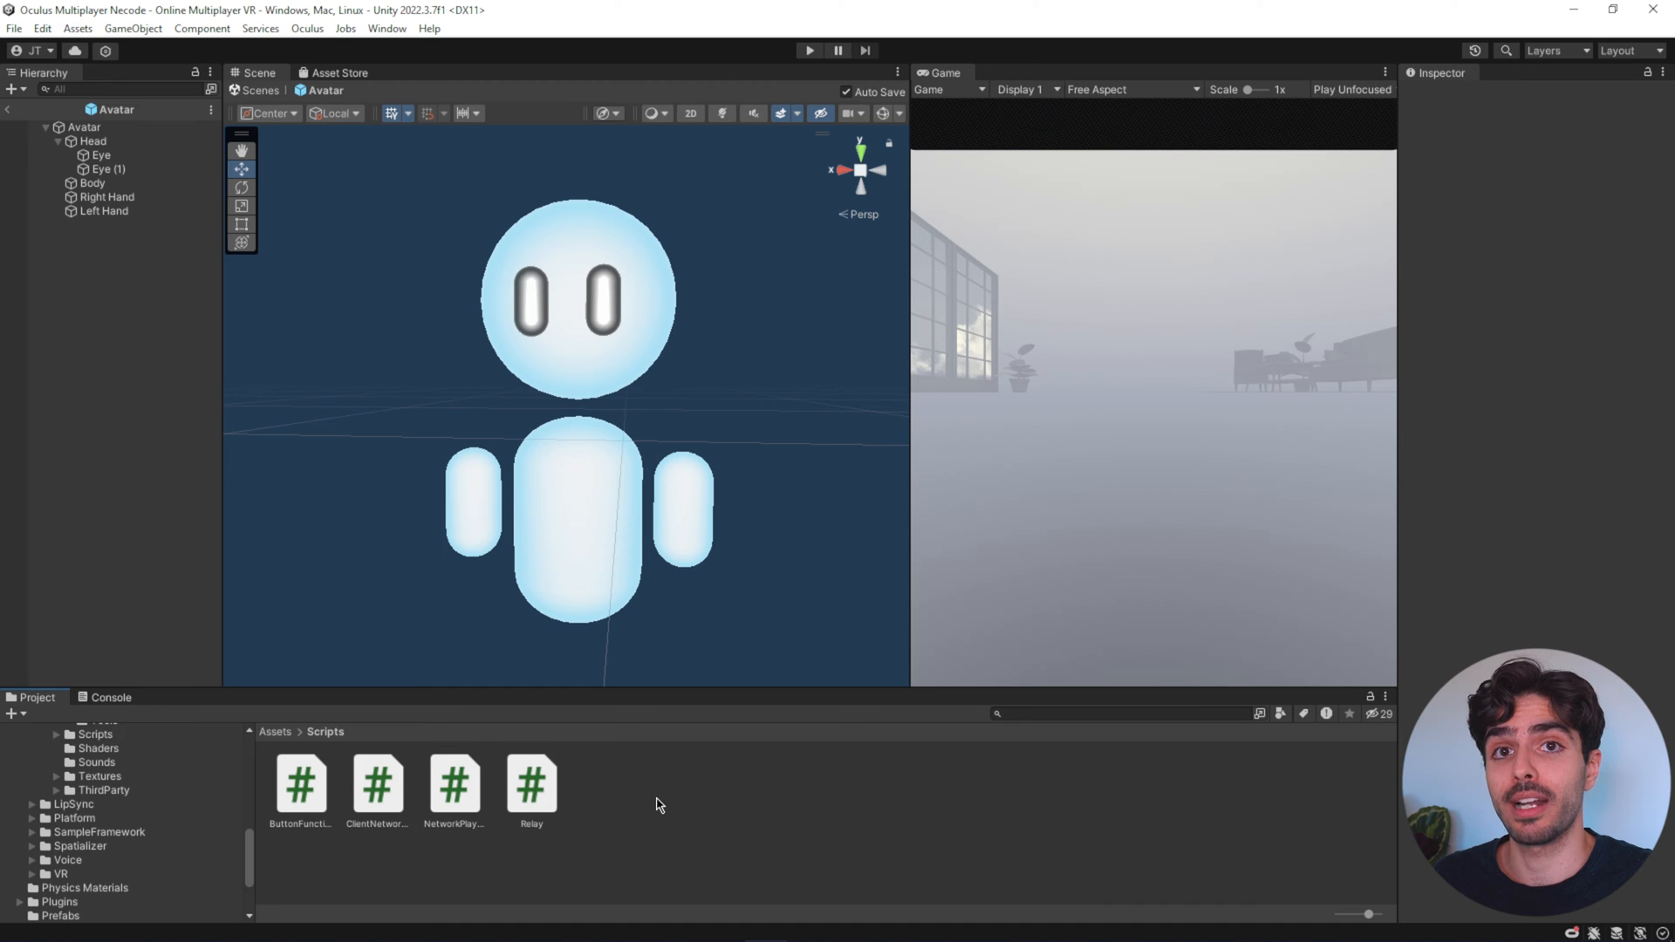
click(84, 126)
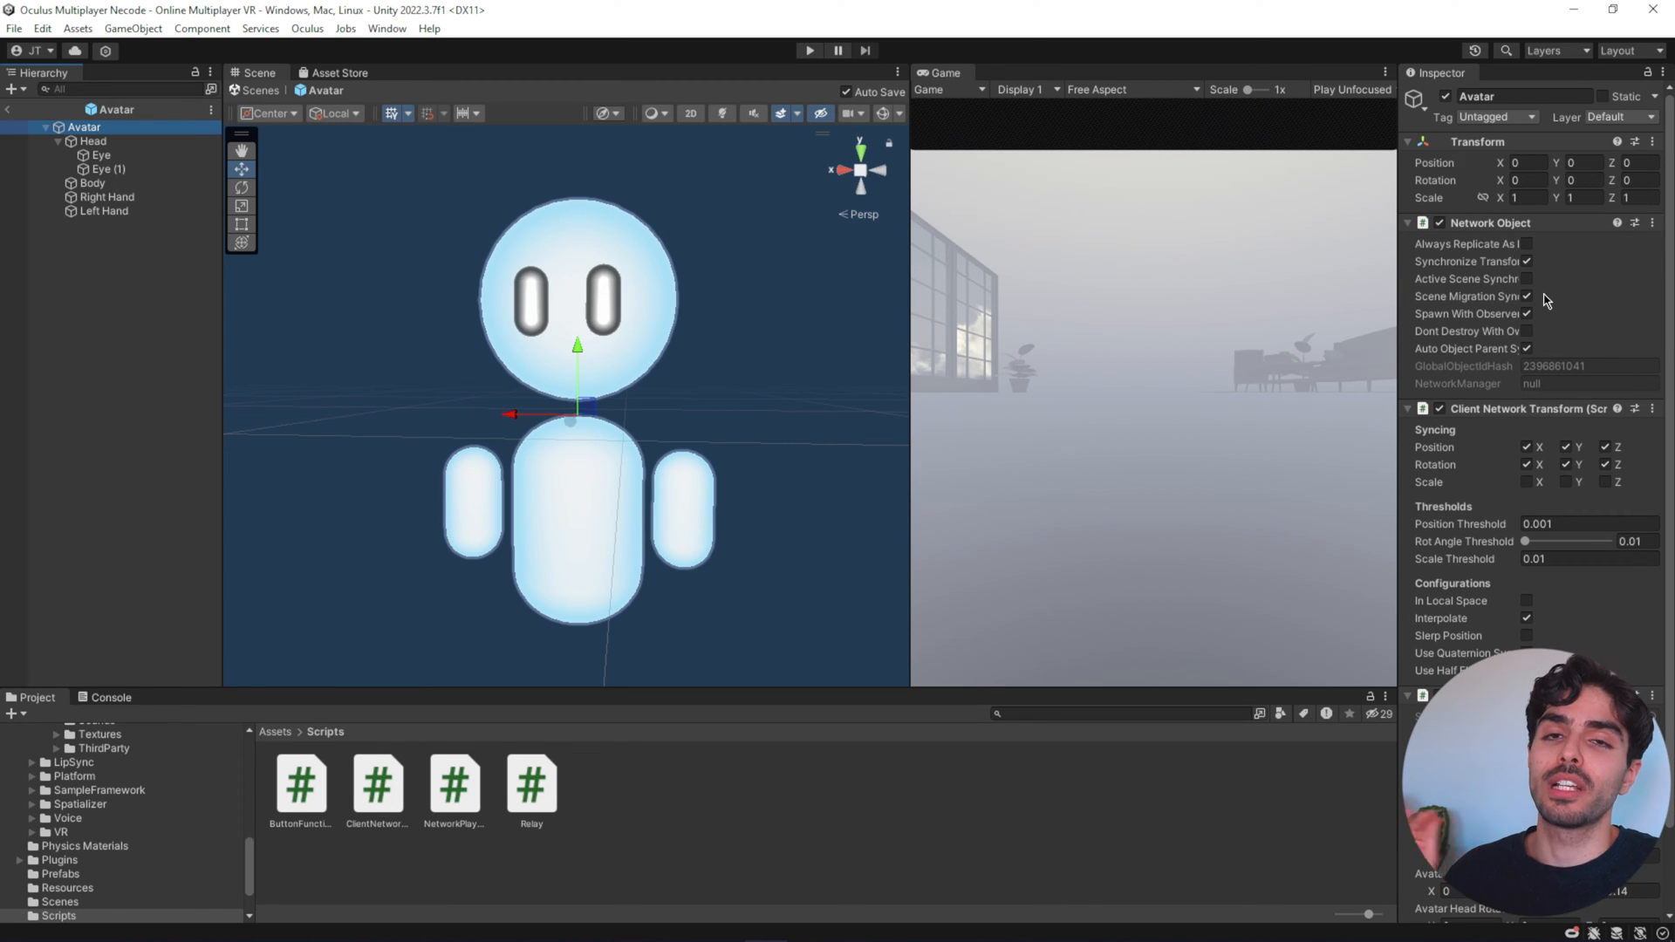
mouse_move(1528, 223)
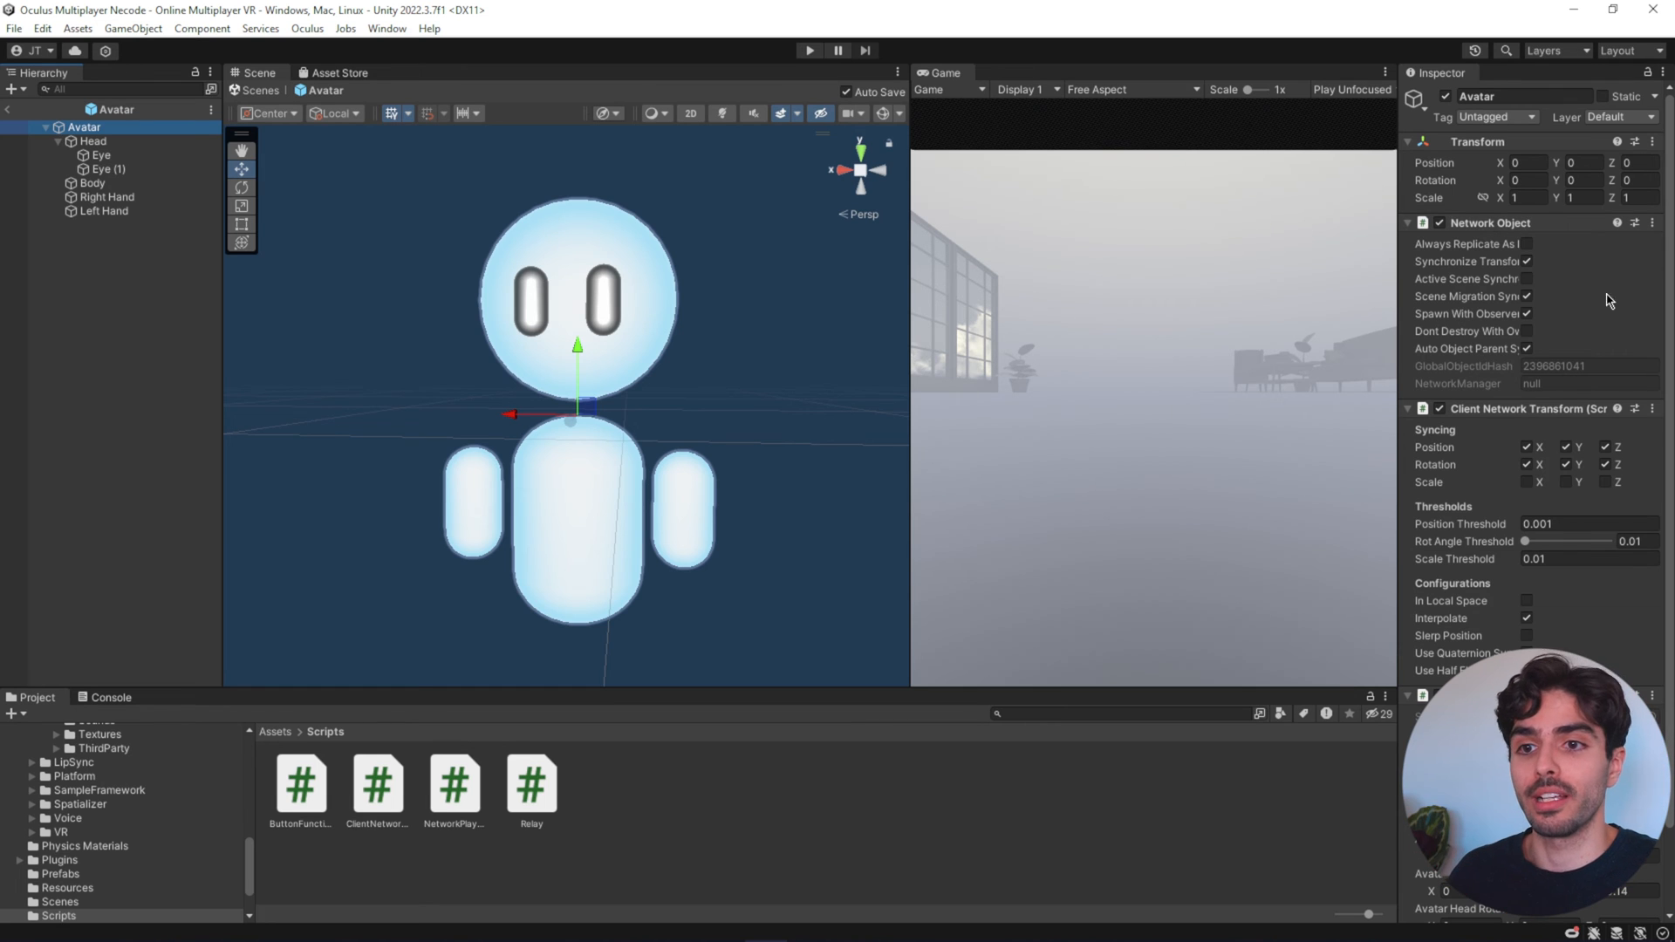
- Scroll the Avatar prefab's Inspector to add Network Object and Client Network Transform
scroll(down, 3)
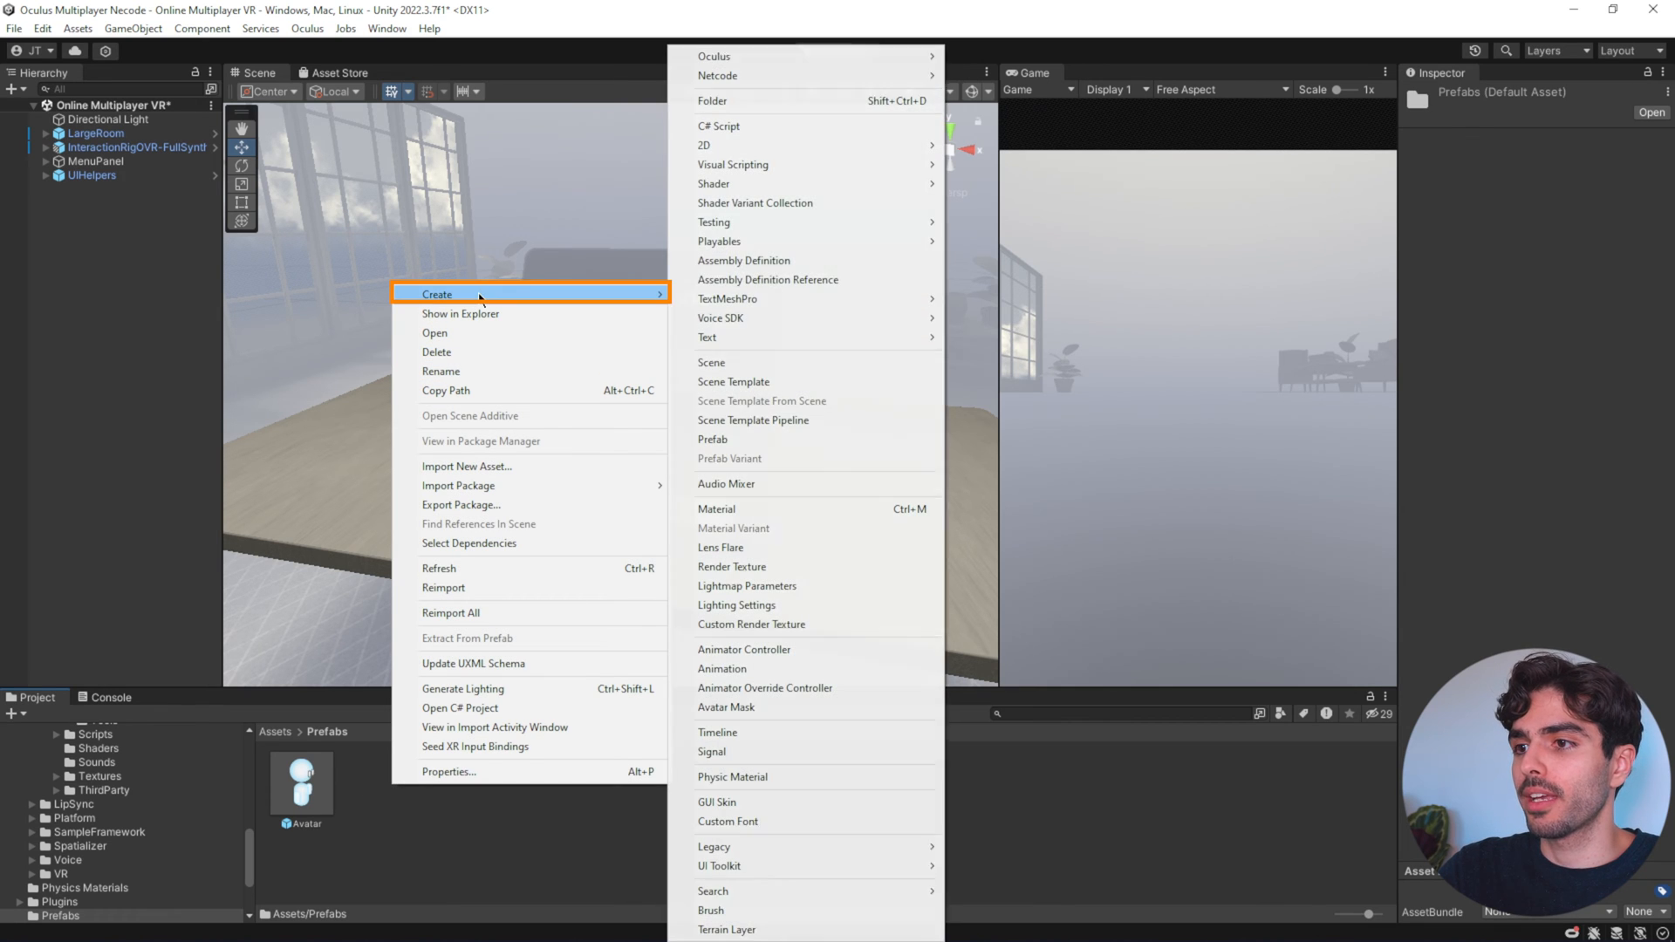
mouse_move(717, 75)
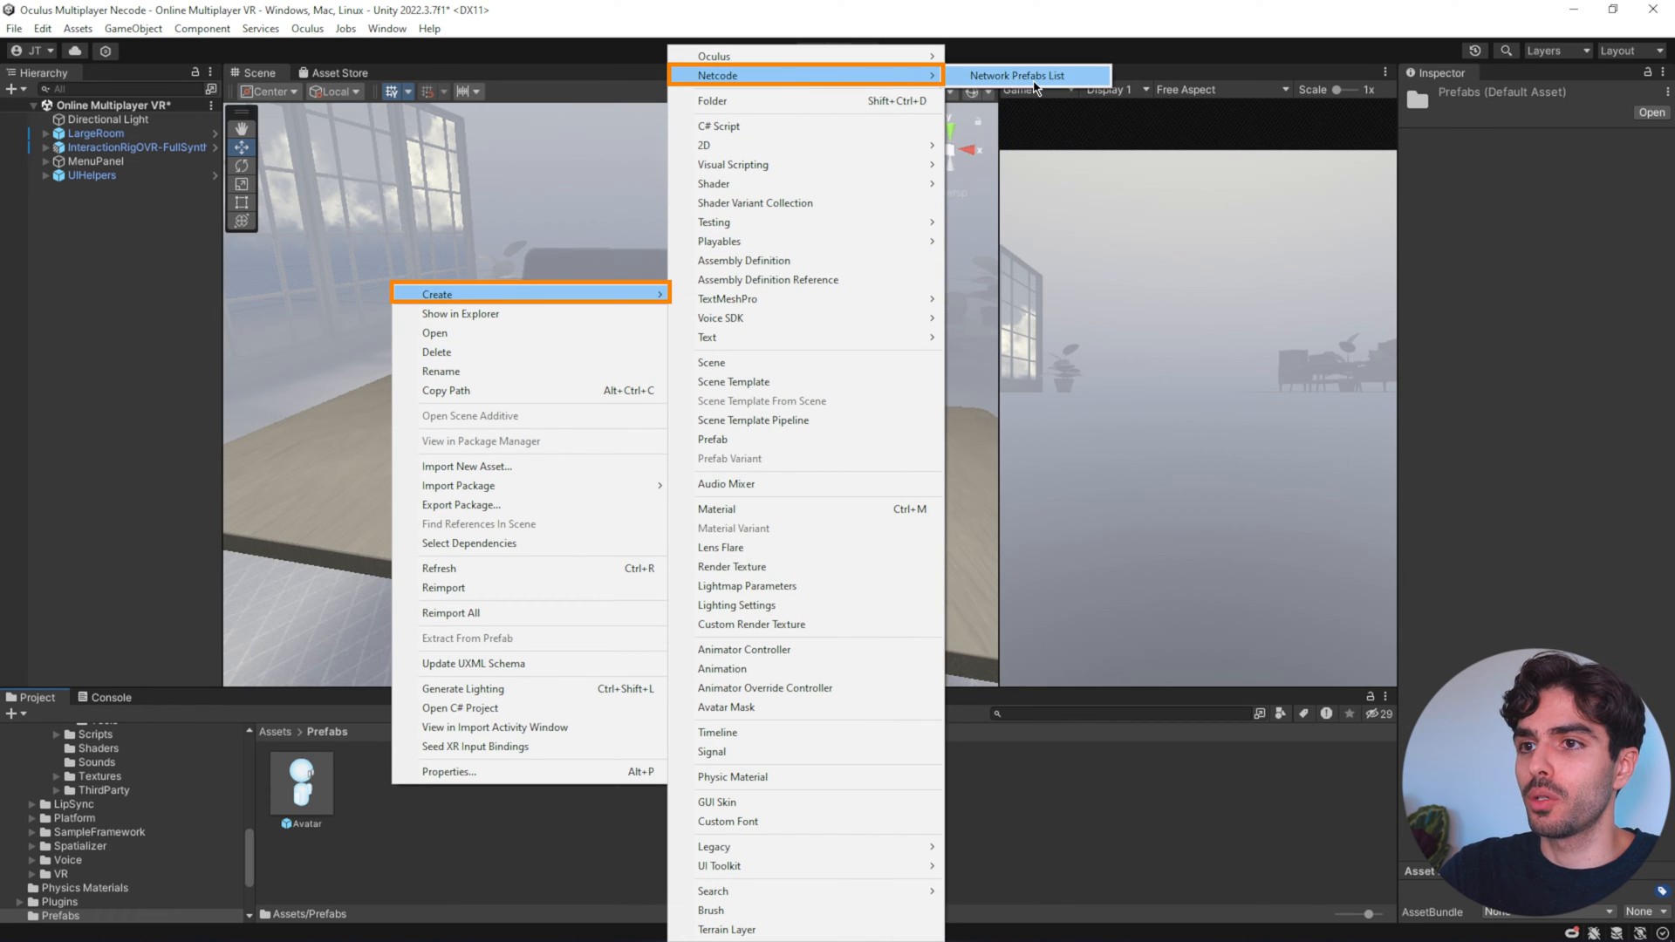
- Create a Network Prefabs List asset and add a new entry to it
click(1022, 74)
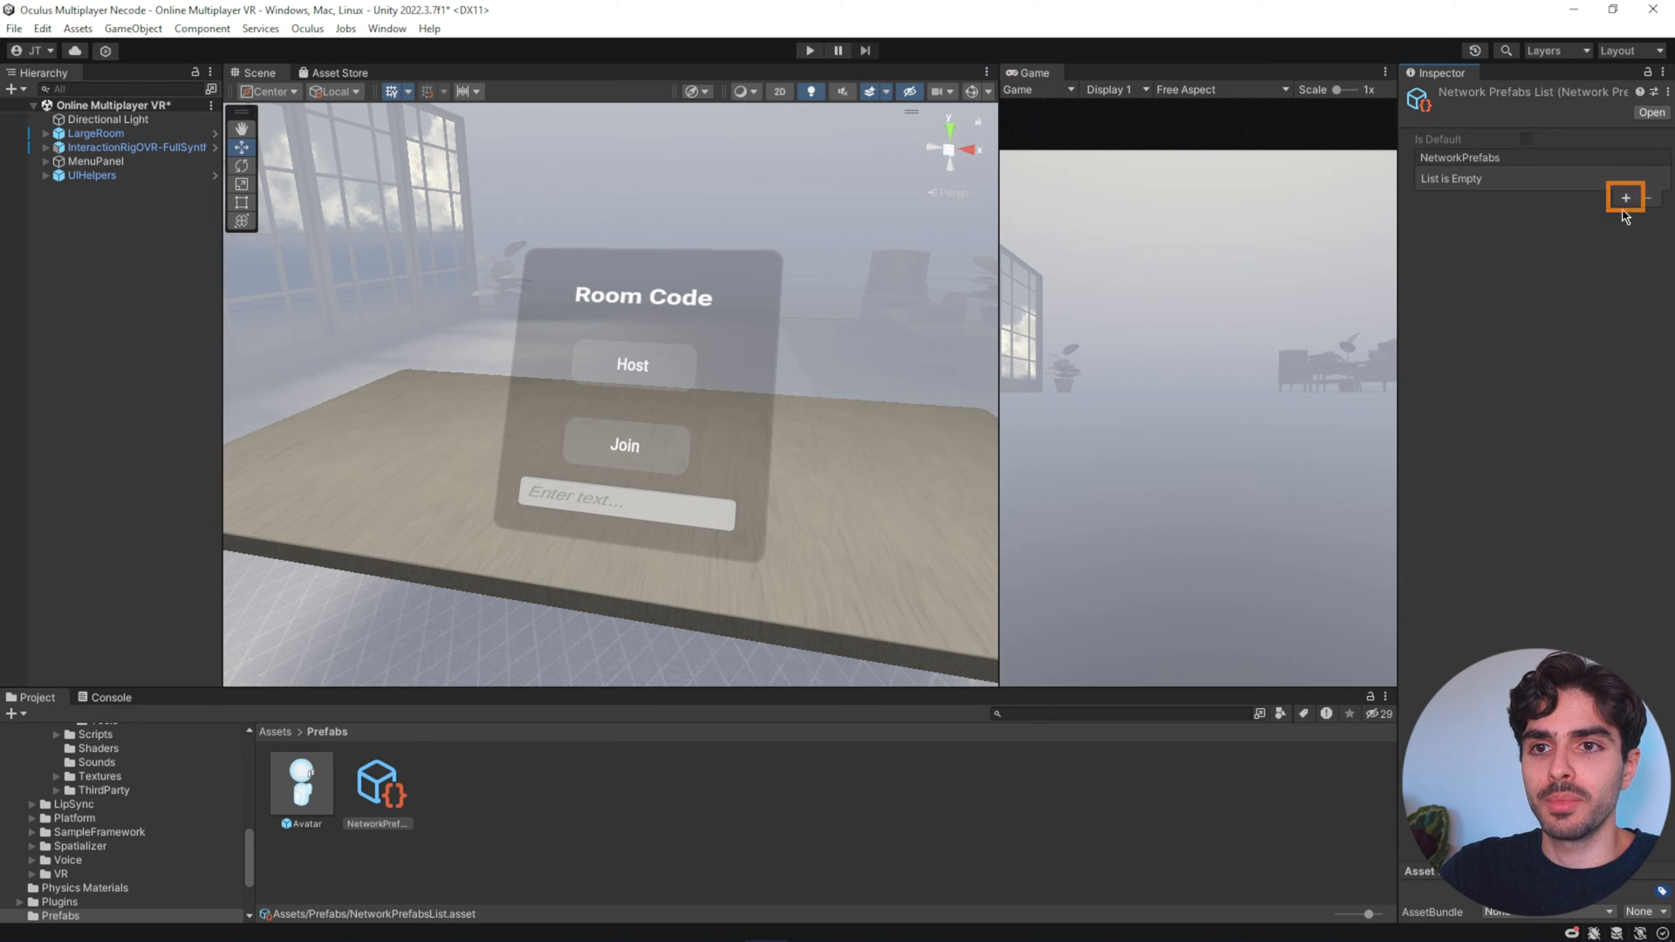
click(1625, 197)
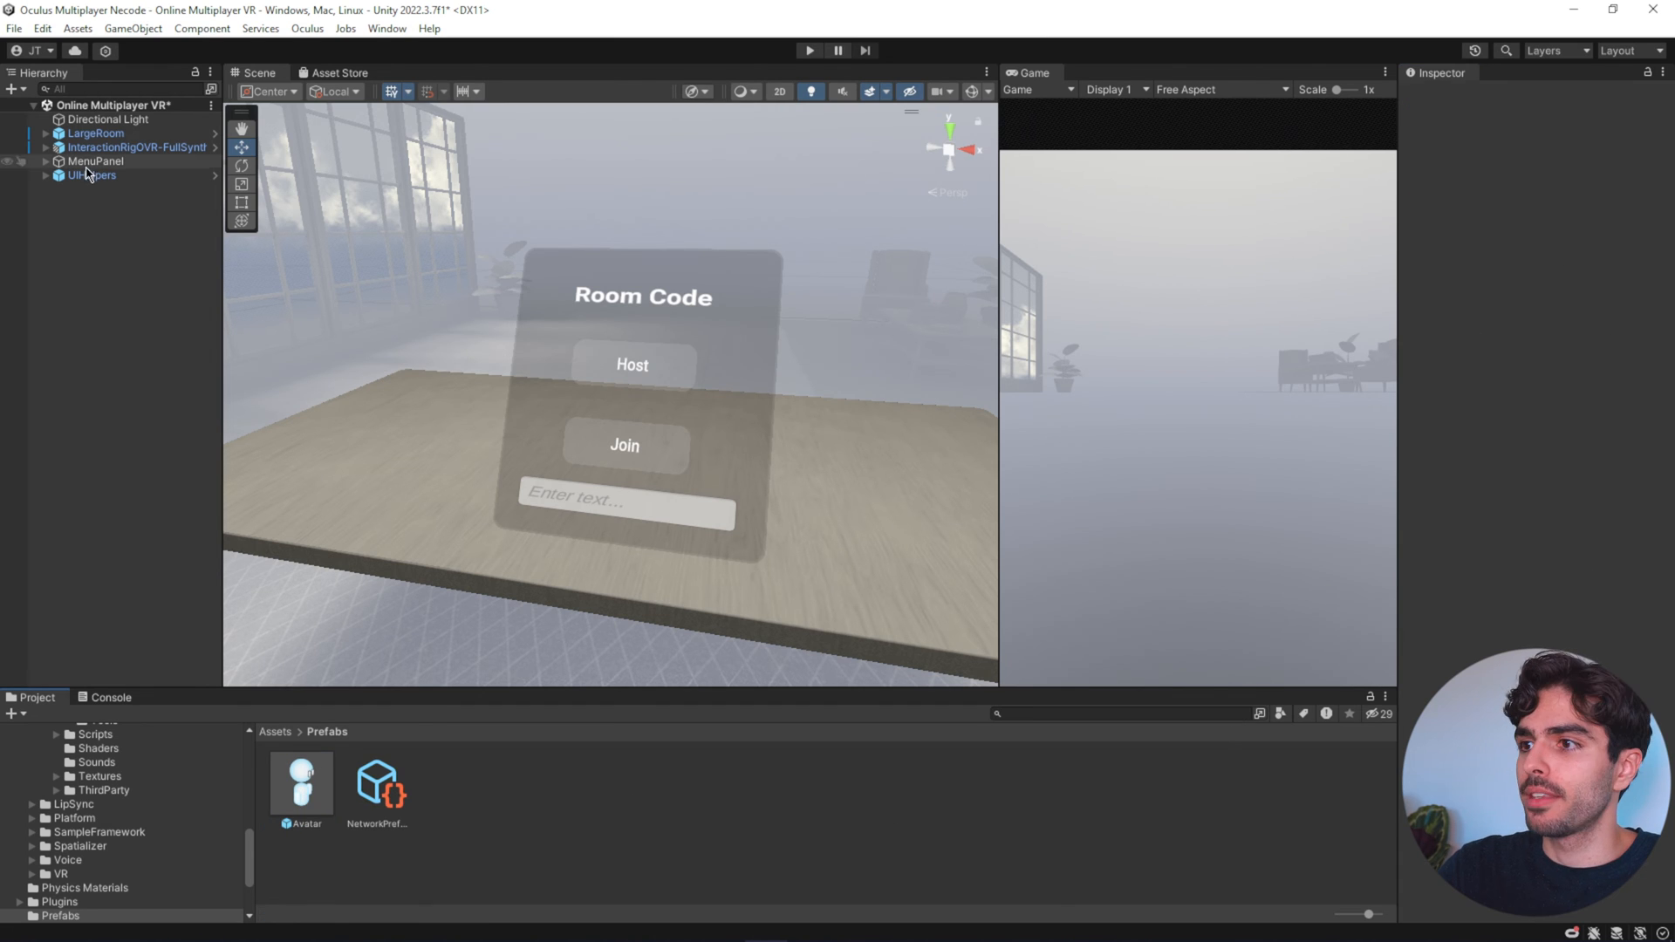
- Create an empty scene object named 'Network Manager'
right_click(84, 175)
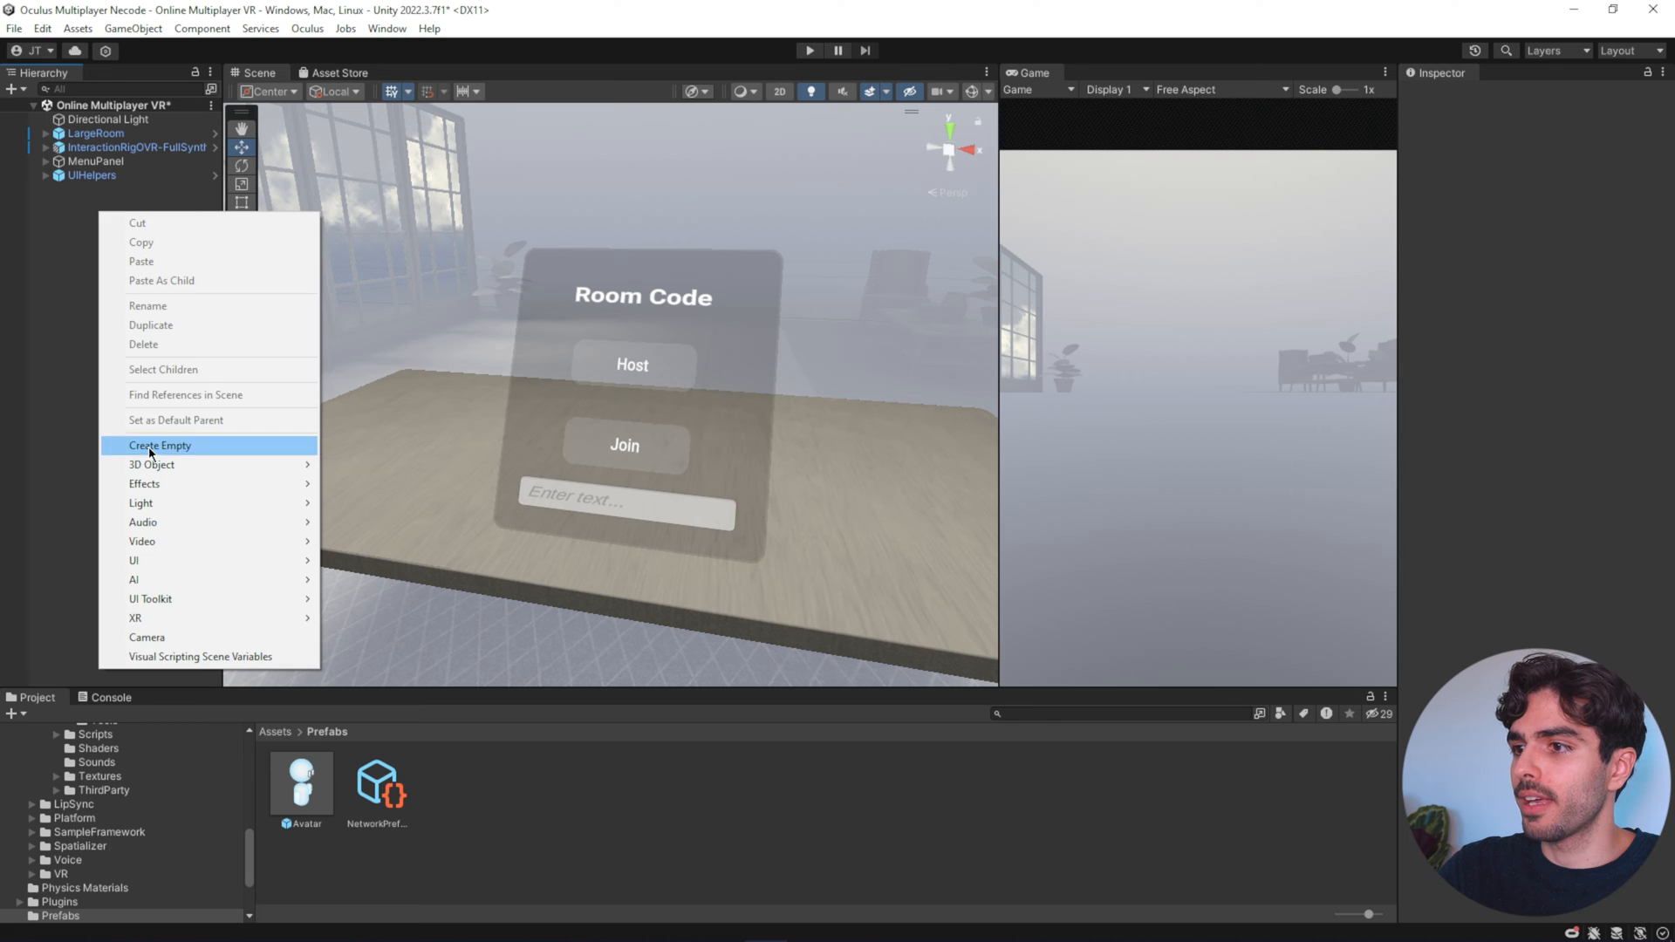
click(158, 445)
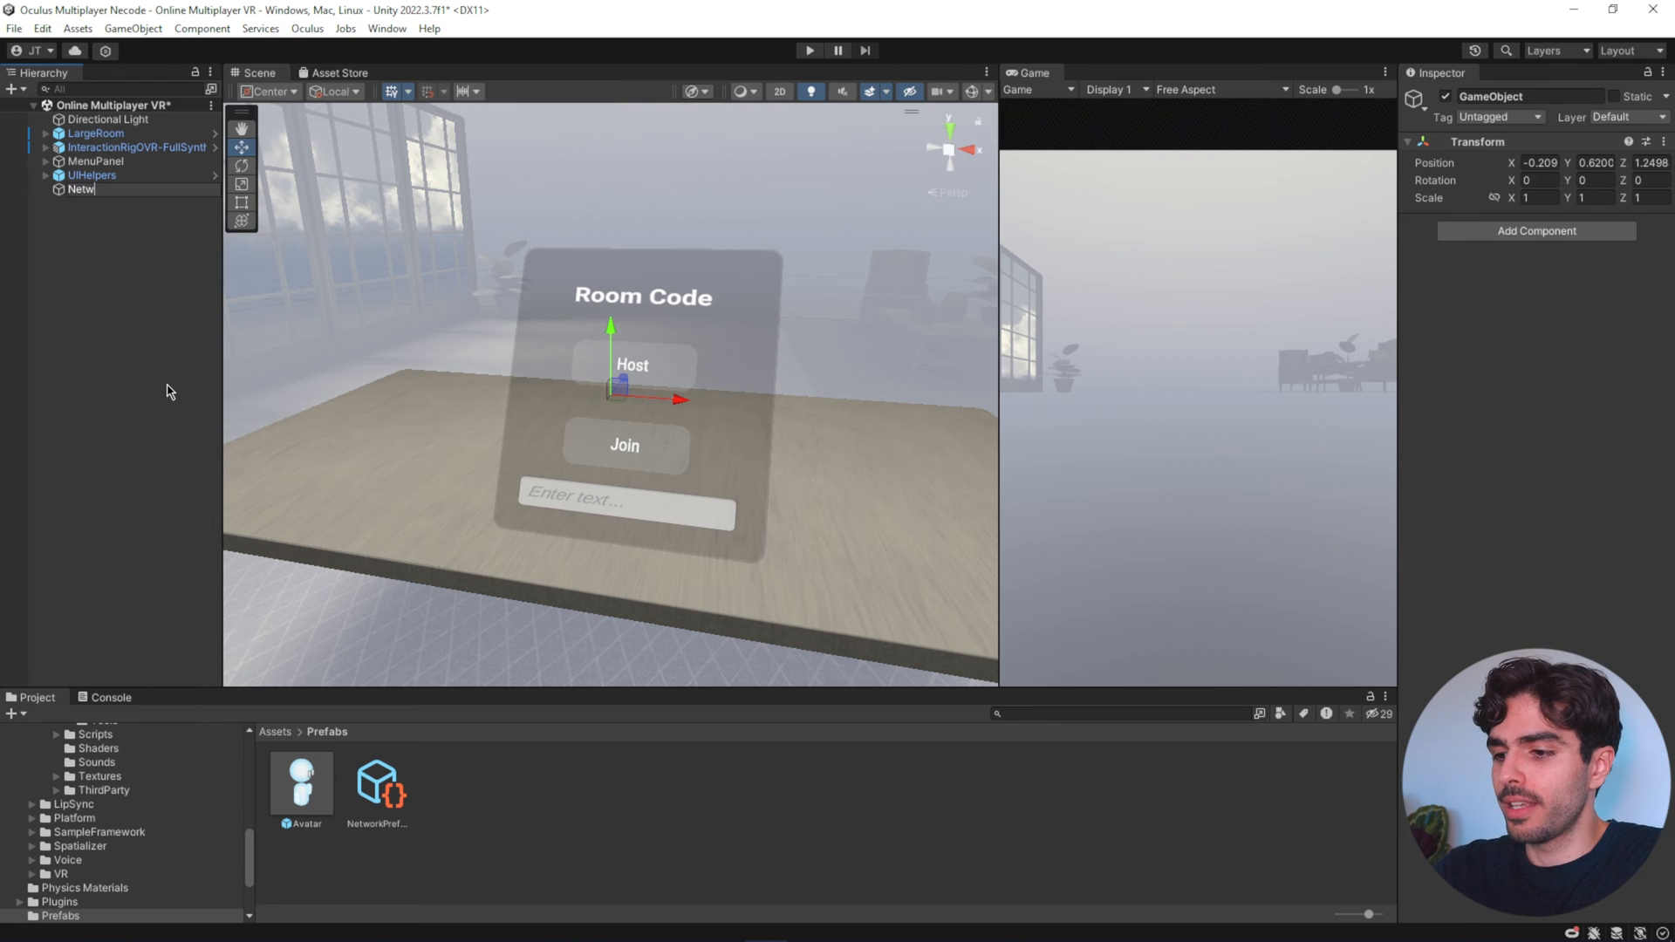
text(Network Manager)
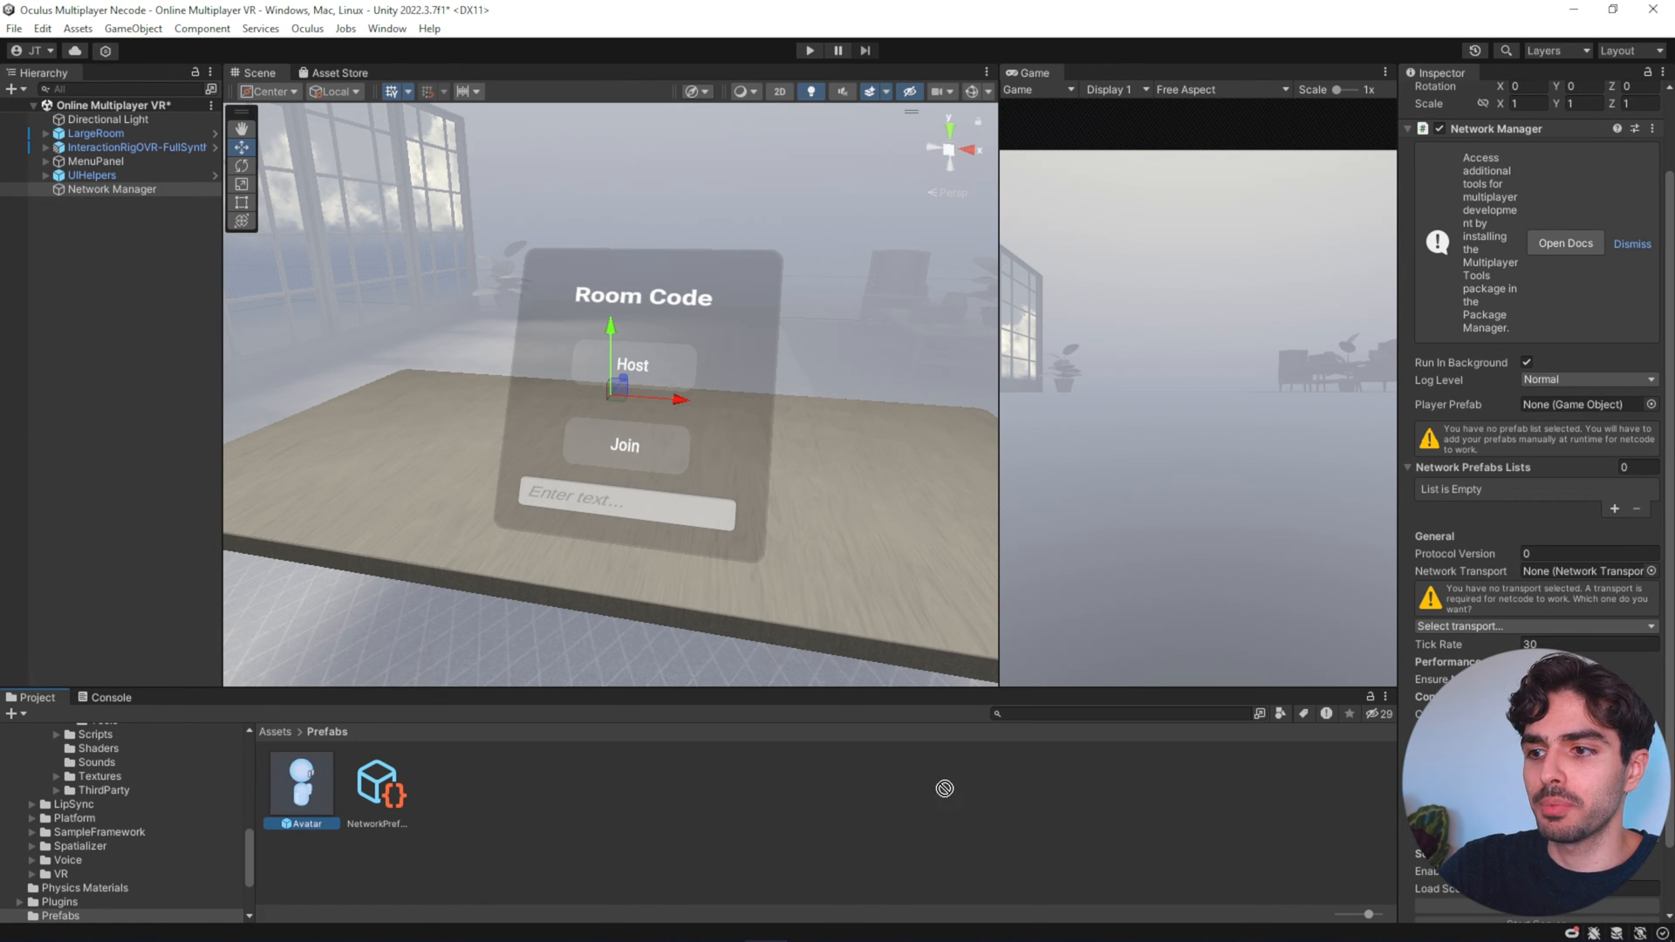
- Set the Avatar as Player Prefab and choose Unity Transport for the Network Manager
drag(302, 785, 1581, 403)
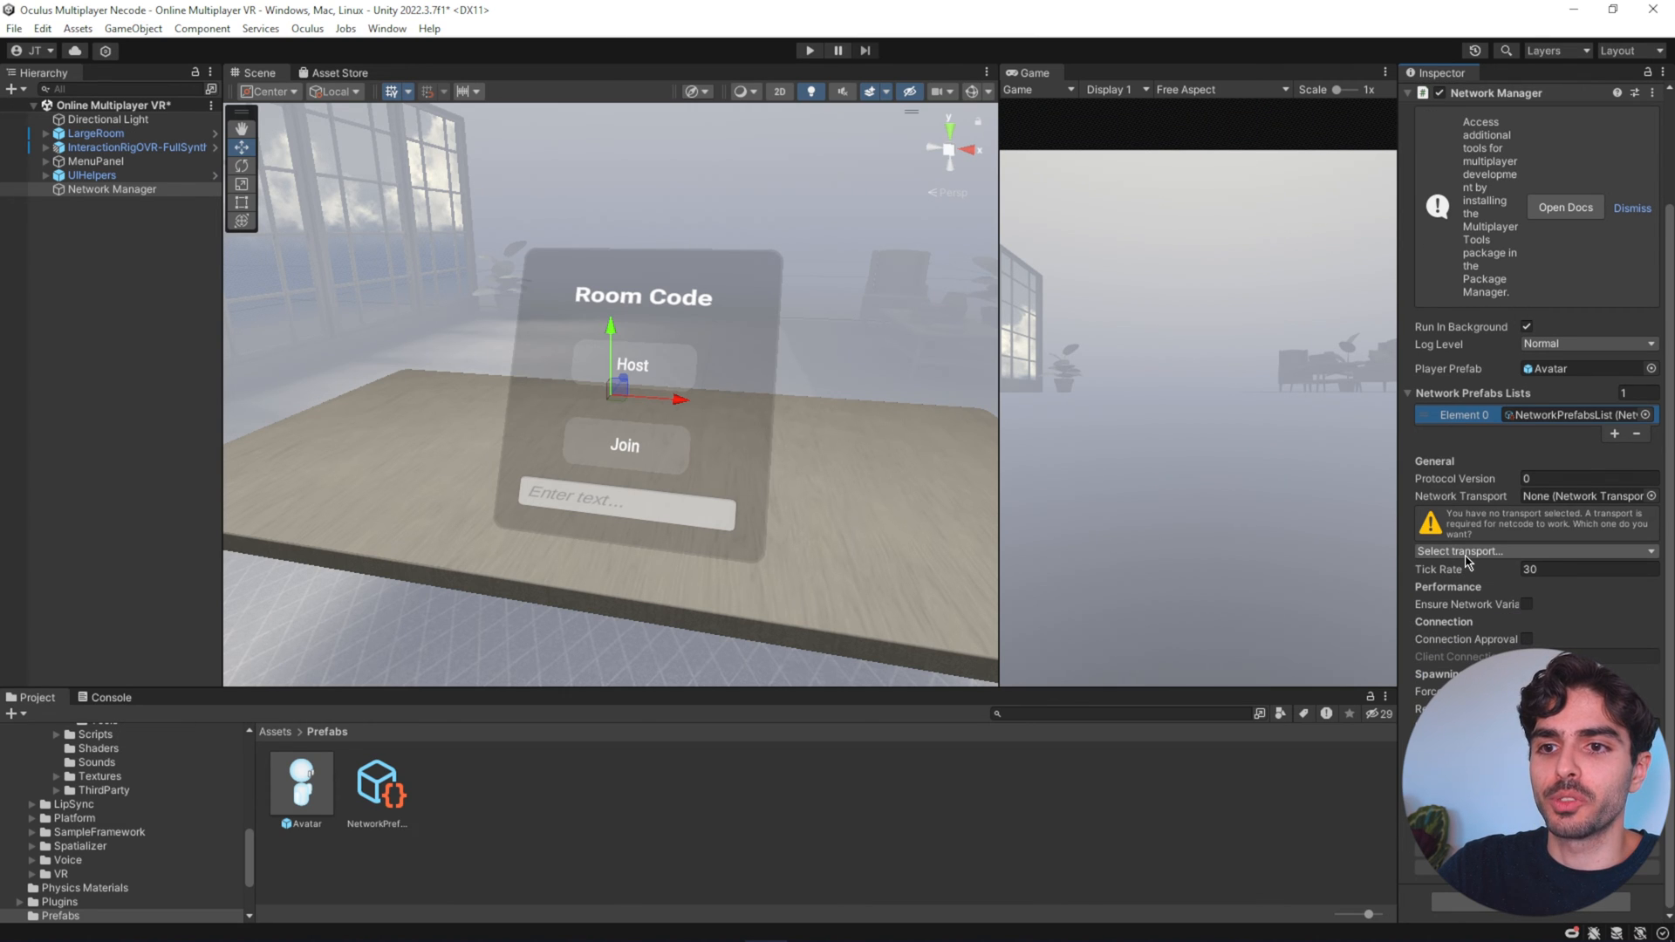
click(1535, 550)
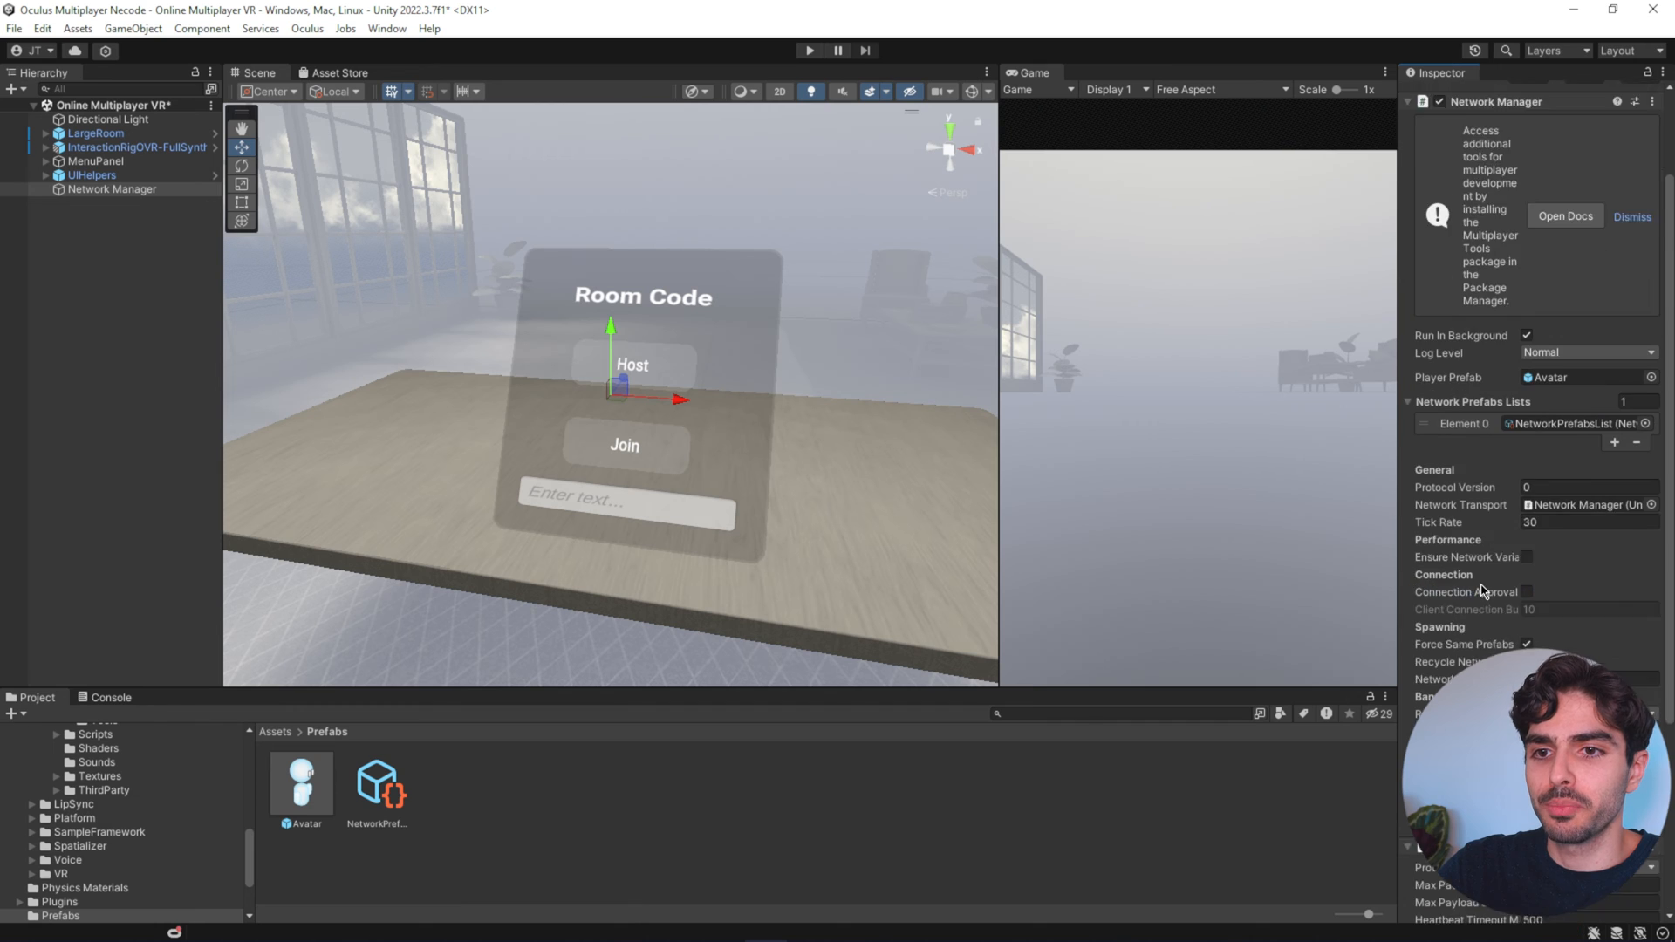
click(1588, 586)
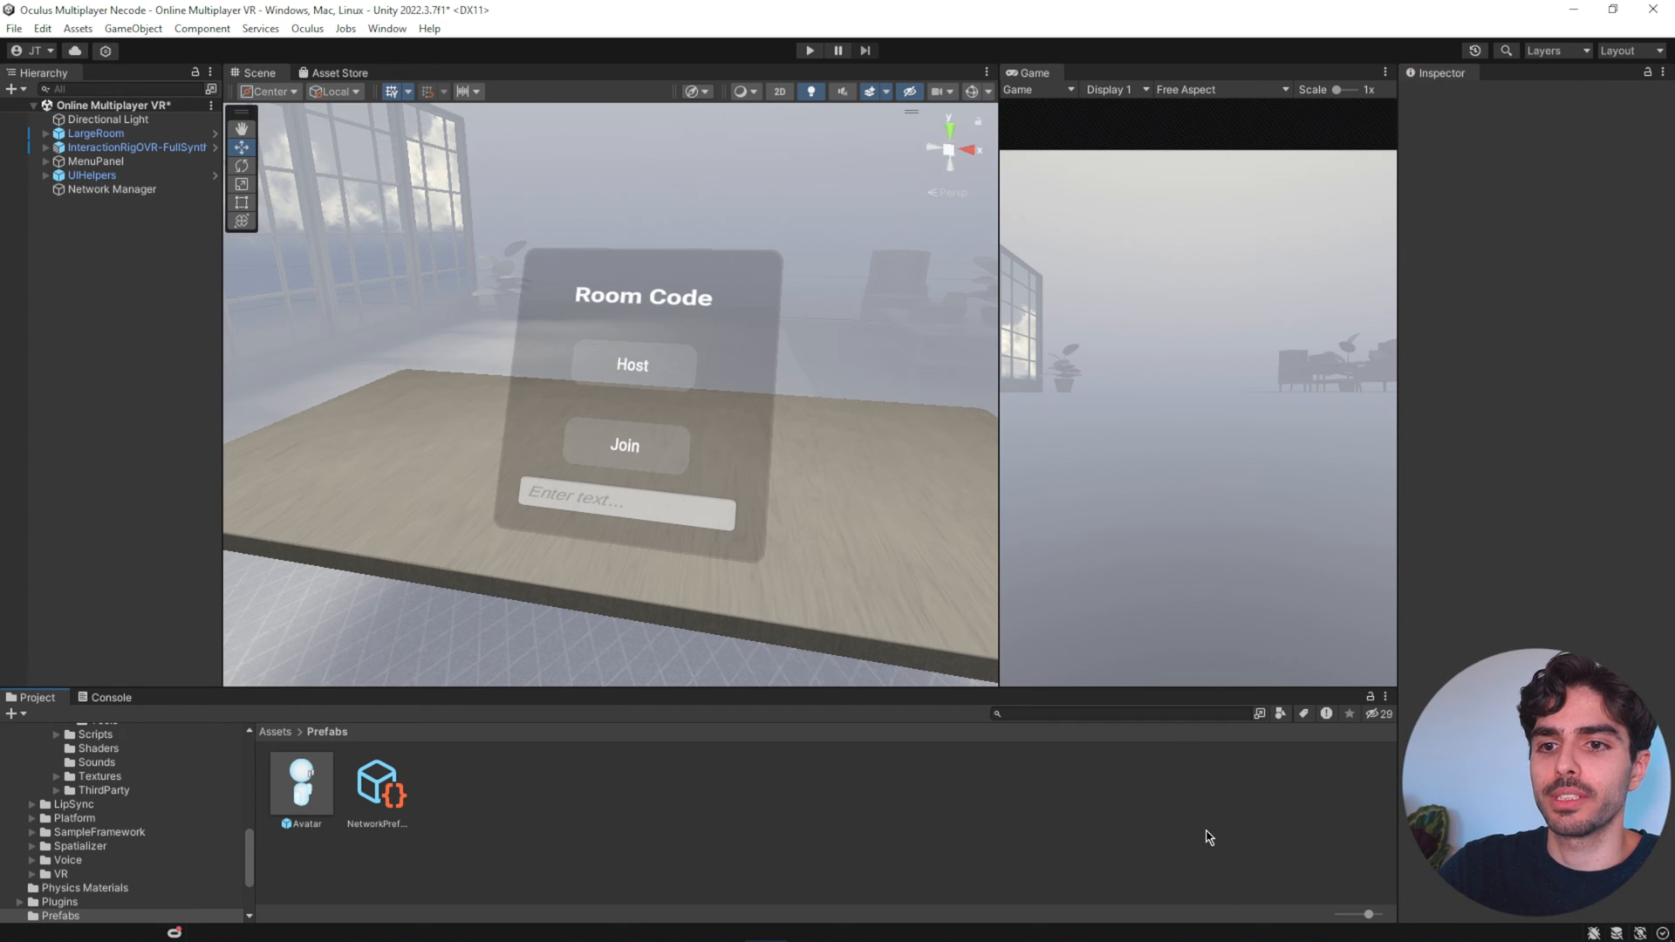
click(110, 188)
text(Relay)
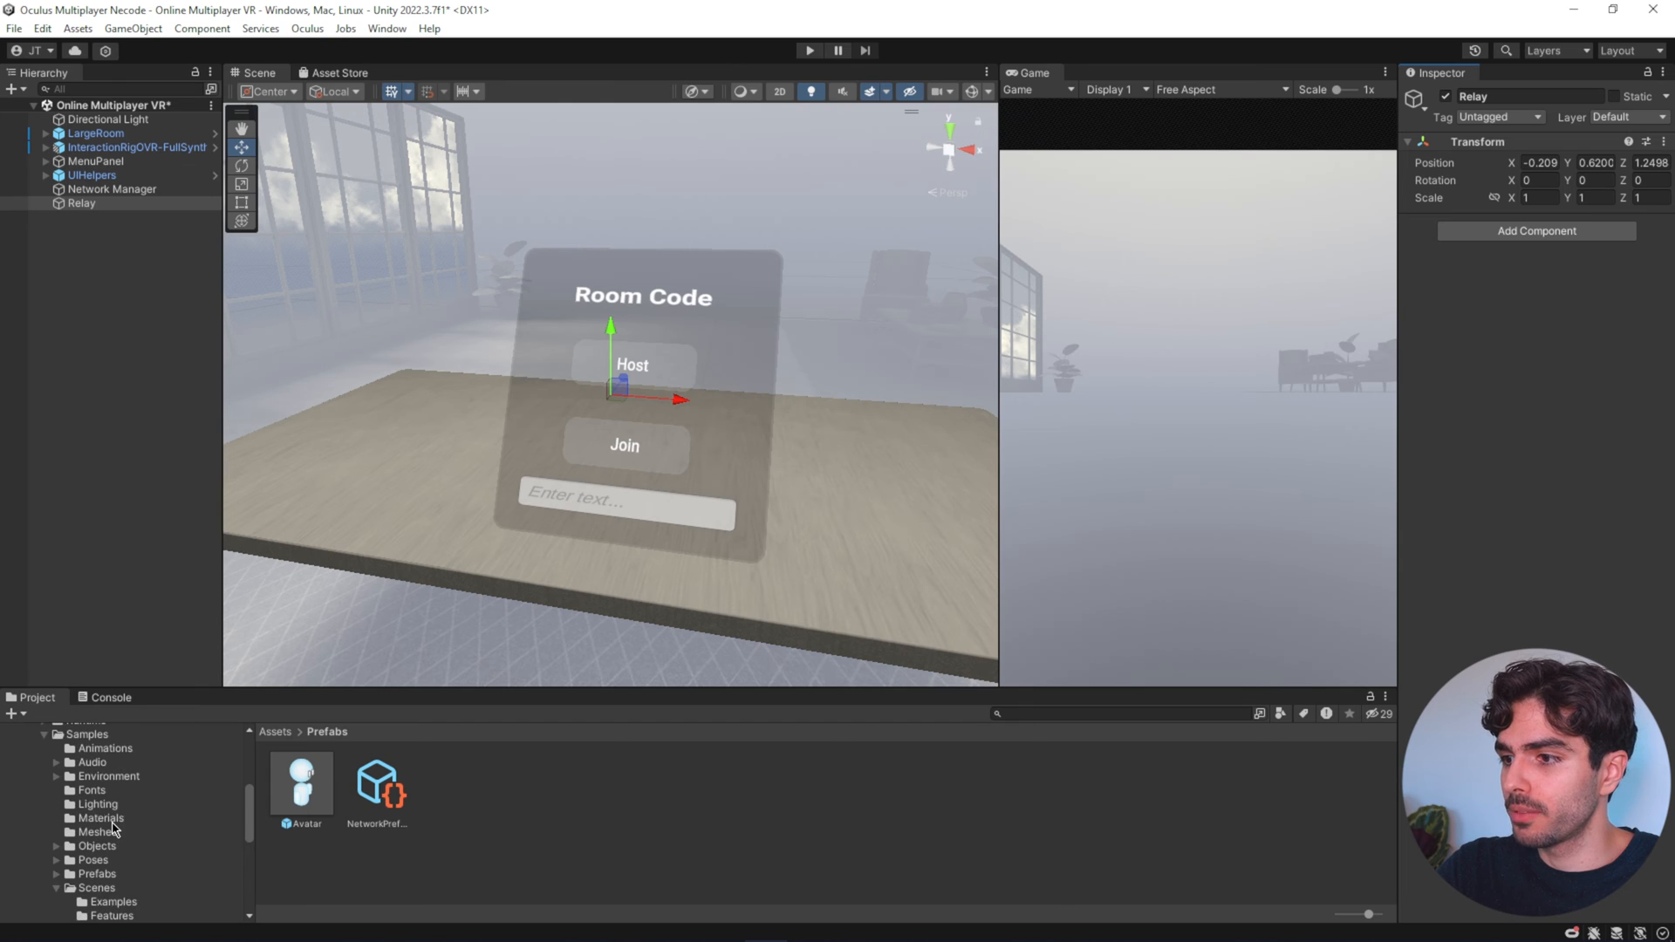
- Attach the Relay script from the Scripts folder to the Relay object with Max Players 8
click(44, 844)
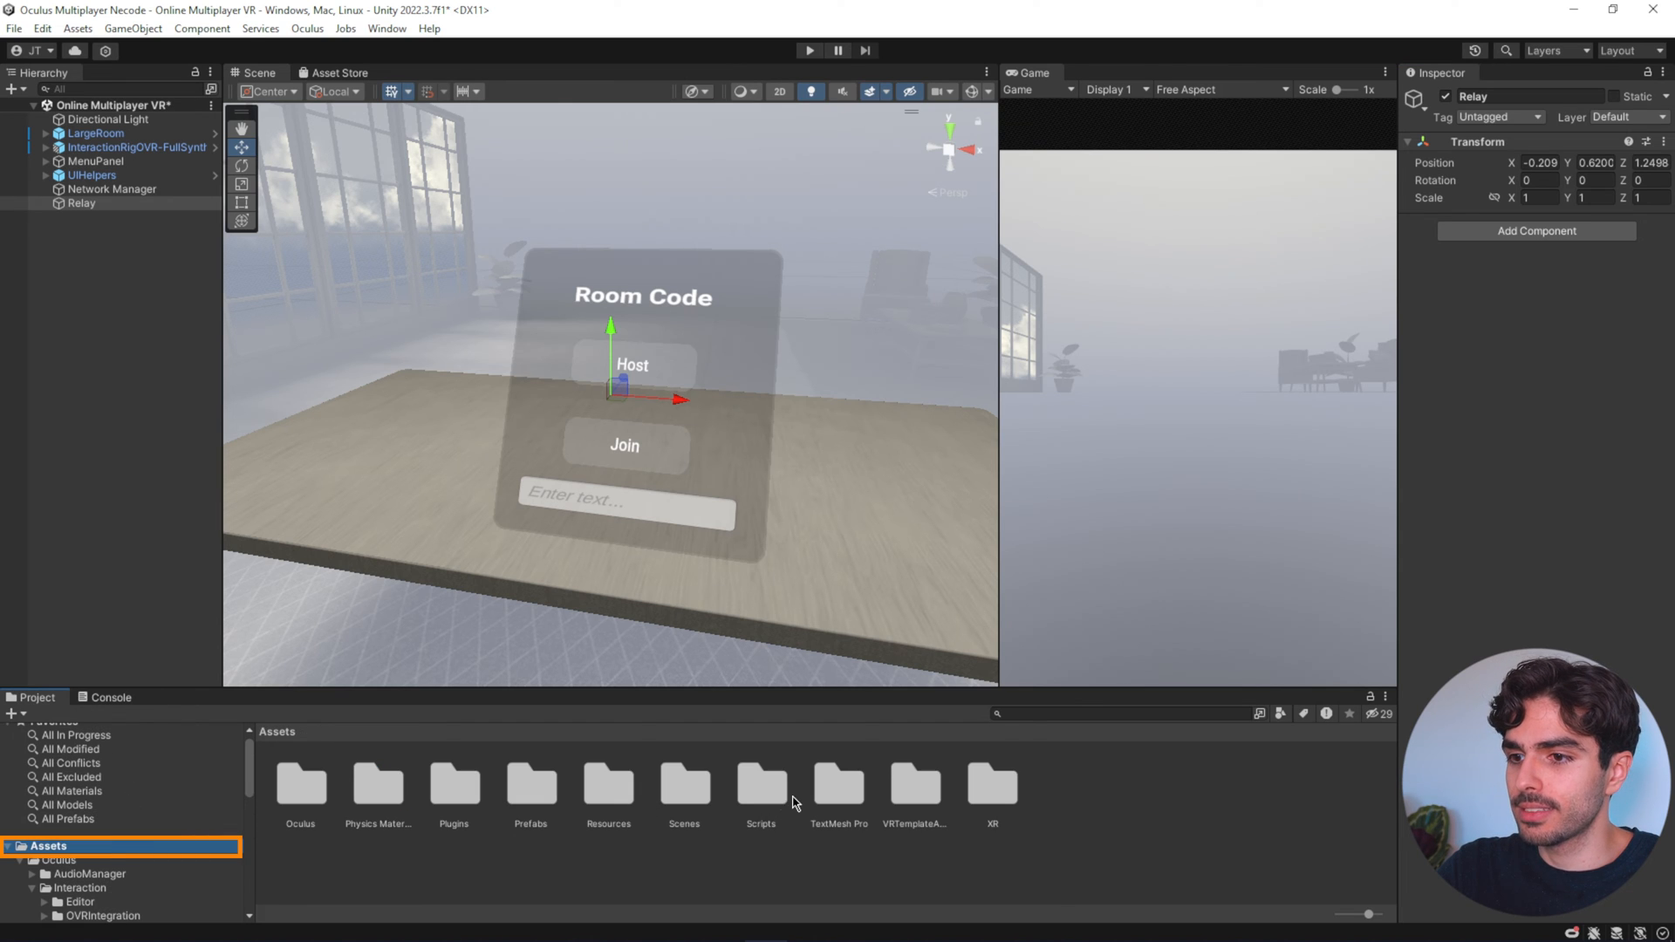
double_click(760, 786)
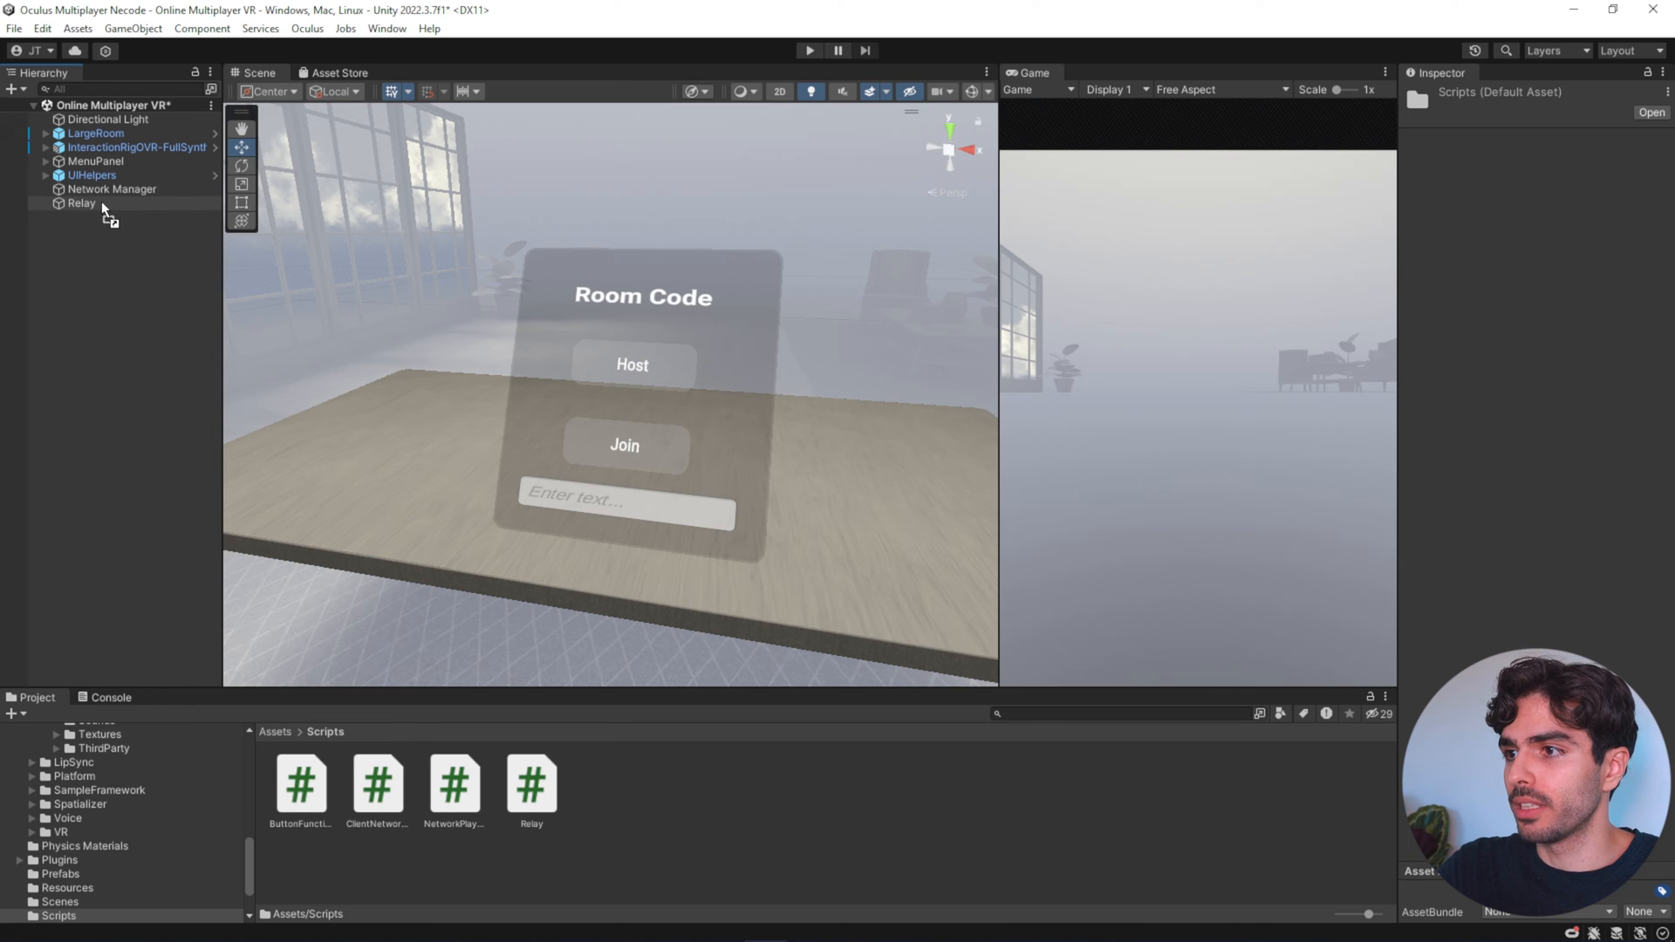
click(80, 203)
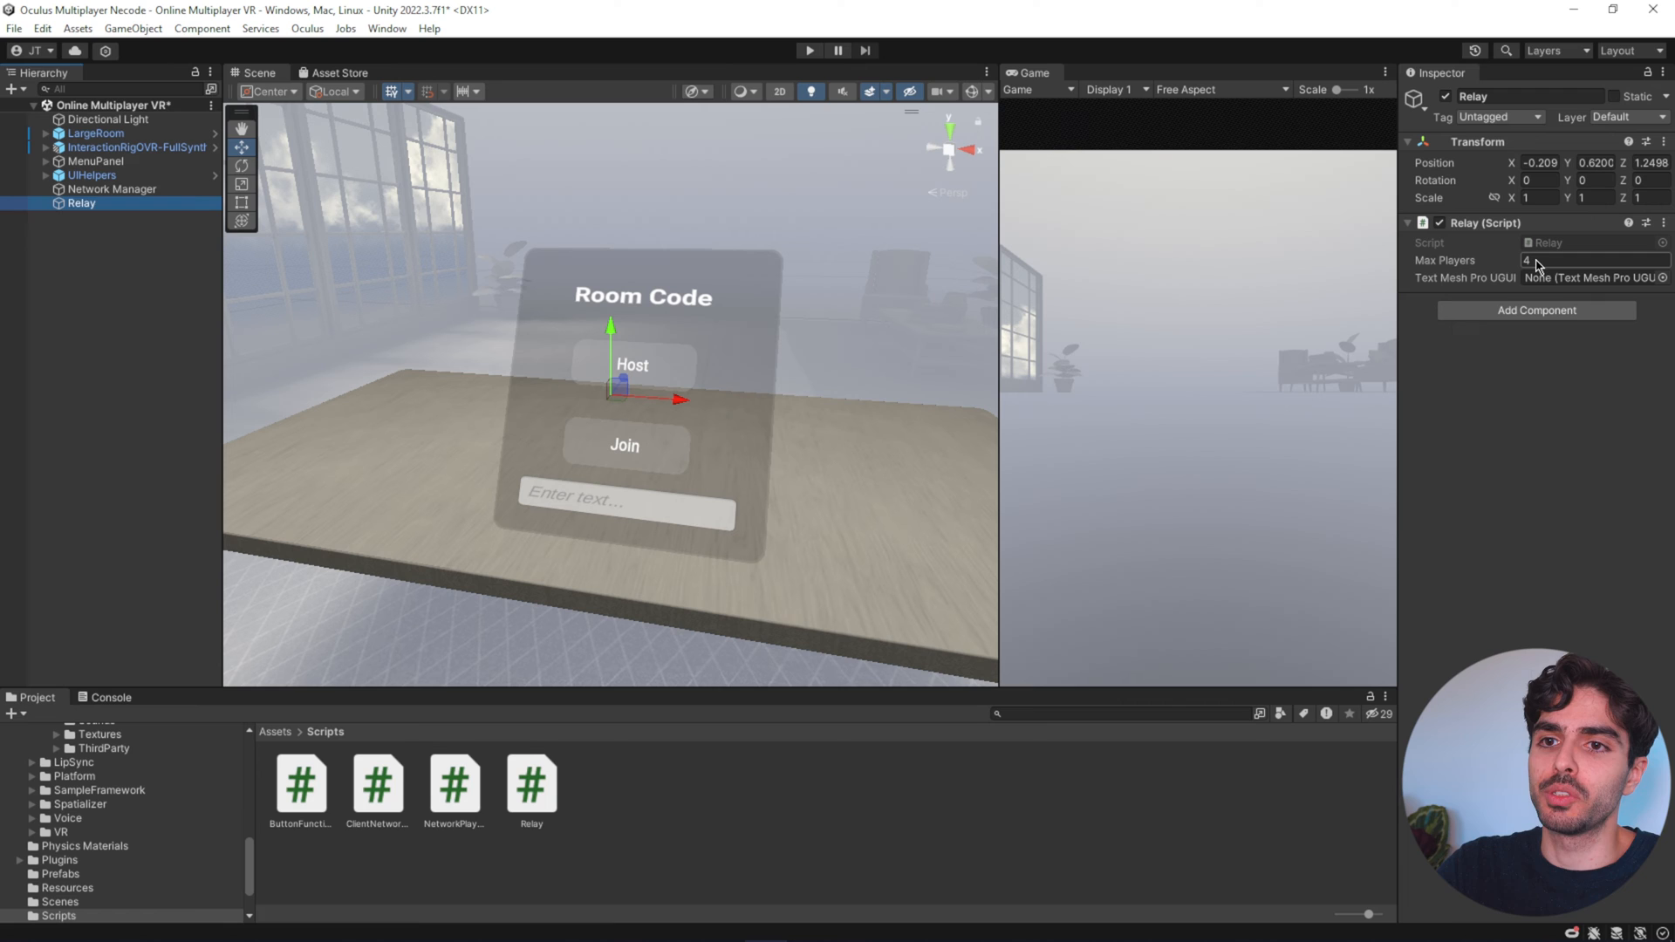
text(8)
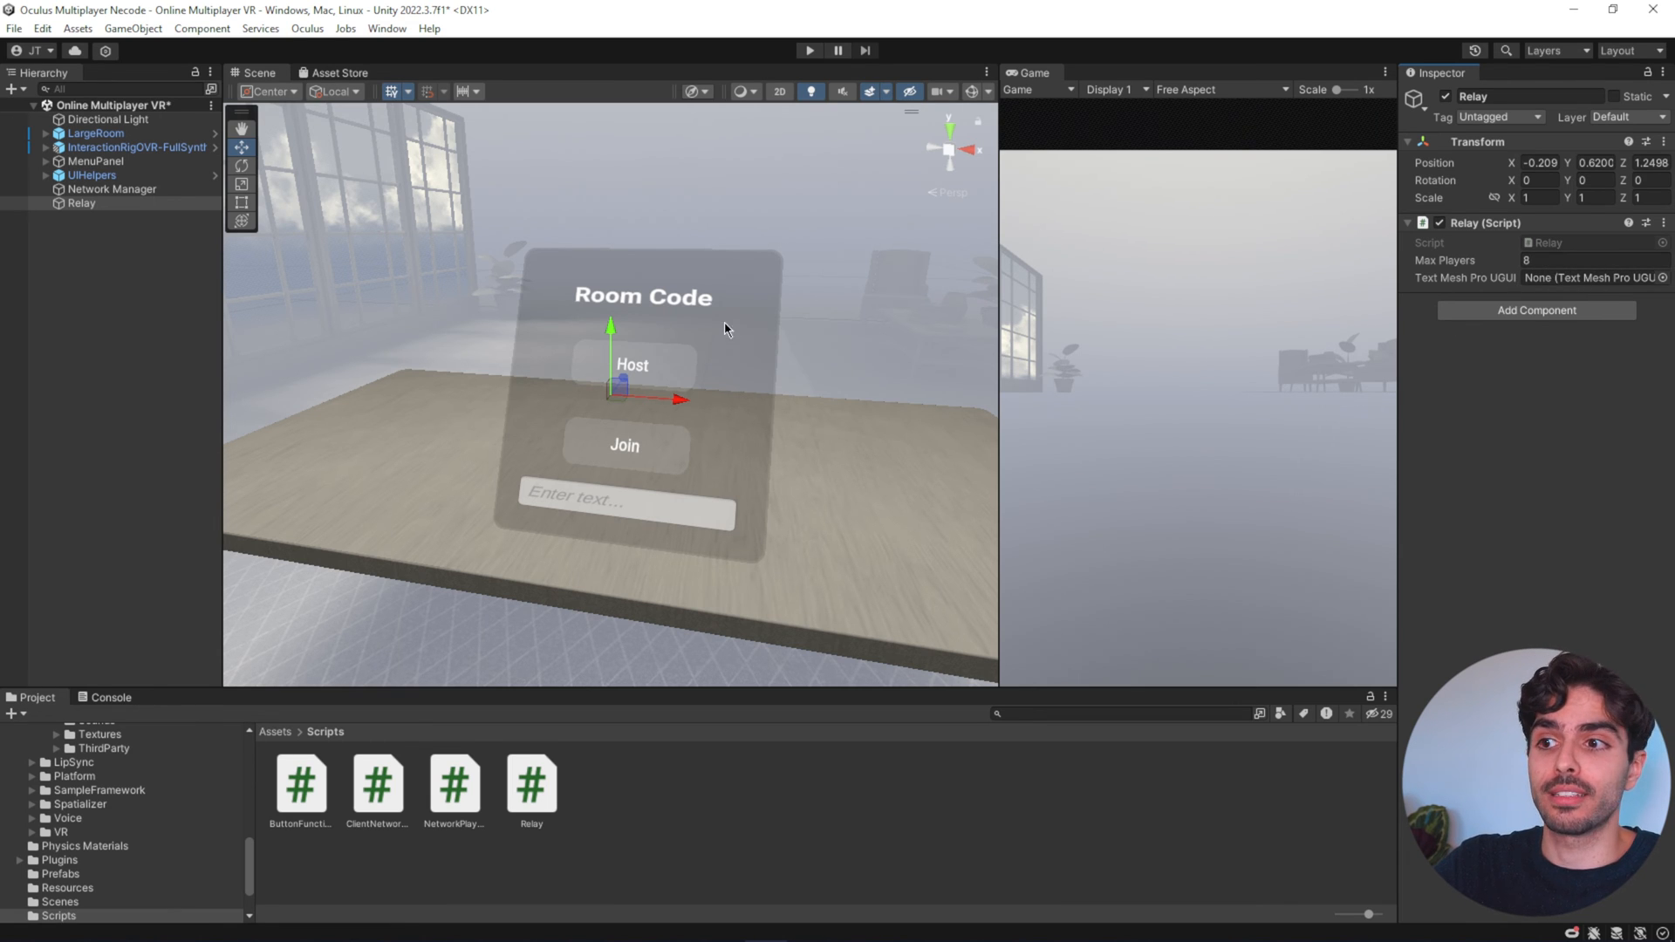
mouse_move(670, 316)
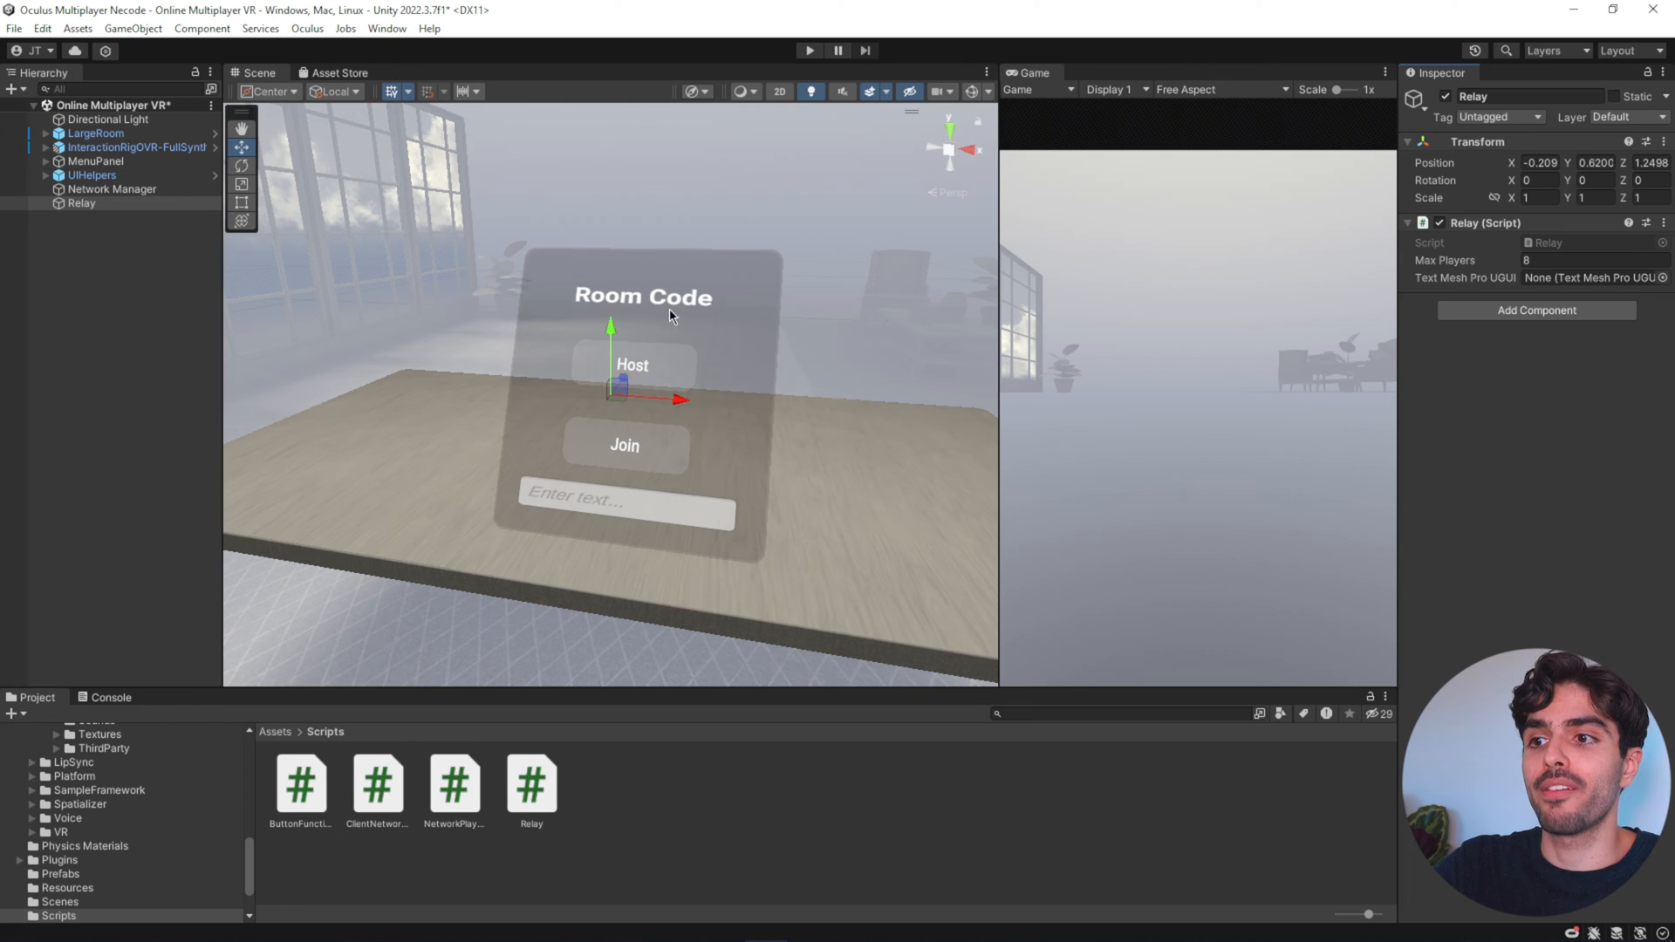
mouse_move(799, 273)
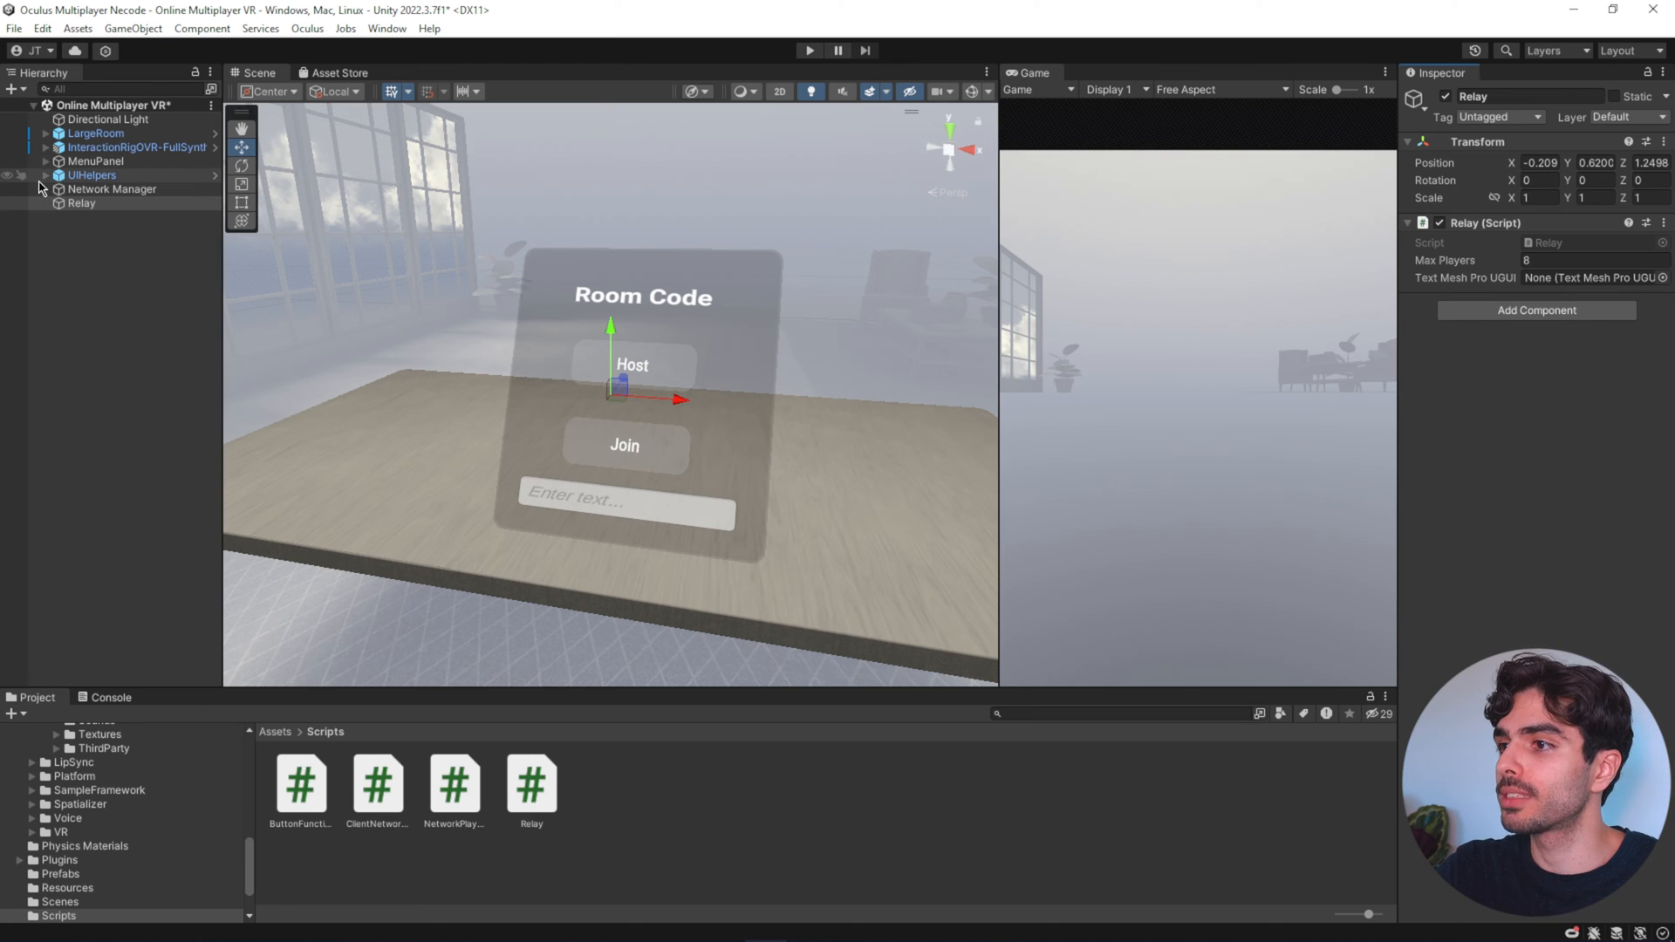
click(46, 160)
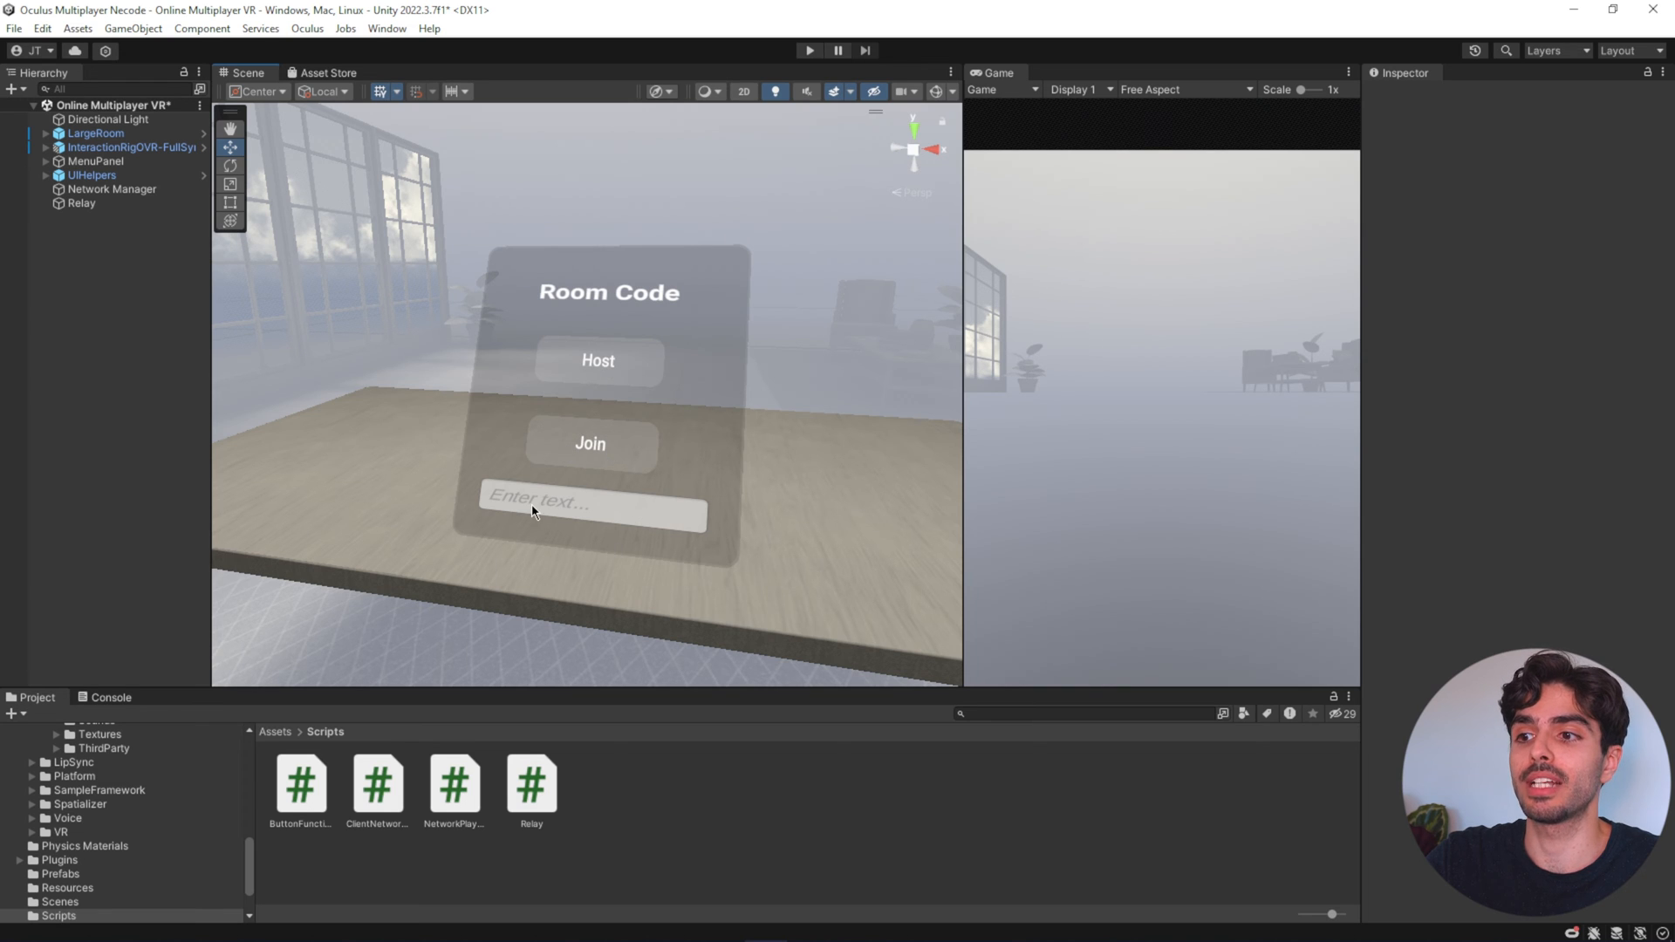
mouse_move(481, 492)
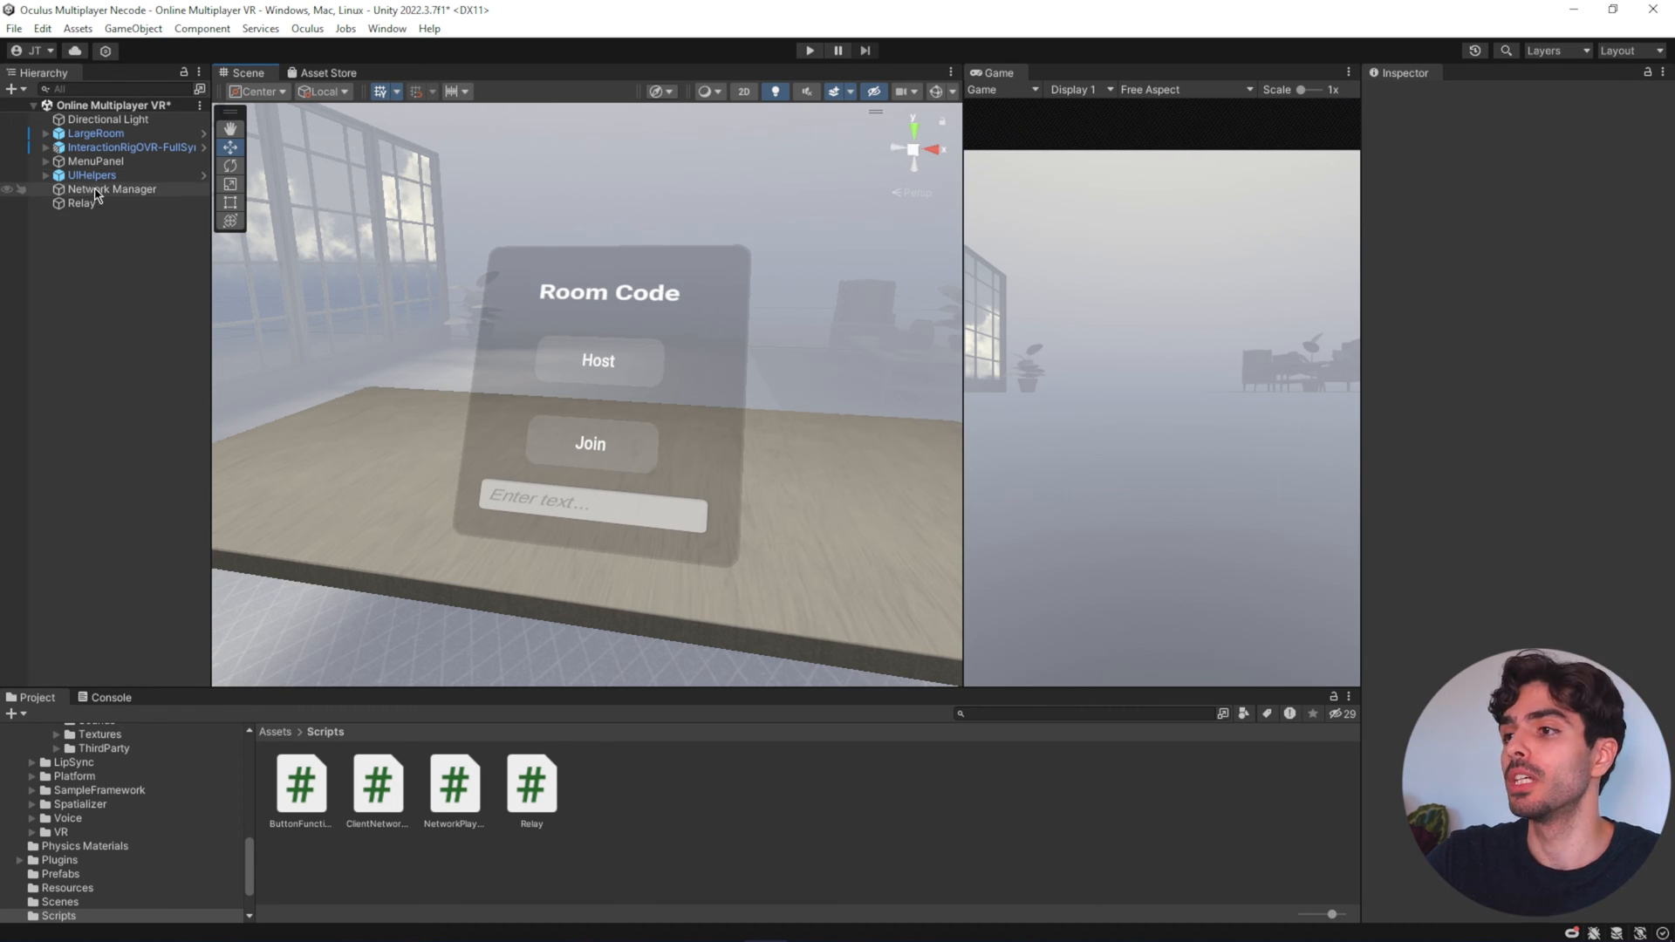
- Assign the Relay object to the MenuPanel's Button Functions Relay field
click(96, 160)
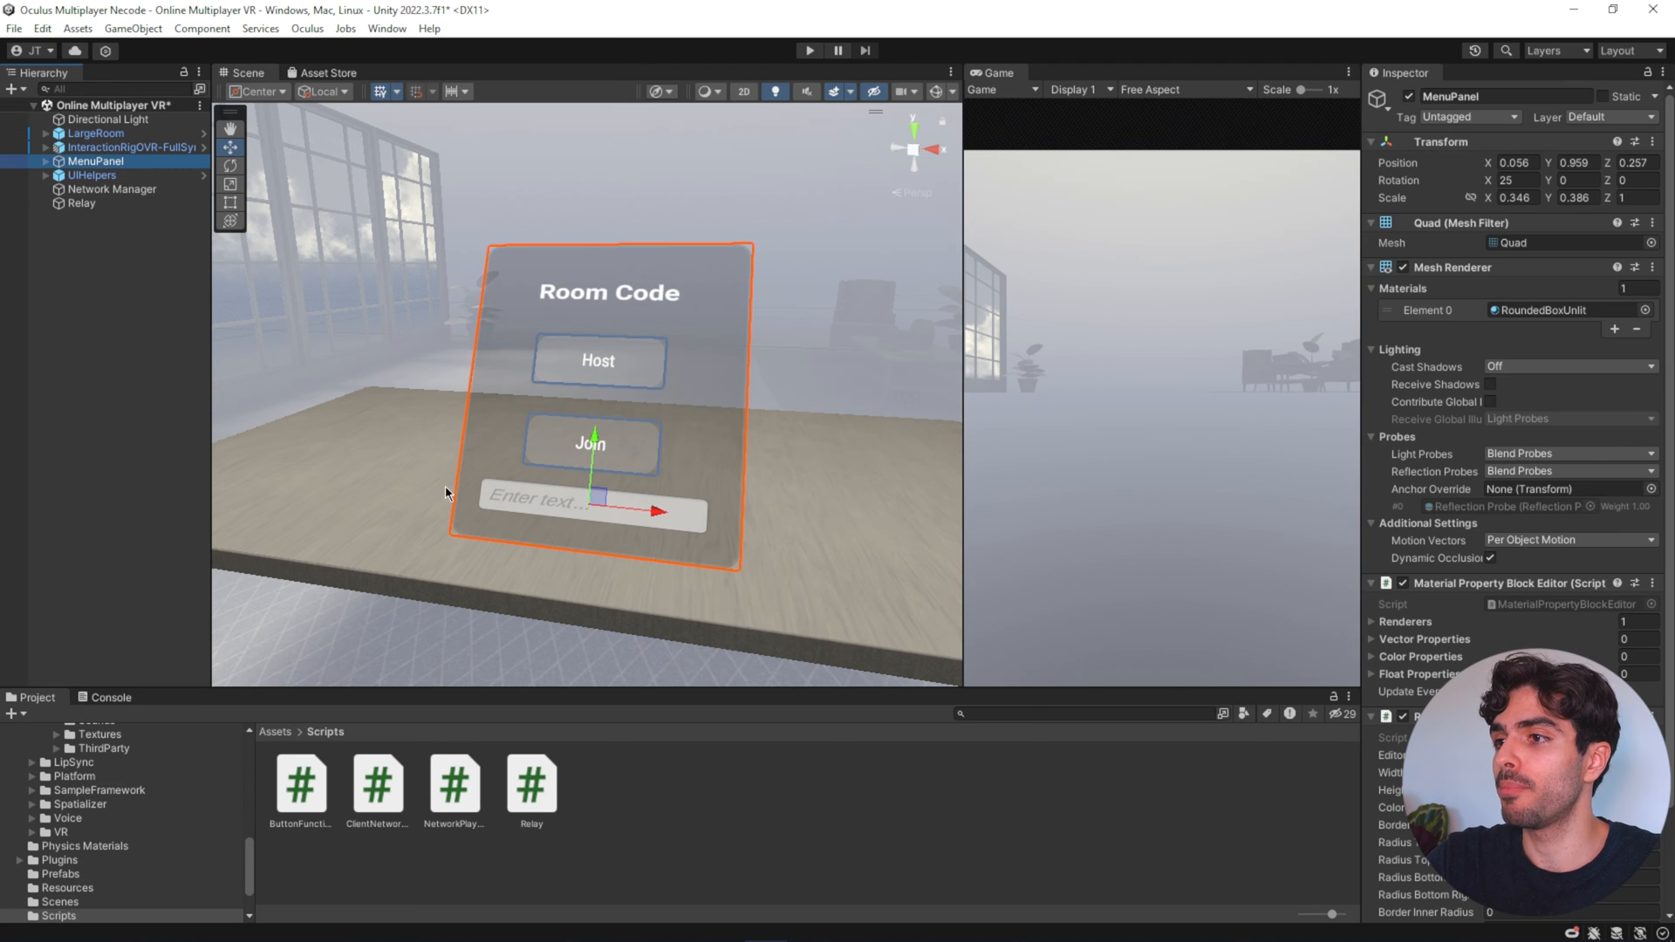
click(300, 787)
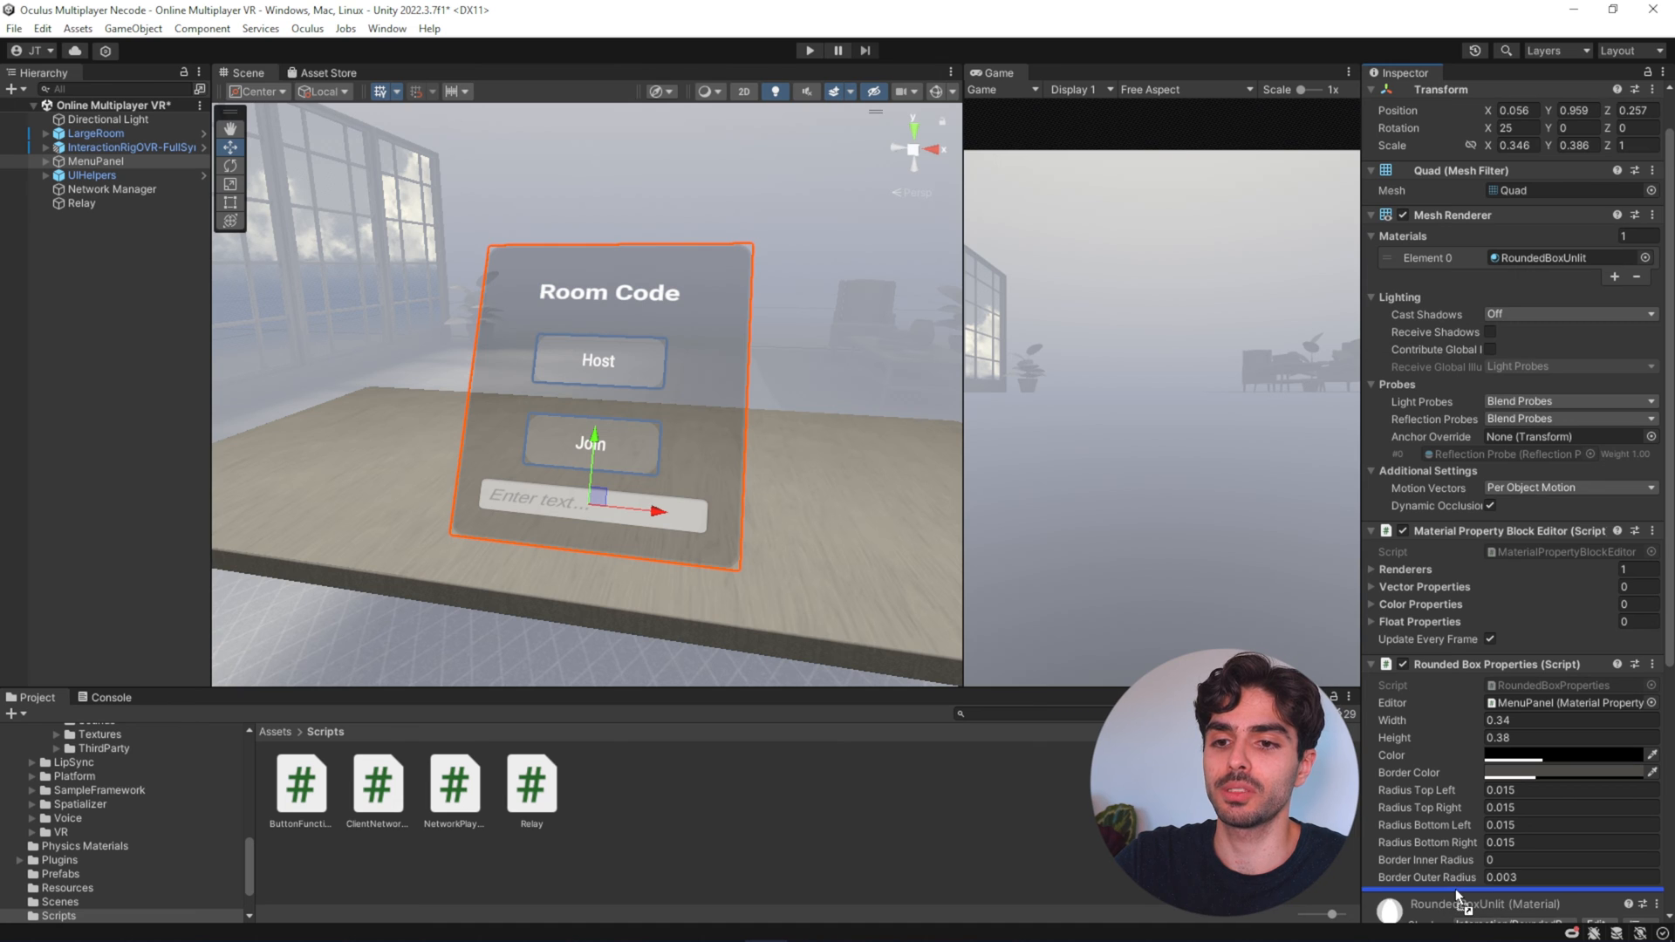
scroll(down, 3)
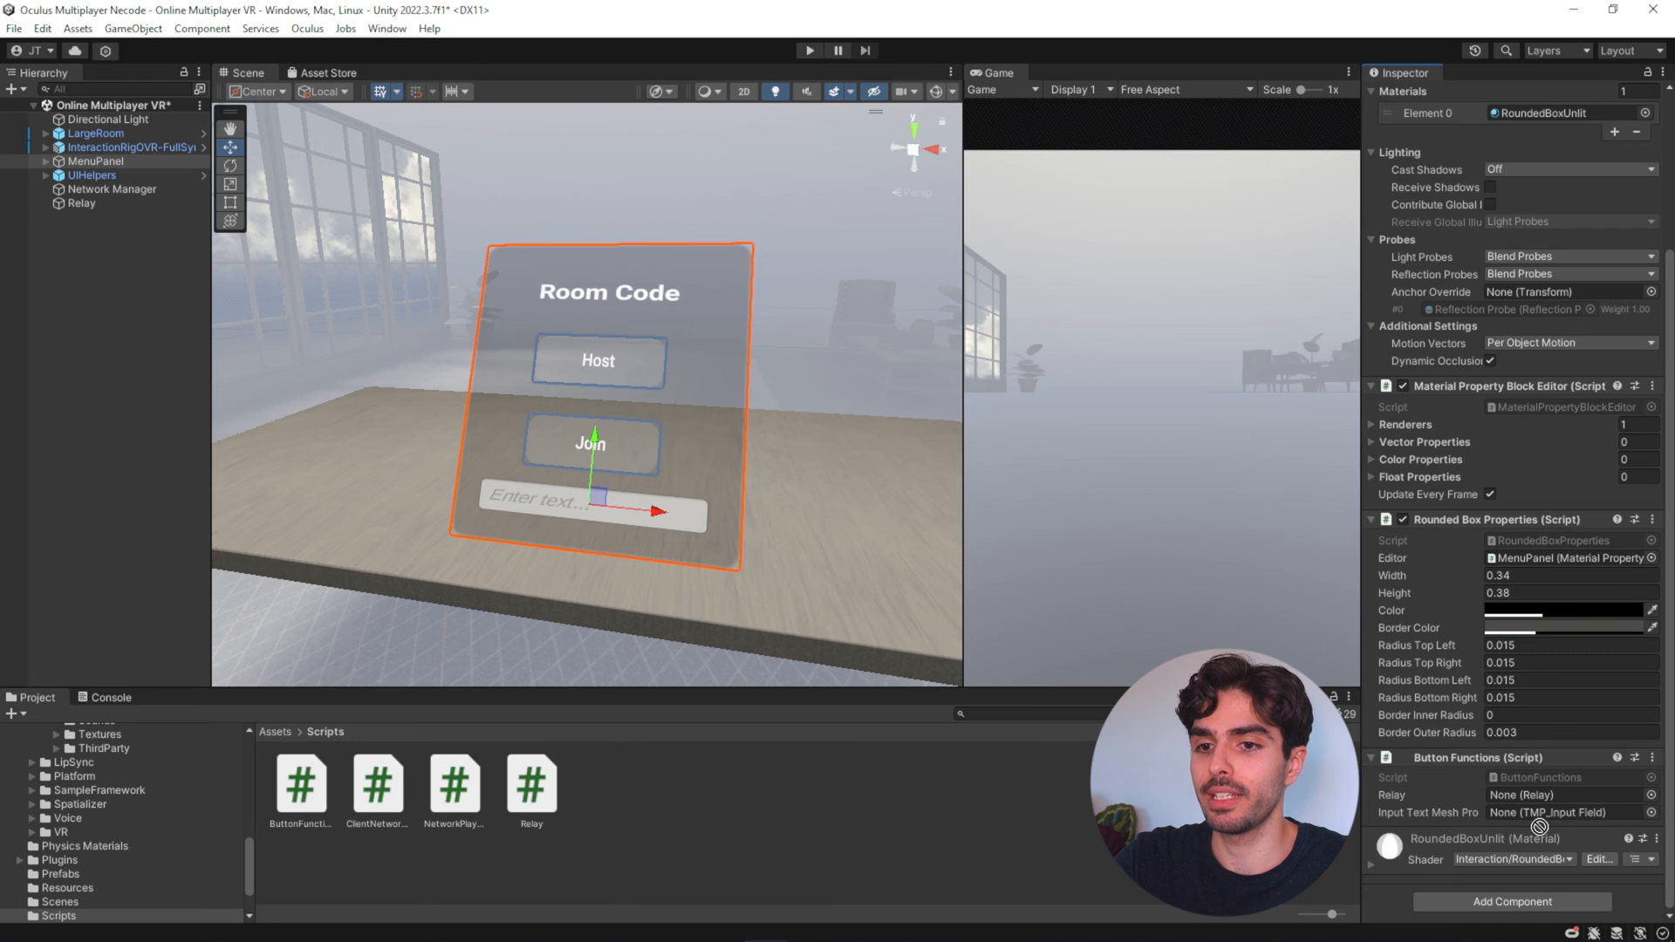
click(1563, 796)
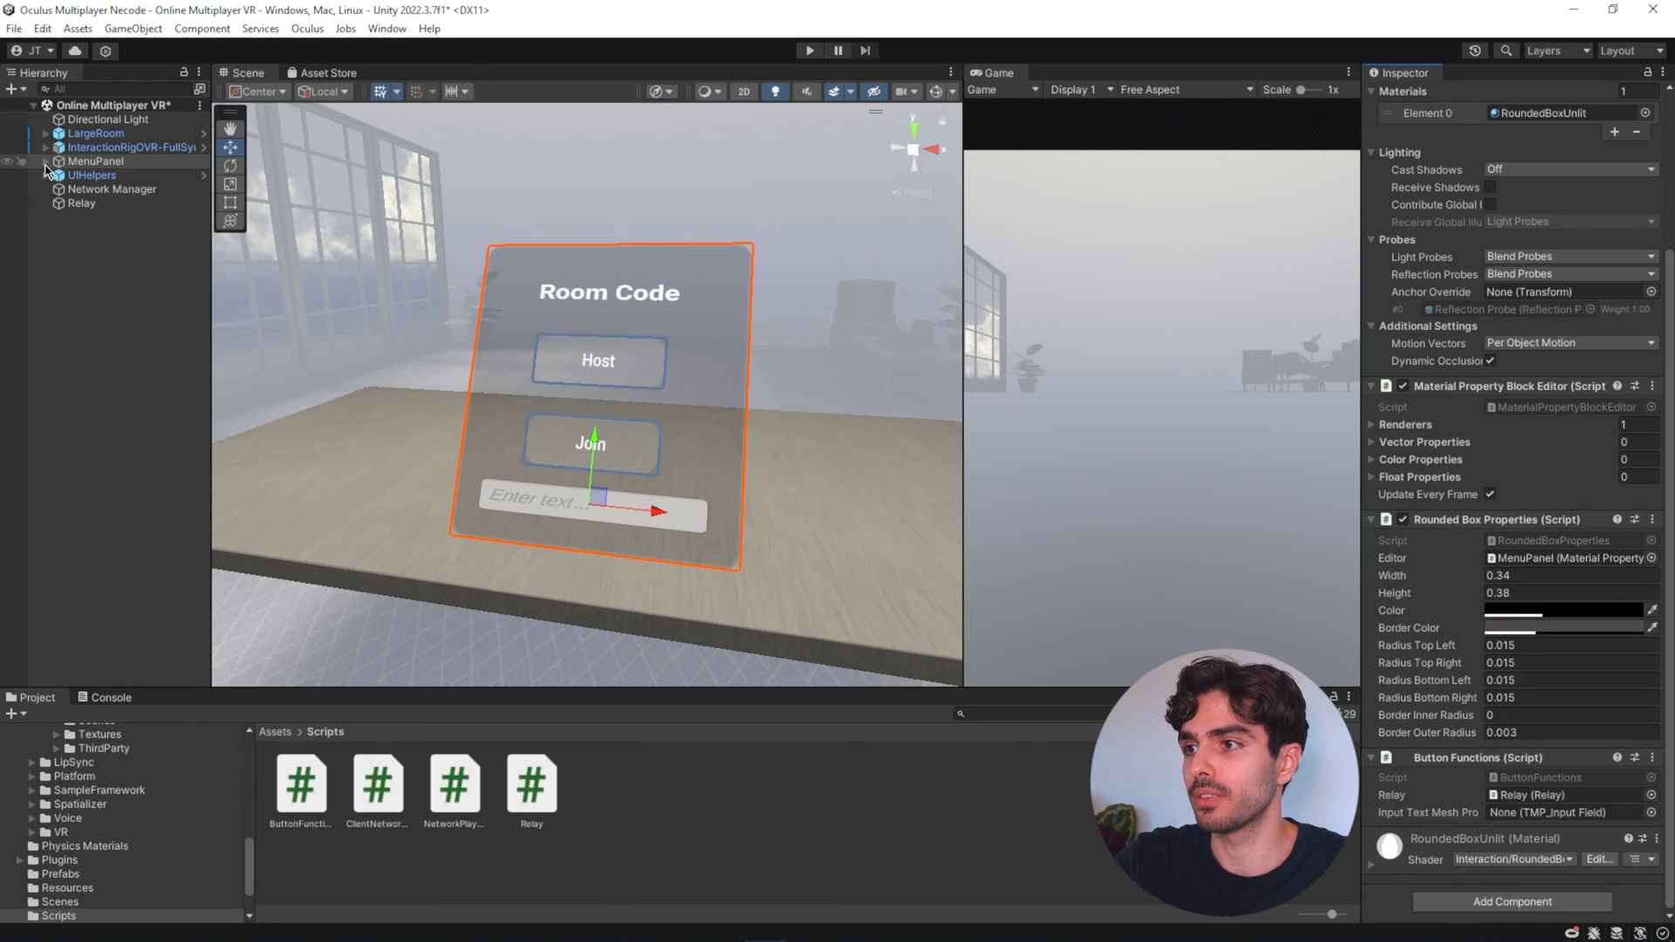
click(49, 161)
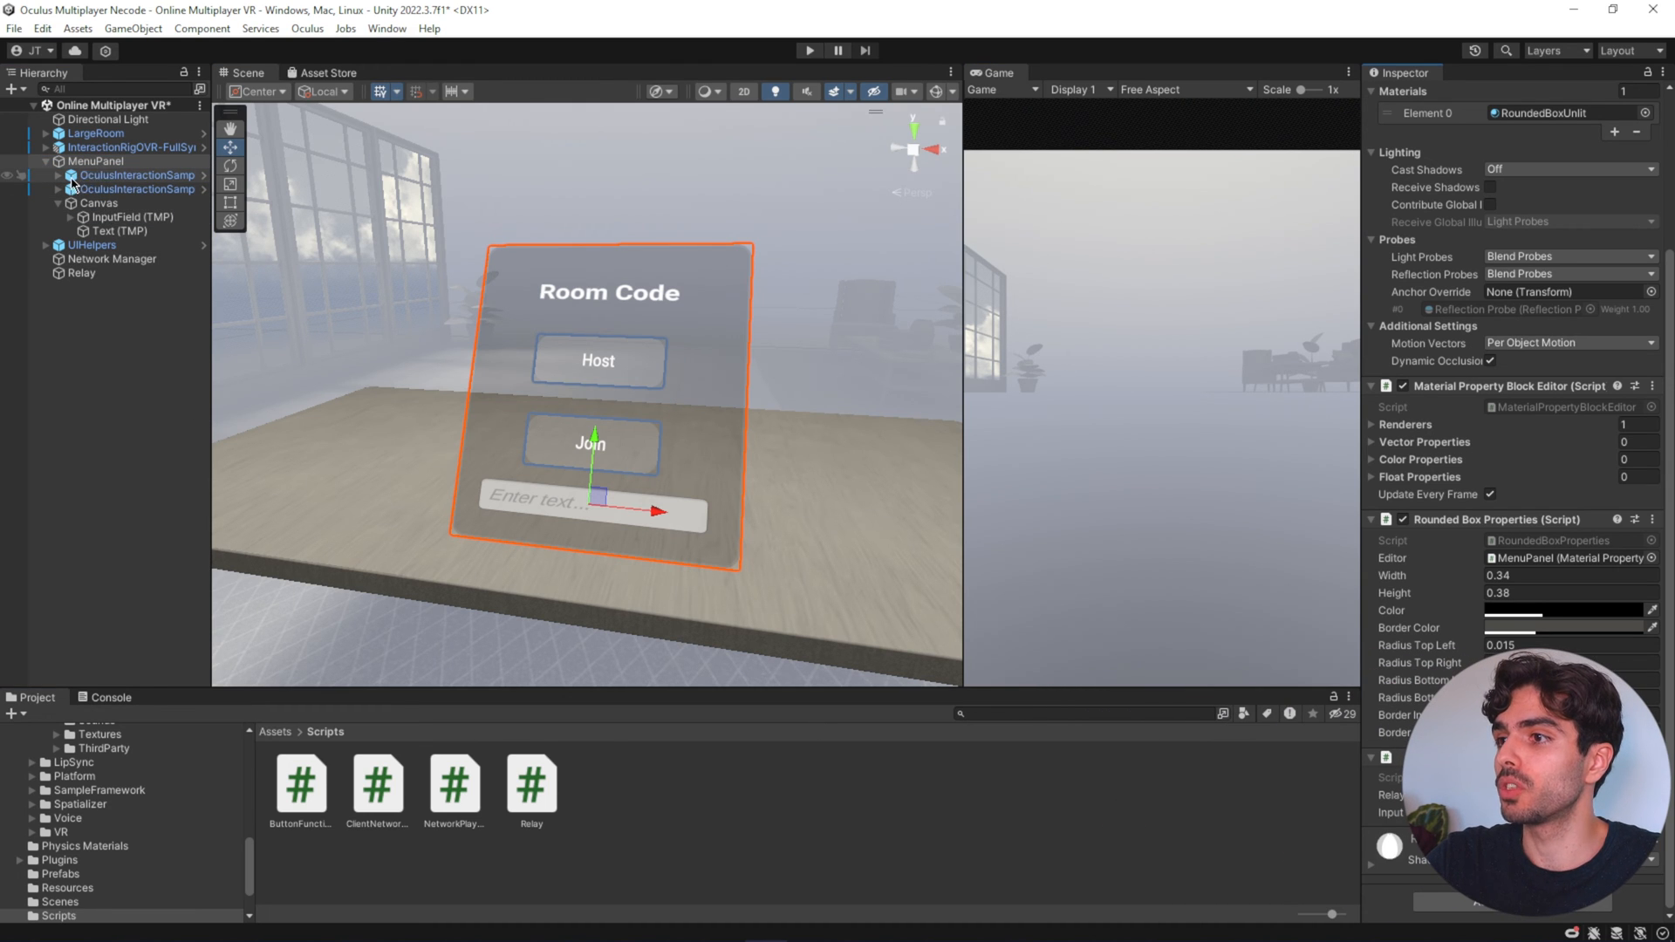
- Add a When Release event on the Host button calling ButtonFunctions.Host
click(126, 174)
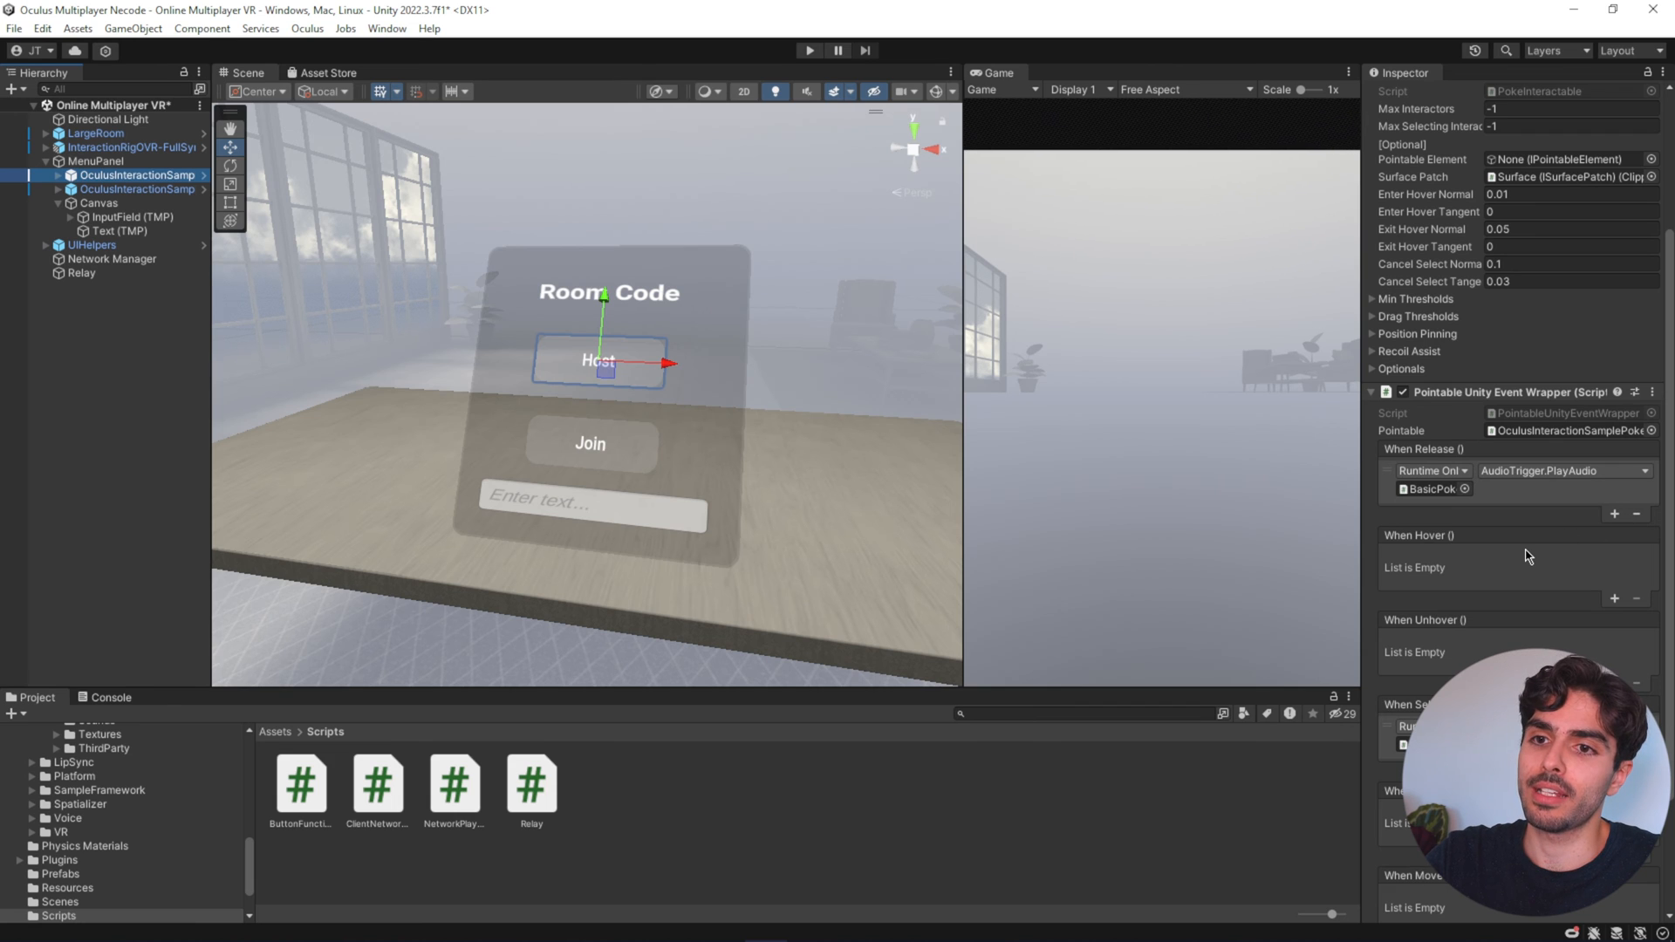
mouse_move(1500, 523)
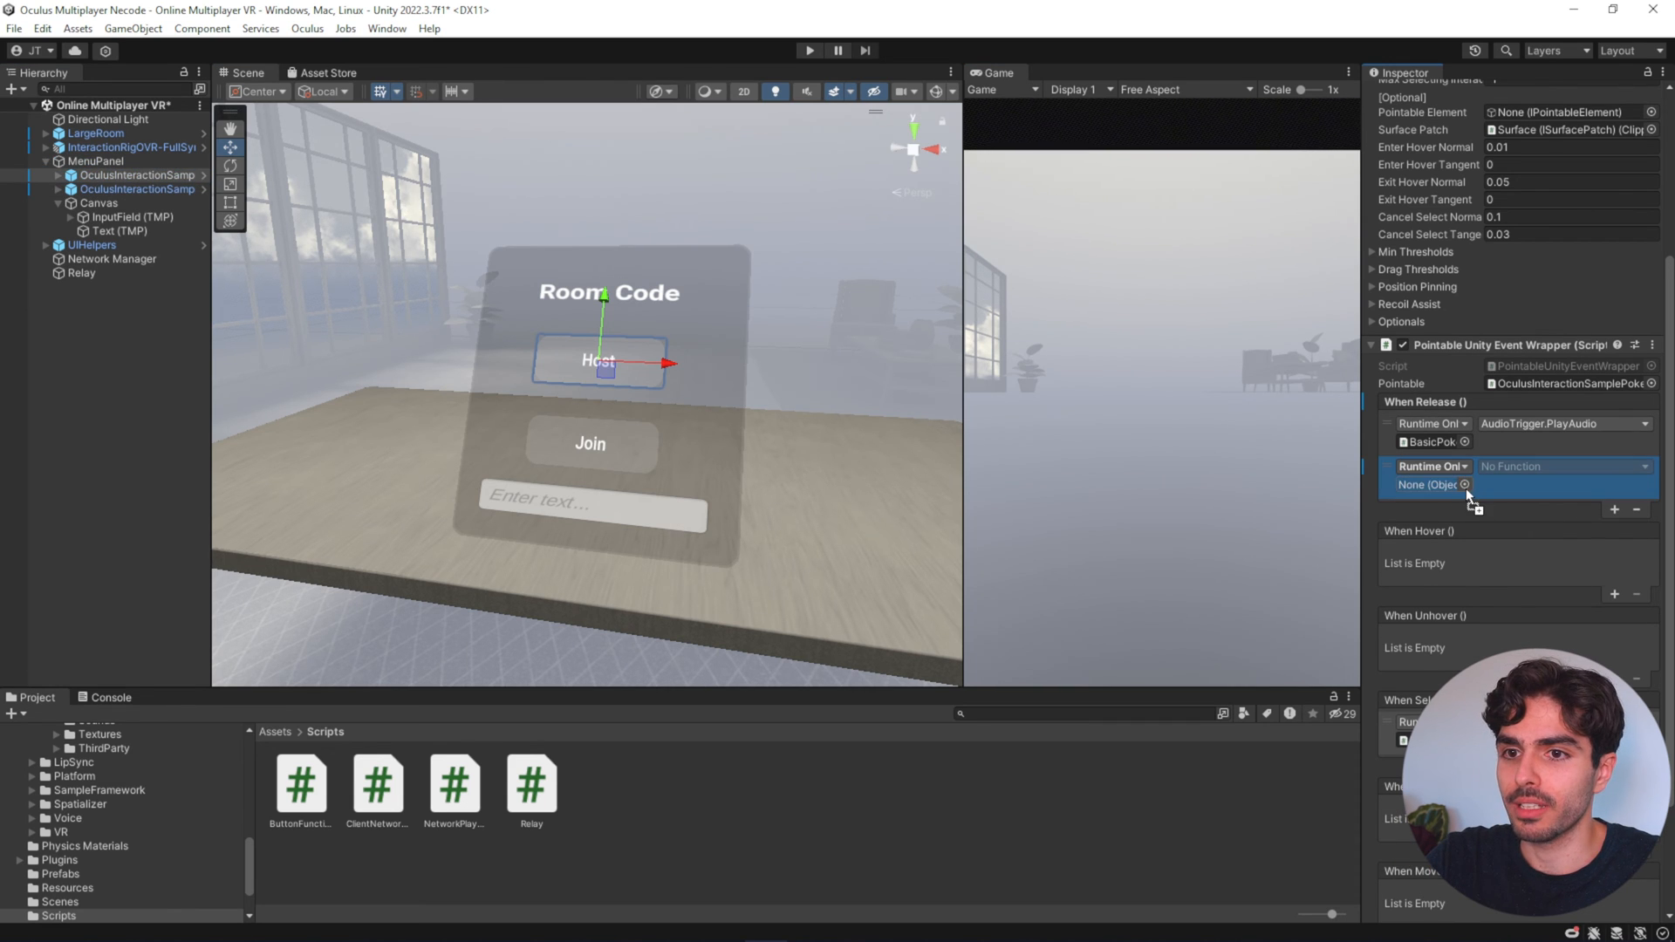
click(1563, 466)
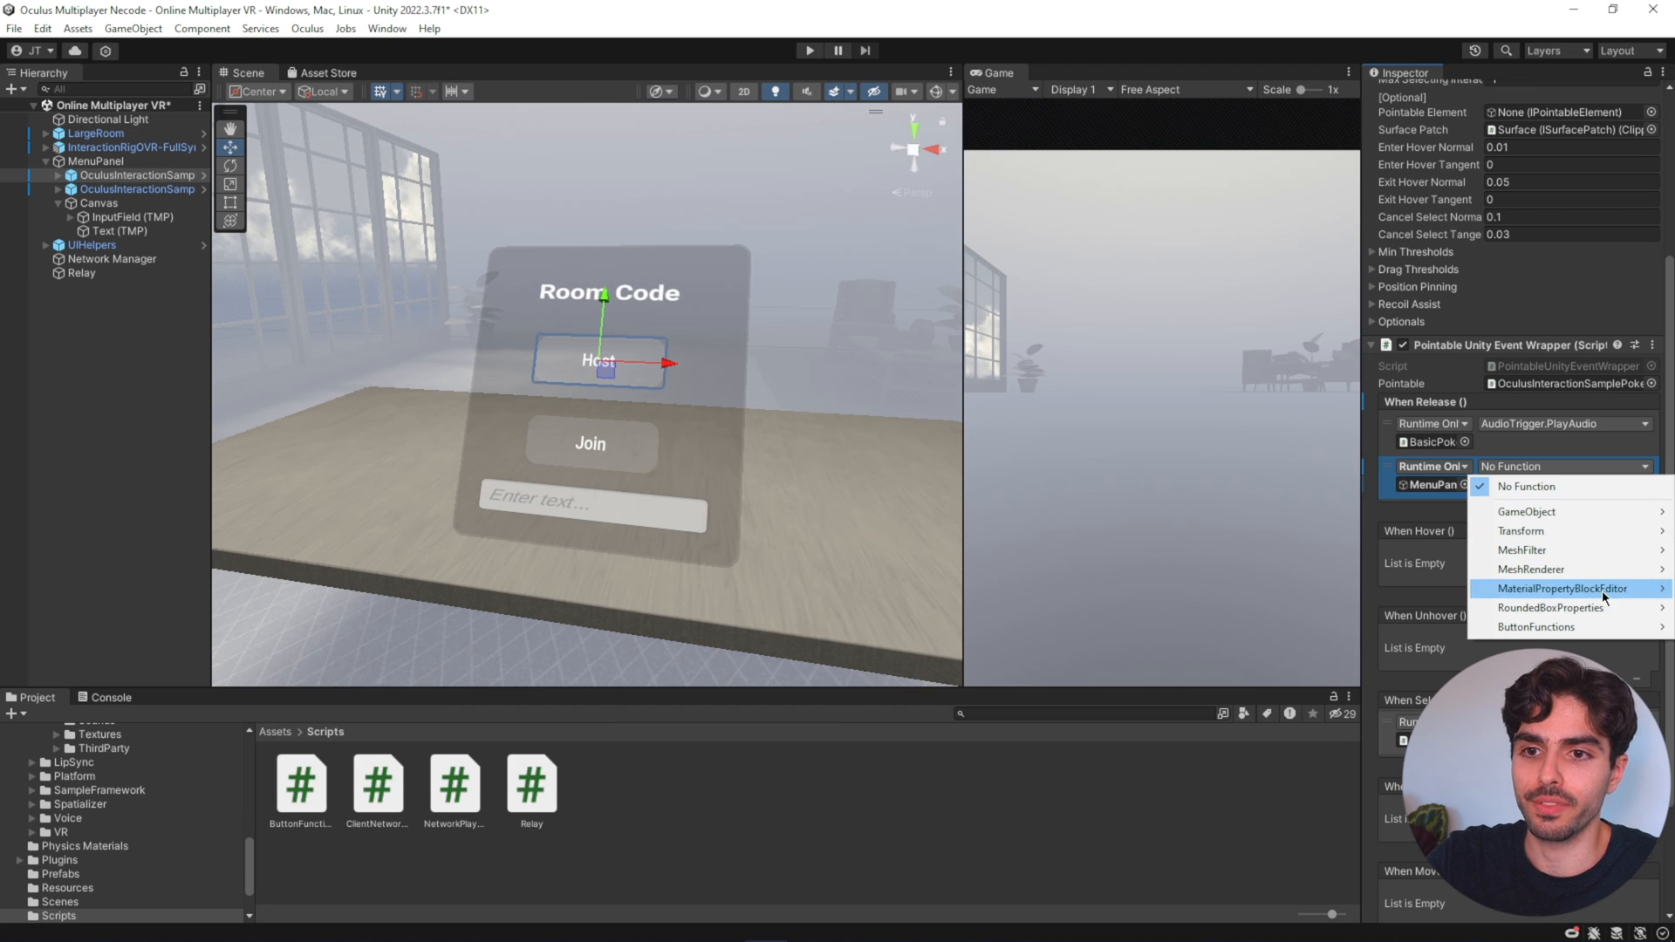
mouse_move(1535, 626)
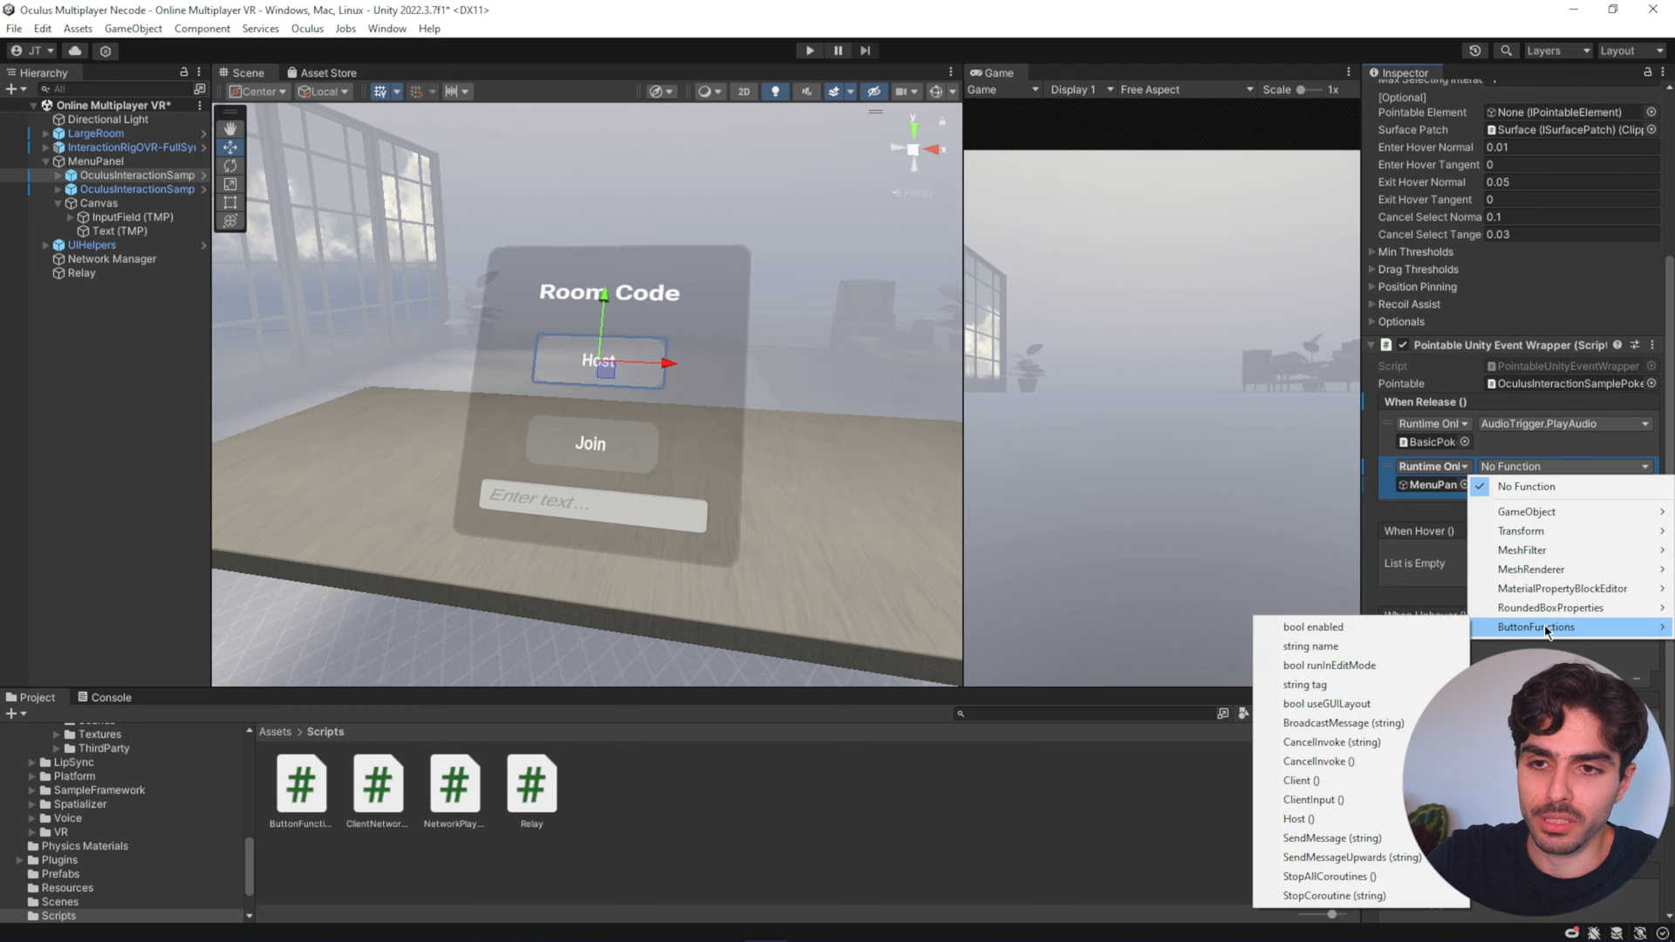
mouse_move(1332, 742)
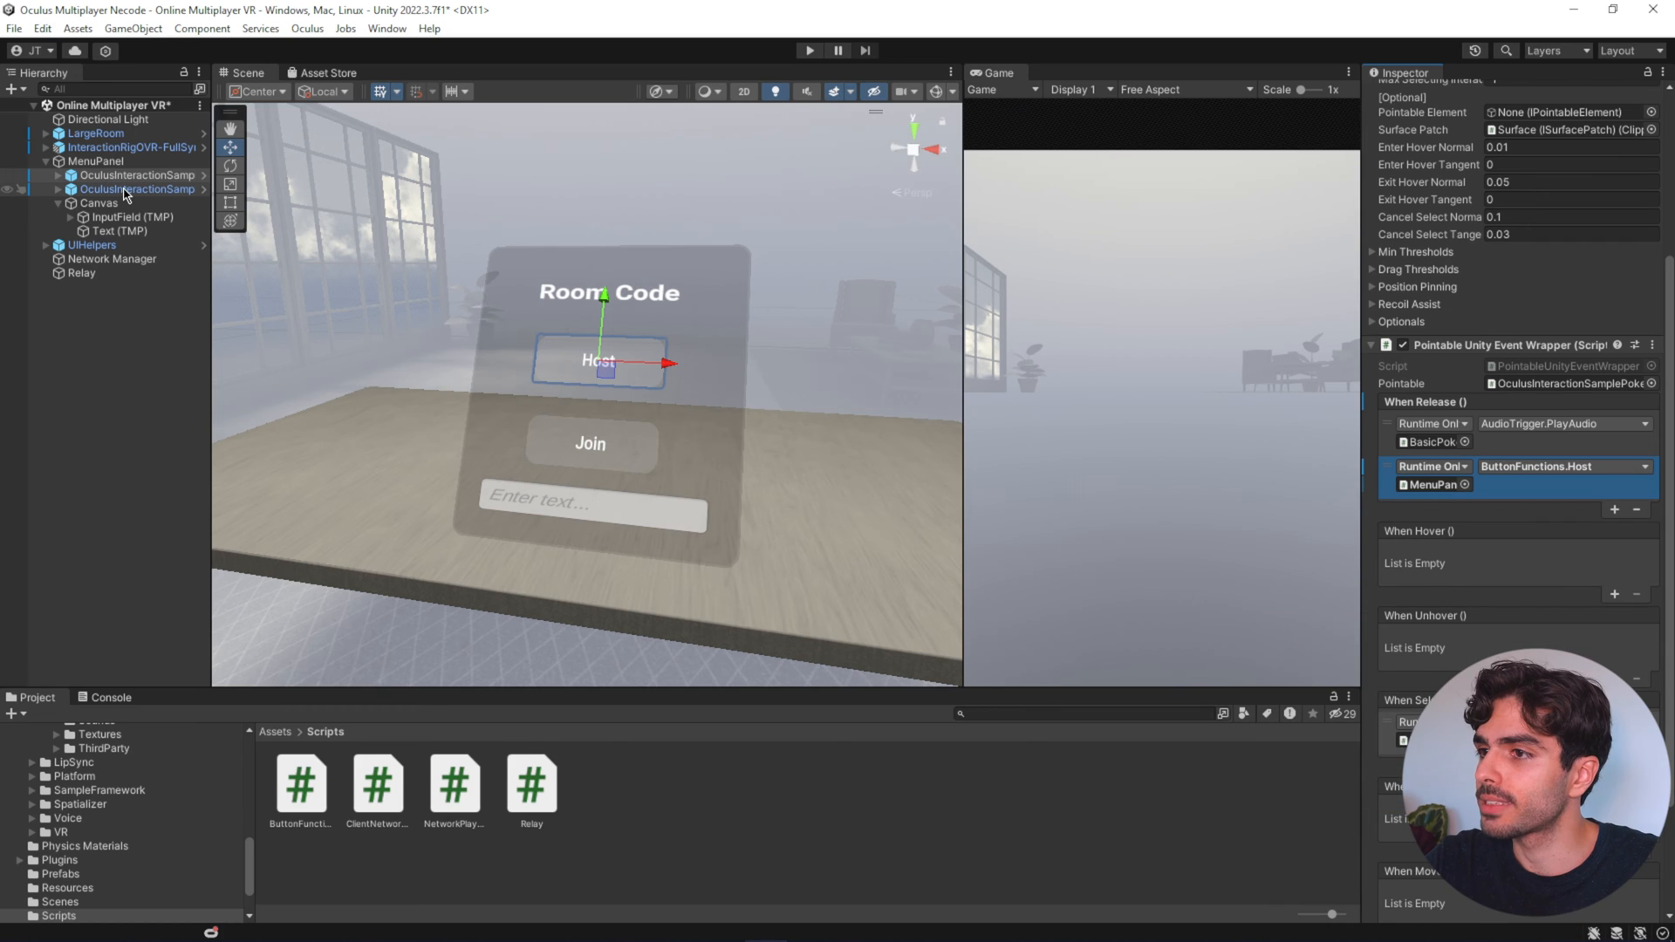
- Add a When Release event on the Join button targeting MenuPanel
click(129, 188)
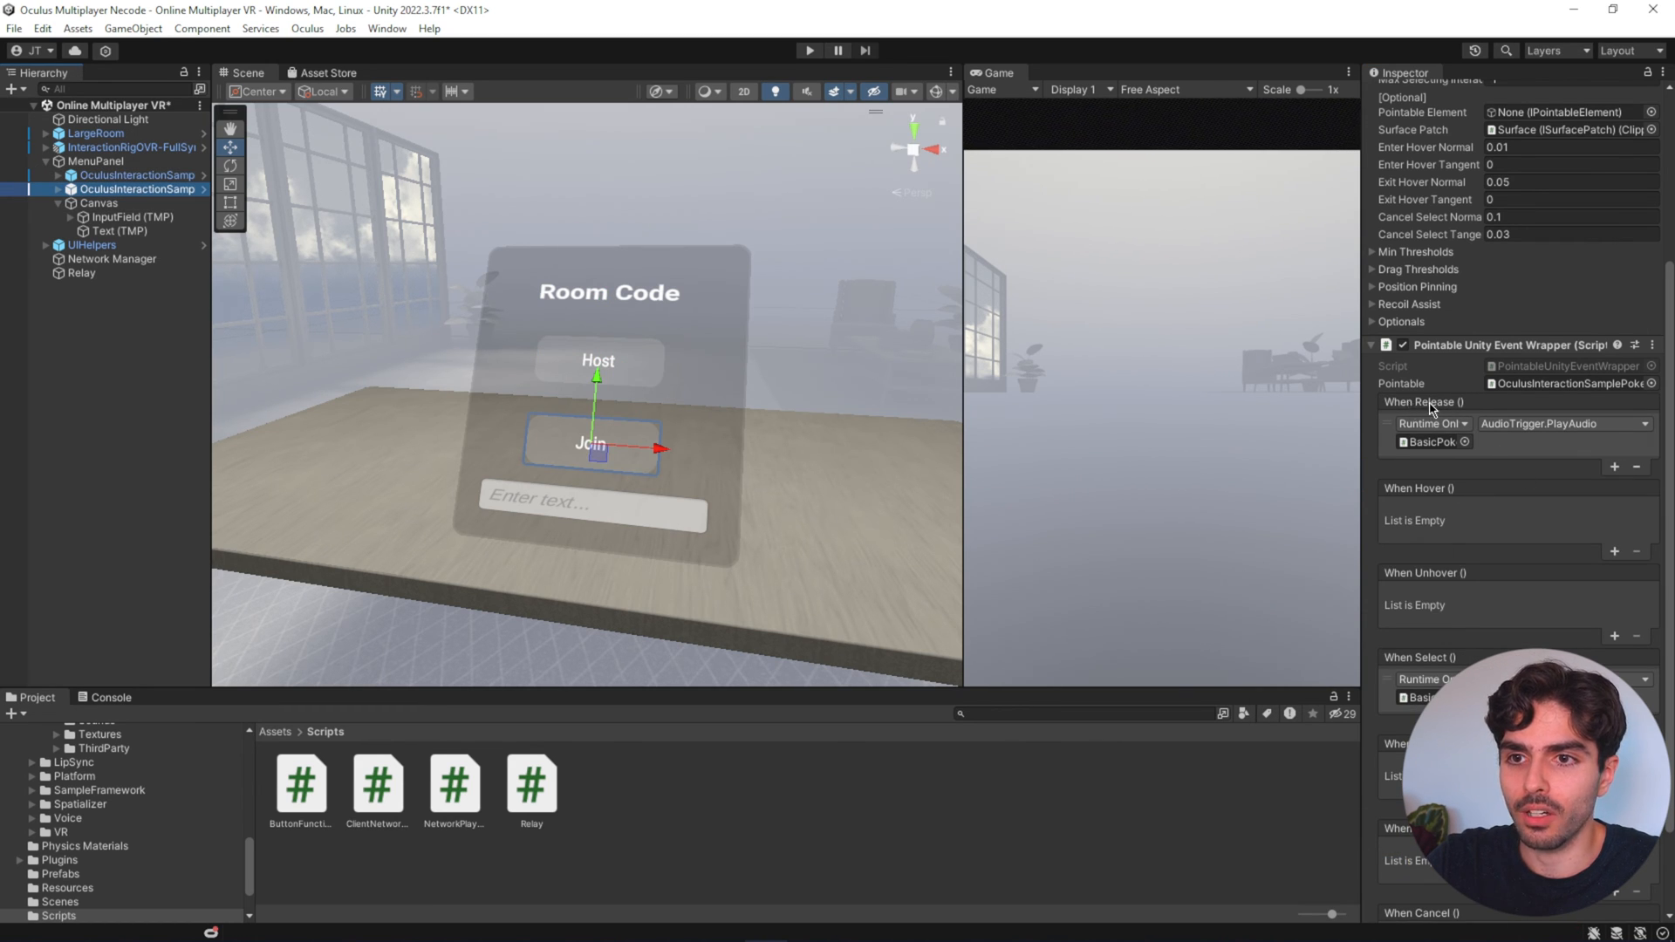
click(1614, 466)
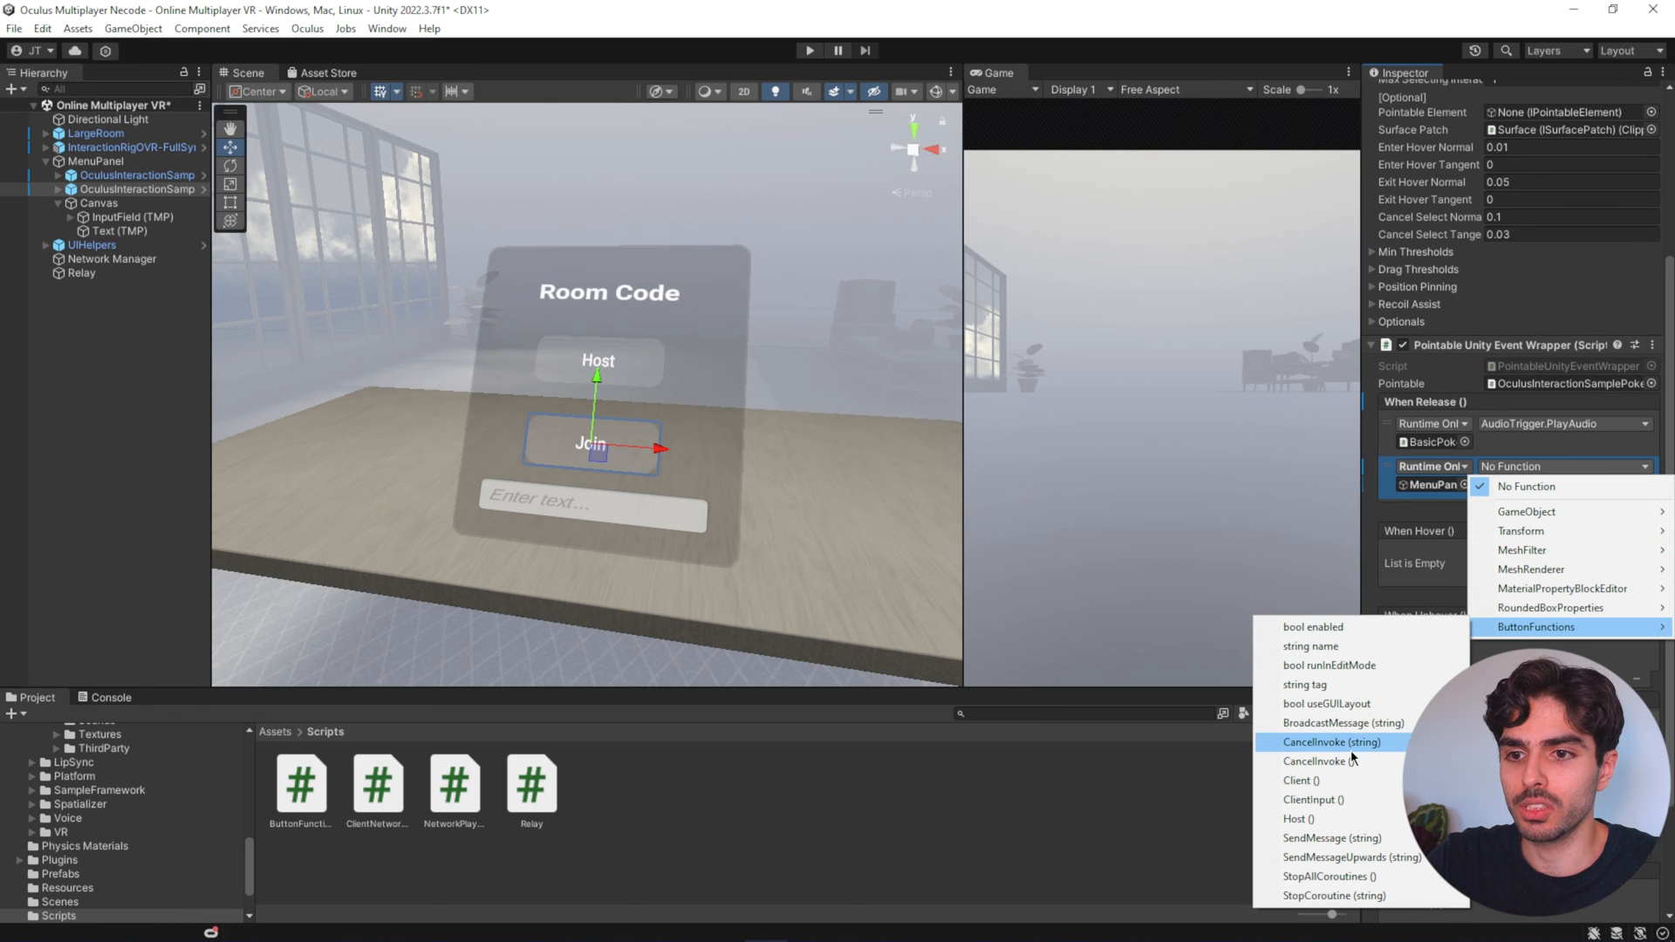
mouse_move(1324, 780)
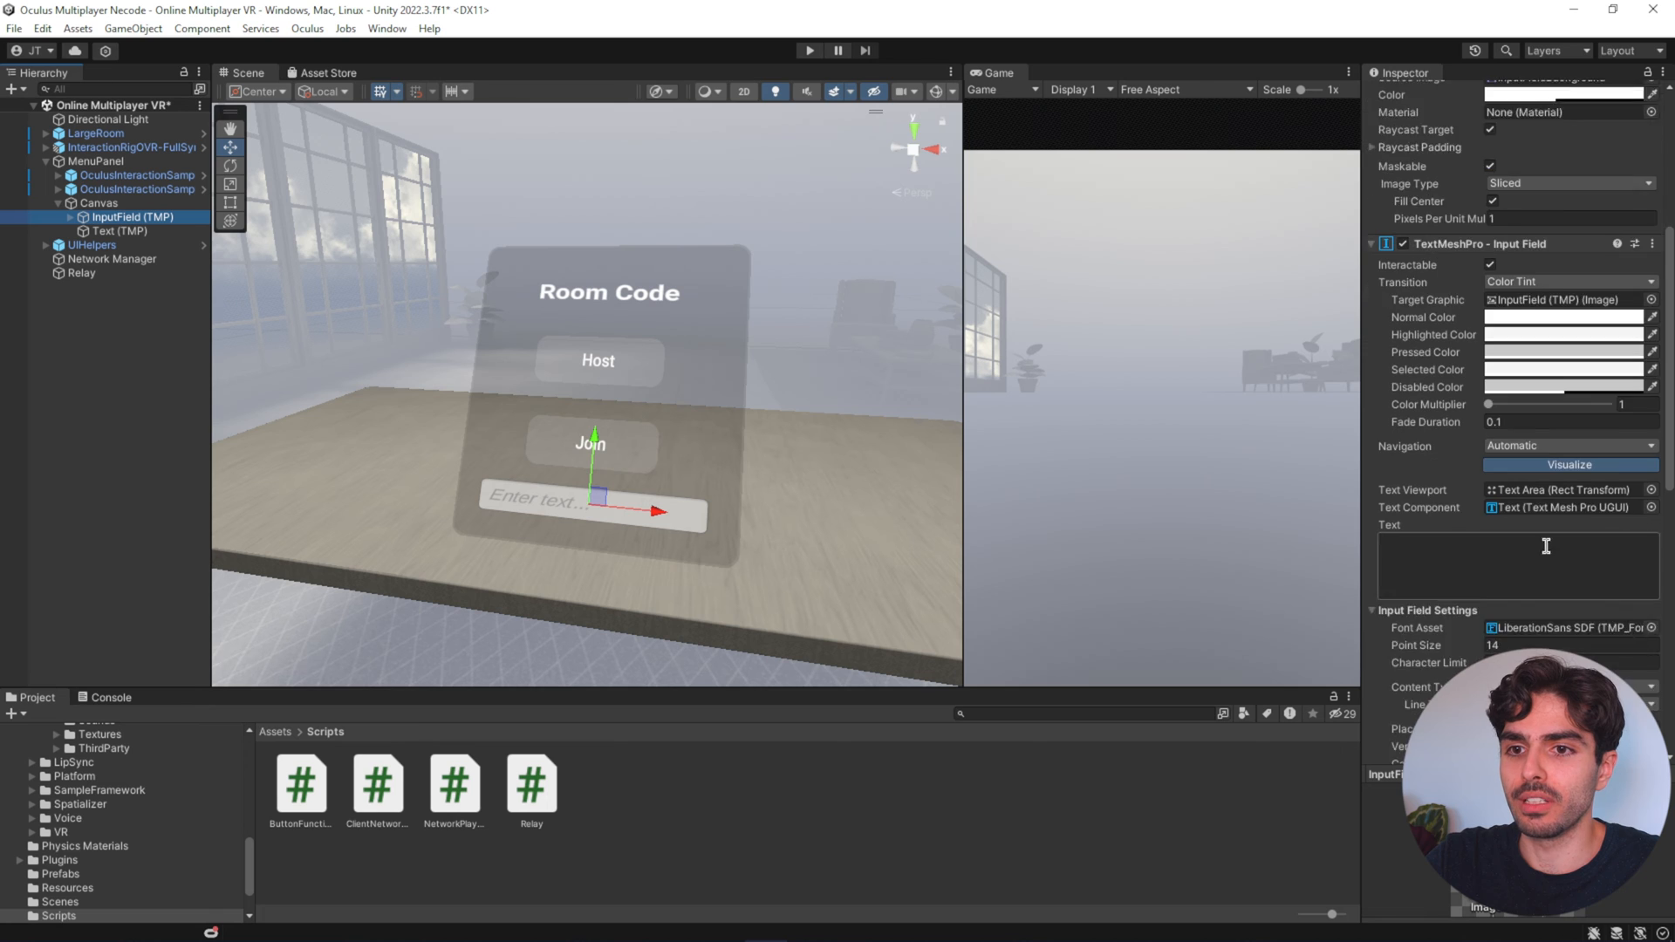
- Wire the room-code field's On Value Changed event on MenuPanel to ButtonFunctions > ClientInput
scroll(down, 3)
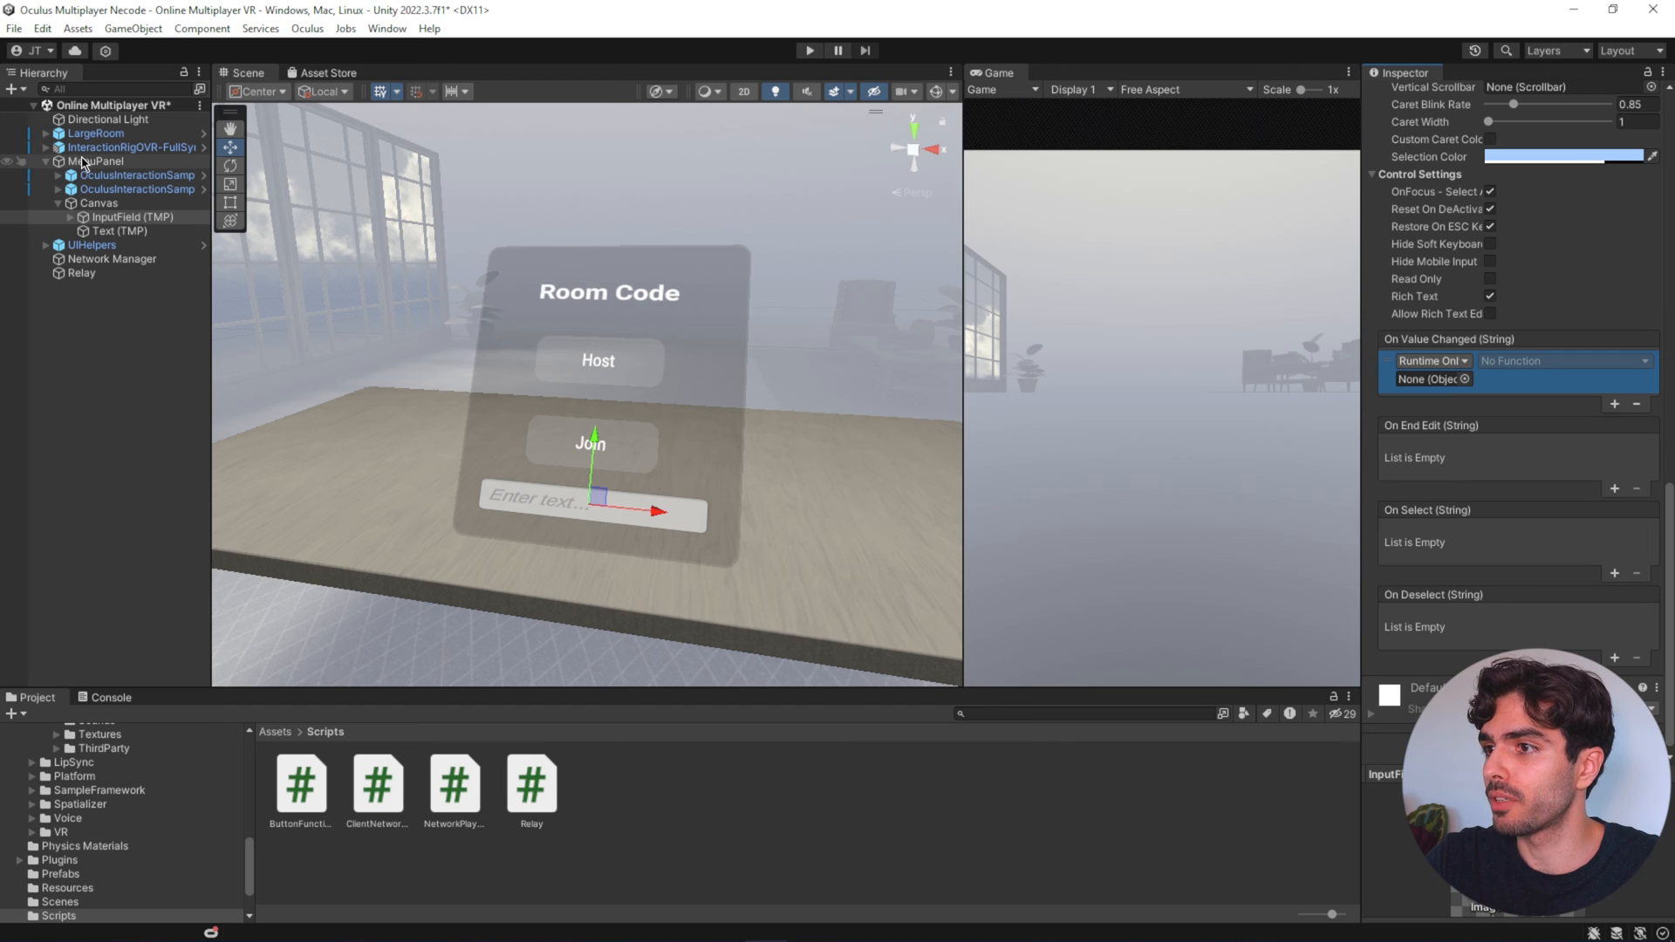
click(1565, 359)
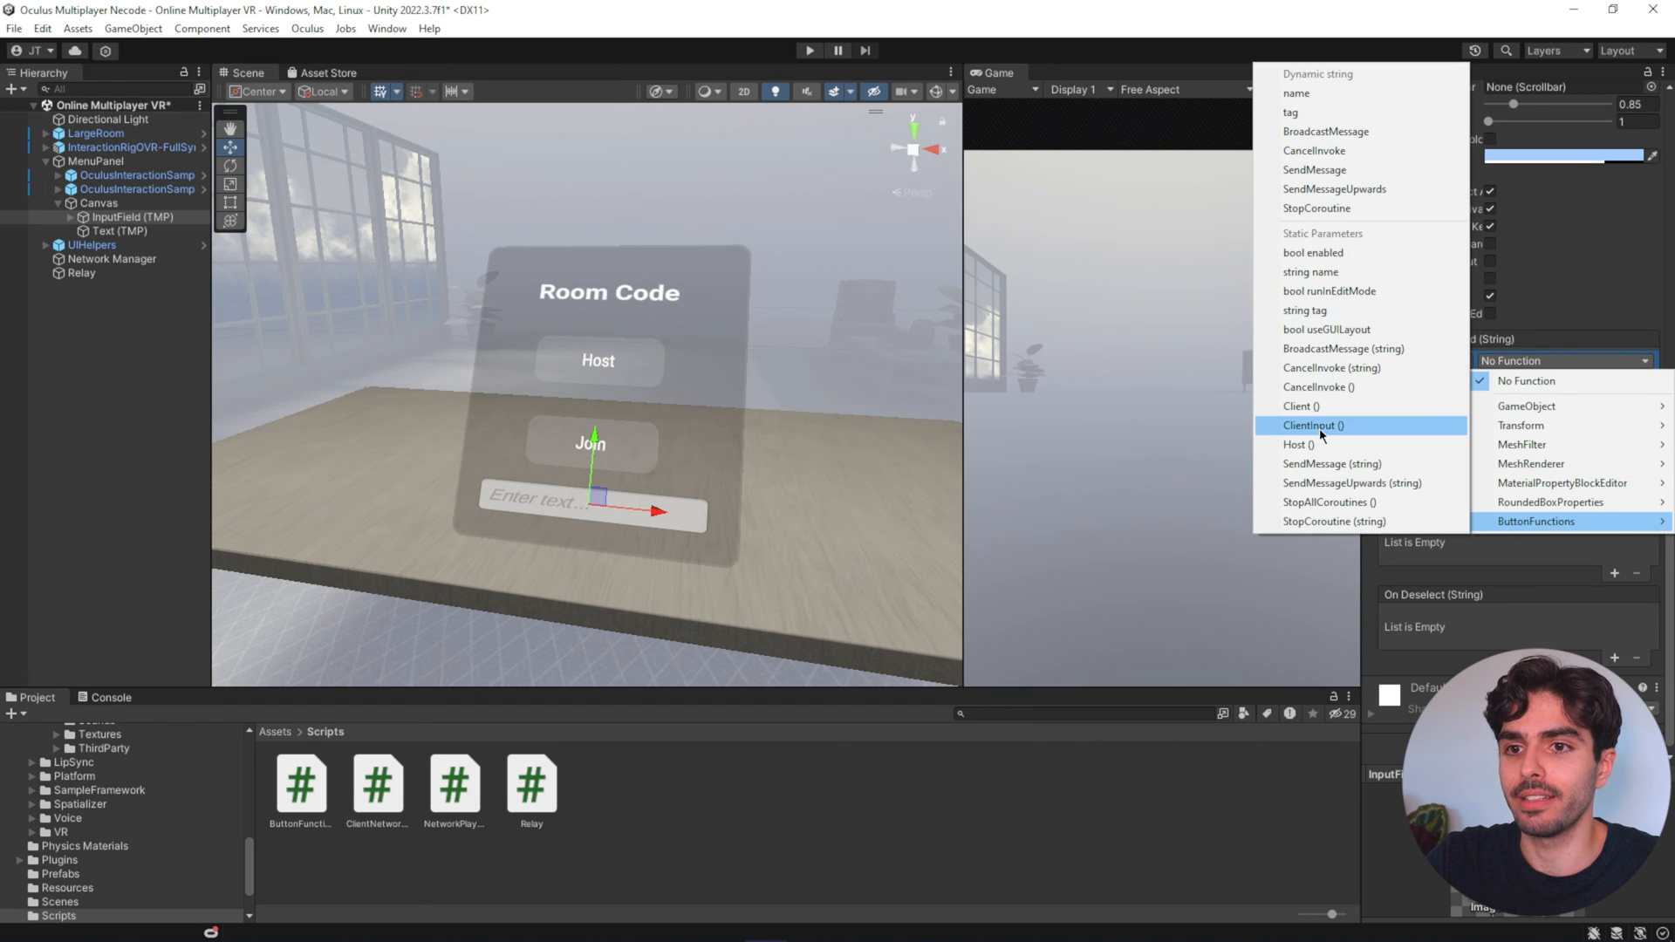
click(1312, 425)
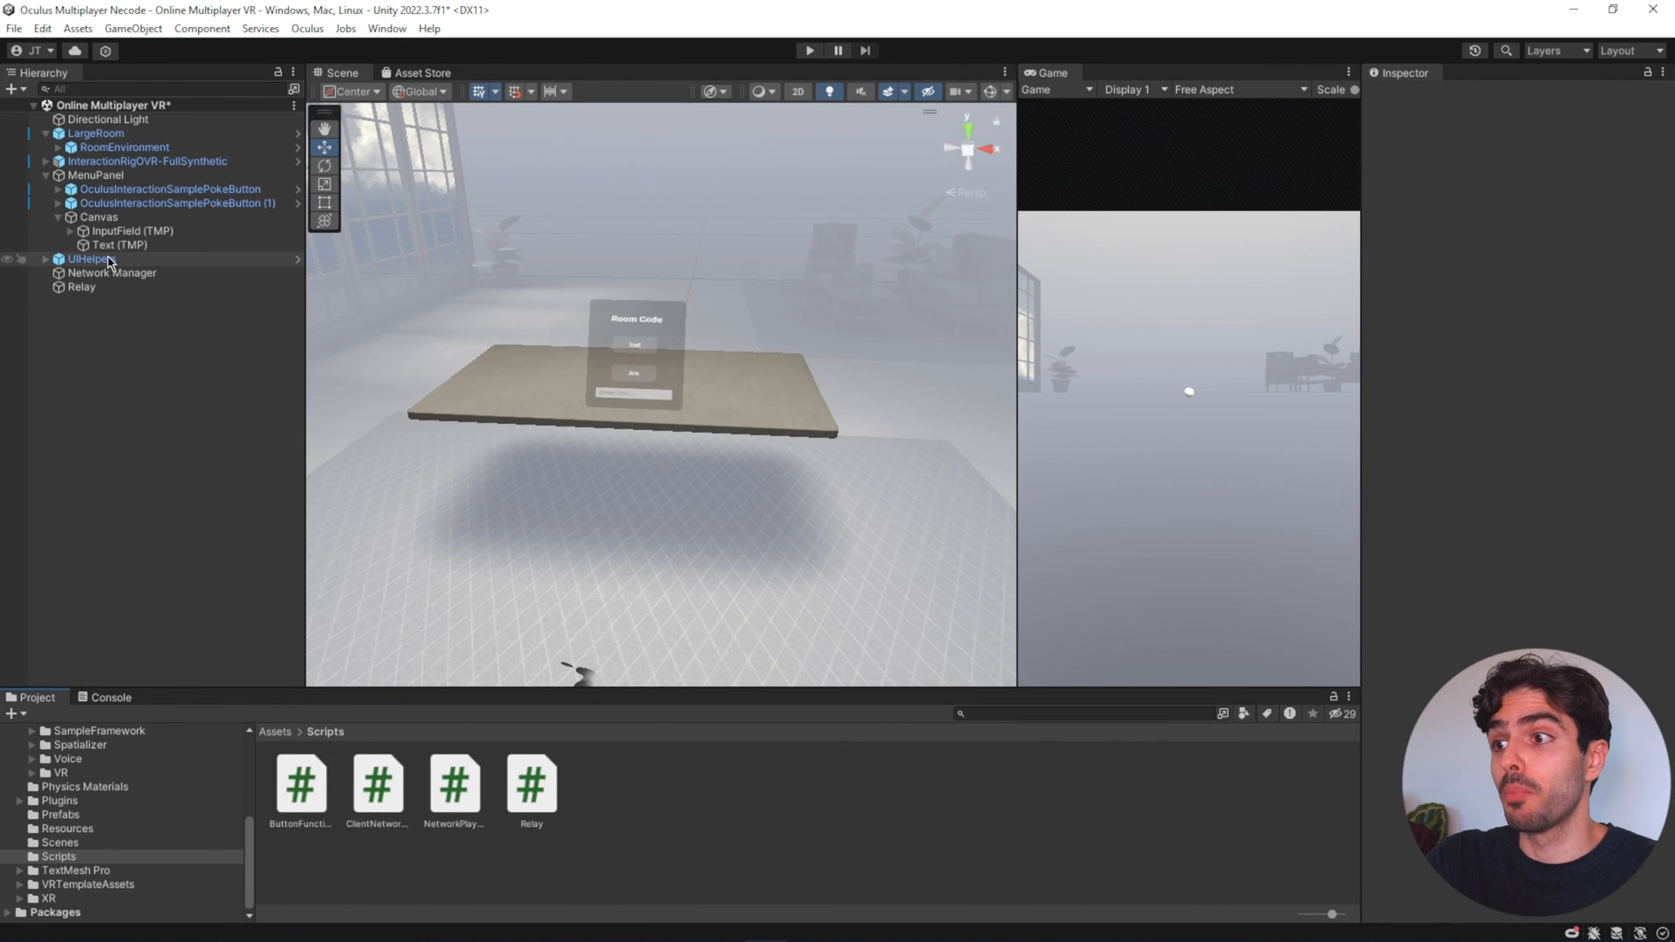
- Expand the interaction rig down to TrackingSpace and select the CenterEyeAnchor camera
click(143, 189)
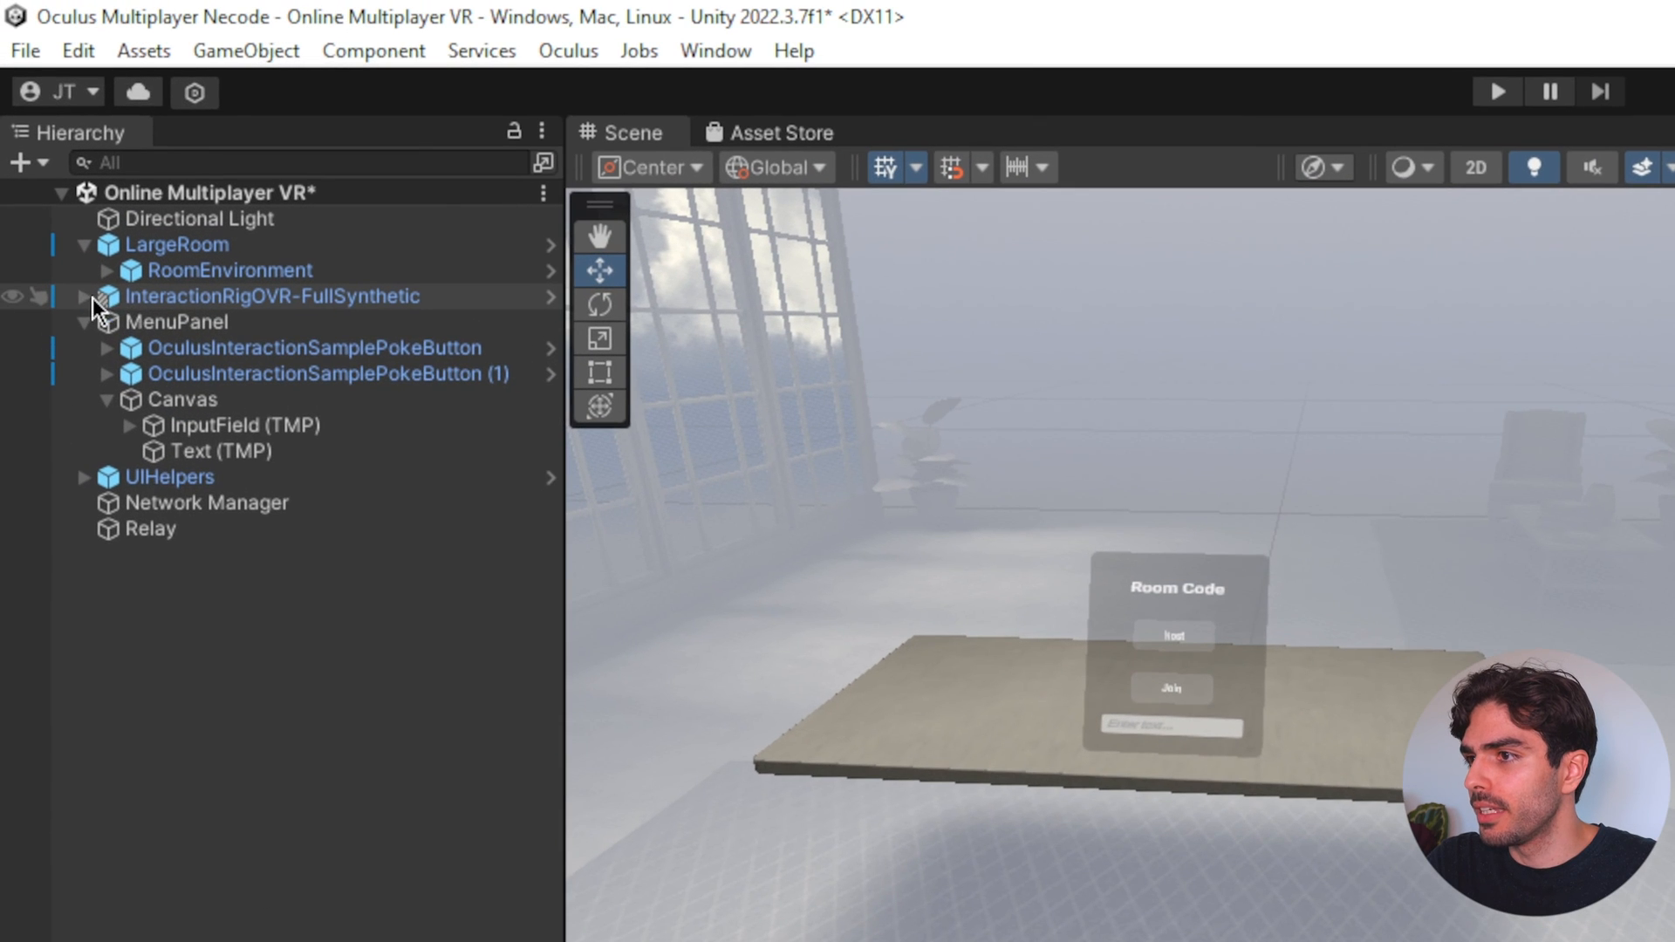
click(90, 297)
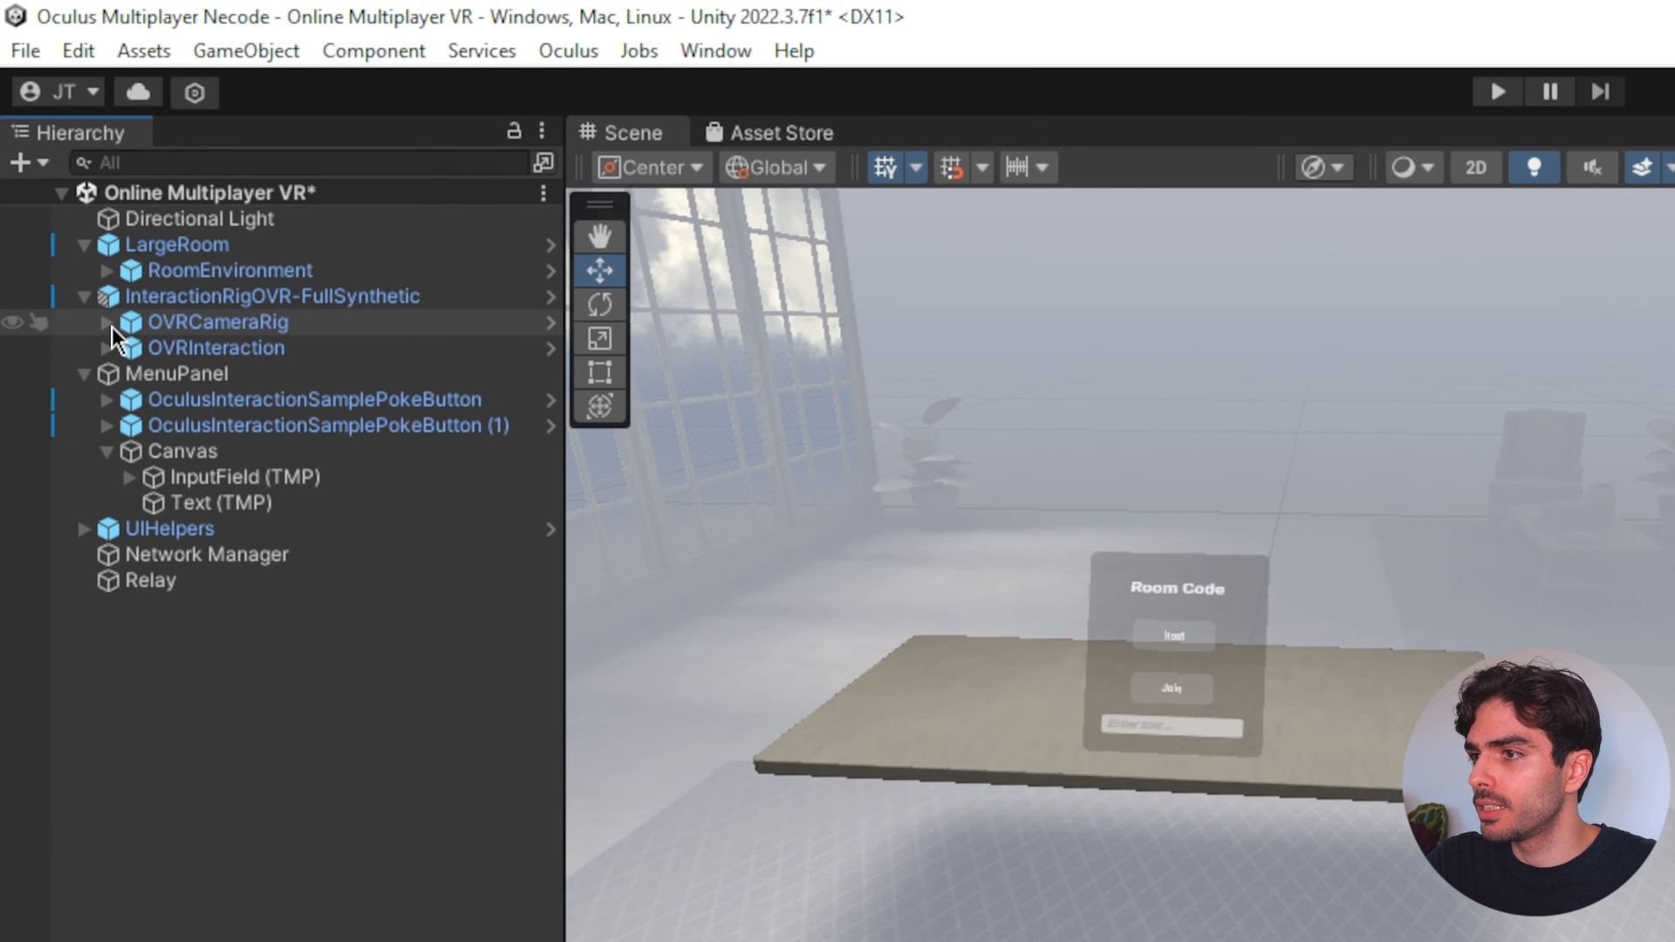
click(108, 323)
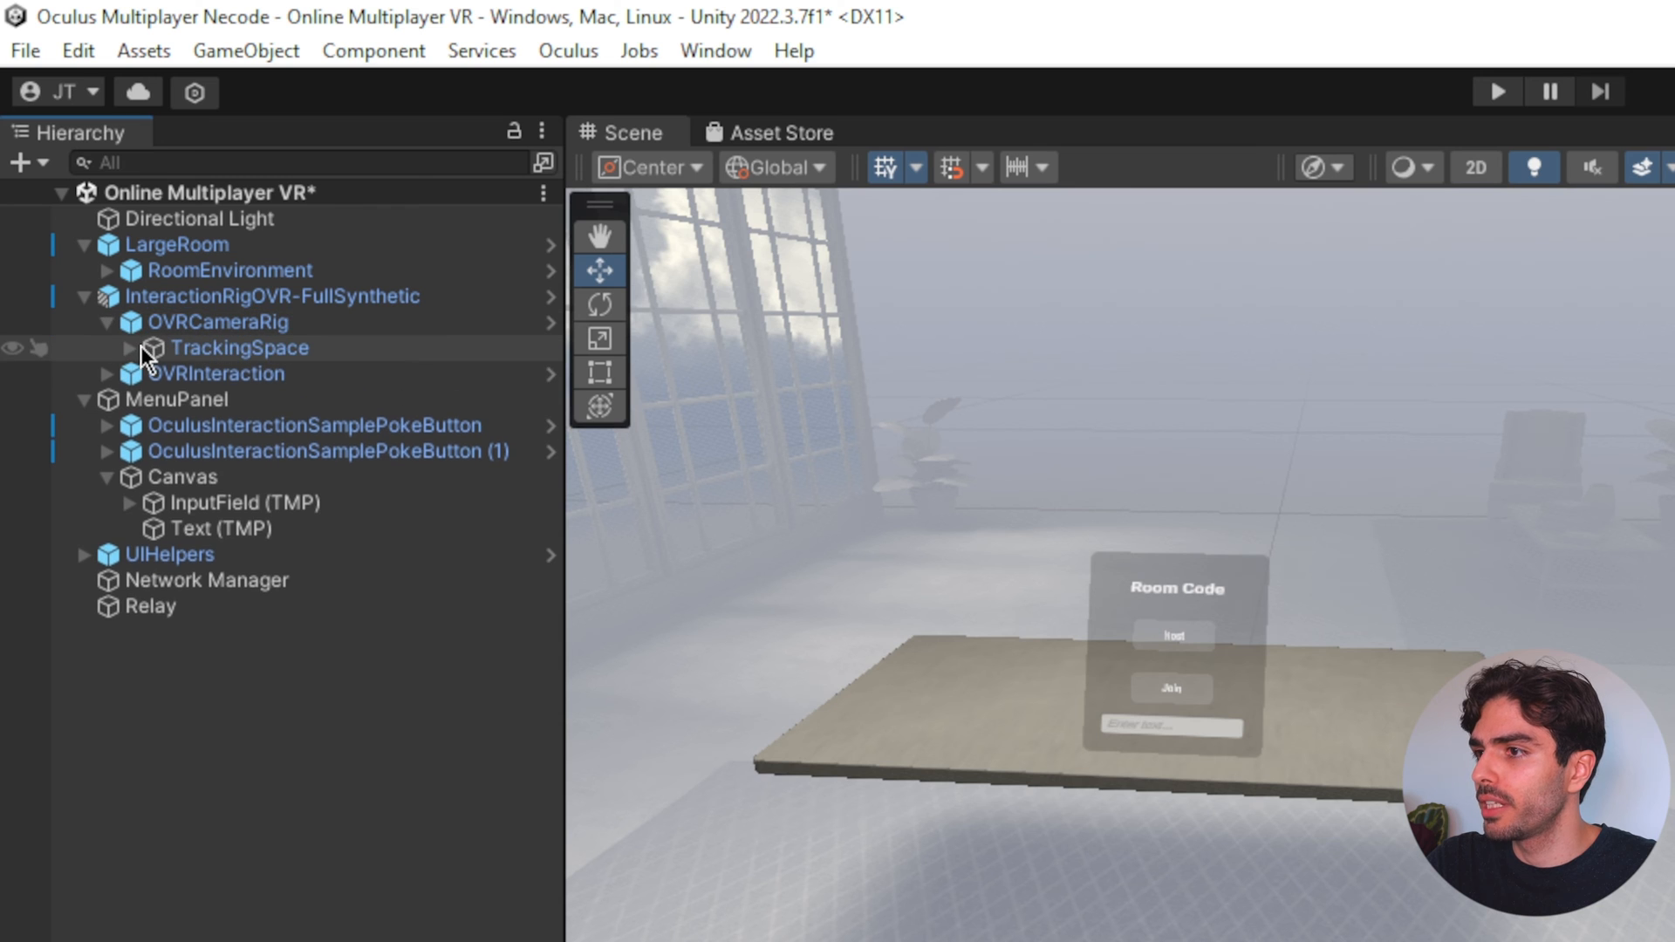
click(129, 347)
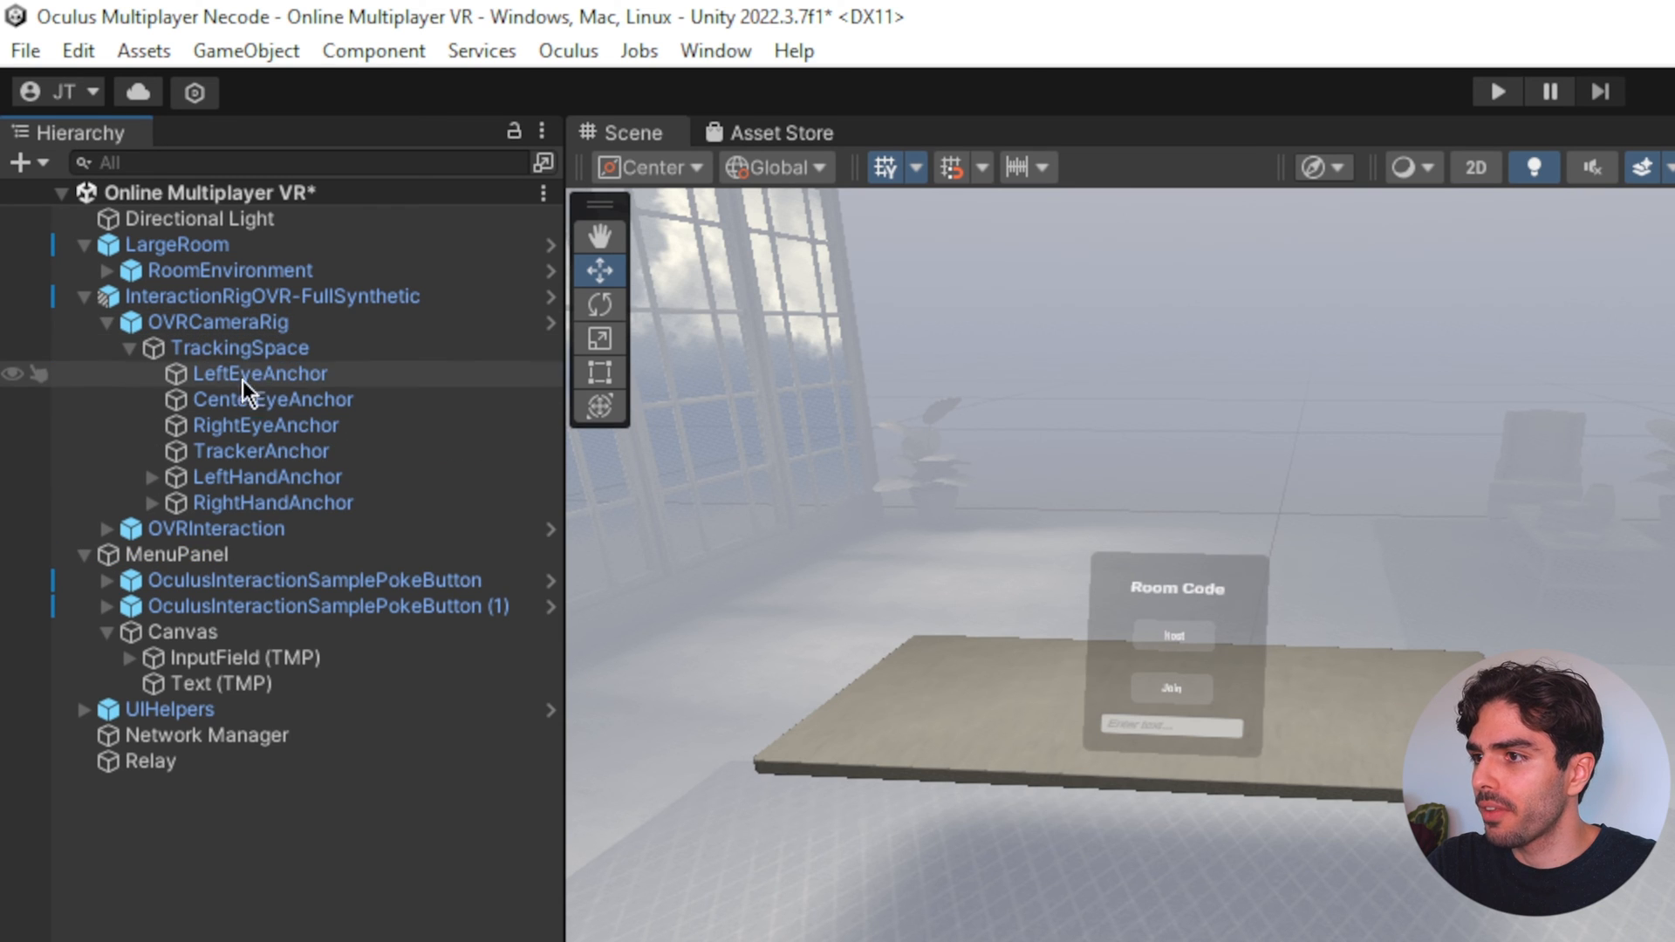
click(272, 398)
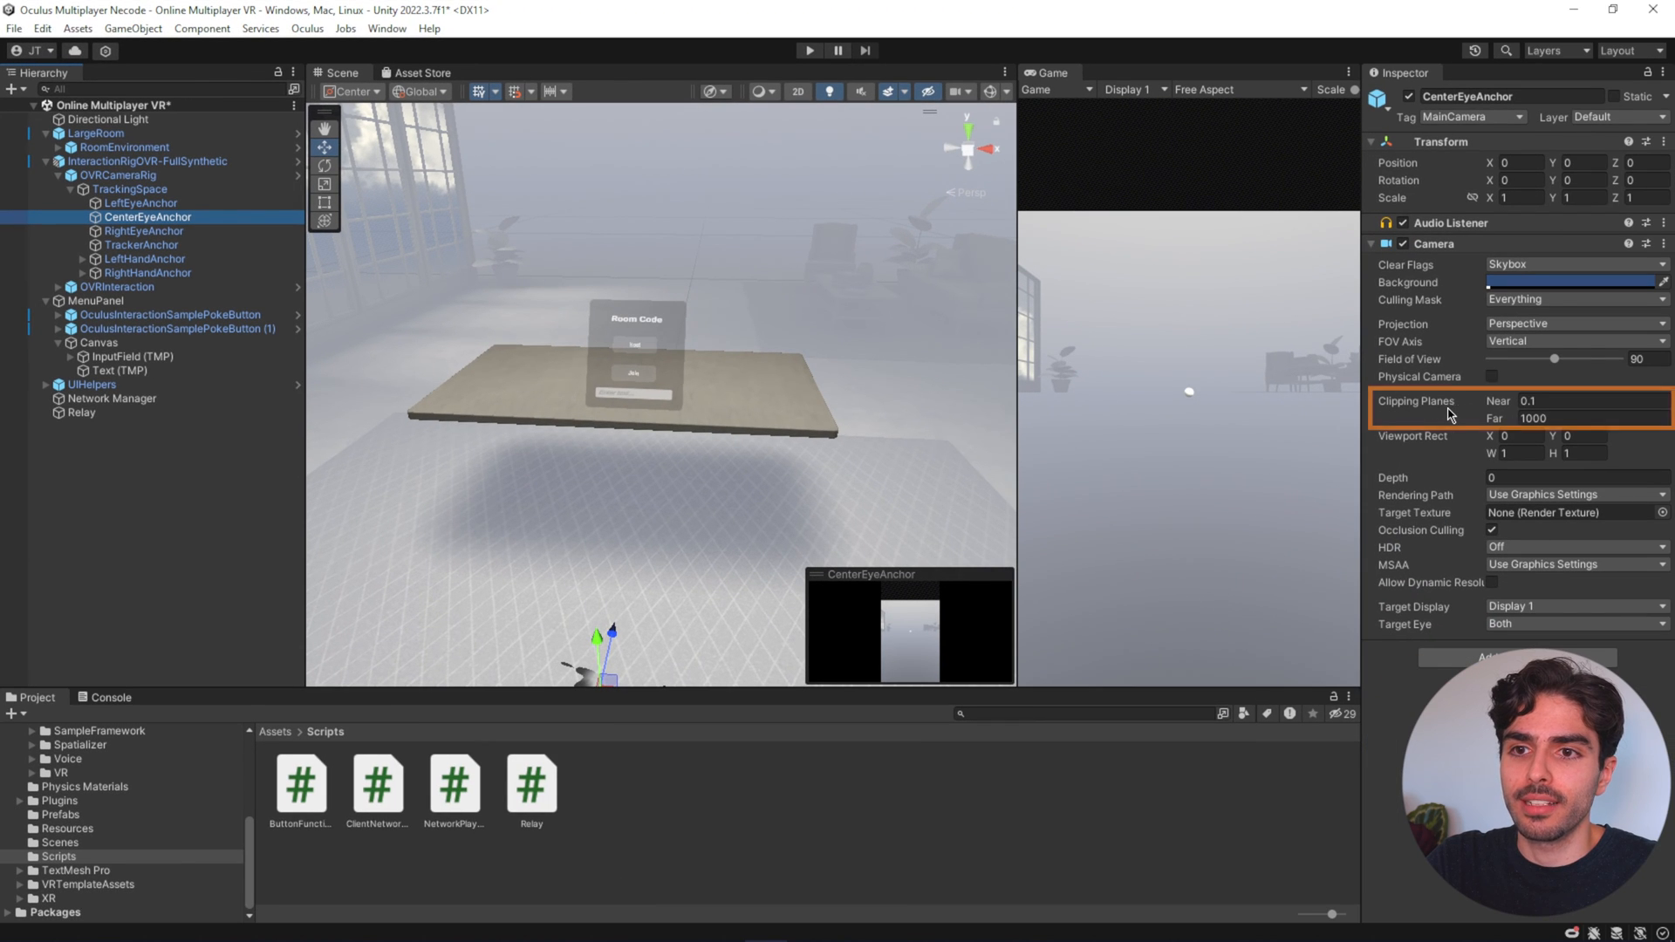
- Lower the CenterEyeAnchor camera's near clipping plane to 0.01
click(1549, 402)
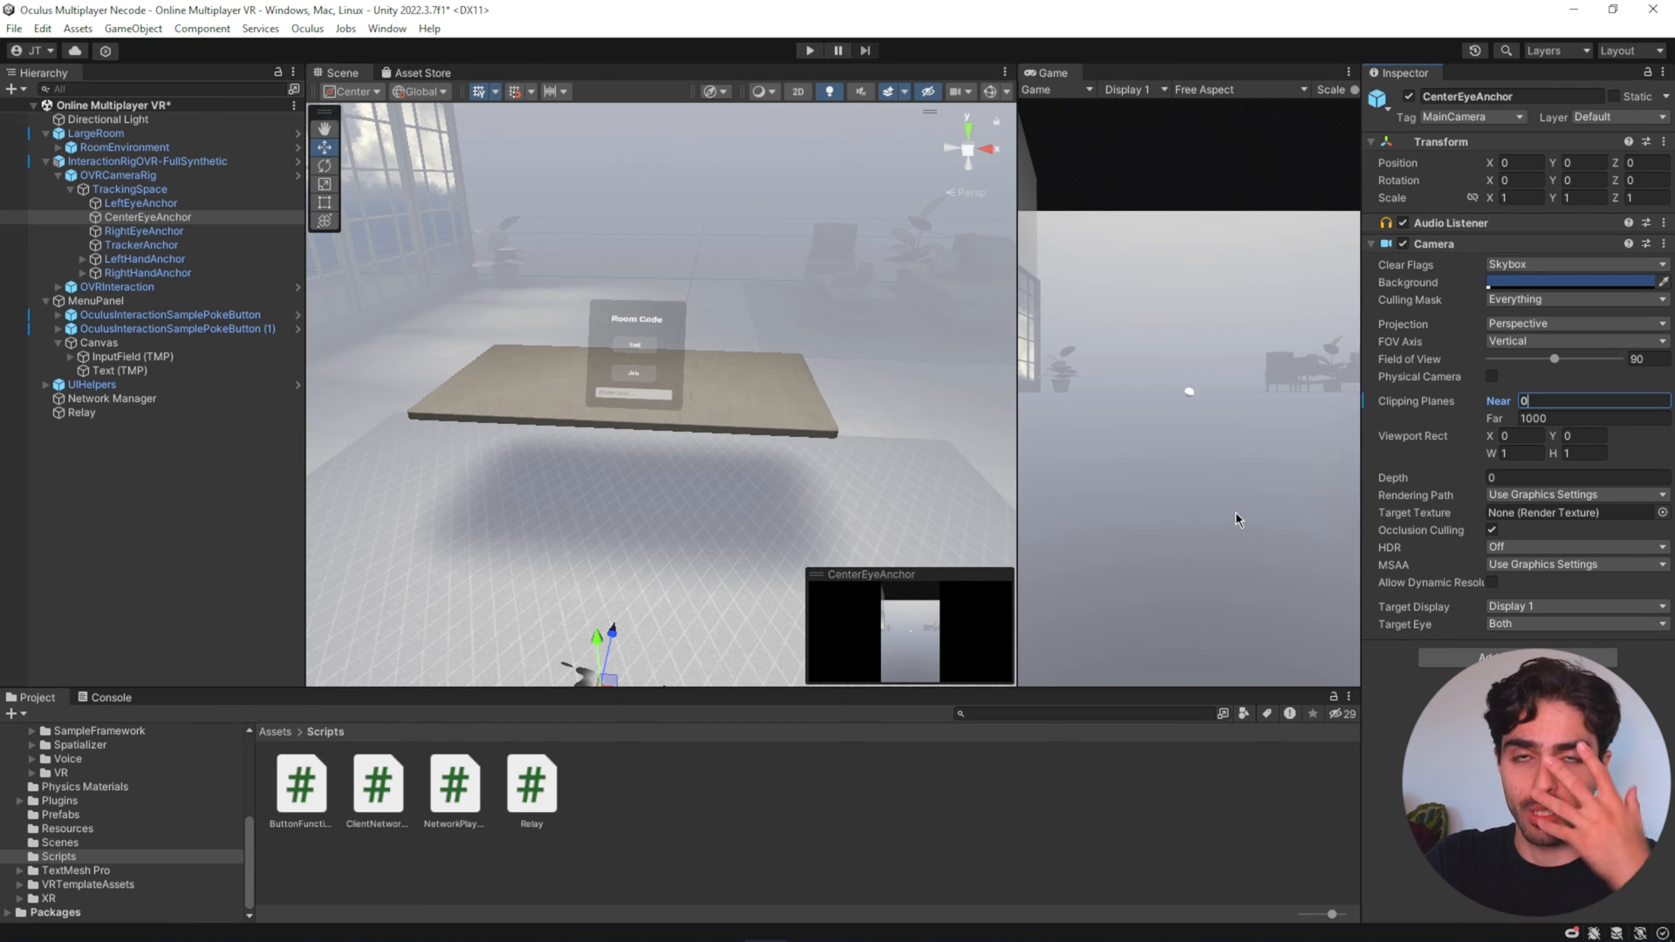
text(0.01)
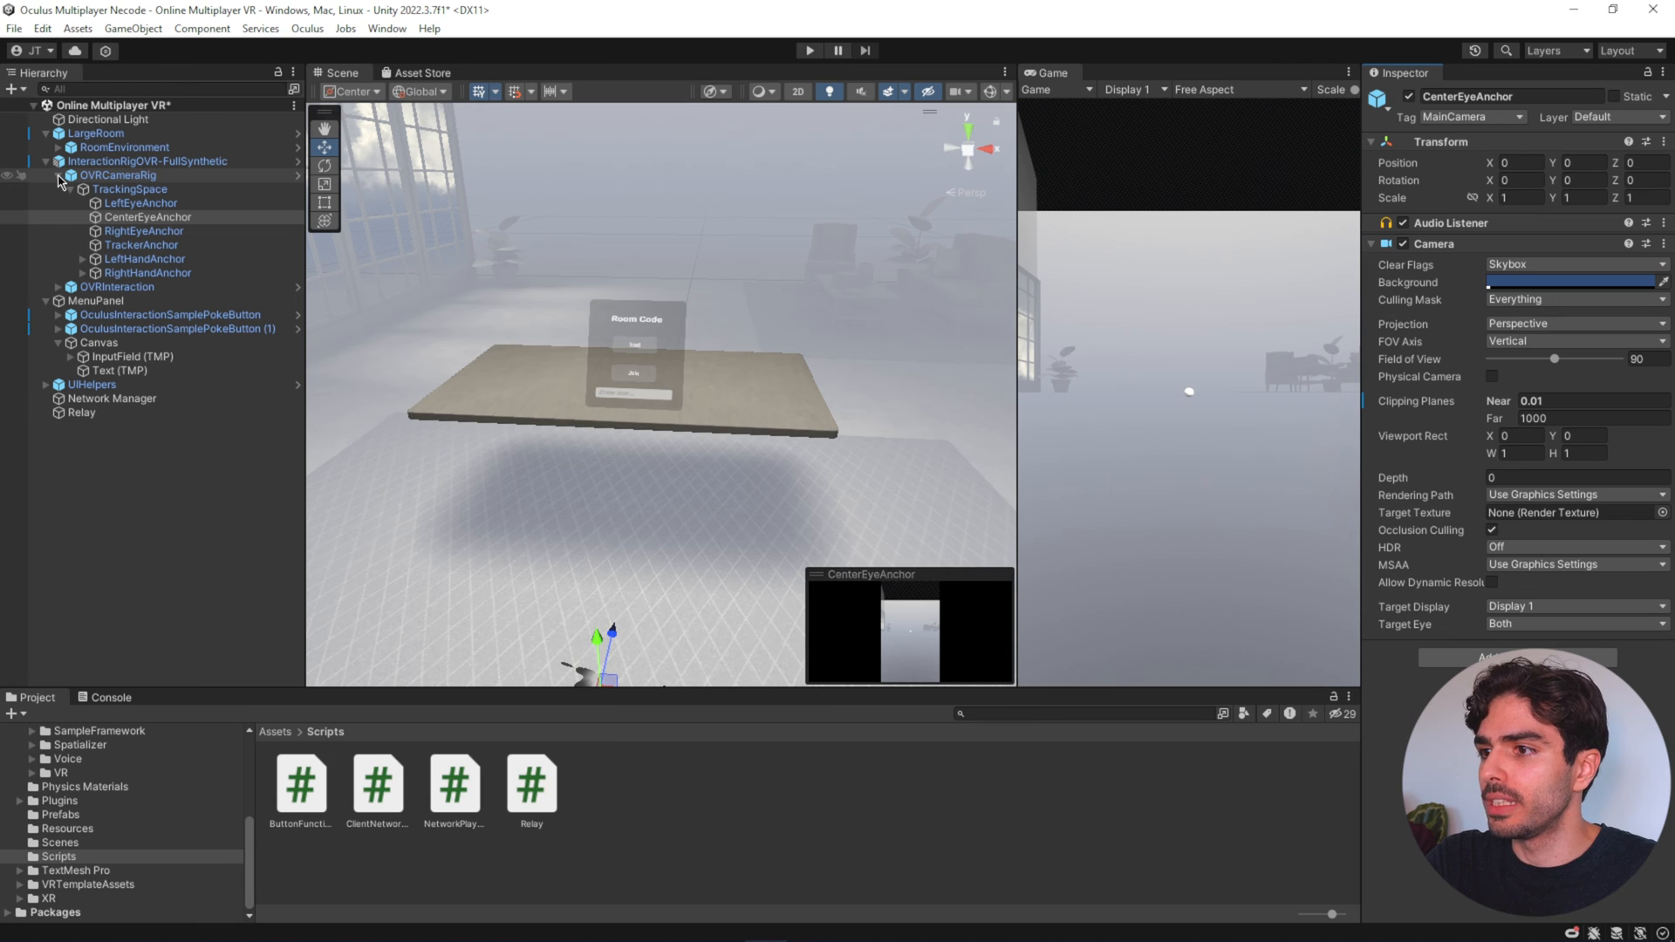
click(153, 314)
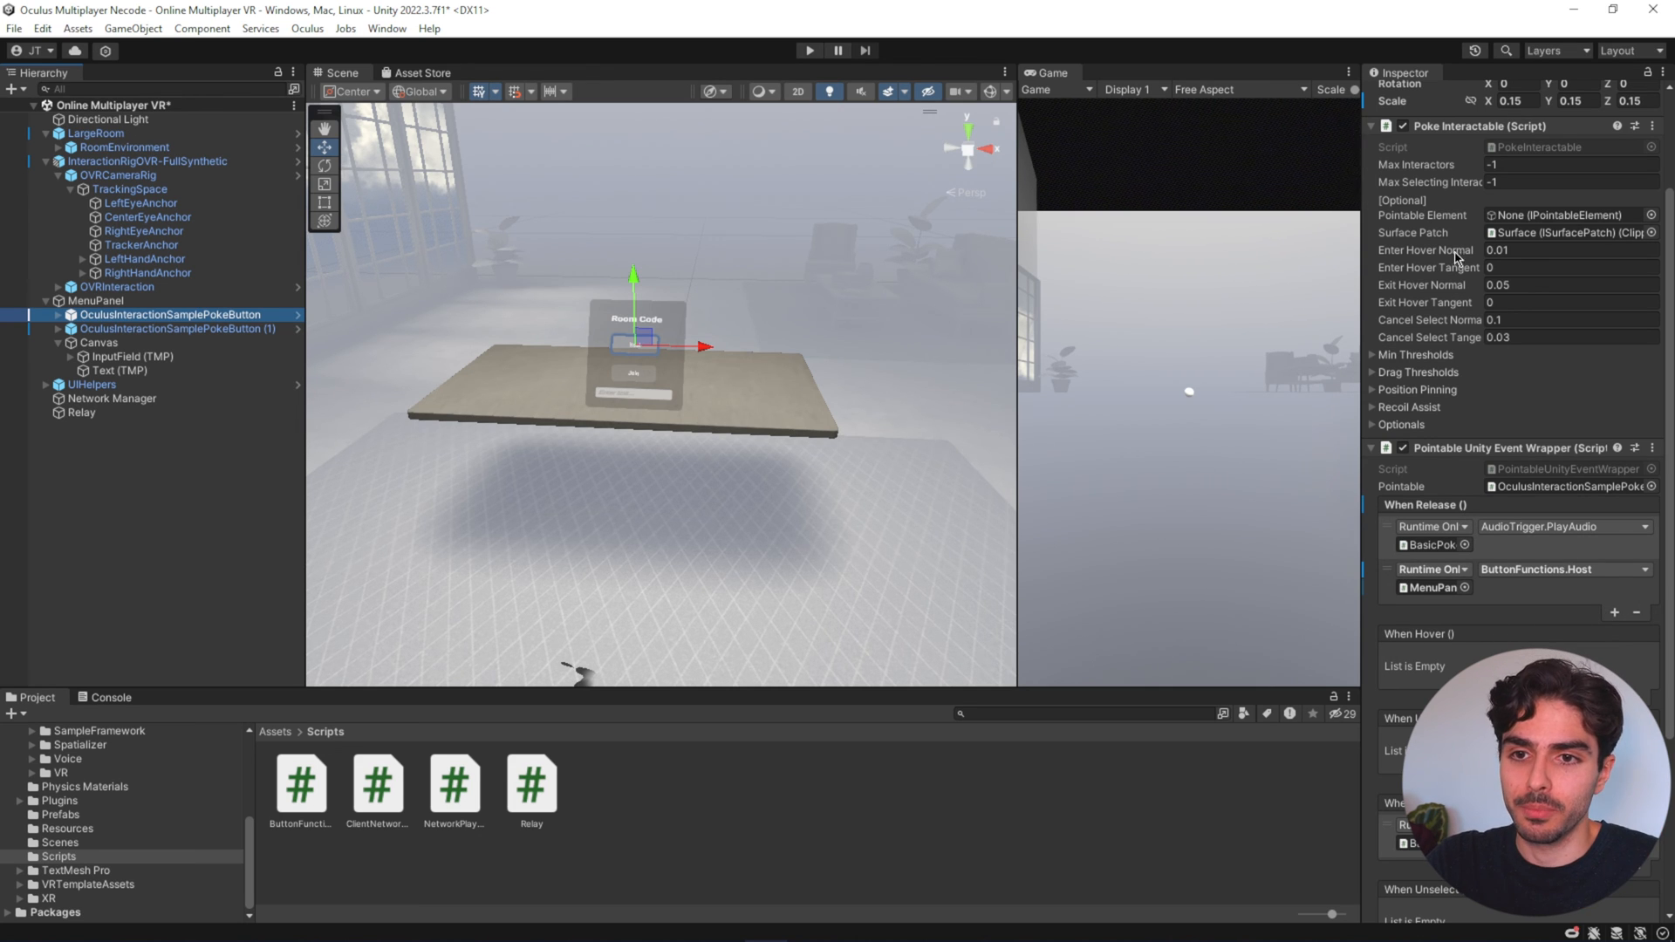
- Add release entries to the Host button and expose the OVR left and right hand visuals in the hierarchy
click(1613, 611)
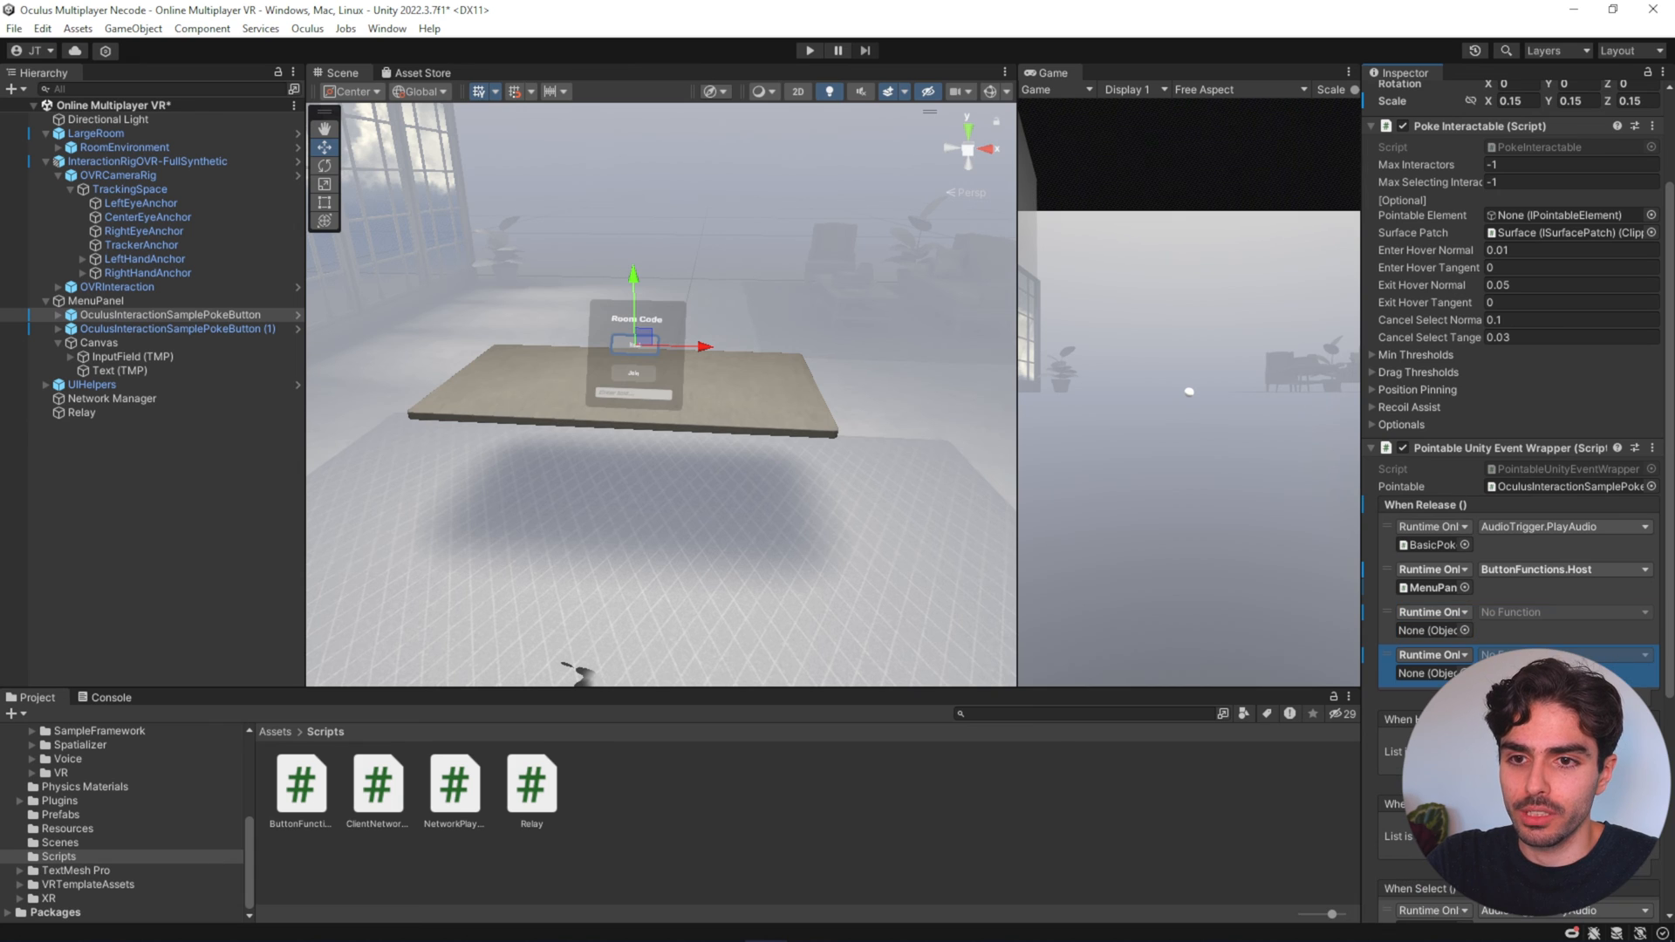
scroll(down, 3)
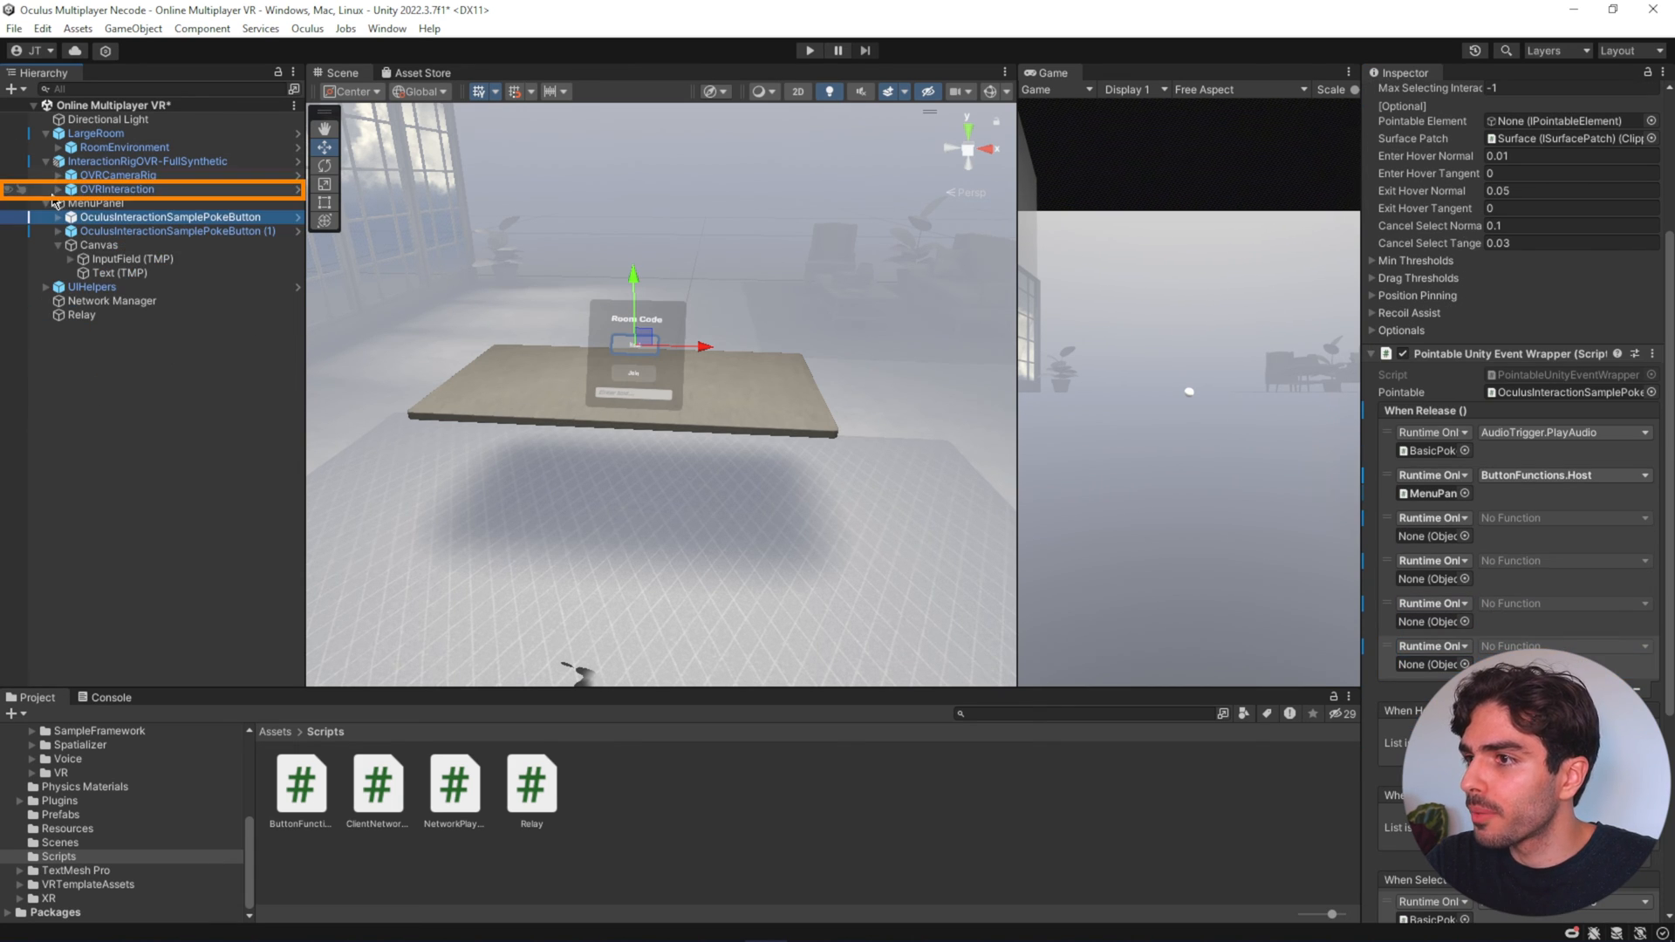
click(49, 188)
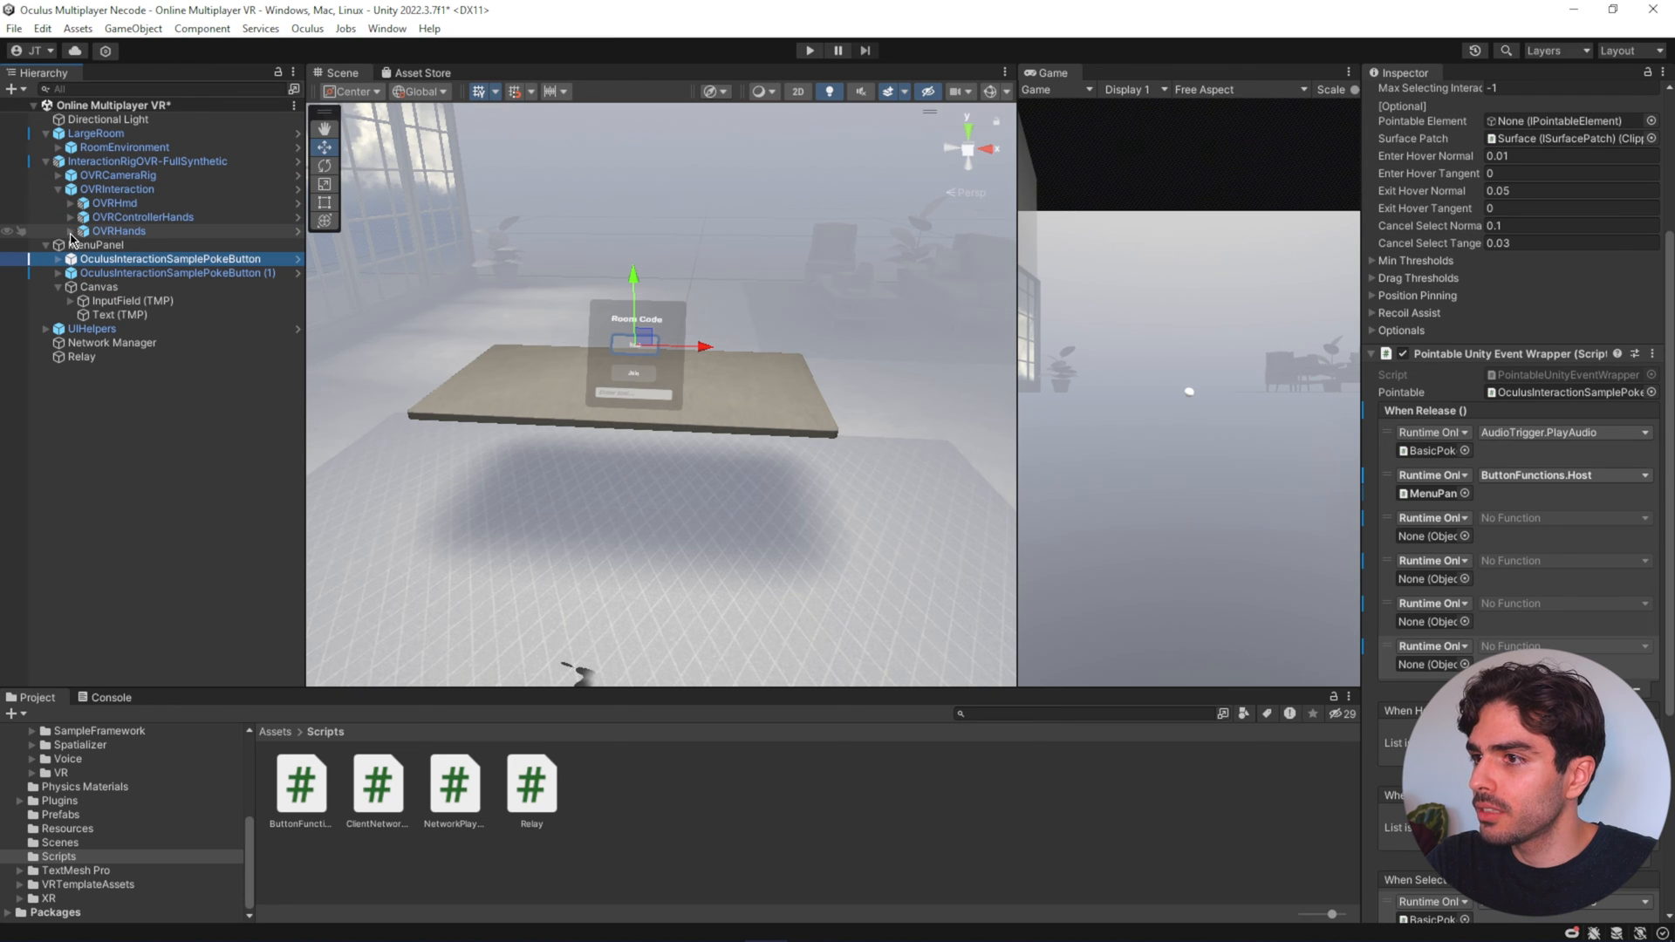
click(67, 216)
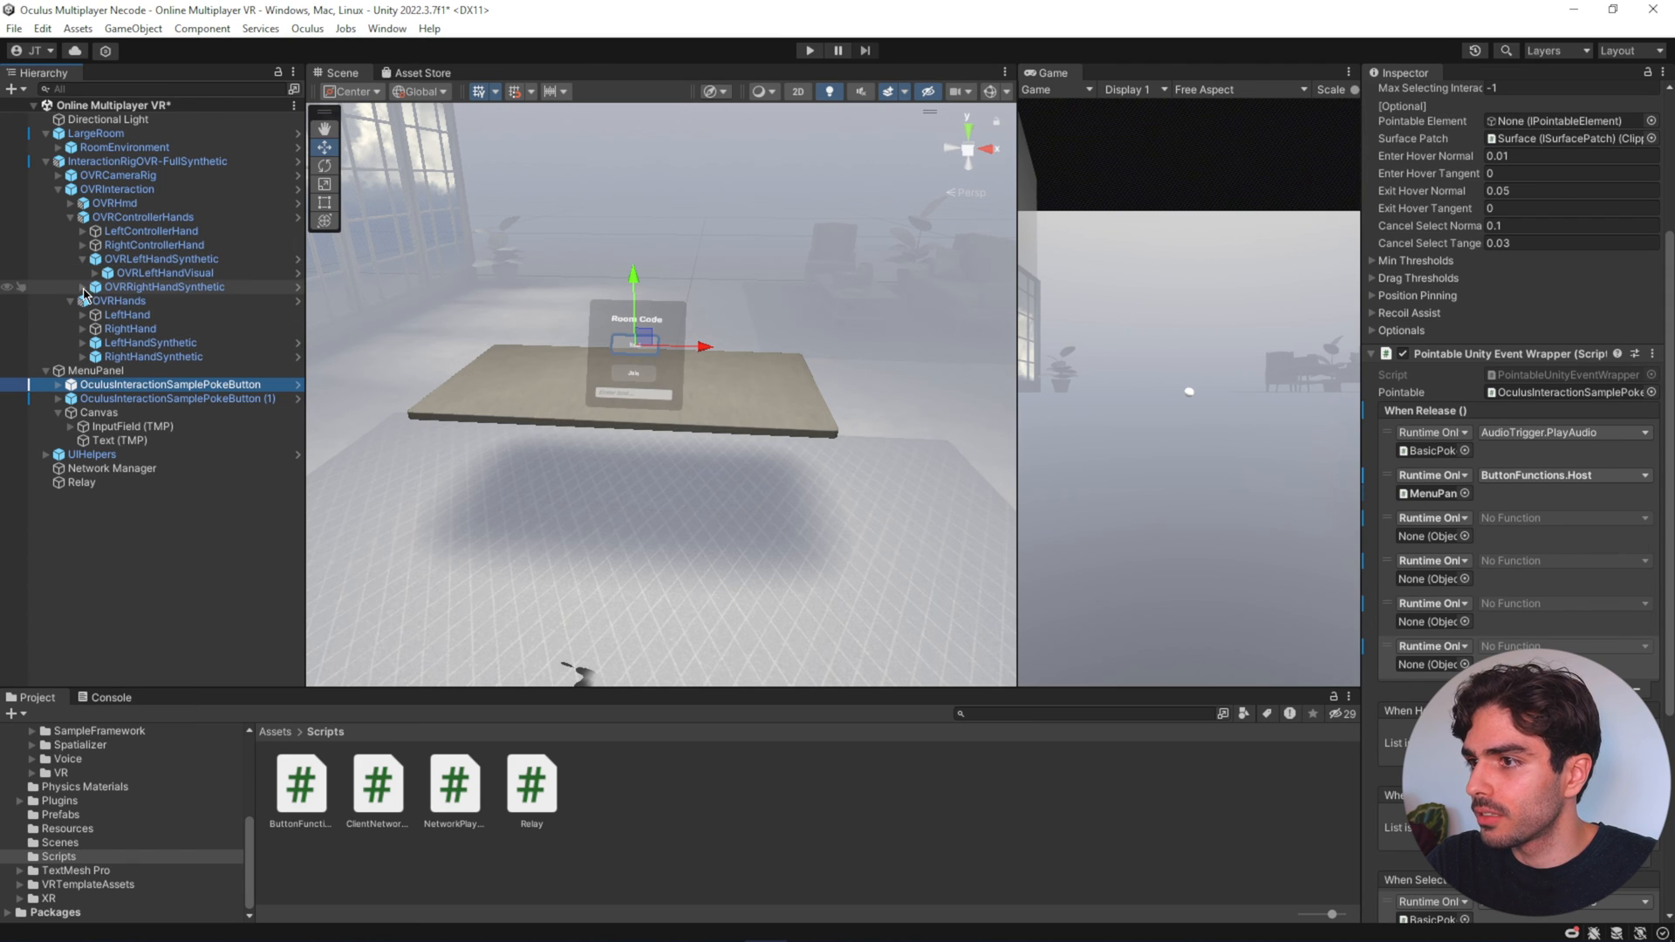
click(77, 286)
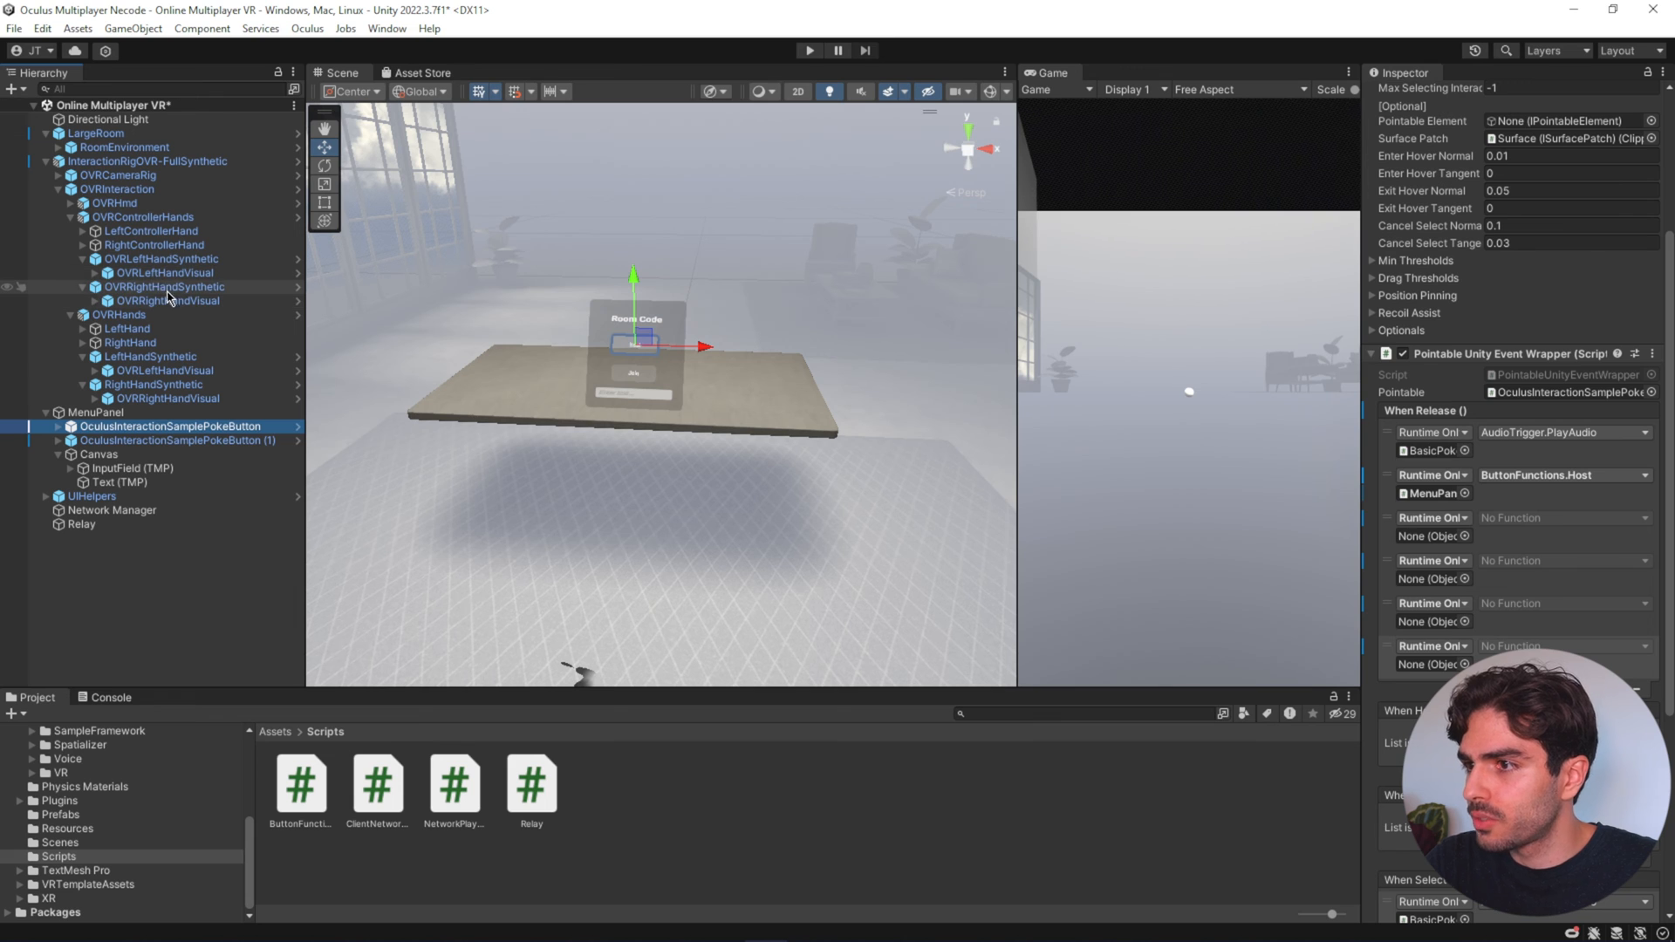
click(161, 440)
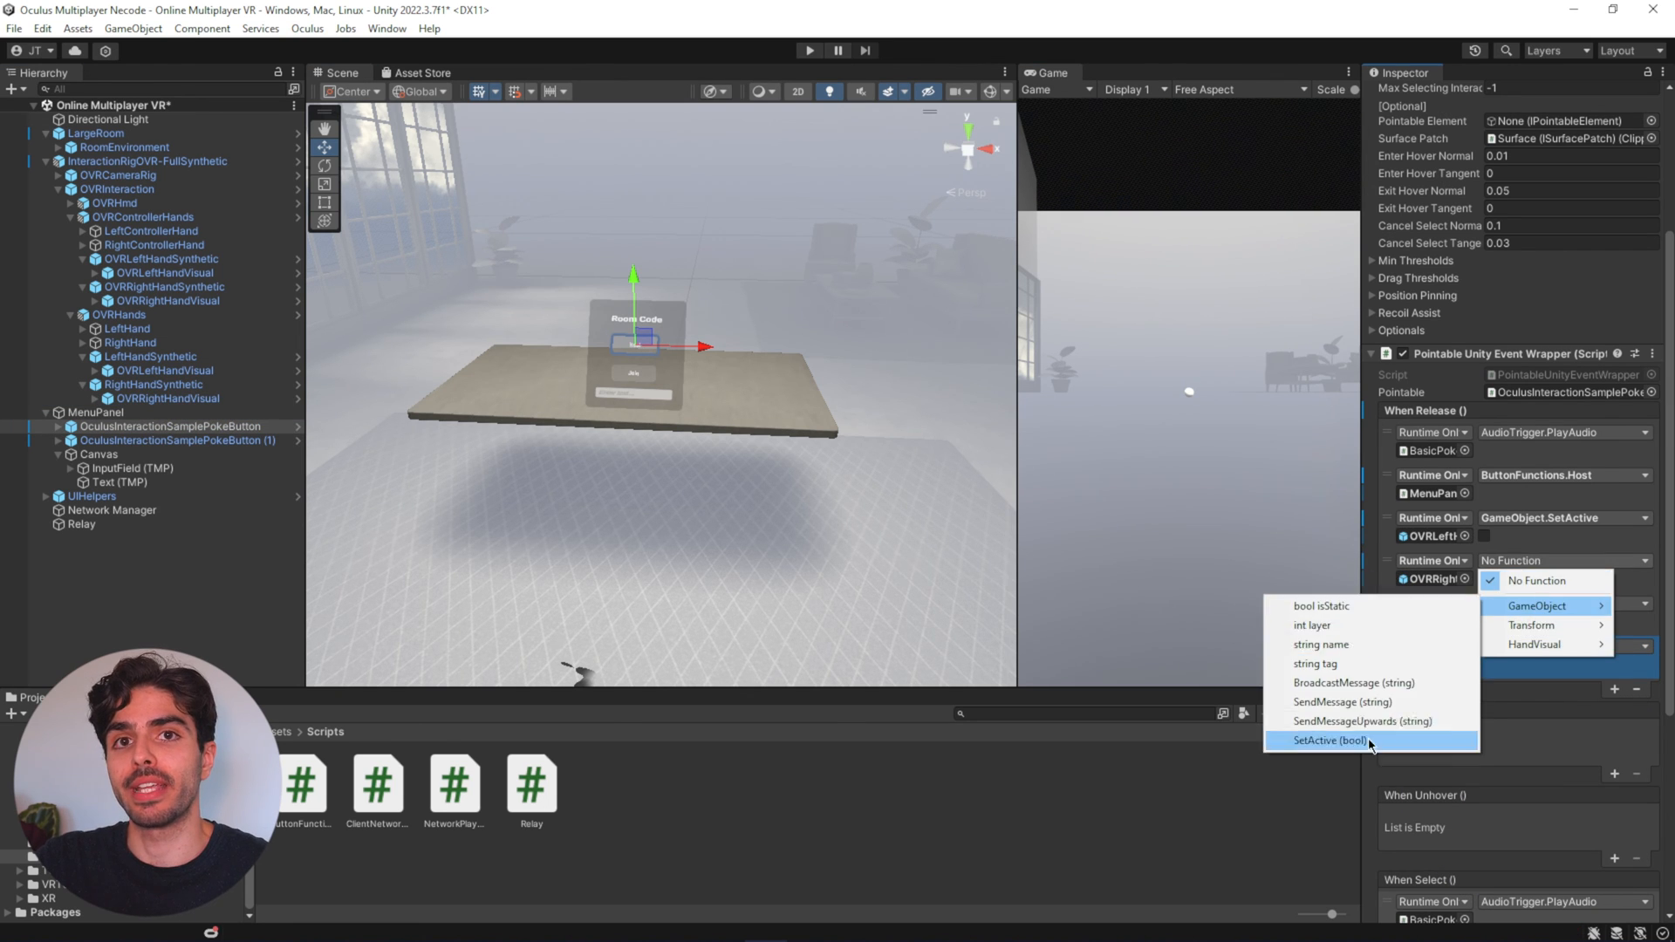
- Target the hand visuals with GameObject.SetActive left unchecked so releasing Host hides them
click(1330, 740)
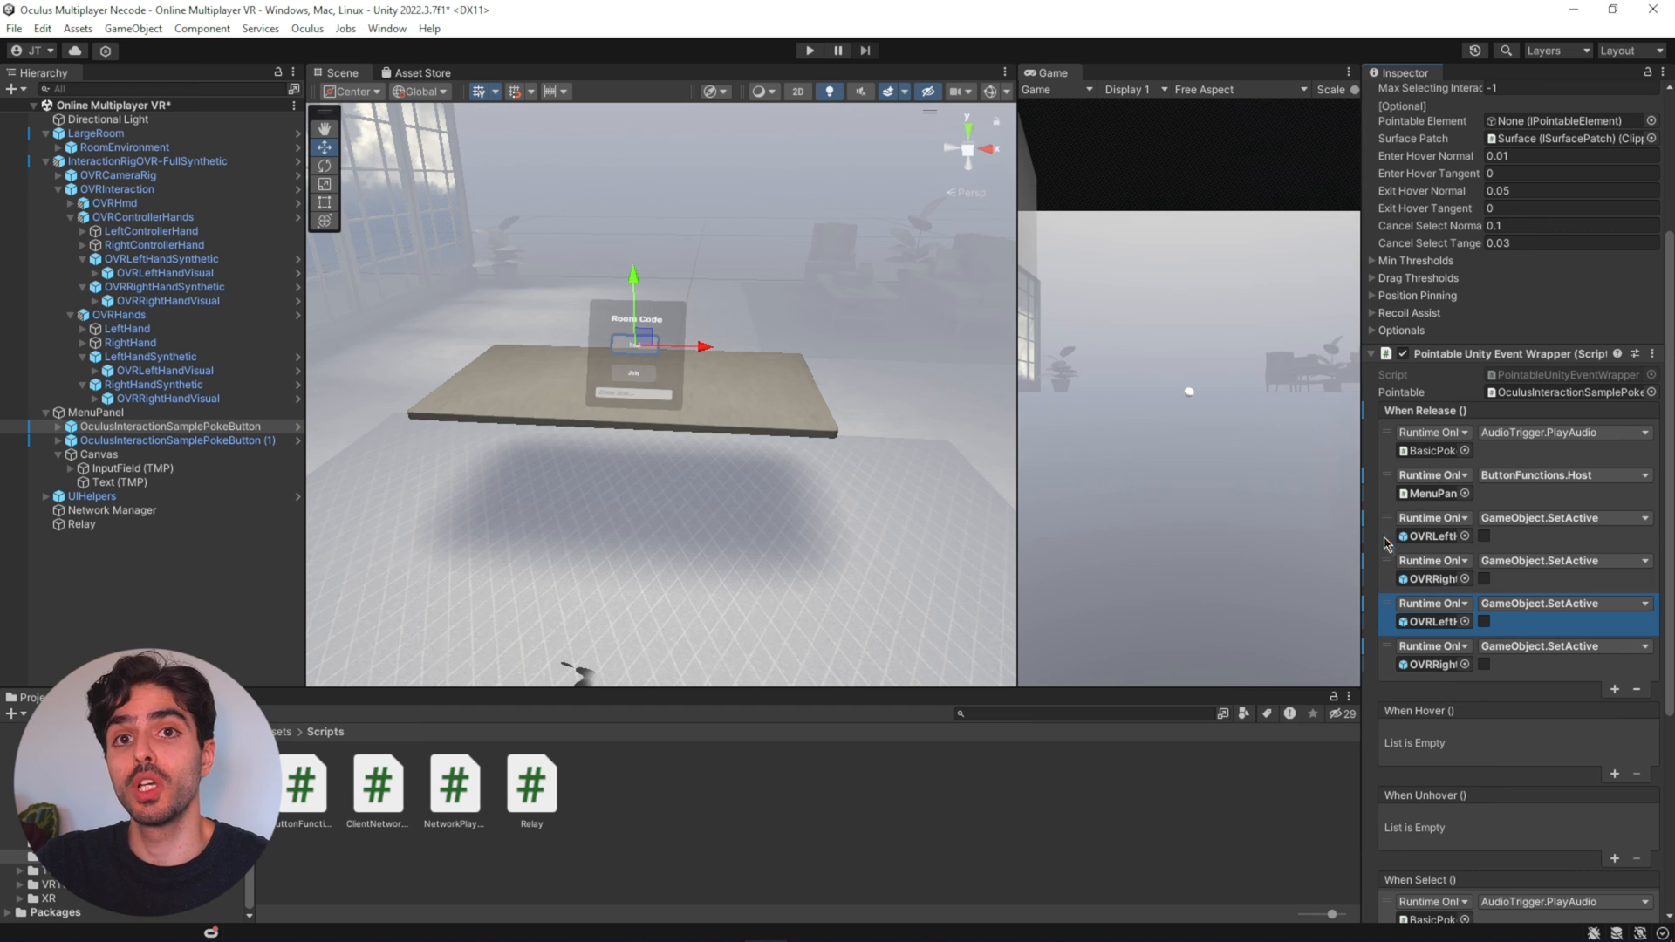
click(174, 440)
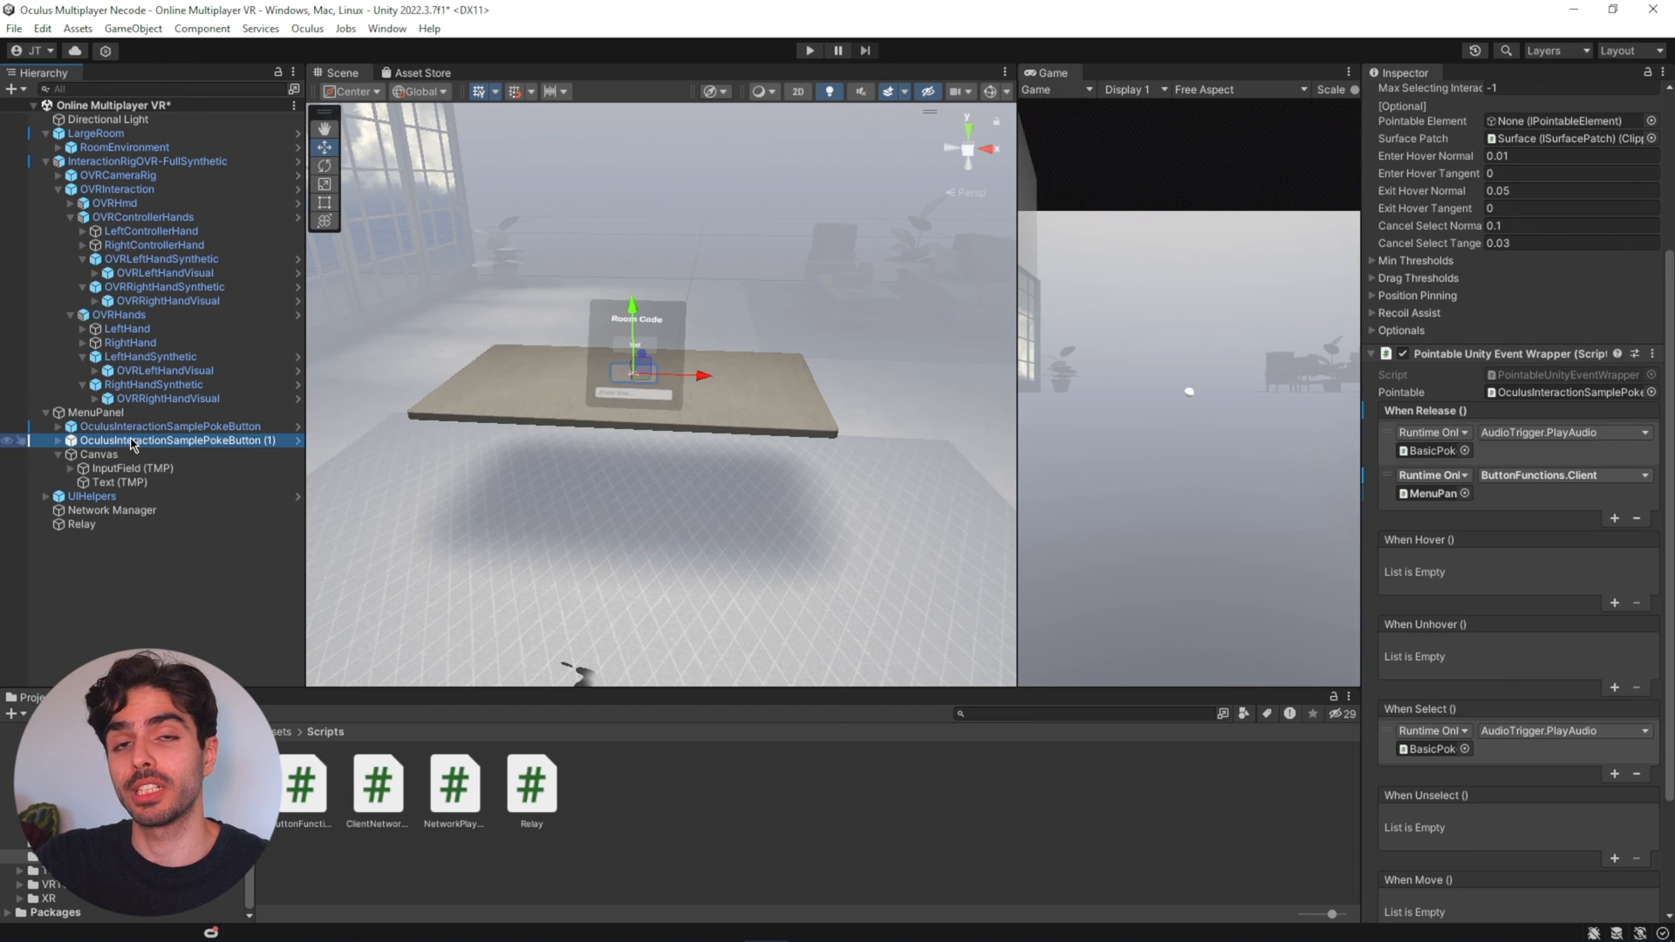
click(143, 272)
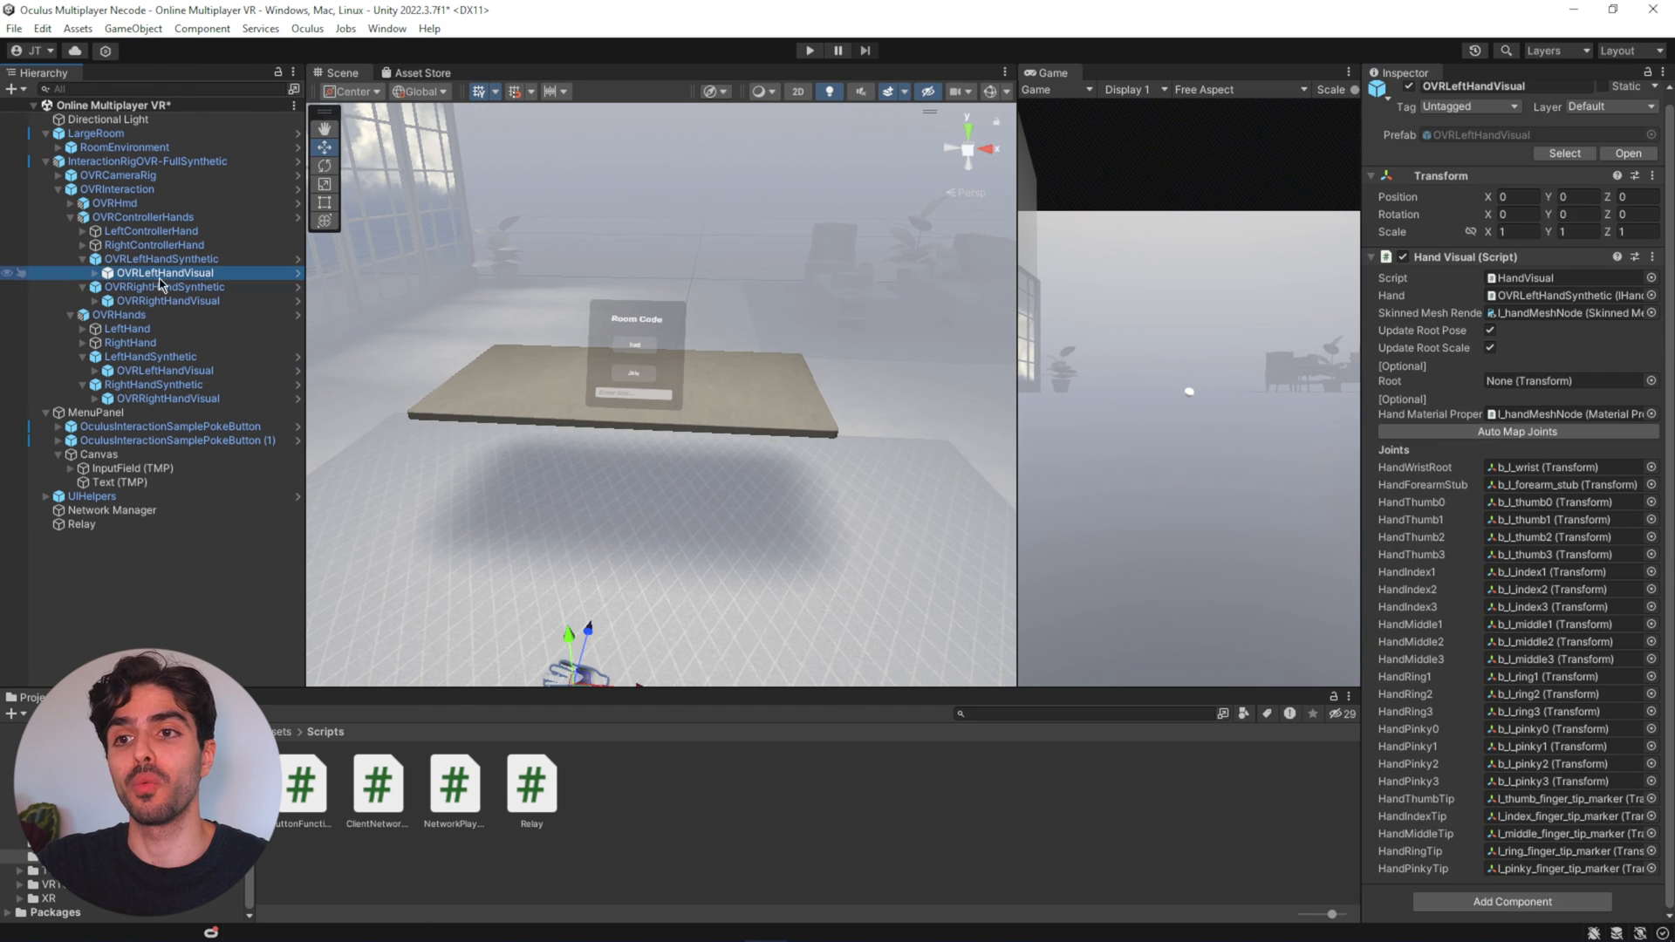
click(139, 439)
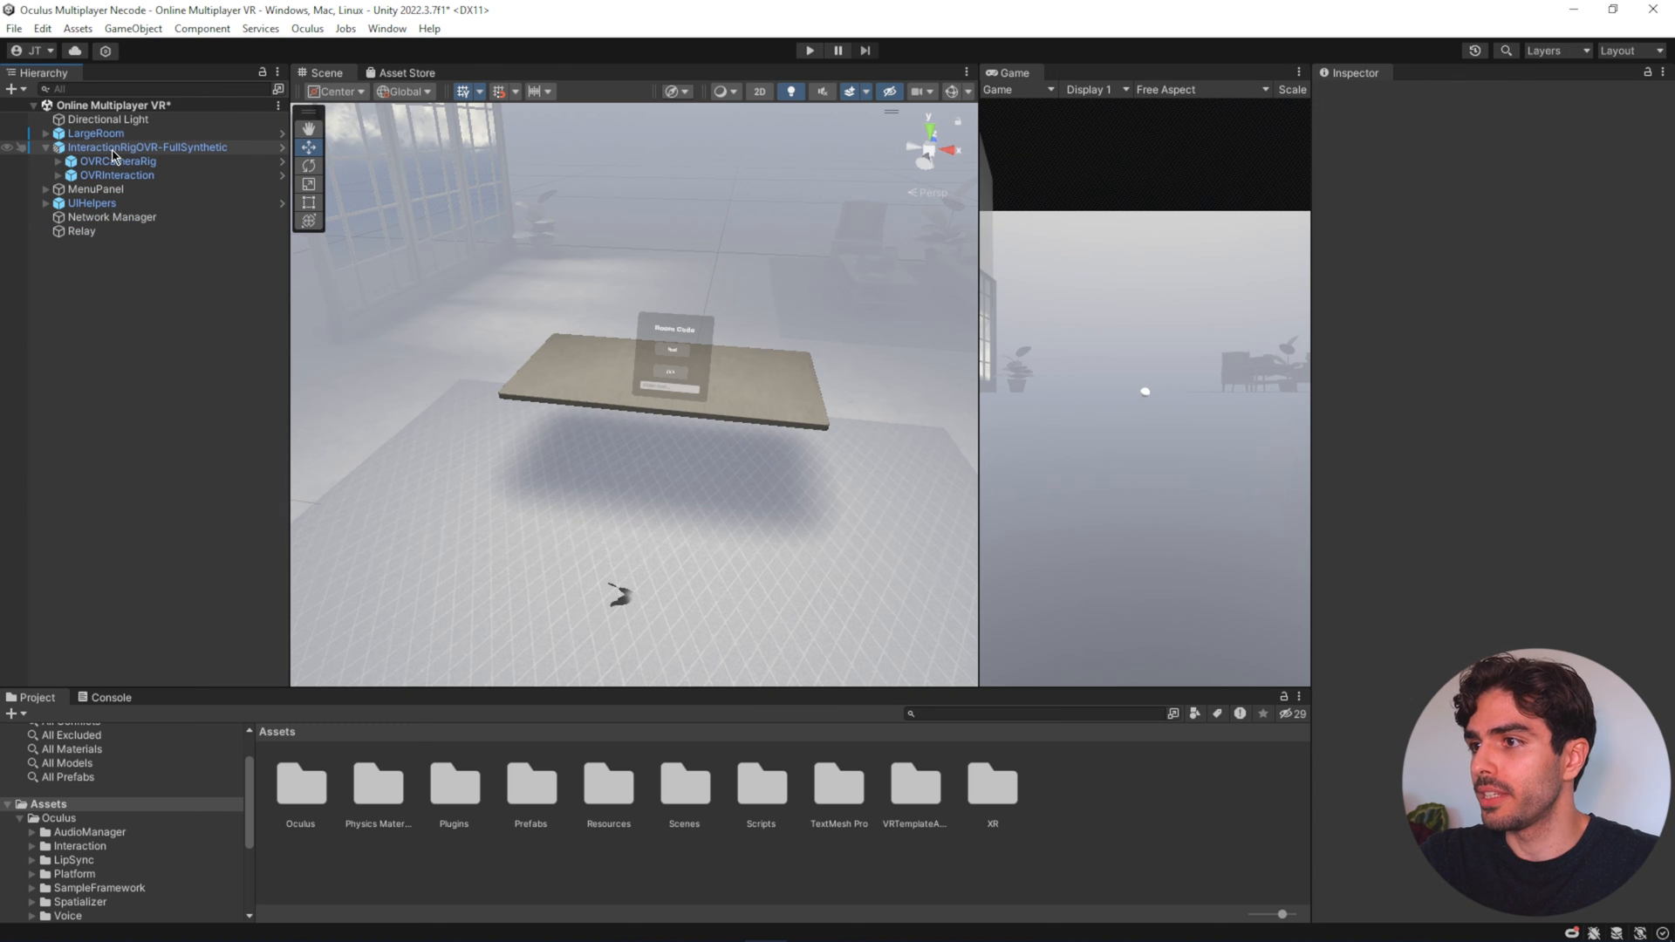
- Add Simple Capsule With Stick Movement to the rig: rotation 22.5, speed 0.7, camera rig OVRCameraRig
click(146, 147)
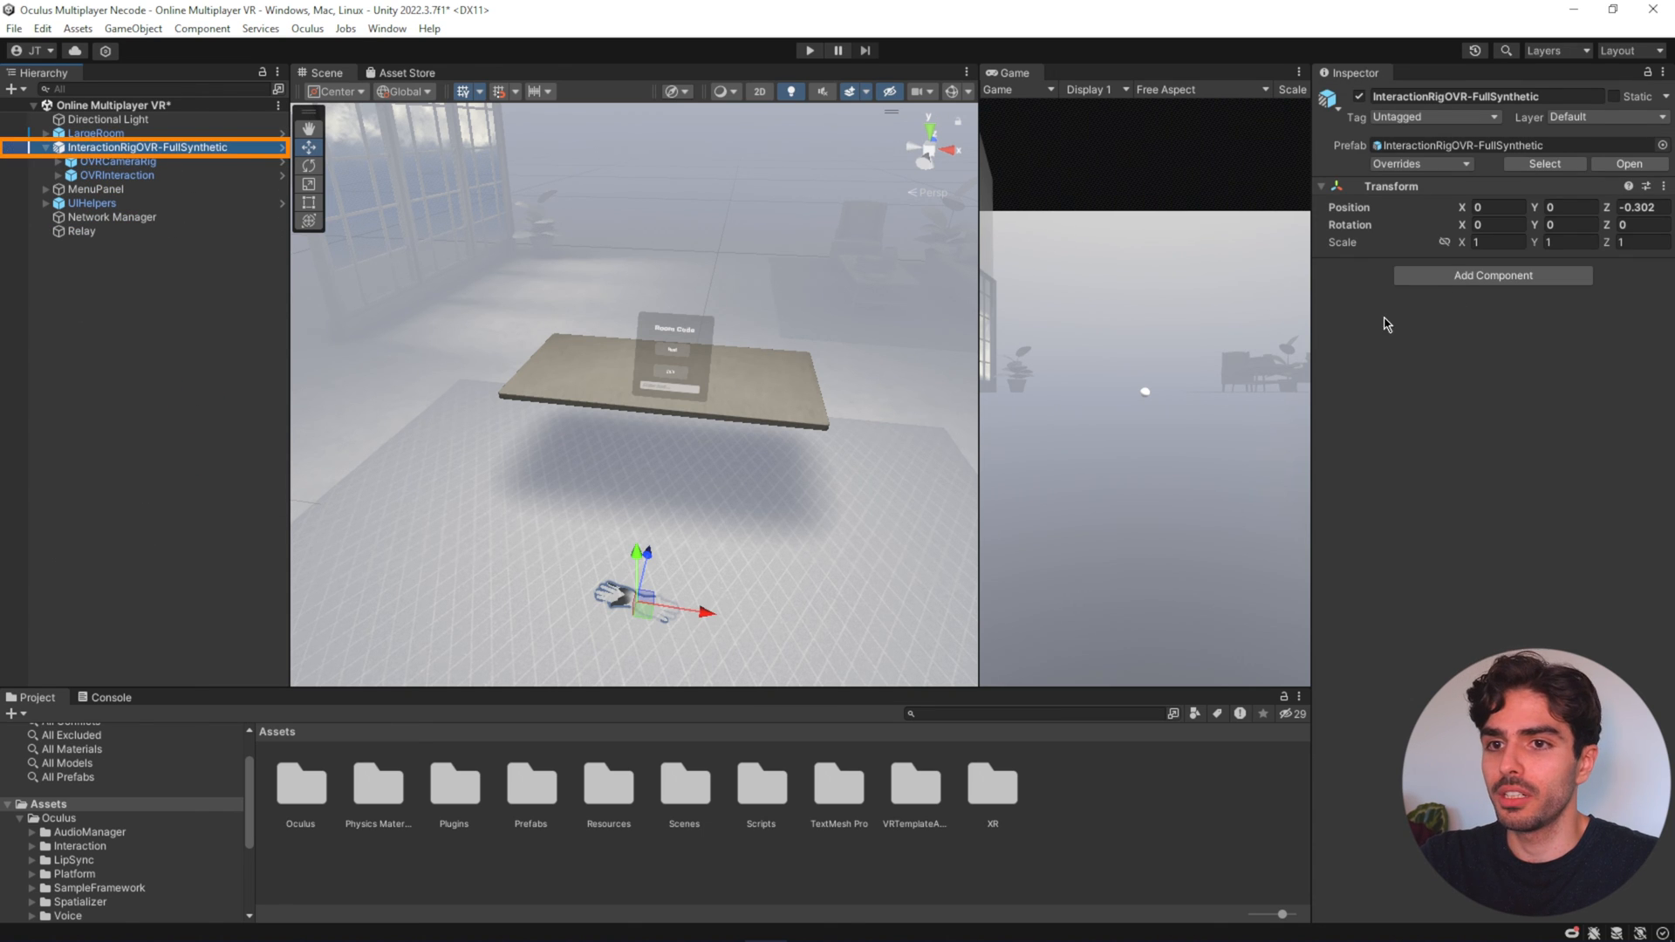
click(1493, 276)
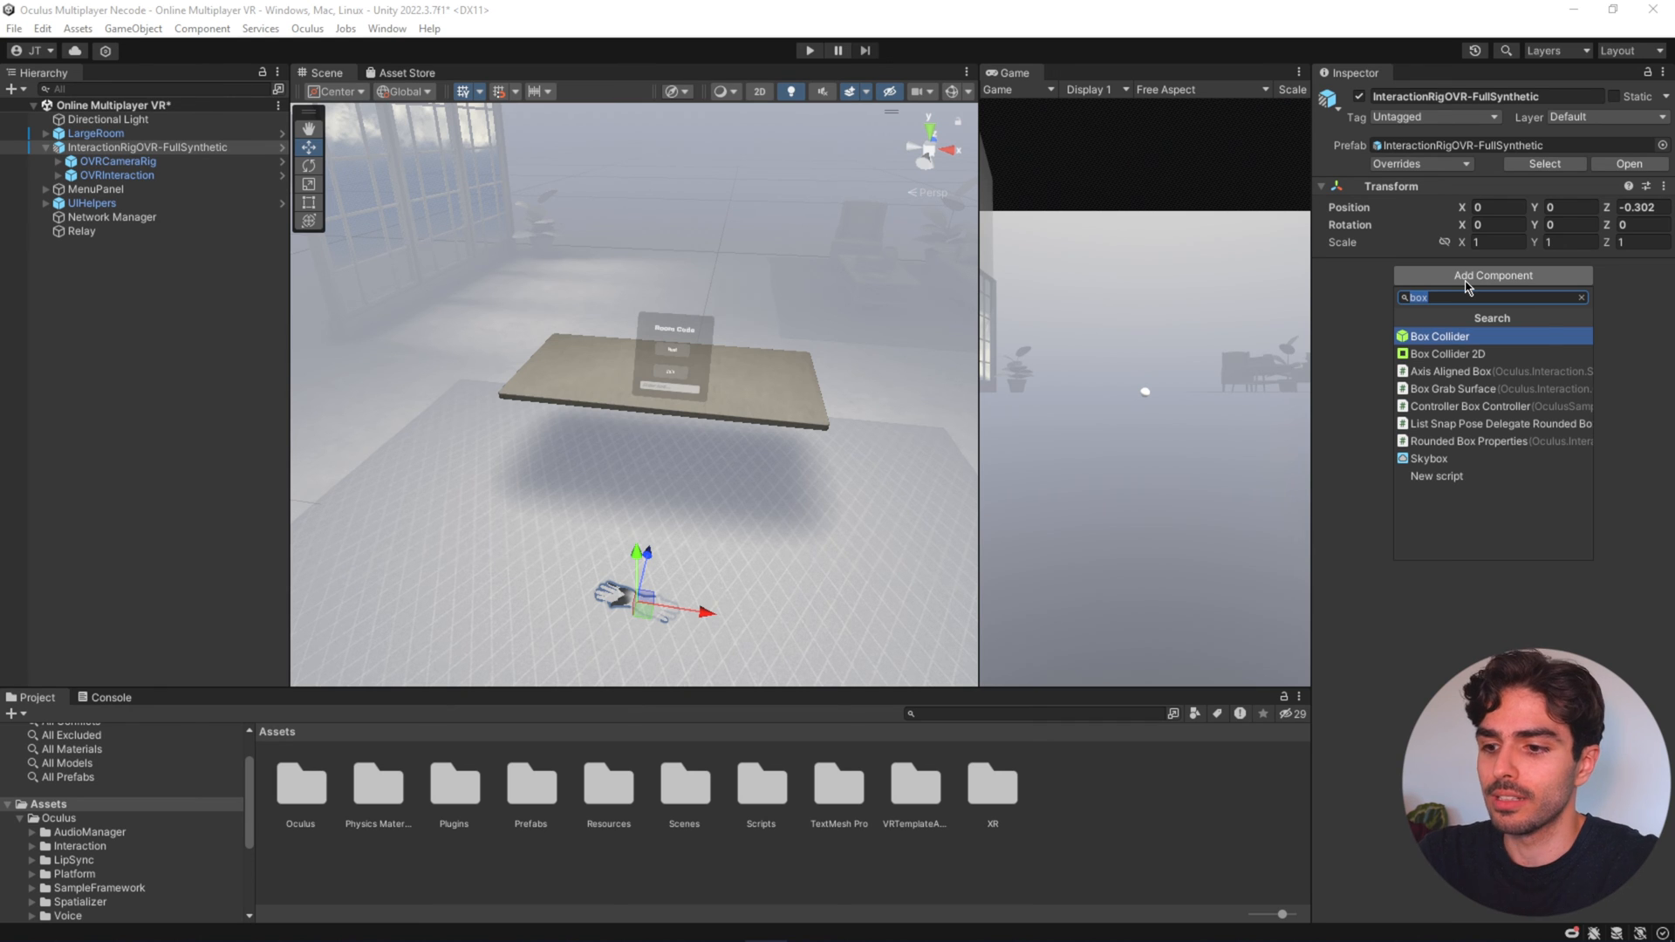
text(simple)
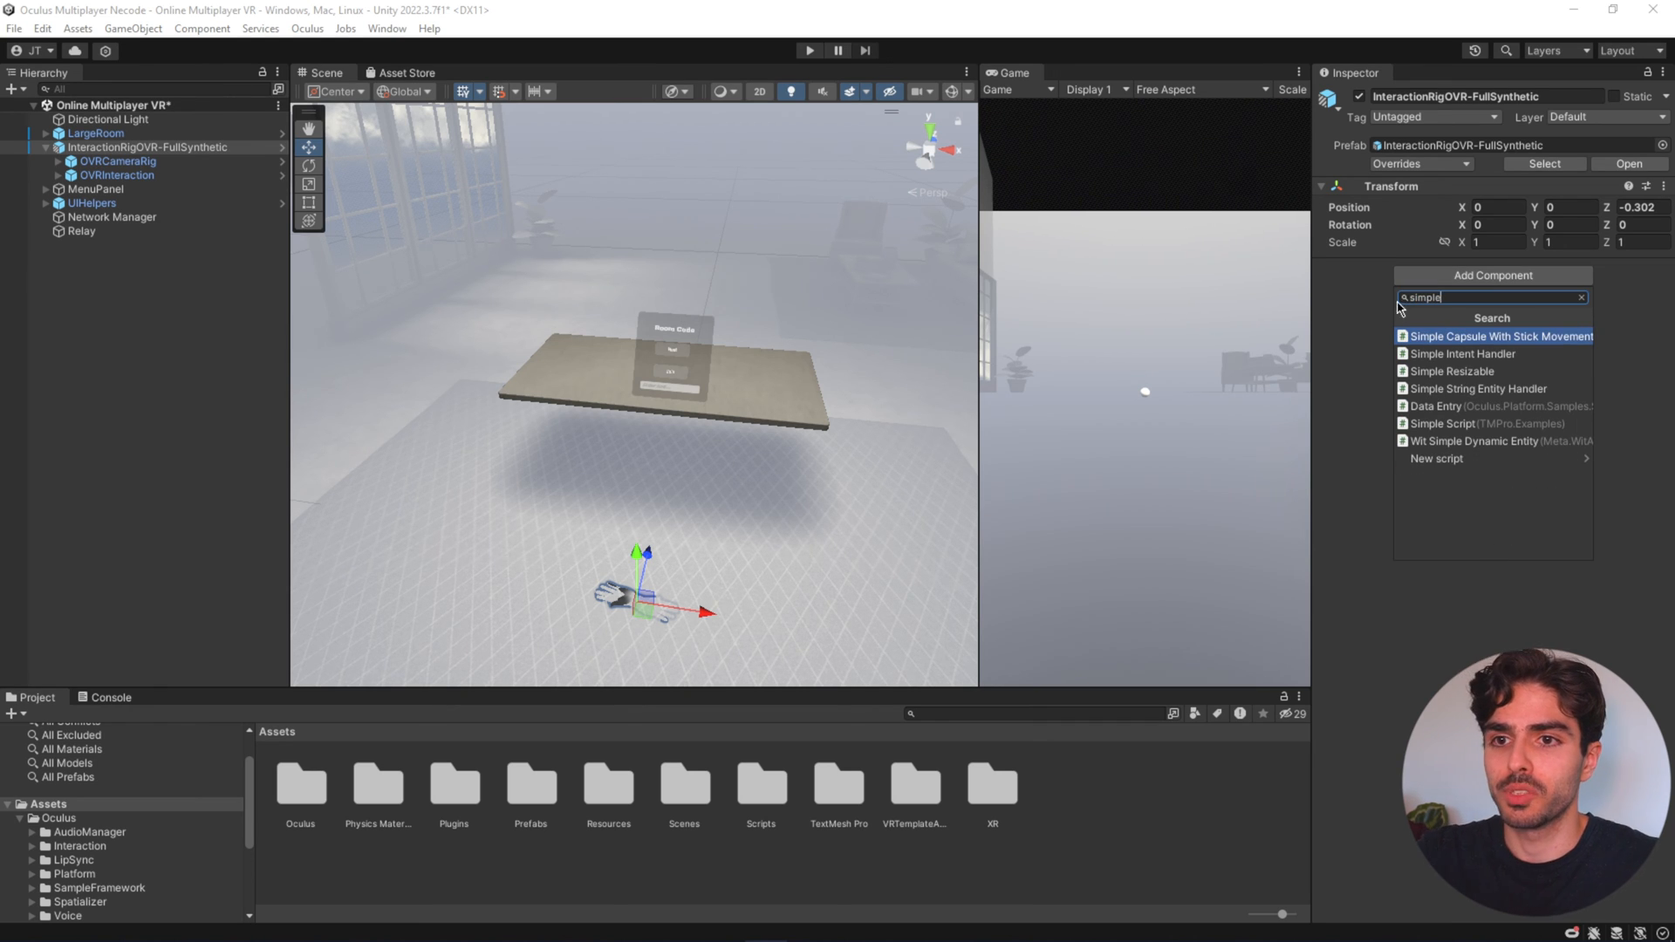
click(1494, 338)
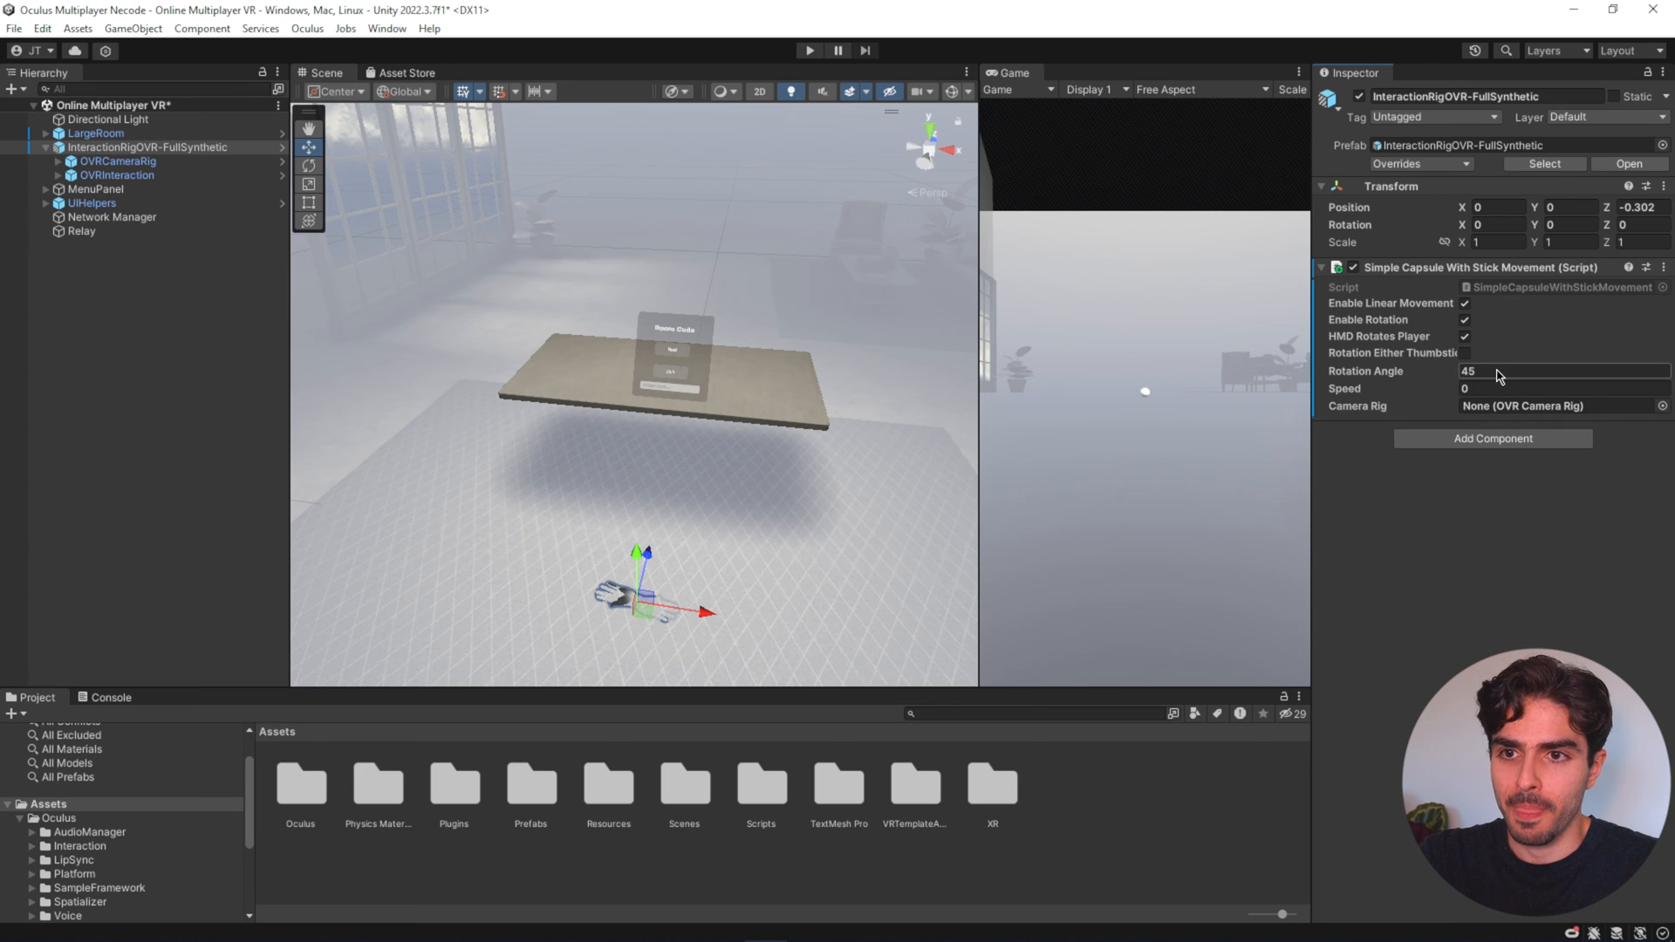
click(1497, 369)
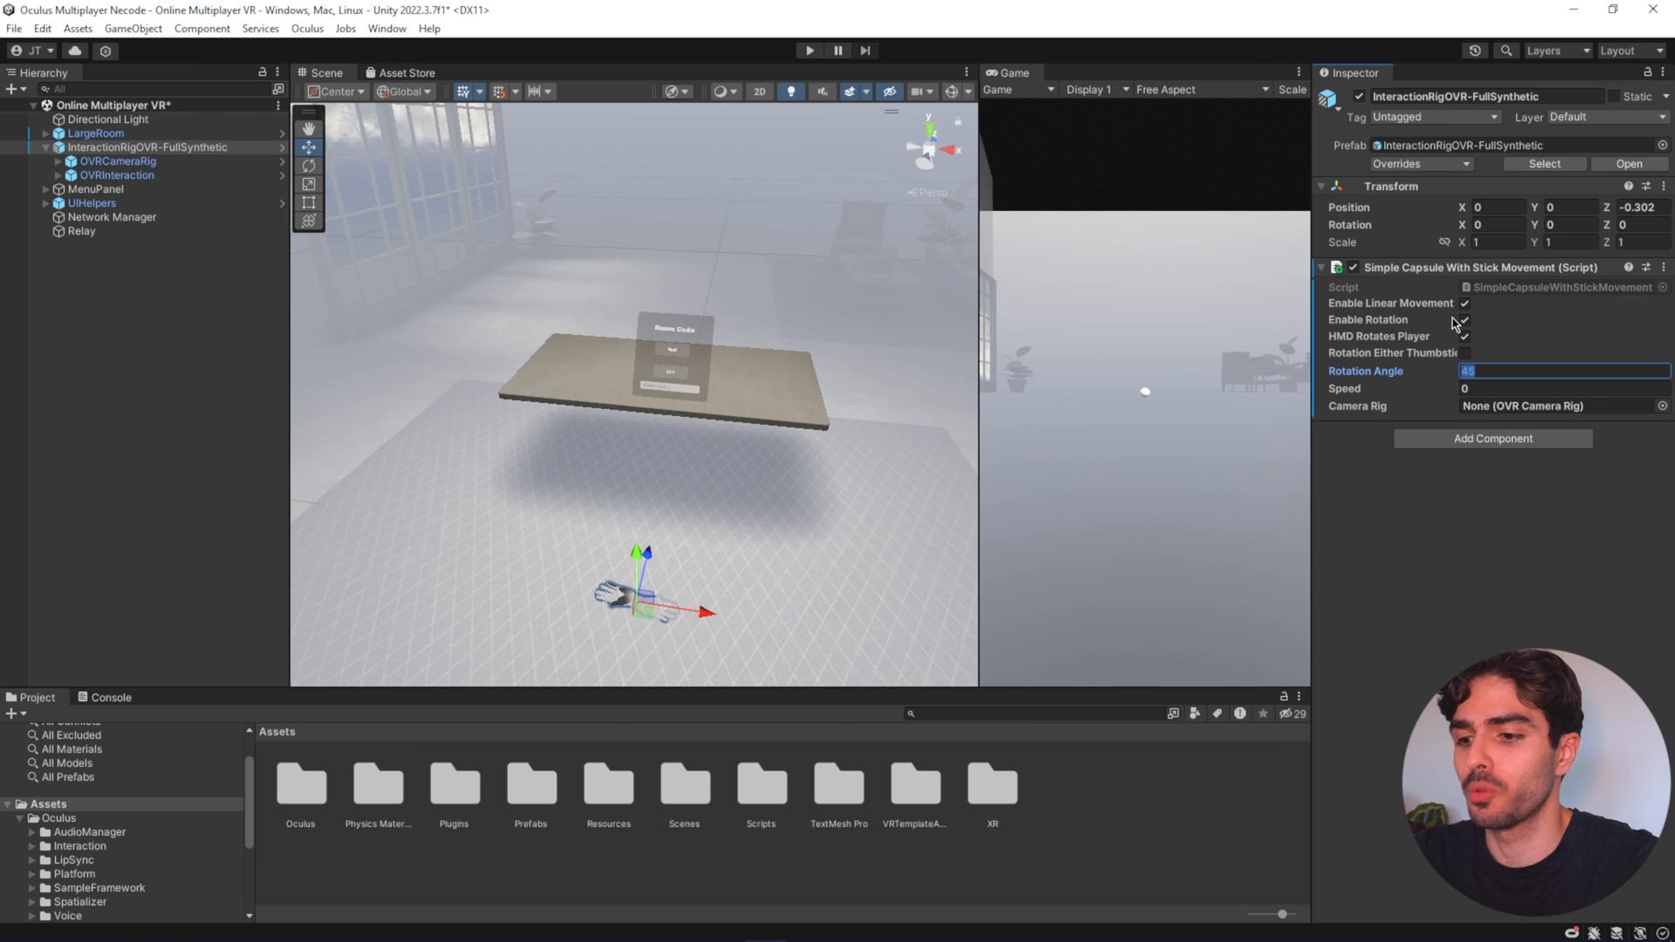
text(25)
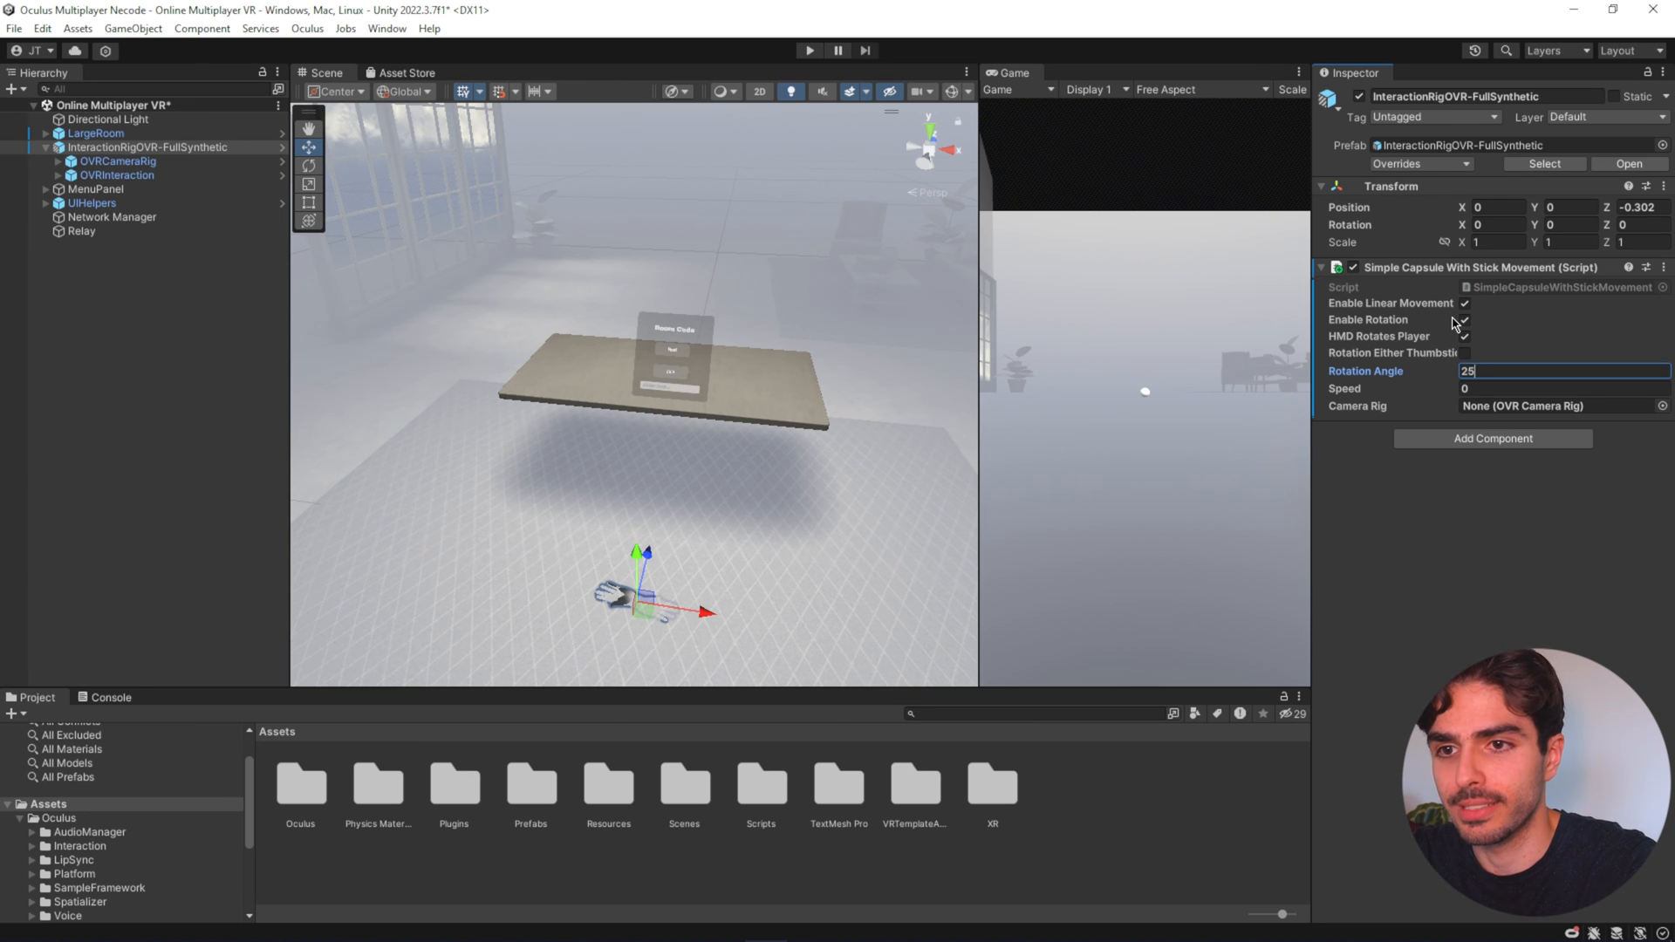
text(22.5)
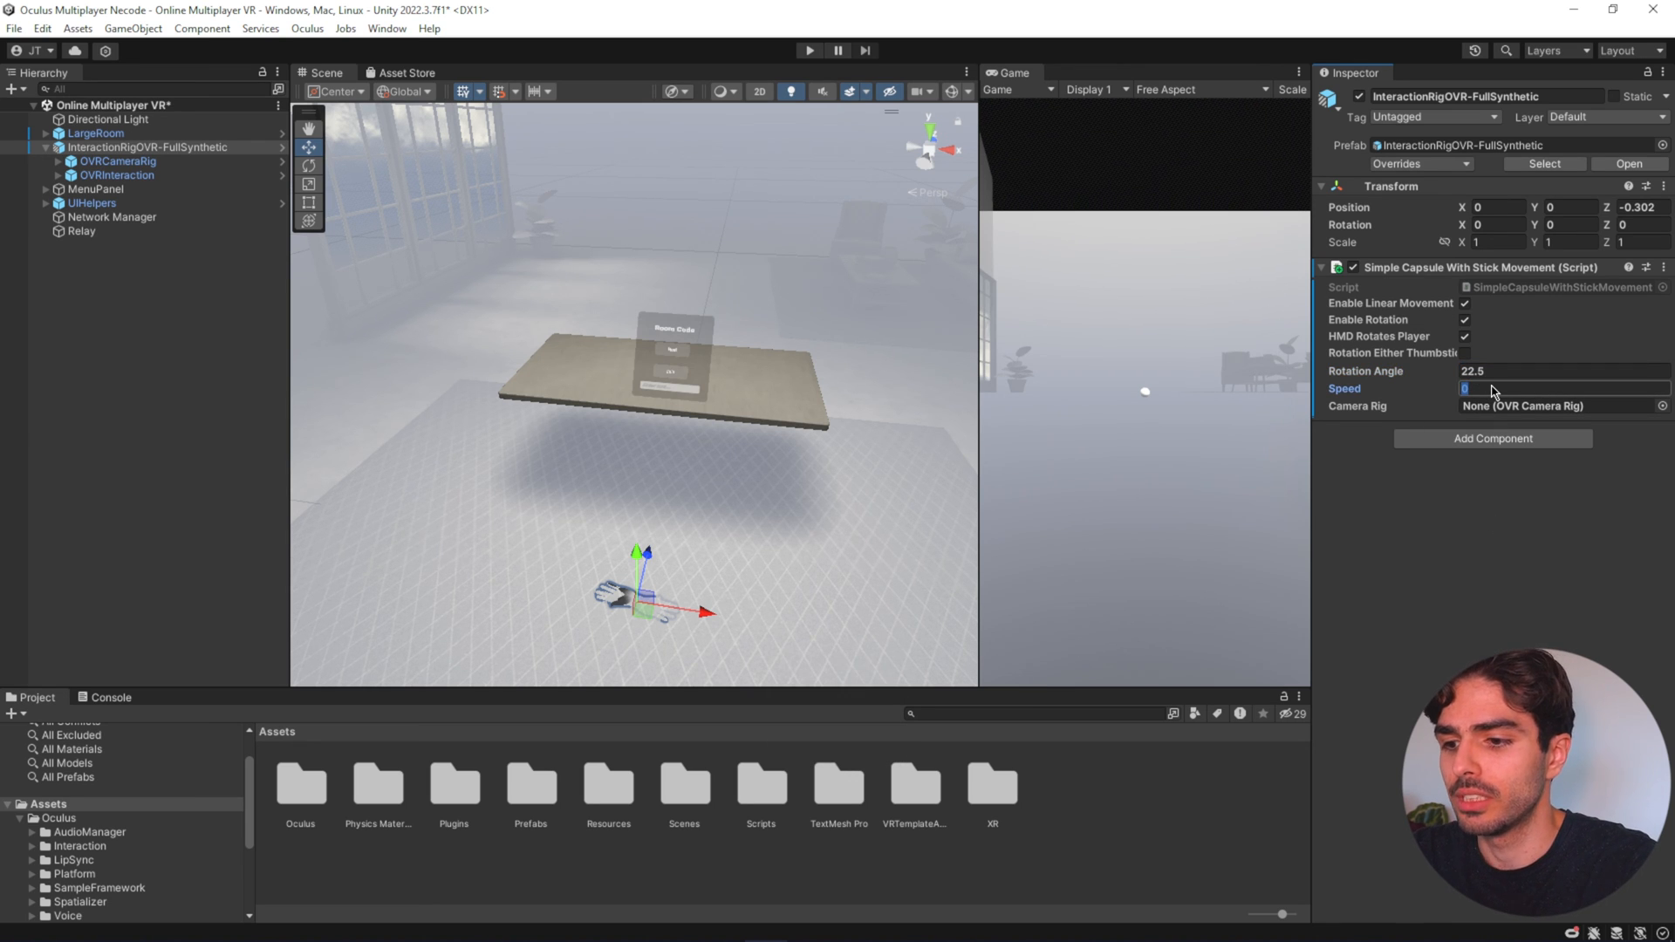
text(0.7)
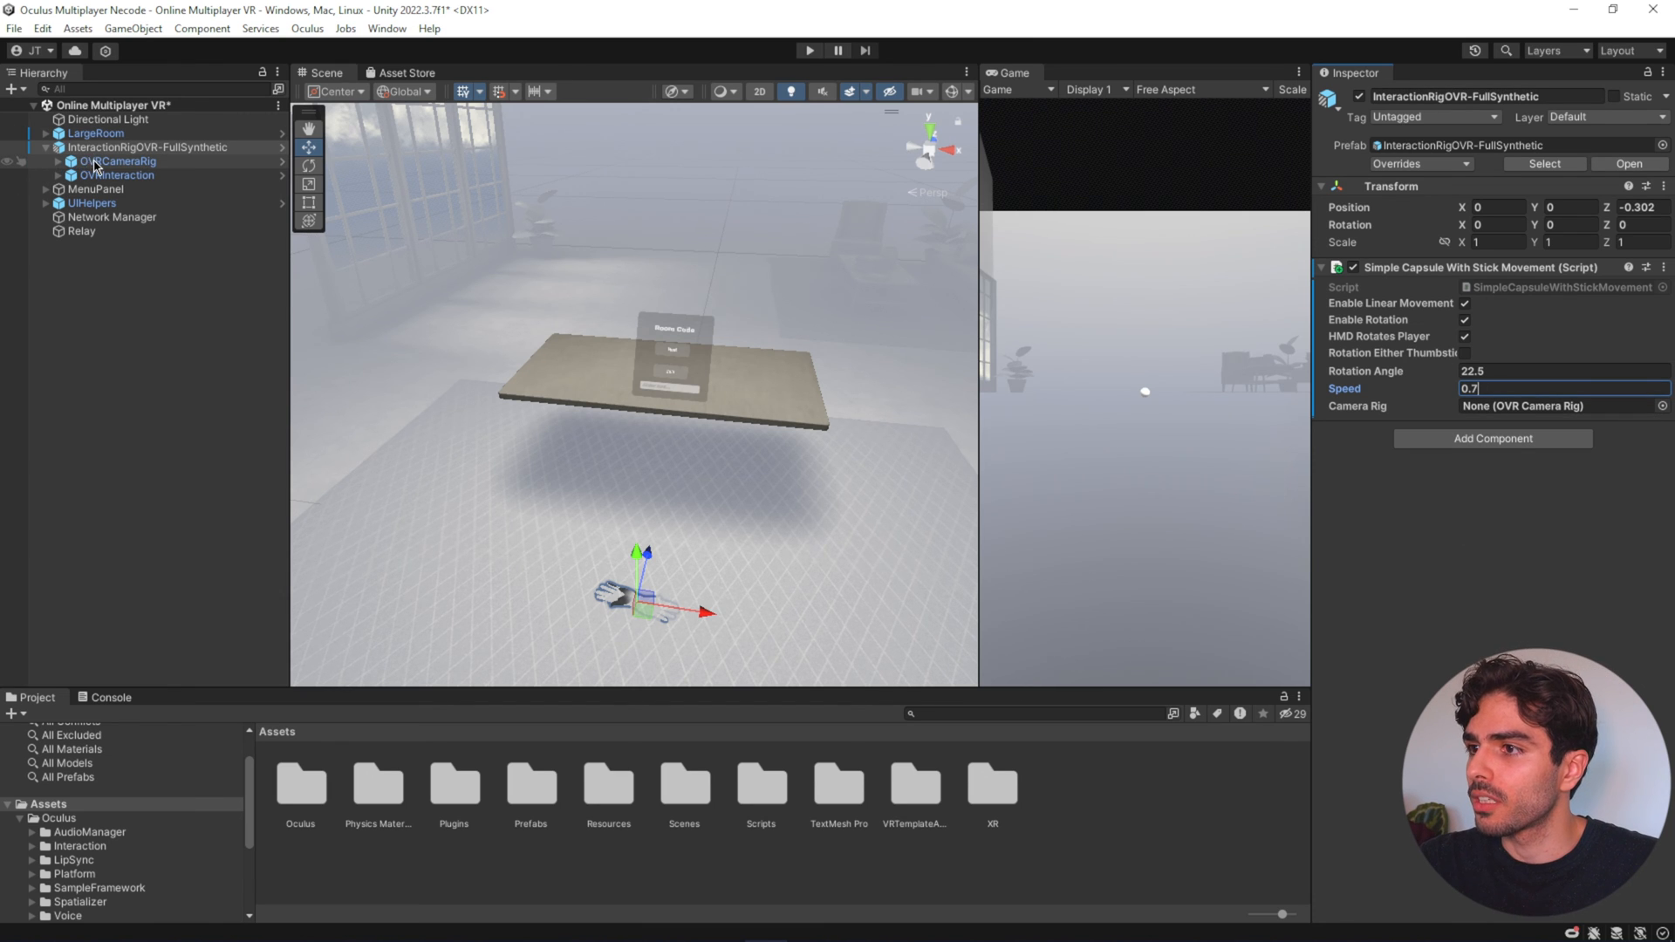
click(916, 247)
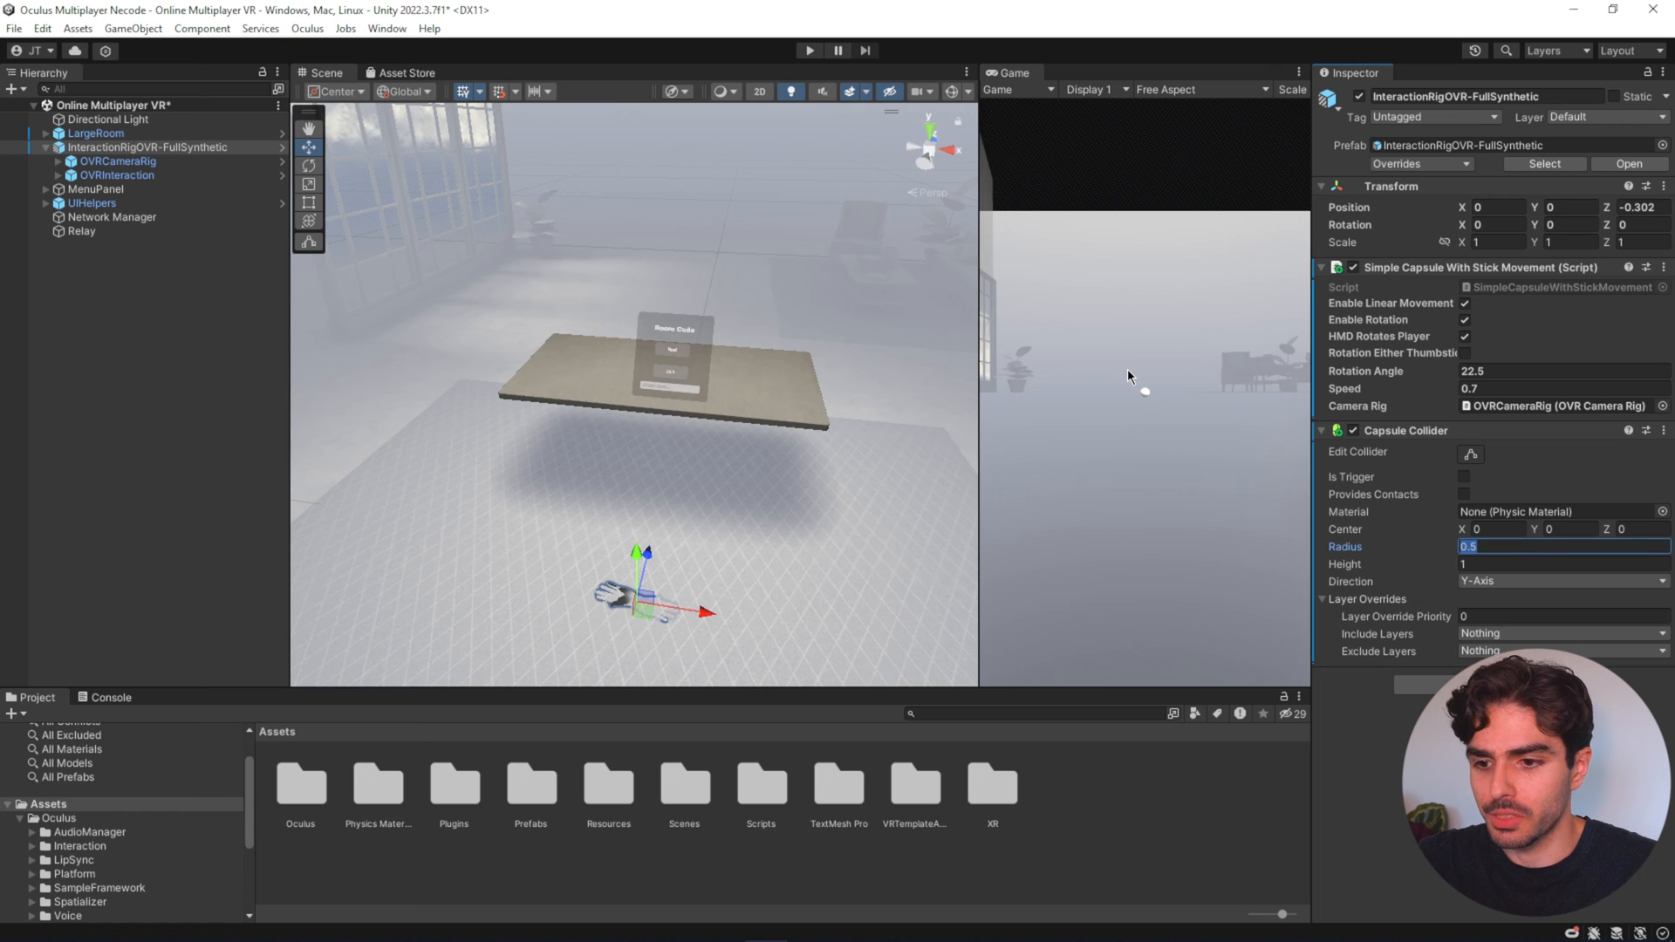
- Give the rig a capsule collider of radius 0.1, height 1.5, center Y 0.75, plus a rigidbody
text(0.1)
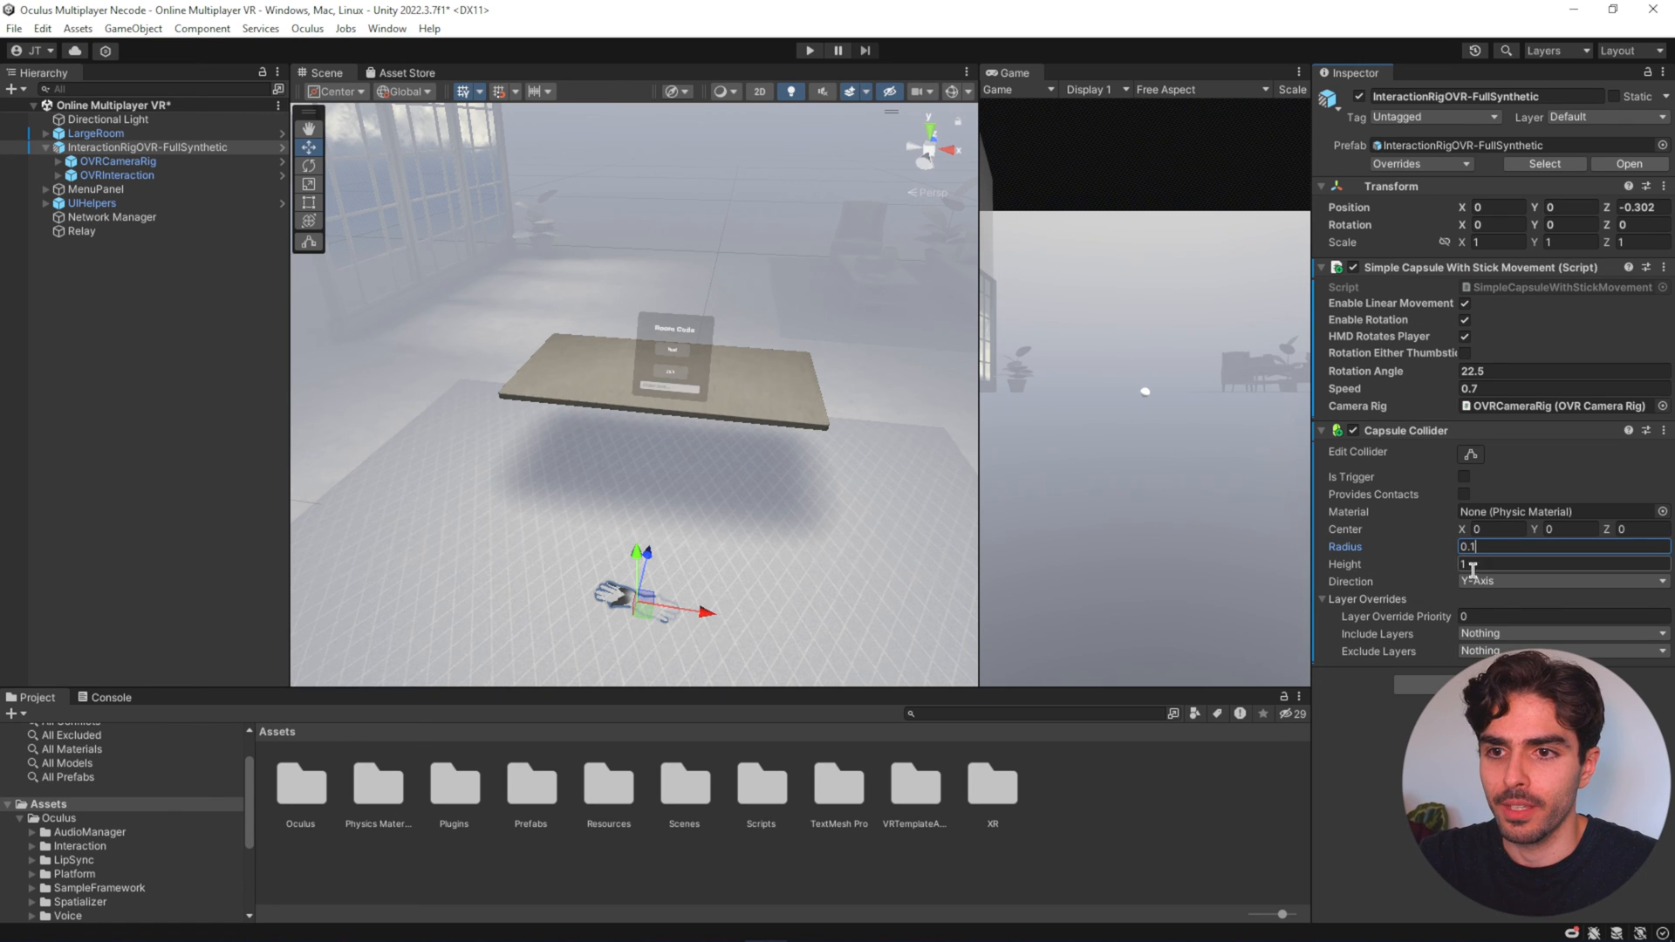
click(1562, 563)
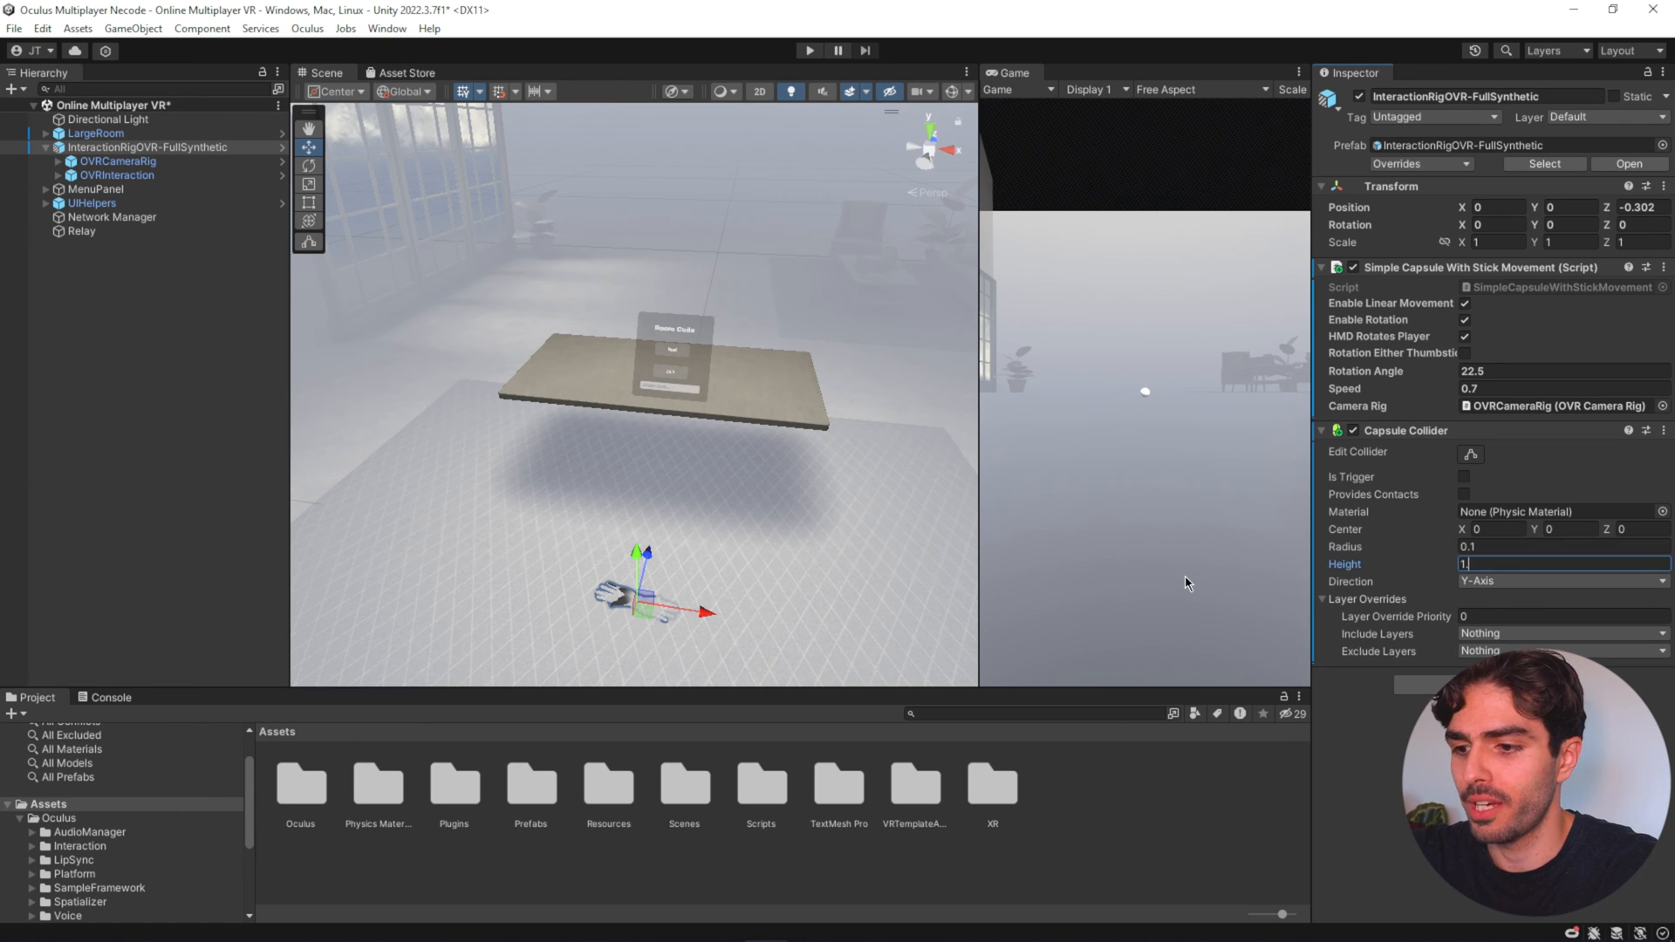
click(1566, 529)
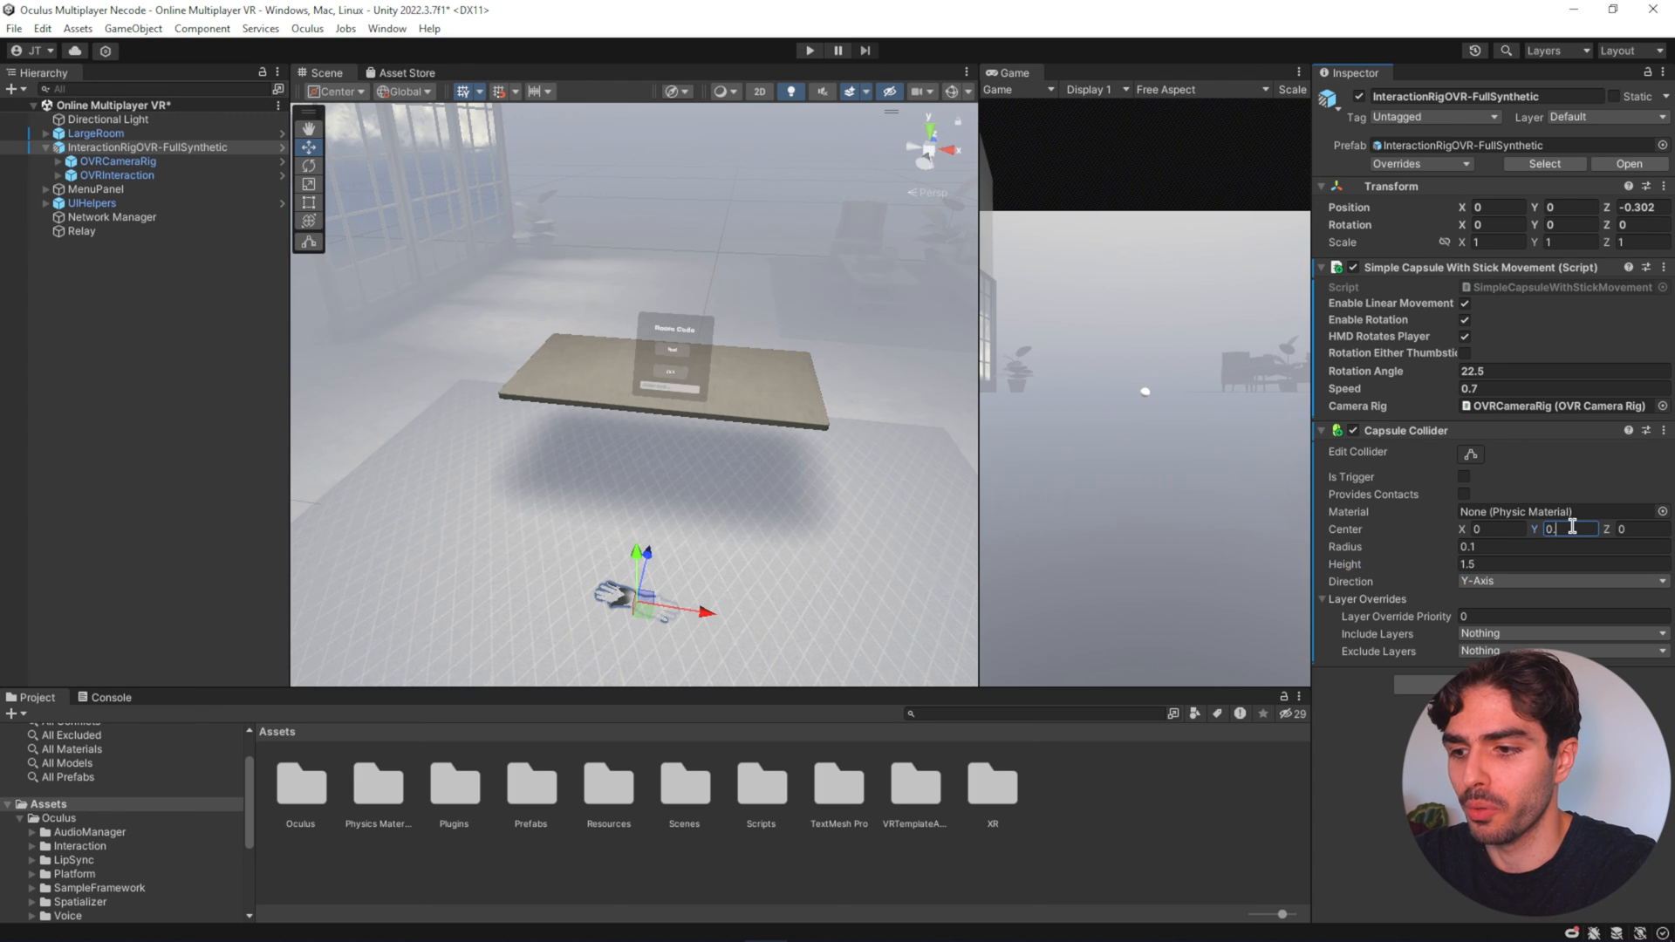
text(0.75)
text(R)
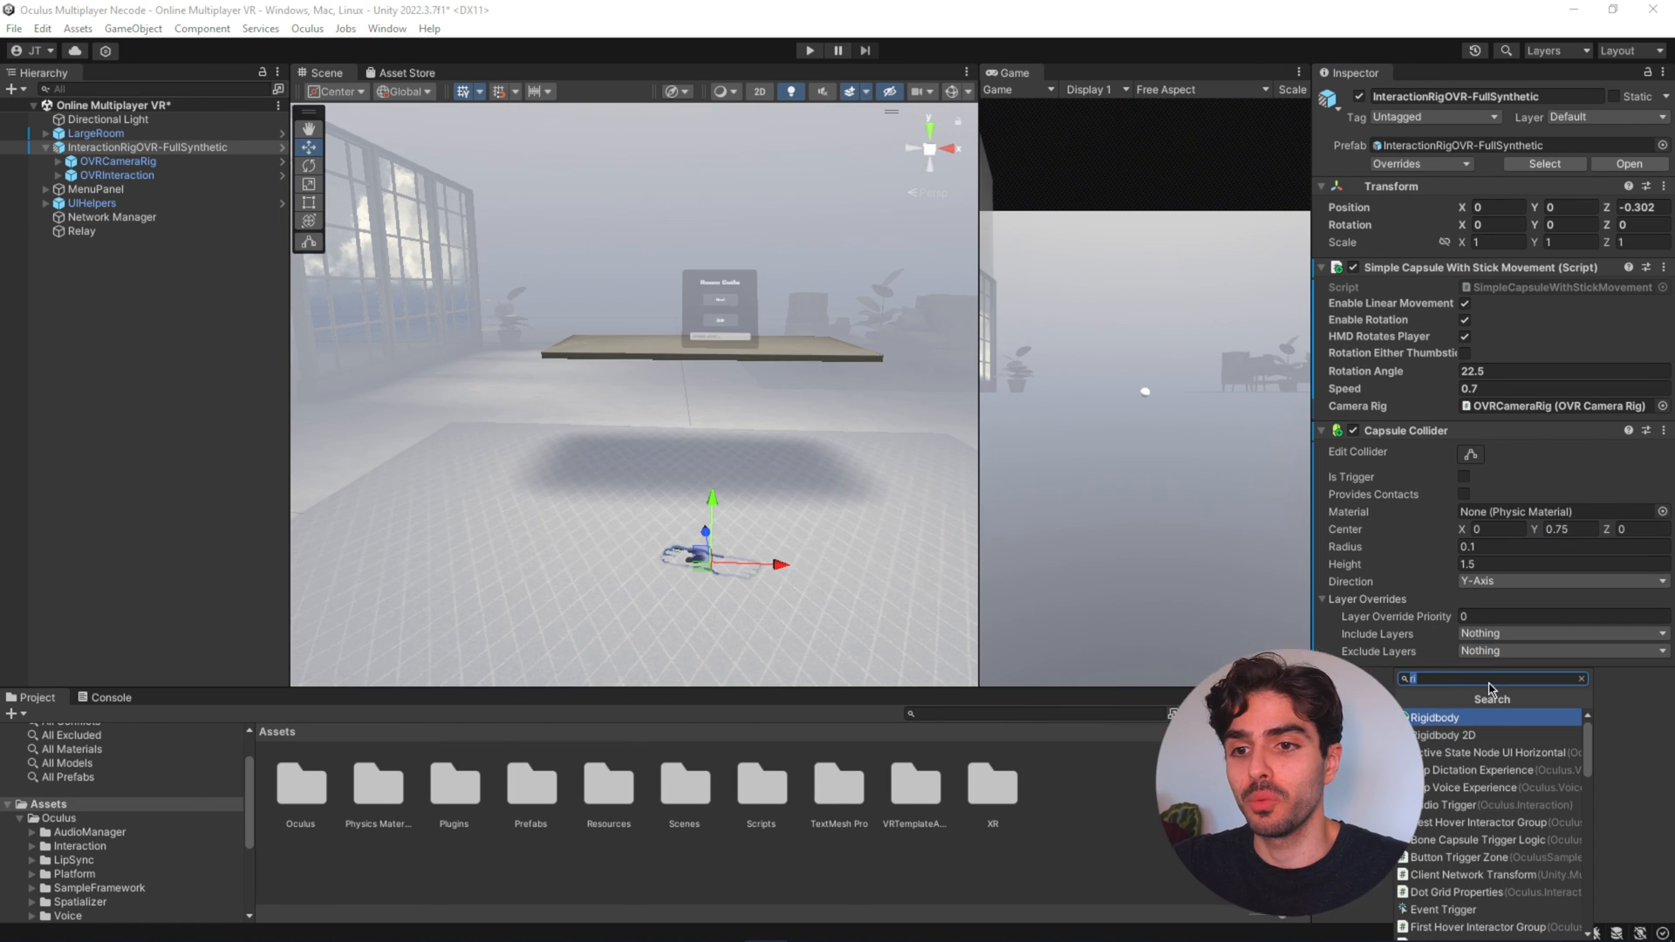
click(1434, 717)
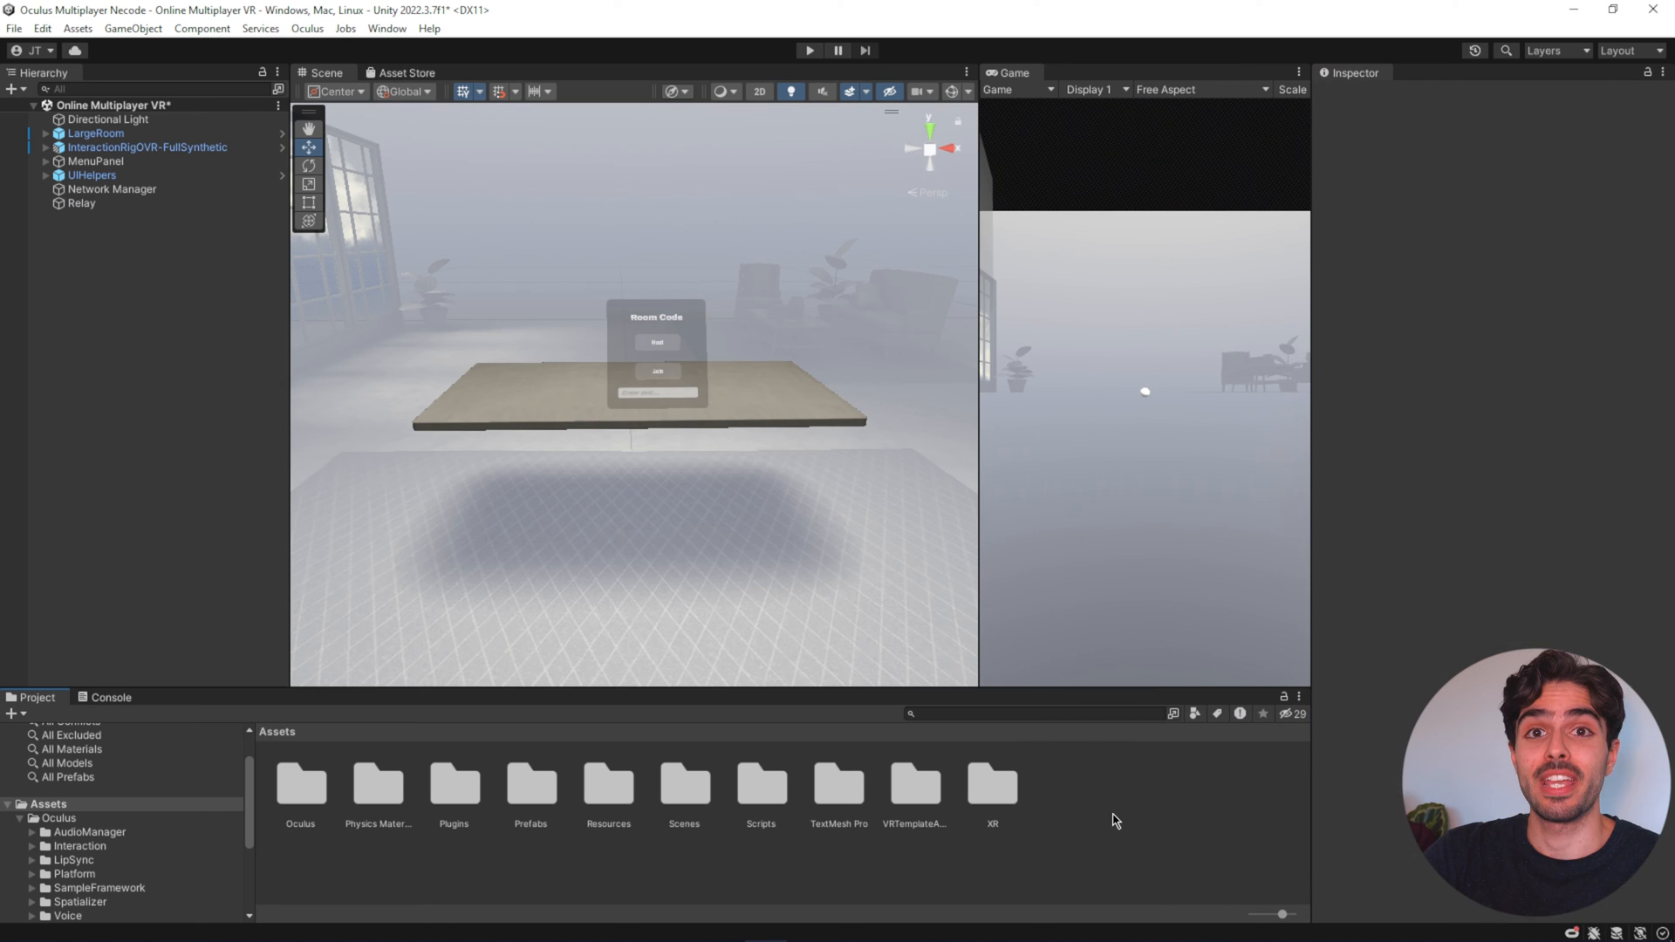
mouse_move(1187, 874)
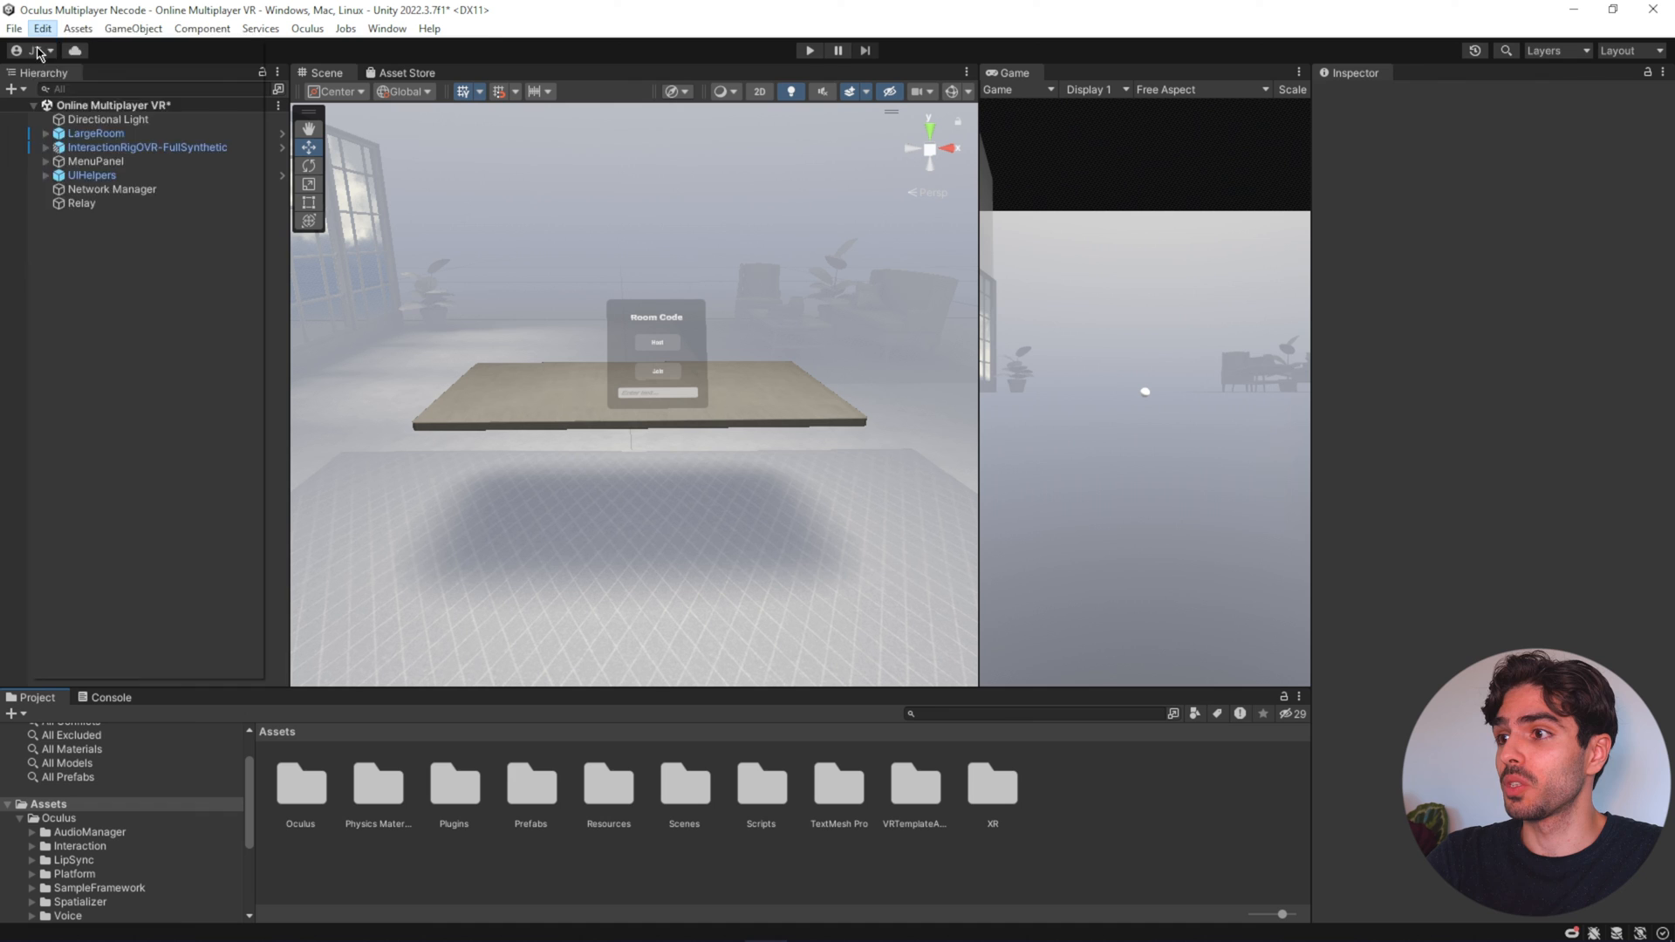
- Switch the project's build platform to Android in Build Settings
click(10, 52)
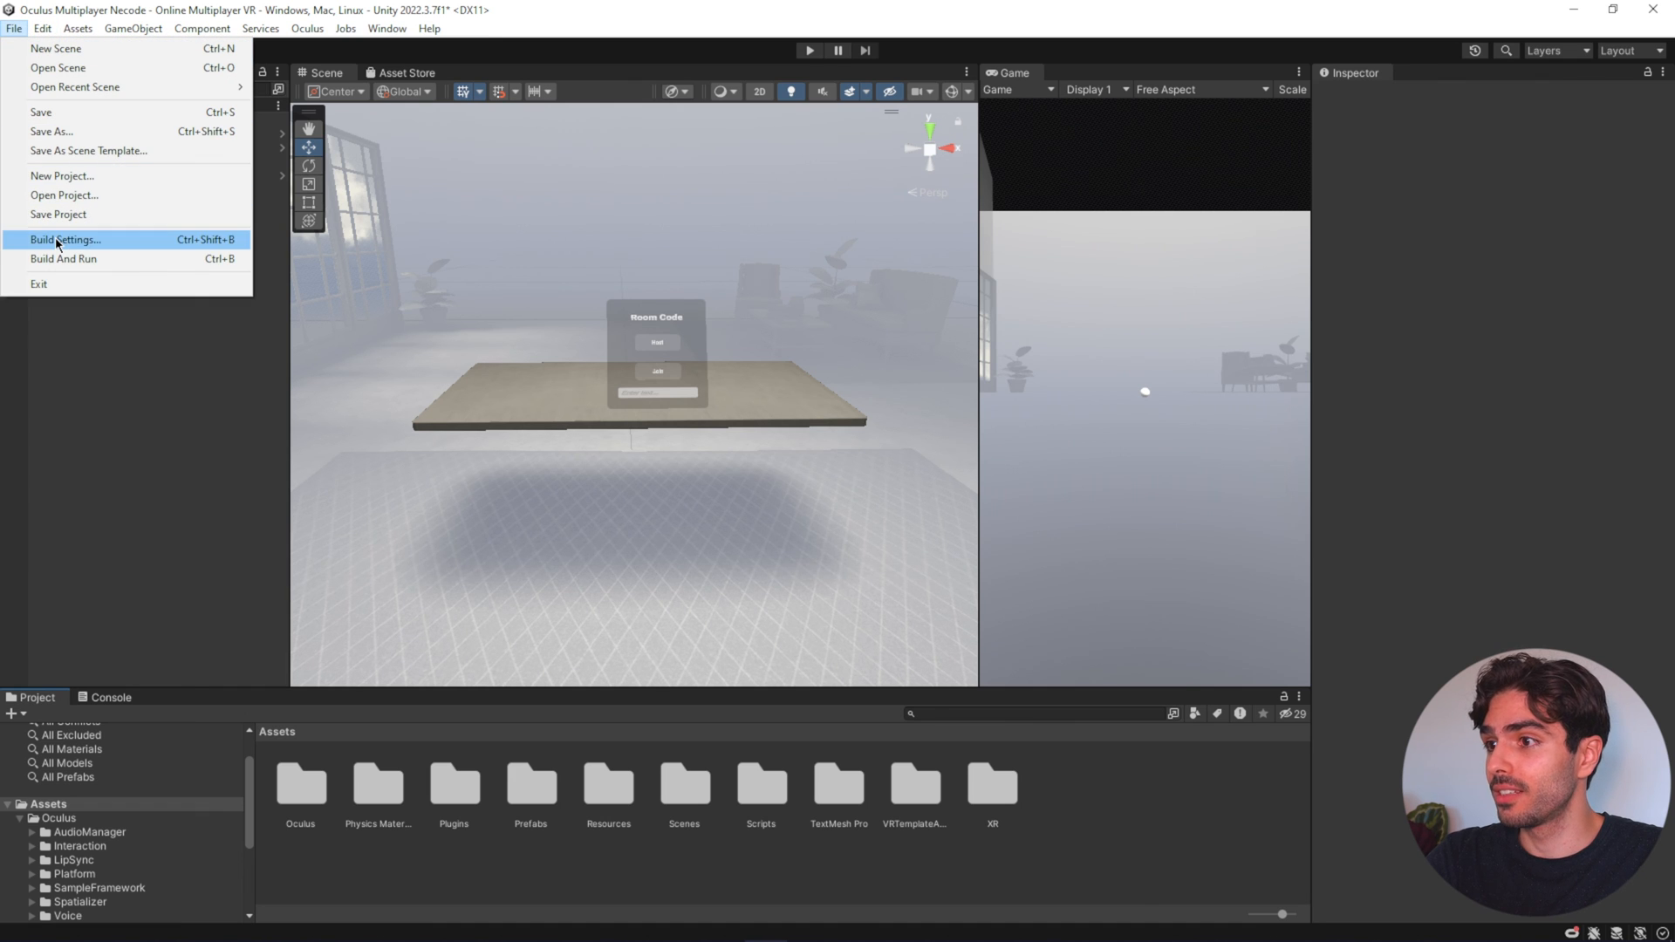
click(66, 239)
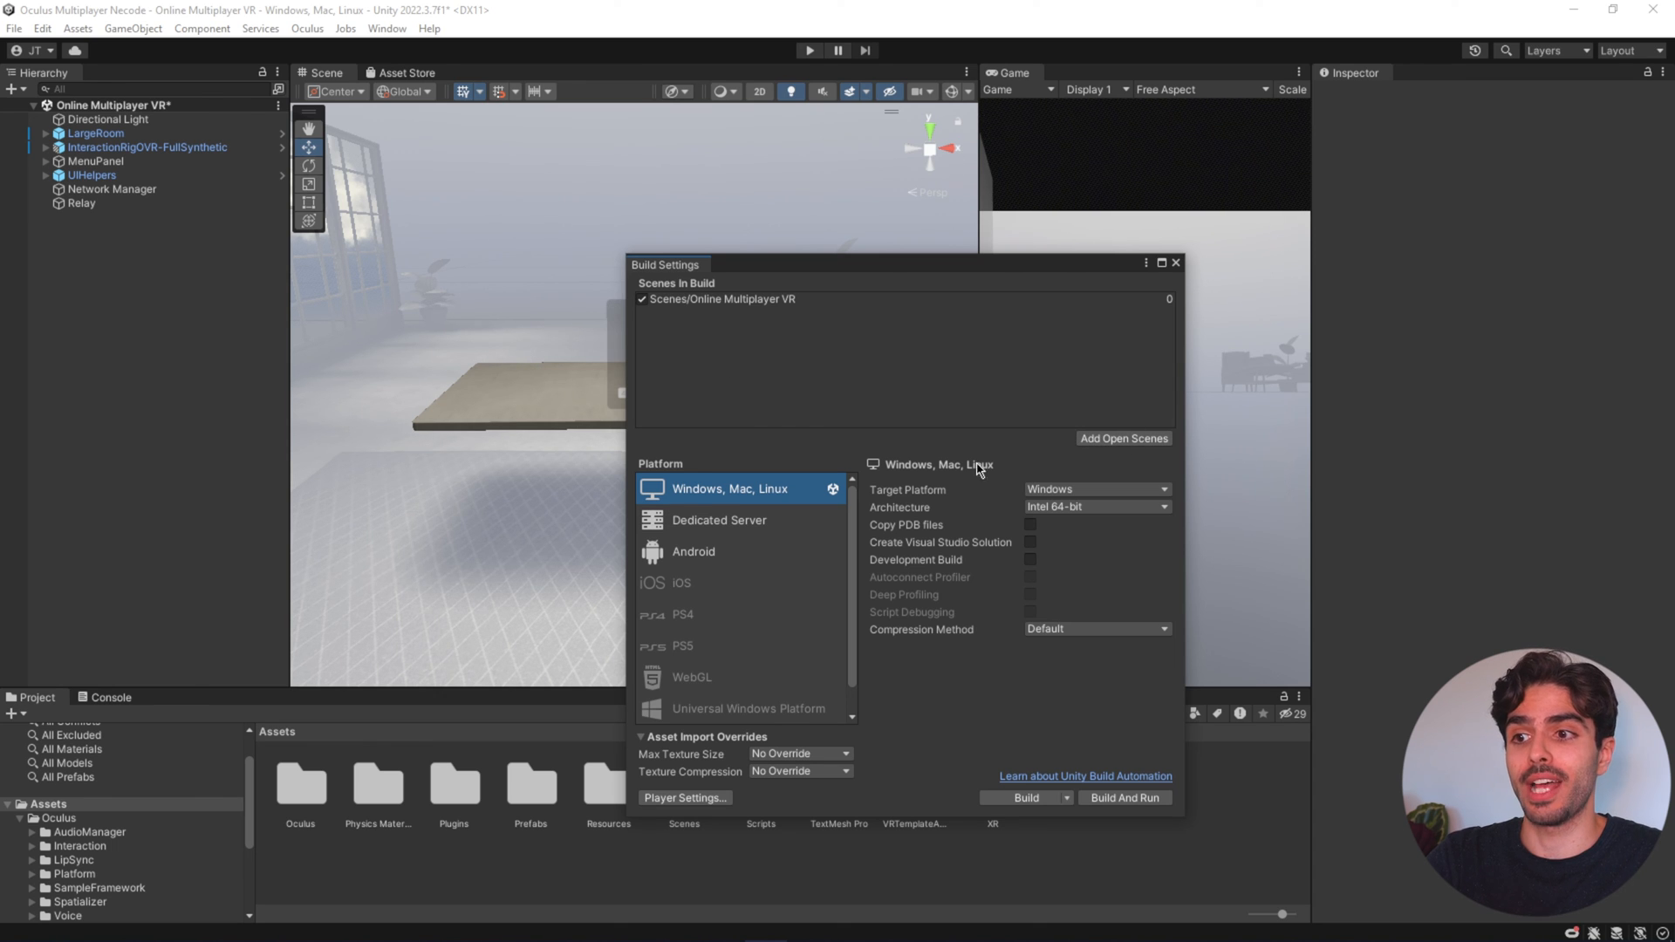
click(694, 552)
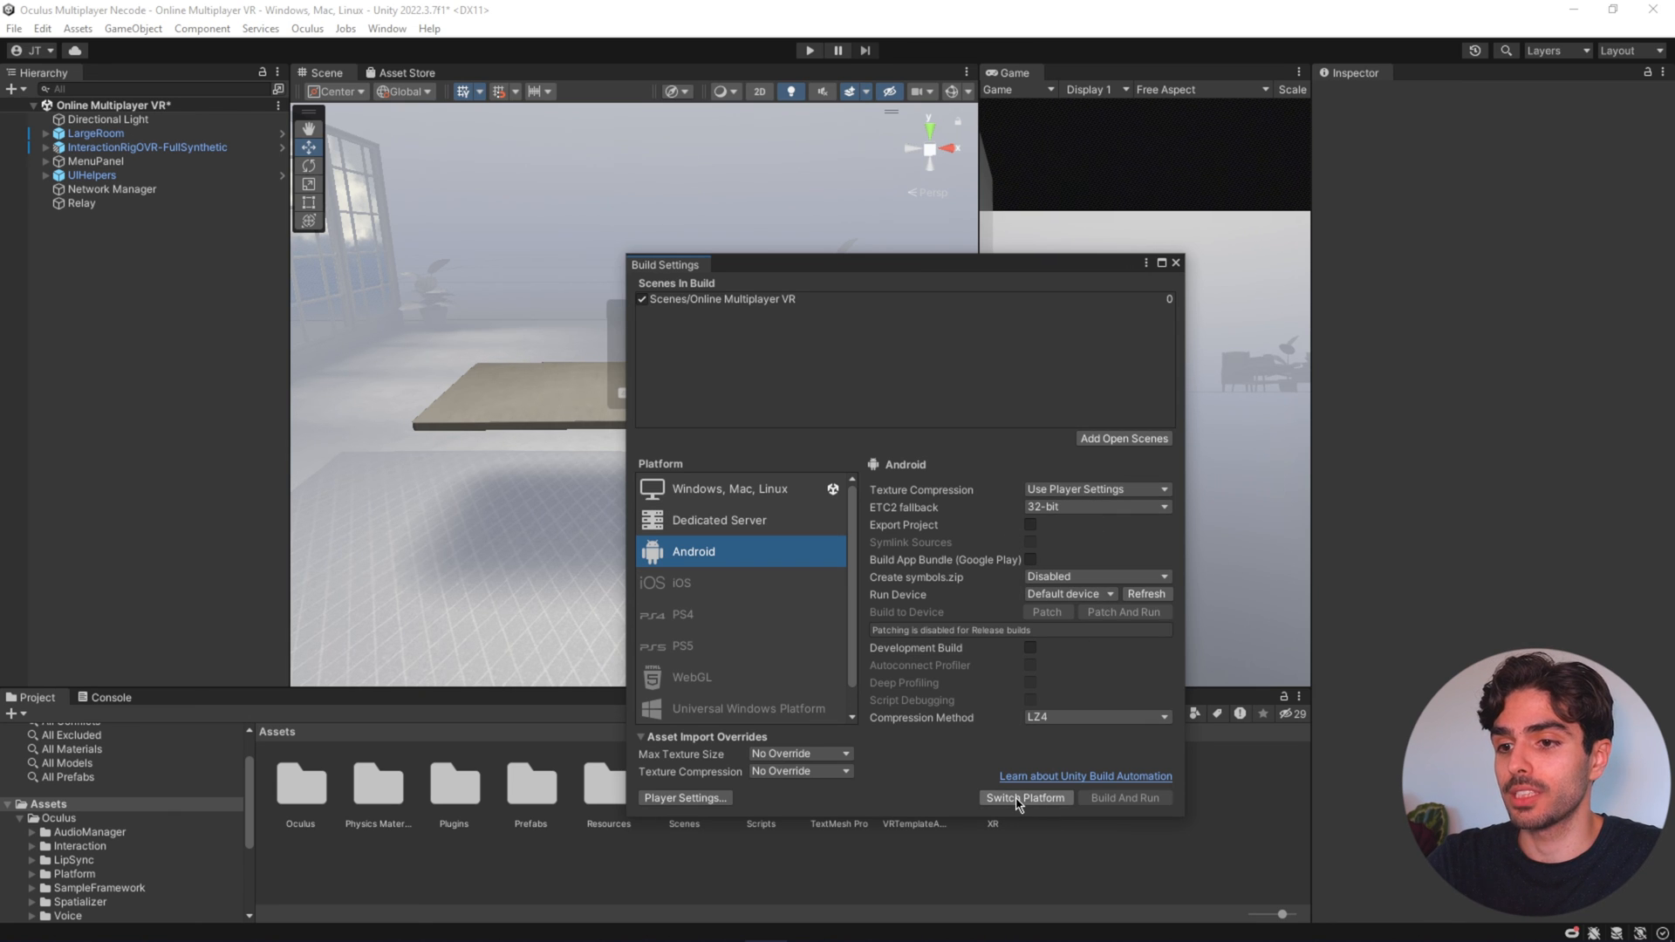
click(1026, 799)
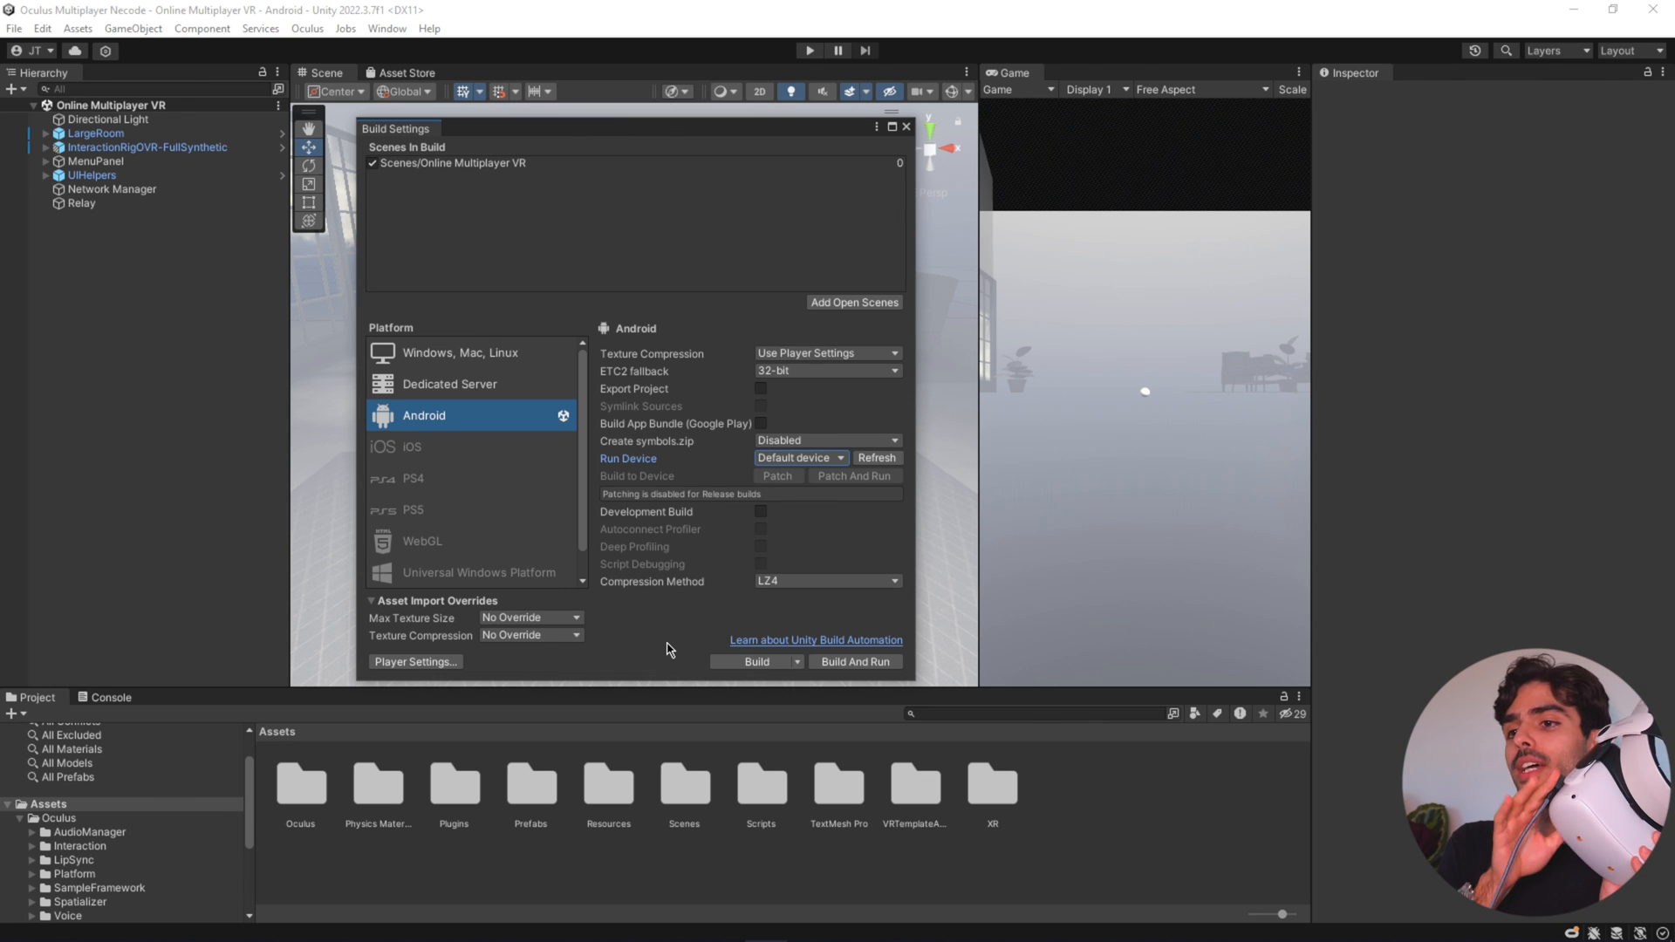
mouse_move(738, 293)
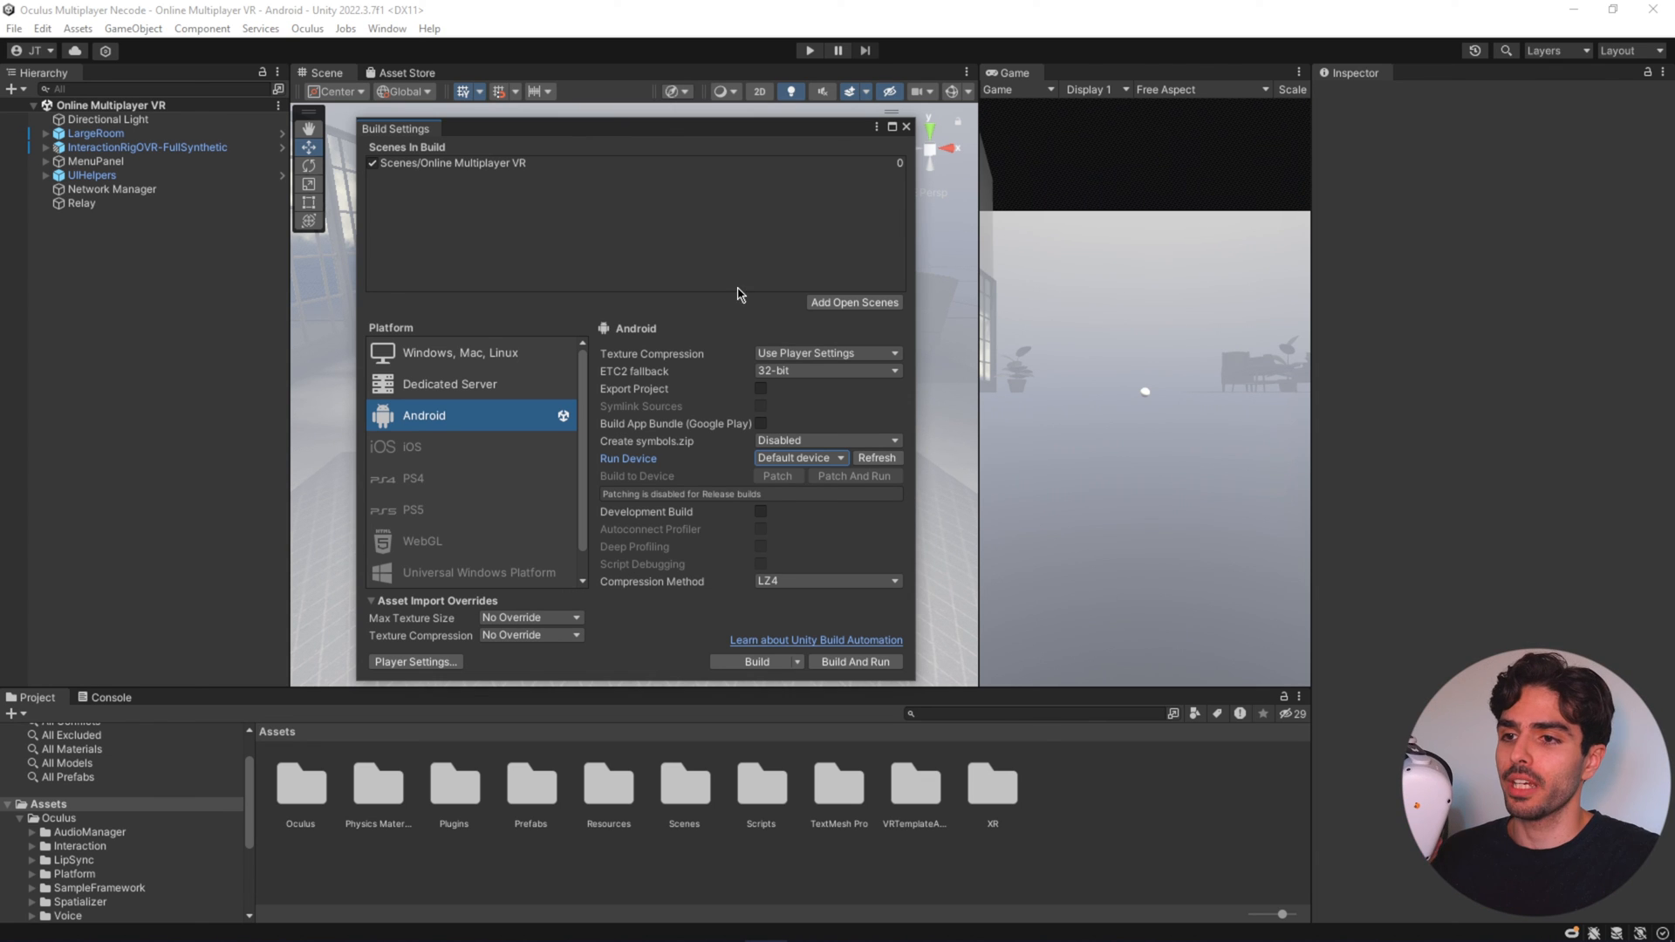
- Check the Quest 2 appears as run device and start the Android build
click(799, 457)
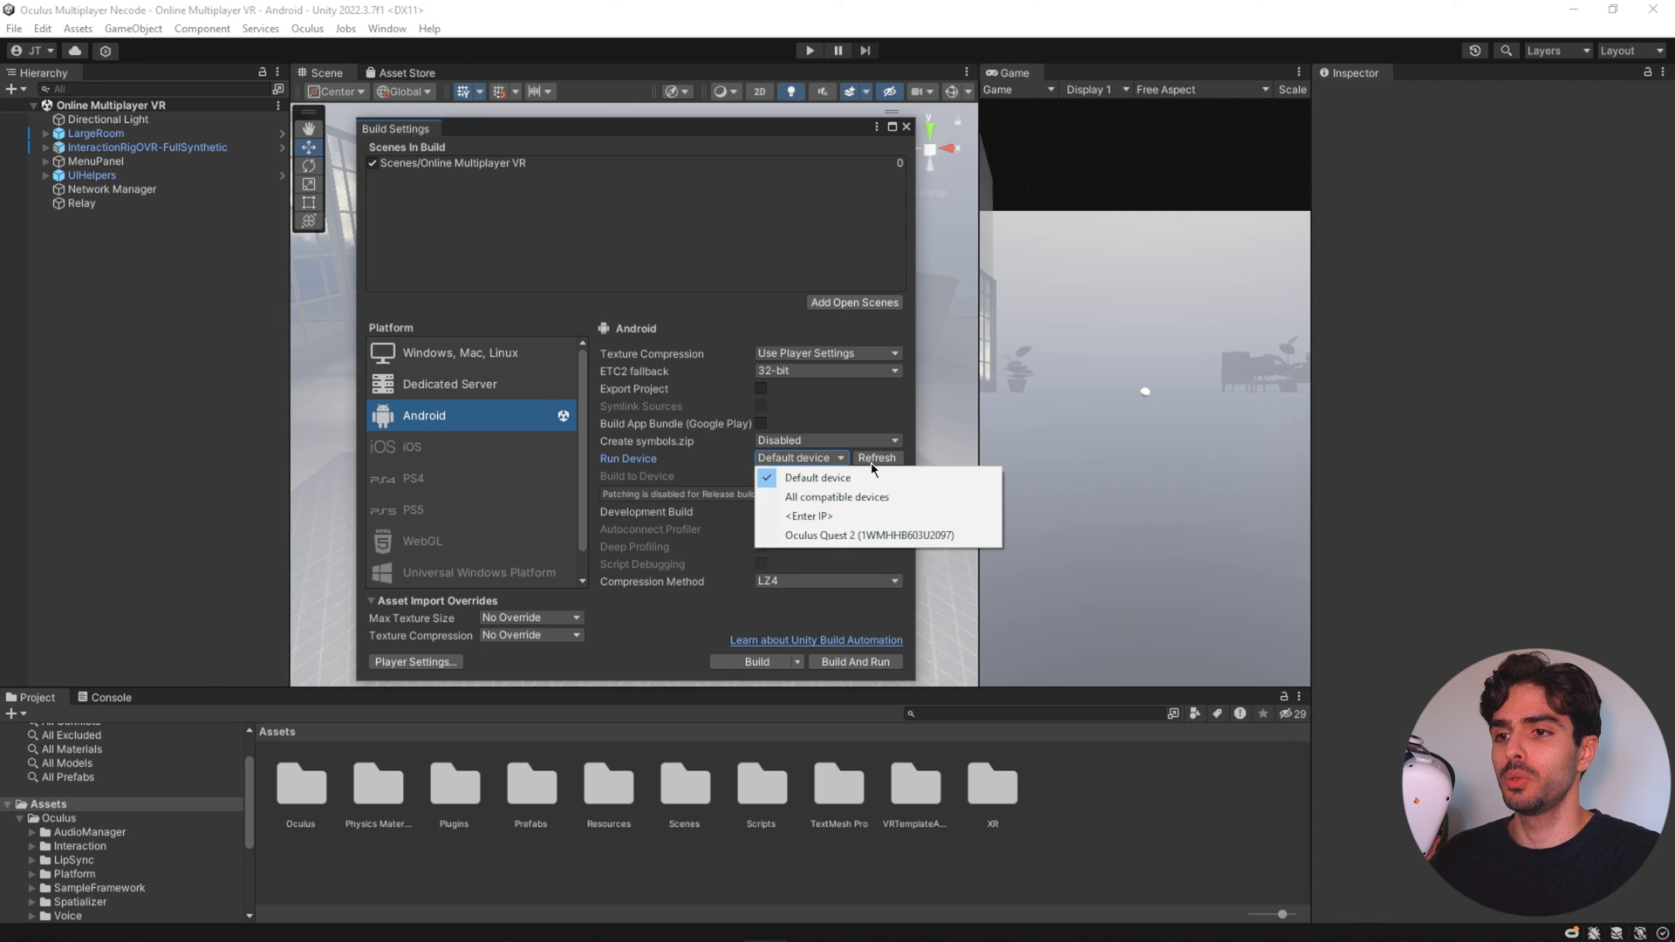
click(817, 478)
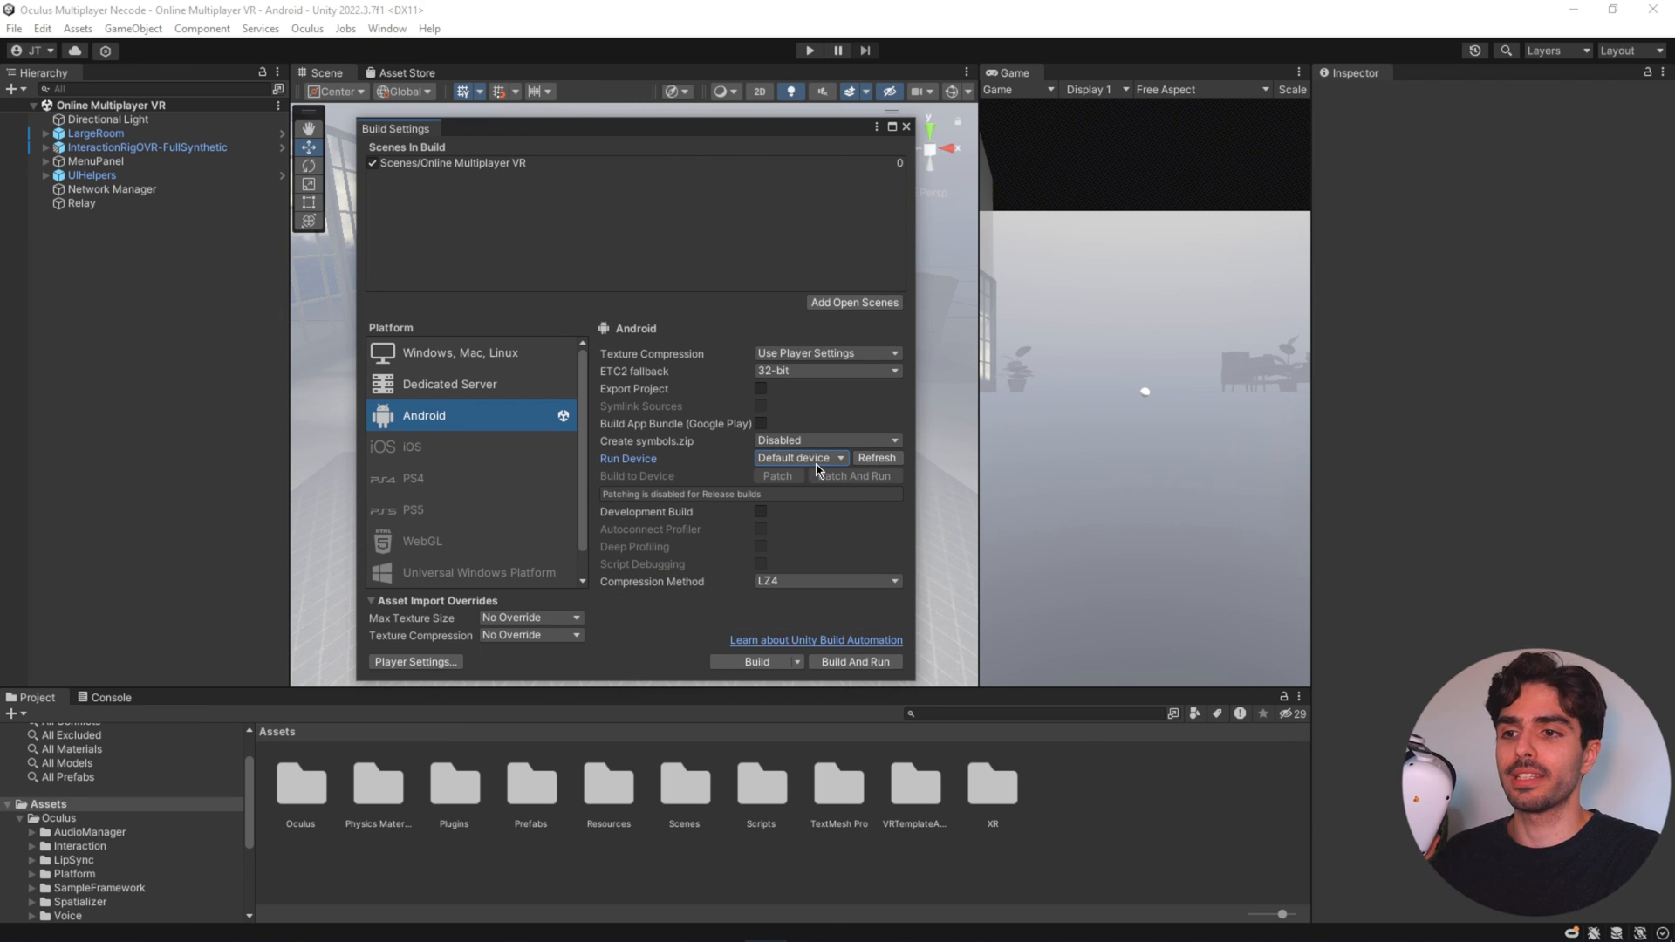
click(799, 457)
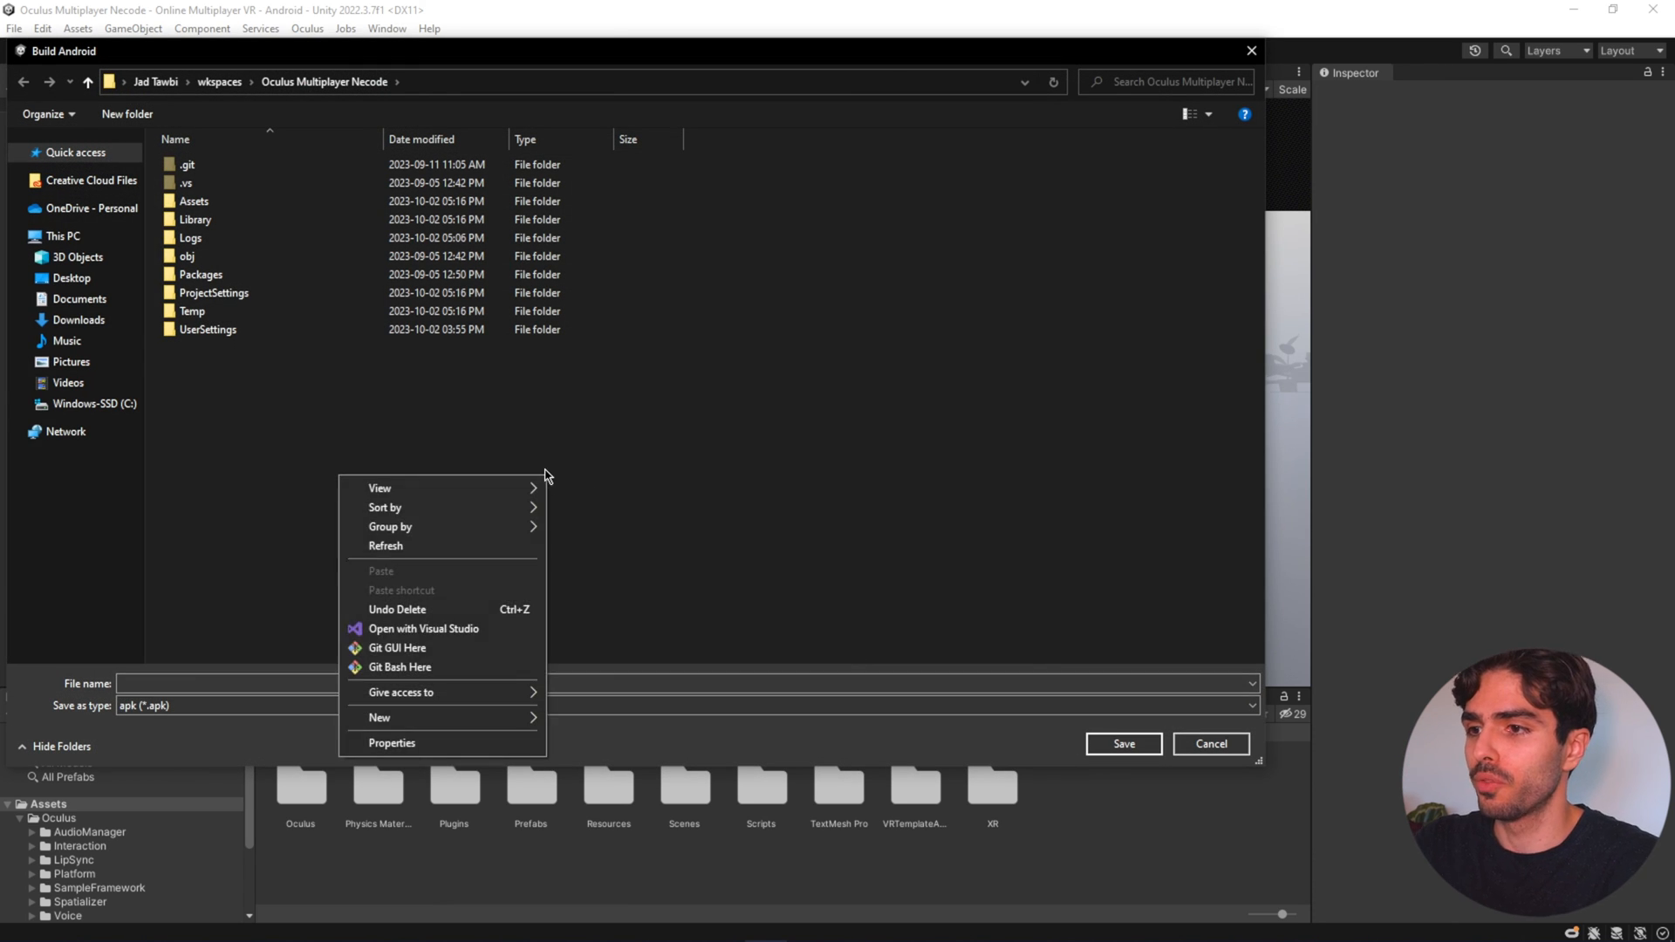
mouse_move(596, 729)
text(Bu)
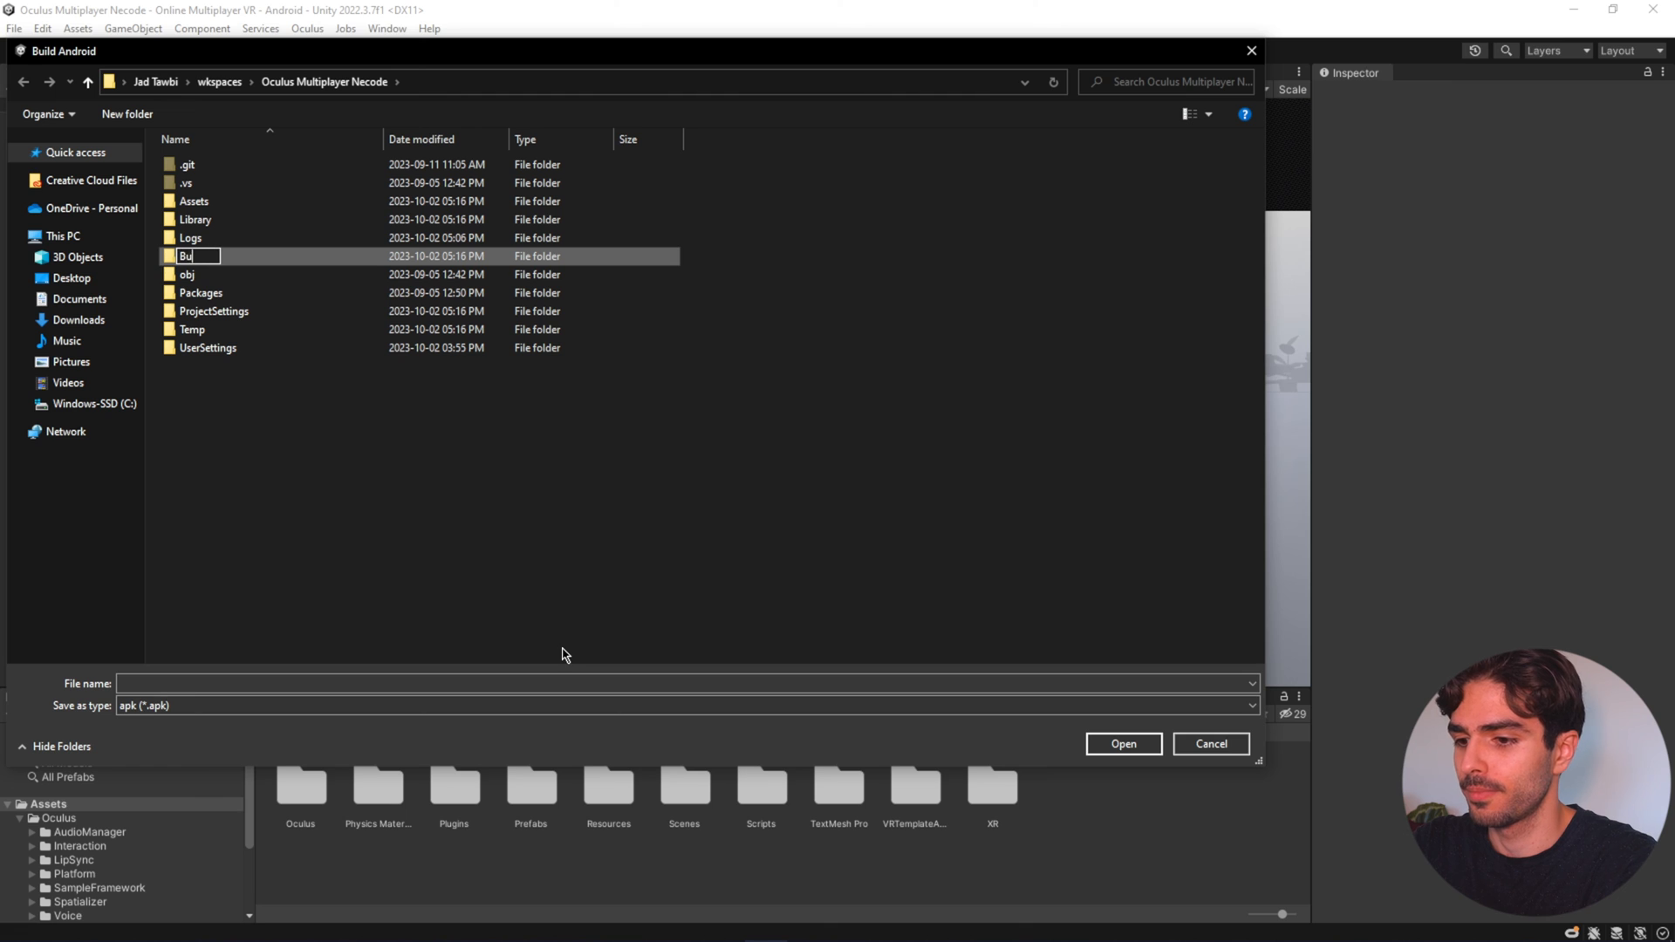
- Save the Android build as 'Online VR' inside a new Builds folder
key(Enter)
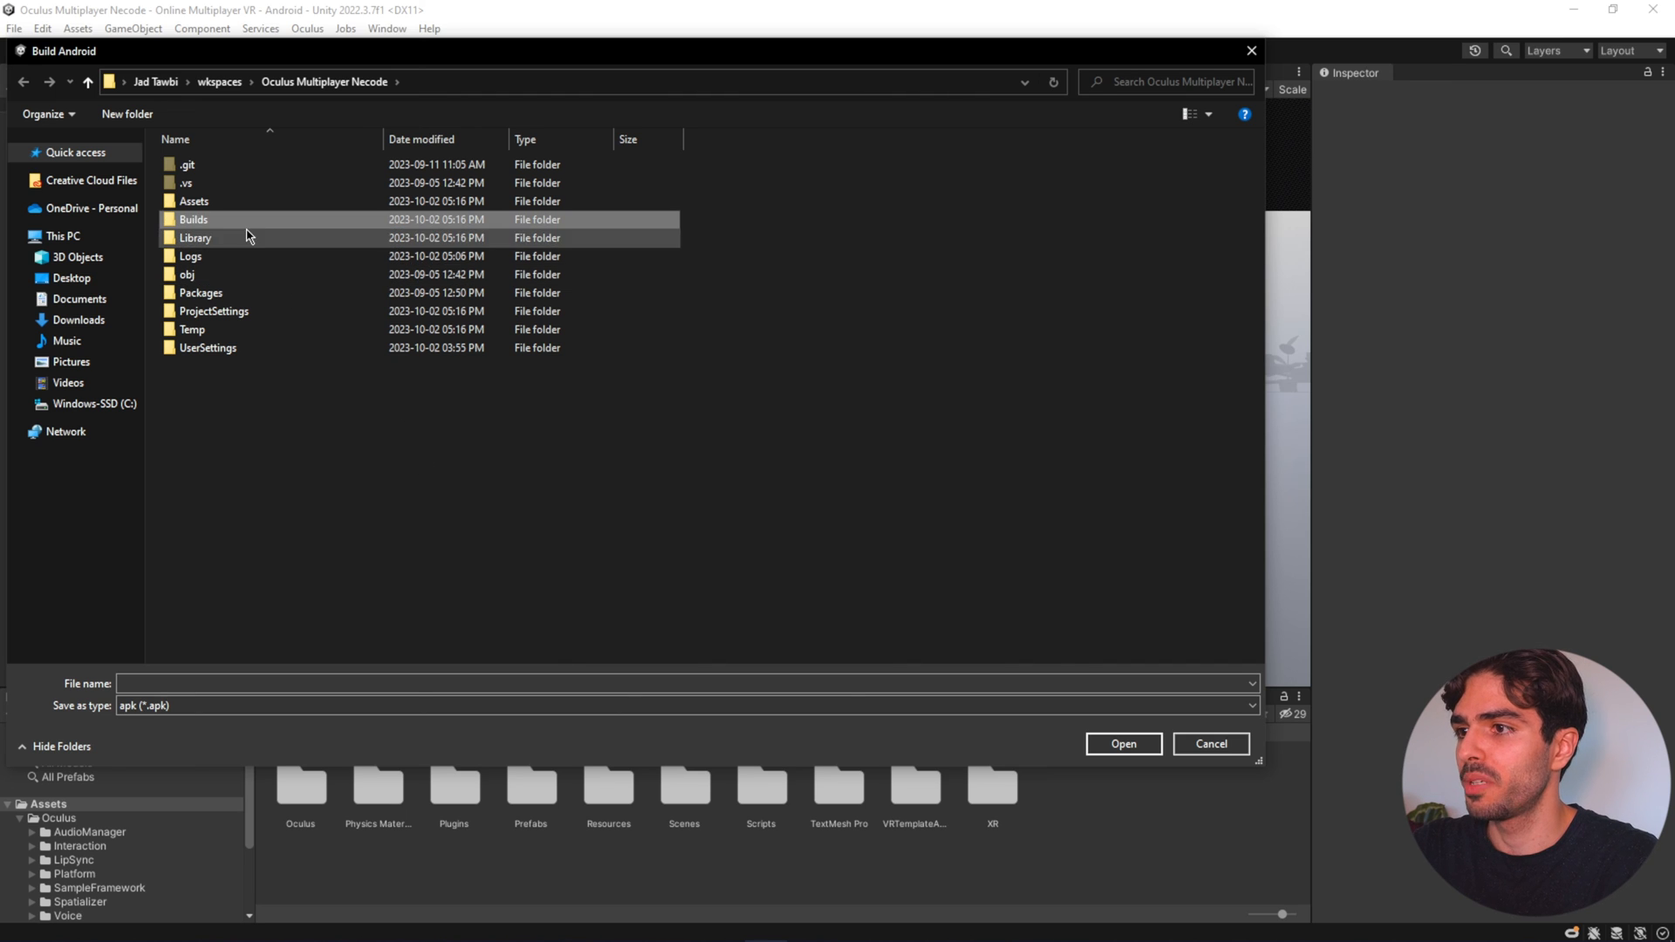
double_click(194, 220)
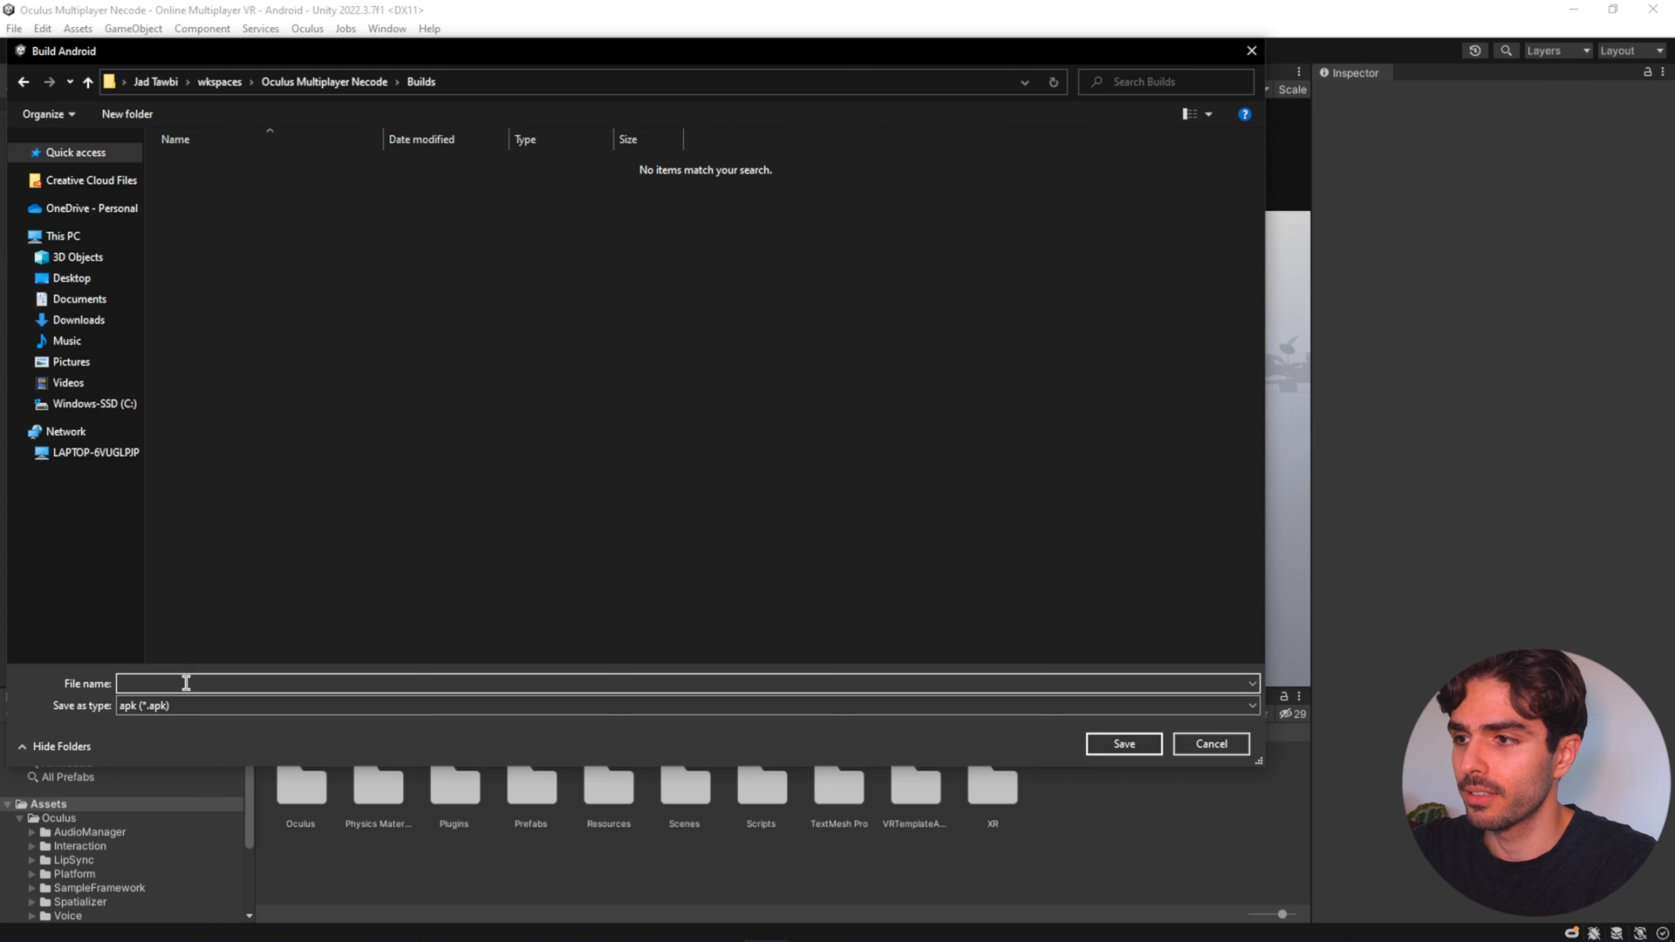
text(Online)
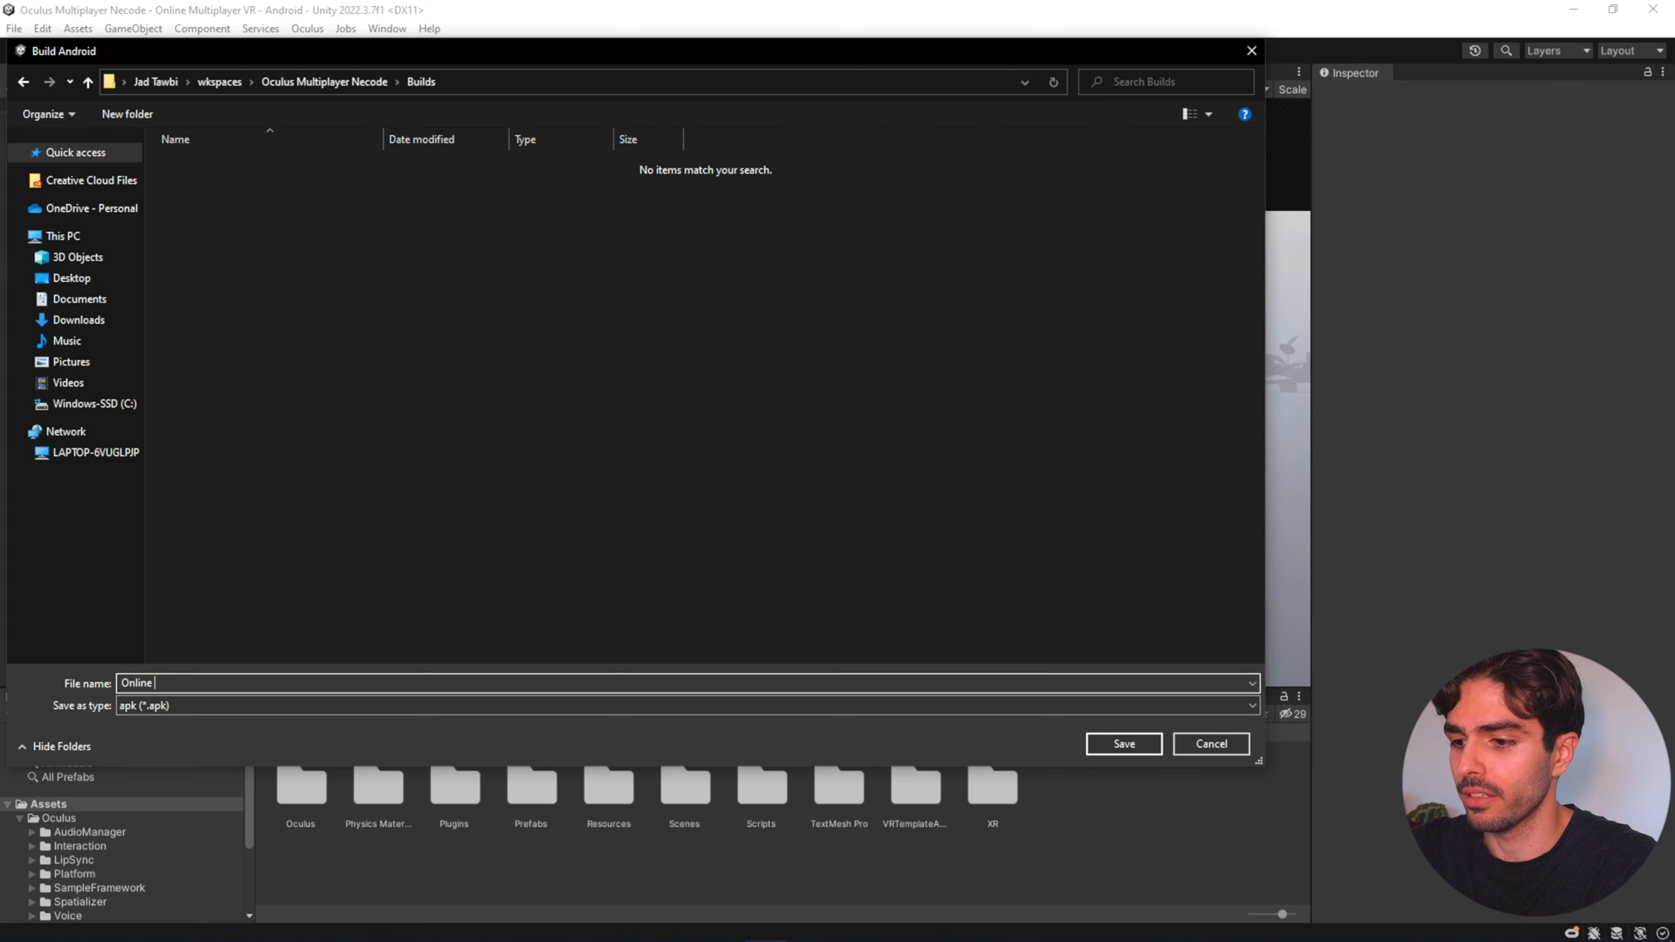
text(VR)
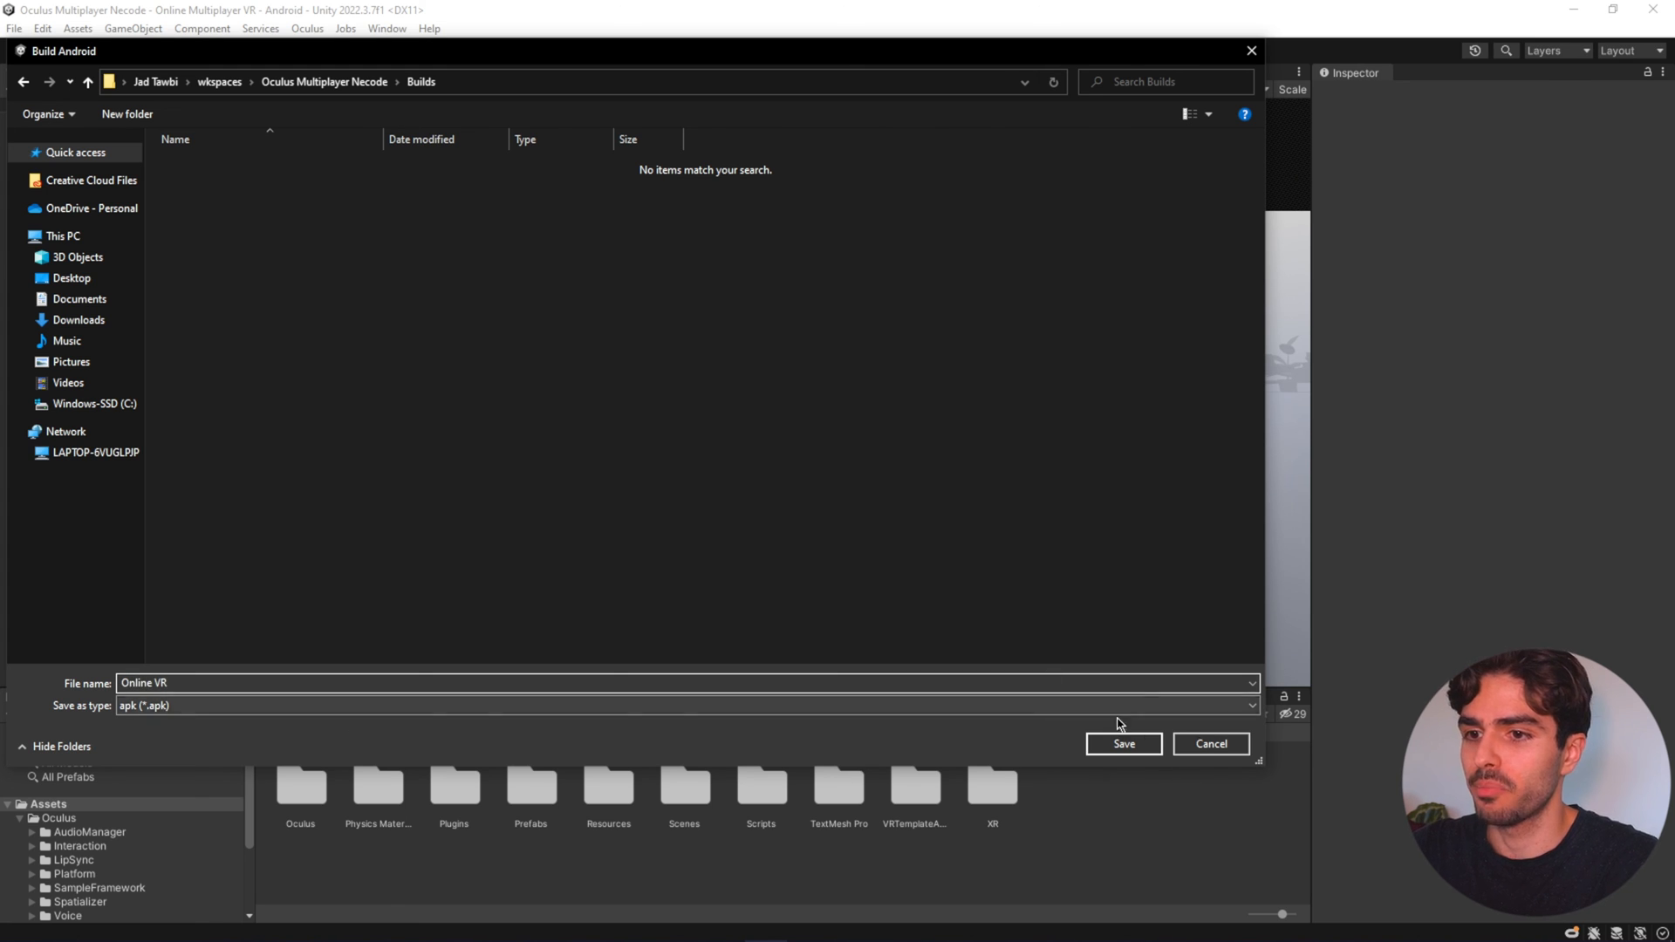
click(1124, 743)
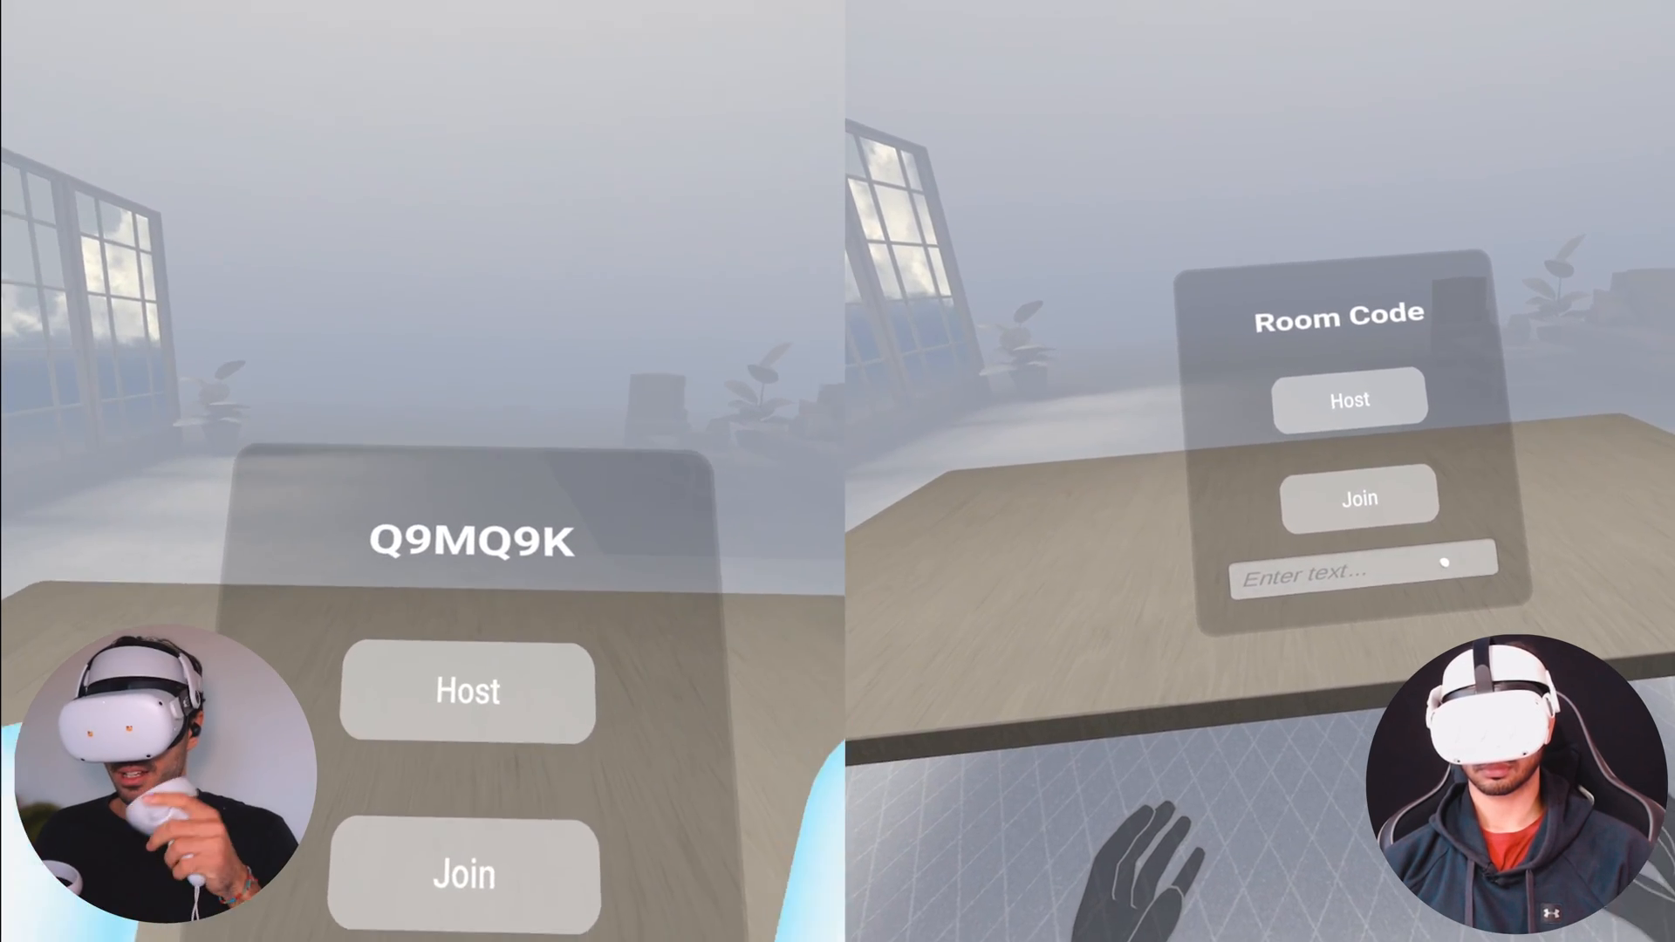
- Enter the host's room code Q9MQ9K on the second headset and join
click(1352, 572)
text(q9mq9k)
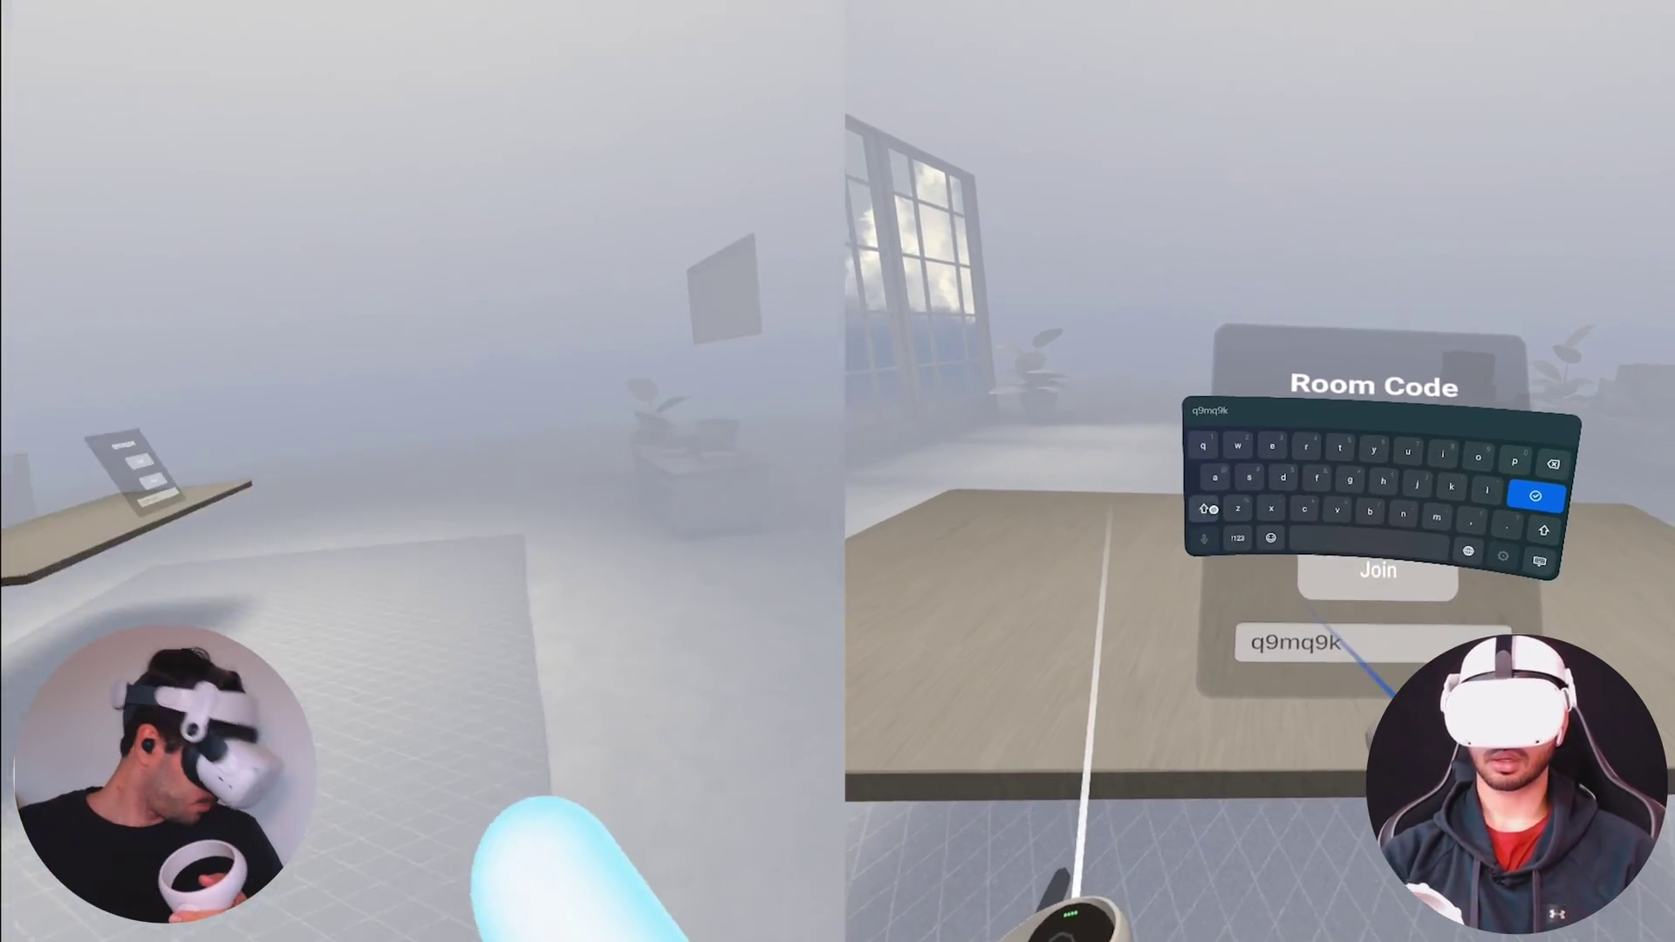
click(1539, 496)
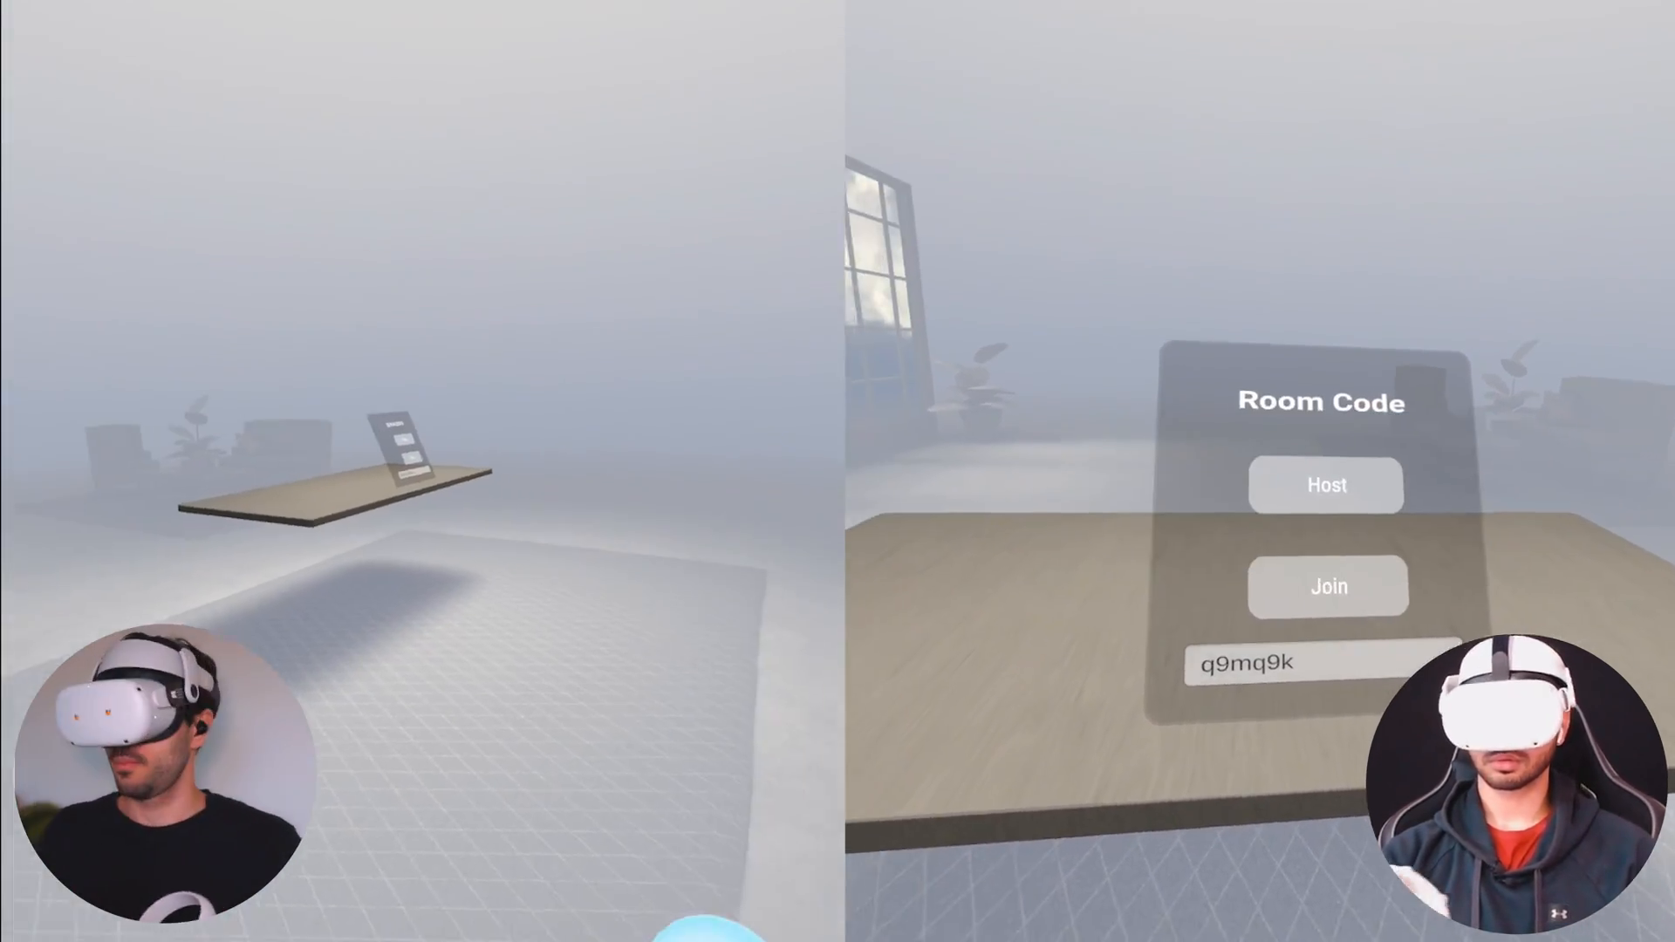